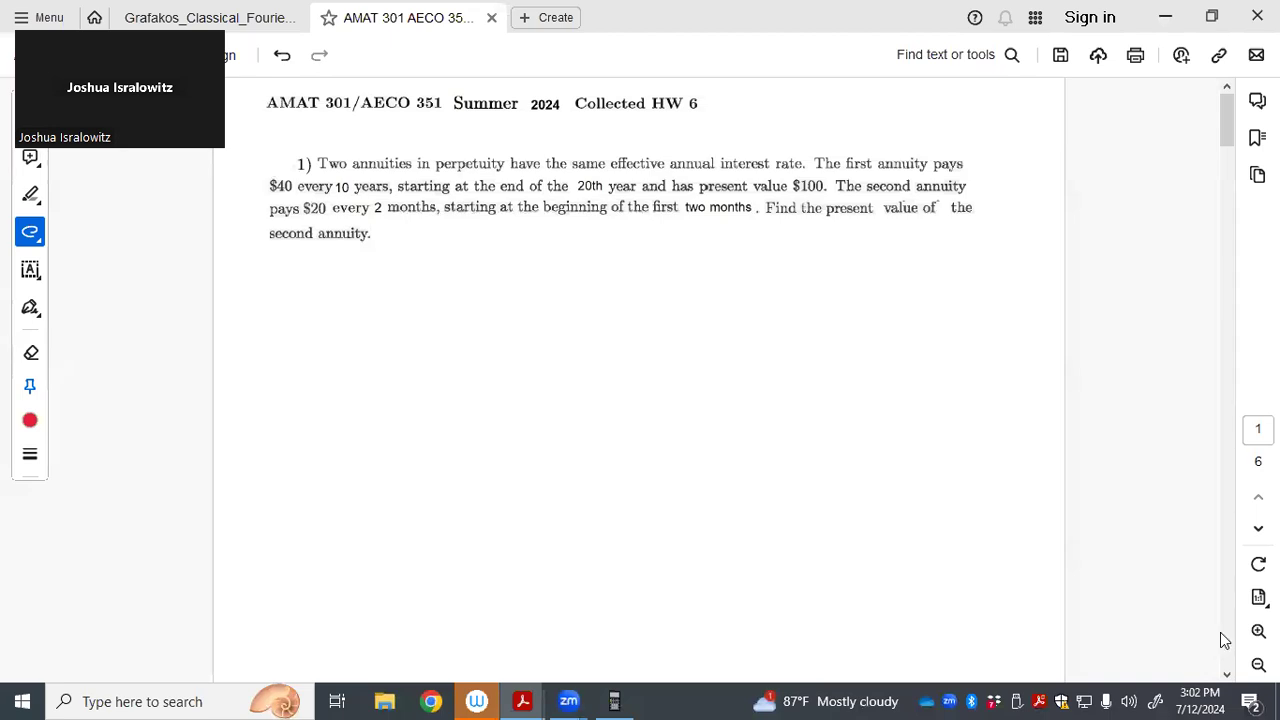
Write the red 'Annuity 1)' heading and the note 'j1 = 10 year int. rate' below the problem
{"action": "left_click", "coordinate": [614, 700]}
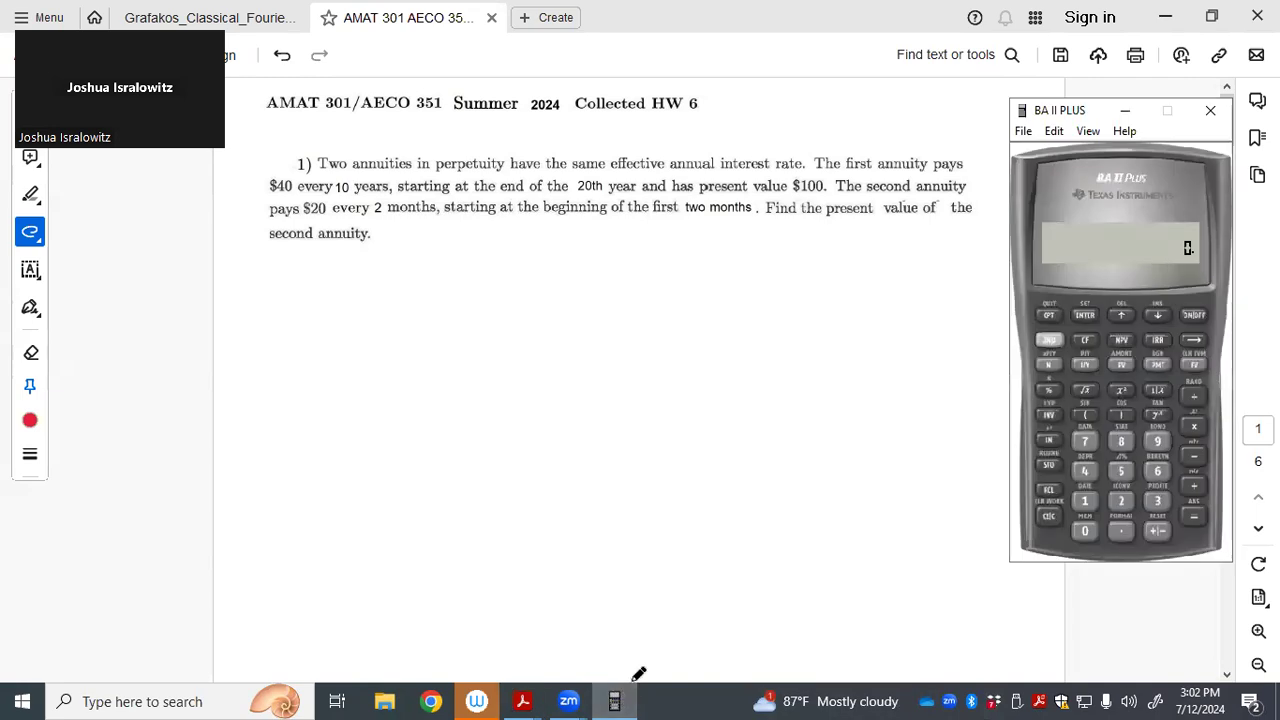
{"action": "mouse_move", "coordinate": [614, 700]}
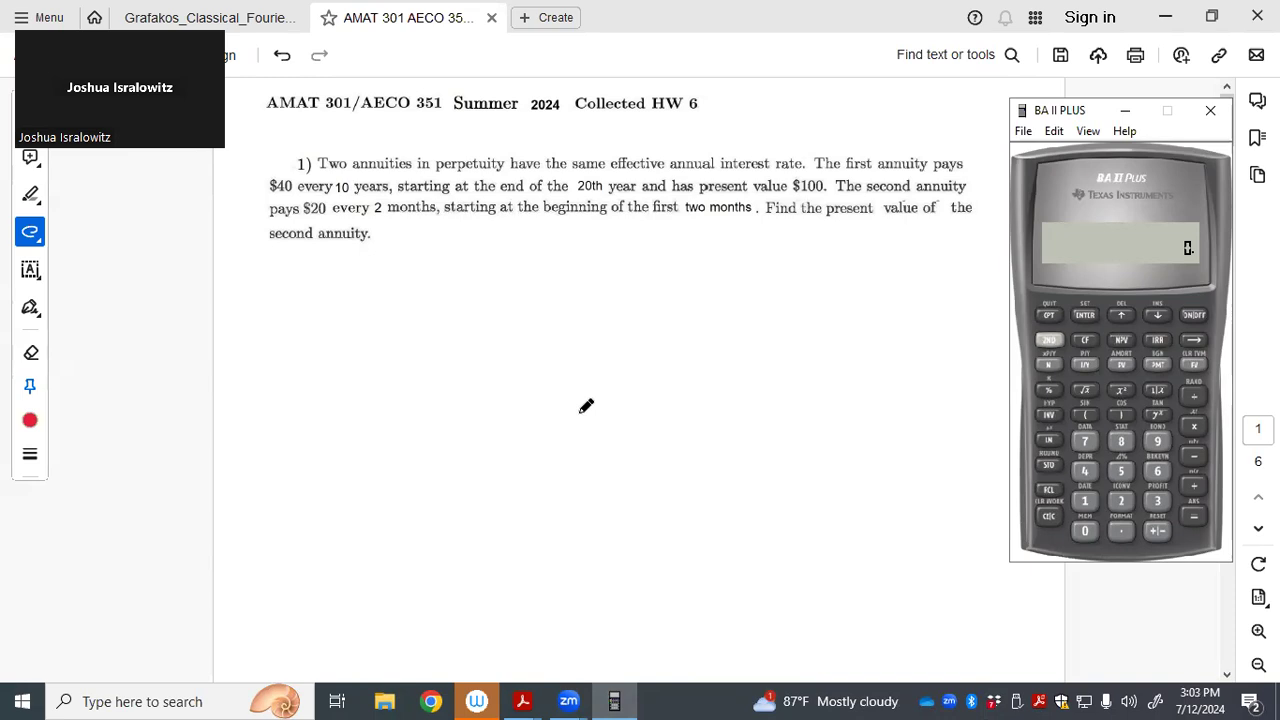
{"action": "mouse_move", "coordinate": [612, 398]}
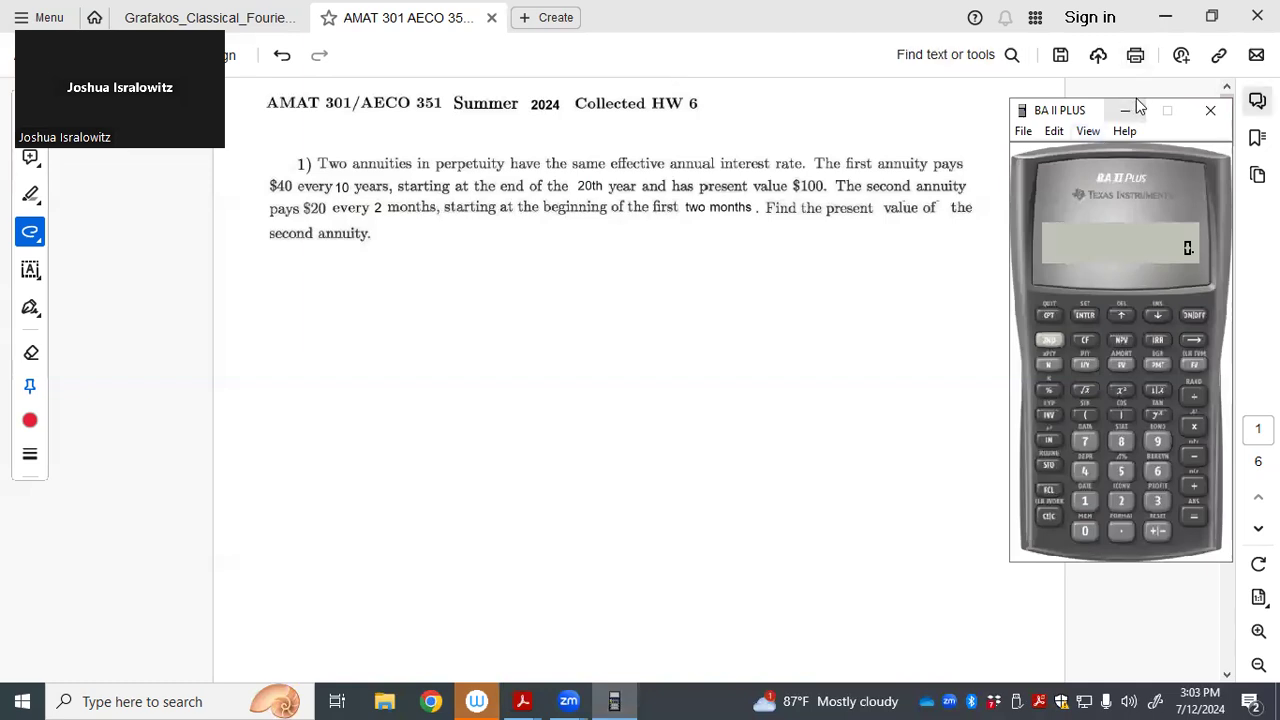
{"action": "mouse_move", "coordinate": [1126, 110]}
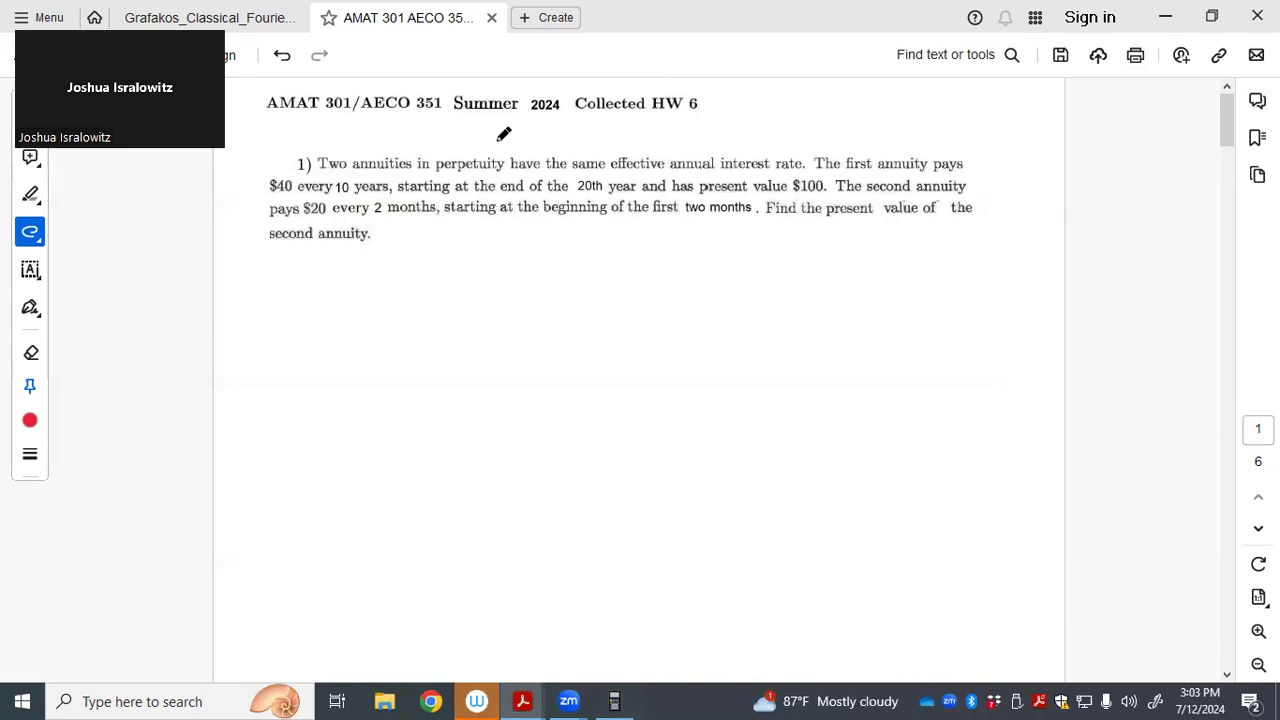
{"action": "mouse_move", "coordinate": [797, 150]}
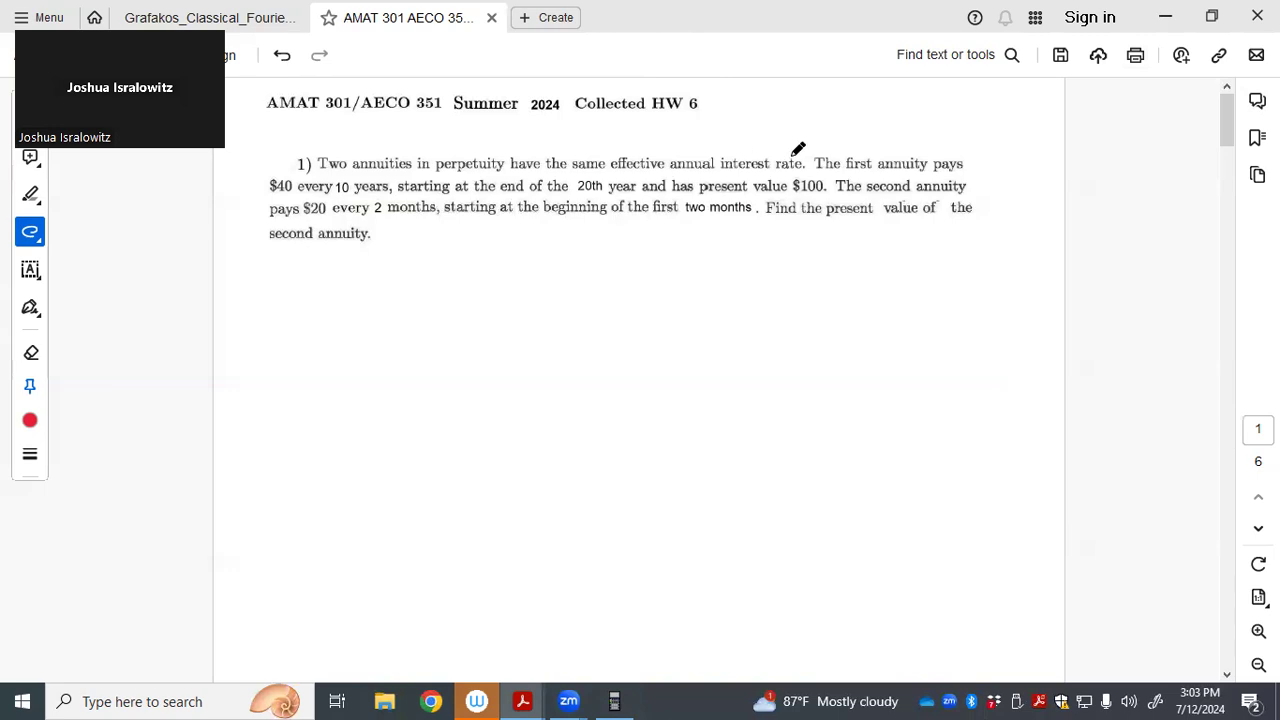
{"action": "mouse_move", "coordinate": [783, 160]}
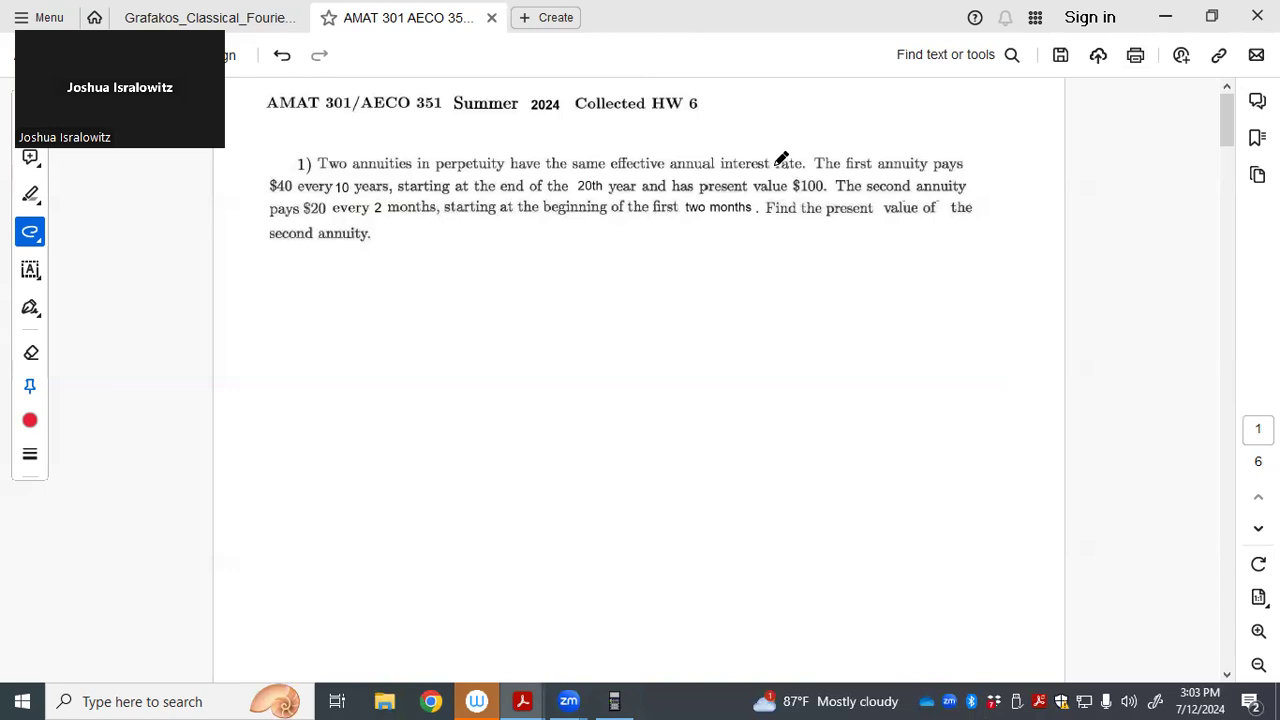
{"action": "mouse_move", "coordinate": [221, 427]}
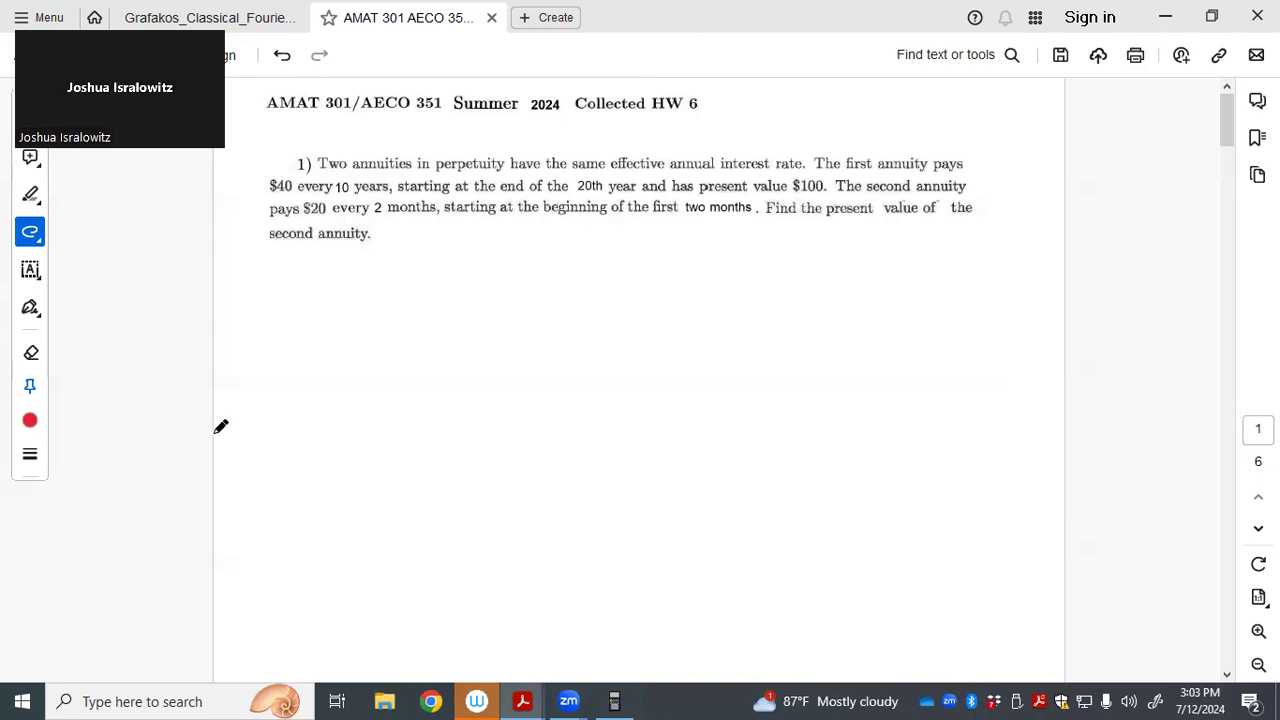
{"action": "left_click_drag", "start_coordinate": [268, 355], "coordinate": [283, 305]}
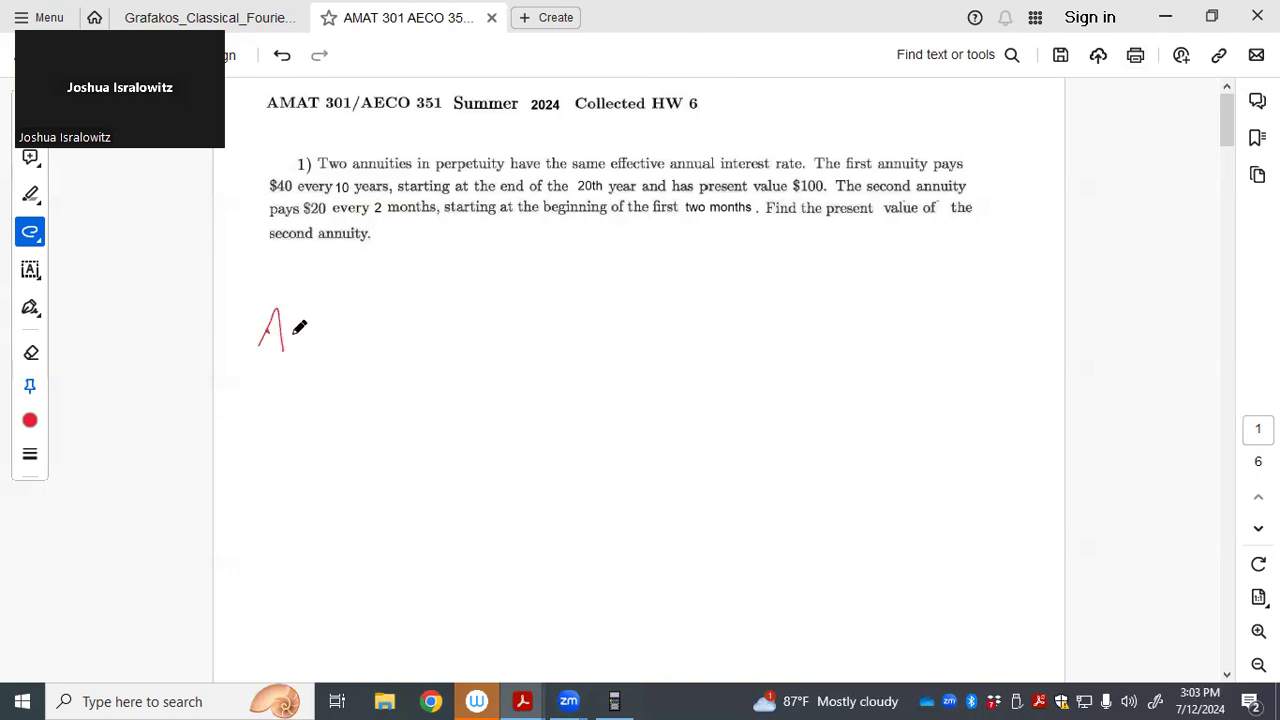
{"action": "left_click_drag", "start_coordinate": [280, 320], "coordinate": [380, 320]}
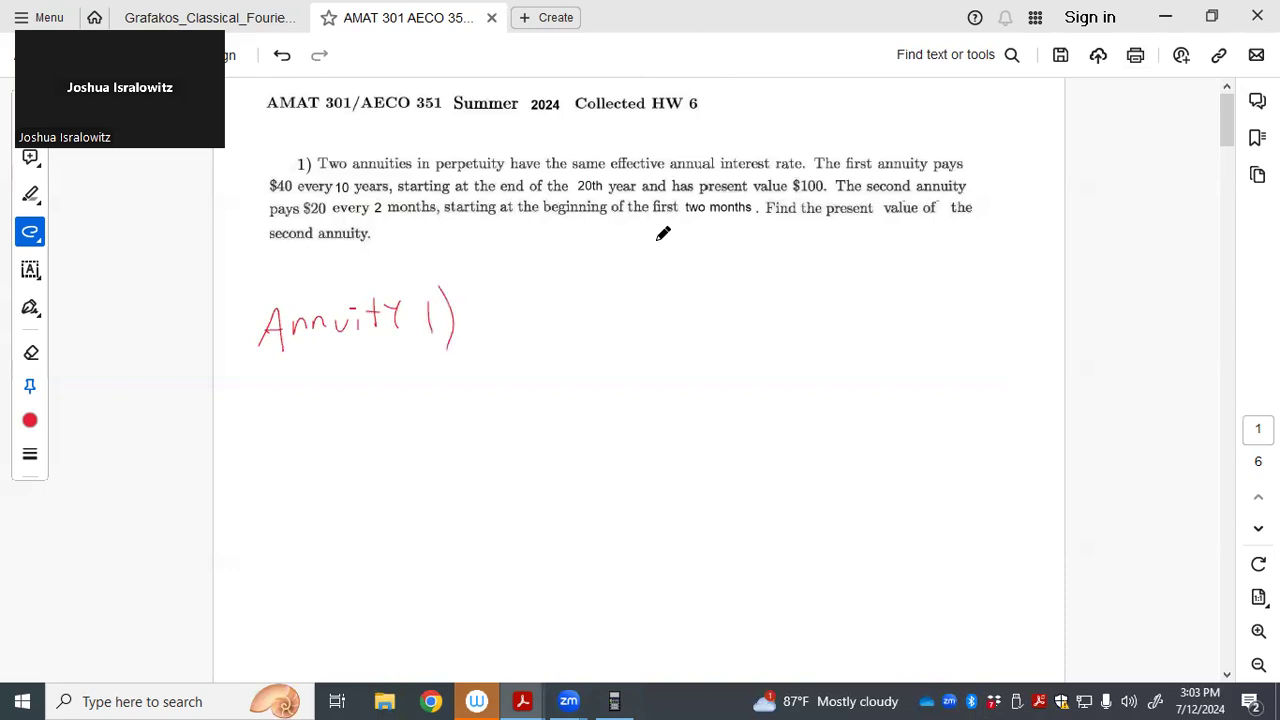
{"action": "left_click_drag", "start_coordinate": [655, 250], "coordinate": [730, 238]}
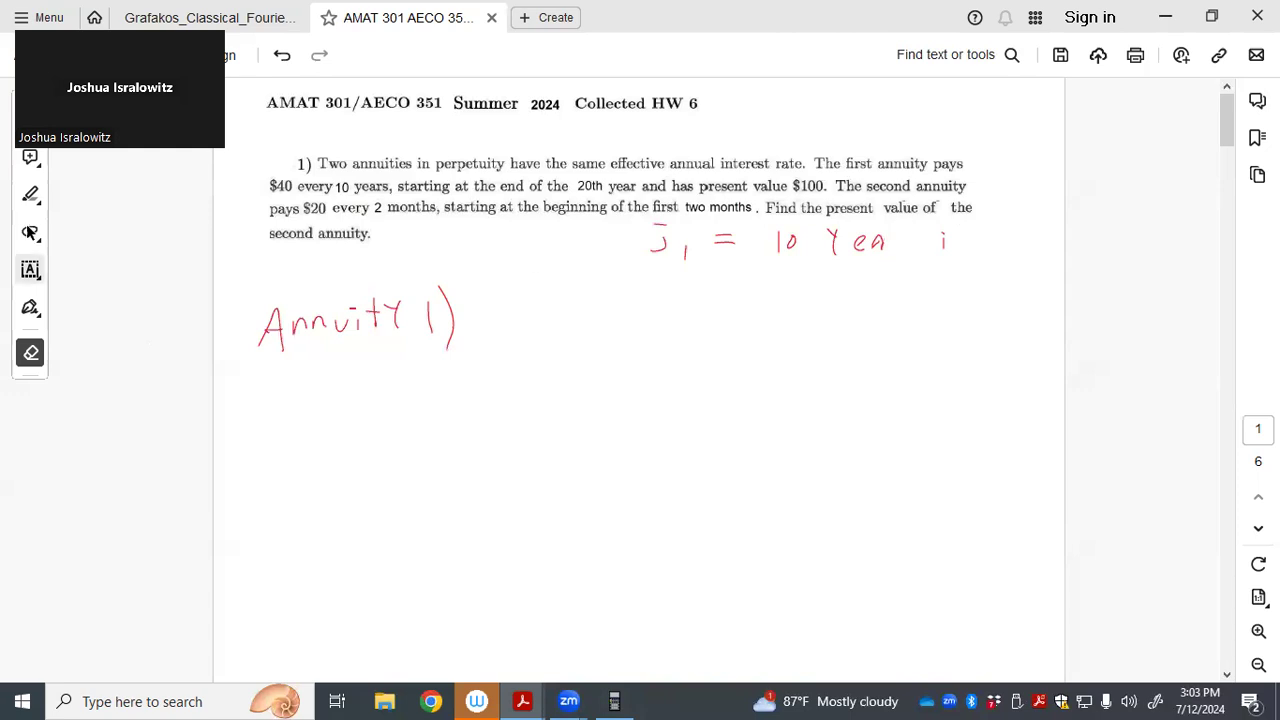
{"action": "left_click", "coordinate": [30, 232]}
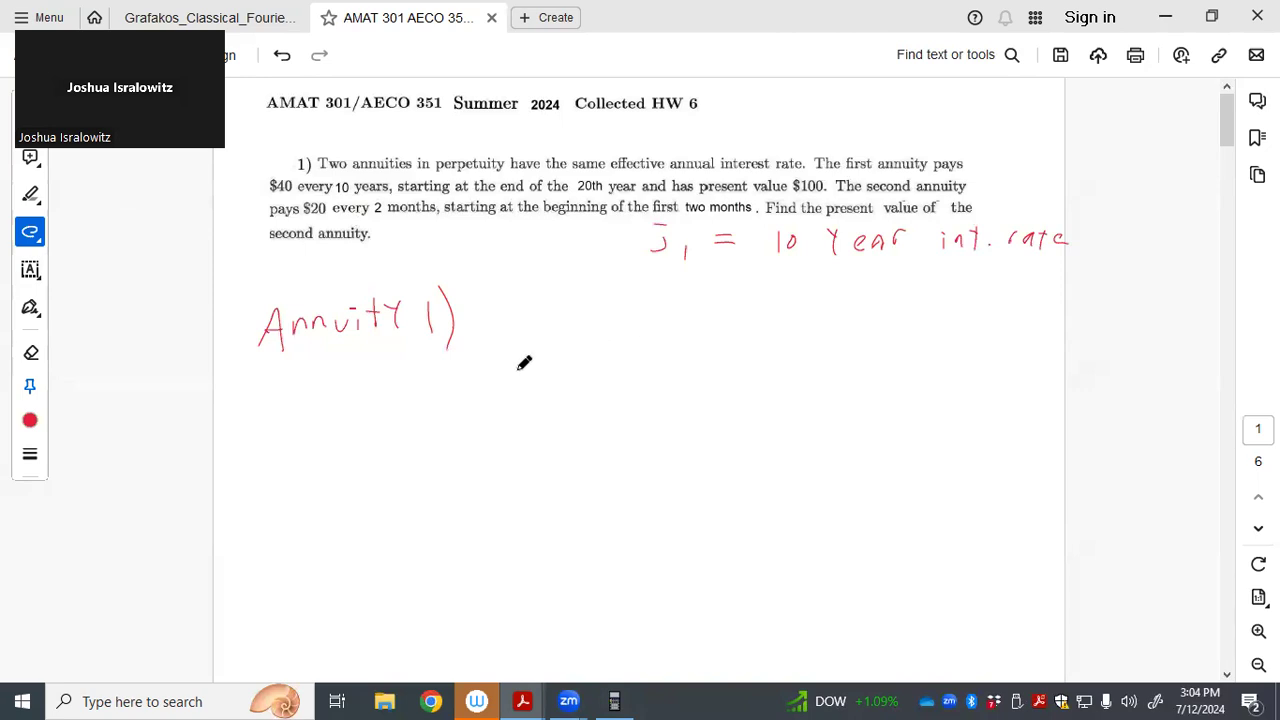
Draw the horizontal timeline line with a starting tick below the Annuity 1) heading
{"action": "left_click_drag", "start_coordinate": [268, 410], "coordinate": [395, 432]}
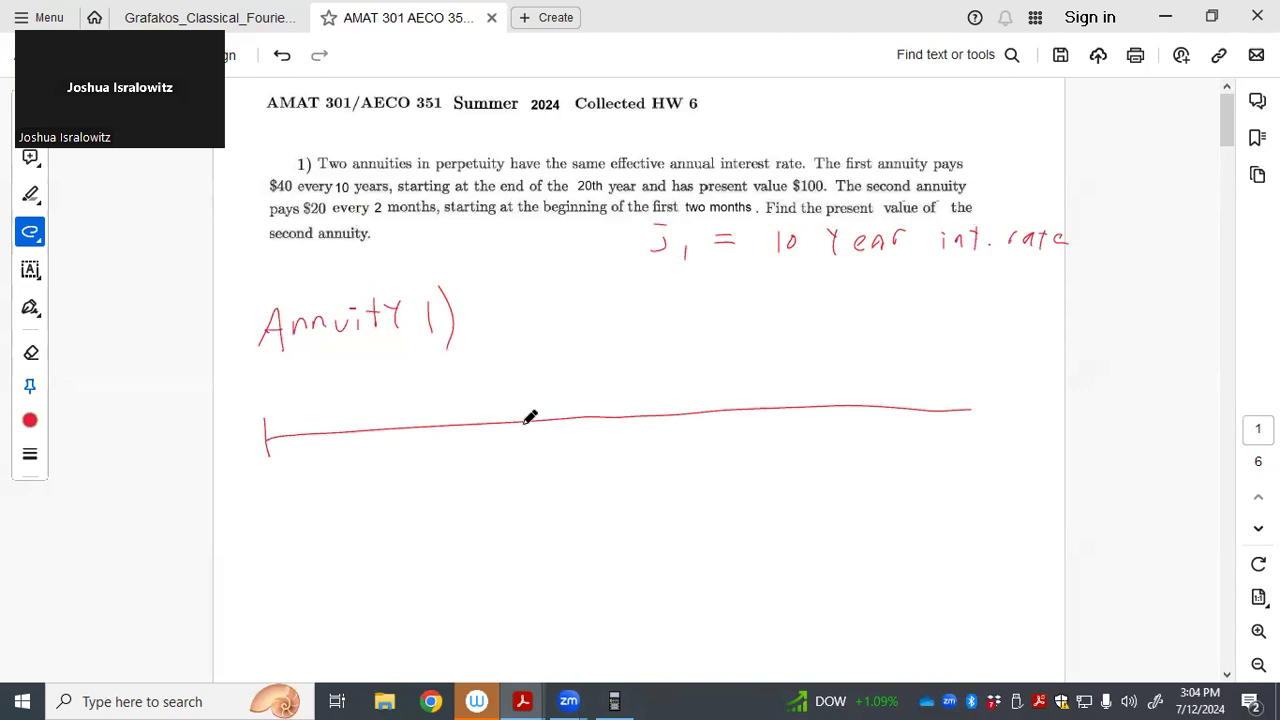
{"action": "mouse_move", "coordinate": [532, 412]}
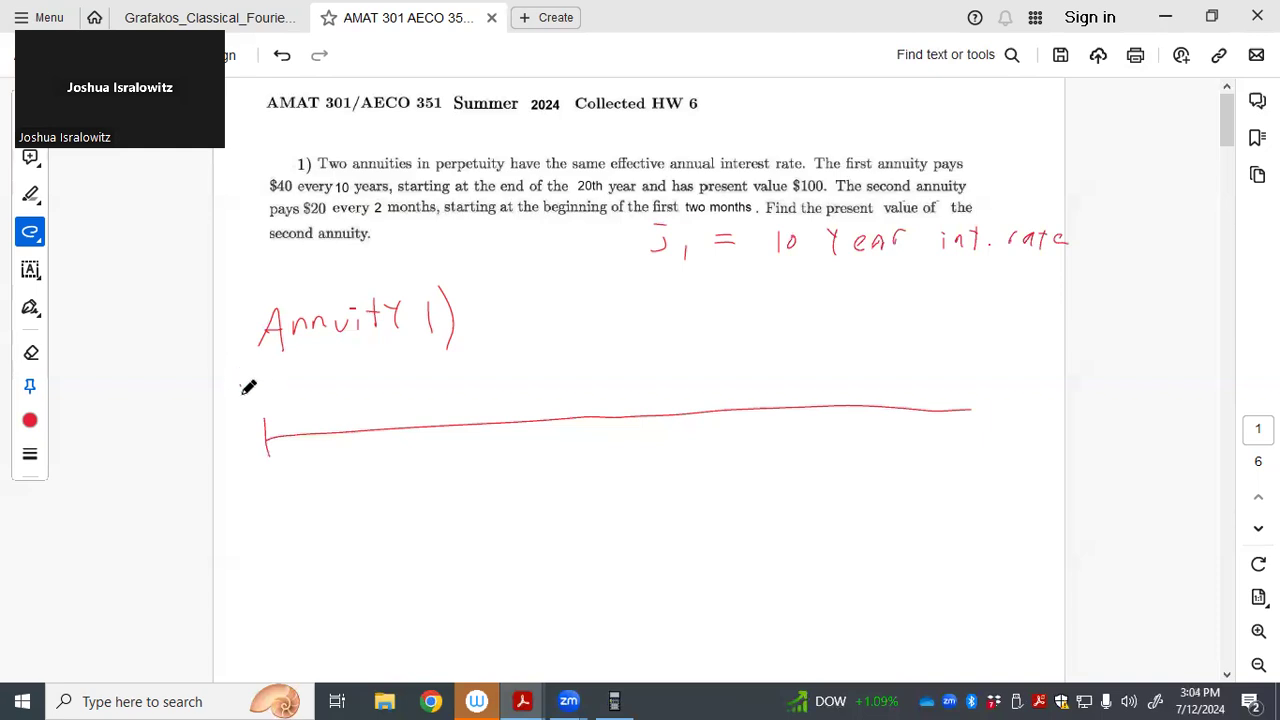
{"action": "mouse_move", "coordinate": [260, 384]}
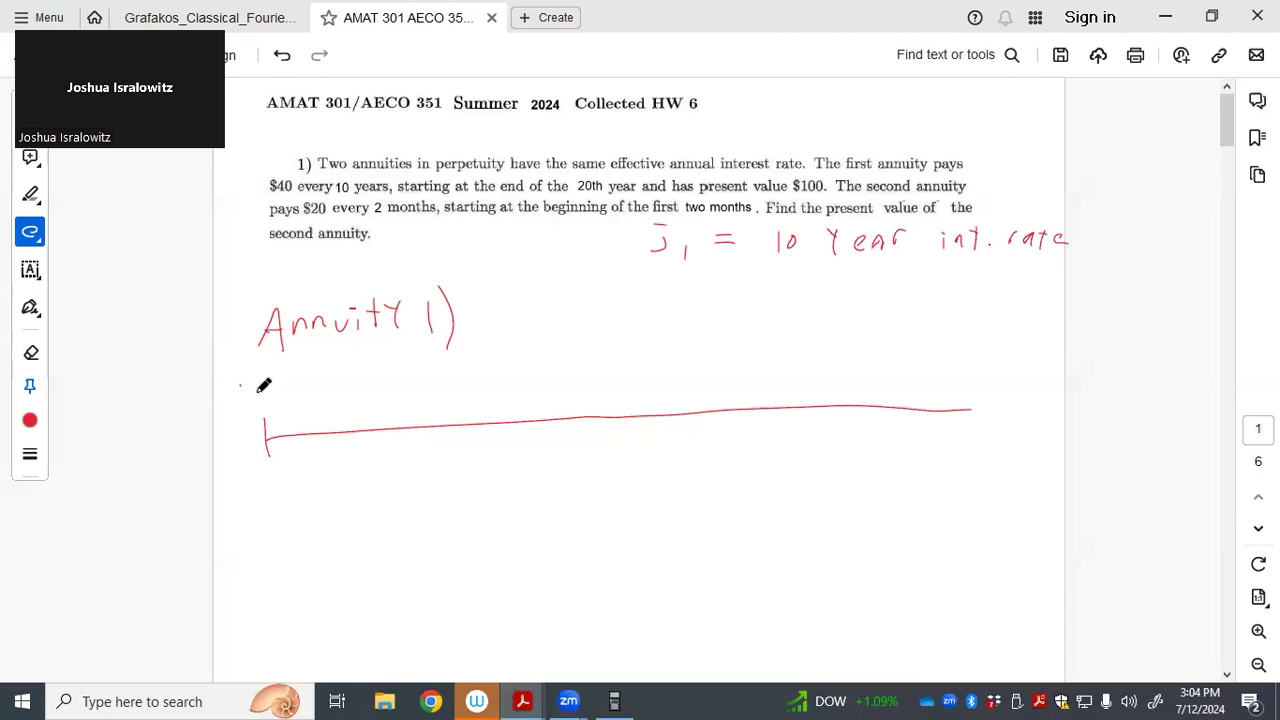
{"action": "mouse_move", "coordinate": [262, 388]}
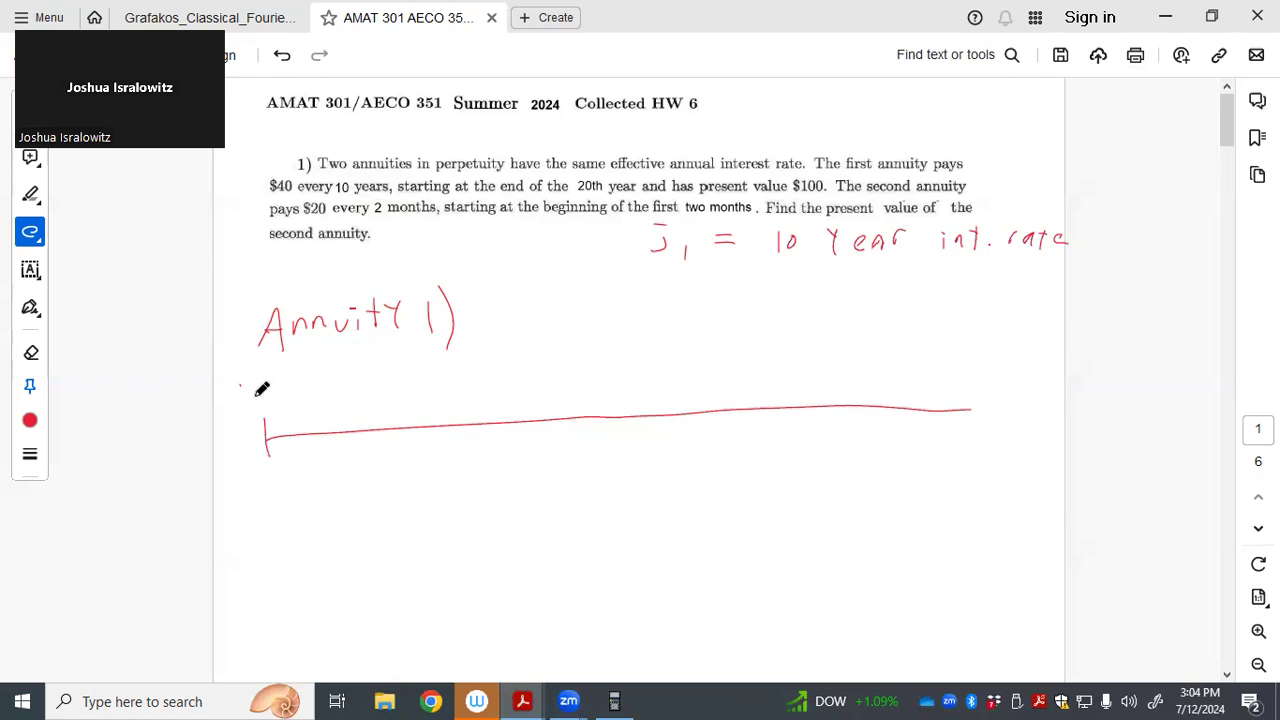
{"action": "mouse_move", "coordinate": [246, 376]}
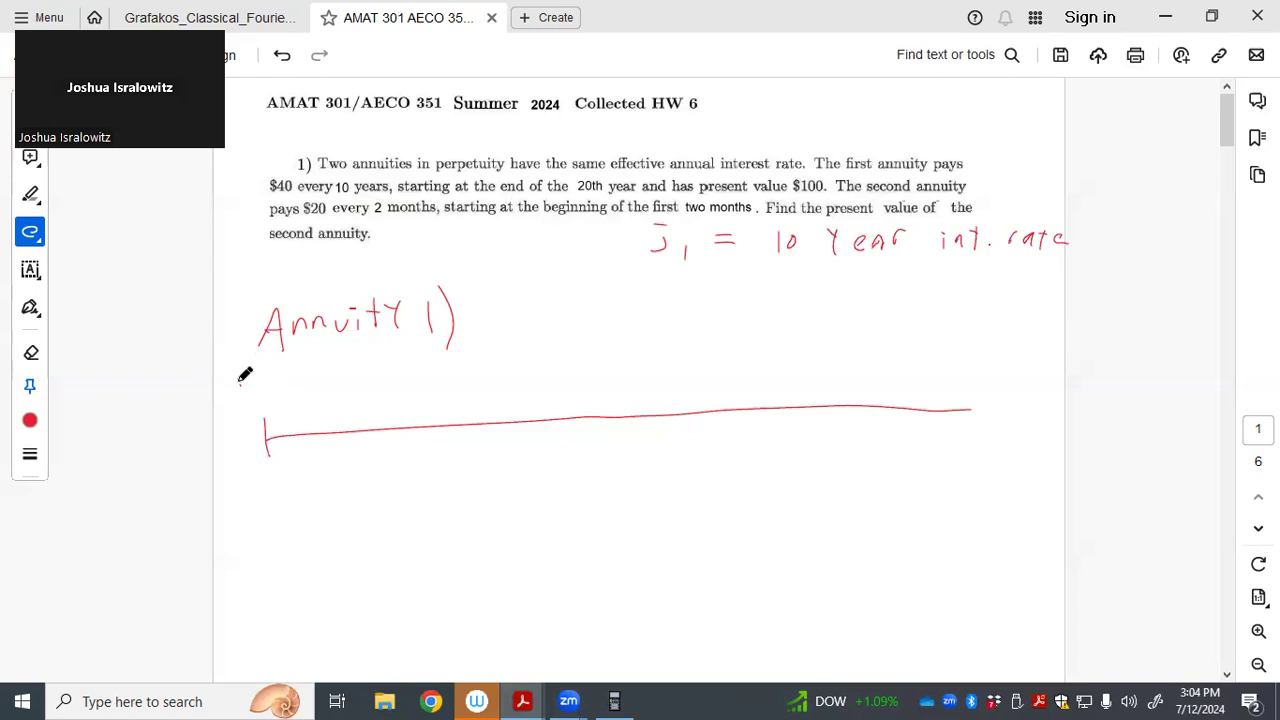
{"action": "mouse_move", "coordinate": [247, 387]}
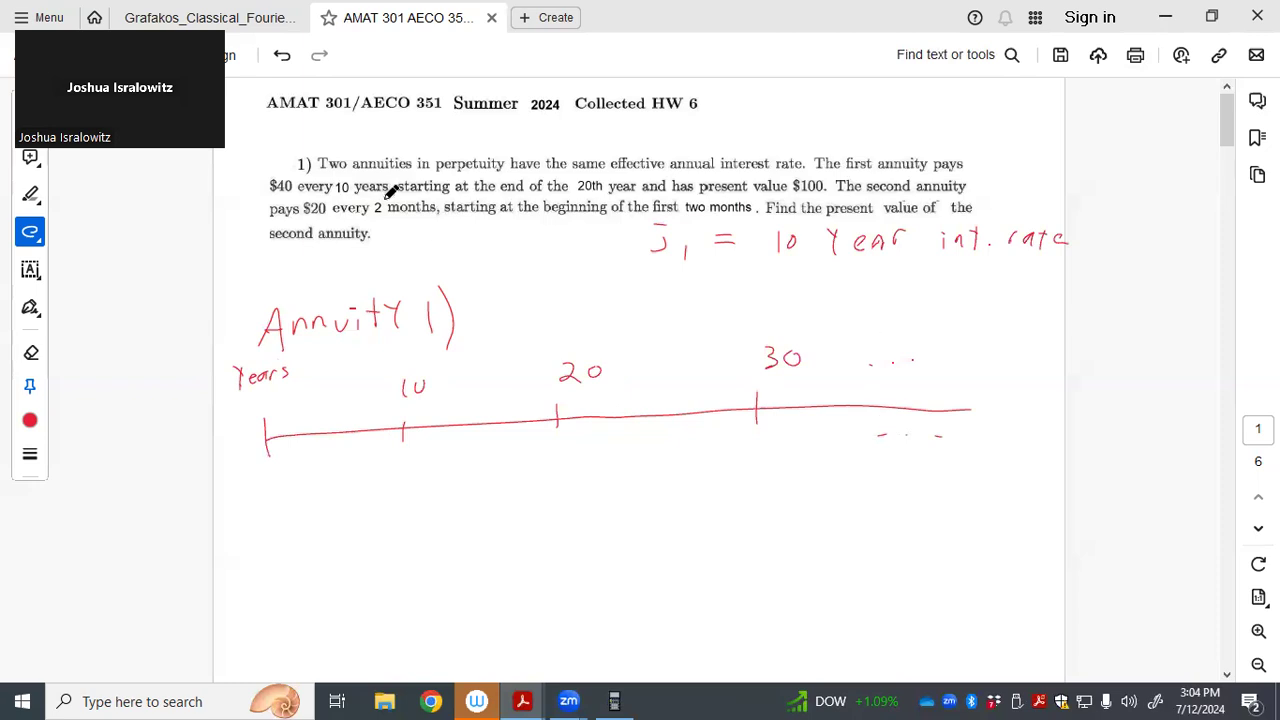
{"action": "mouse_move", "coordinate": [567, 450]}
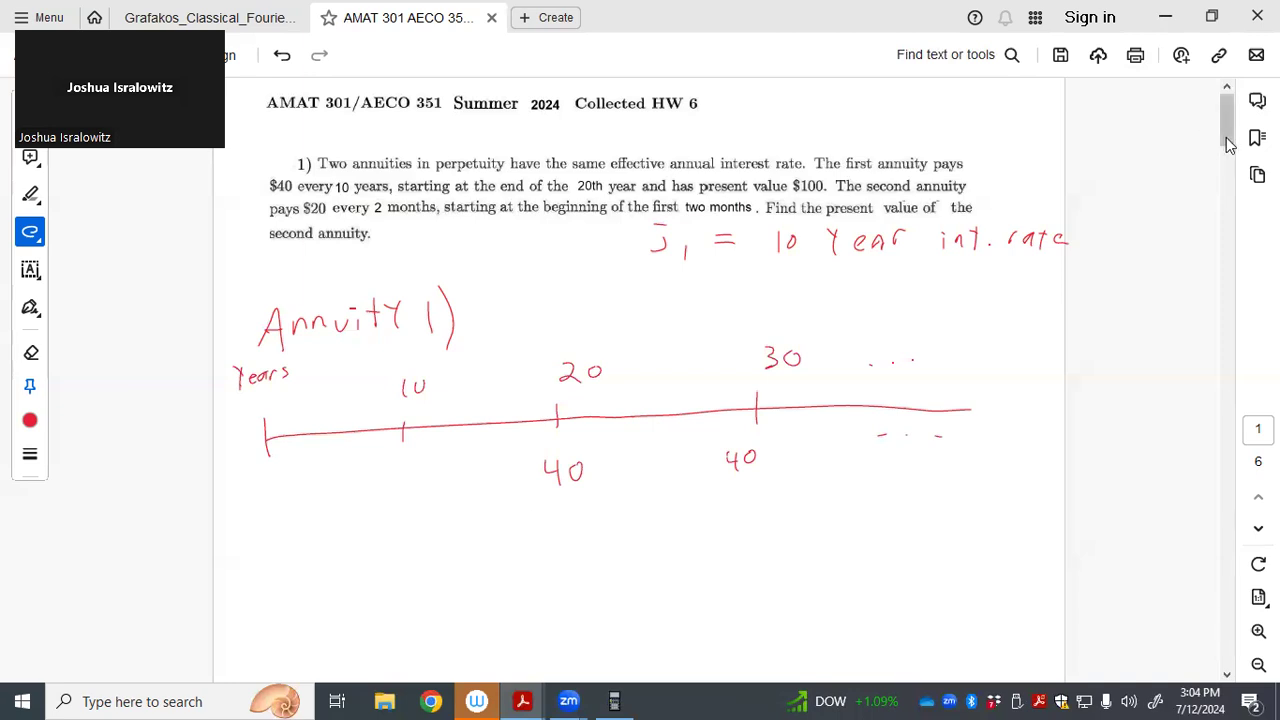
Mark 40 times the perpetuity at year 10, discount it back by (1+j1), and simplify to 40/j1 · 1/(1+j1)
{"action": "scroll", "scroll_direction": "down", "scroll_amount": 3}
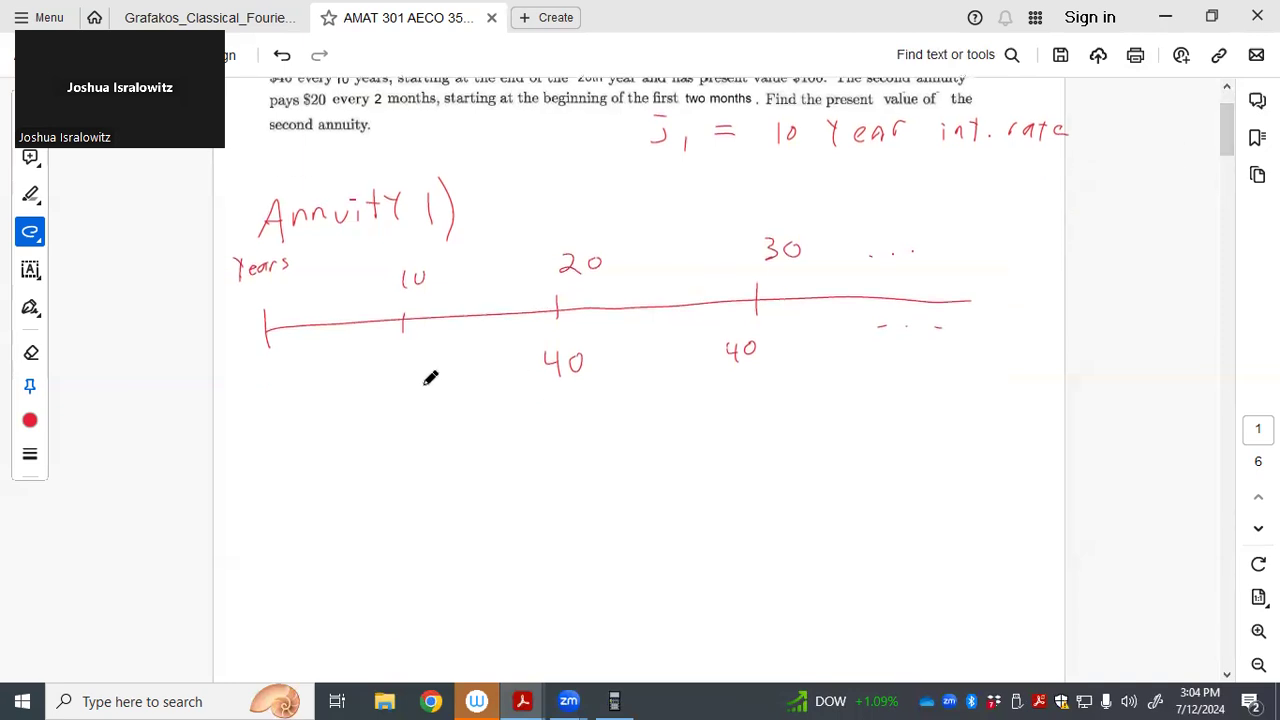
{"action": "left_click_drag", "start_coordinate": [425, 385], "coordinate": [425, 425]}
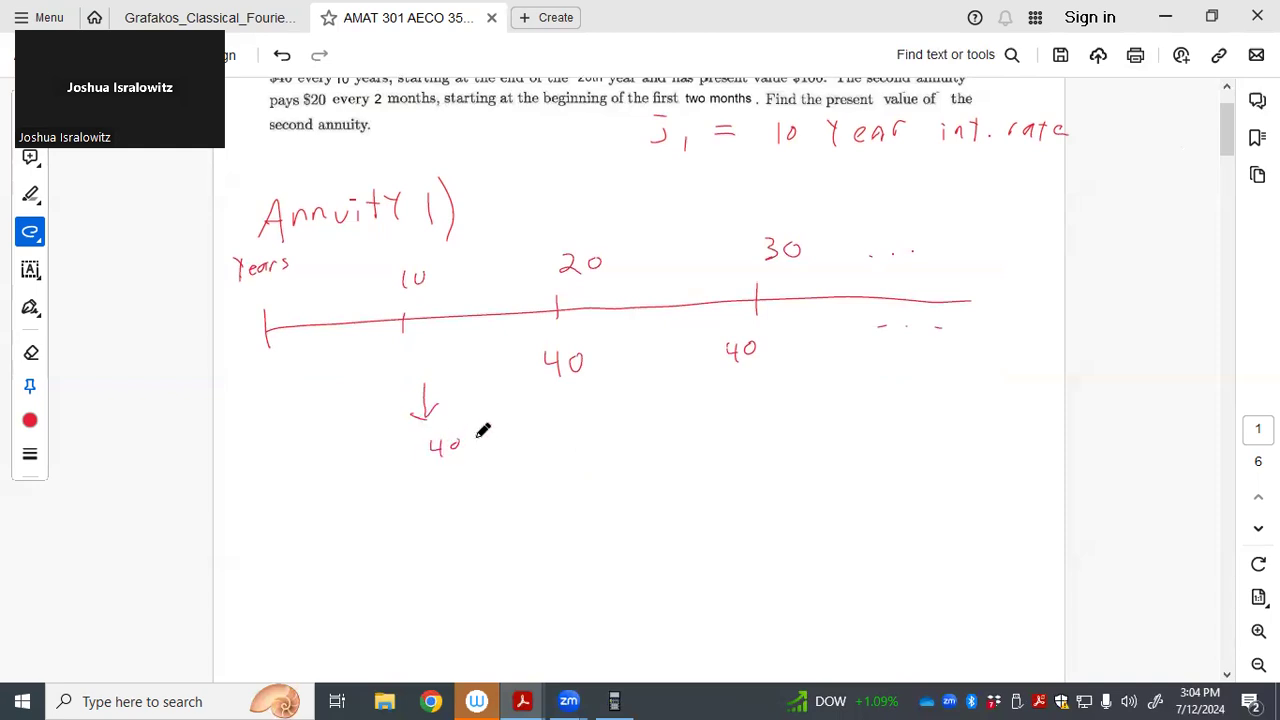
{"action": "left_click_drag", "start_coordinate": [470, 445], "coordinate": [485, 445]}
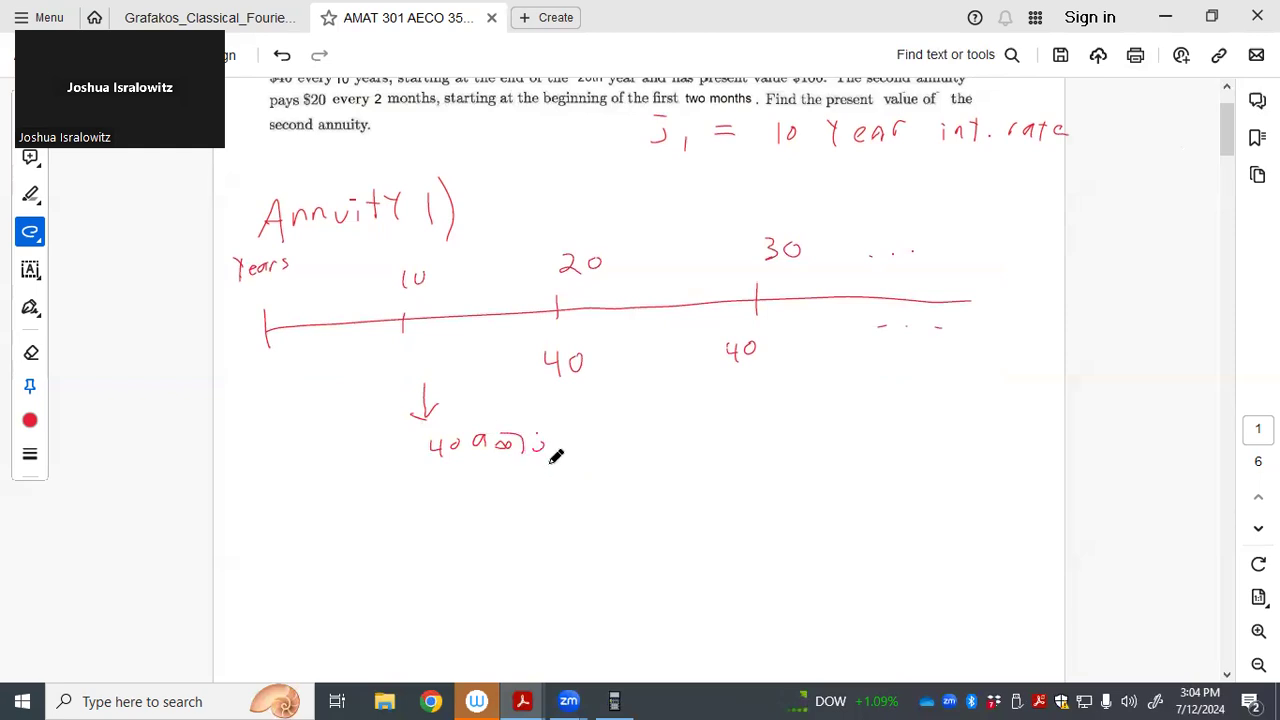
{"action": "left_click_drag", "start_coordinate": [325, 452], "coordinate": [392, 452]}
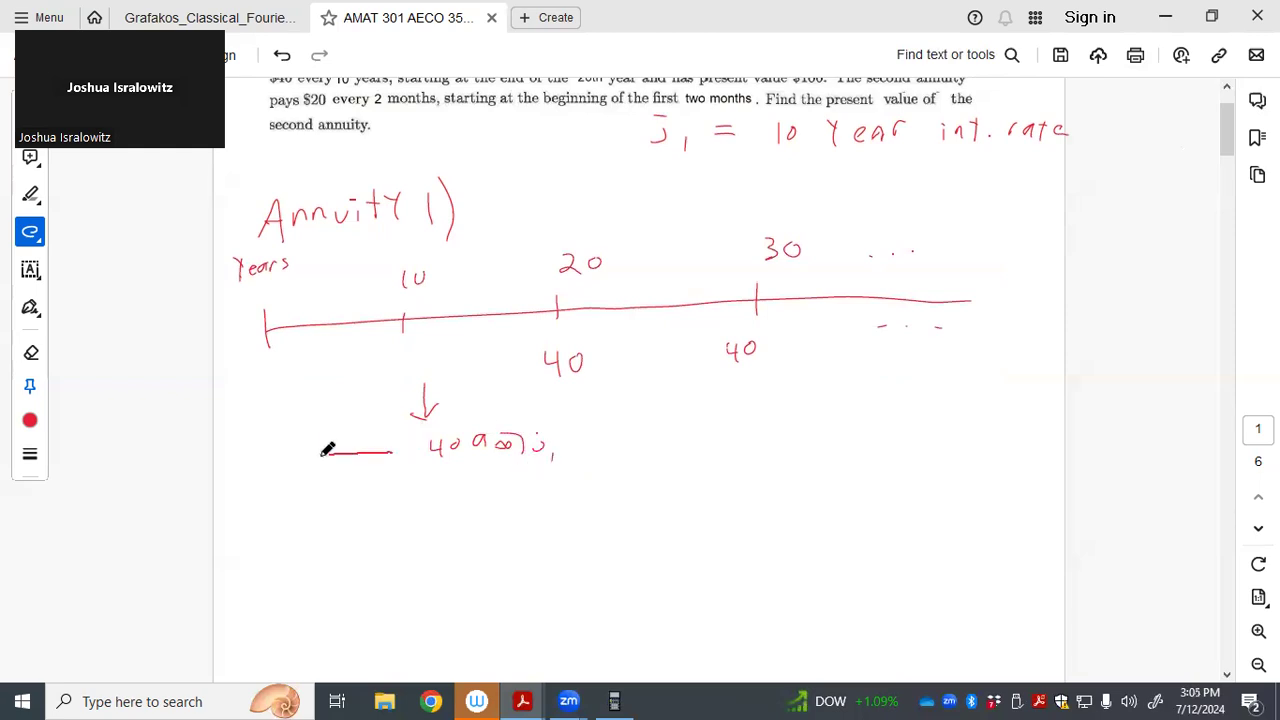
{"action": "left_click_drag", "start_coordinate": [390, 452], "coordinate": [320, 452]}
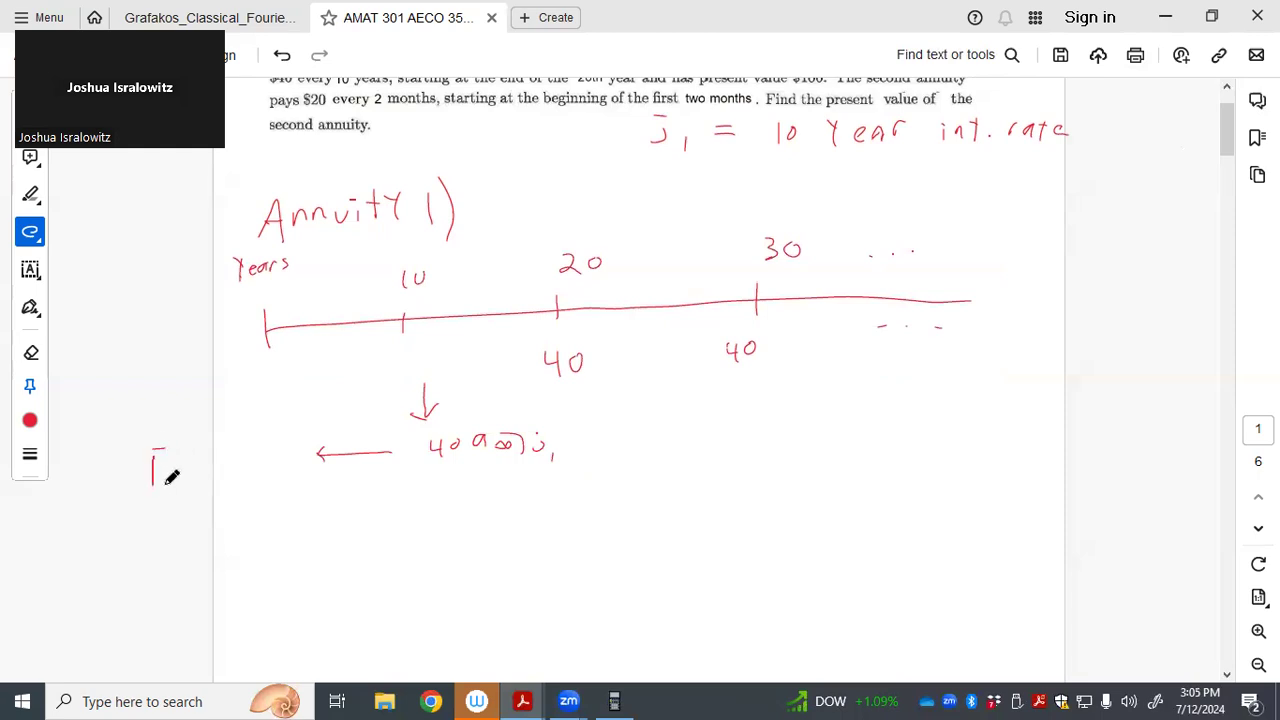
{"action": "left_click_drag", "start_coordinate": [160, 470], "coordinate": [185, 470]}
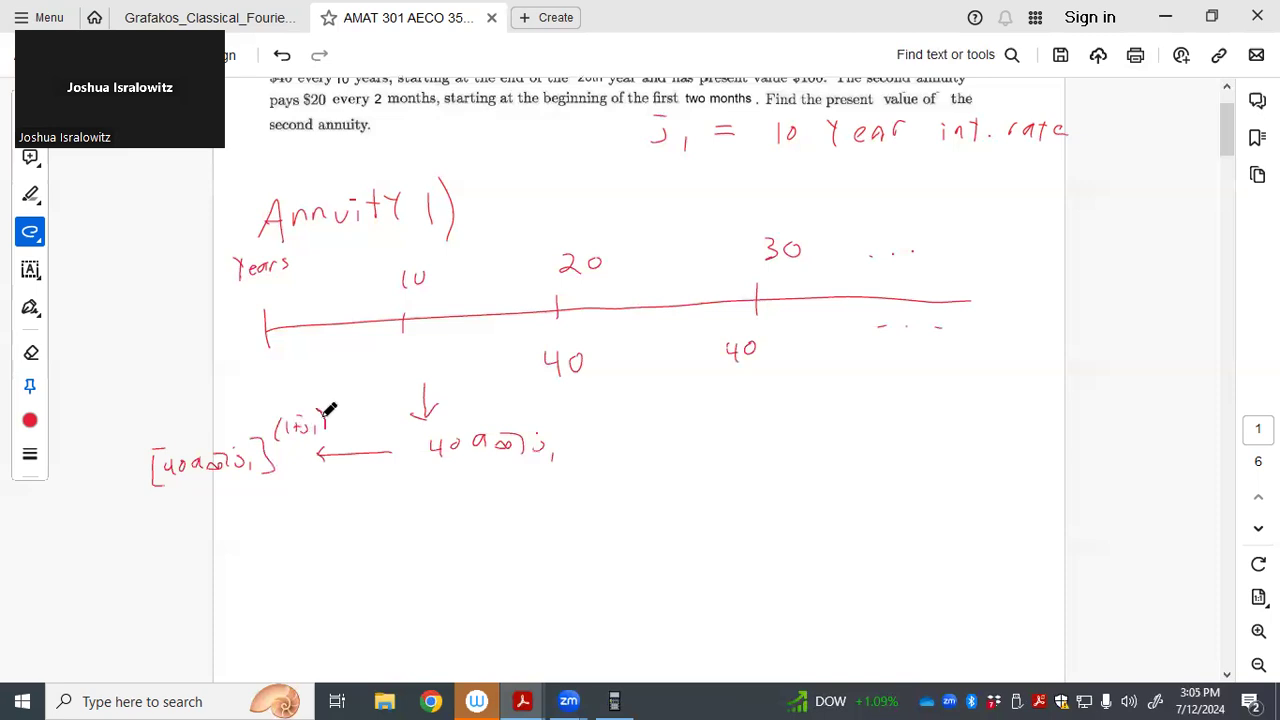
{"action": "mouse_move", "coordinate": [338, 385]}
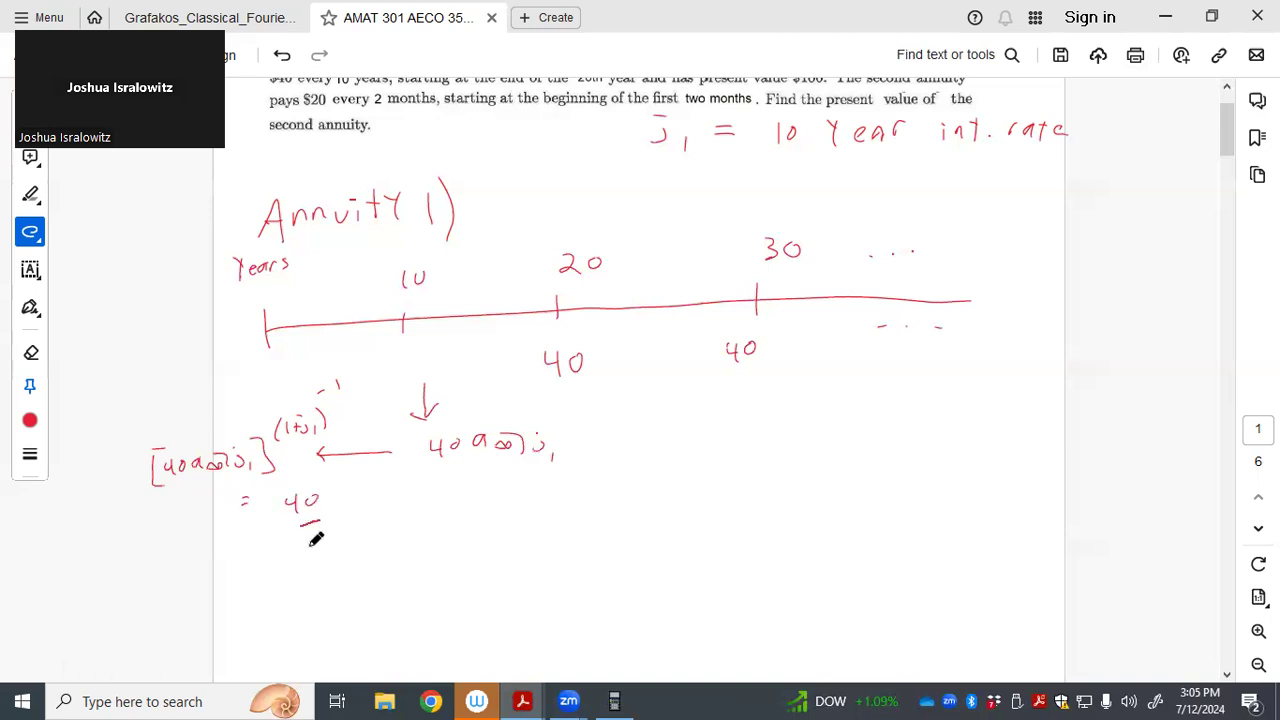
{"action": "left_click_drag", "start_coordinate": [300, 520], "coordinate": [325, 550]}
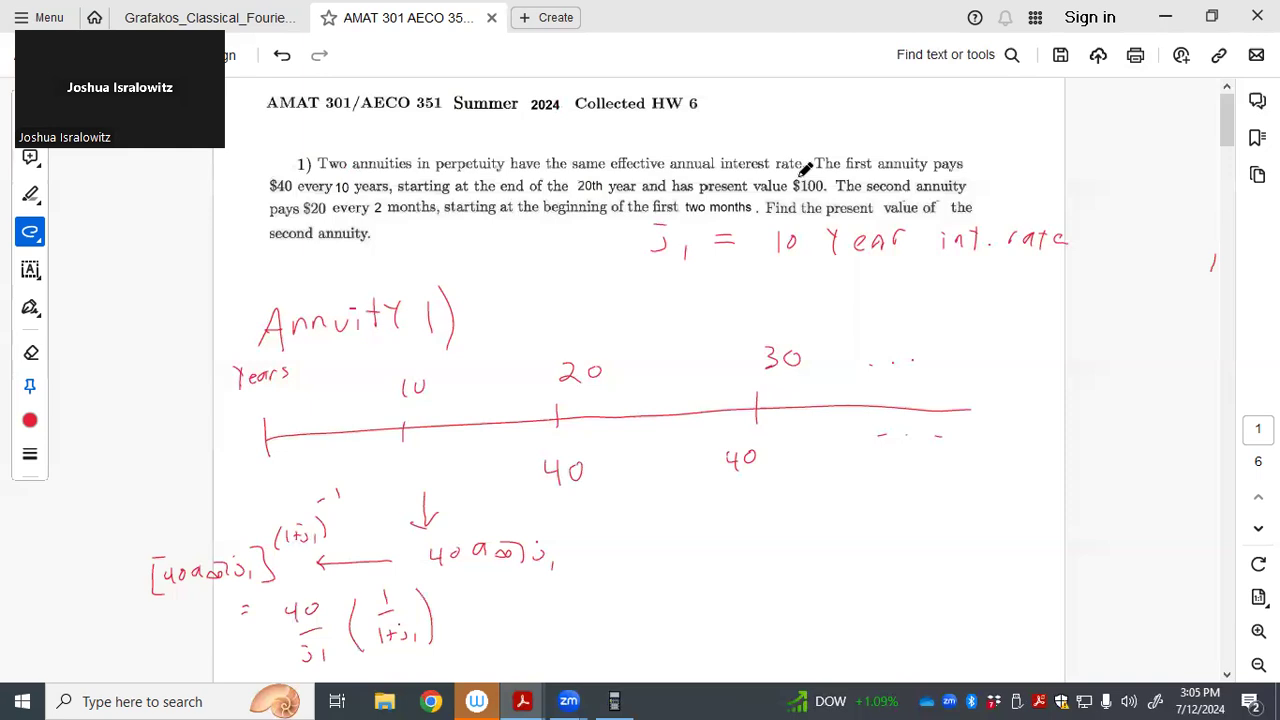
Underline 'present value $100' in the problem statement
{"action": "left_click_drag", "start_coordinate": [700, 195], "coordinate": [825, 192]}
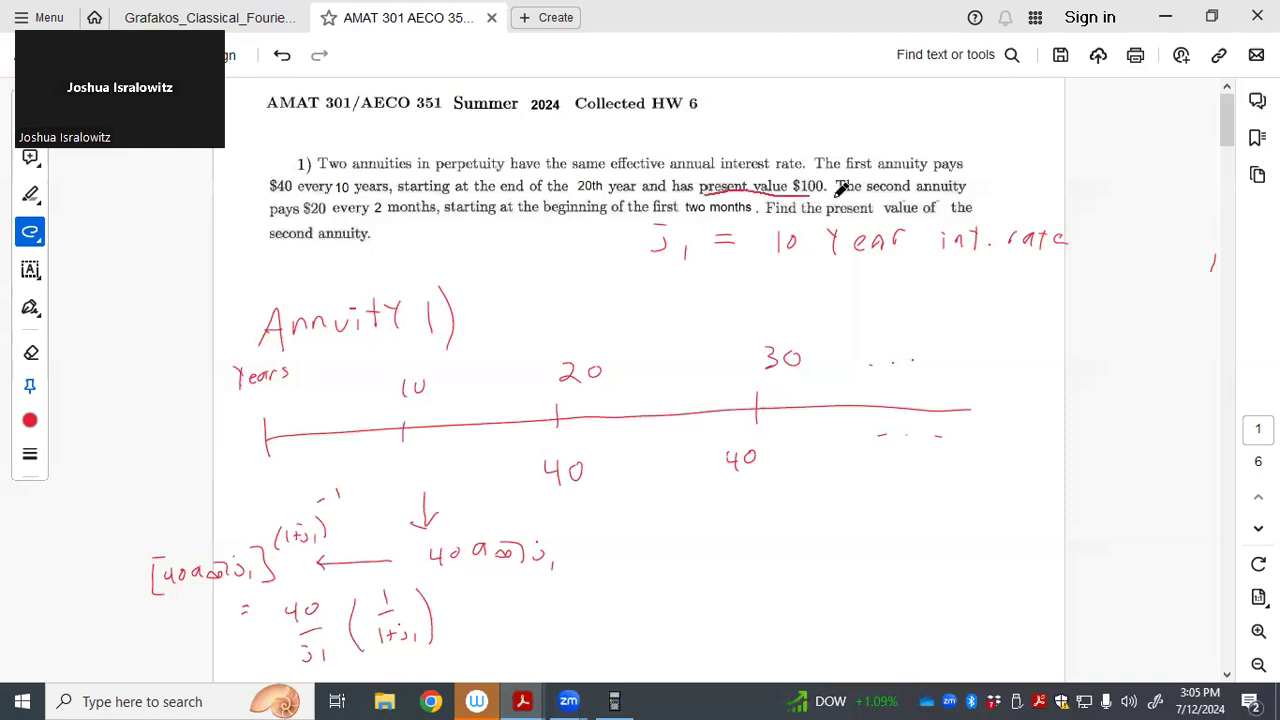
Write 100 = 40/(j1+j1²) and rearrange it to the quadratic 5j1²+5j1−2
{"action": "scroll", "scroll_direction": "down", "scroll_amount": 3}
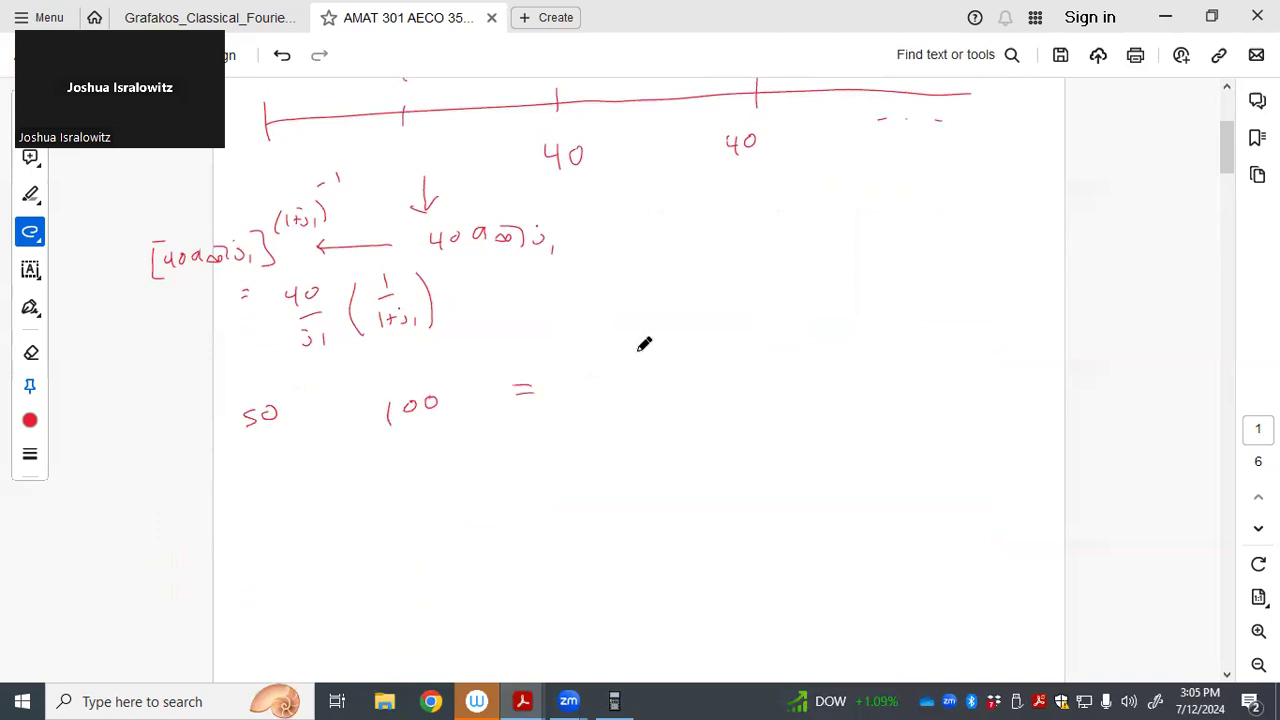
{"action": "left_click_drag", "start_coordinate": [645, 345], "coordinate": [690, 385]}
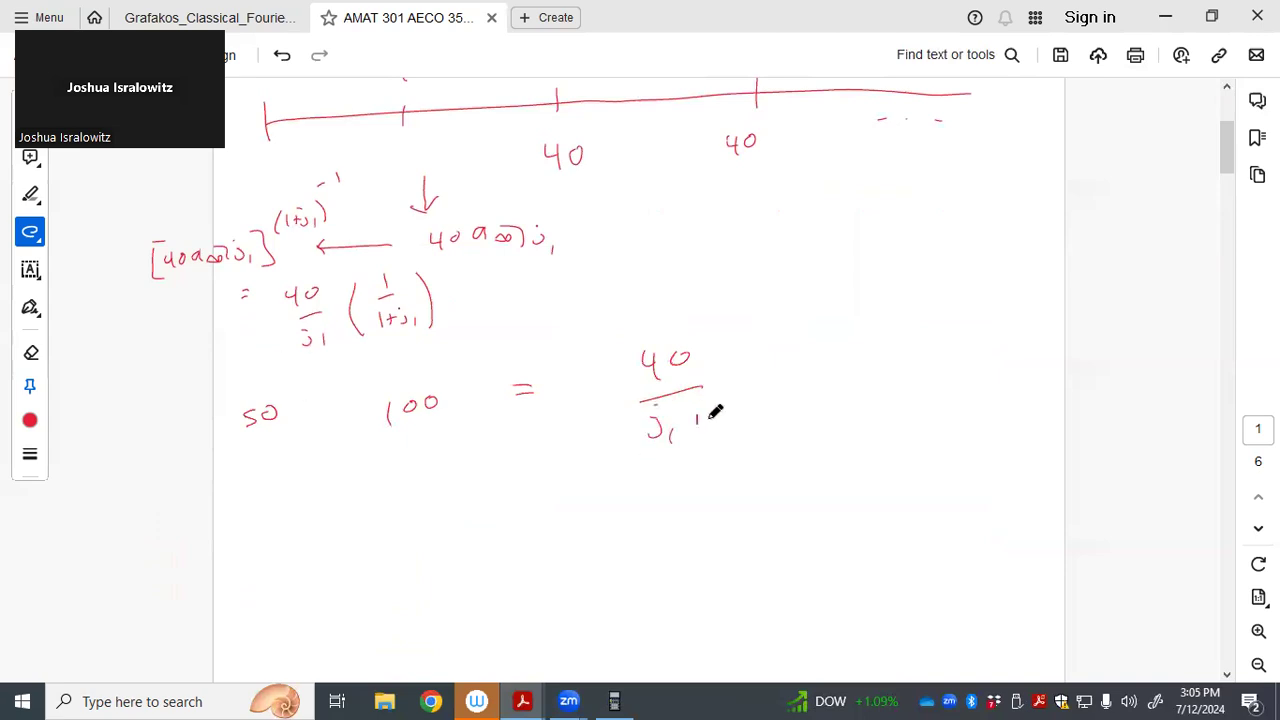
{"action": "left_click_drag", "start_coordinate": [695, 420], "coordinate": [735, 425]}
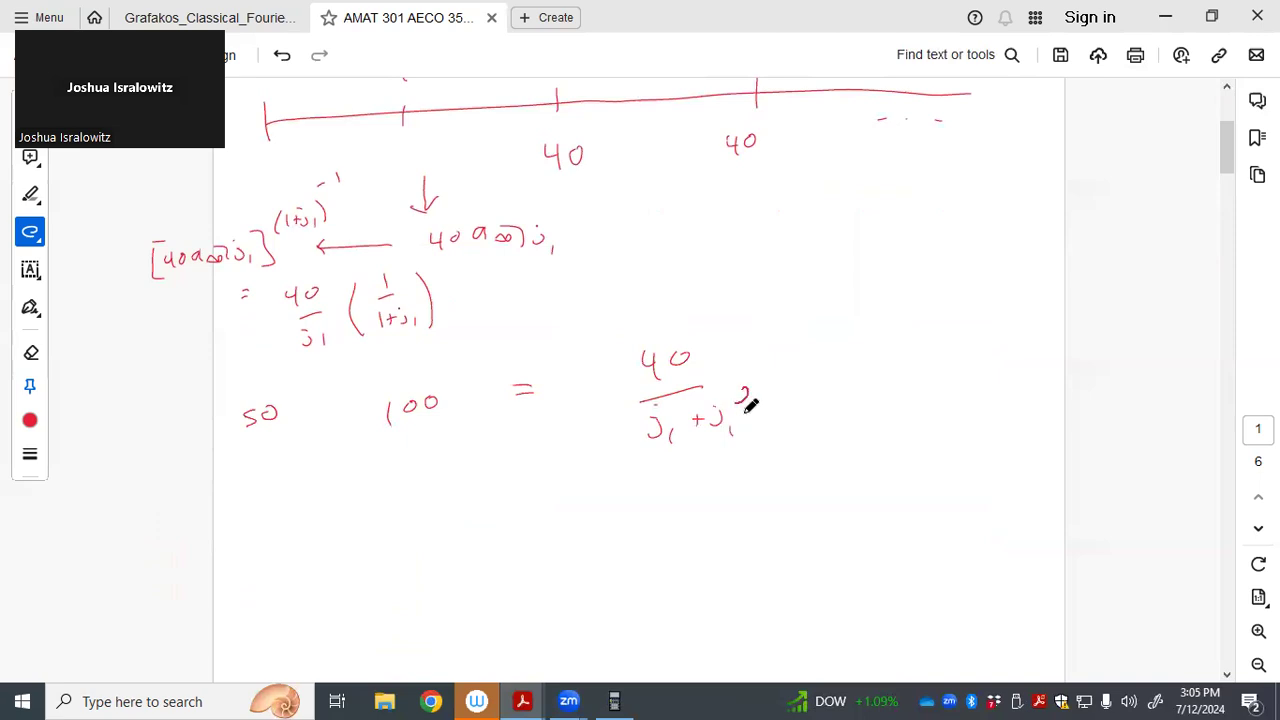
{"action": "left_click_drag", "start_coordinate": [745, 405], "coordinate": [750, 390]}
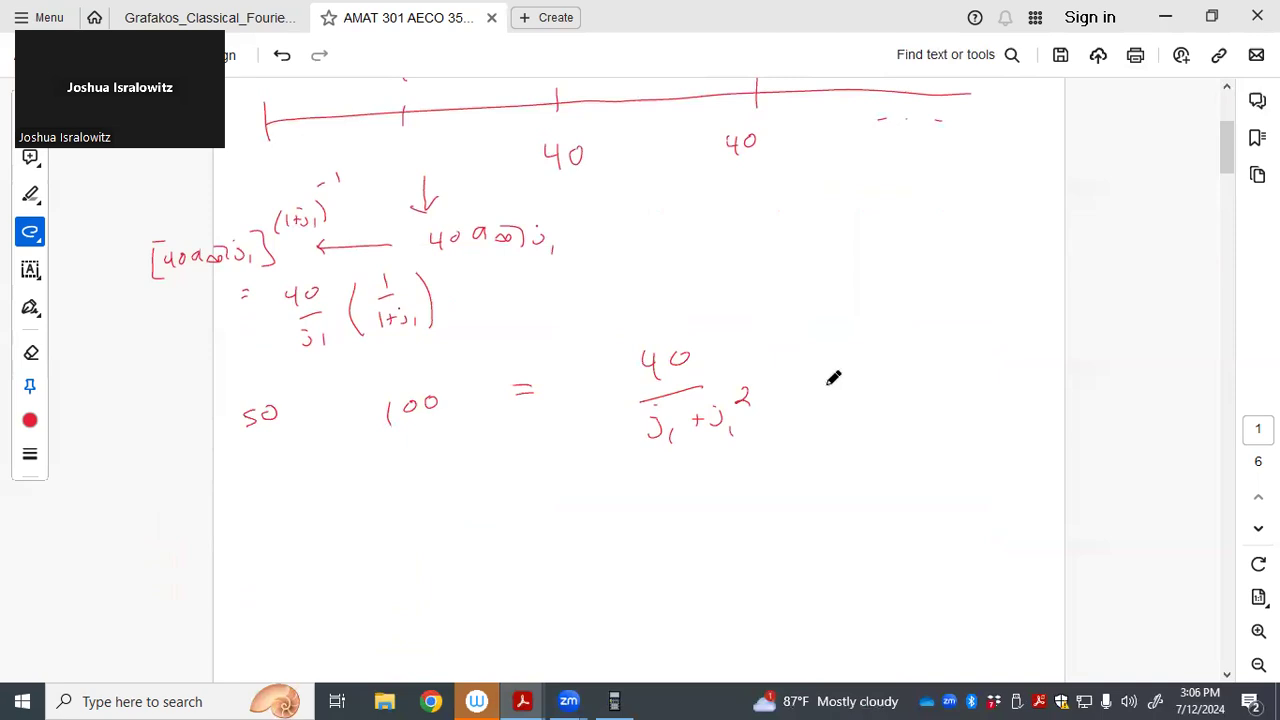
{"action": "mouse_move", "coordinate": [836, 383]}
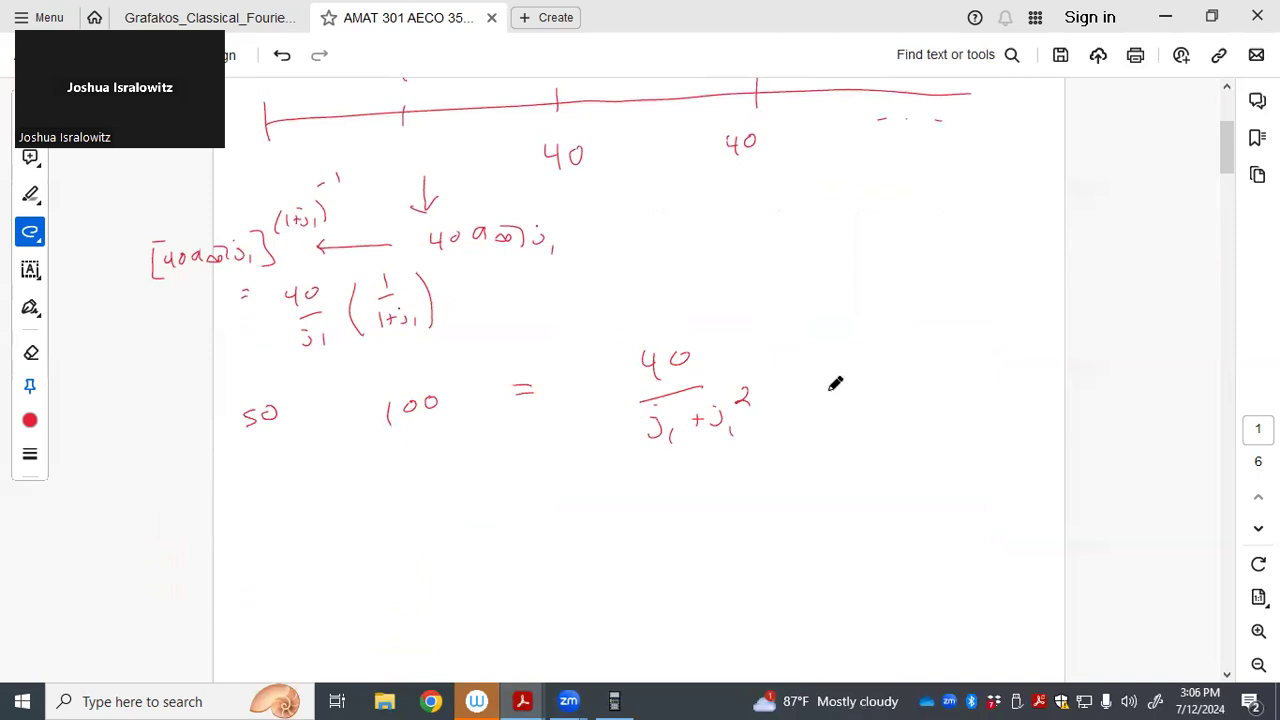
{"action": "mouse_move", "coordinate": [836, 384]}
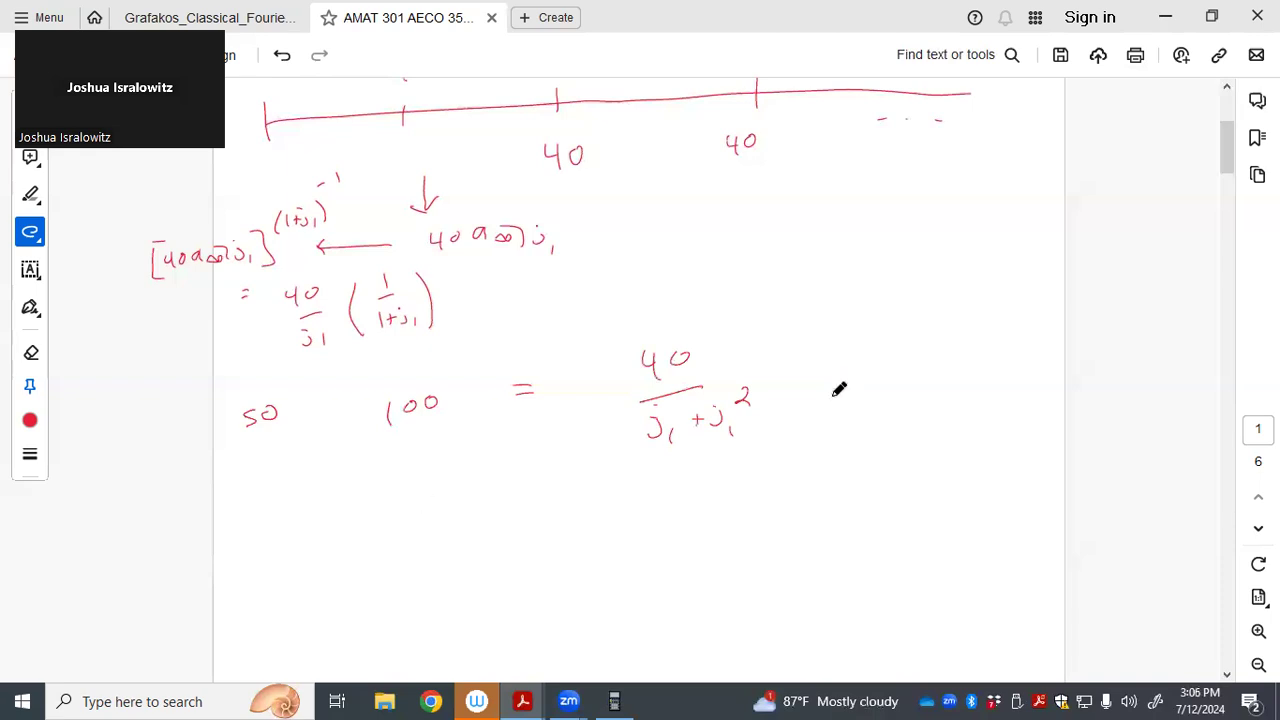
{"action": "left_click_drag", "start_coordinate": [845, 385], "coordinate": [880, 375]}
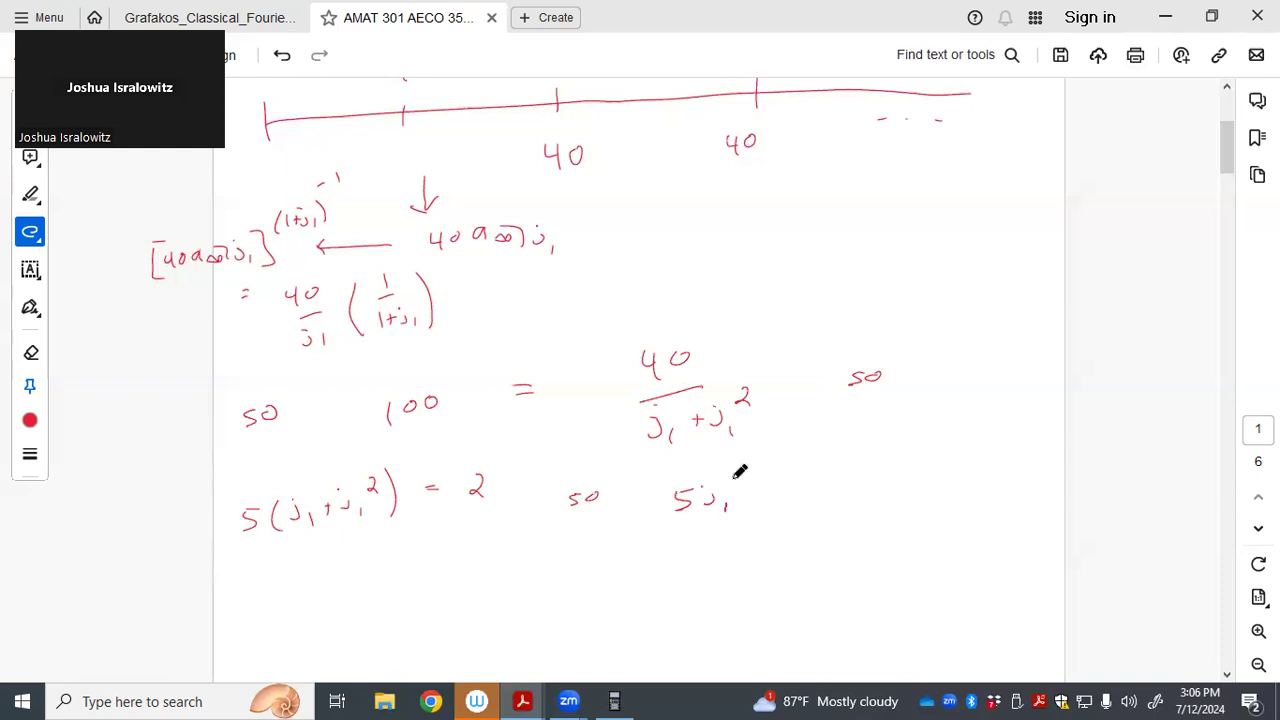
{"action": "left_click_drag", "start_coordinate": [745, 475], "coordinate": [820, 490]}
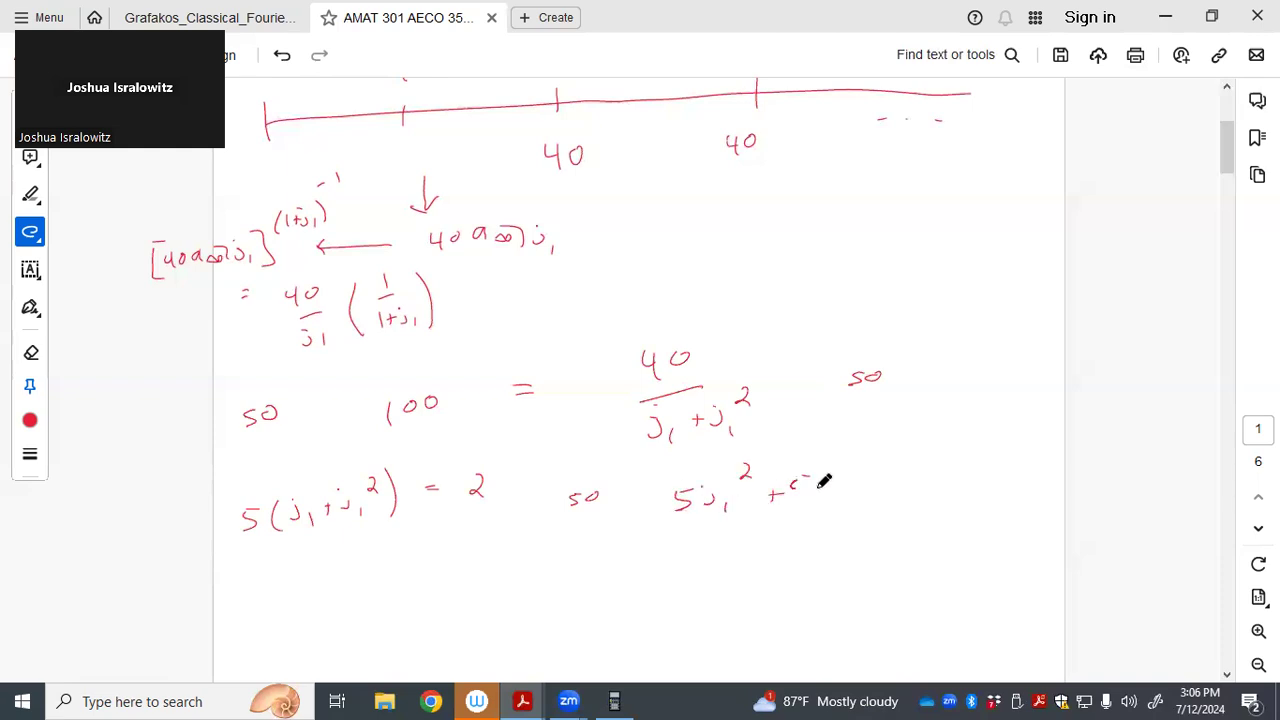
{"action": "left_click_drag", "start_coordinate": [790, 490], "coordinate": [840, 500]}
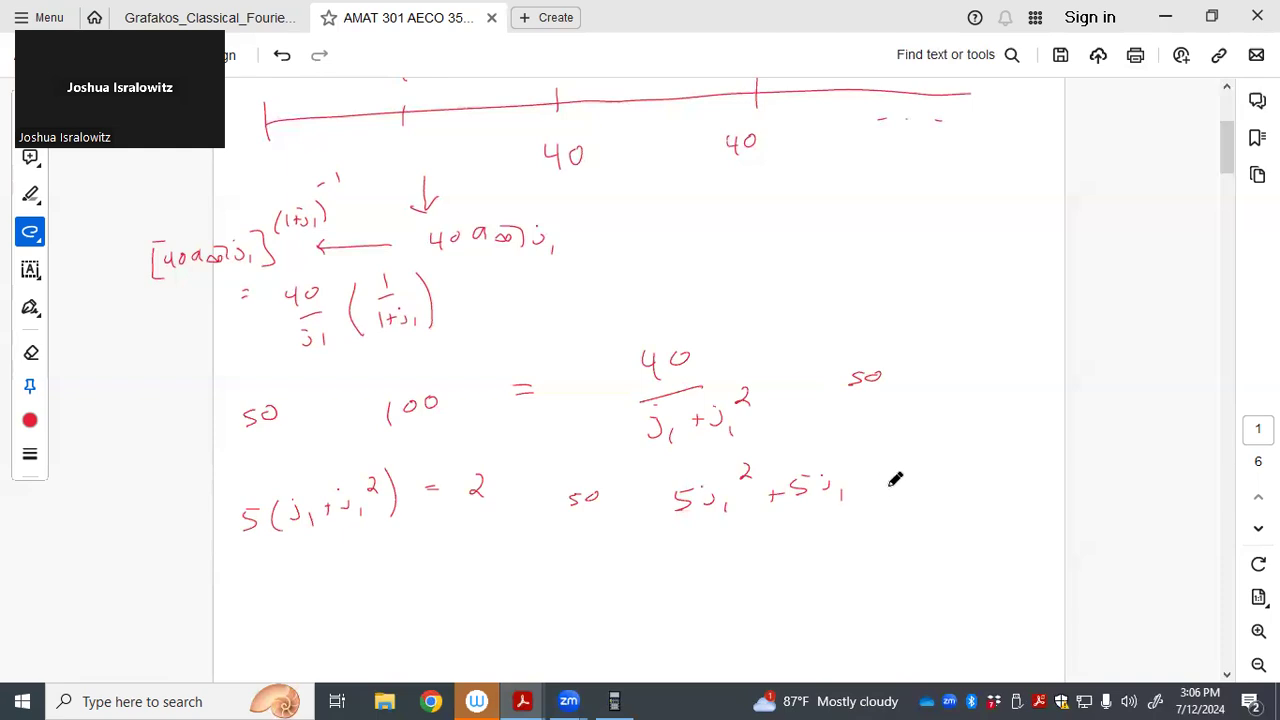
{"action": "left_click_drag", "start_coordinate": [875, 490], "coordinate": [900, 490]}
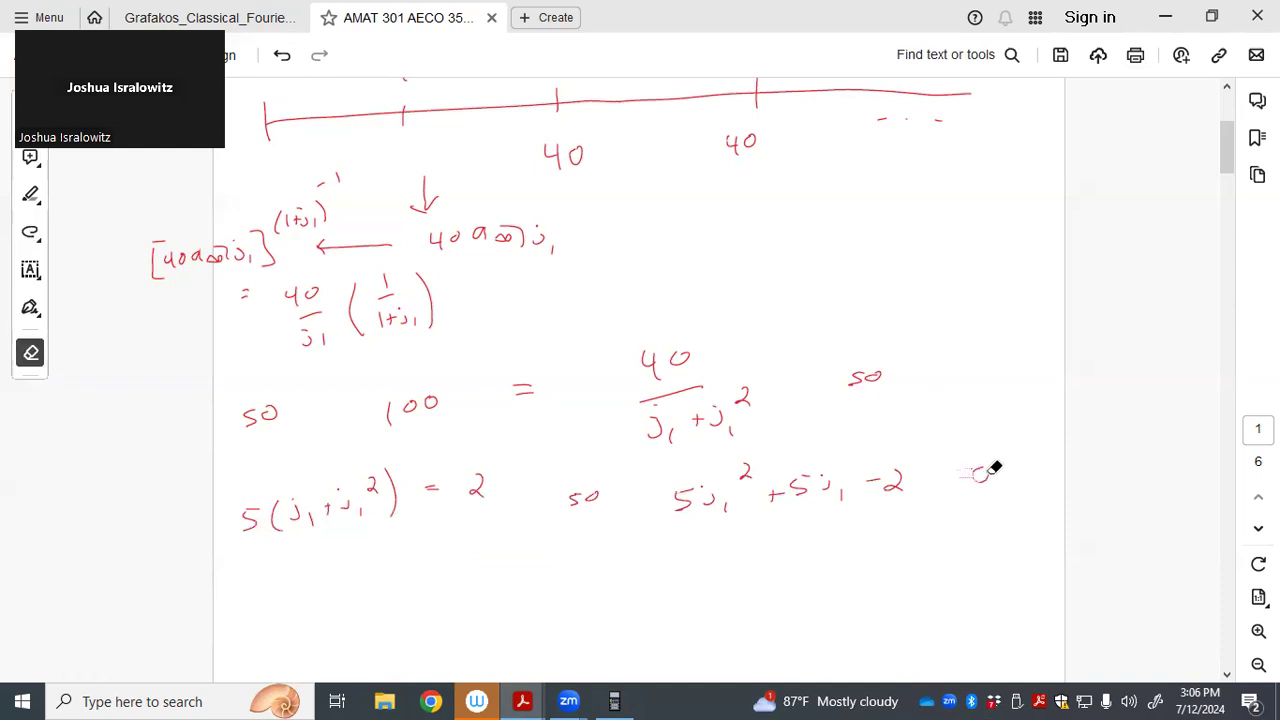
{"action": "left_click", "coordinate": [30, 232]}
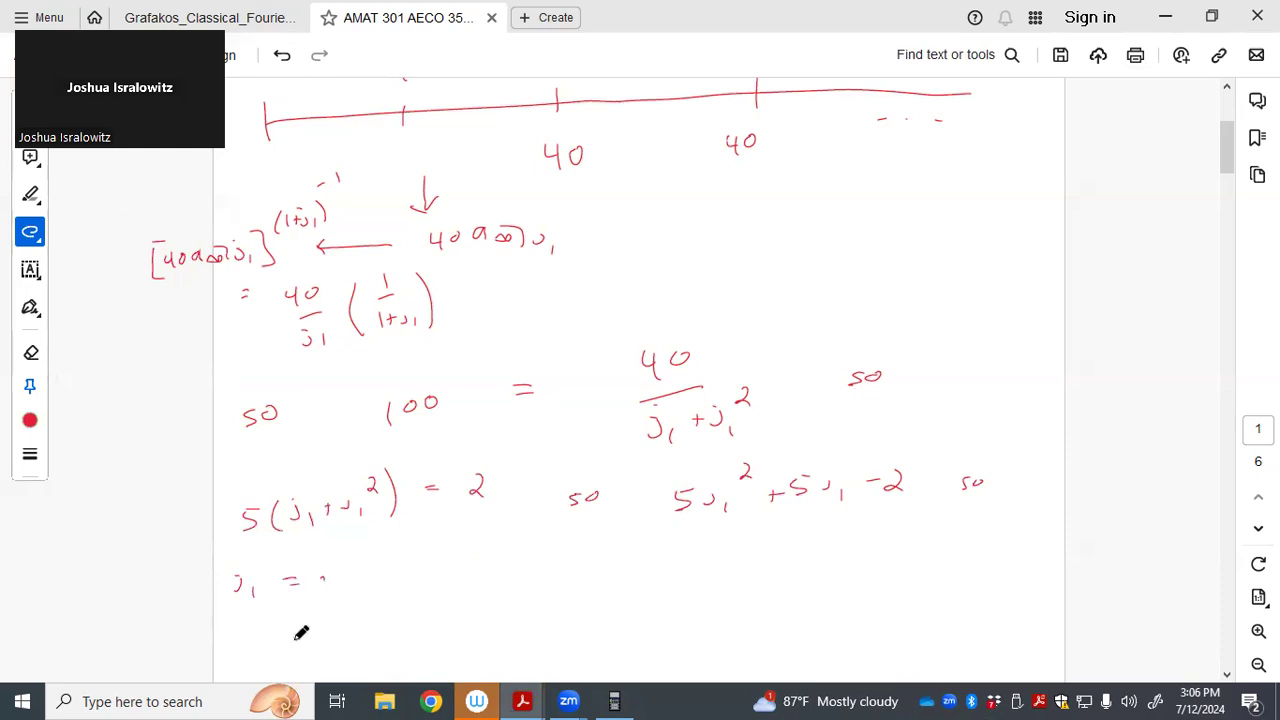
{"action": "mouse_move", "coordinate": [292, 617]}
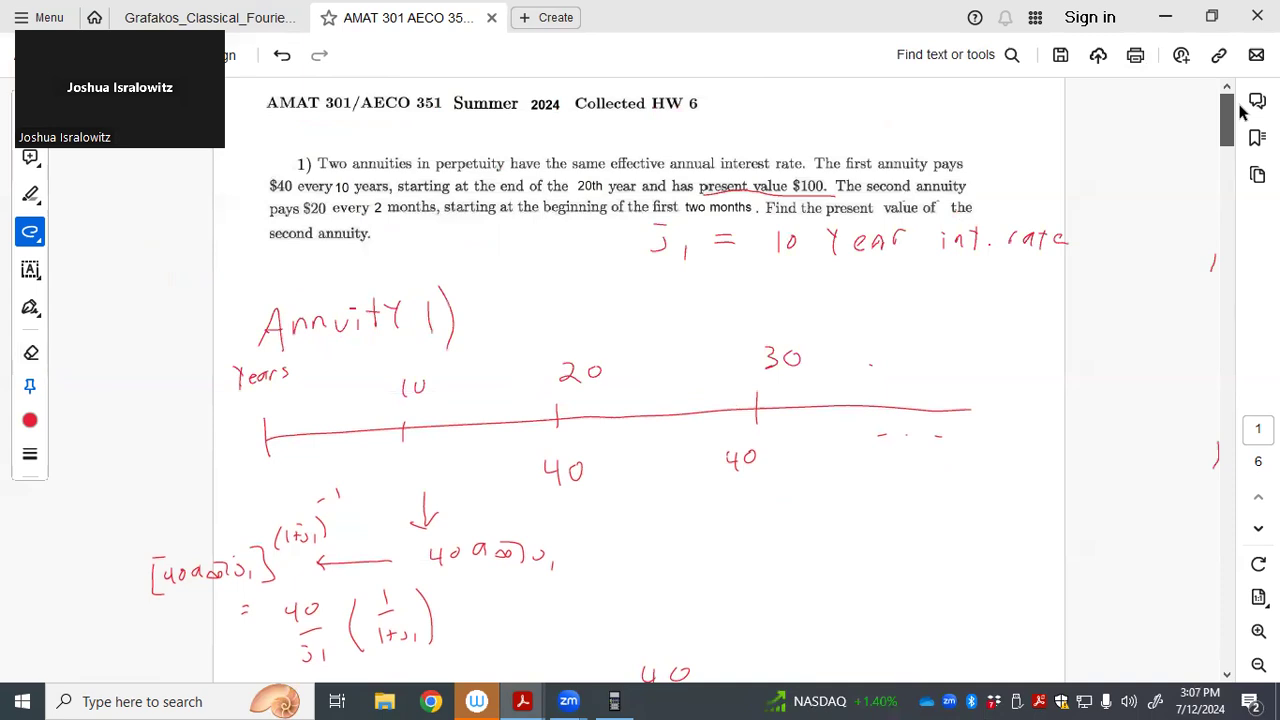
Write the solution j1 = .30623 and complete the quadratic with = 0
{"action": "scroll", "scroll_direction": "down", "scroll_amount": 3}
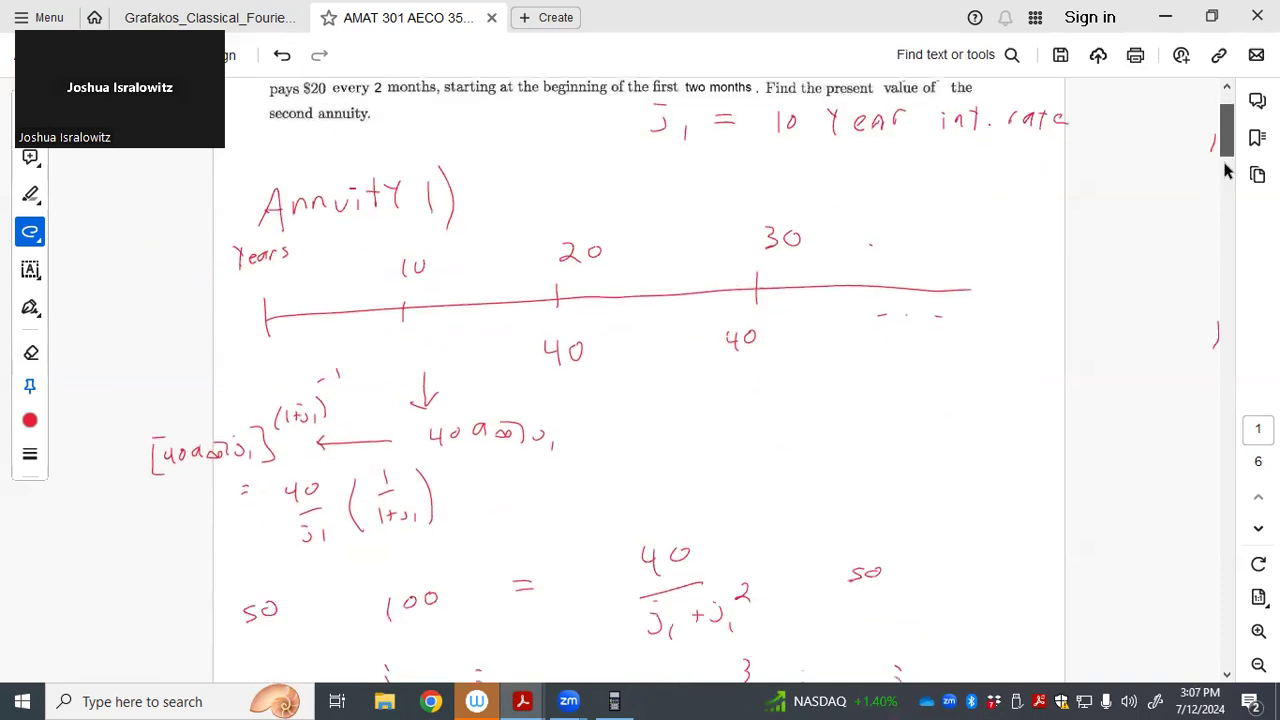
{"action": "scroll", "scroll_direction": "down", "scroll_amount": 3}
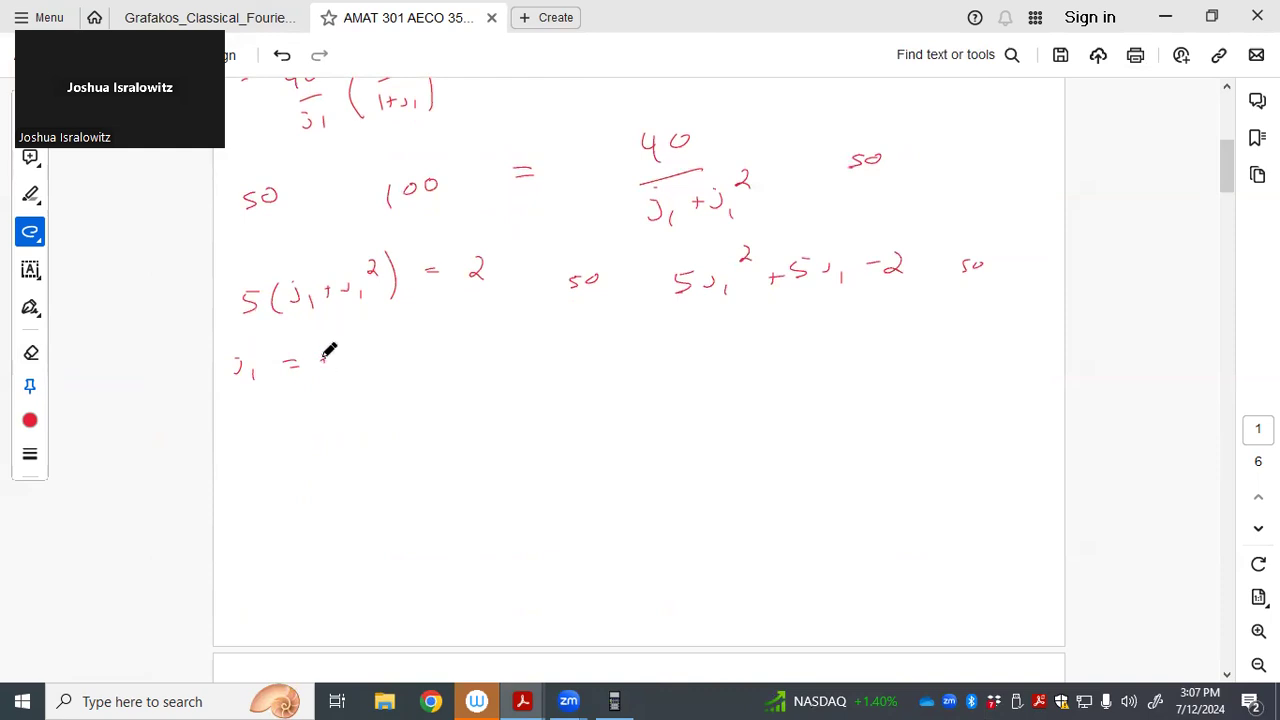
{"action": "left_click_drag", "start_coordinate": [320, 368], "coordinate": [350, 350]}
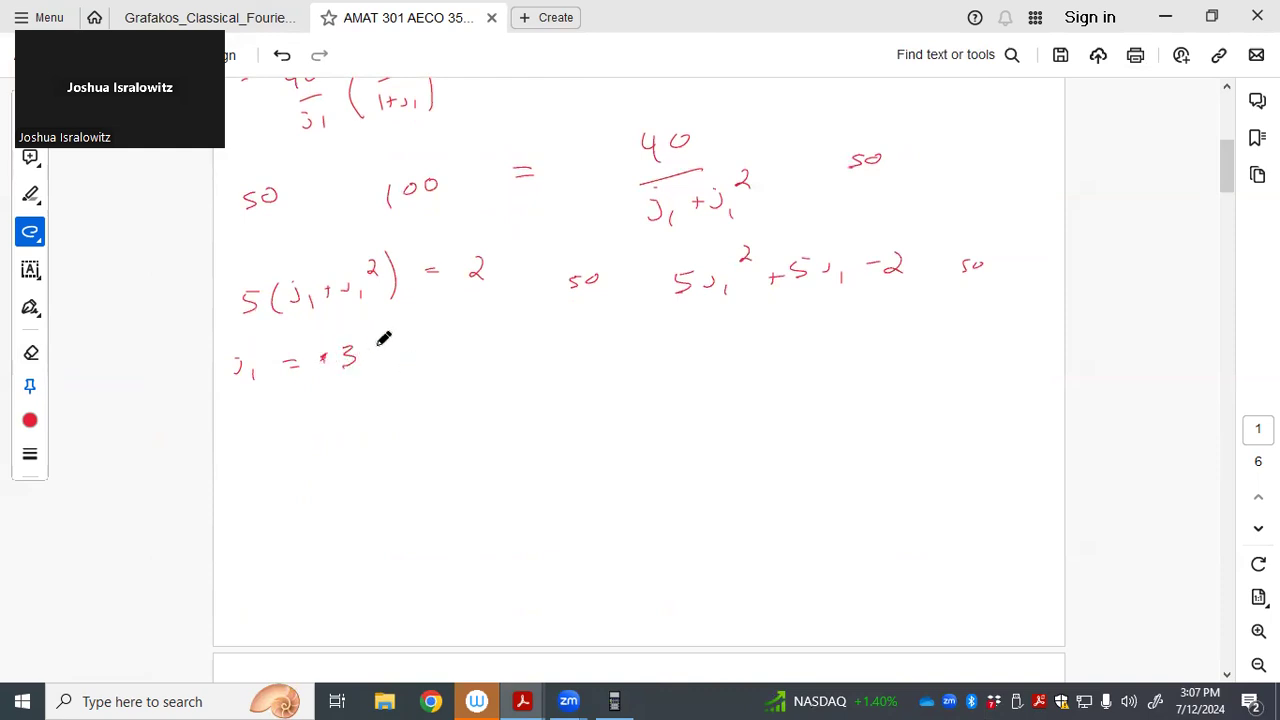
{"action": "left_click_drag", "start_coordinate": [370, 350], "coordinate": [455, 350]}
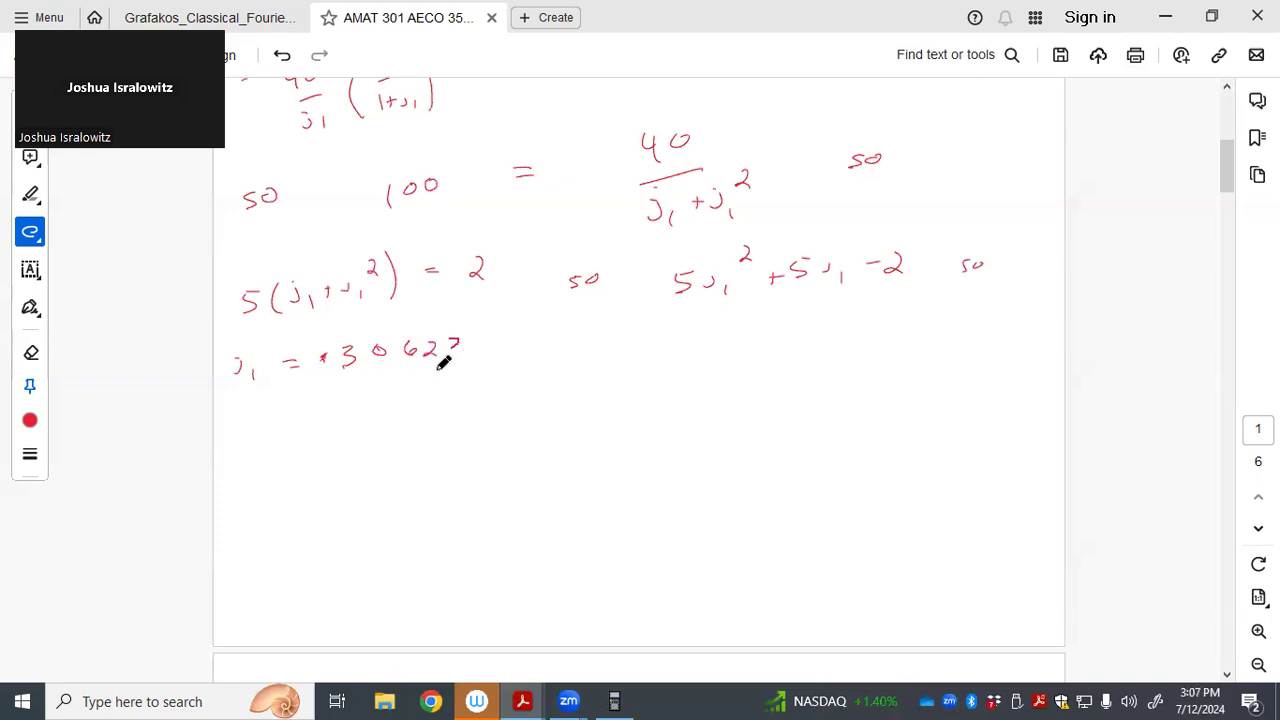
{"action": "left_click_drag", "start_coordinate": [455, 345], "coordinate": [460, 360]}
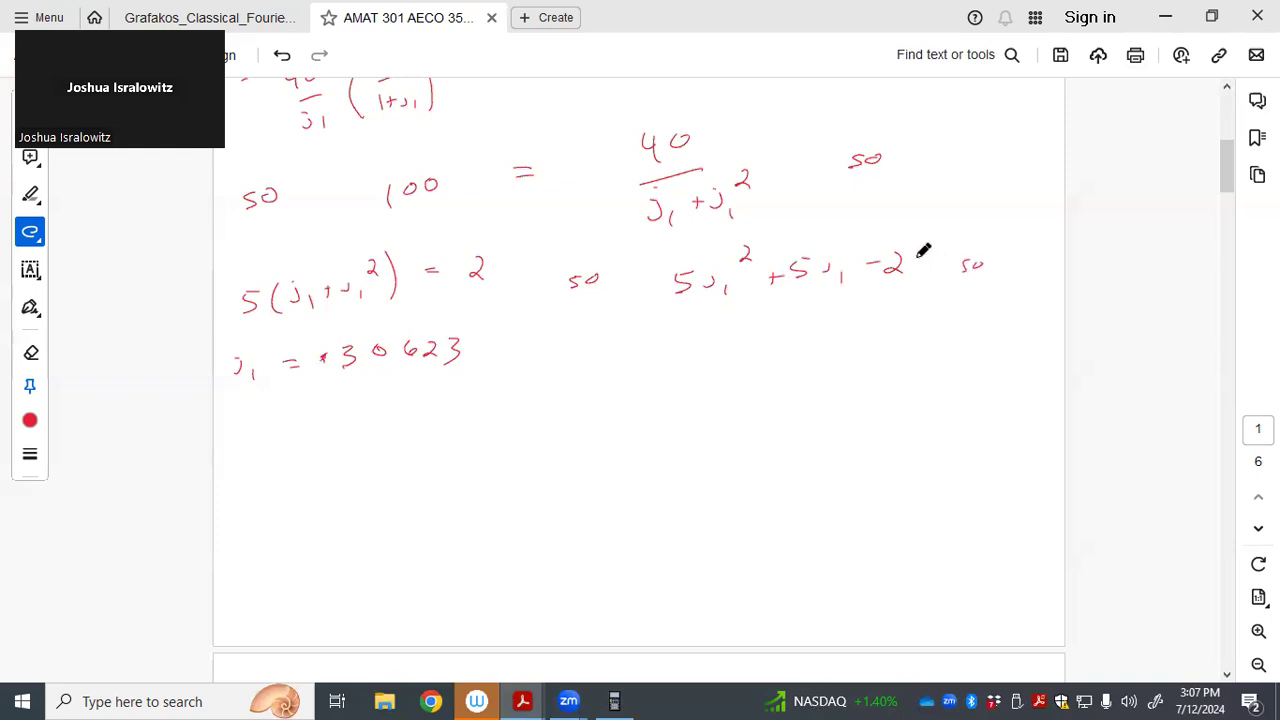
{"action": "left_click_drag", "start_coordinate": [905, 265], "coordinate": [930, 262]}
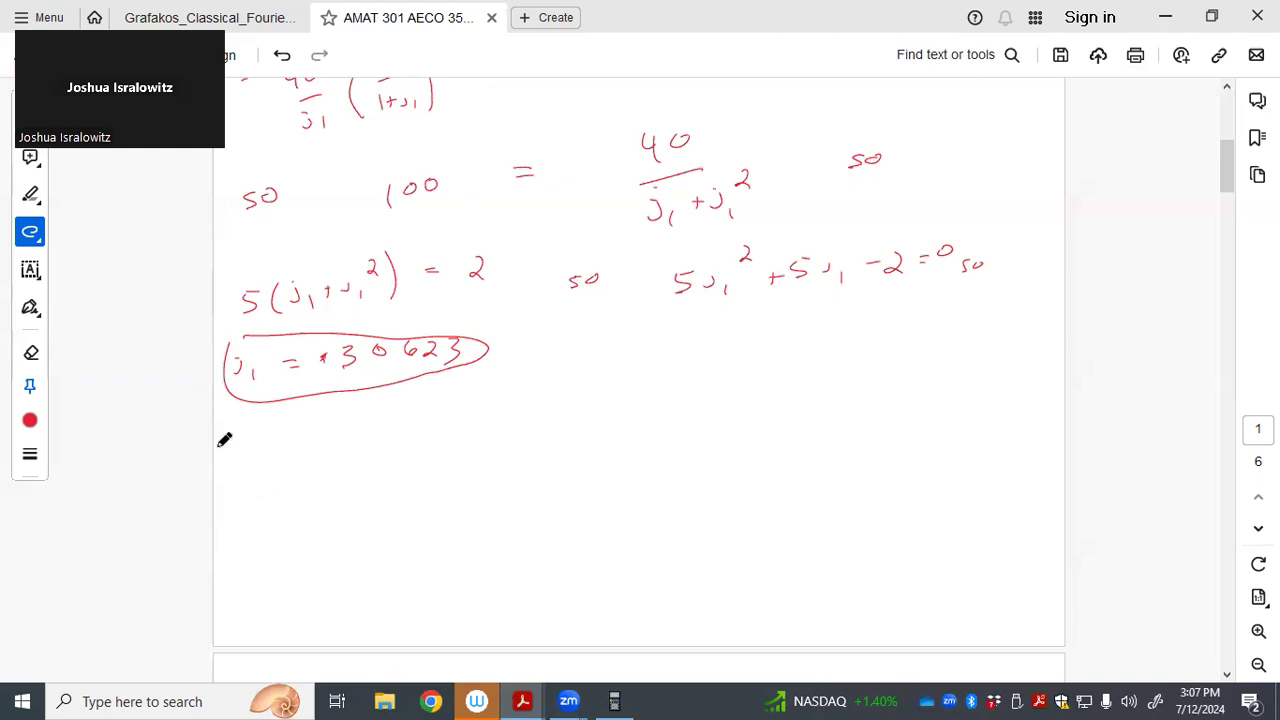
Draw a dividing line under the Annuity 1 work and write an underlined 'Annuity 2' heading
{"action": "left_click_drag", "start_coordinate": [225, 440], "coordinate": [1080, 370]}
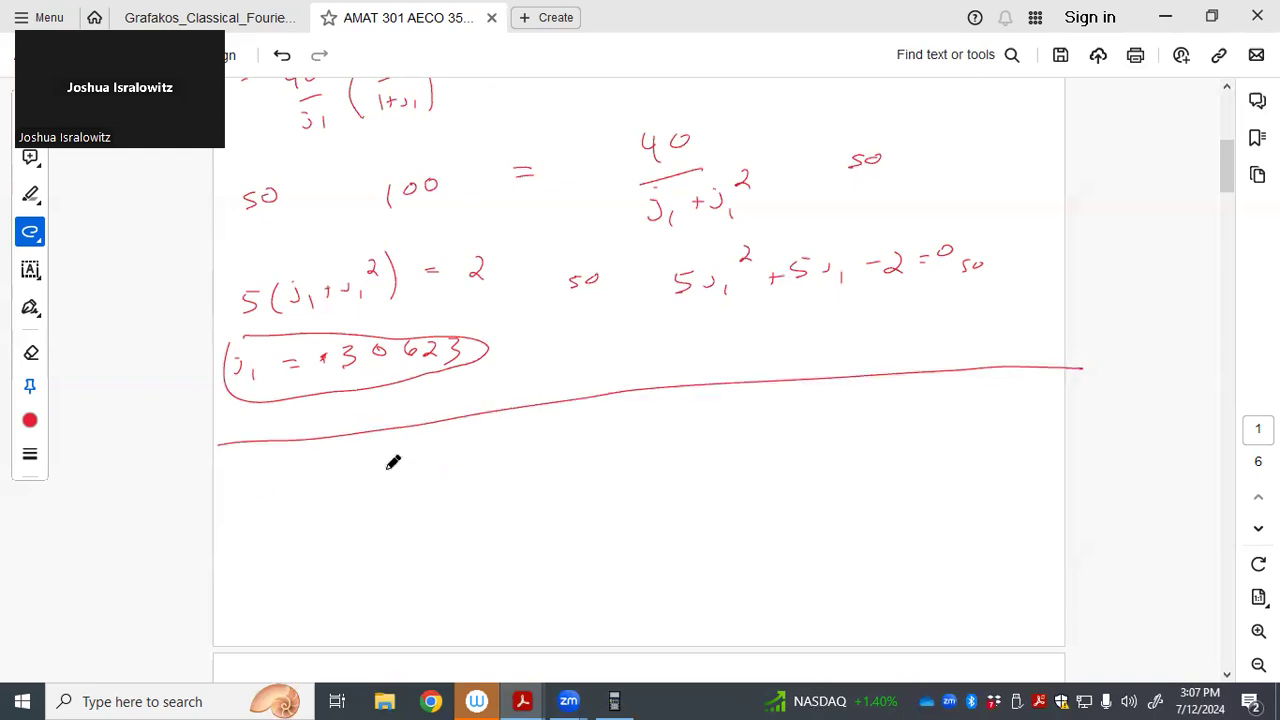
{"action": "left_click_drag", "start_coordinate": [245, 490], "coordinate": [265, 485]}
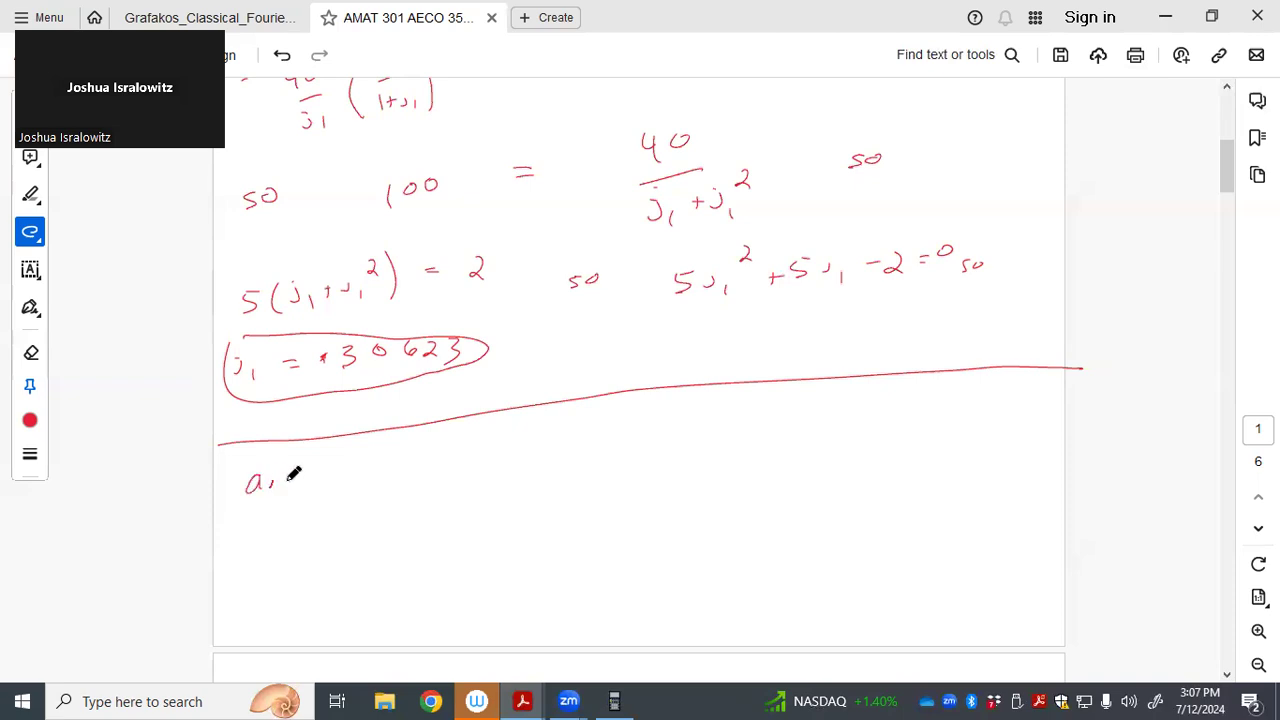
{"action": "left_click_drag", "start_coordinate": [270, 480], "coordinate": [390, 470]}
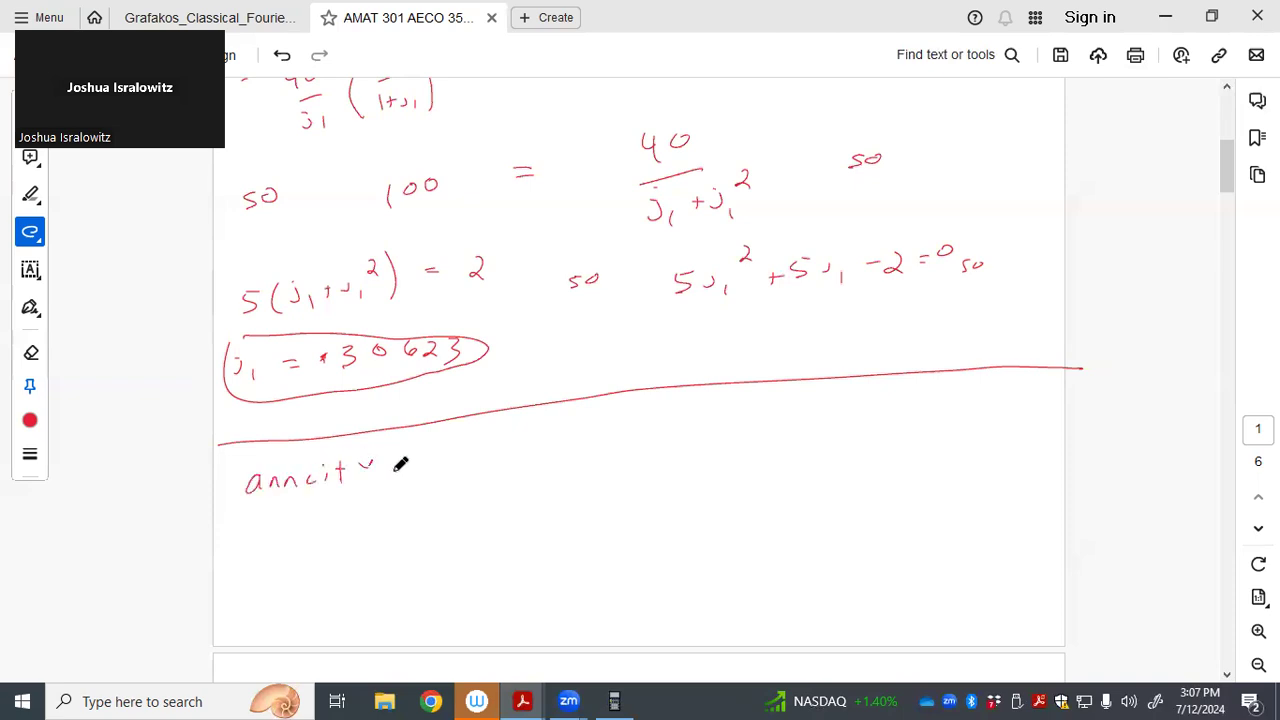
{"action": "left_click_drag", "start_coordinate": [370, 475], "coordinate": [450, 490]}
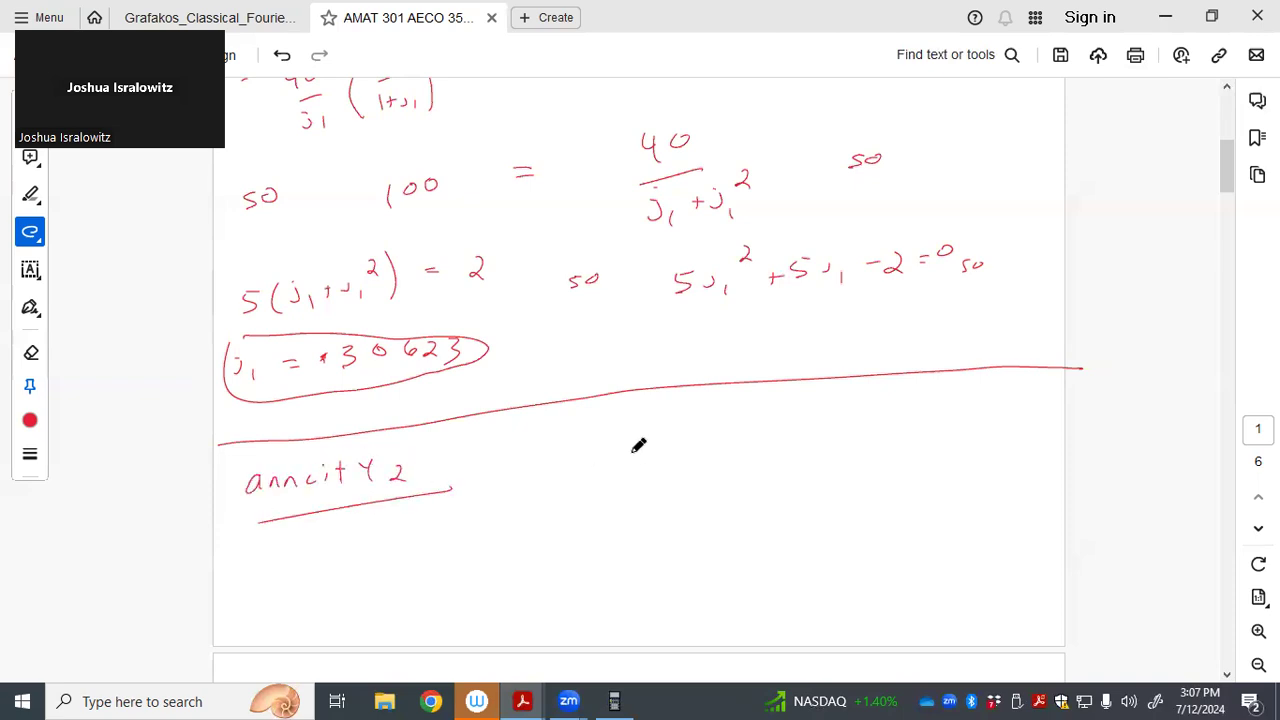
Start Annuity 2's months timeline with a tick at month 0 and a long horizontal line
{"action": "left_click_drag", "start_coordinate": [583, 430], "coordinate": [600, 465]}
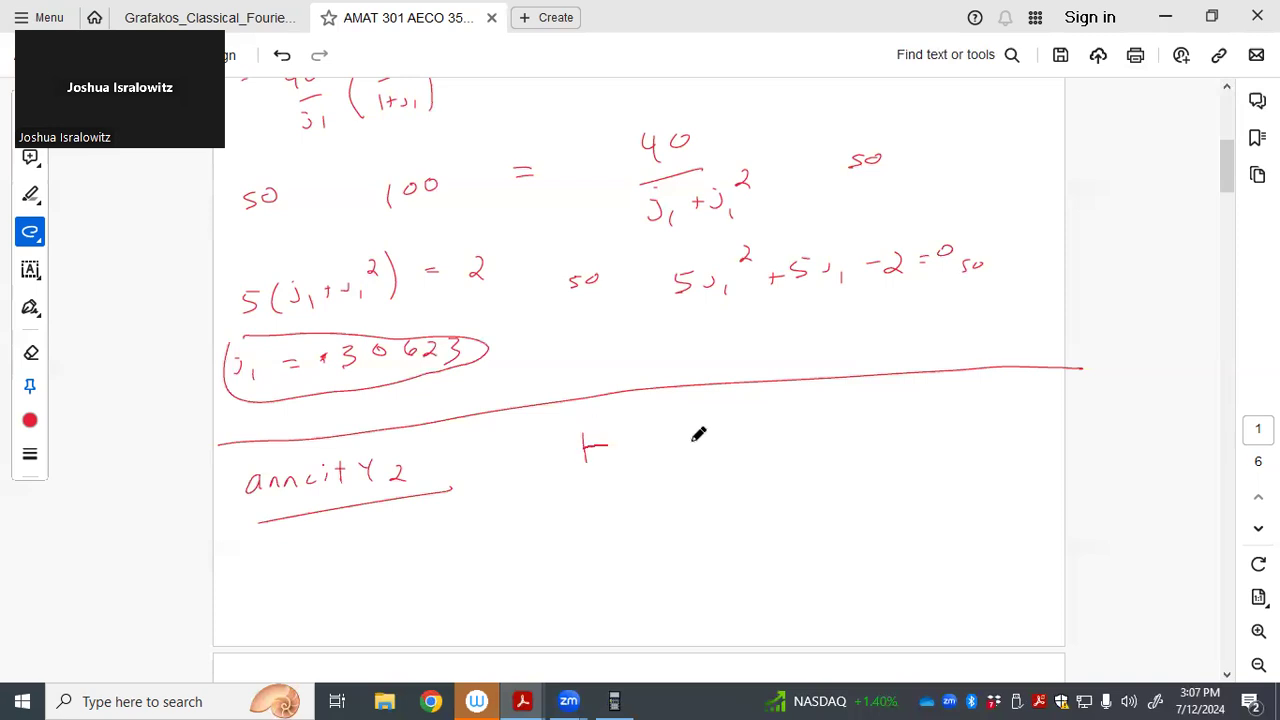
{"action": "left_click_drag", "start_coordinate": [585, 450], "coordinate": [1065, 413]}
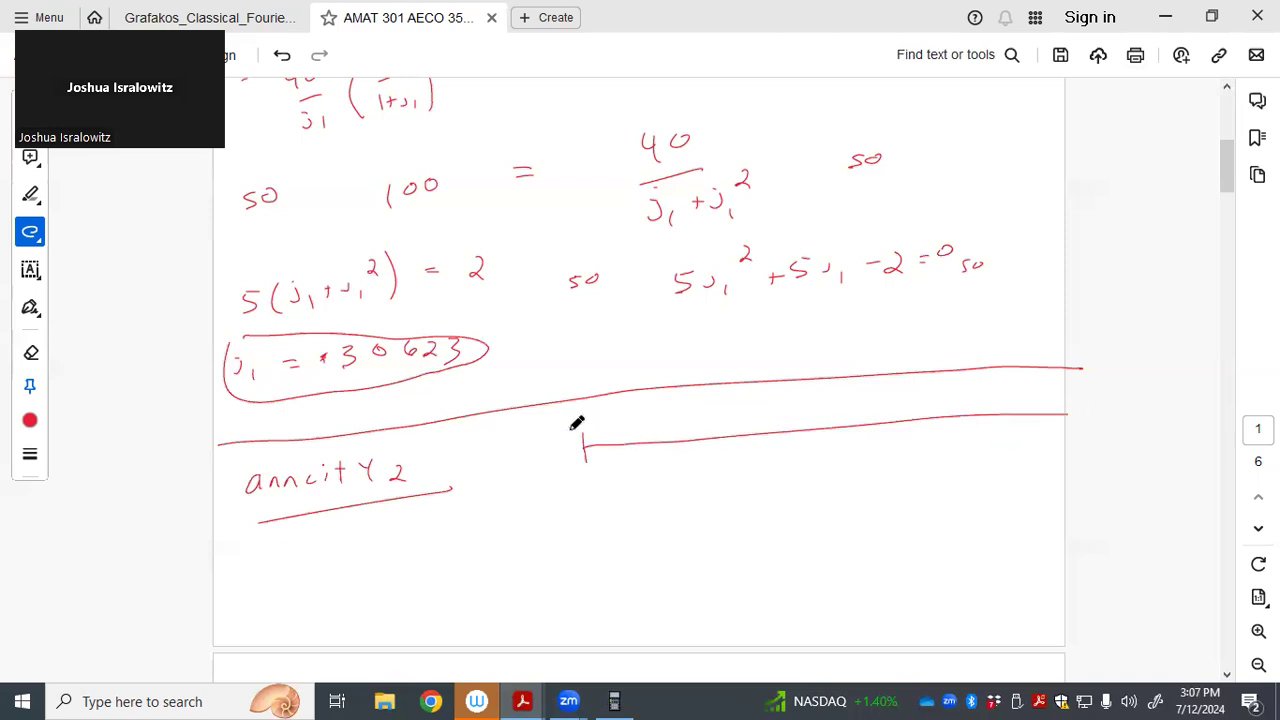
{"action": "mouse_move", "coordinate": [560, 425]}
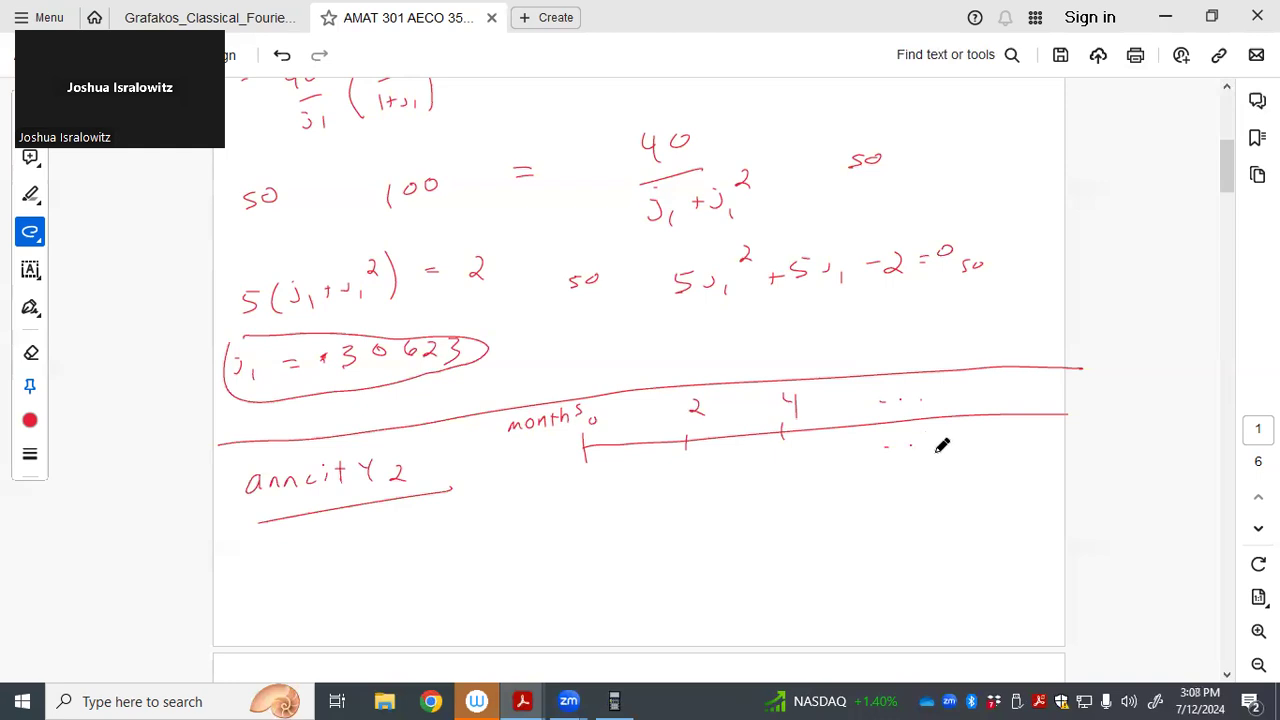
{"action": "mouse_move", "coordinate": [897, 457]}
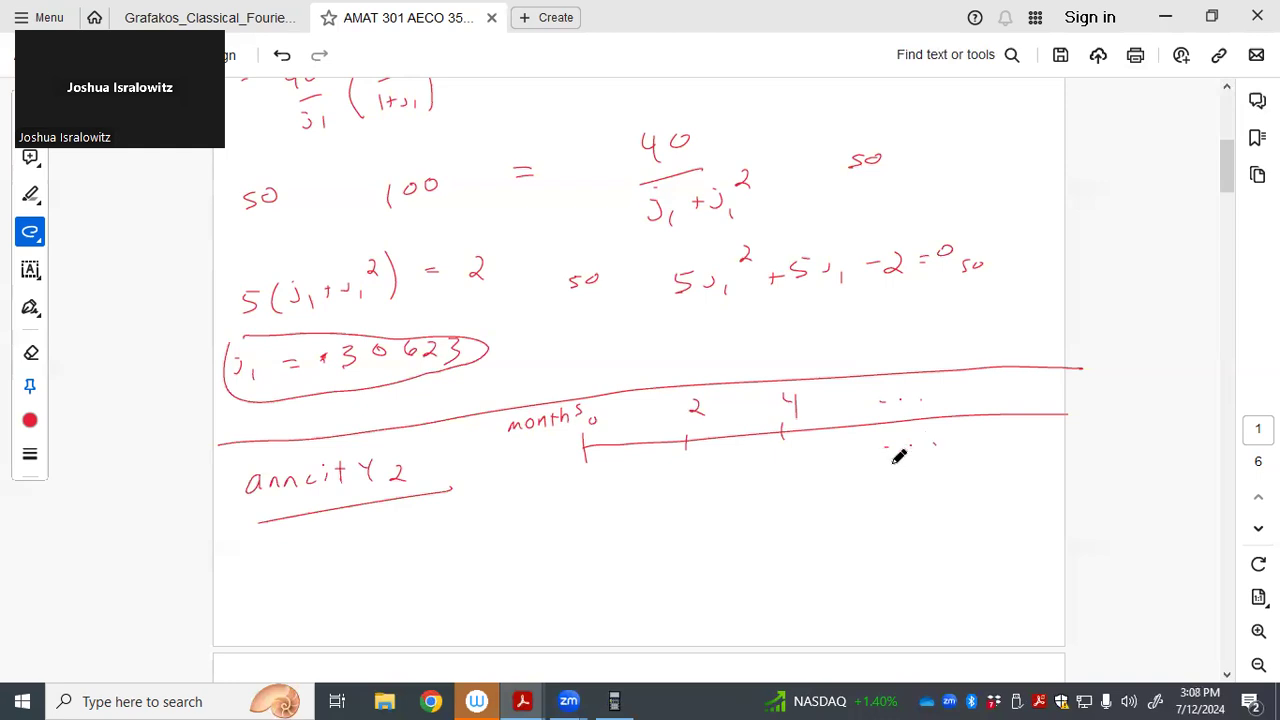
{"action": "mouse_move", "coordinate": [882, 460]}
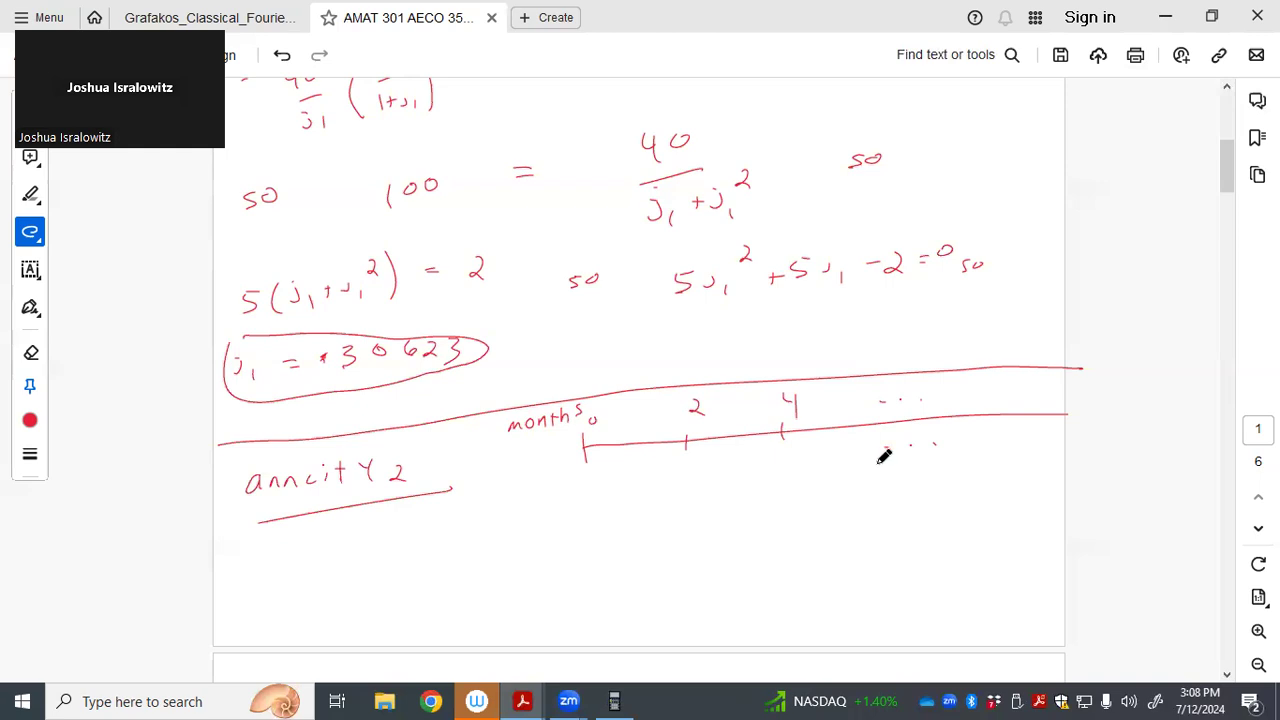
{"action": "mouse_move", "coordinate": [604, 485]}
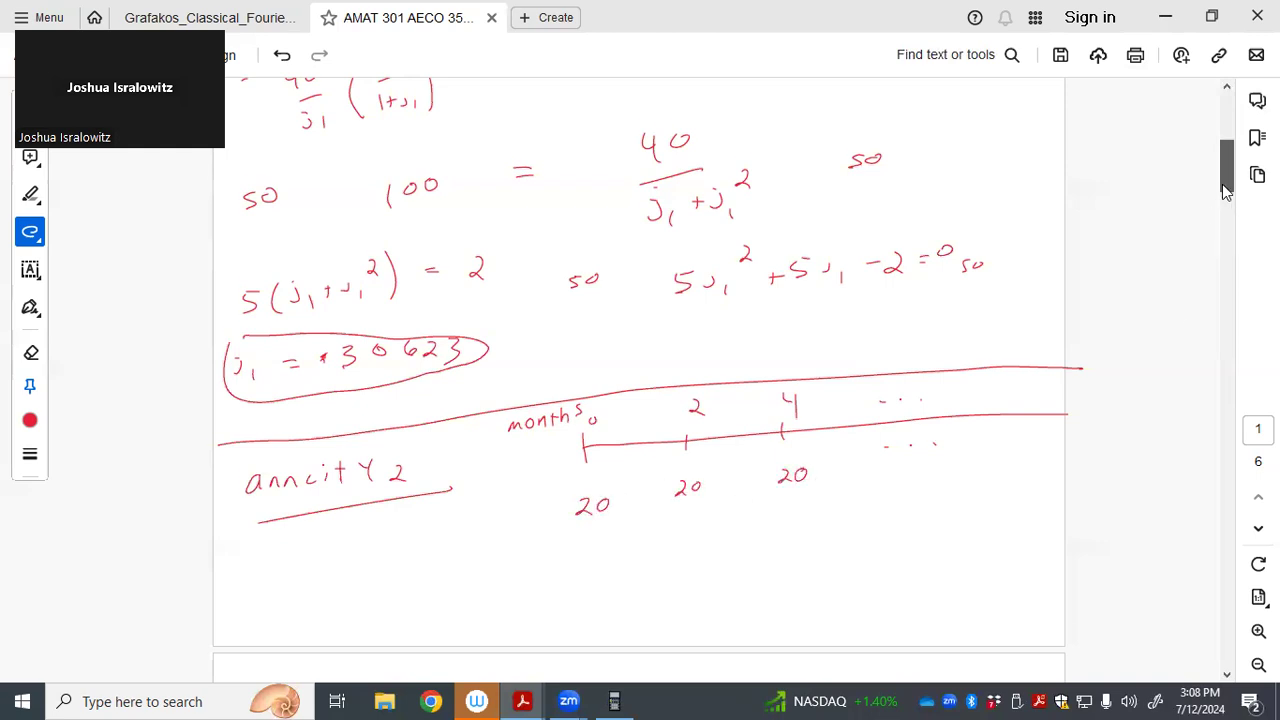
Write (1+j2)^60 = 1.30625 under the Annuity 2 timeline
{"action": "scroll", "scroll_direction": "down", "scroll_amount": 3}
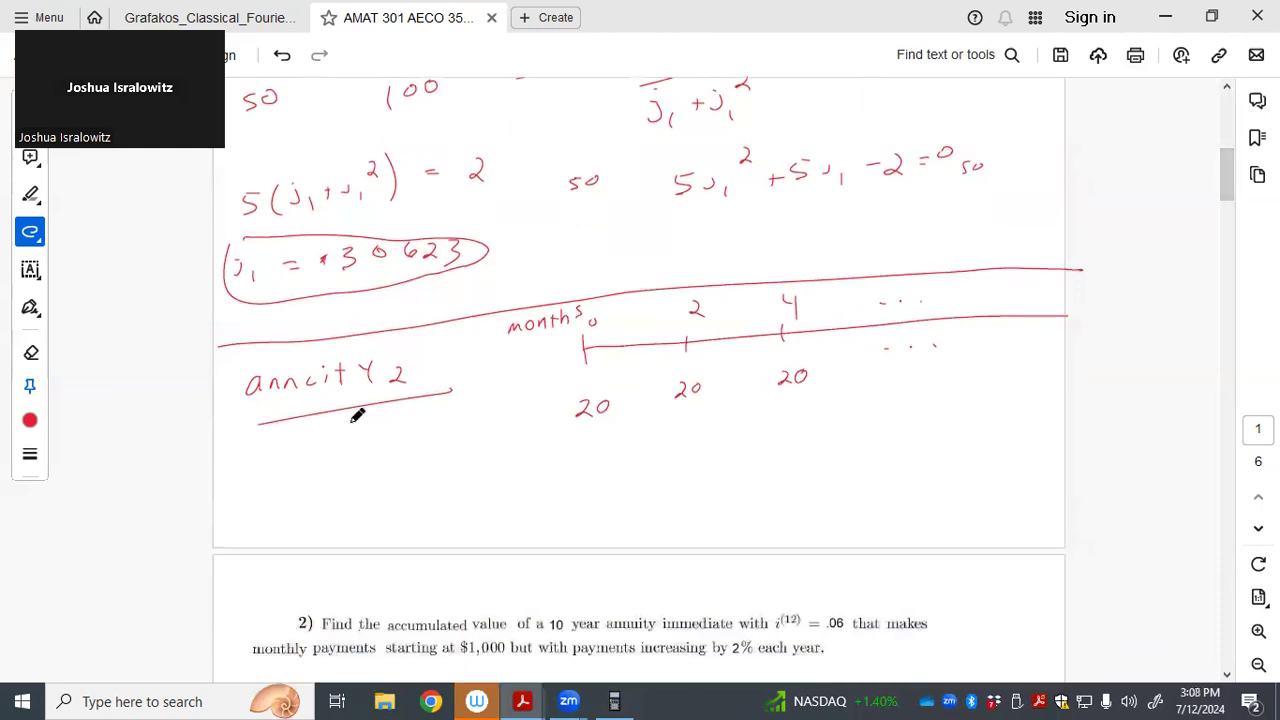
{"action": "mouse_move", "coordinate": [258, 498]}
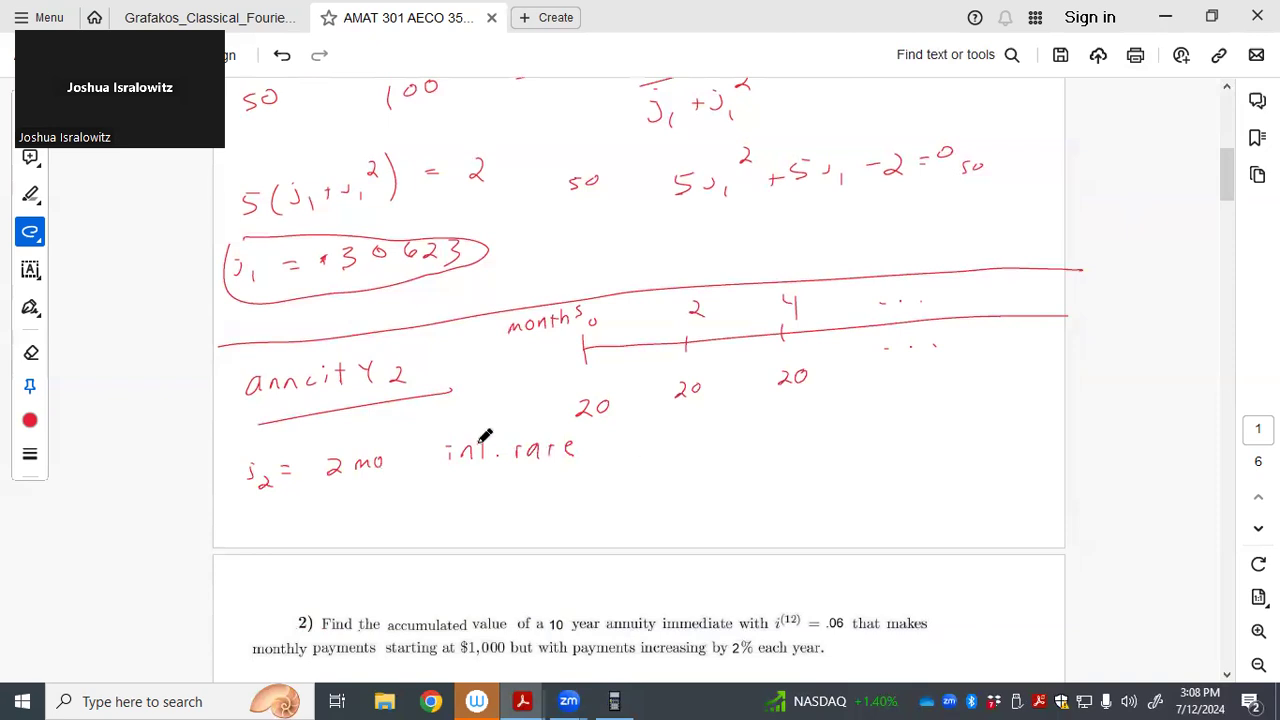
{"action": "mouse_move", "coordinate": [683, 427]}
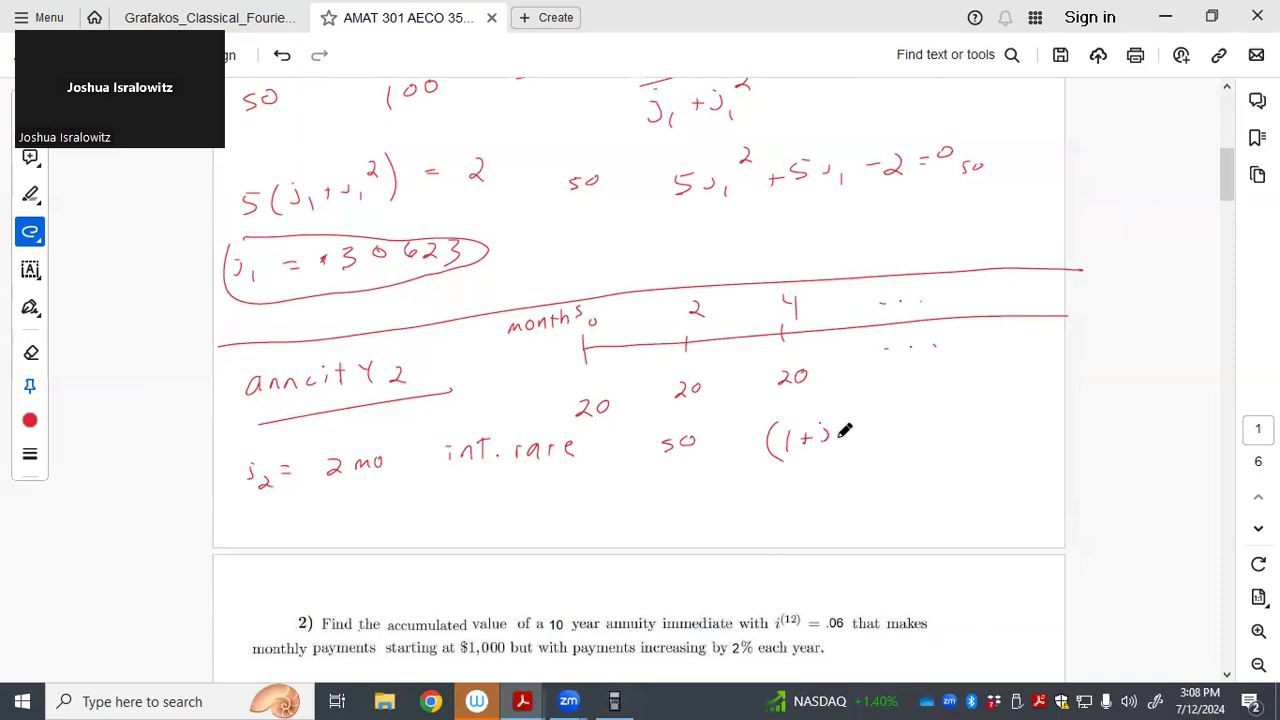
{"action": "left_click_drag", "start_coordinate": [830, 420], "coordinate": [860, 460]}
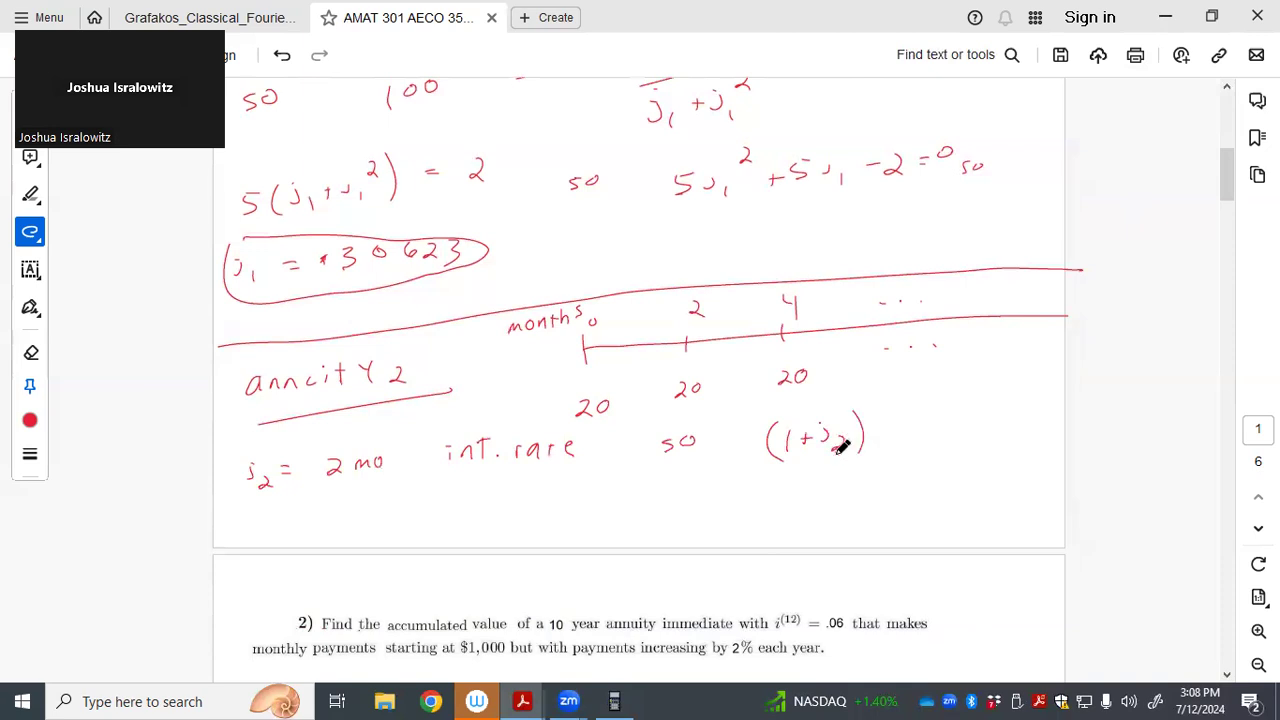
{"action": "mouse_move", "coordinate": [835, 445]}
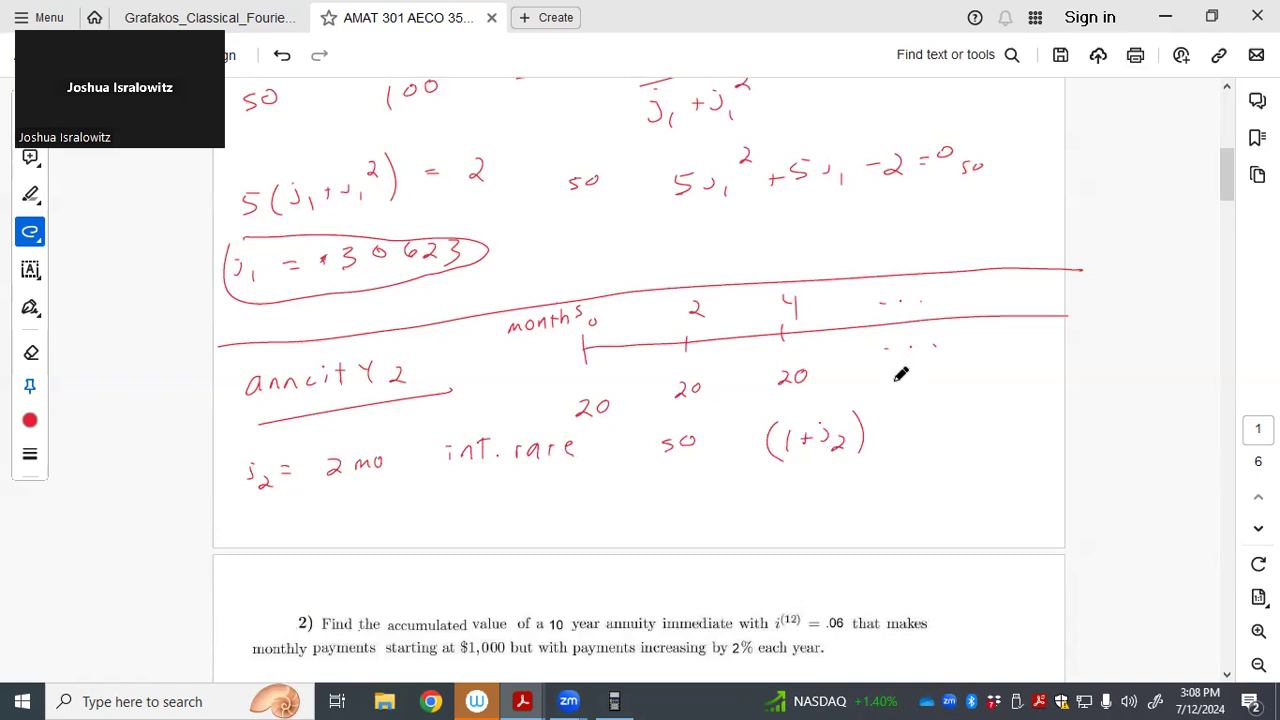
{"action": "mouse_move", "coordinate": [358, 511]}
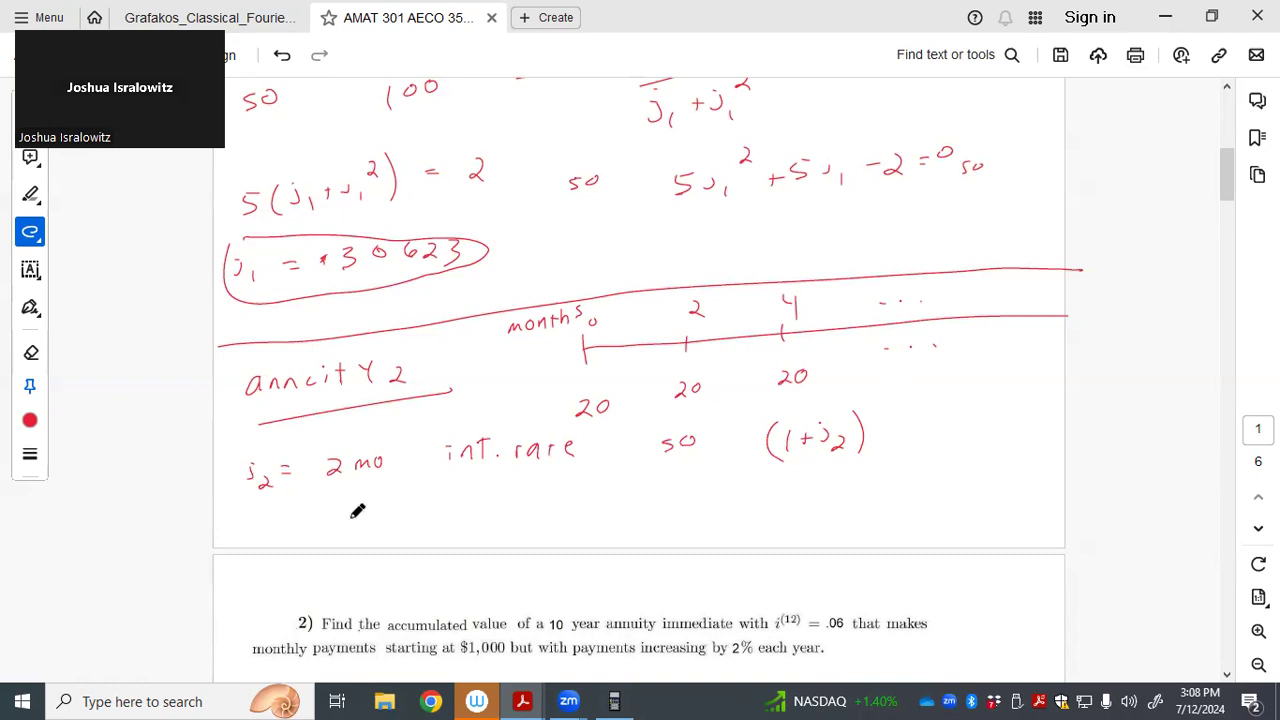
{"action": "mouse_move", "coordinate": [365, 548]}
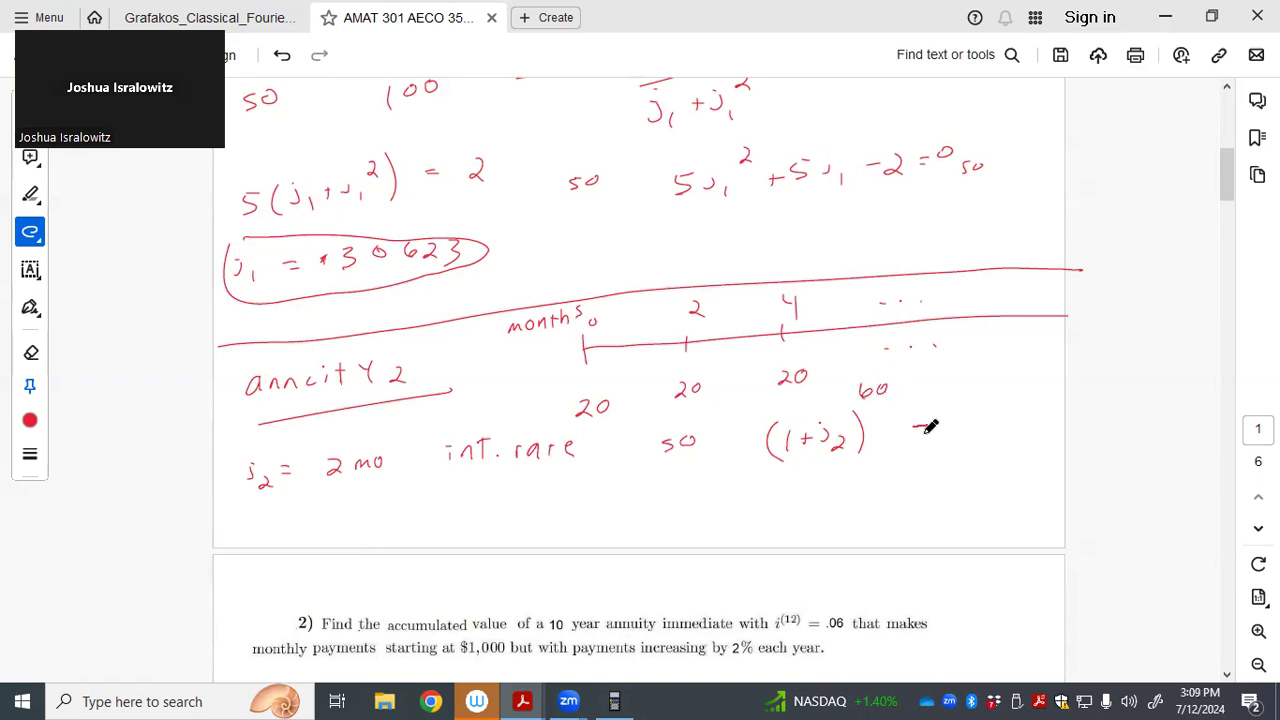
{"action": "left_click_drag", "start_coordinate": [905, 428], "coordinate": [955, 432]}
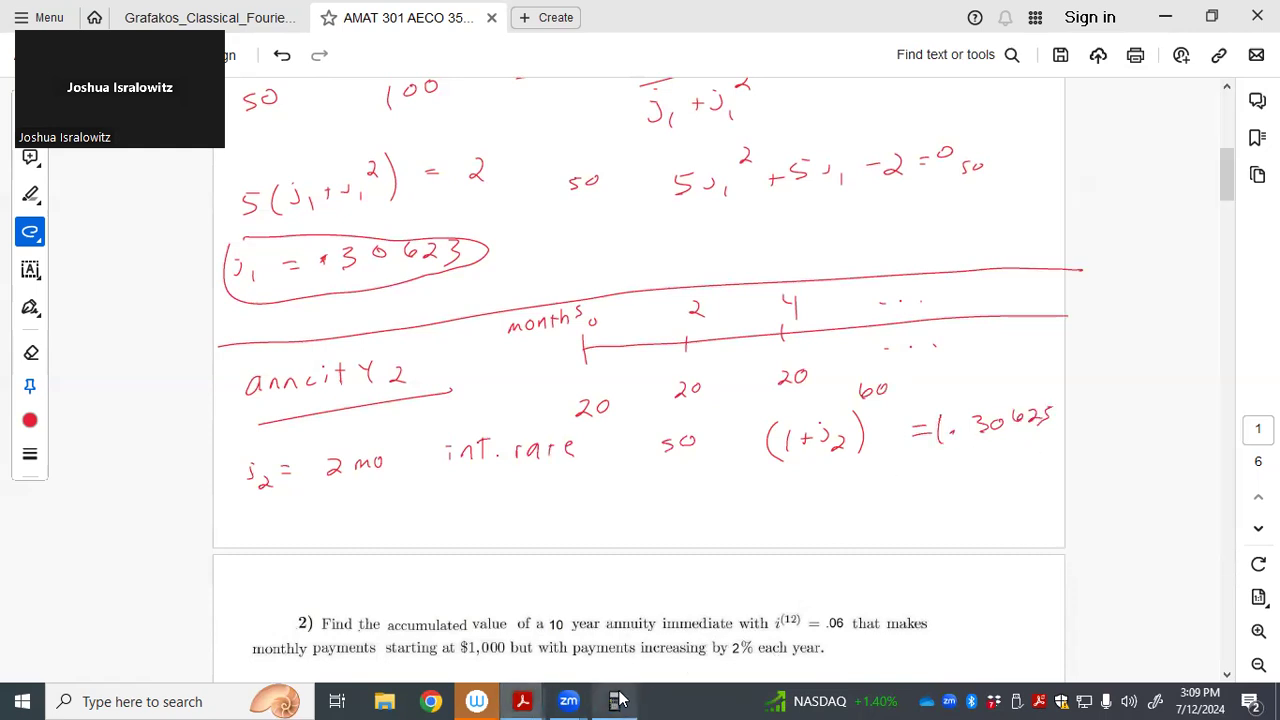
Compute the two-month rate j2 from 1.30625 on the BA II Plus calculator
{"action": "left_click", "coordinate": [614, 701]}
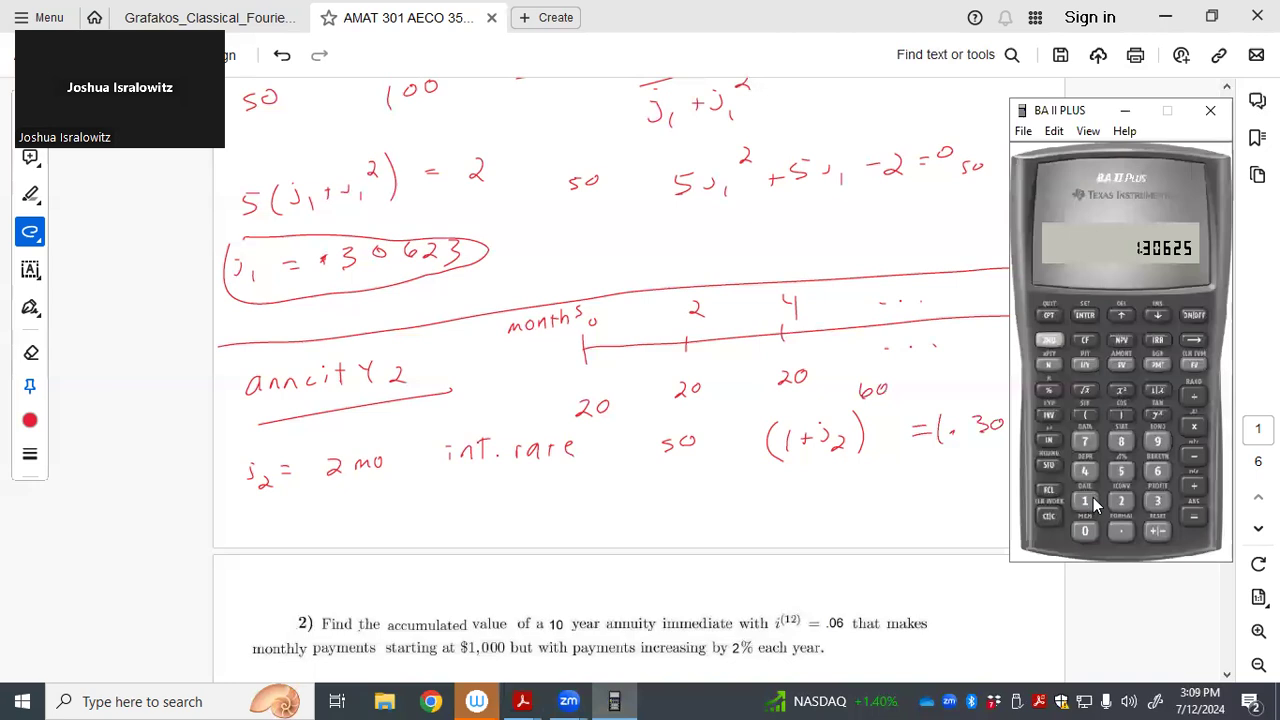
{"action": "left_click", "coordinate": [1085, 531]}
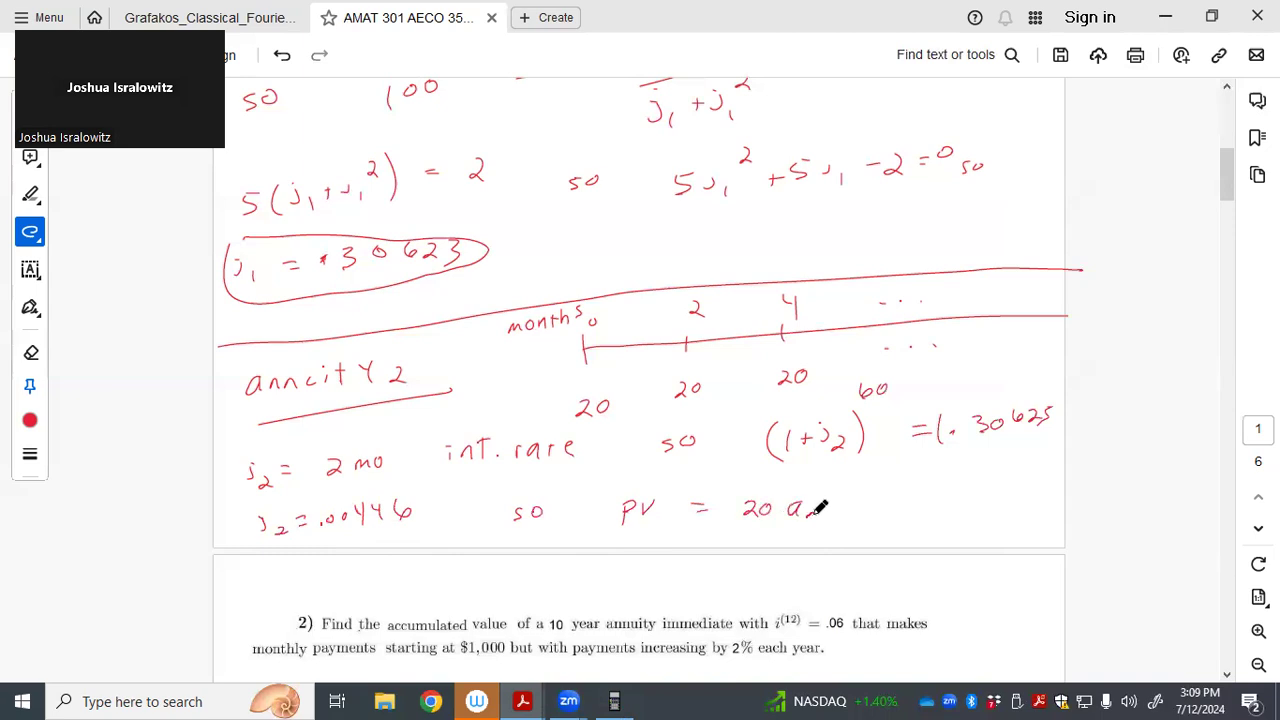
Write PV = 20 ä∞ at .00446 = 20(1 + 1/.00446) = 4,501.98
{"action": "left_click_drag", "start_coordinate": [810, 510], "coordinate": [840, 515]}
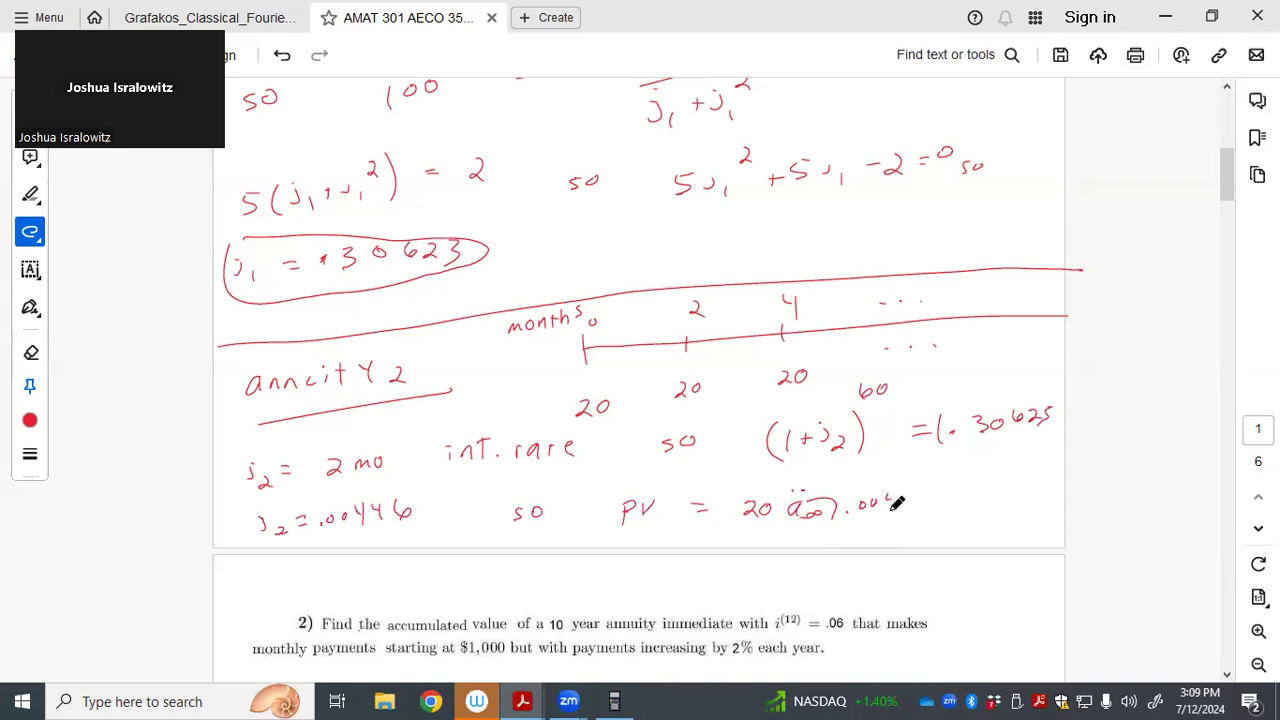
{"action": "mouse_move", "coordinate": [895, 495]}
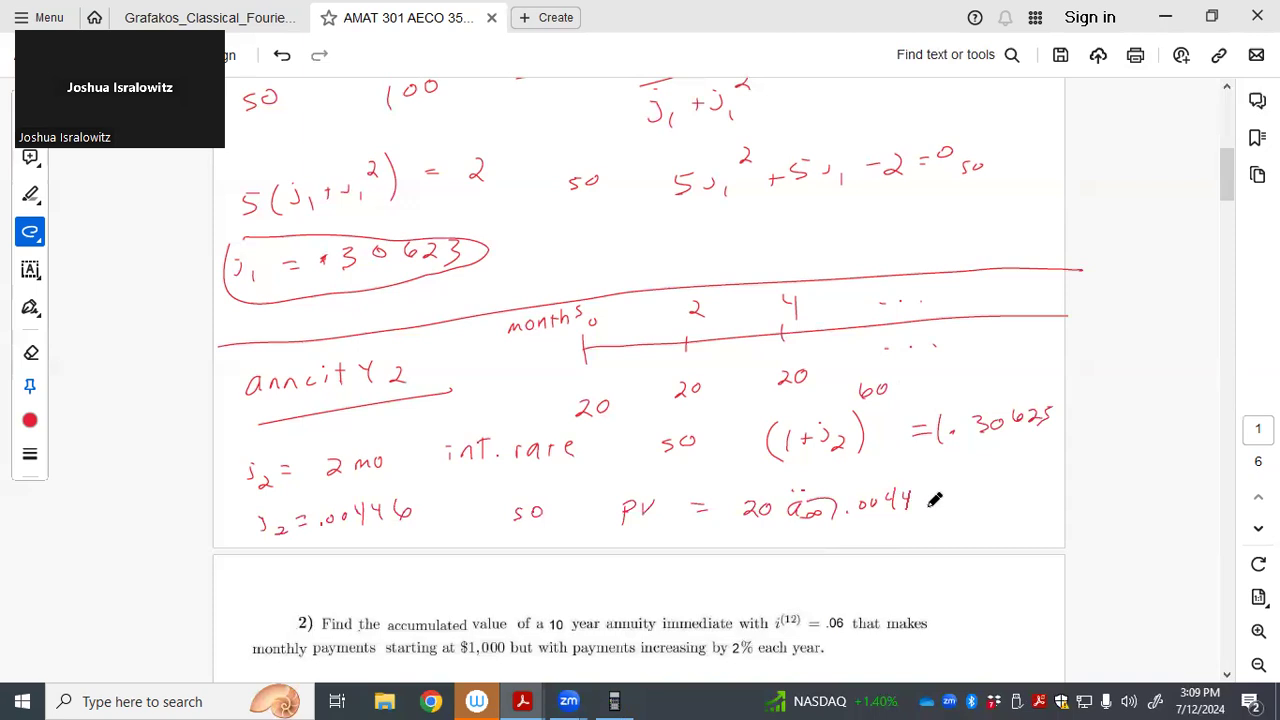
{"action": "left_click_drag", "start_coordinate": [905, 500], "coordinate": [1030, 495]}
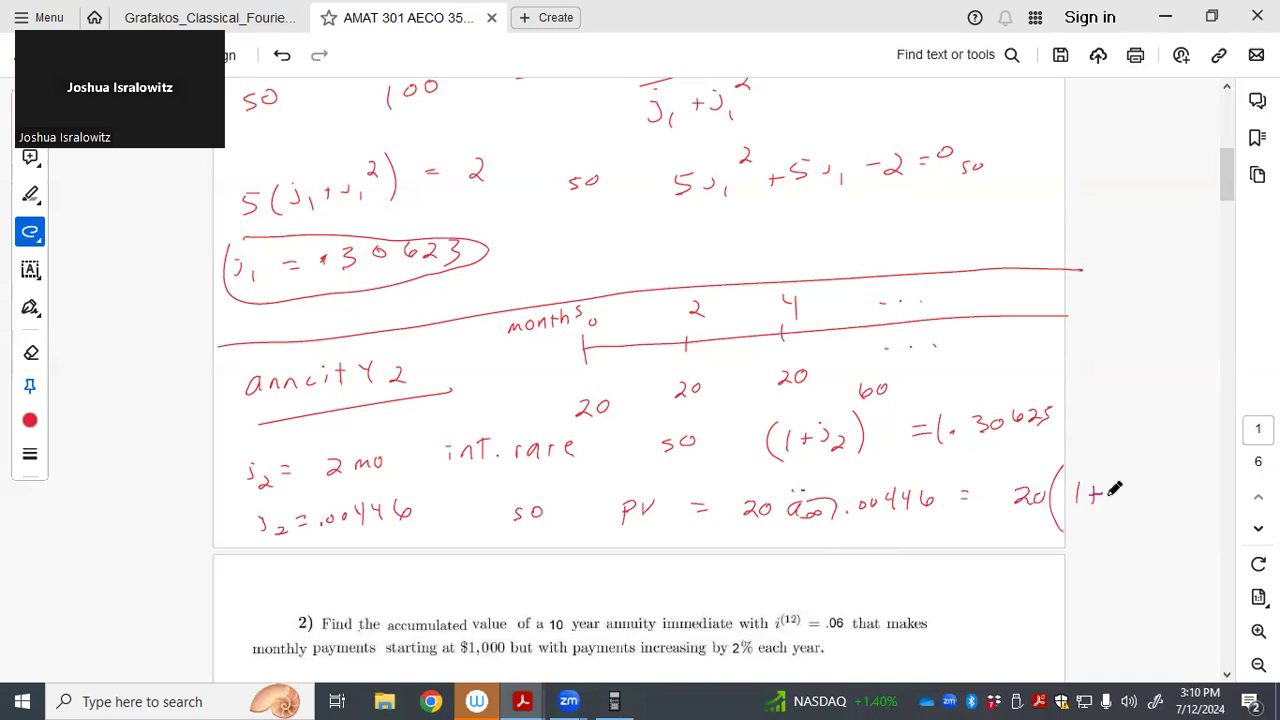
{"action": "left_click_drag", "start_coordinate": [1100, 490], "coordinate": [1130, 525]}
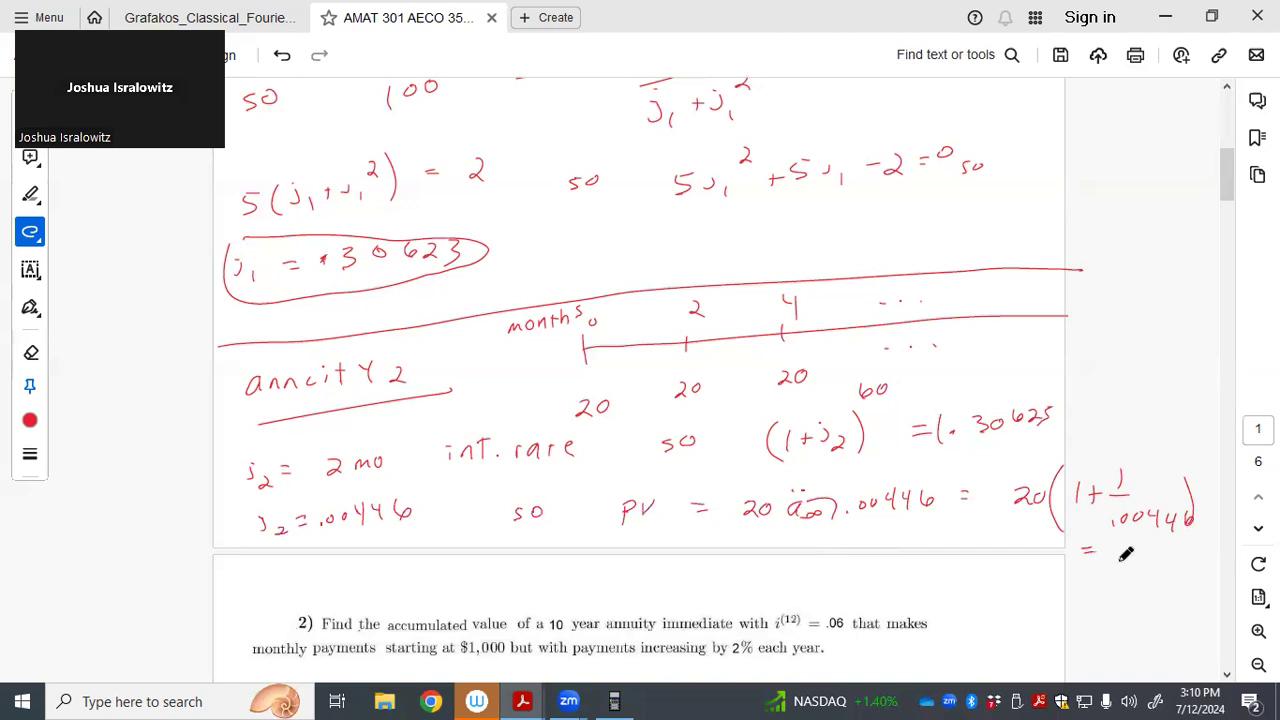
{"action": "left_click_drag", "start_coordinate": [1100, 560], "coordinate": [1160, 580]}
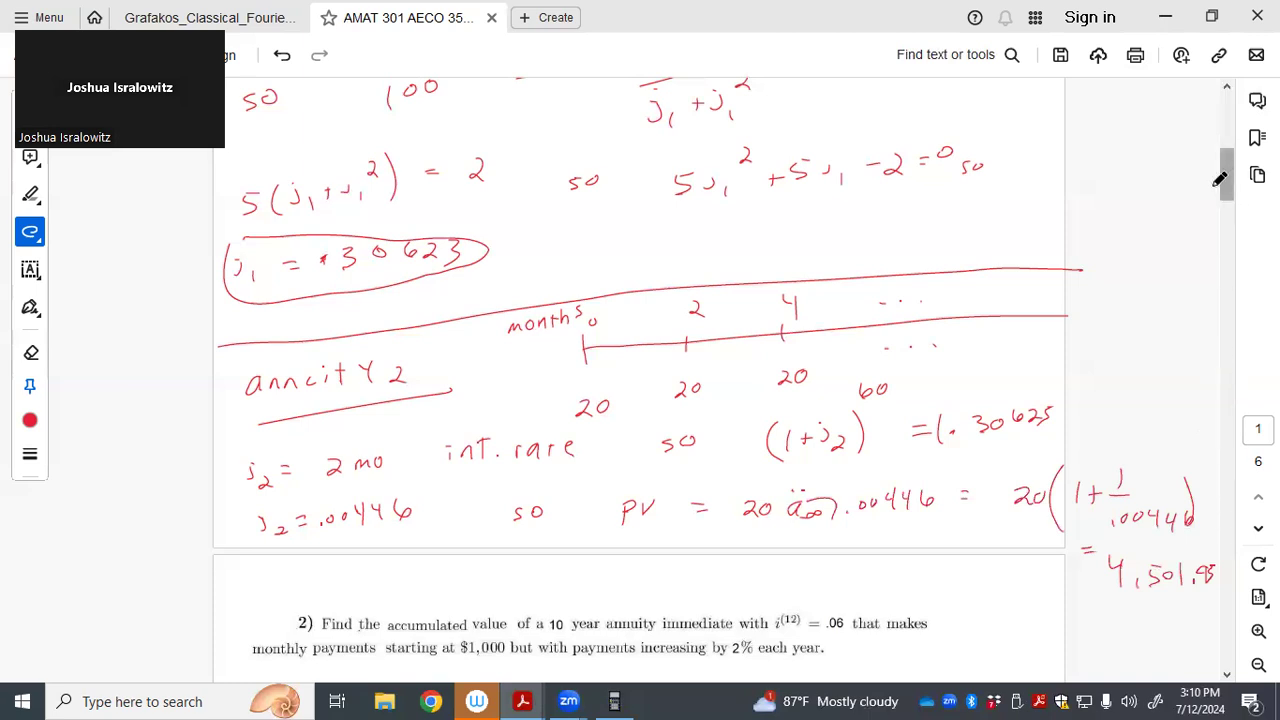
Under problem 2, write 'monthly int. rate: j = .06/12 = .005'
{"action": "scroll", "scroll_direction": "down", "scroll_amount": 3}
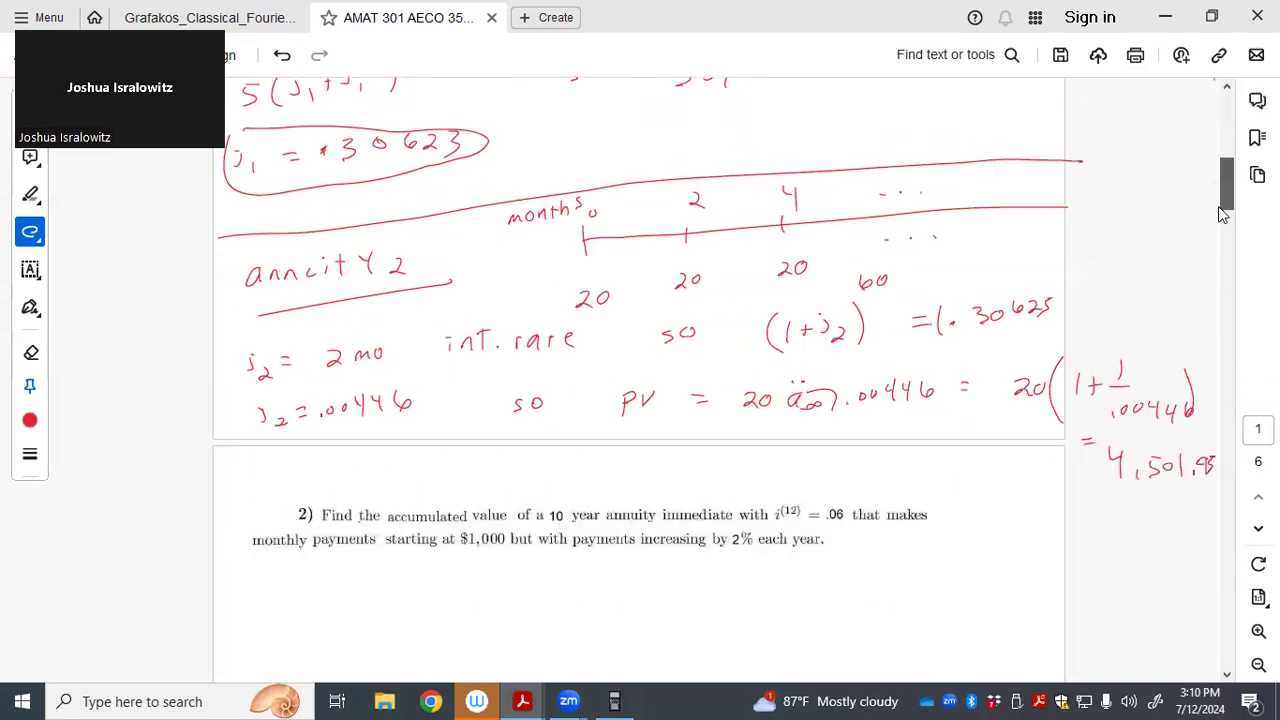
{"action": "scroll", "scroll_direction": "down", "scroll_amount": 3}
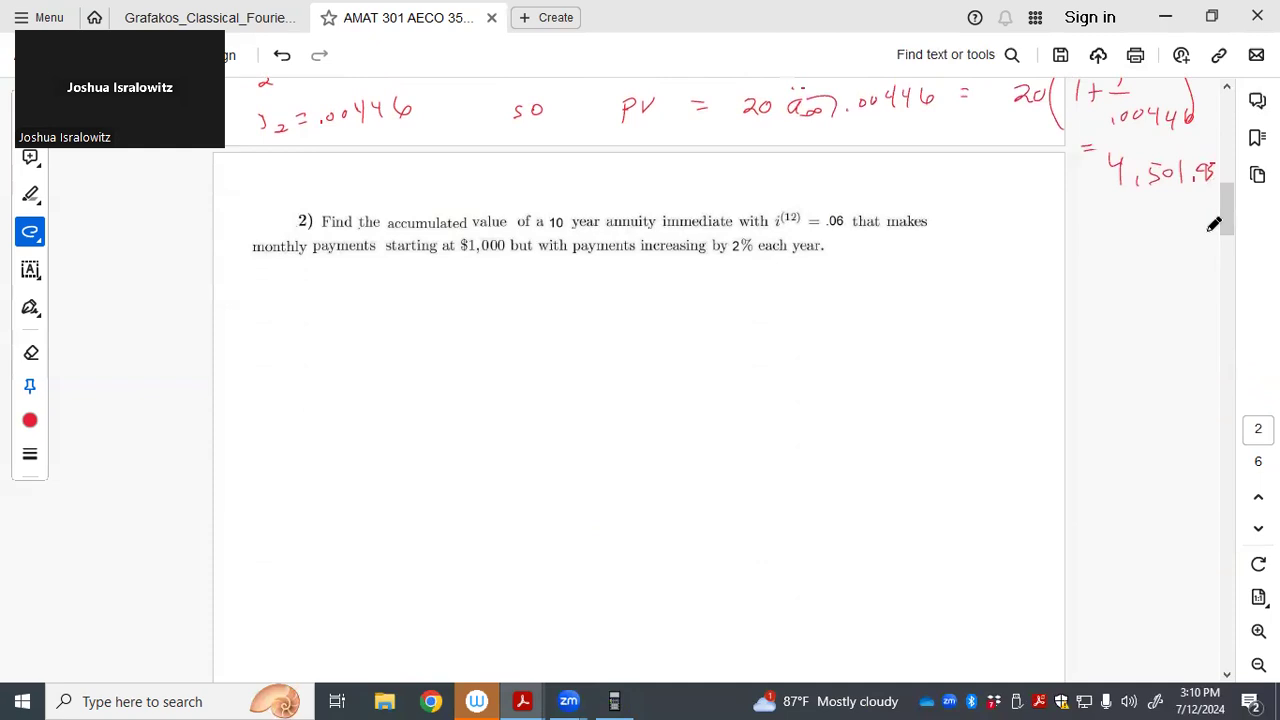
{"action": "left_click_drag", "start_coordinate": [265, 320], "coordinate": [285, 300]}
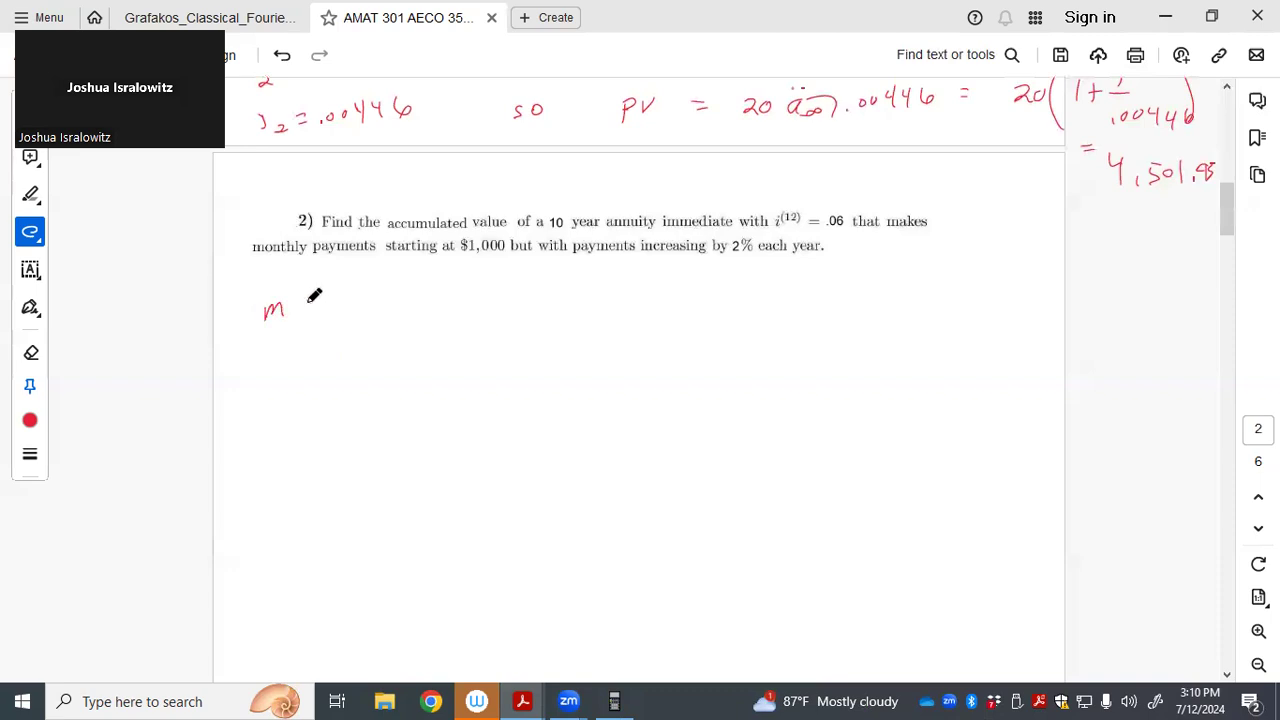
{"action": "left_click_drag", "start_coordinate": [290, 305], "coordinate": [380, 310]}
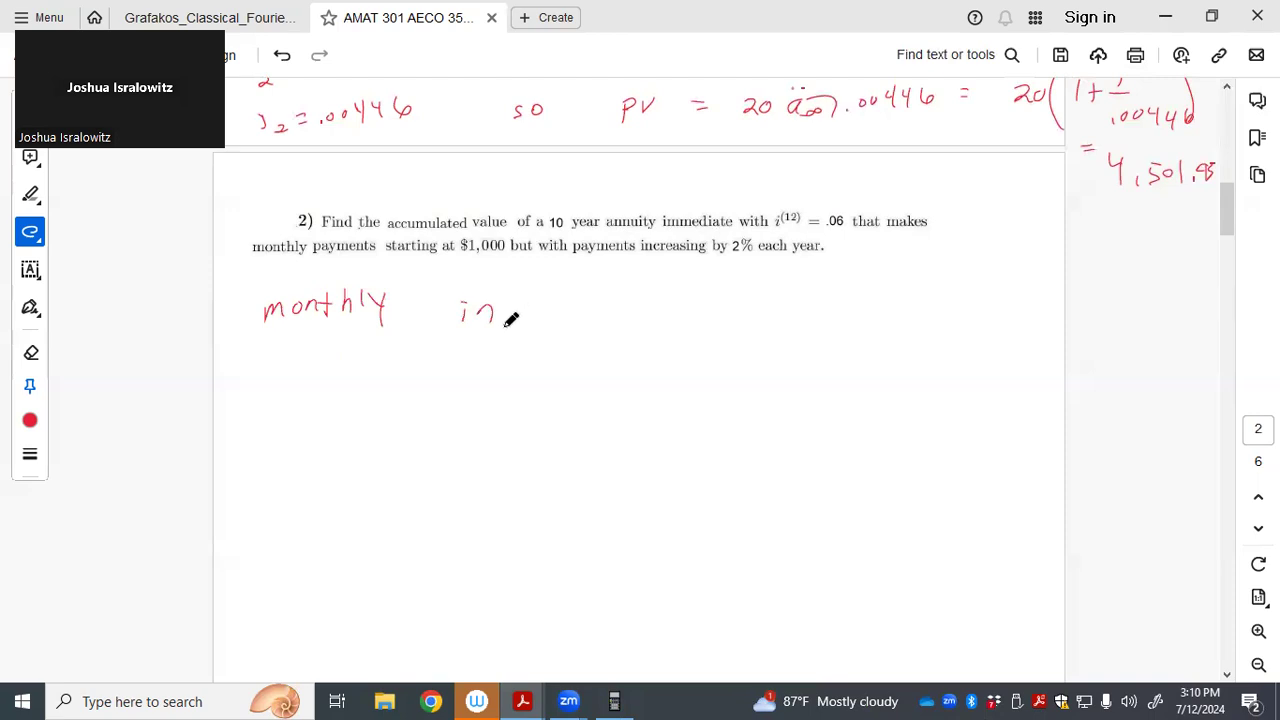
{"action": "mouse_move", "coordinate": [515, 300]}
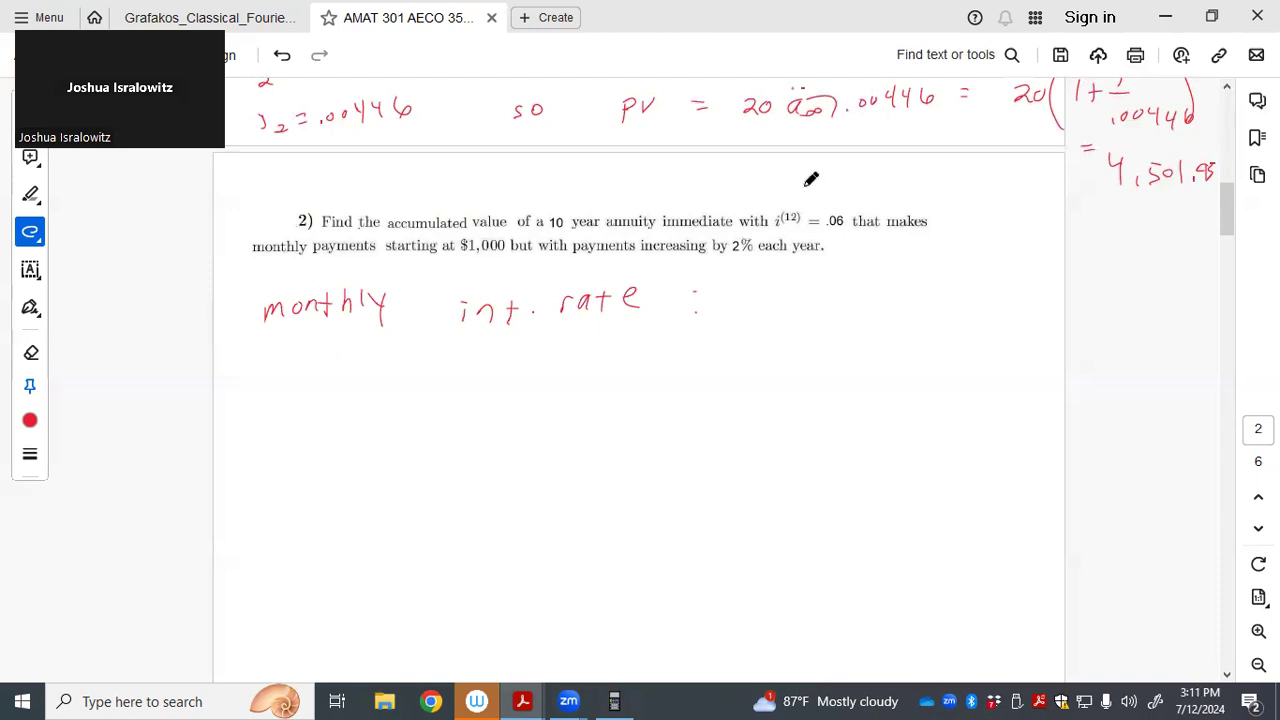
{"action": "mouse_move", "coordinate": [758, 210]}
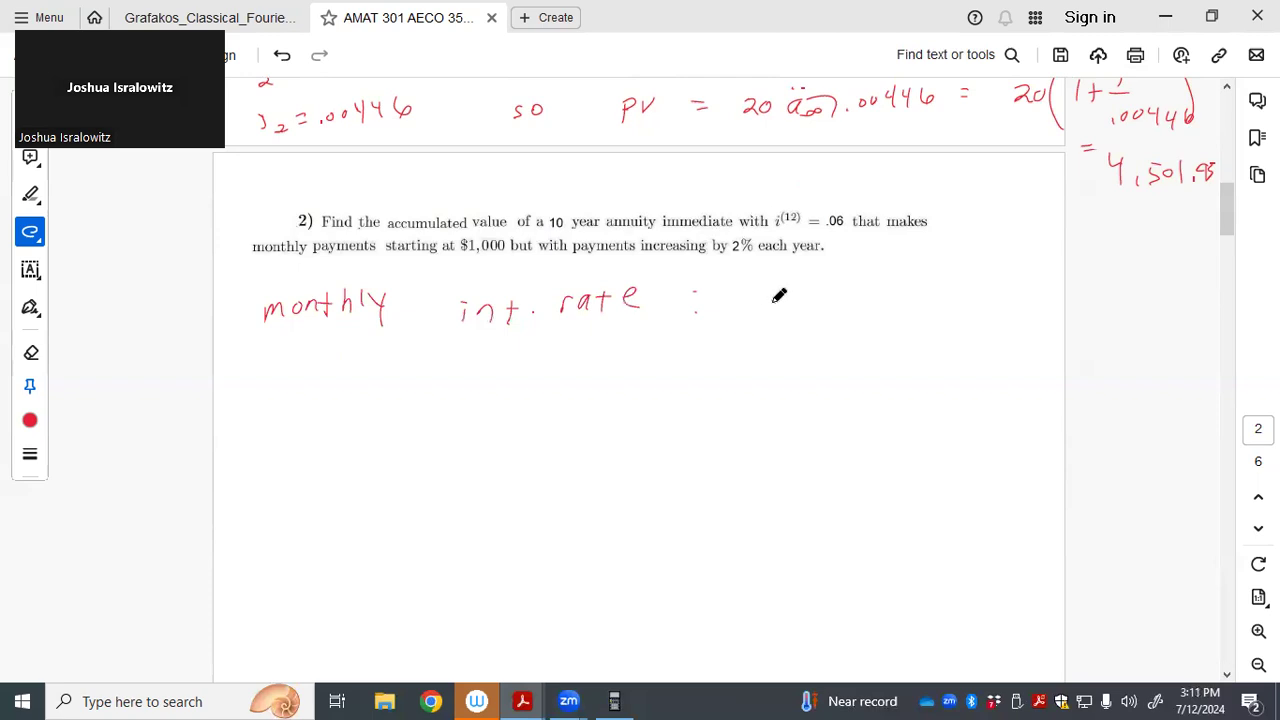
{"action": "left_click_drag", "start_coordinate": [770, 295], "coordinate": [765, 315]}
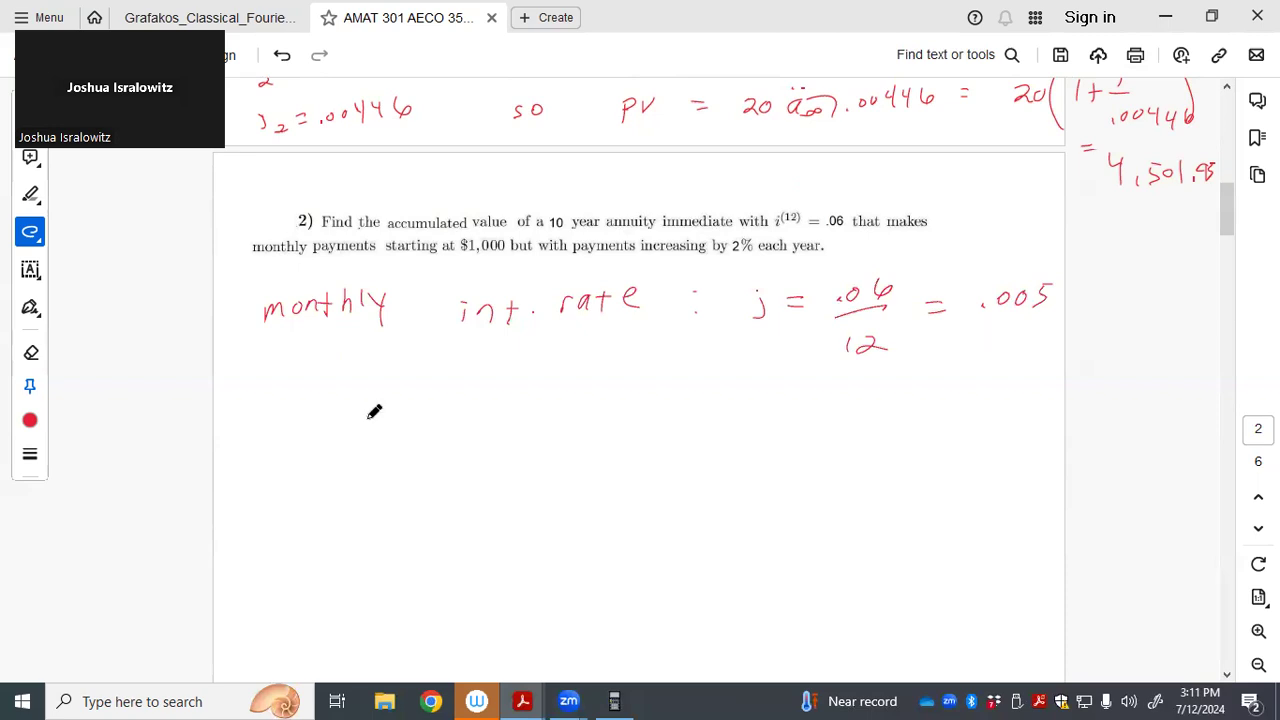
{"action": "mouse_move", "coordinate": [338, 463]}
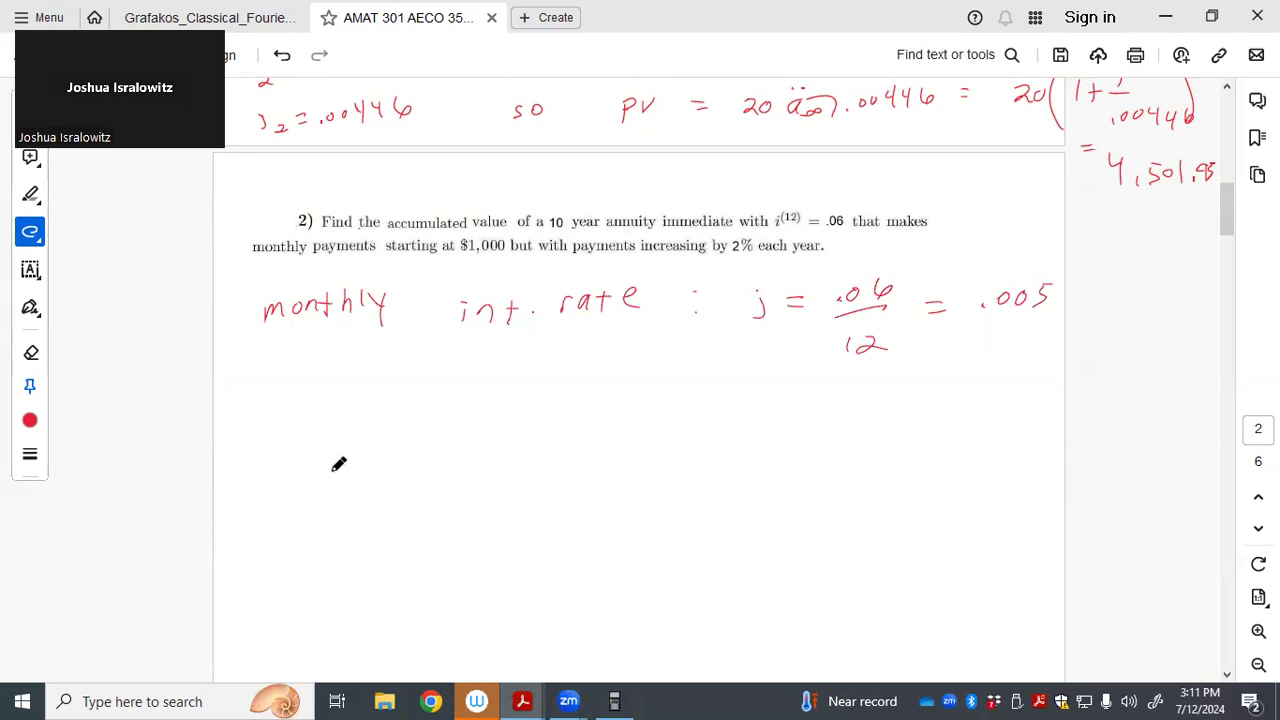
{"action": "mouse_move", "coordinate": [277, 420]}
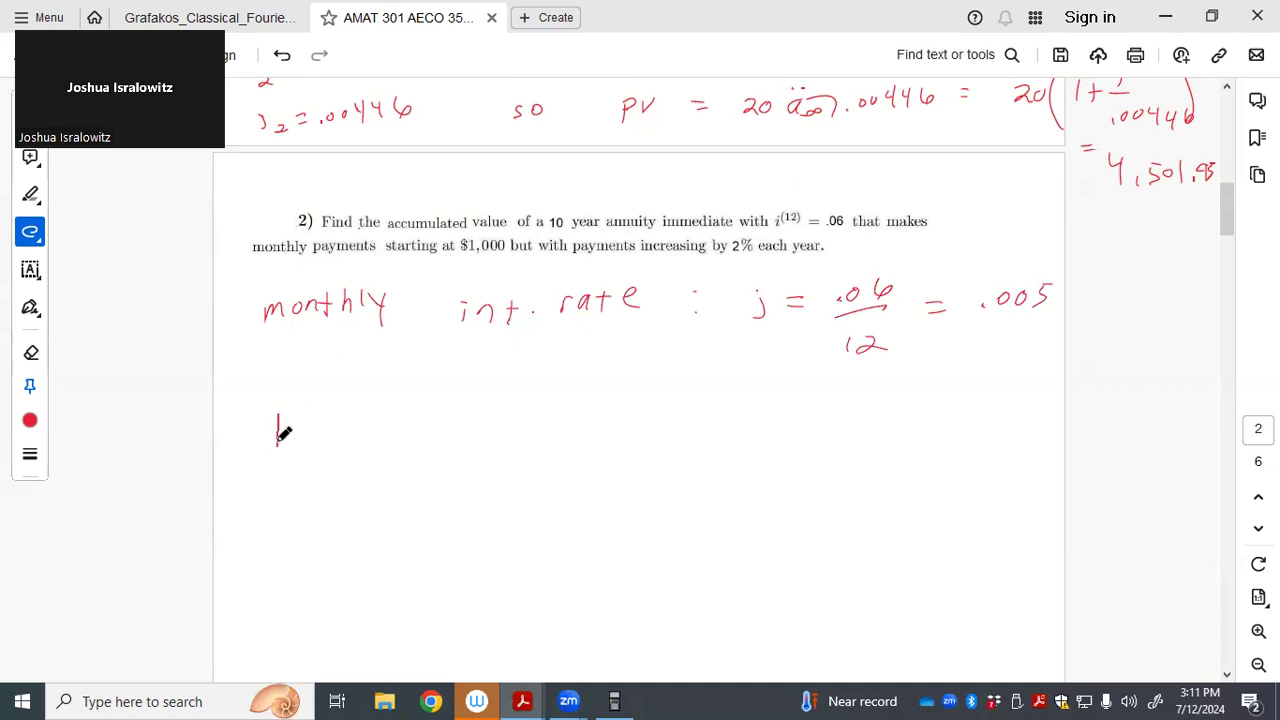
Draw the 0–12 month timeline and bracket the monthly rate line above it
{"action": "left_click_drag", "start_coordinate": [280, 430], "coordinate": [815, 410]}
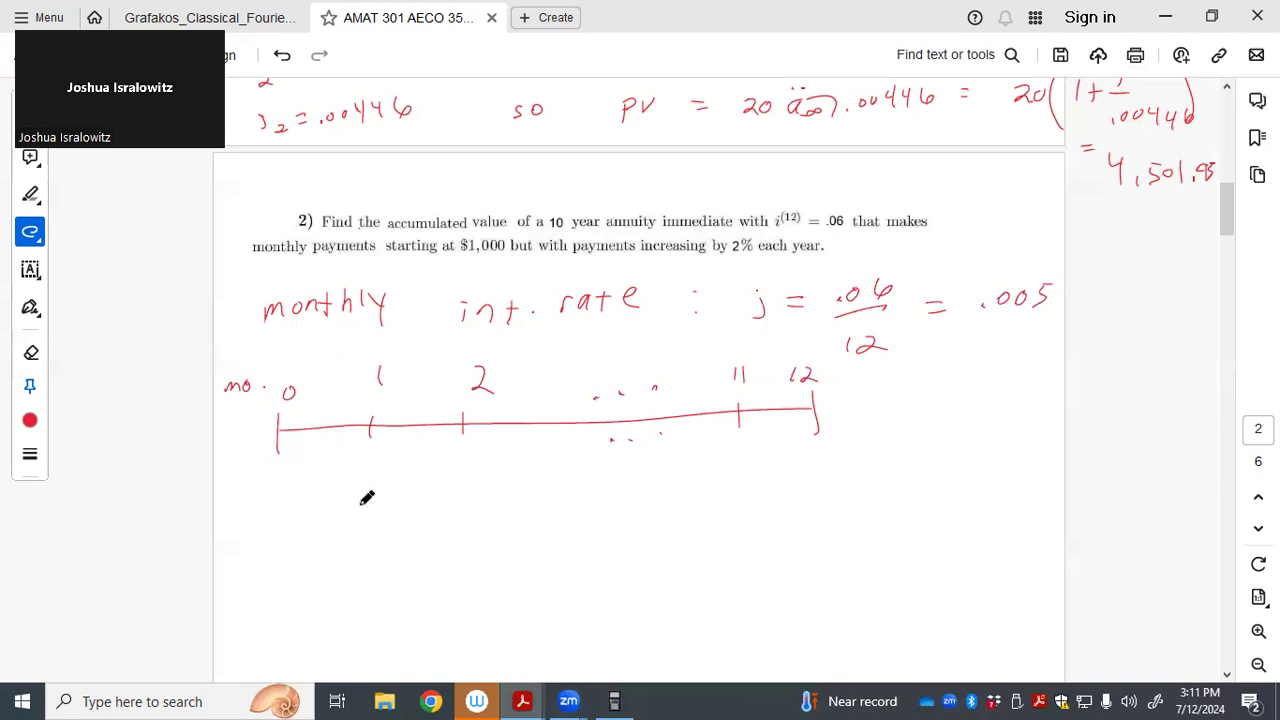
{"action": "mouse_move", "coordinate": [226, 345]}
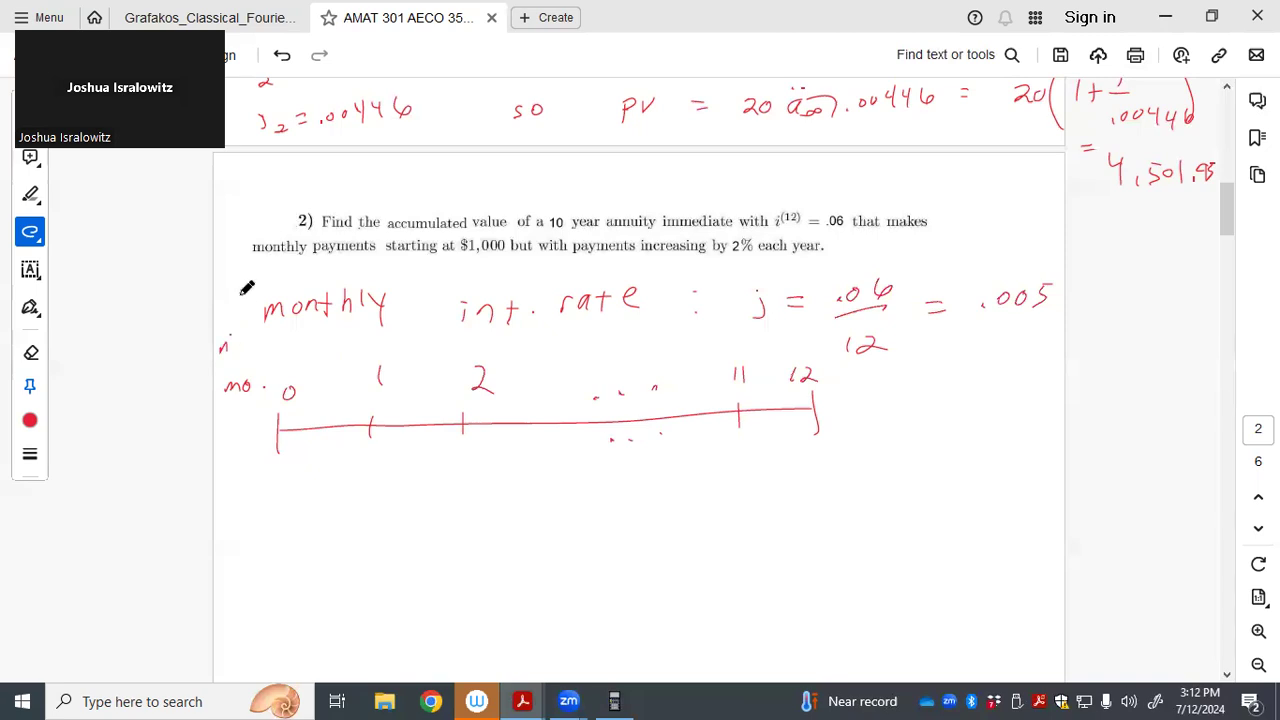
{"action": "left_click_drag", "start_coordinate": [240, 285], "coordinate": [565, 345]}
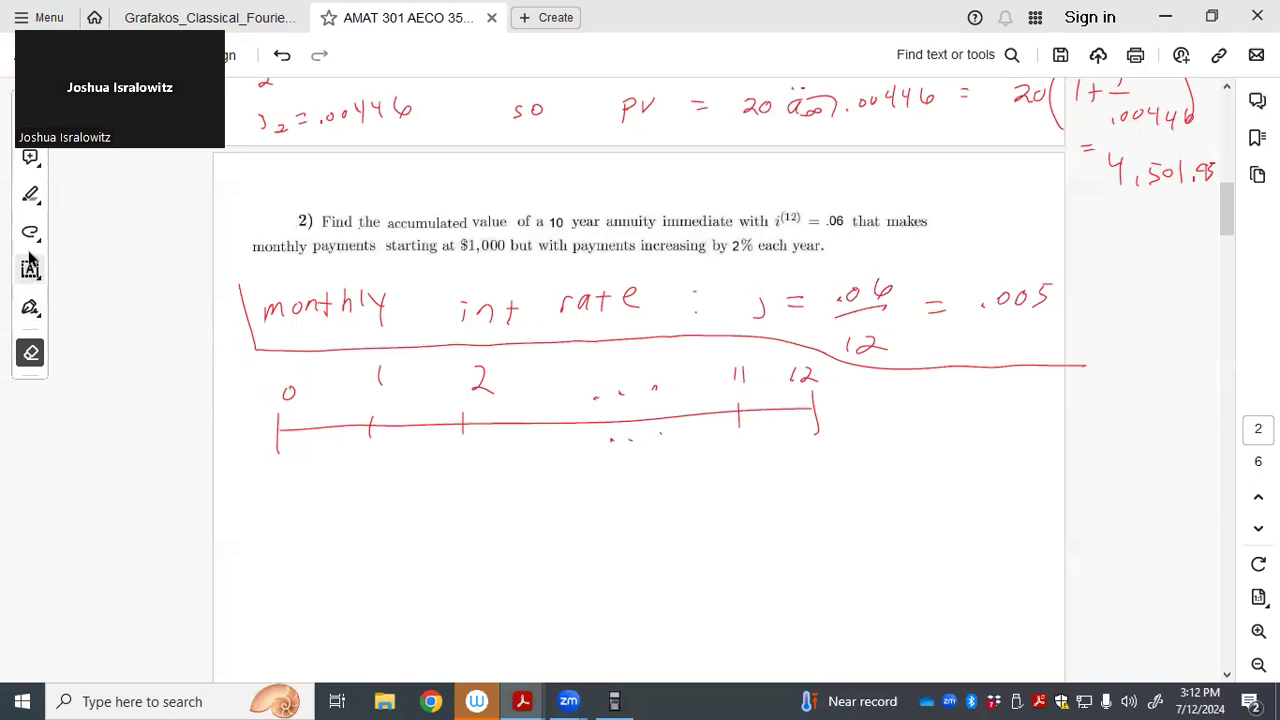
{"action": "left_click", "coordinate": [30, 232]}
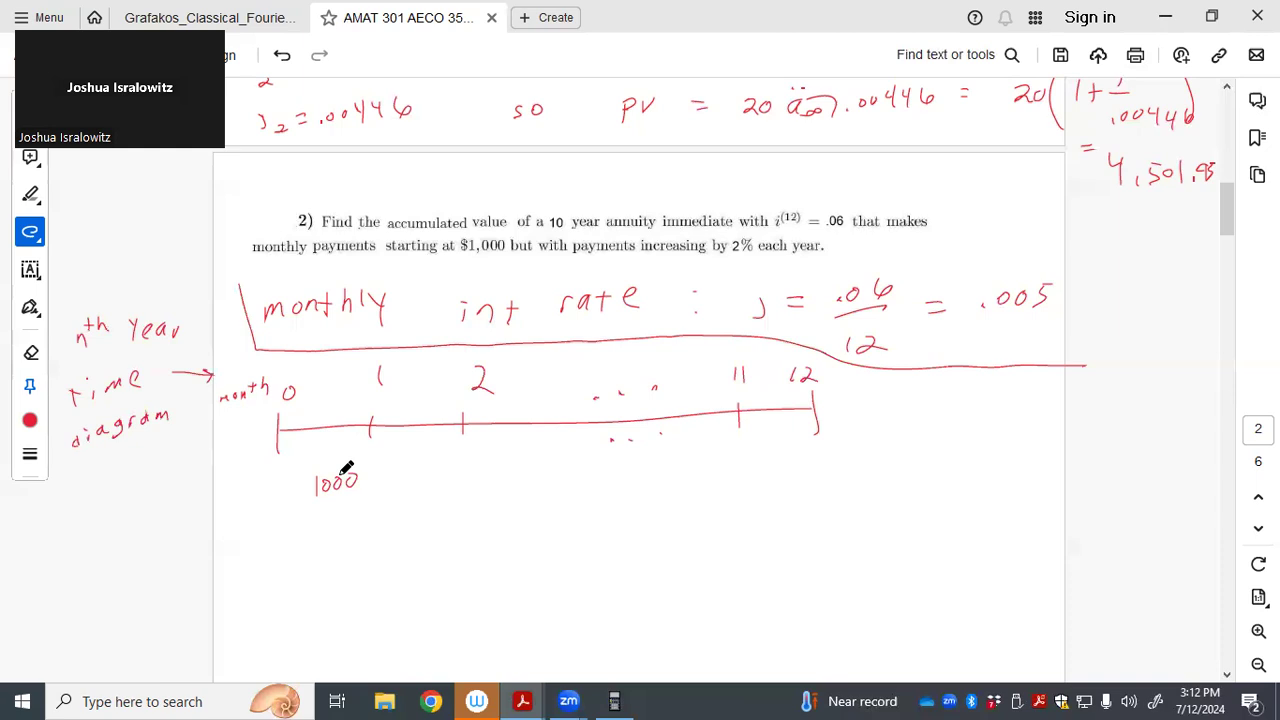
{"action": "mouse_move", "coordinate": [371, 484]}
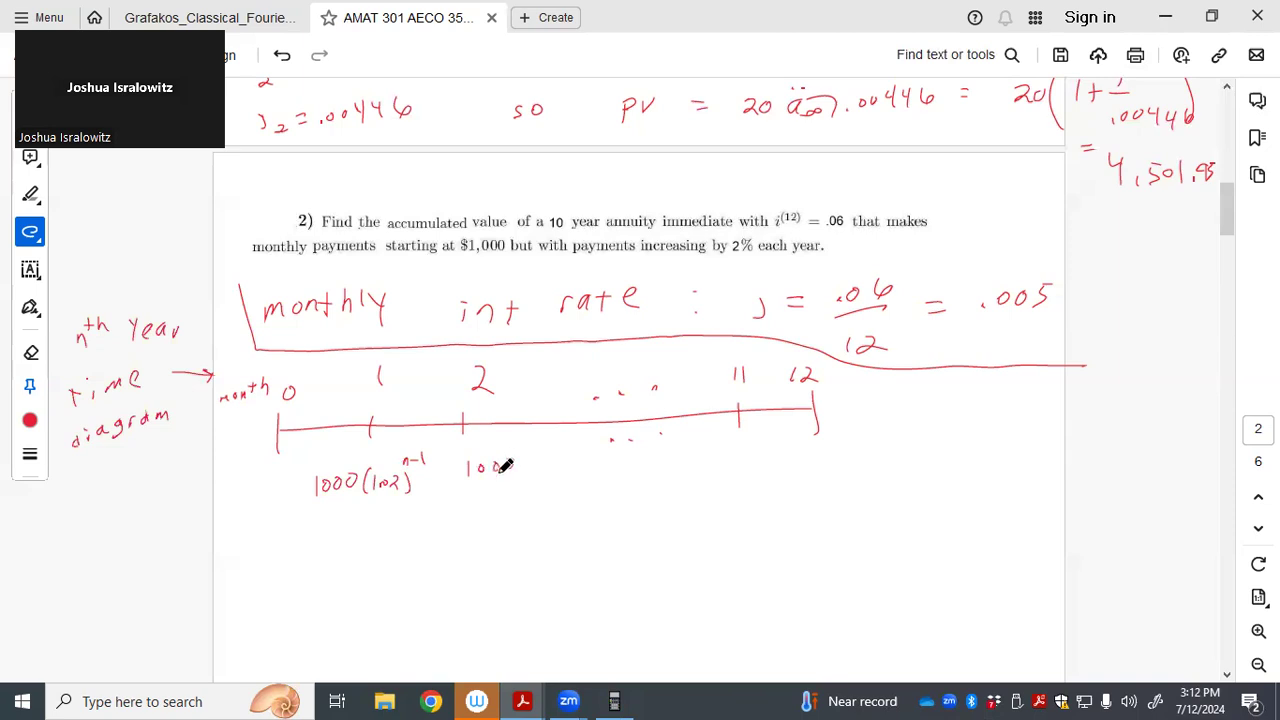
Label month 2 with payment 1000(1.02)^(n-1) and clean up stray dots on the timeline
{"action": "left_click_drag", "start_coordinate": [460, 470], "coordinate": [560, 470]}
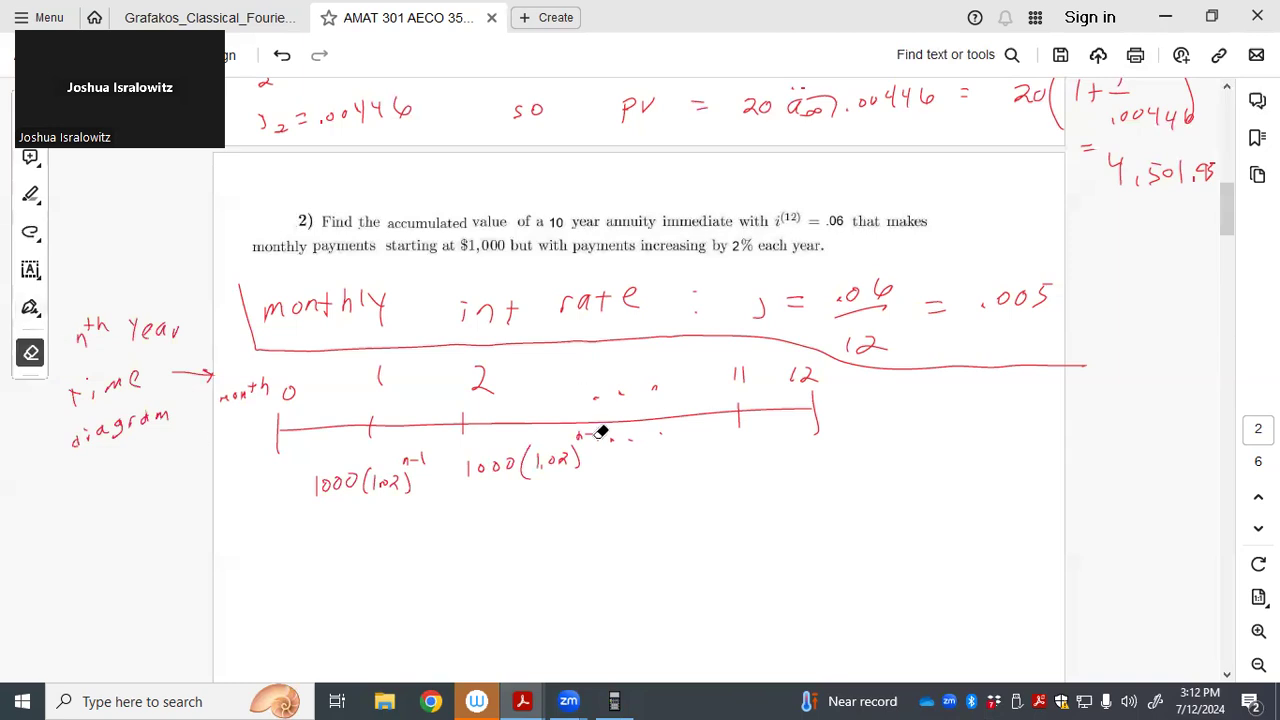
{"action": "left_click", "coordinate": [30, 232]}
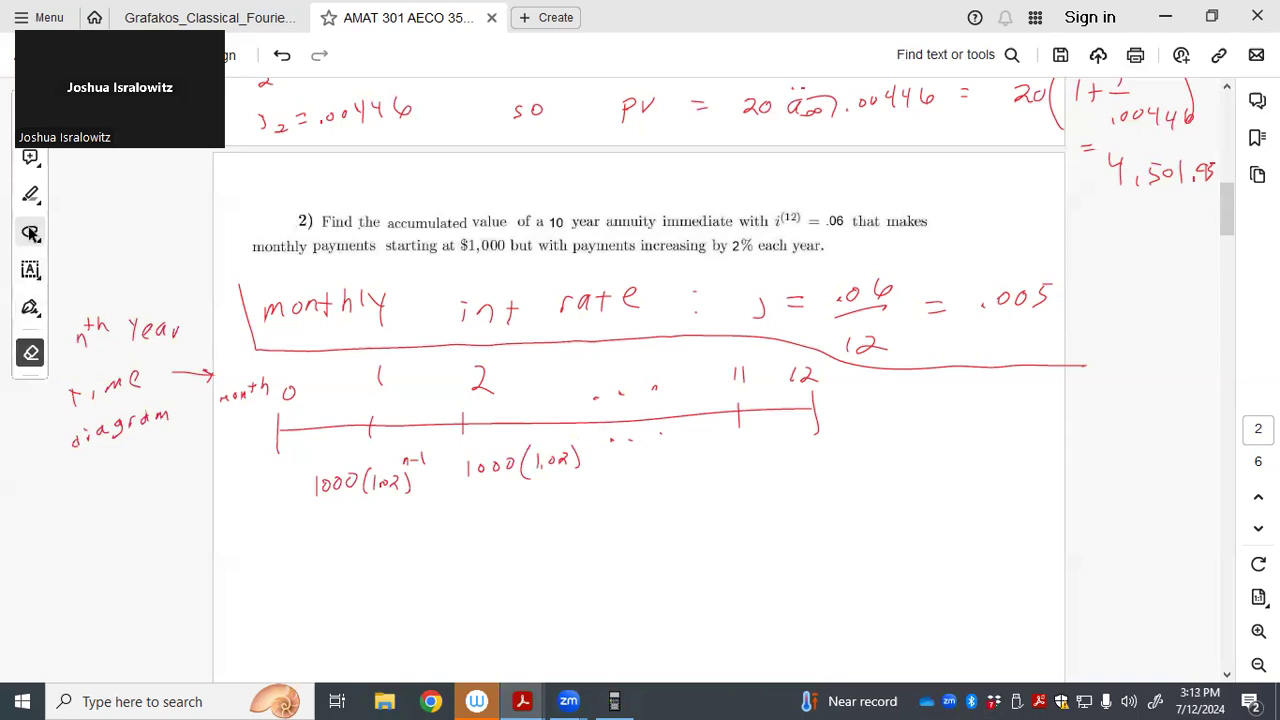
{"action": "left_click", "coordinate": [30, 232]}
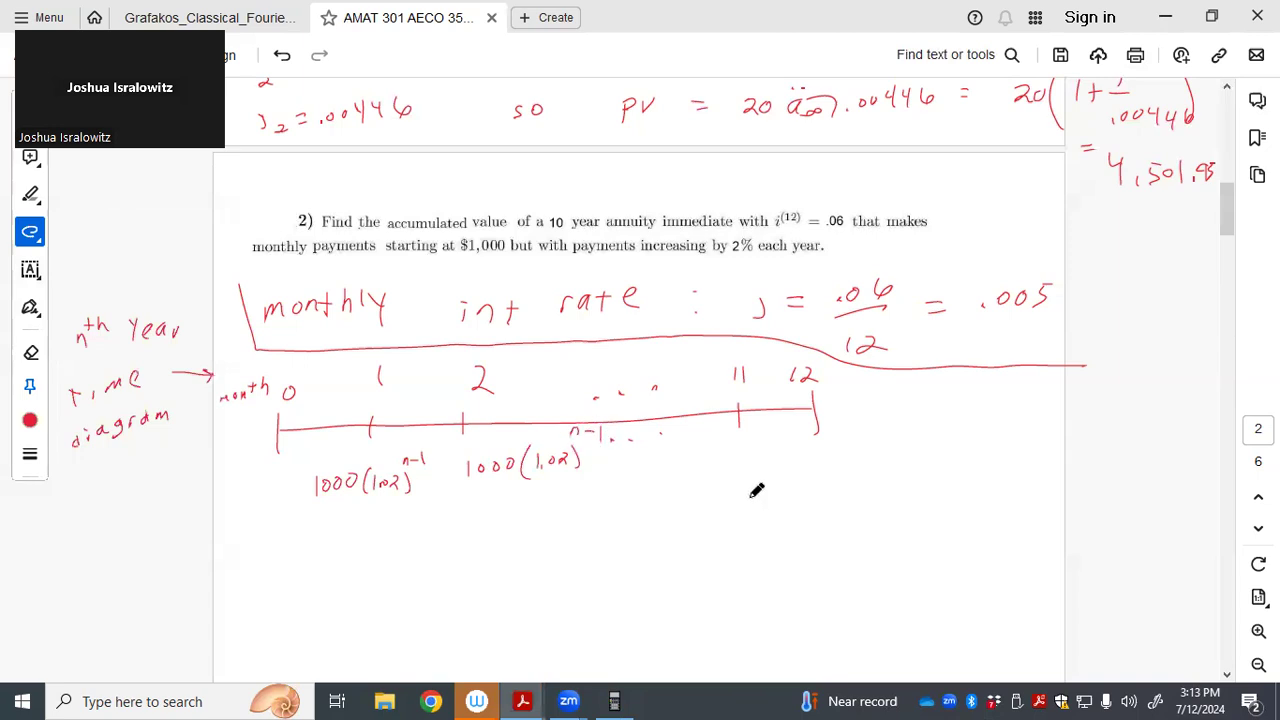
{"action": "mouse_move", "coordinate": [741, 457]}
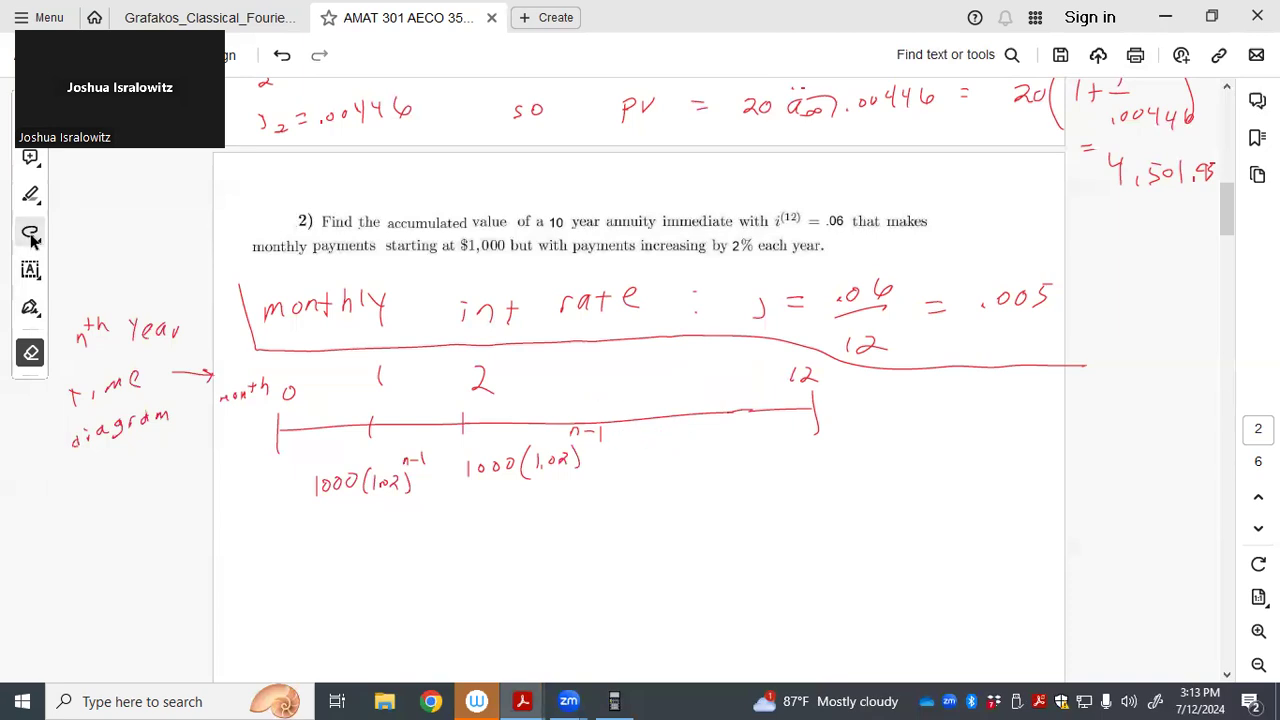
{"action": "left_click", "coordinate": [30, 232]}
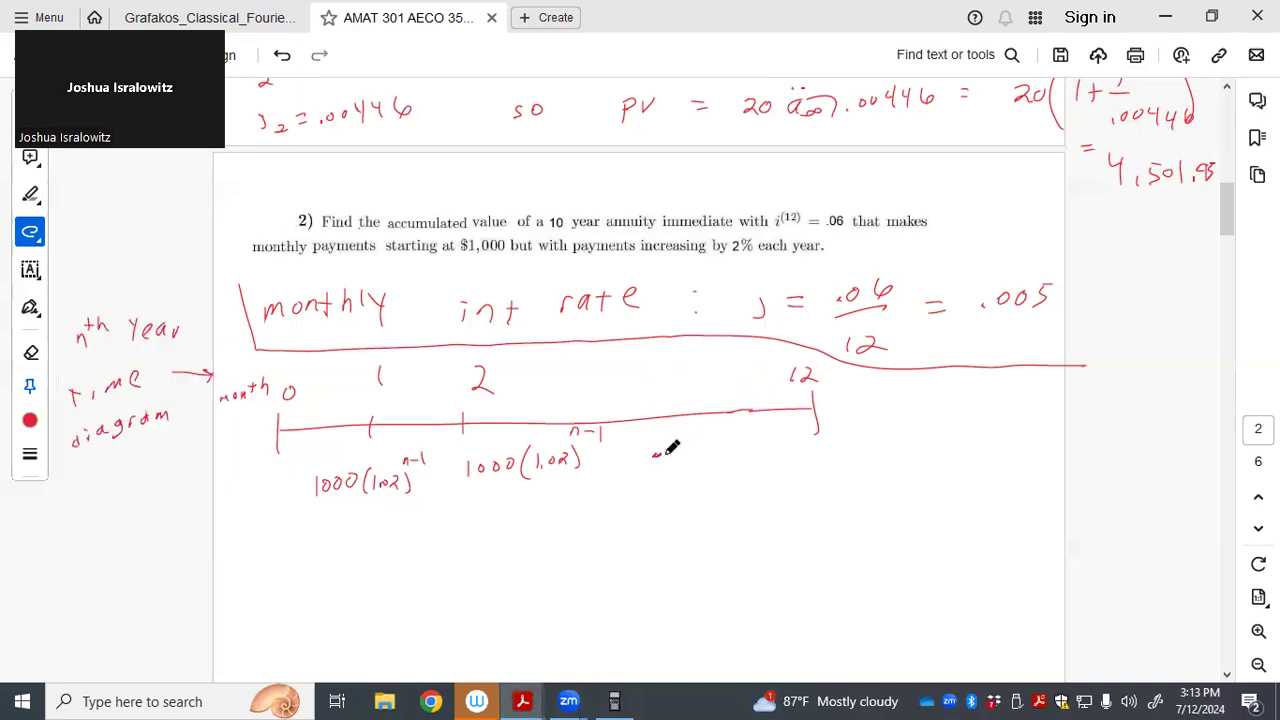
Add ellipsis dots, label month 12 with 1000(1.02)^(n-1), and start the AV = line below
{"action": "left_click_drag", "start_coordinate": [655, 453], "coordinate": [725, 450]}
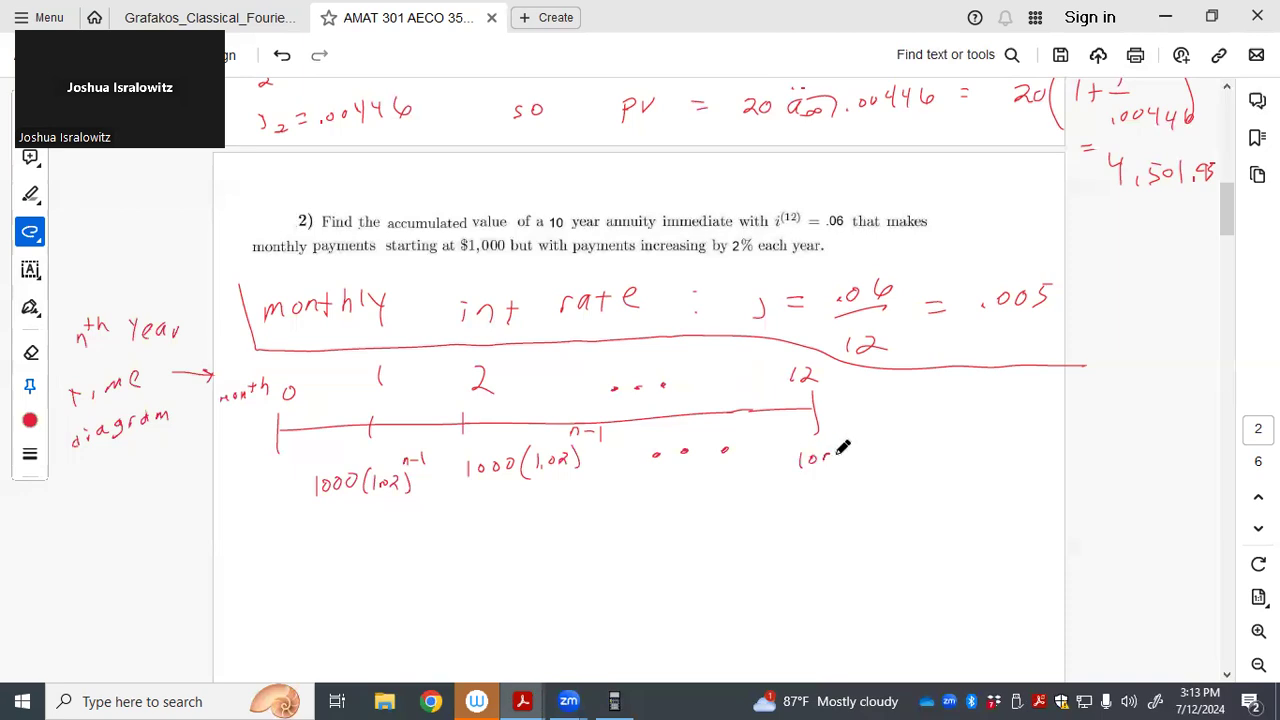
{"action": "left_click_drag", "start_coordinate": [800, 455], "coordinate": [905, 455]}
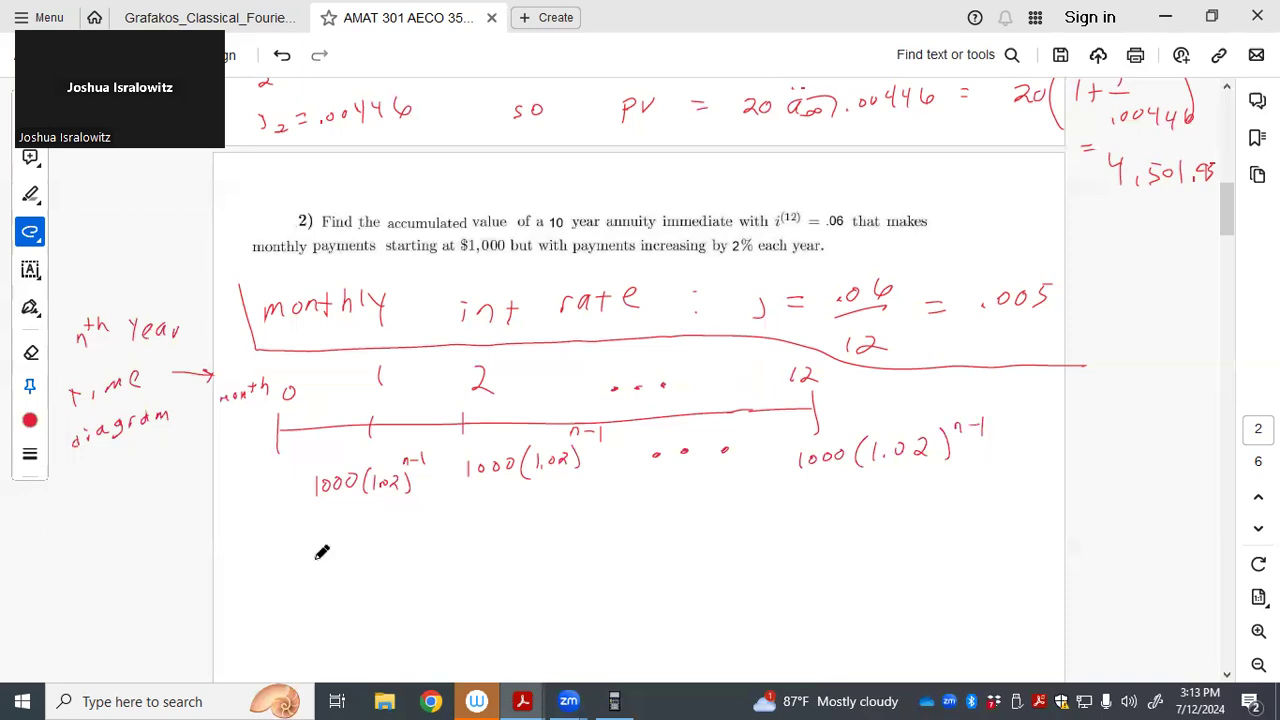
{"action": "left_click_drag", "start_coordinate": [312, 565], "coordinate": [410, 555]}
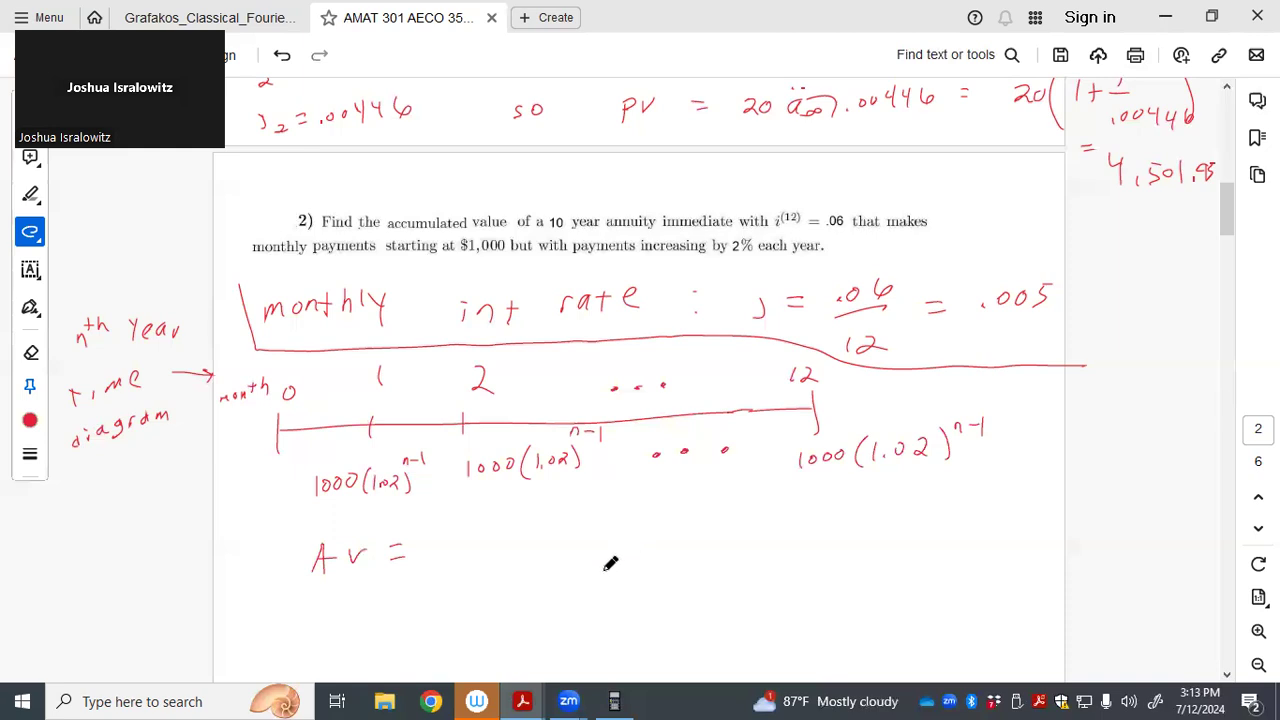
{"action": "mouse_move", "coordinate": [565, 567]}
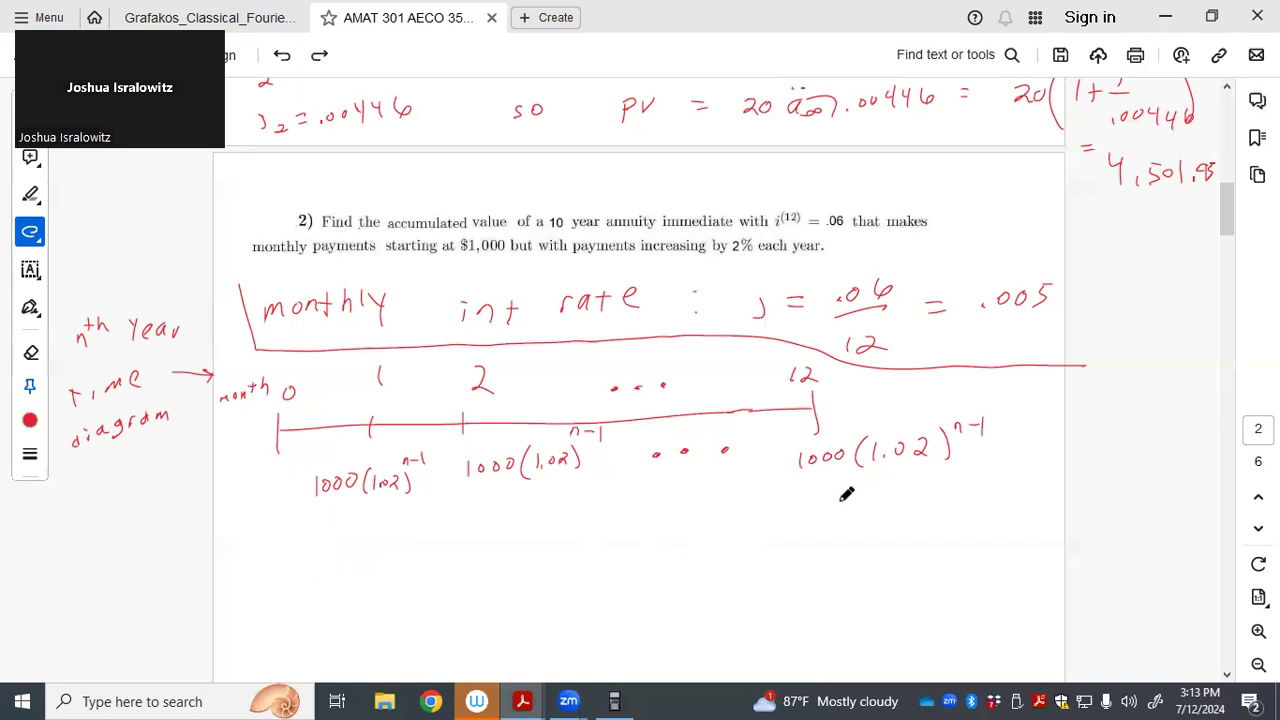
Draw an arrow down from the month-12 payment toward the accumulated value expression
{"action": "left_click_drag", "start_coordinate": [840, 490], "coordinate": [840, 515]}
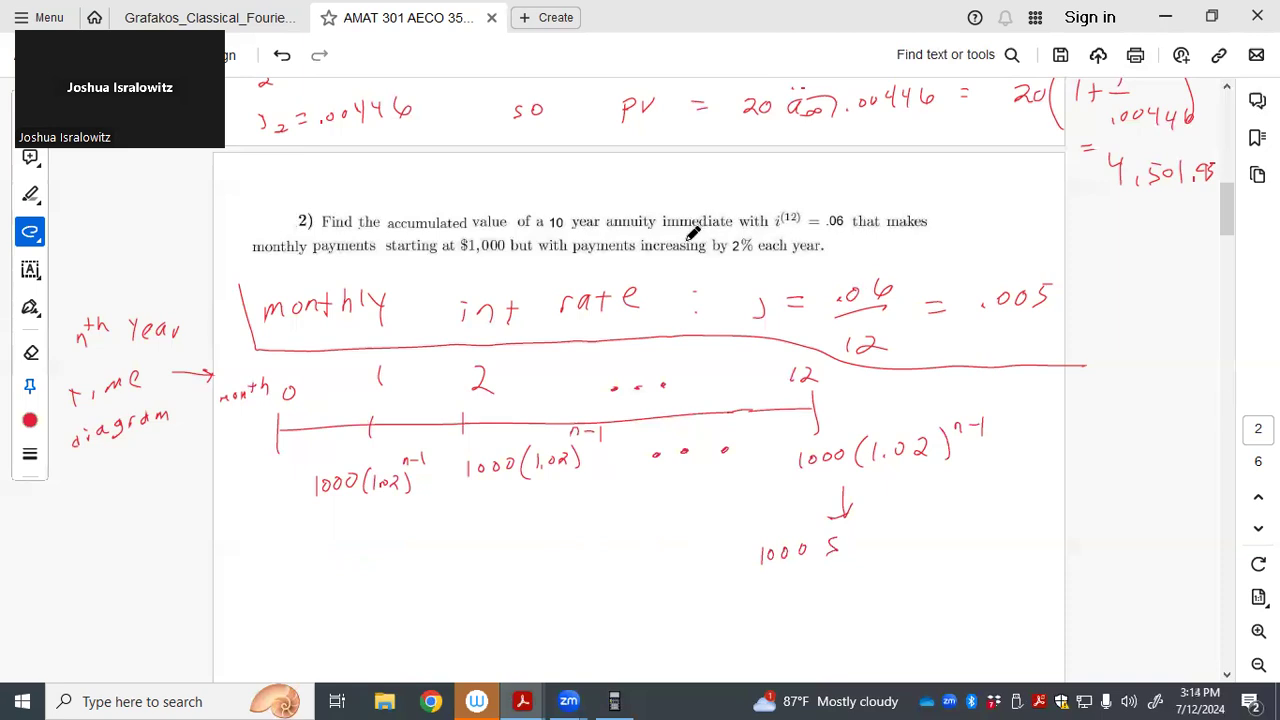
{"action": "mouse_move", "coordinate": [620, 595]}
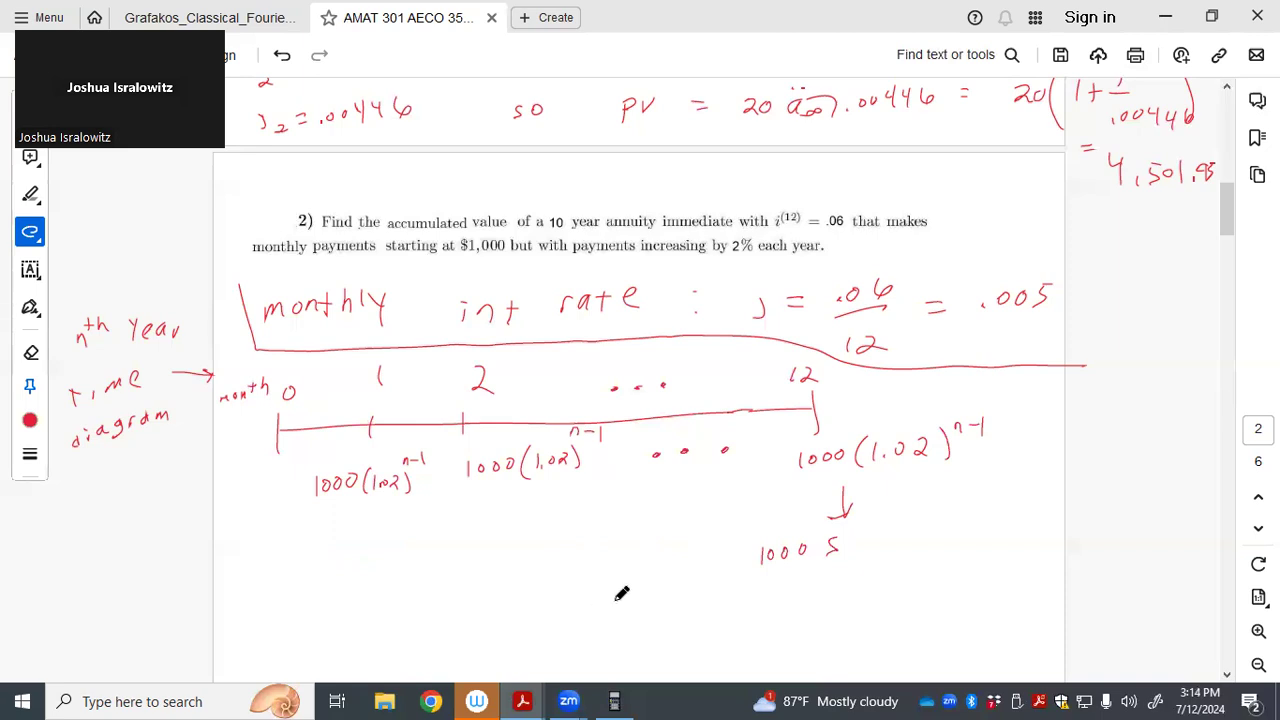
{"action": "mouse_move", "coordinate": [540, 626]}
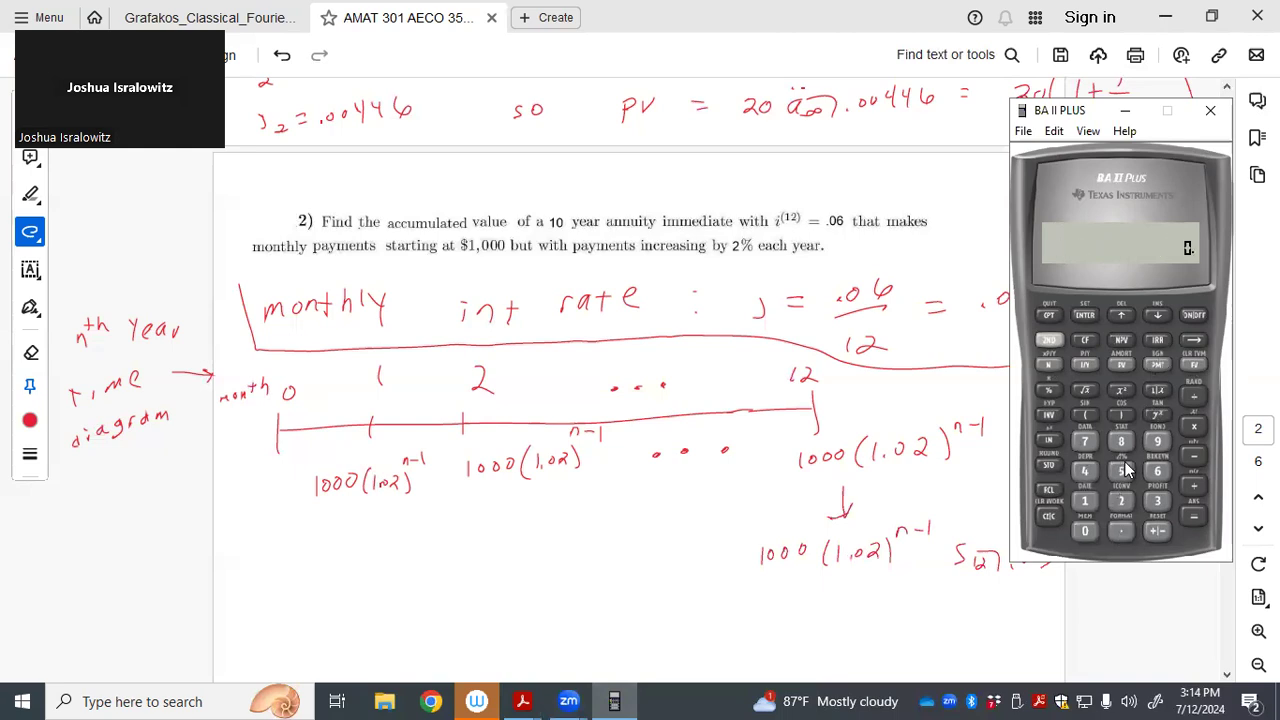
Enter I/Y = 0.5 and compute FV, giving -12.33556237 for the twelve-payment accumulation
{"action": "left_click", "coordinate": [1084, 365]}
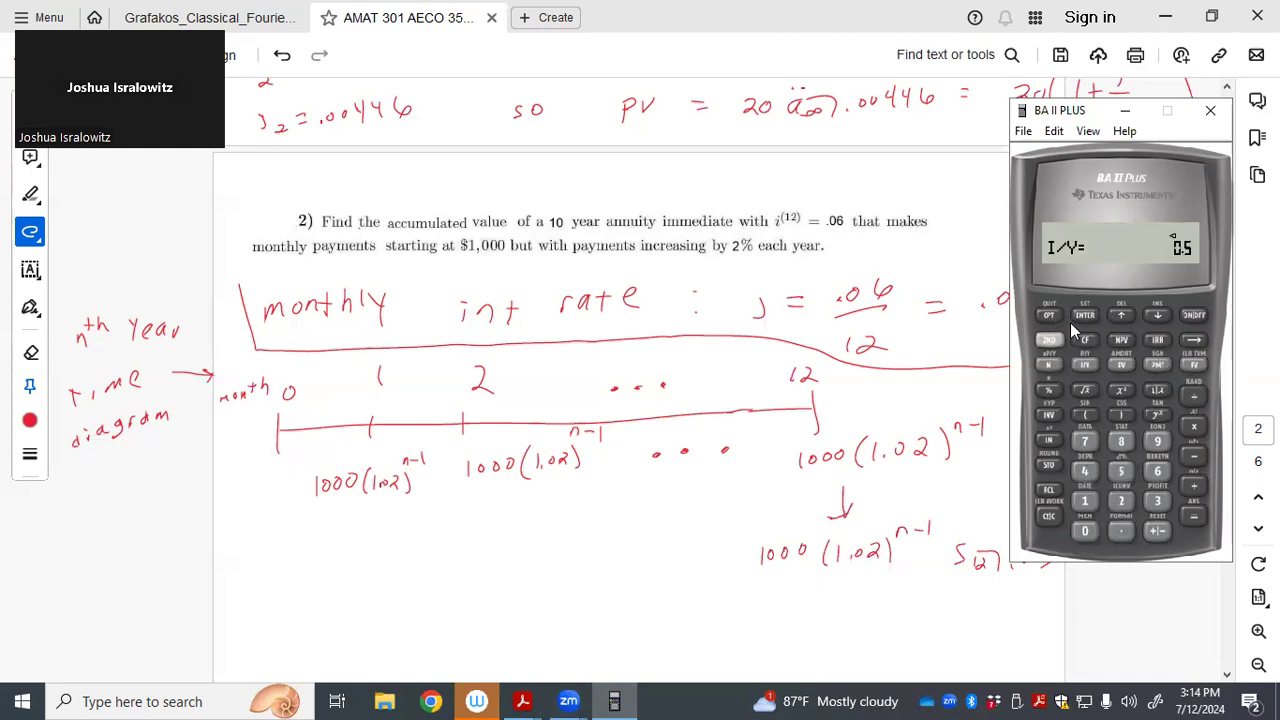
{"action": "left_click", "coordinate": [1194, 366]}
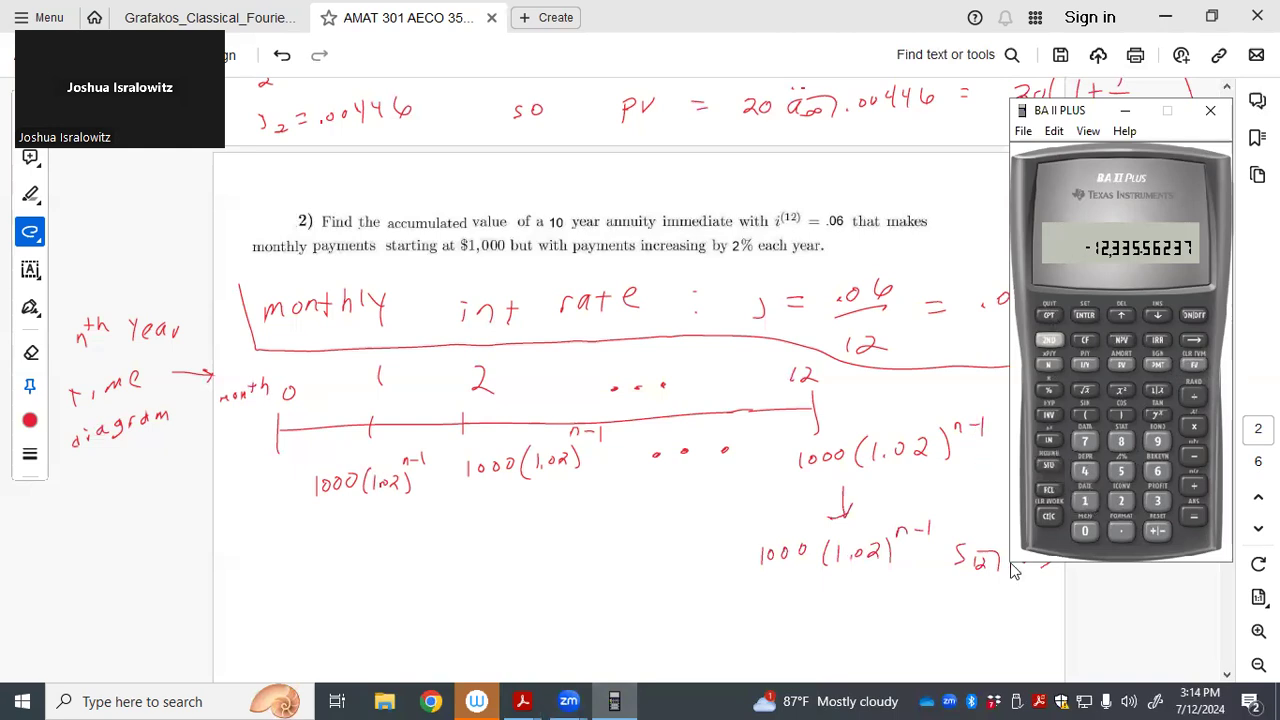
{"action": "mouse_move", "coordinate": [1093, 127]}
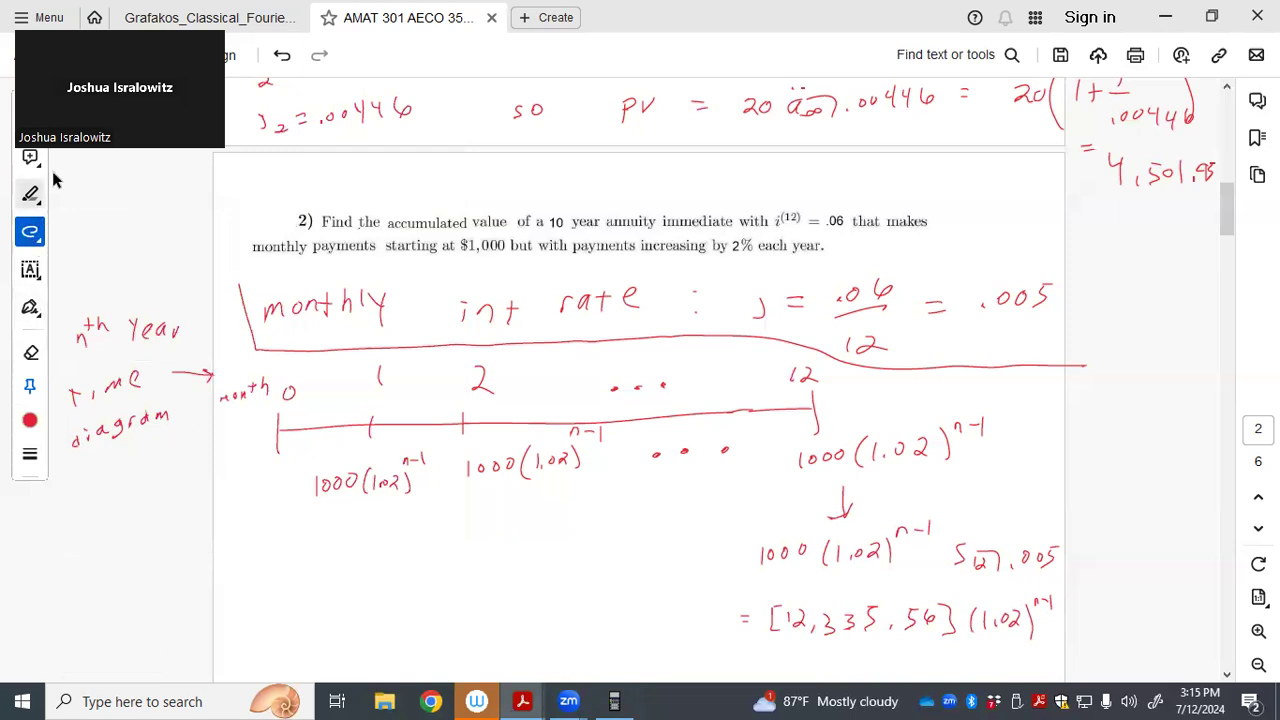
Switch ink to blue for underlining 12,335.56 as P, then return the ink to red
{"action": "left_click", "coordinate": [30, 420]}
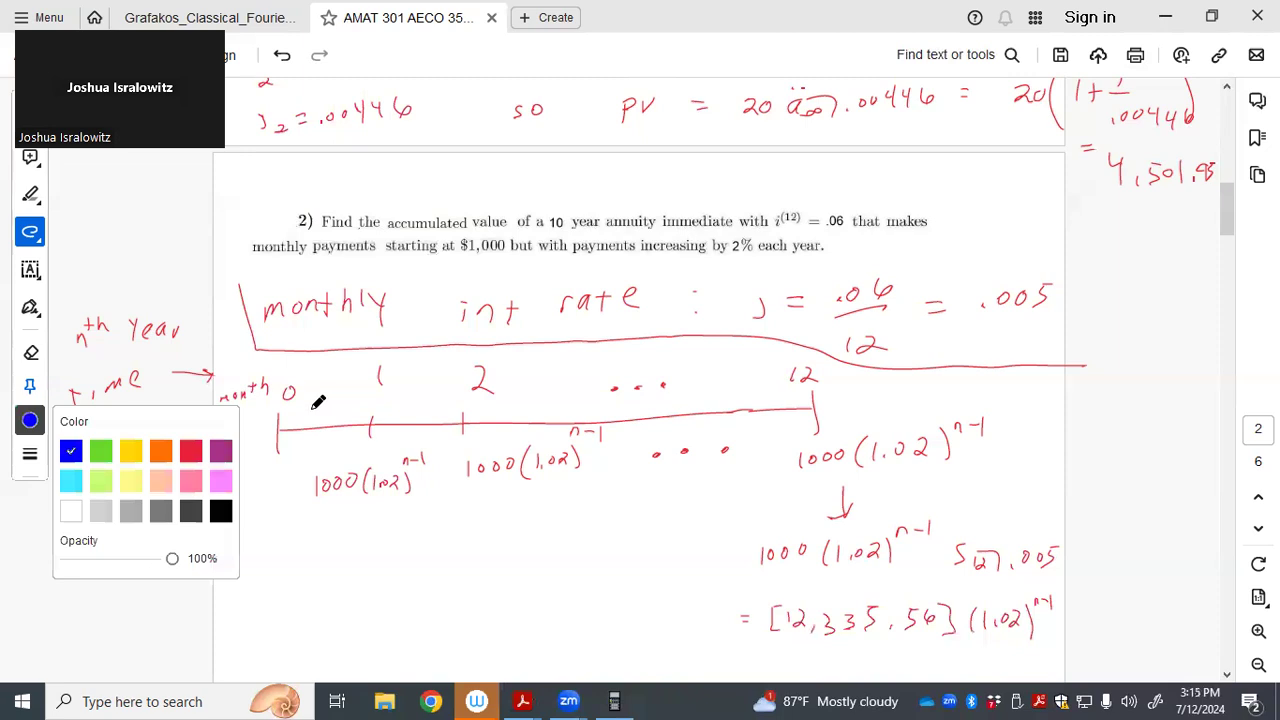
{"action": "mouse_move", "coordinate": [797, 635]}
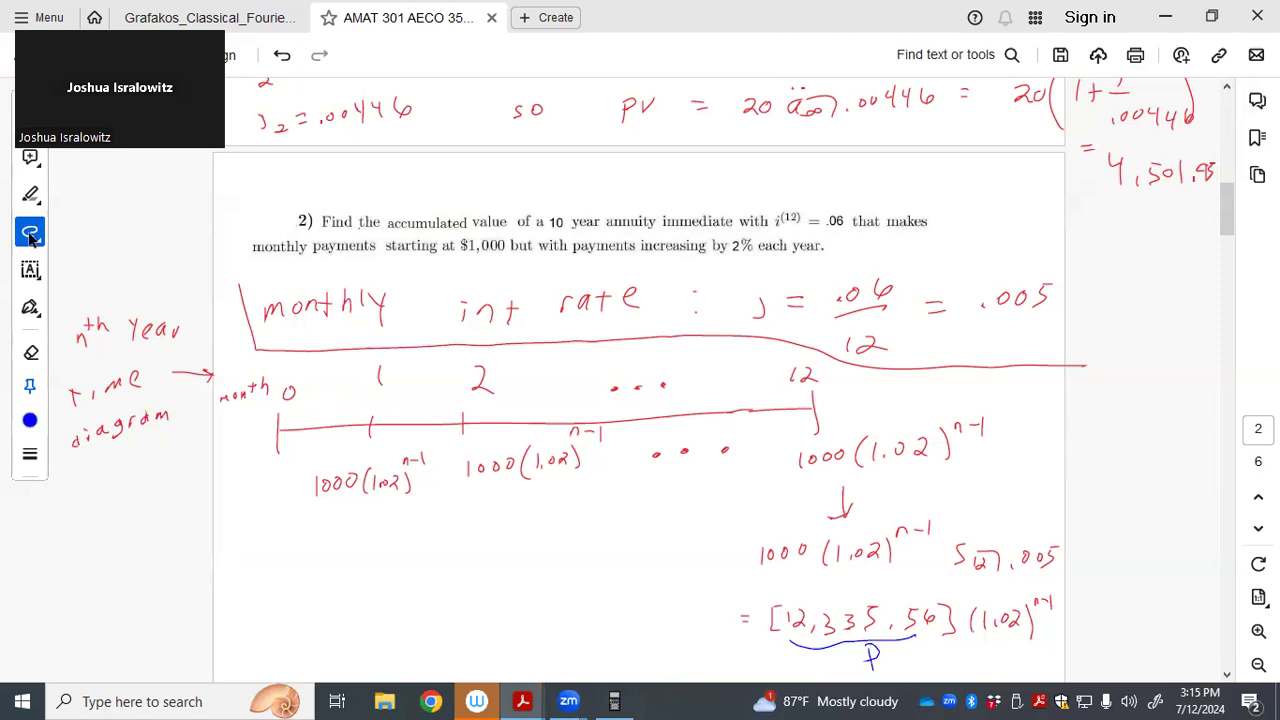
{"action": "left_click", "coordinate": [30, 420]}
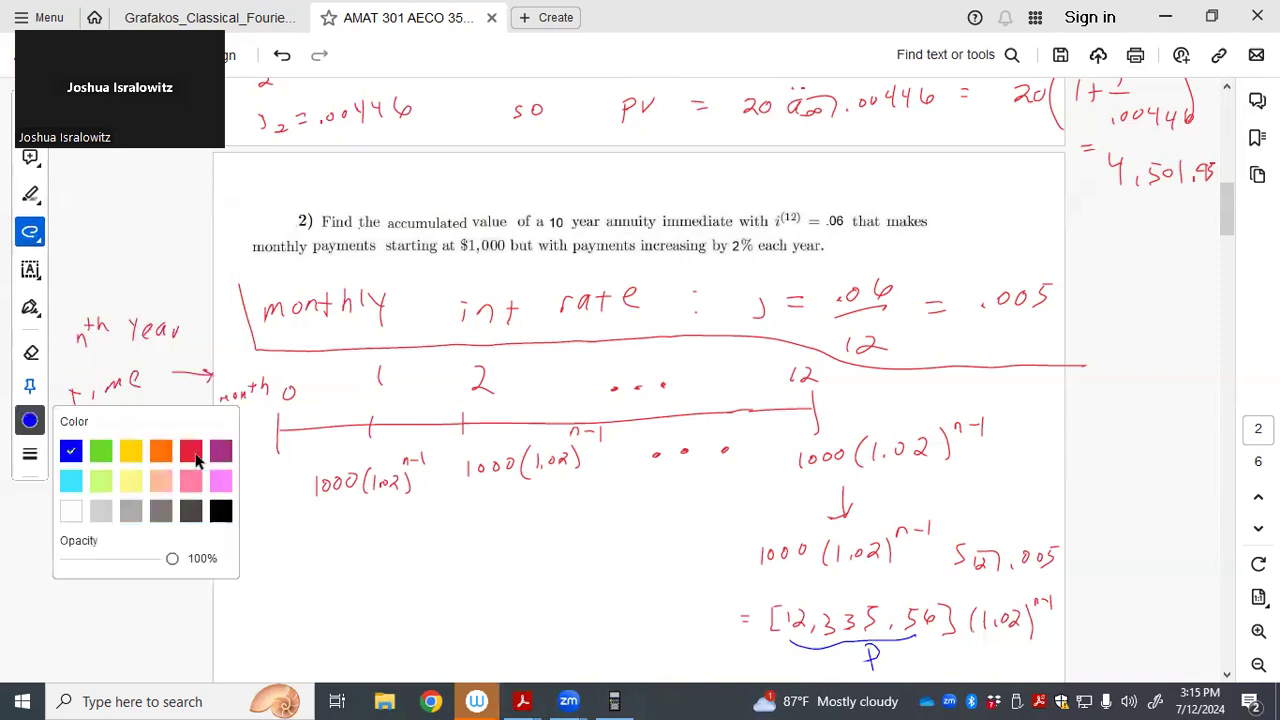
{"action": "left_click", "coordinate": [190, 451]}
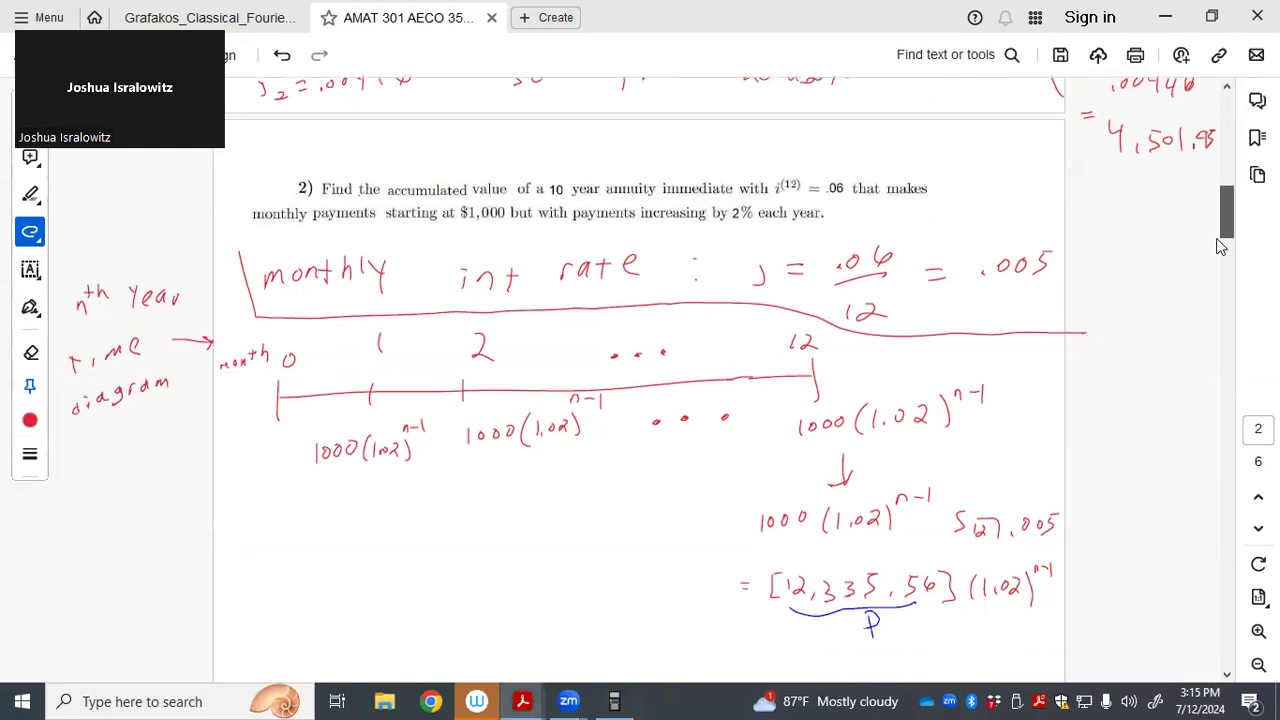
Draw a separator line and write the heading 'yearly time diagram'
{"action": "scroll", "scroll_direction": "down", "scroll_amount": 3}
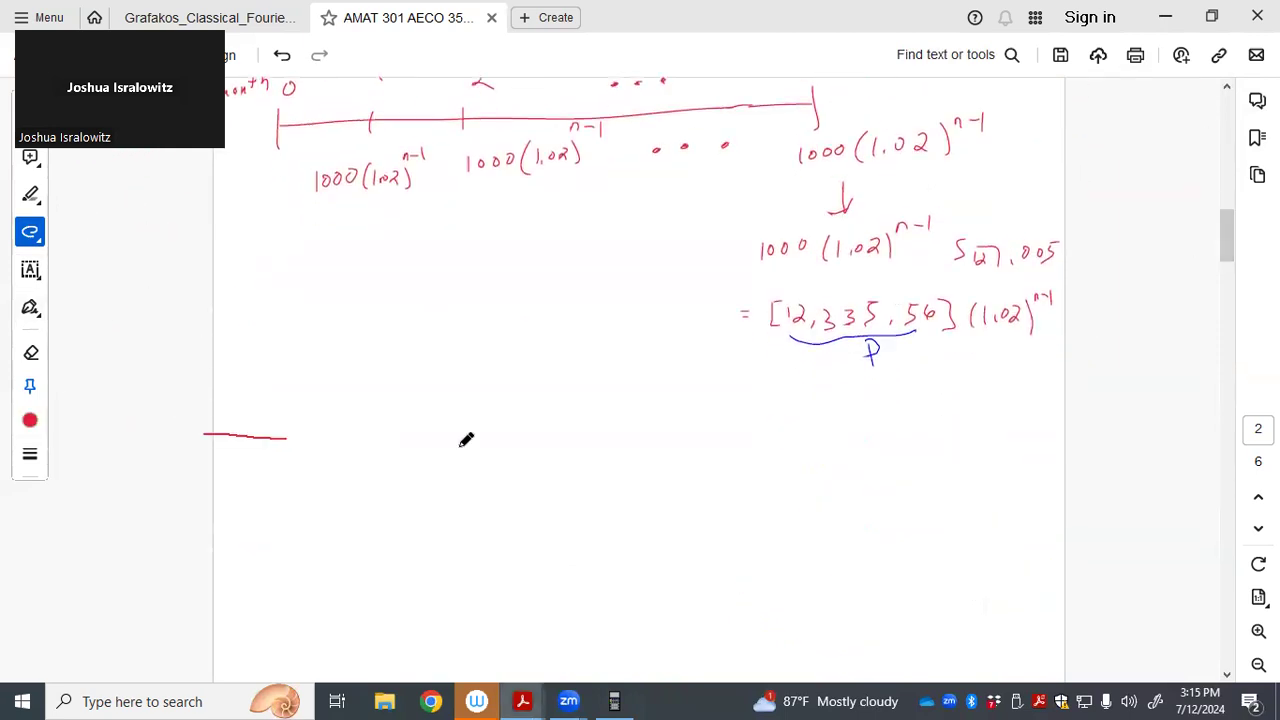
{"action": "left_click_drag", "start_coordinate": [290, 435], "coordinate": [1125, 420]}
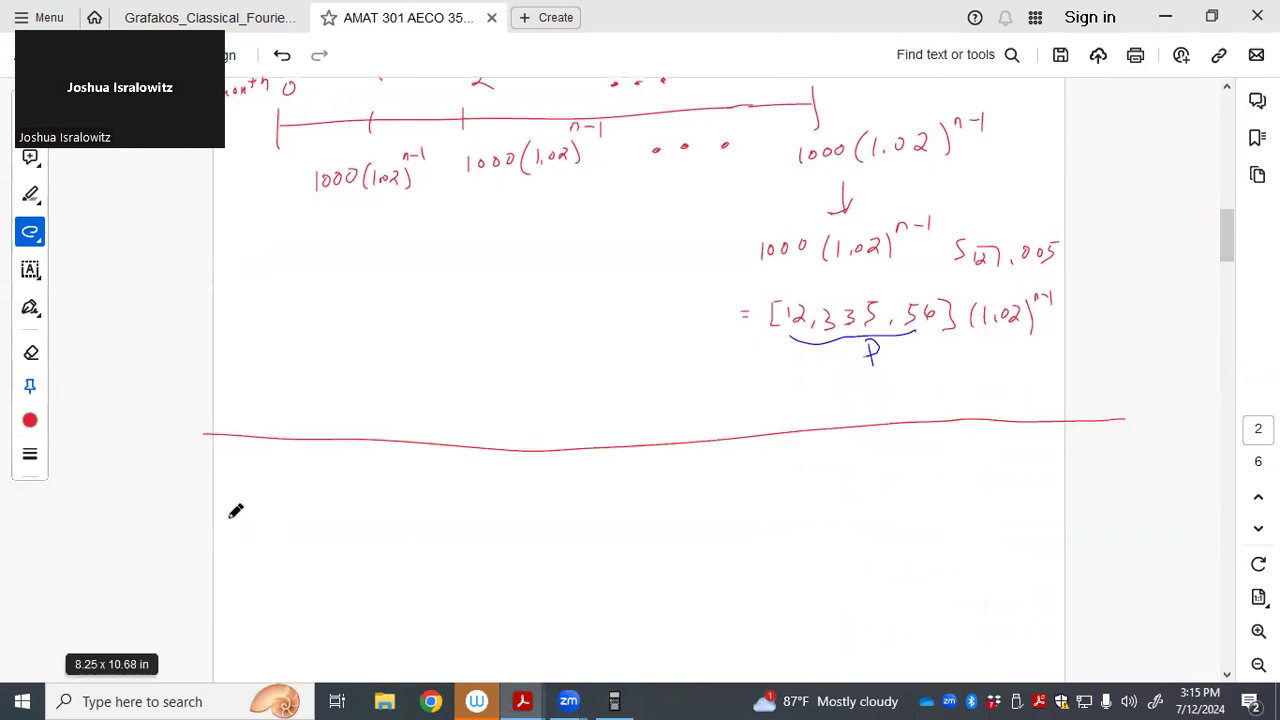
{"action": "scroll", "scroll_direction": "down", "scroll_amount": 3}
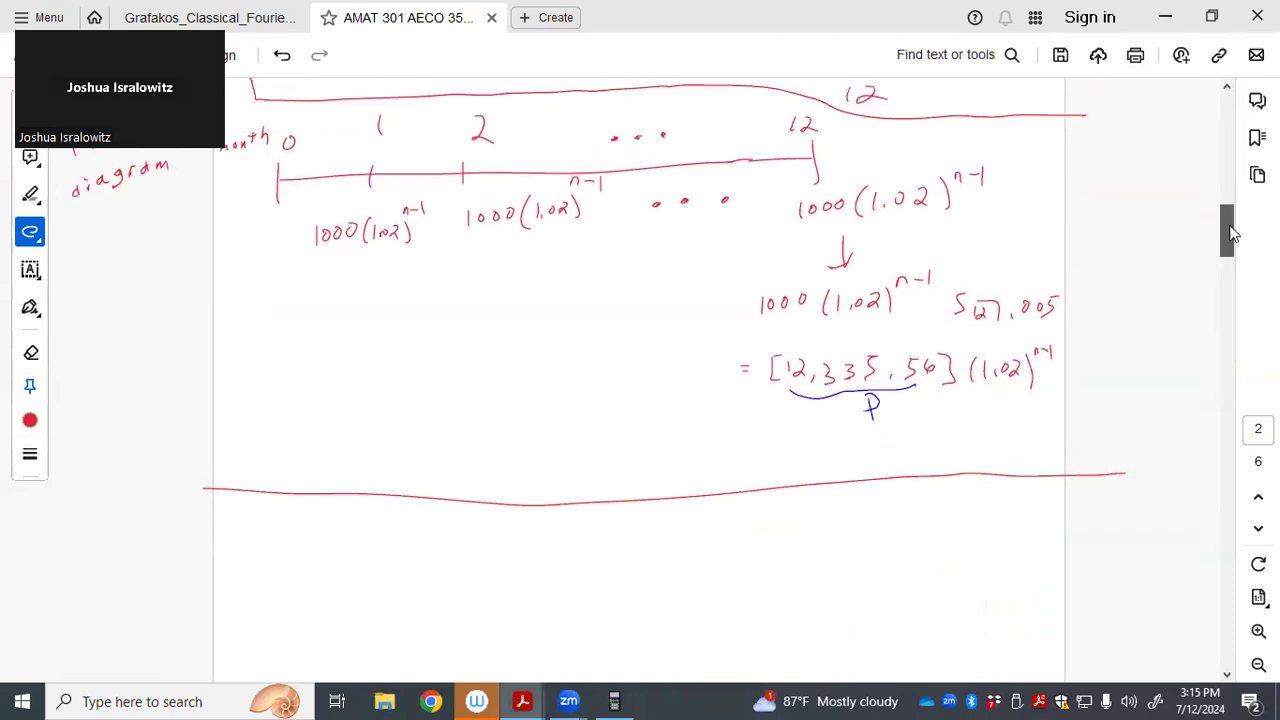
{"action": "scroll", "scroll_direction": "down", "scroll_amount": 3}
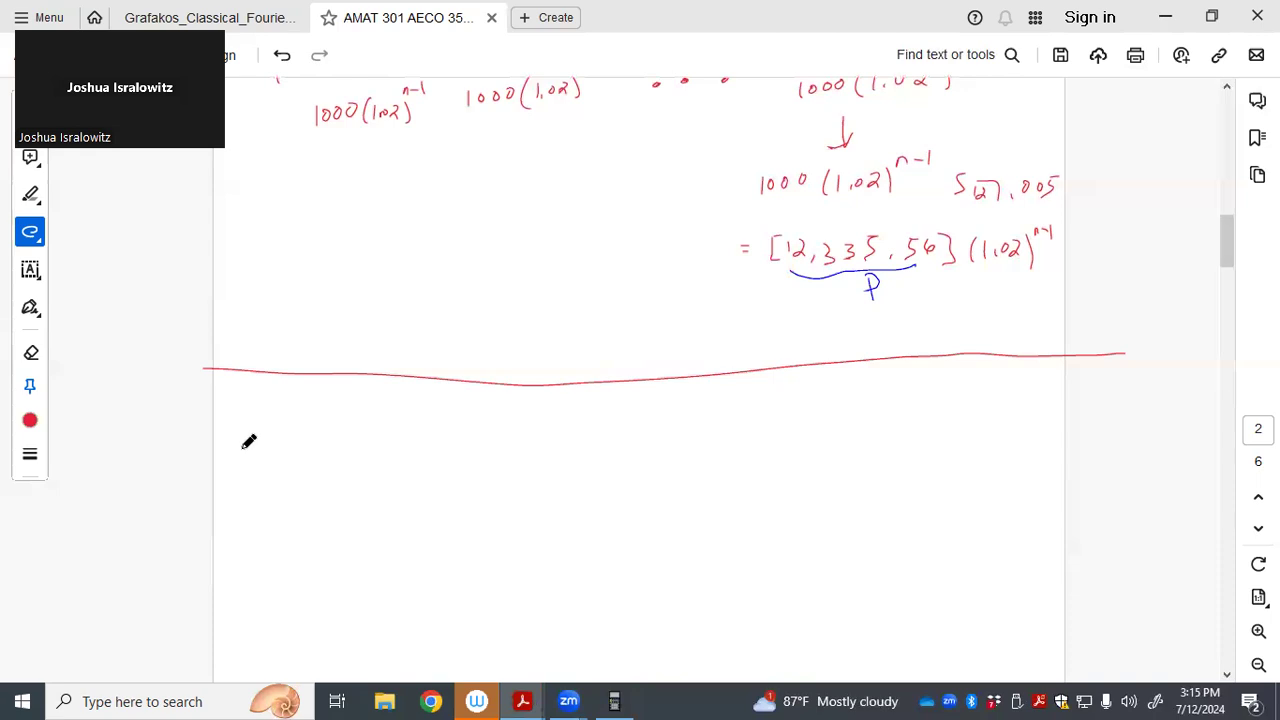
{"action": "left_click_drag", "start_coordinate": [245, 445], "coordinate": [238, 478]}
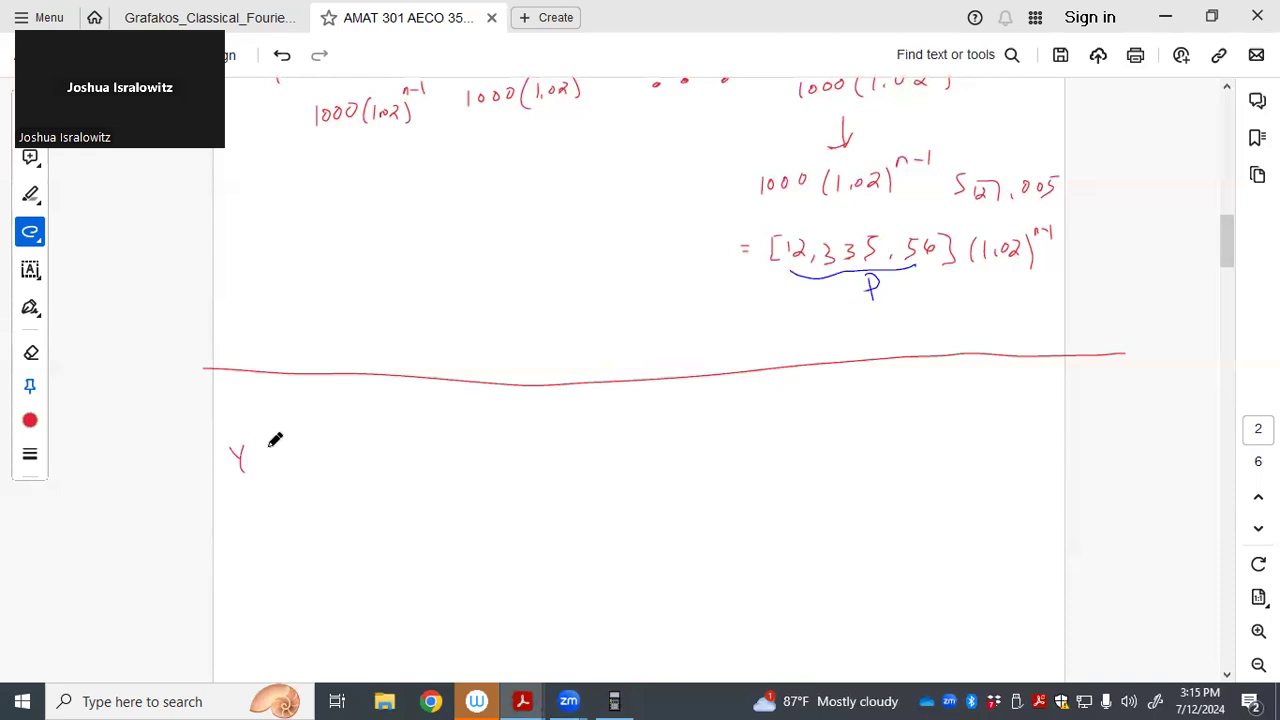
{"action": "left_click_drag", "start_coordinate": [260, 450], "coordinate": [360, 450]}
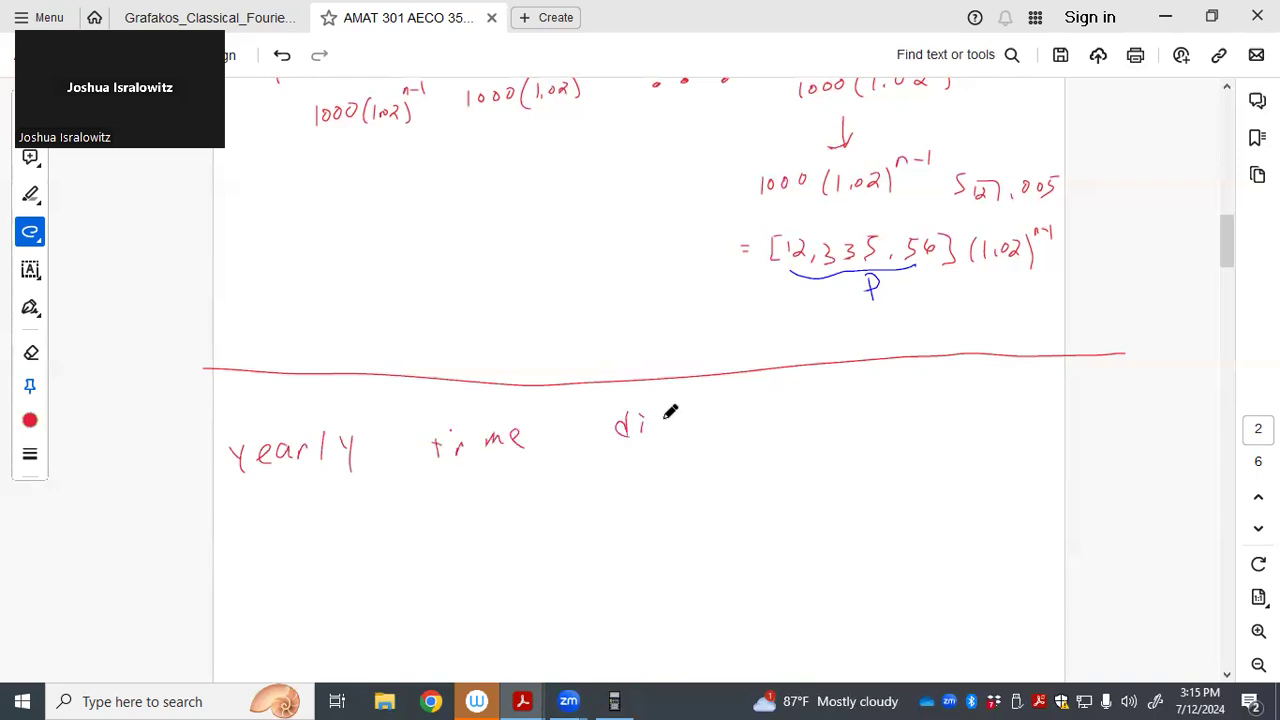
{"action": "mouse_move", "coordinate": [680, 412]}
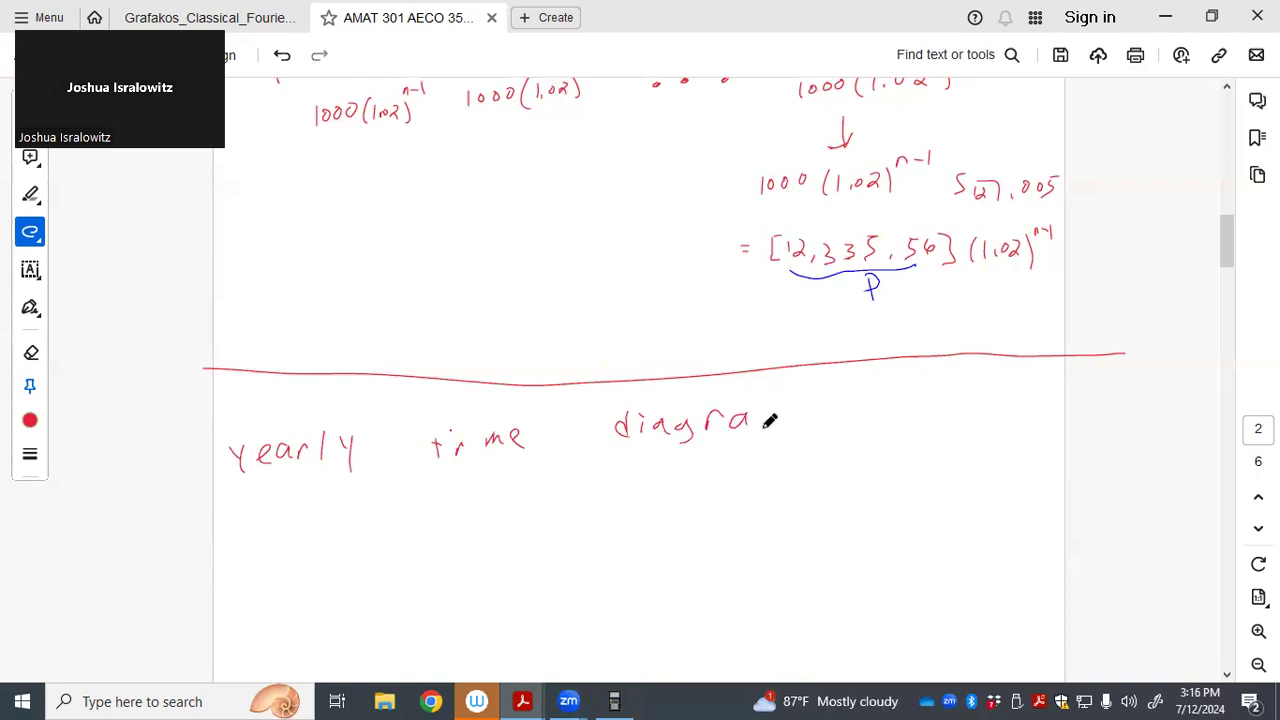
Draw the 0–9 year timeline with payments P, 1.02P, …, 1.02^9 P
{"action": "left_click_drag", "start_coordinate": [262, 570], "coordinate": [490, 567]}
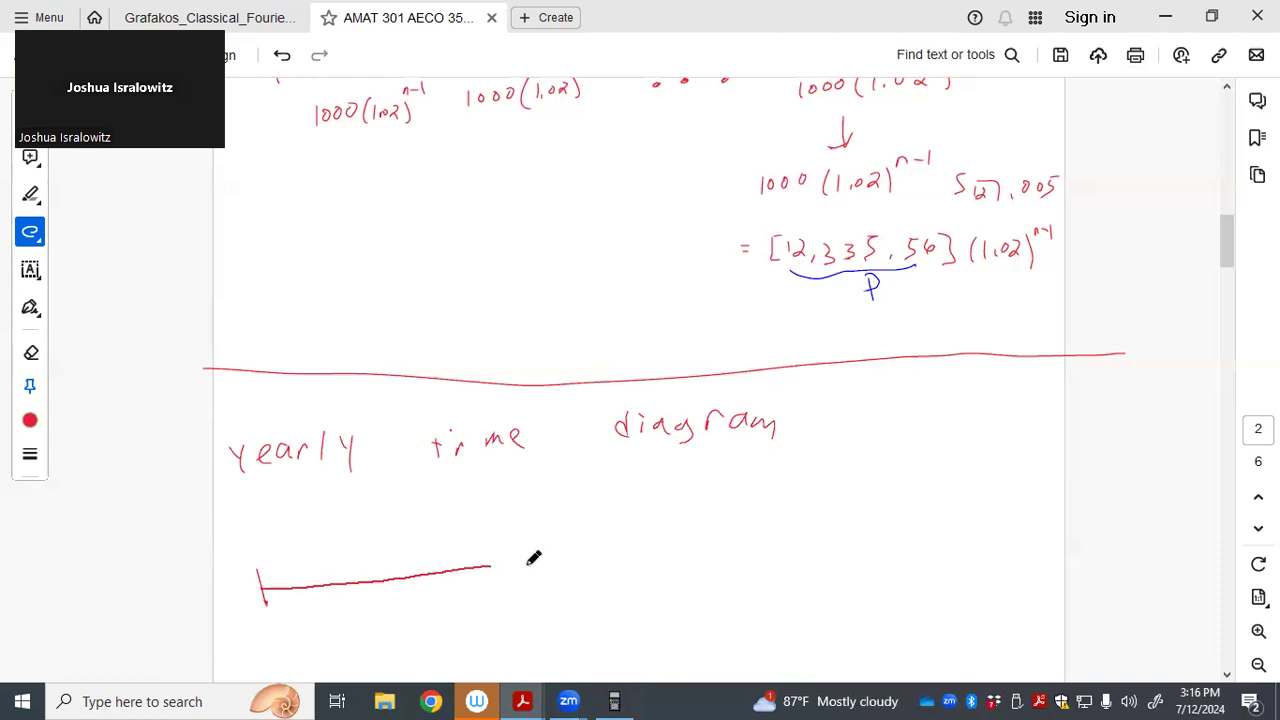
{"action": "left_click_drag", "start_coordinate": [490, 568], "coordinate": [925, 522]}
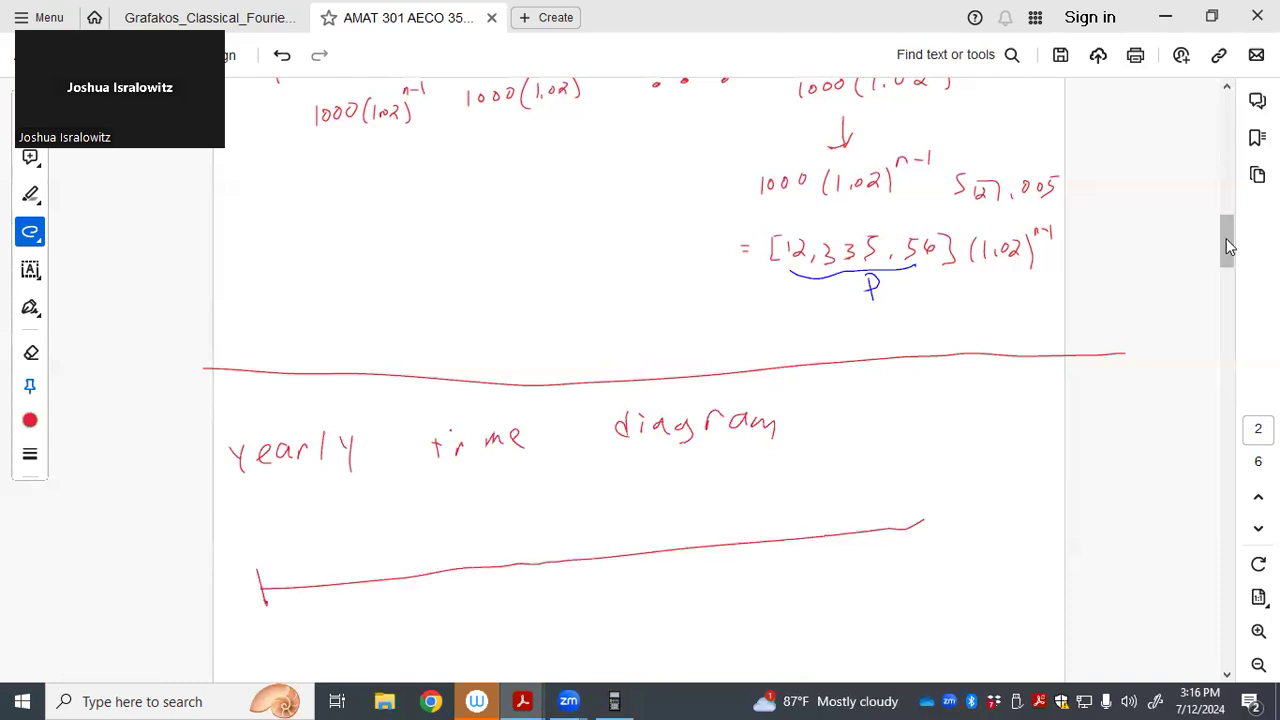
{"action": "scroll", "scroll_direction": "down", "scroll_amount": 3}
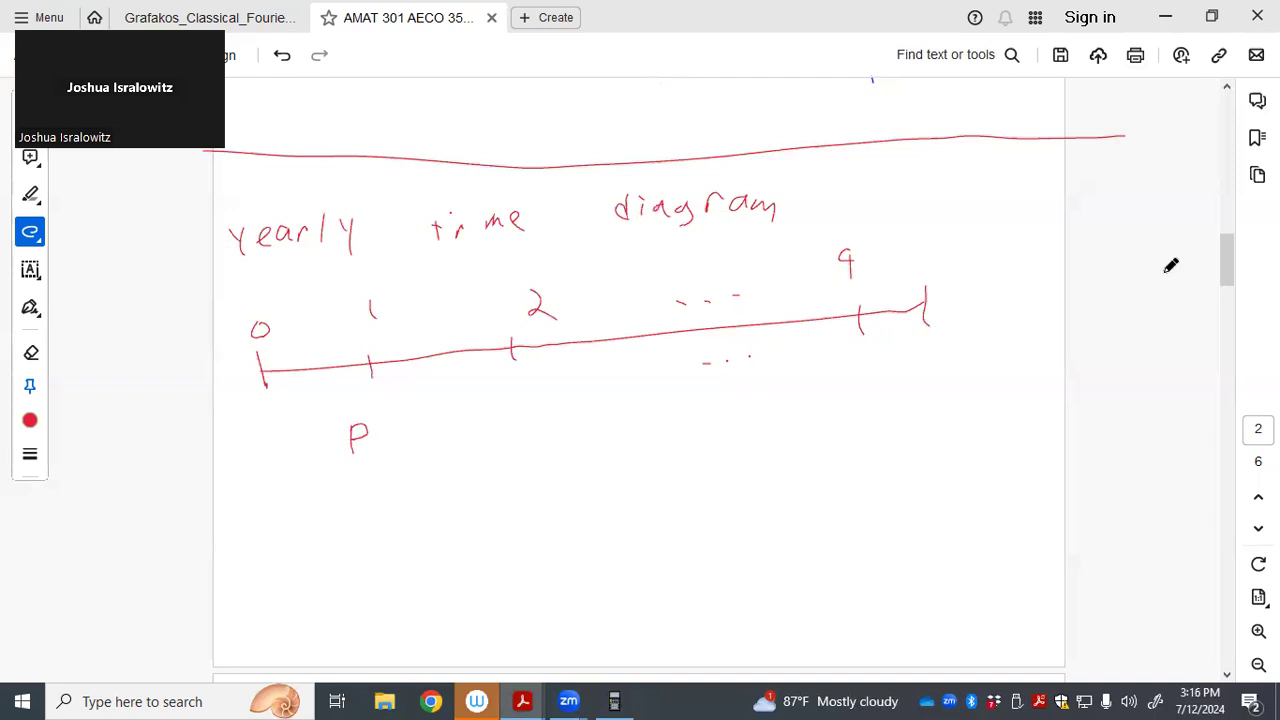
{"action": "mouse_move", "coordinate": [483, 410]}
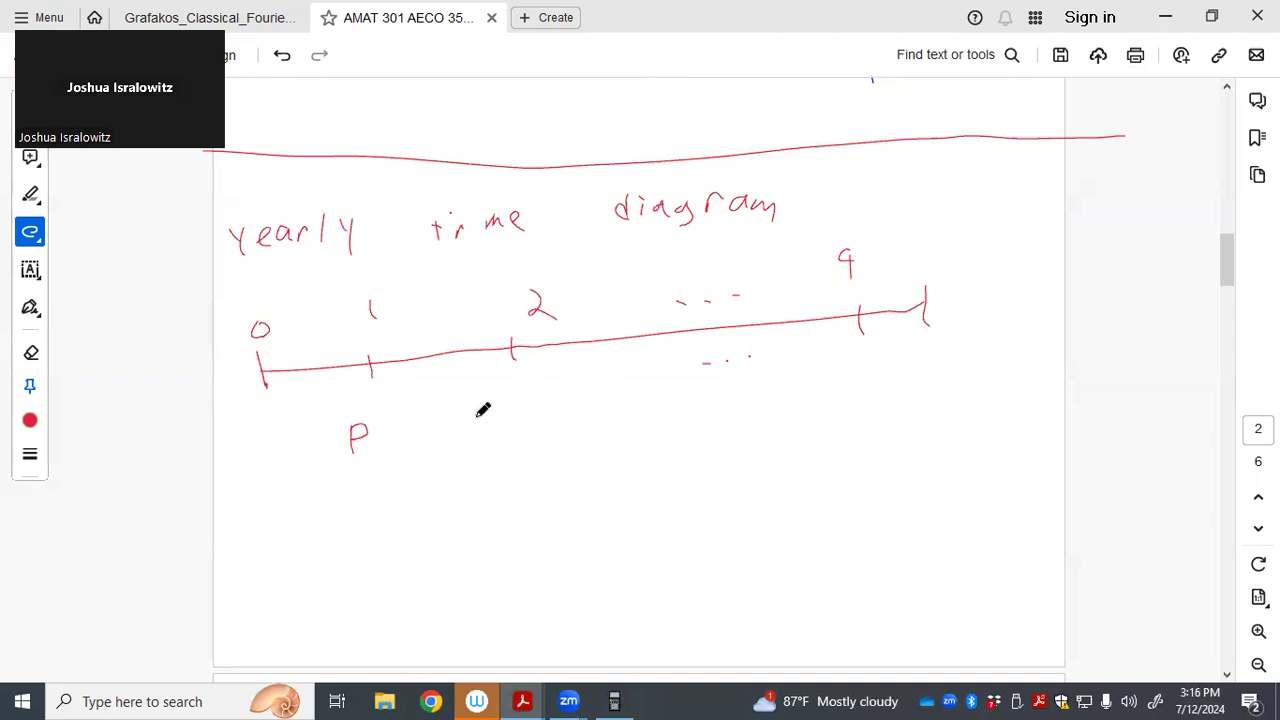
{"action": "left_click_drag", "start_coordinate": [476, 412], "coordinate": [476, 432]}
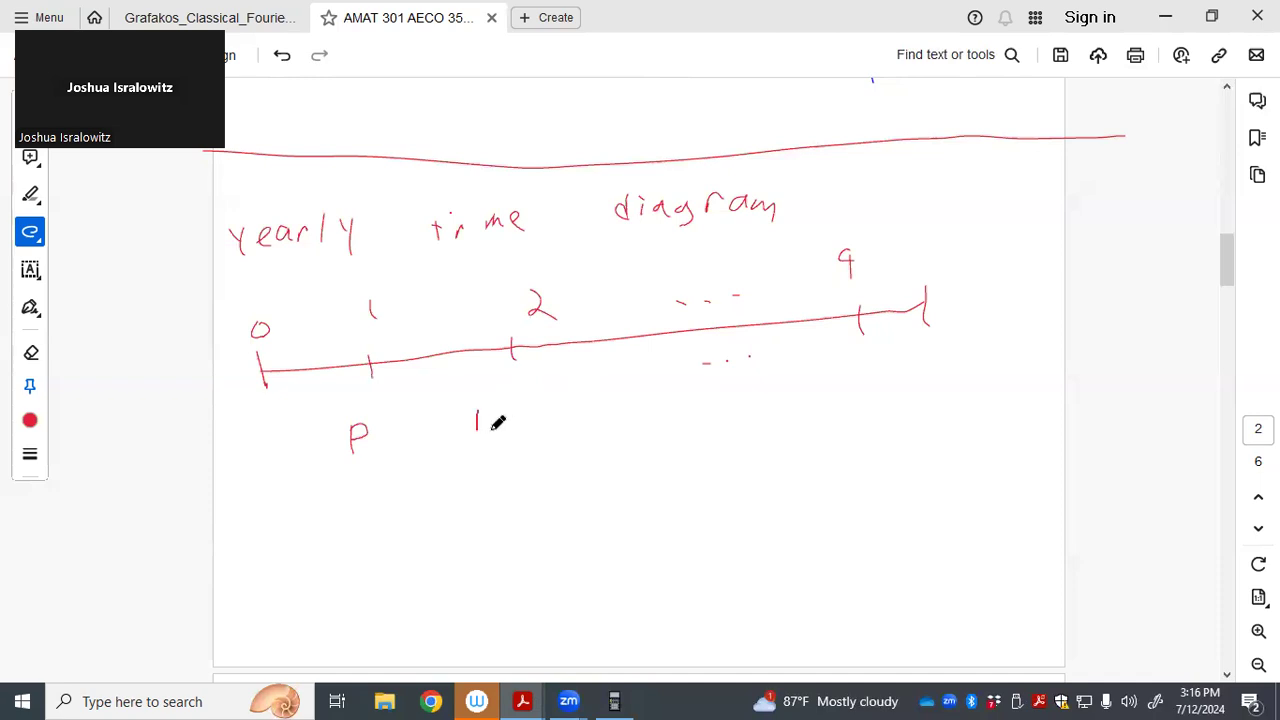
{"action": "left_click_drag", "start_coordinate": [475, 420], "coordinate": [560, 420]}
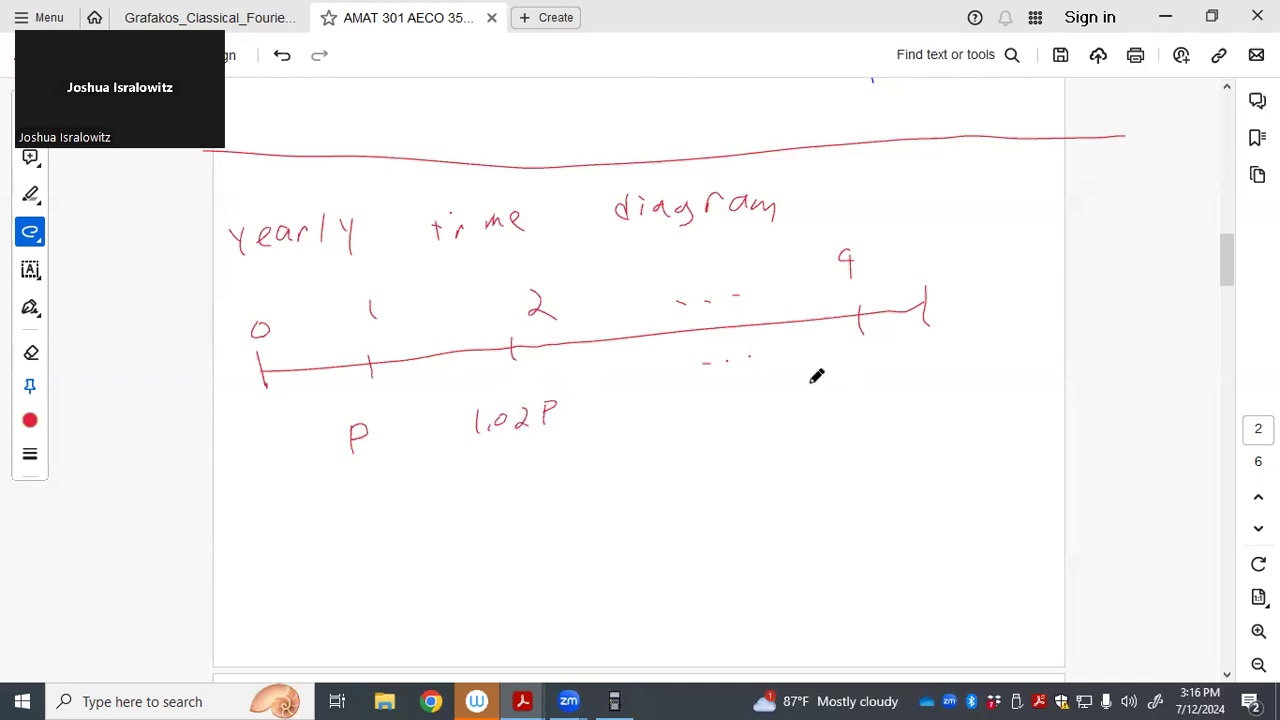
{"action": "left_click_drag", "start_coordinate": [795, 385], "coordinate": [845, 385]}
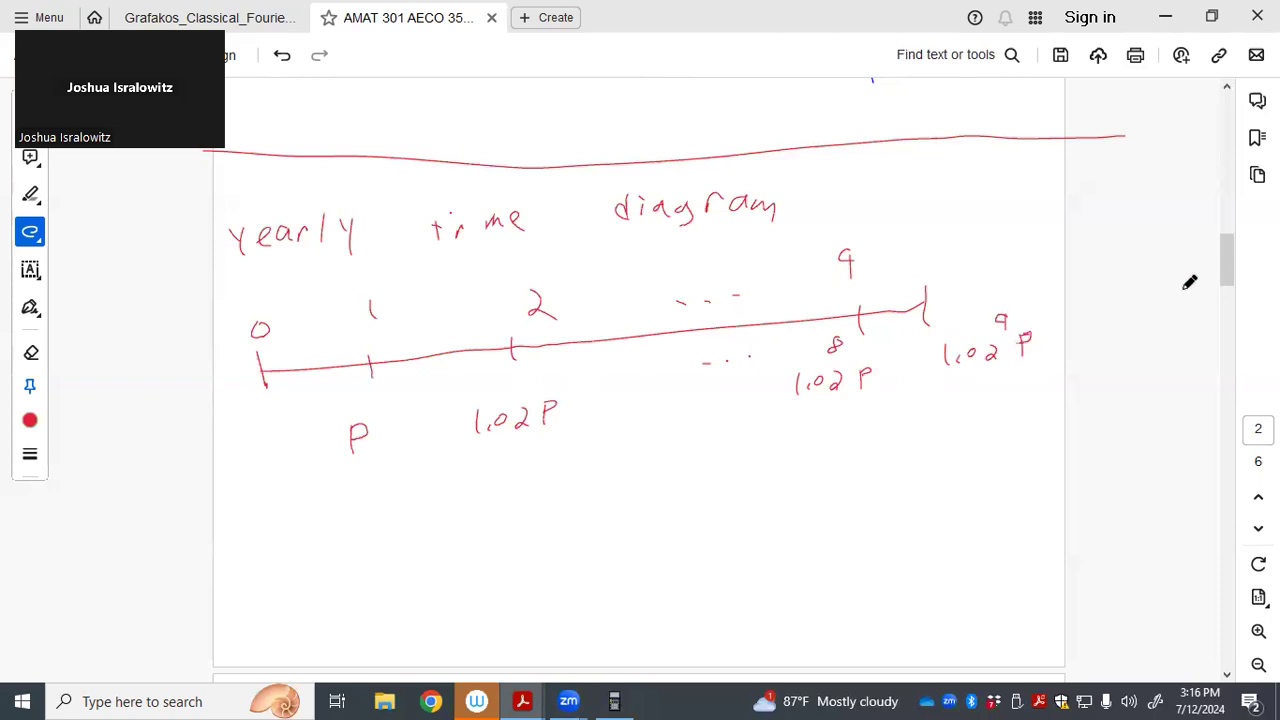
{"action": "scroll", "scroll_direction": "down", "scroll_amount": 3}
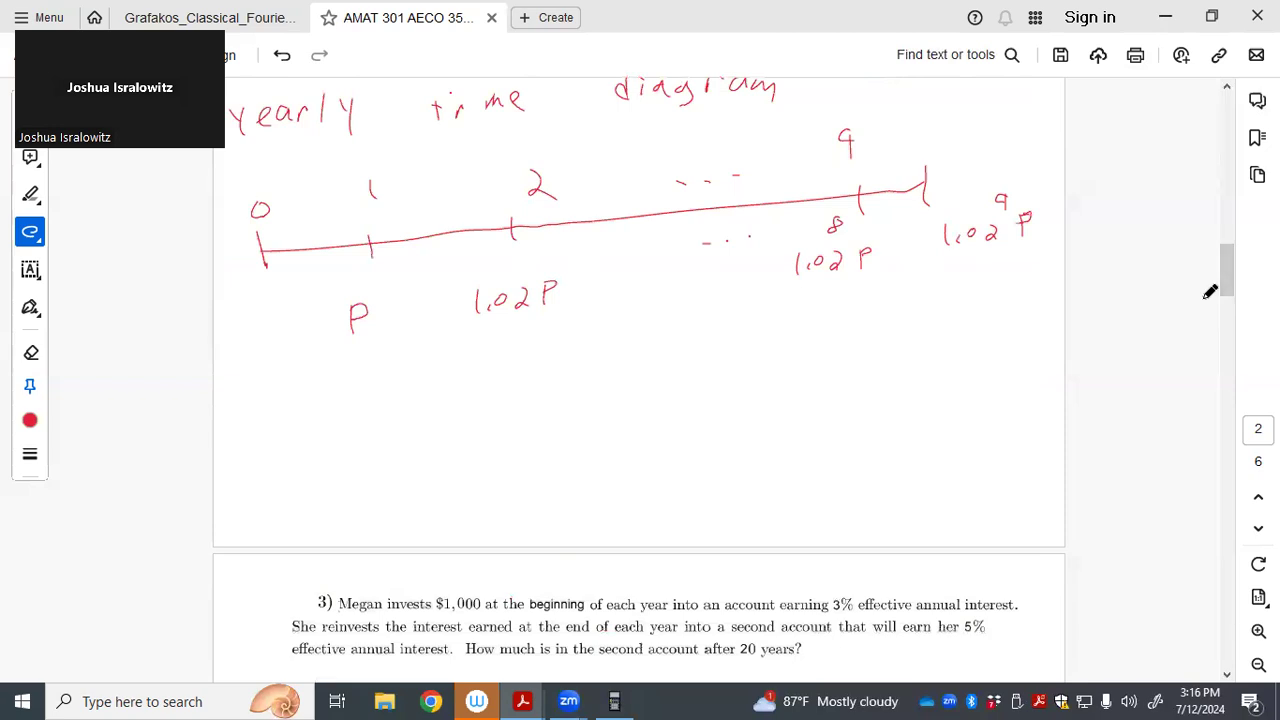
{"action": "mouse_move", "coordinate": [351, 457]}
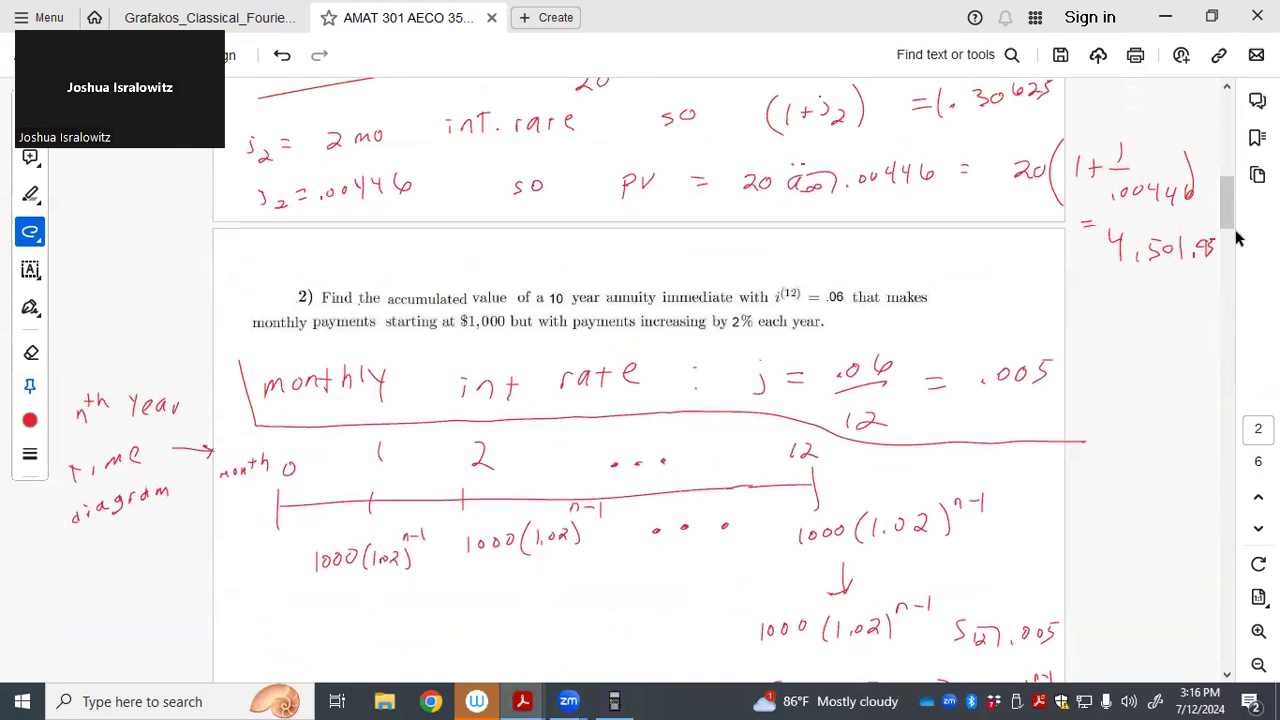
Write the effective annual rate i = (1 + .06/12)^12 − 1 = .061678 below the timeline
{"action": "scroll", "scroll_direction": "down", "scroll_amount": 3}
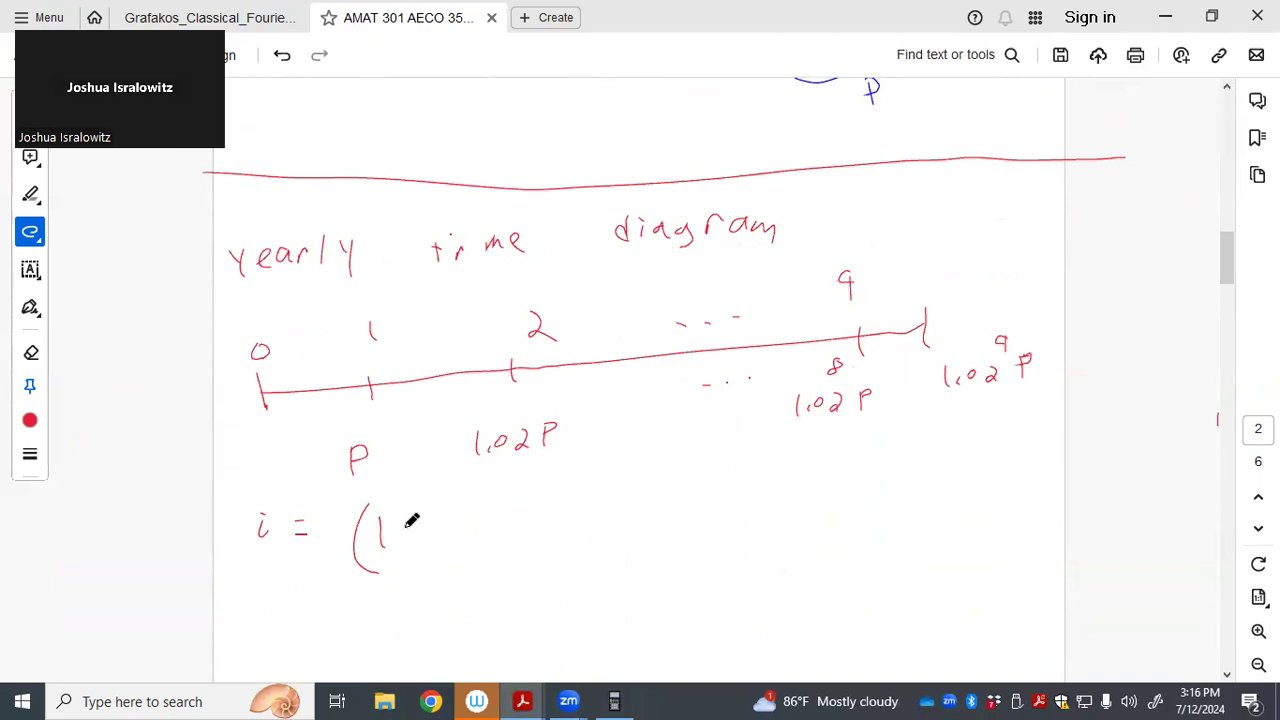
{"action": "left_click_drag", "start_coordinate": [400, 530], "coordinate": [415, 530]}
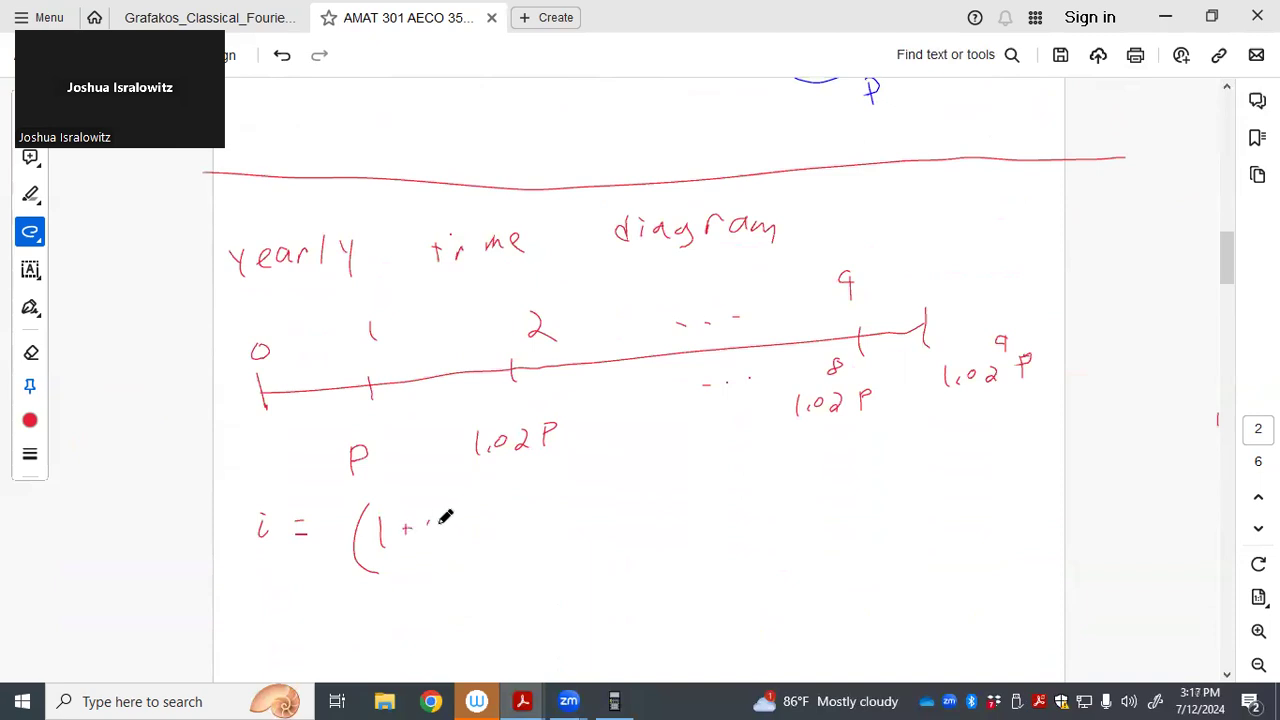
{"action": "left_click_drag", "start_coordinate": [430, 525], "coordinate": [445, 530]}
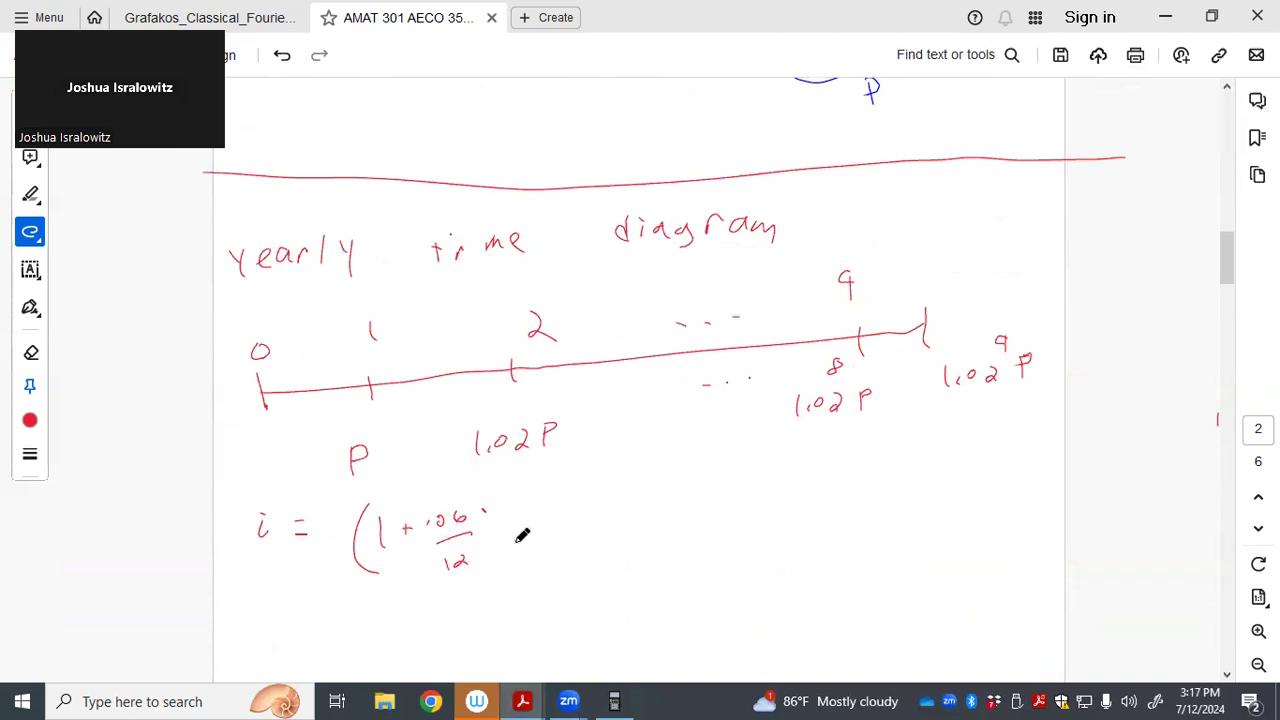
{"action": "left_click_drag", "start_coordinate": [490, 500], "coordinate": [505, 560]}
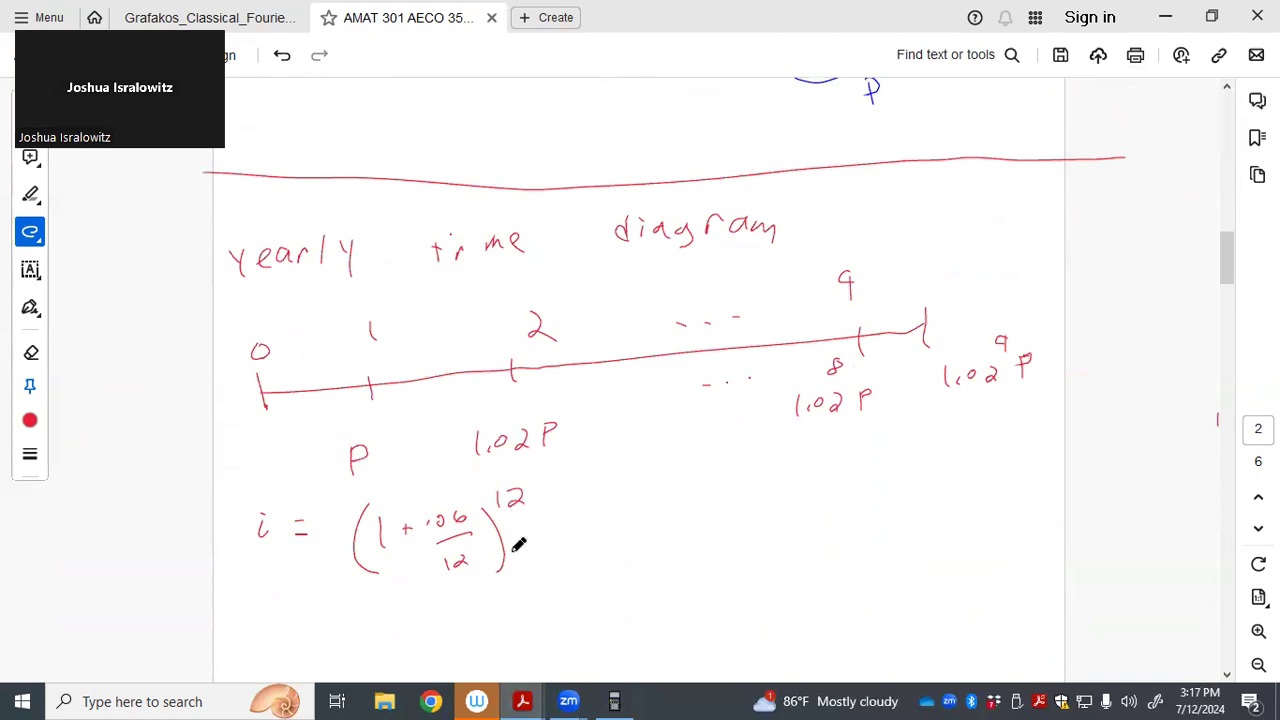
{"action": "mouse_move", "coordinate": [555, 571]}
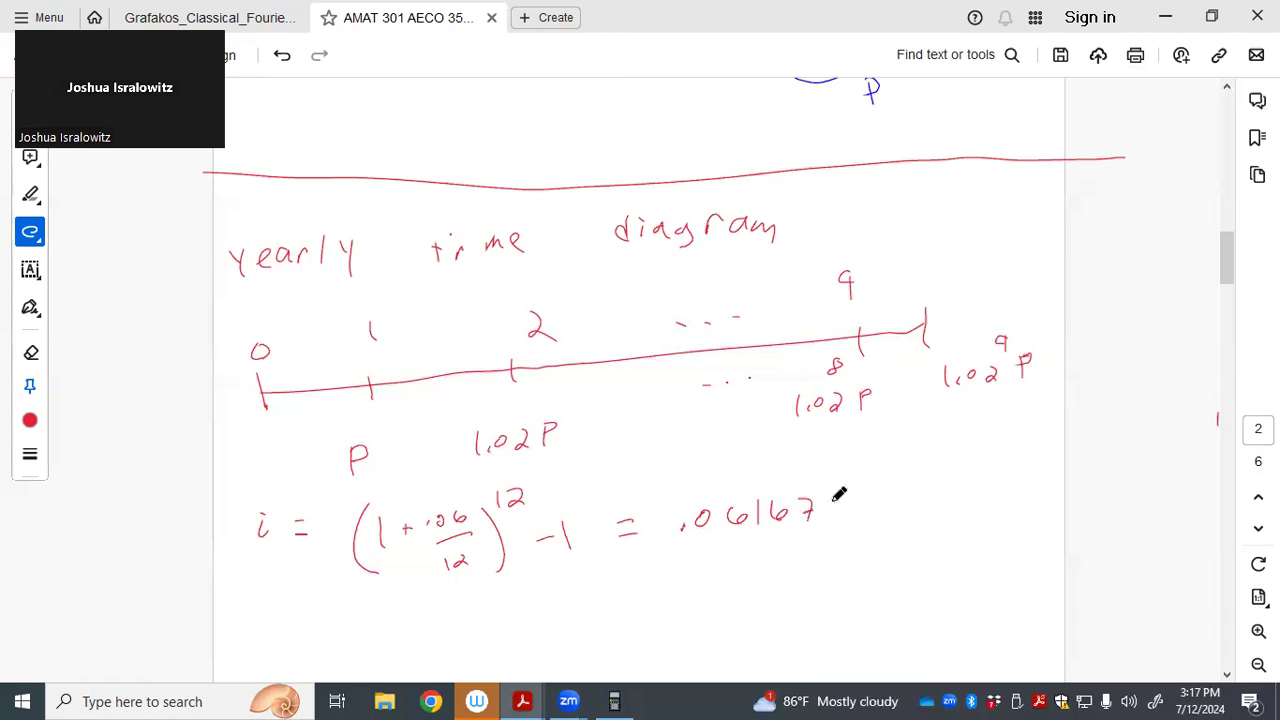
{"action": "left_click_drag", "start_coordinate": [815, 512], "coordinate": [840, 505]}
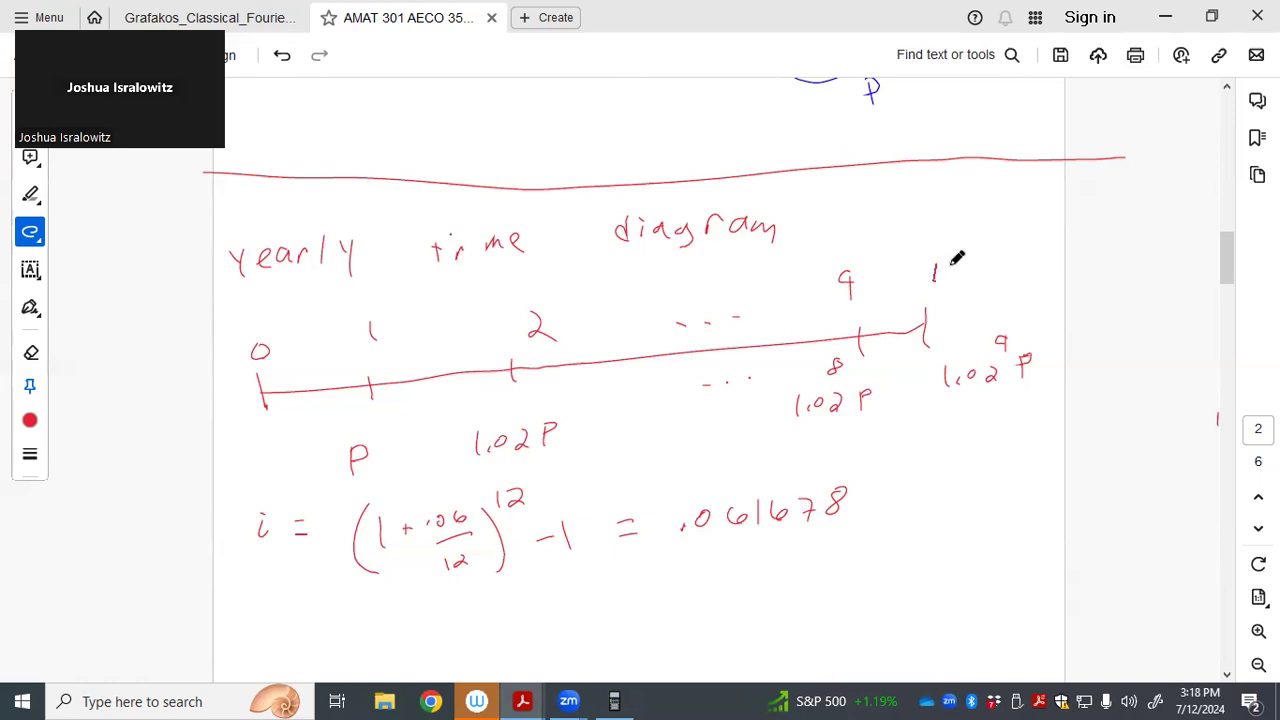
Write Total AV = P[(1.061678^10 − 1.02^10)/(.061678 − .02)] = 177,703.67
{"action": "scroll", "scroll_direction": "down", "scroll_amount": 3}
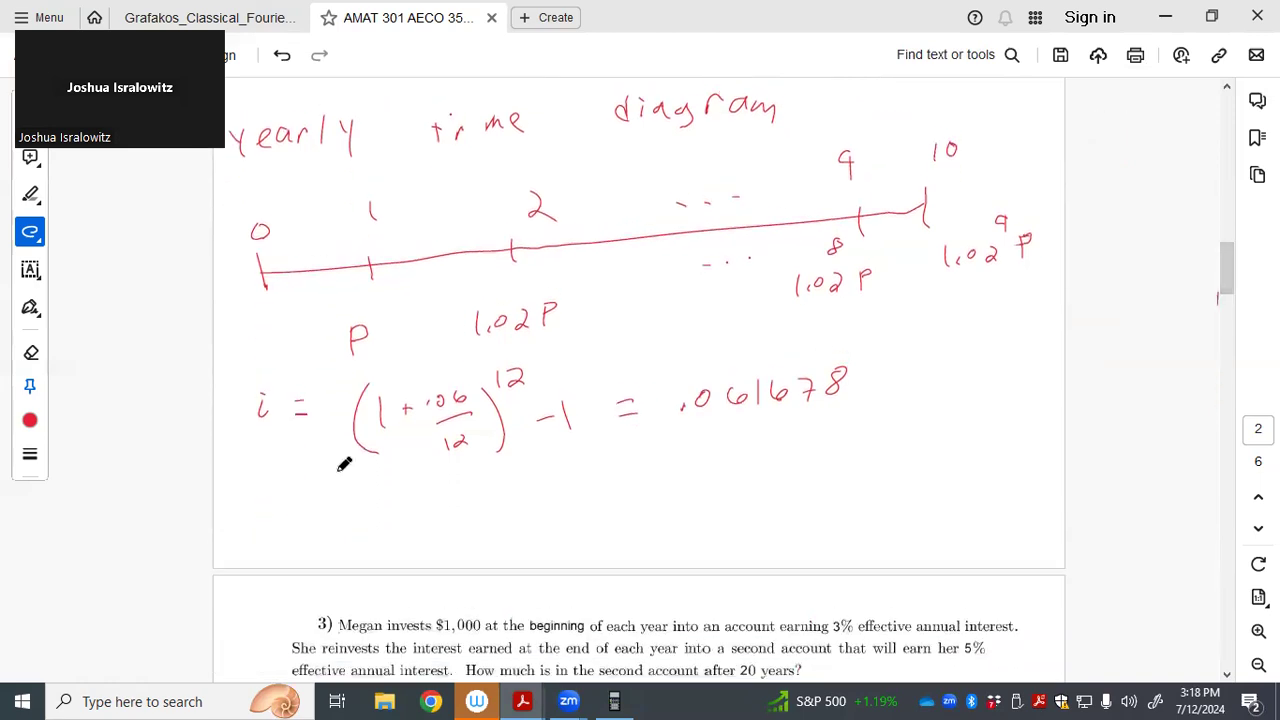
{"action": "type", "text": "Total AV = P"}
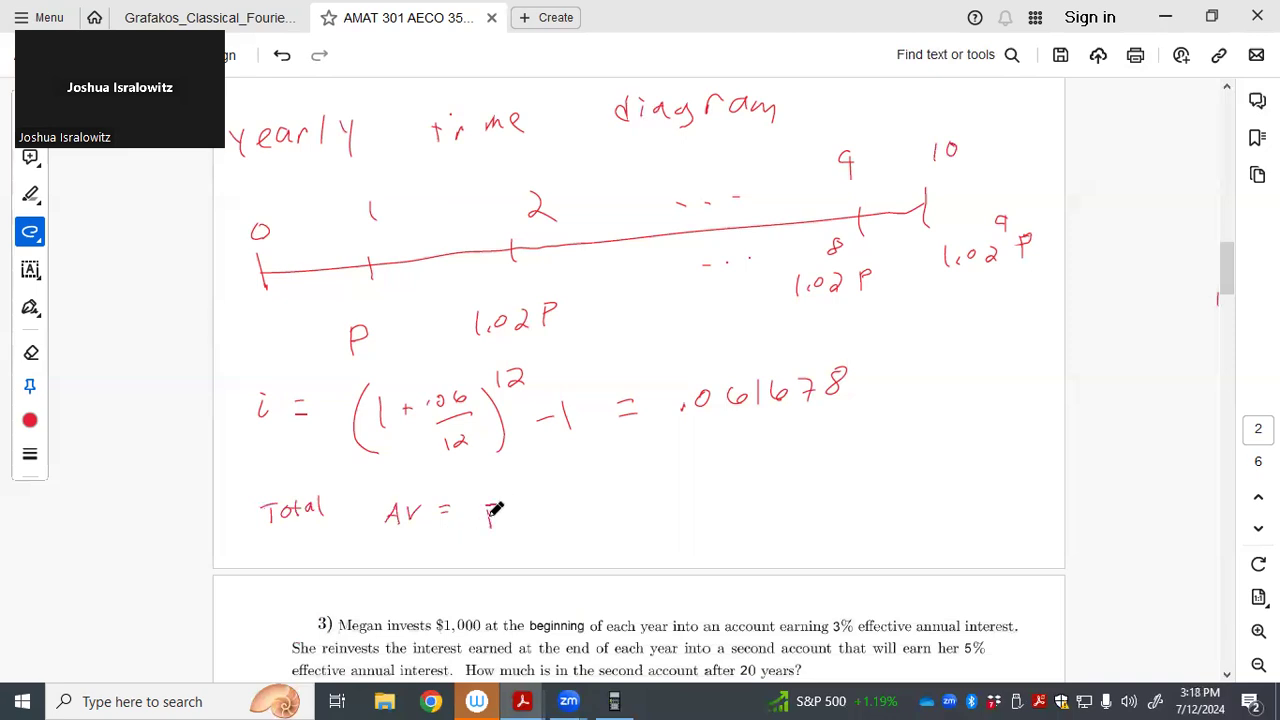
{"action": "left_click_drag", "start_coordinate": [490, 510], "coordinate": [535, 545]}
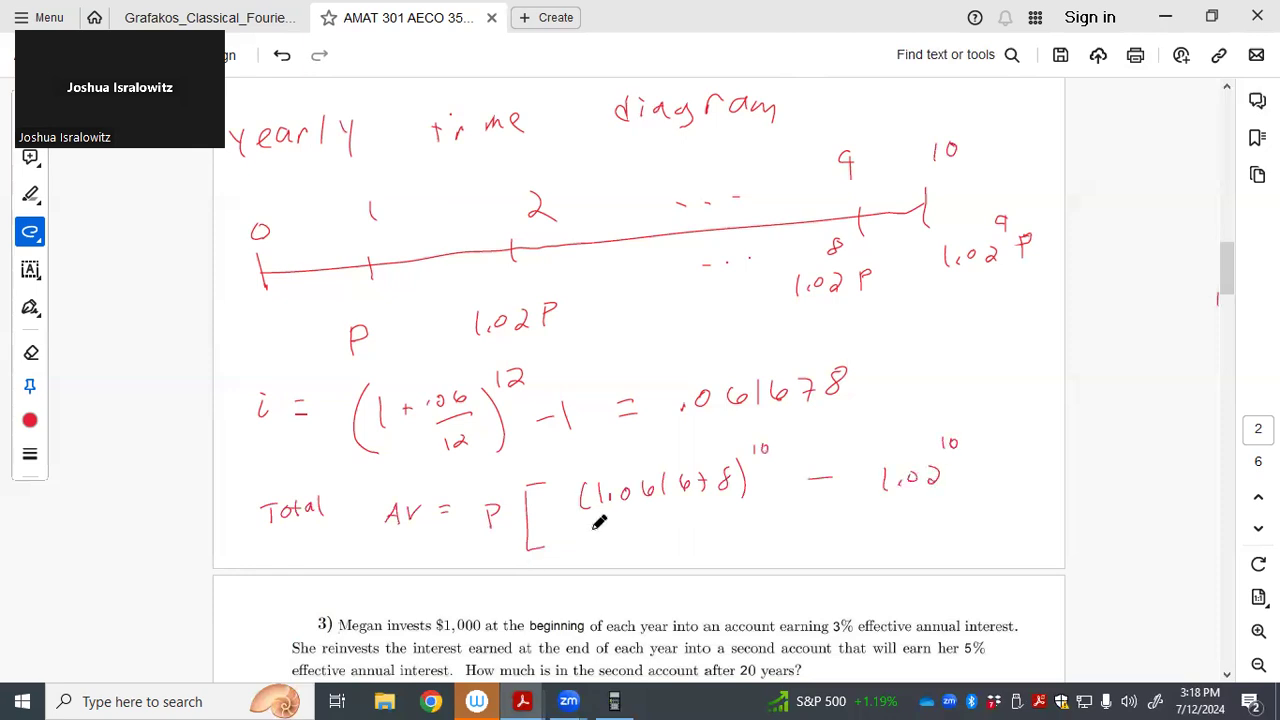
{"action": "left_click_drag", "start_coordinate": [580, 520], "coordinate": [965, 500]}
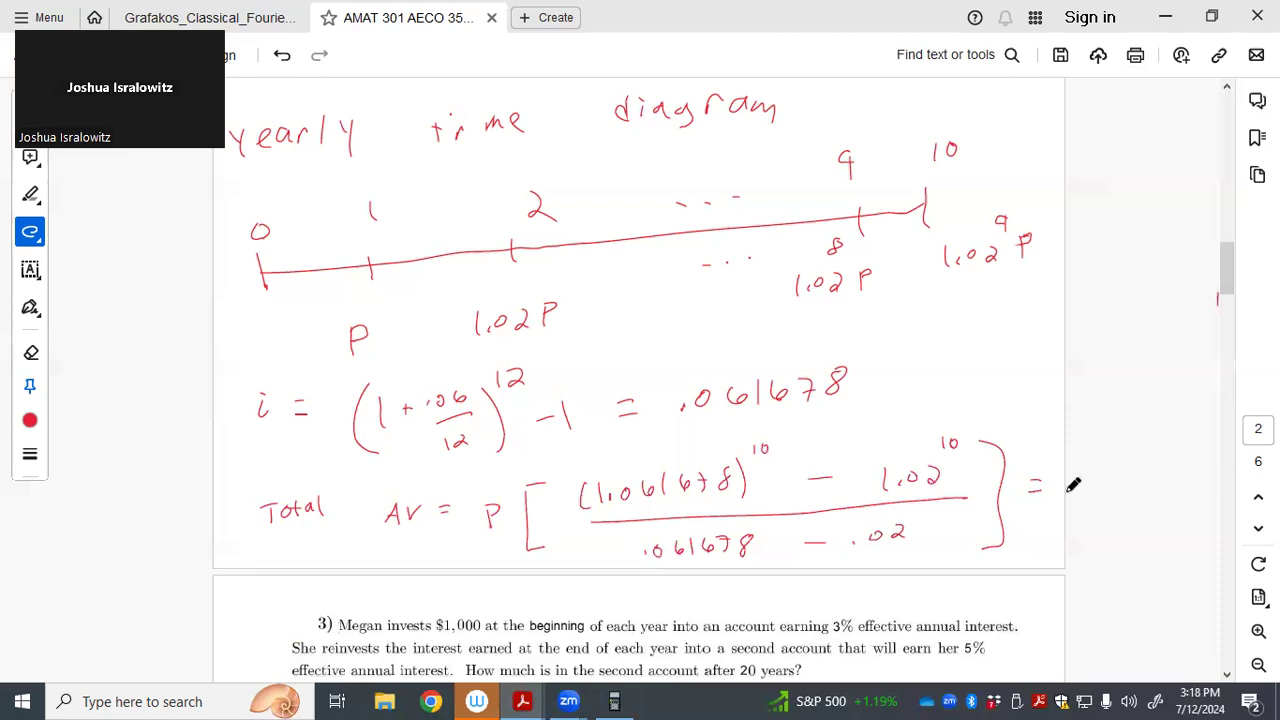
{"action": "left_click_drag", "start_coordinate": [1065, 485], "coordinate": [1115, 490]}
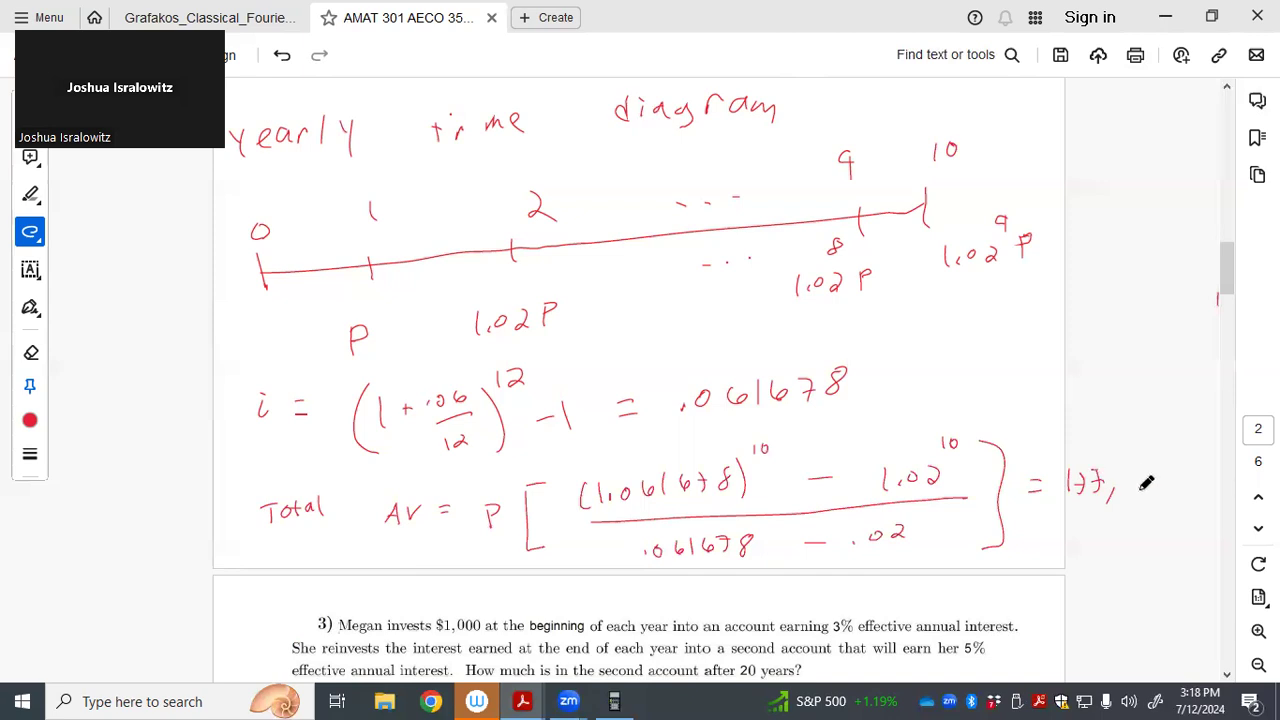
{"action": "left_click_drag", "start_coordinate": [1140, 490], "coordinate": [1170, 485]}
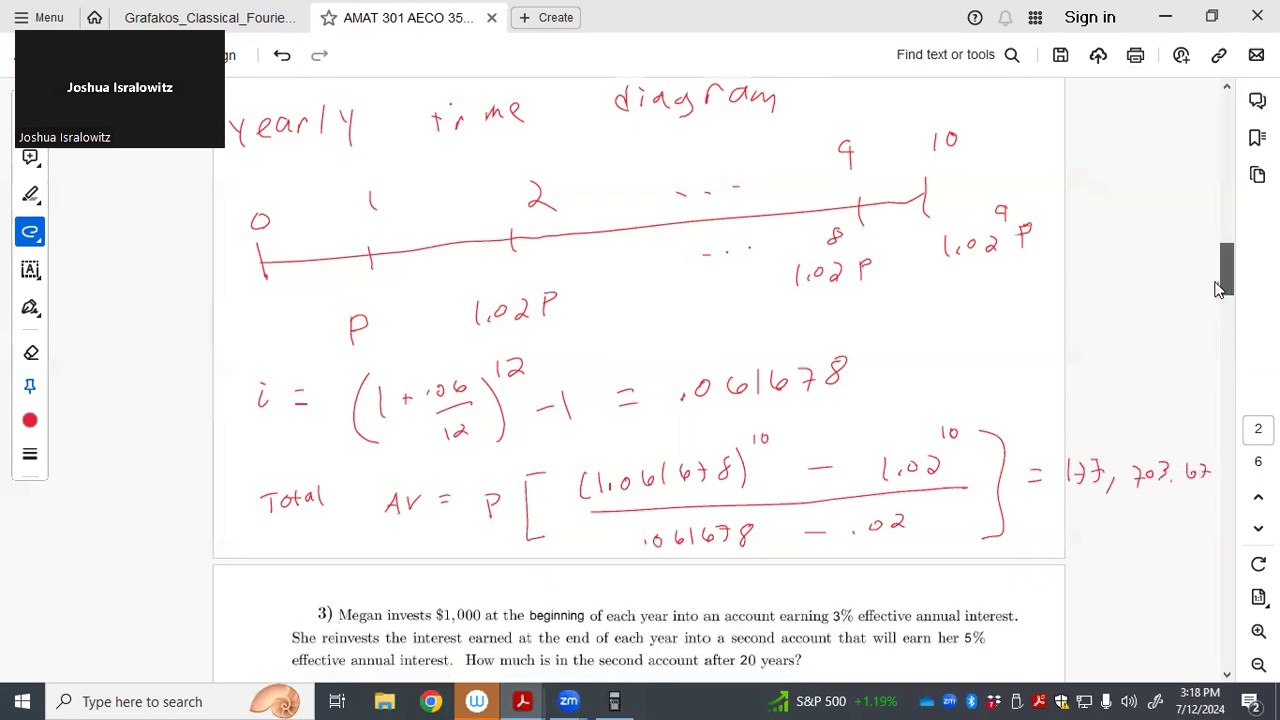
Scroll to problem 3 and circle the word 'deposited' in its table in red
{"action": "scroll", "scroll_direction": "down", "scroll_amount": 3}
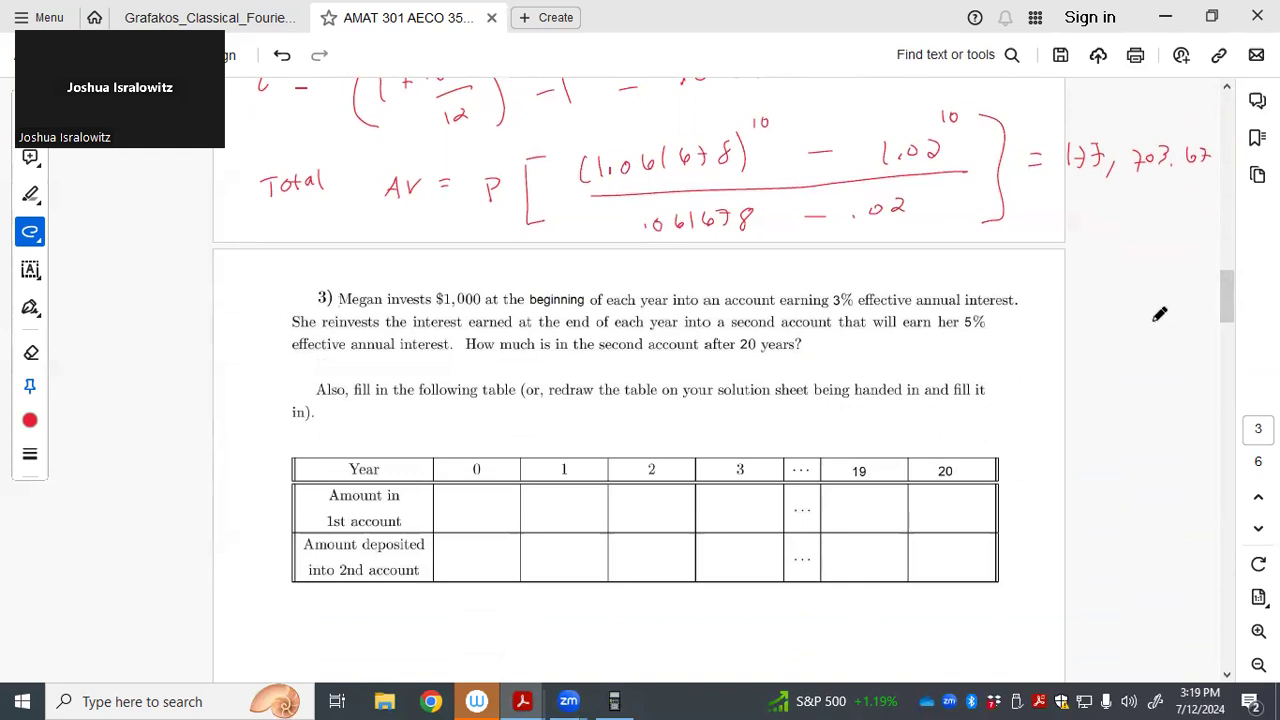
{"action": "mouse_move", "coordinate": [1155, 315]}
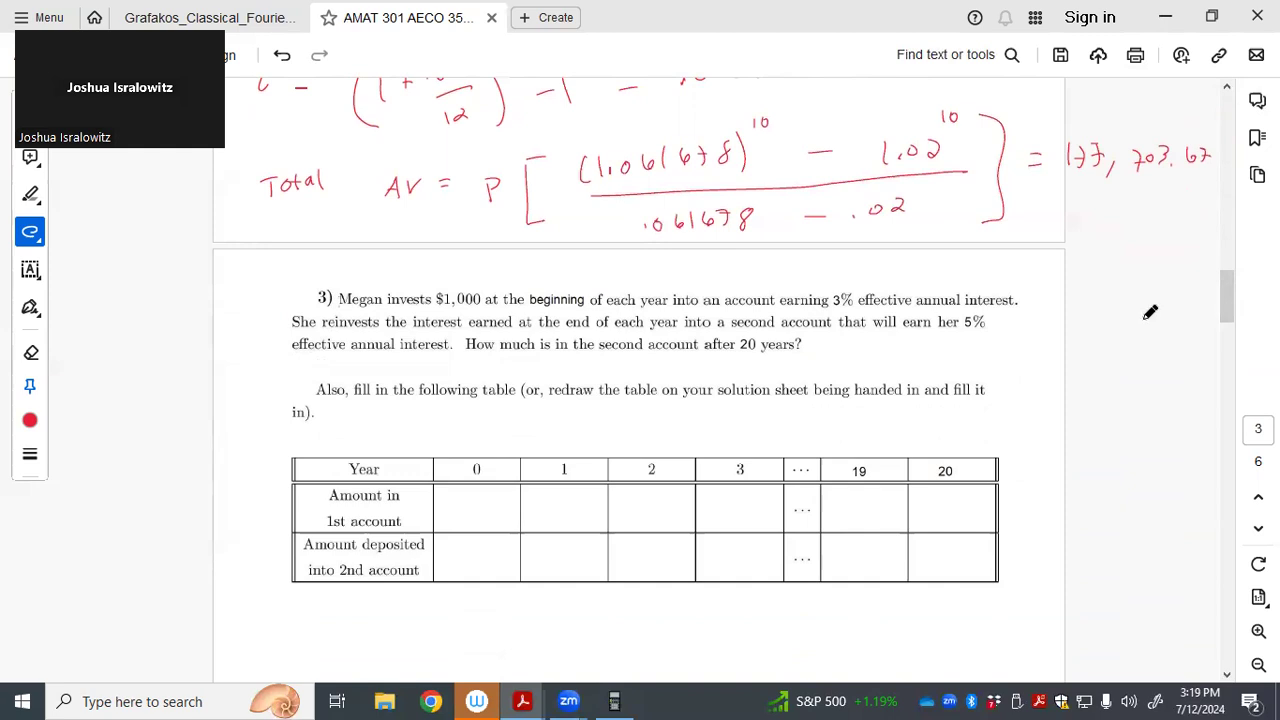
{"action": "mouse_move", "coordinate": [1148, 313]}
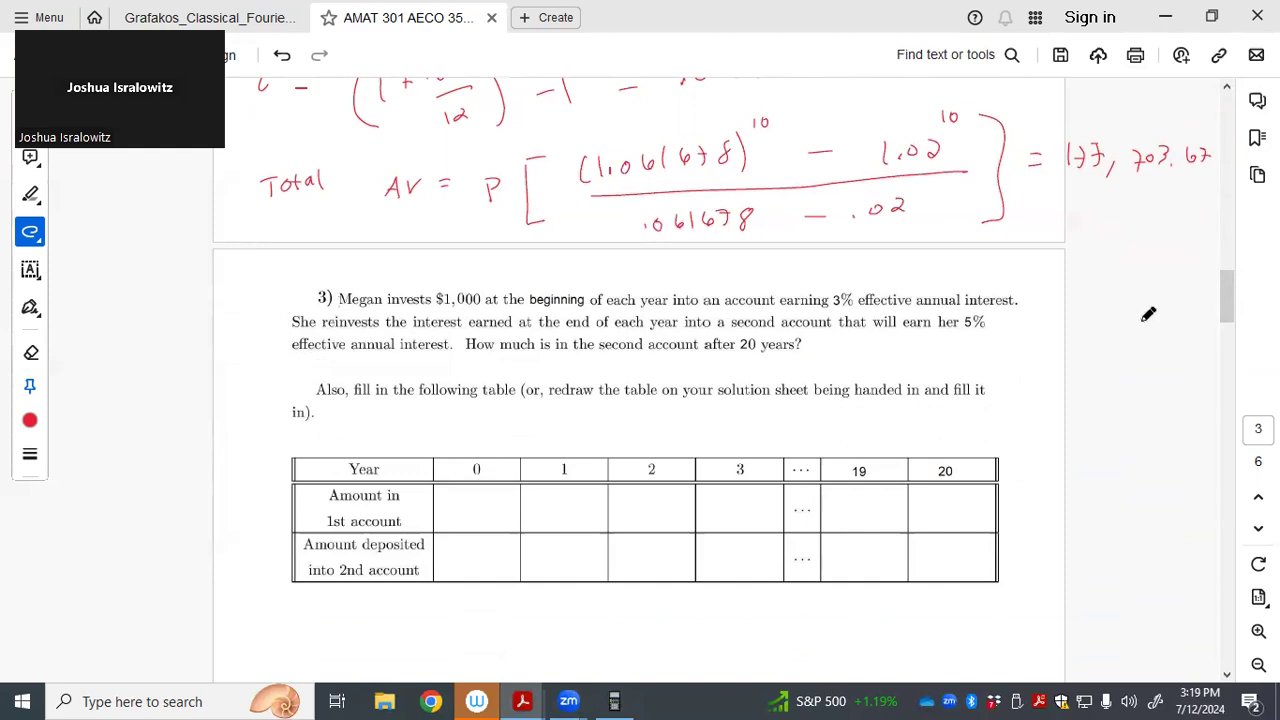
{"action": "mouse_move", "coordinate": [1145, 313]}
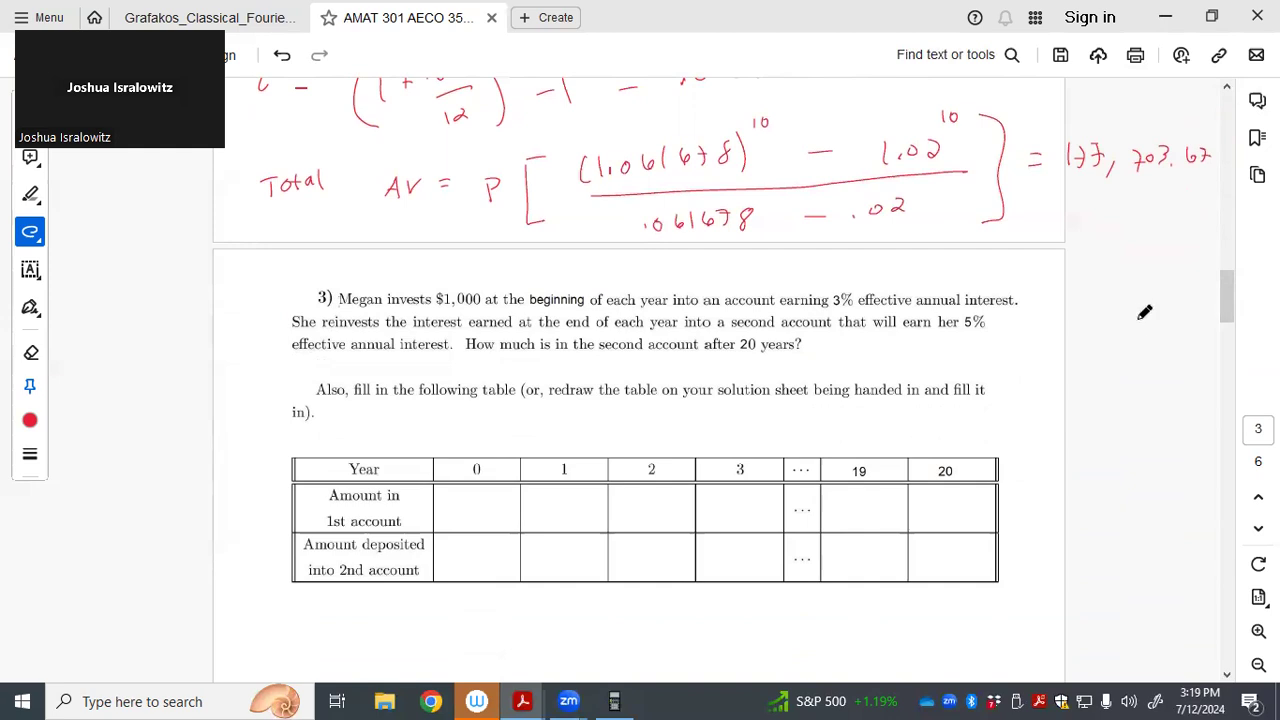
{"action": "mouse_move", "coordinate": [405, 498]}
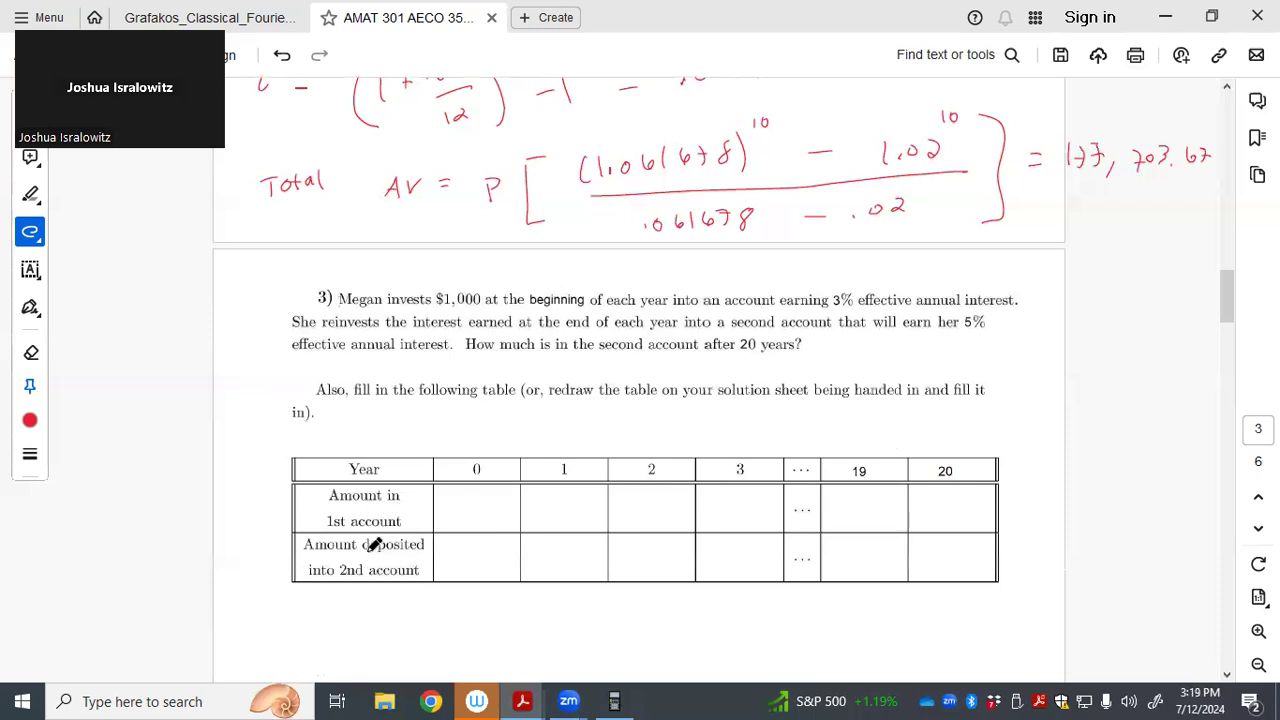
{"action": "left_click_drag", "start_coordinate": [355, 555], "coordinate": [425, 545]}
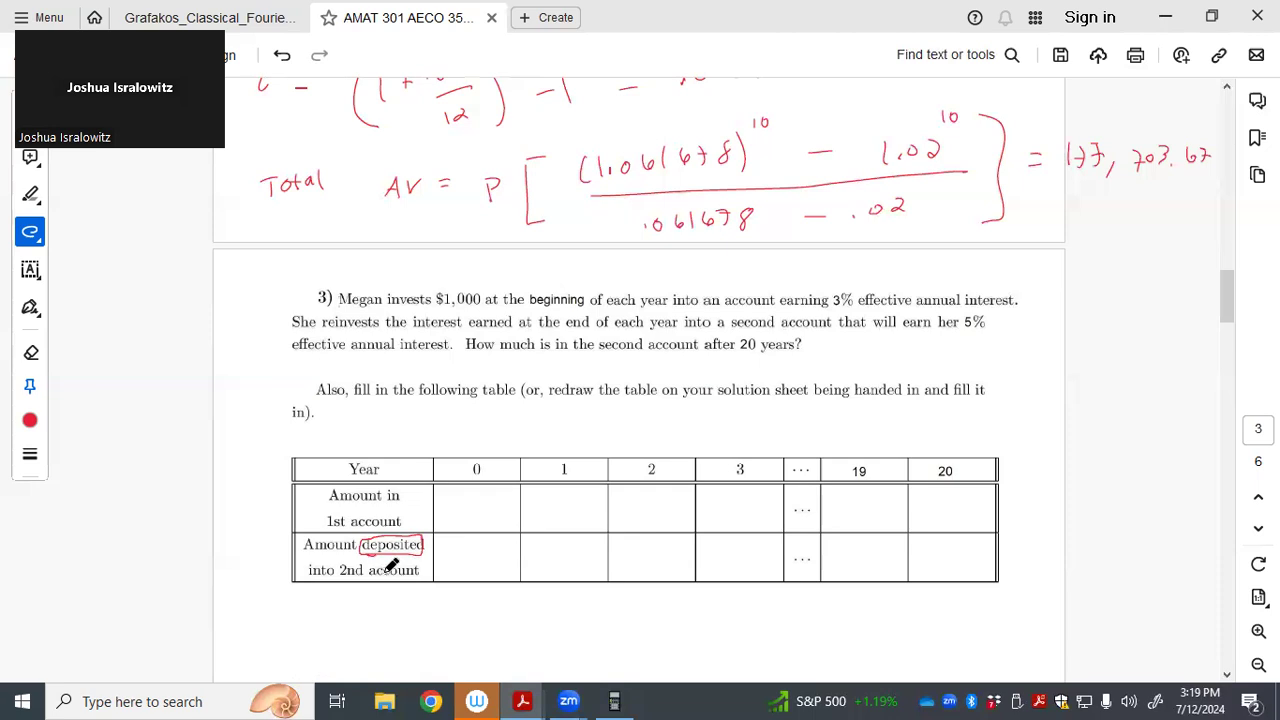
{"action": "mouse_move", "coordinate": [515, 305]}
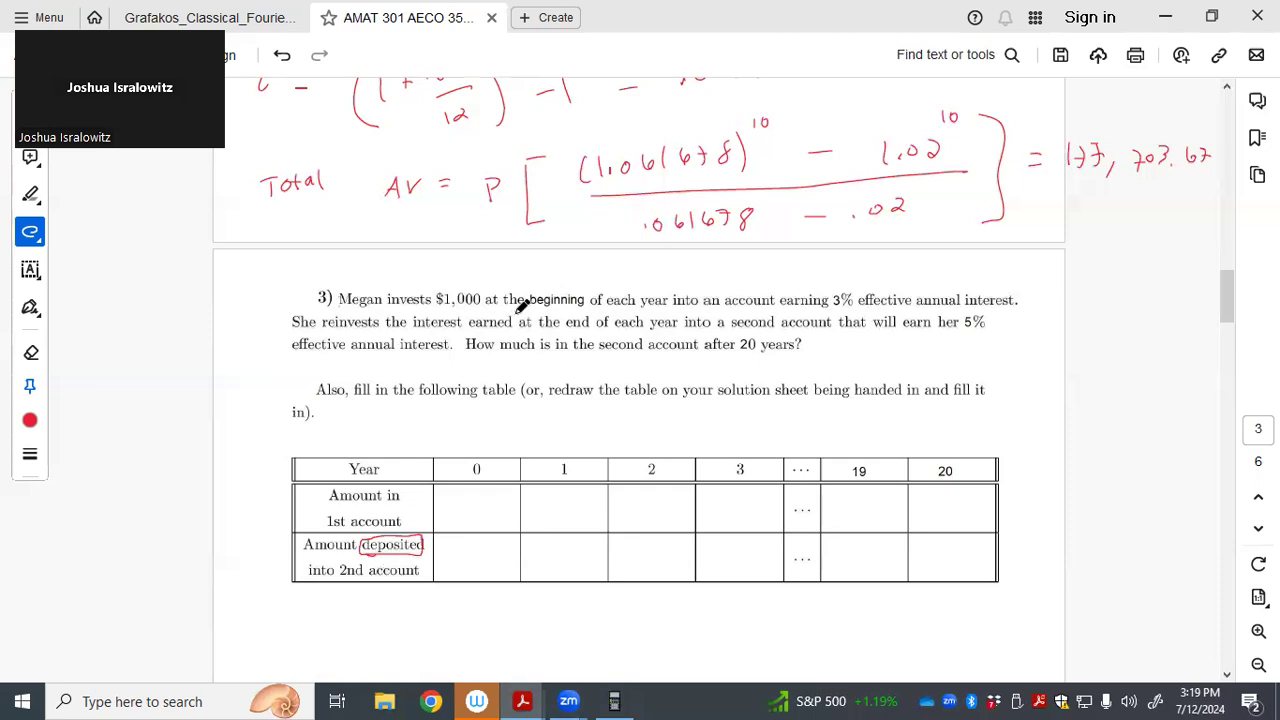
{"action": "mouse_move", "coordinate": [480, 510]}
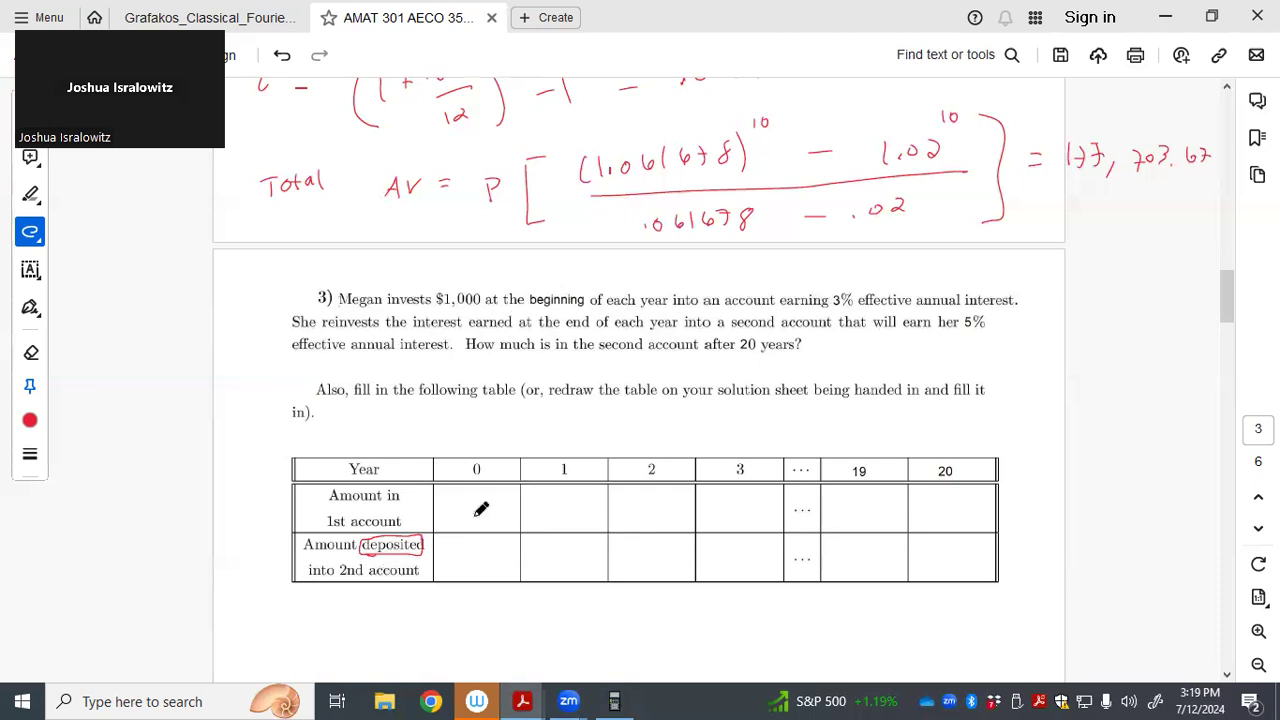
Write 1000 in the year-0 cell of problem 3's first-account row
{"action": "type", "text": "1000"}
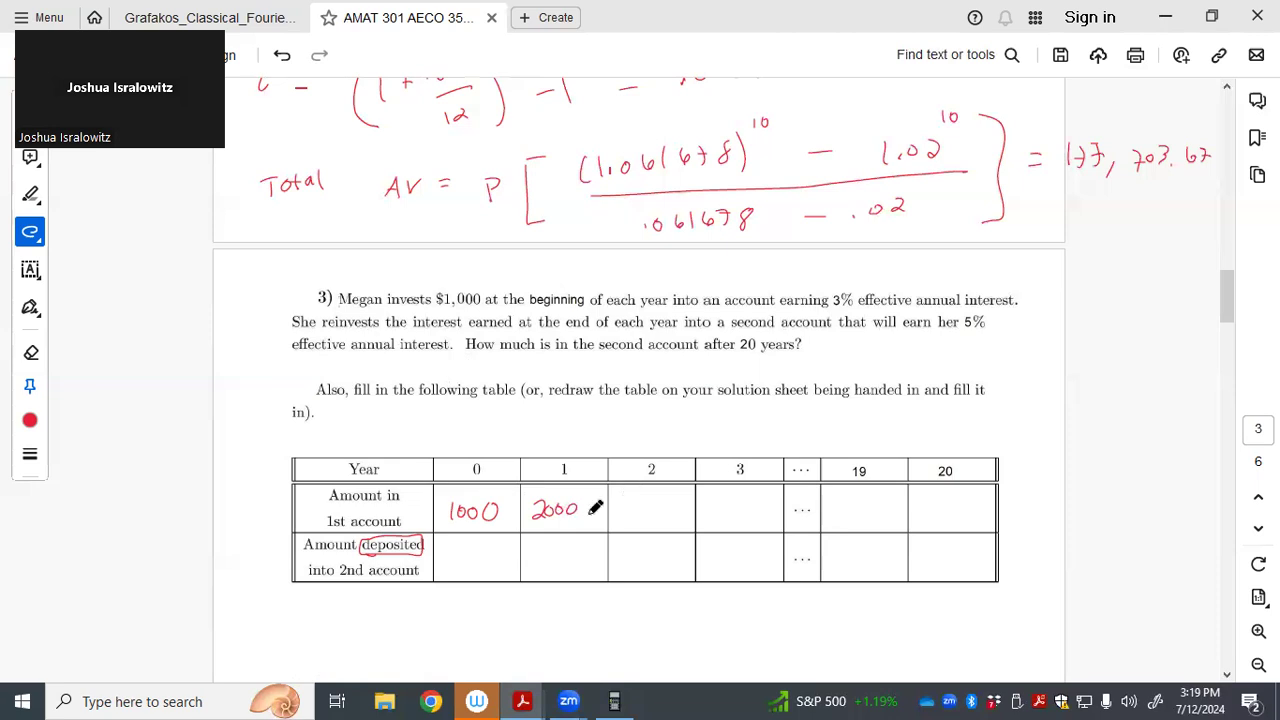
{"action": "mouse_move", "coordinate": [630, 500]}
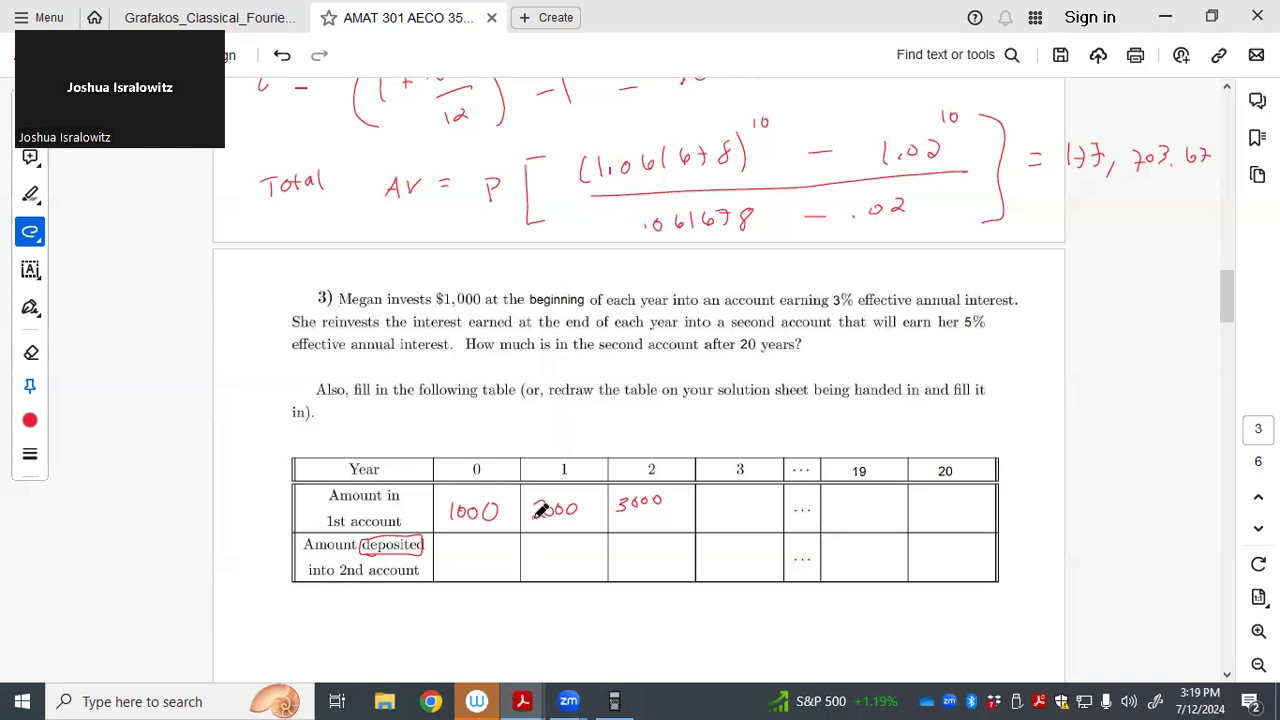
{"action": "mouse_move", "coordinate": [719, 498]}
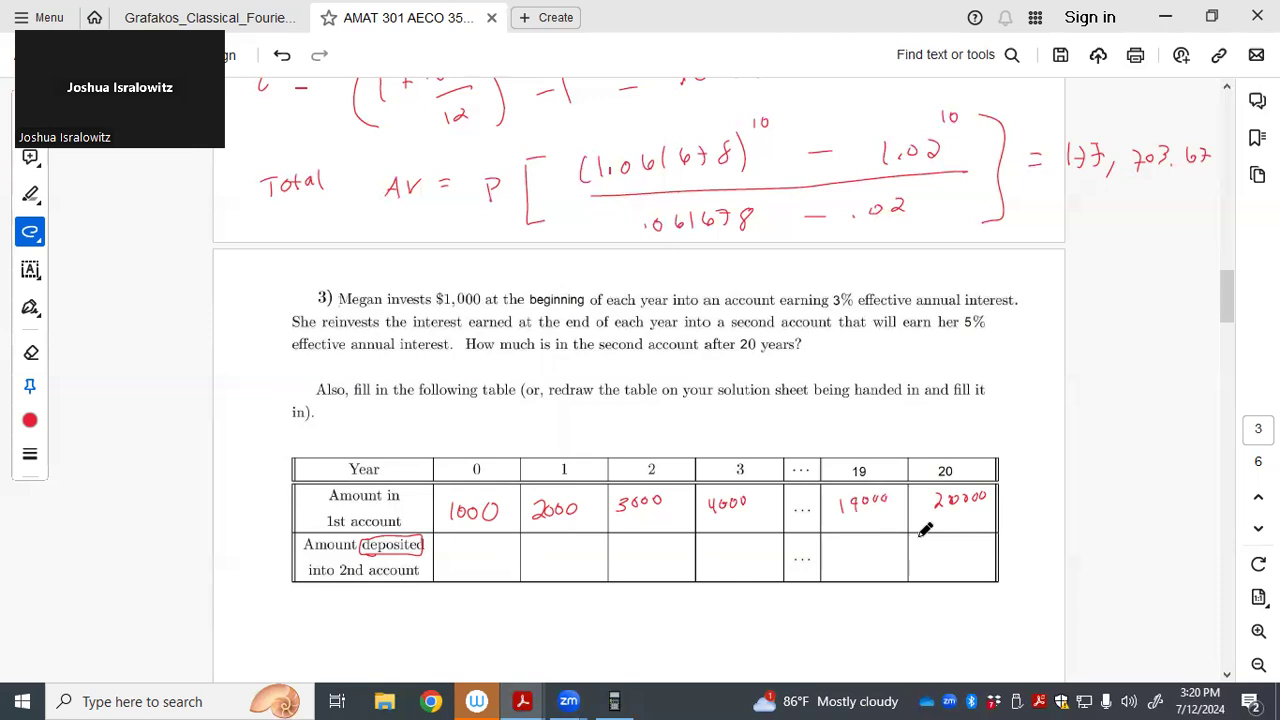
{"action": "mouse_move", "coordinate": [463, 508]}
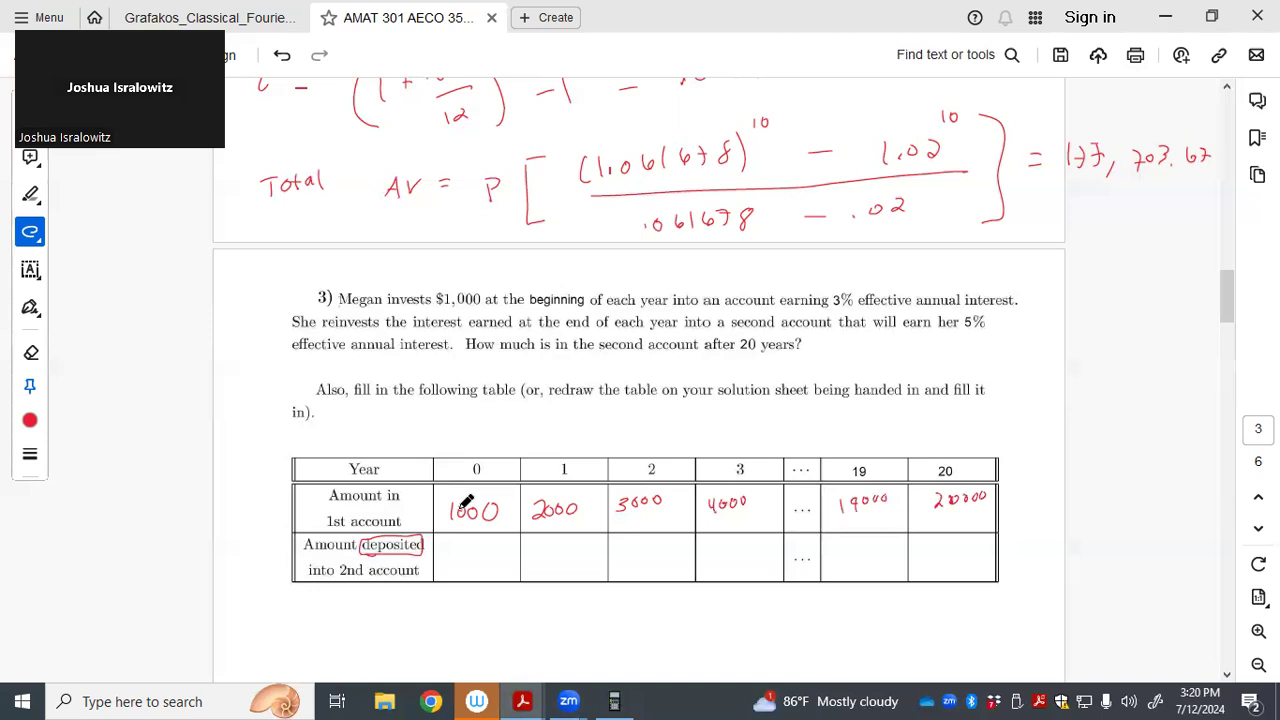
{"action": "mouse_move", "coordinate": [517, 538]}
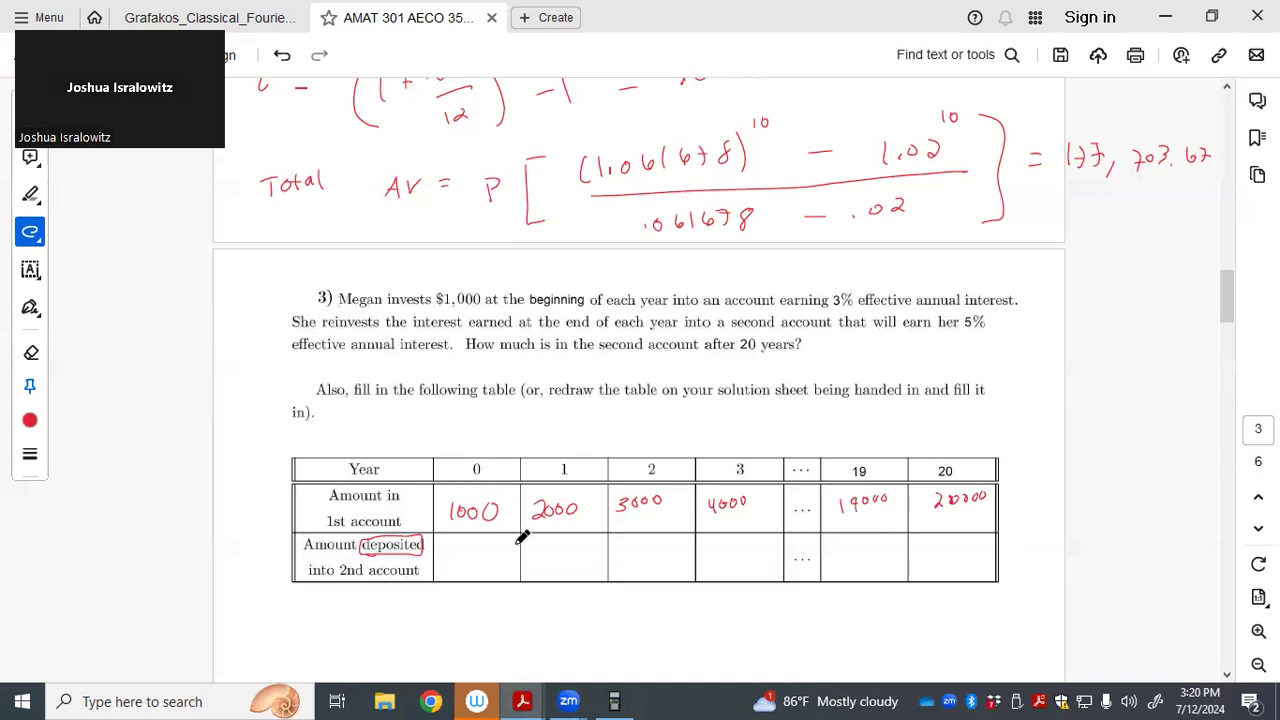
{"action": "mouse_move", "coordinate": [811, 269]}
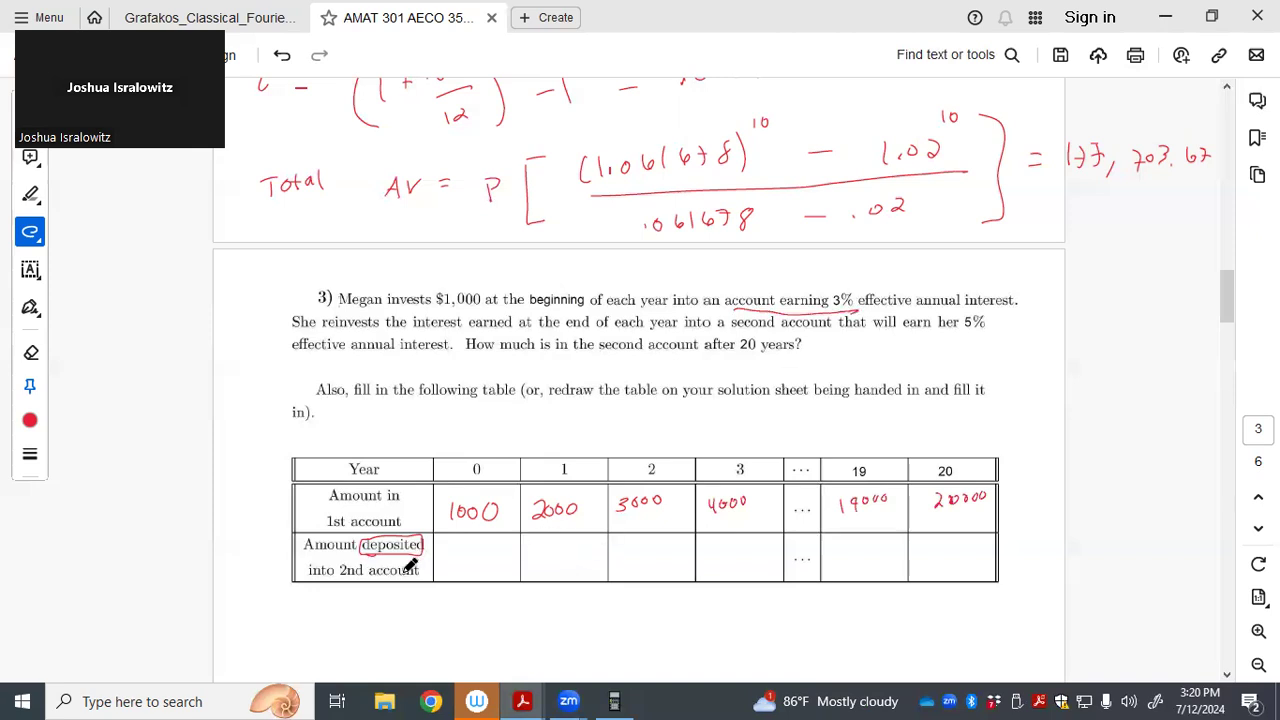
{"action": "mouse_move", "coordinate": [540, 533]}
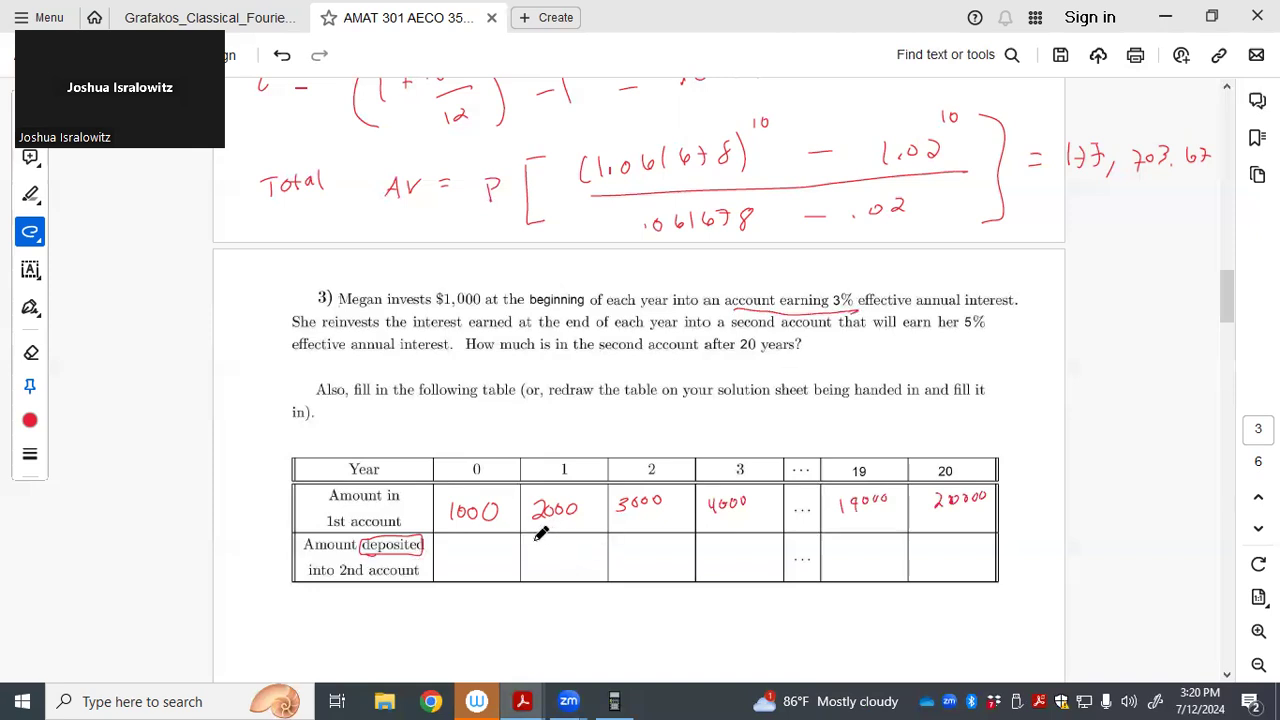
Write the year 1–3 deposits as 1000(.03) = 30, 2(30) and 3000(.03) = 3(30)
{"action": "type", "text": "1000(.03"}
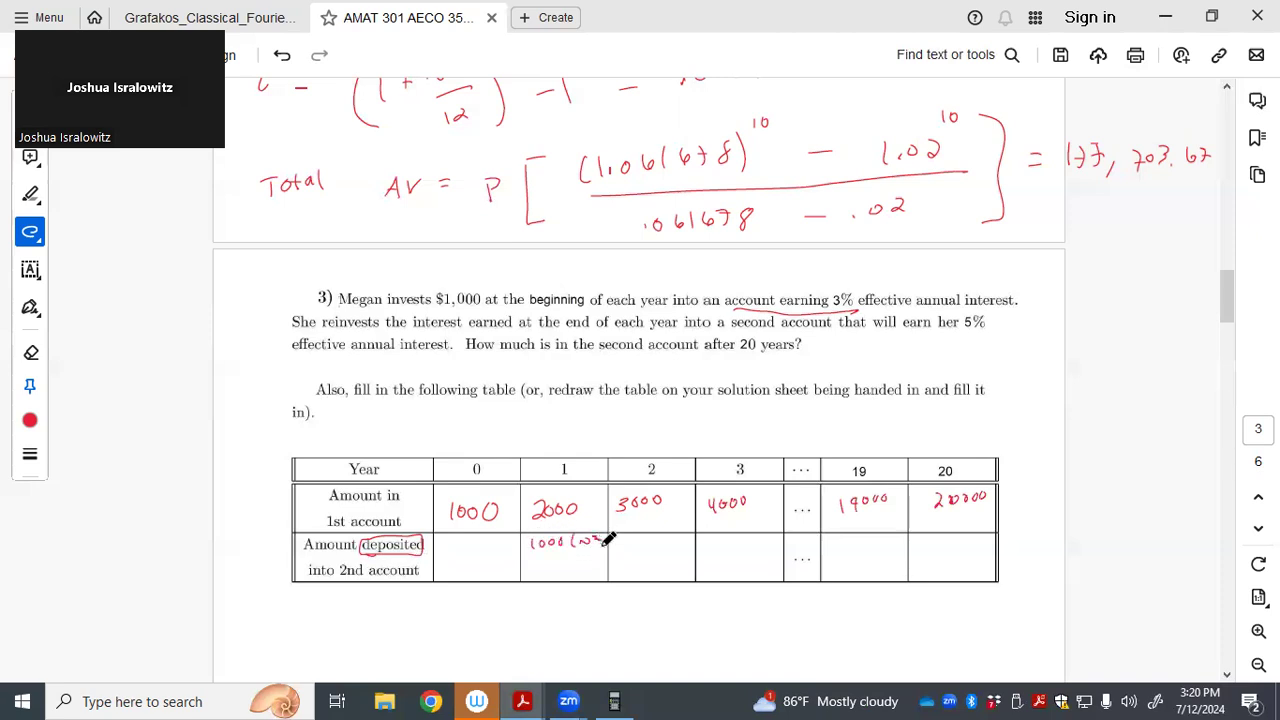
{"action": "left_click_drag", "start_coordinate": [580, 535], "coordinate": [550, 570]}
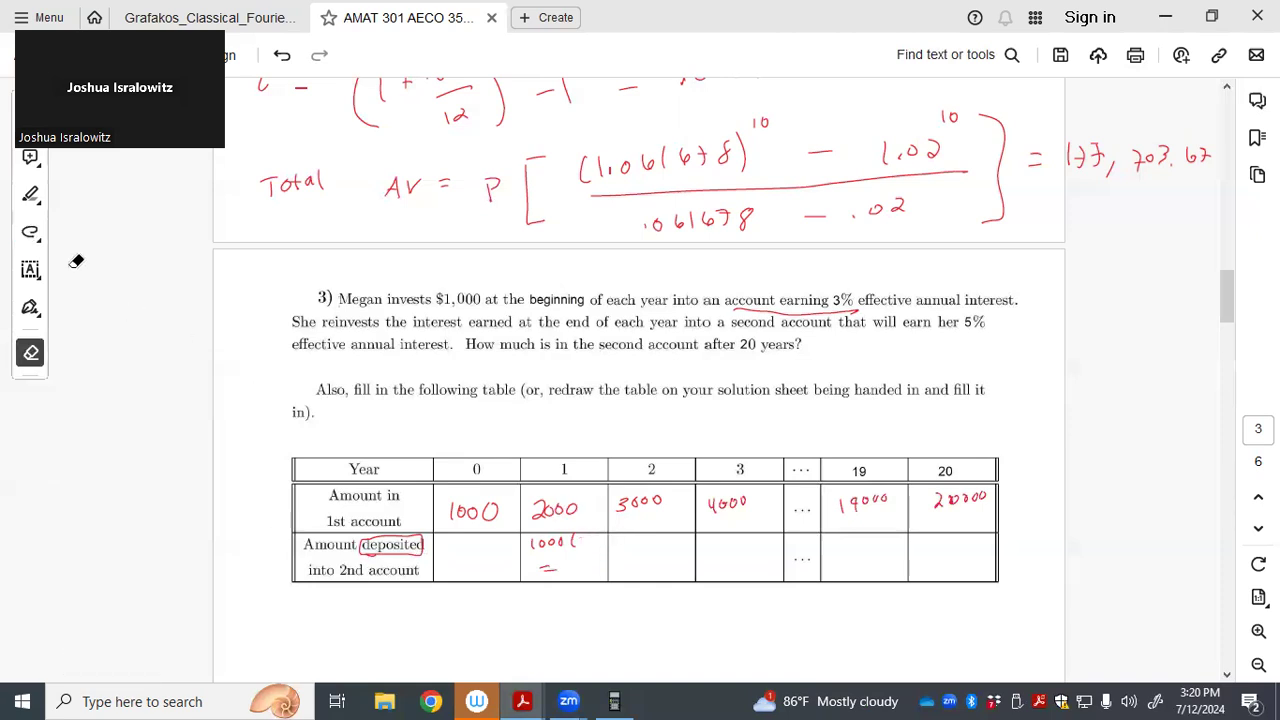
{"action": "left_click", "coordinate": [30, 232]}
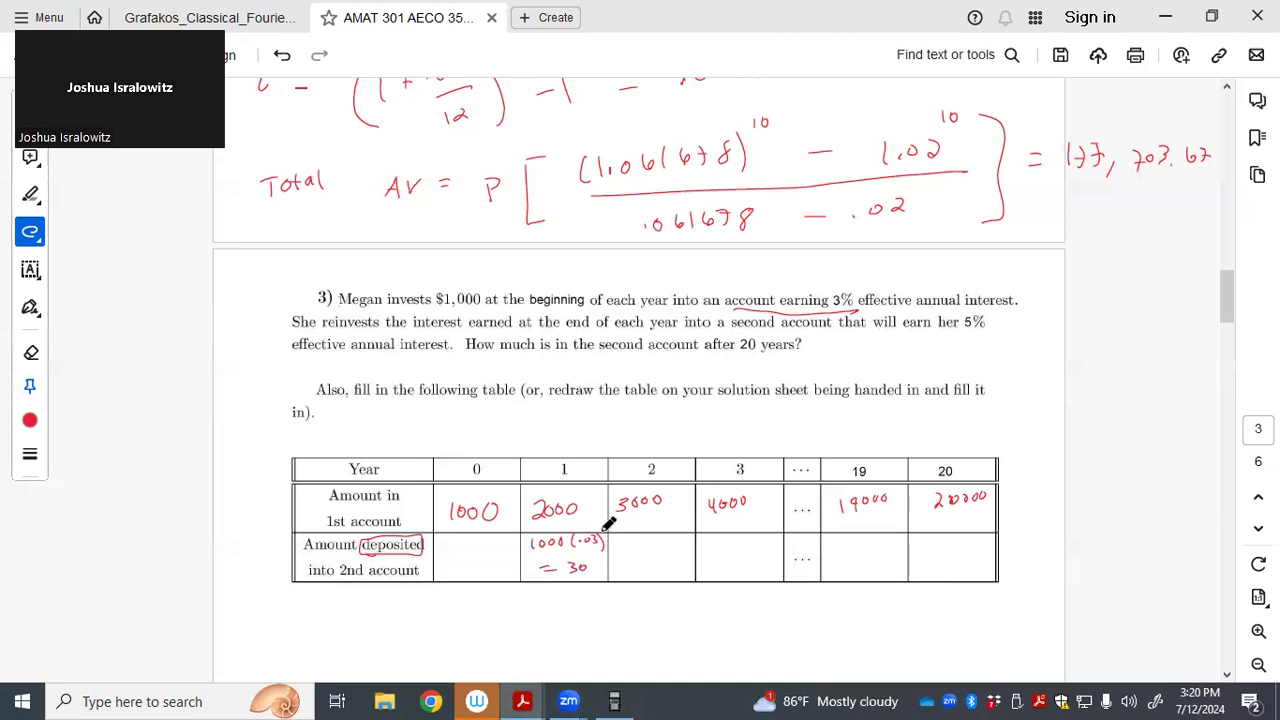
{"action": "mouse_move", "coordinate": [580, 500]}
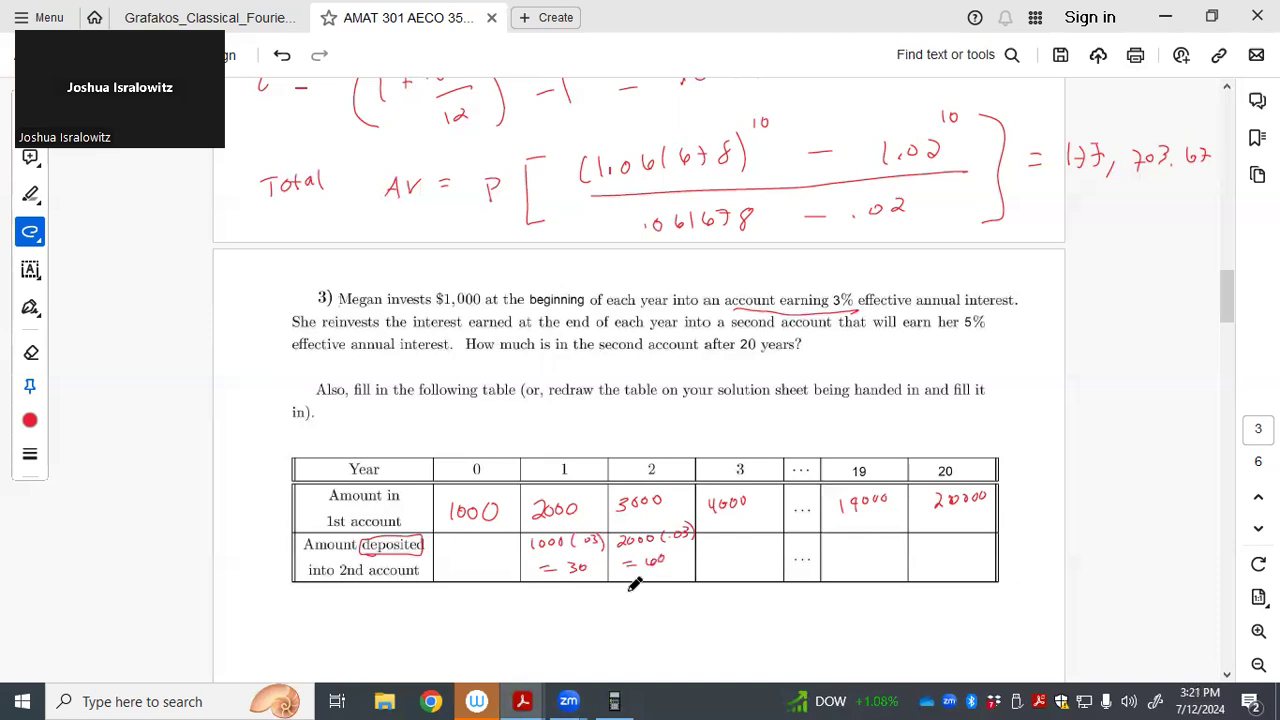
{"action": "left_click_drag", "start_coordinate": [628, 585], "coordinate": [675, 585]}
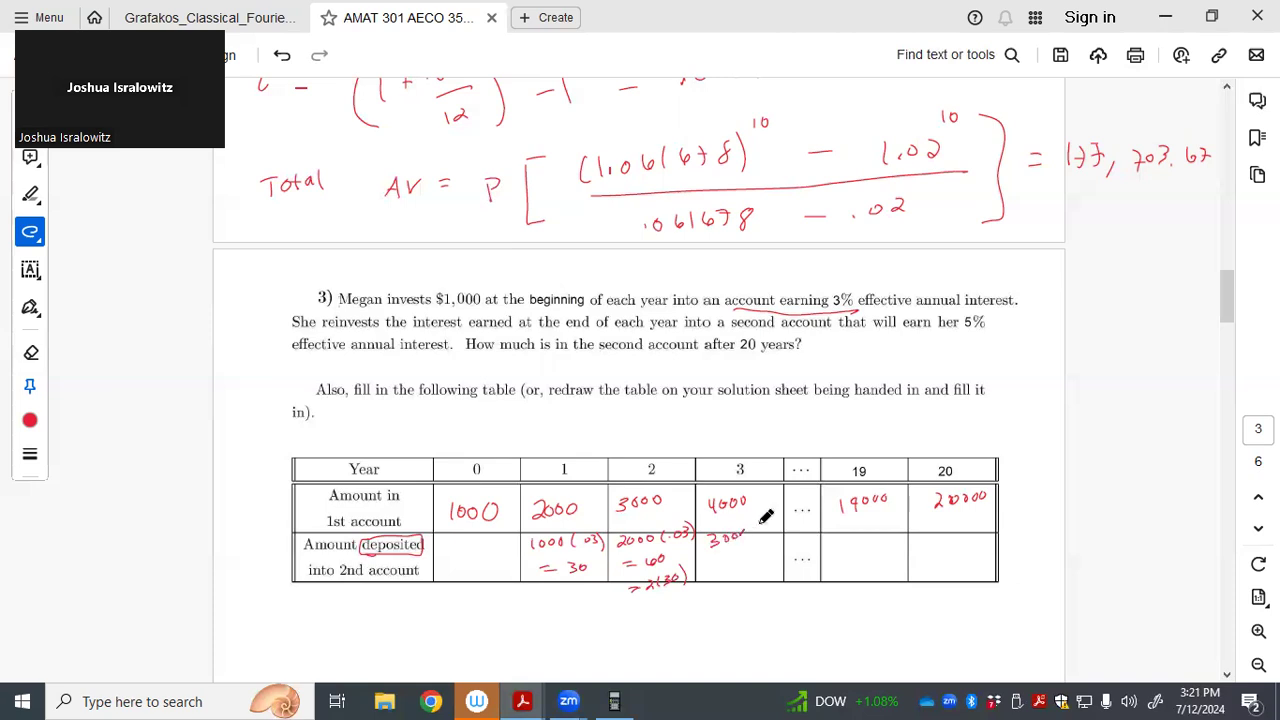
{"action": "left_click_drag", "start_coordinate": [710, 535], "coordinate": [780, 535]}
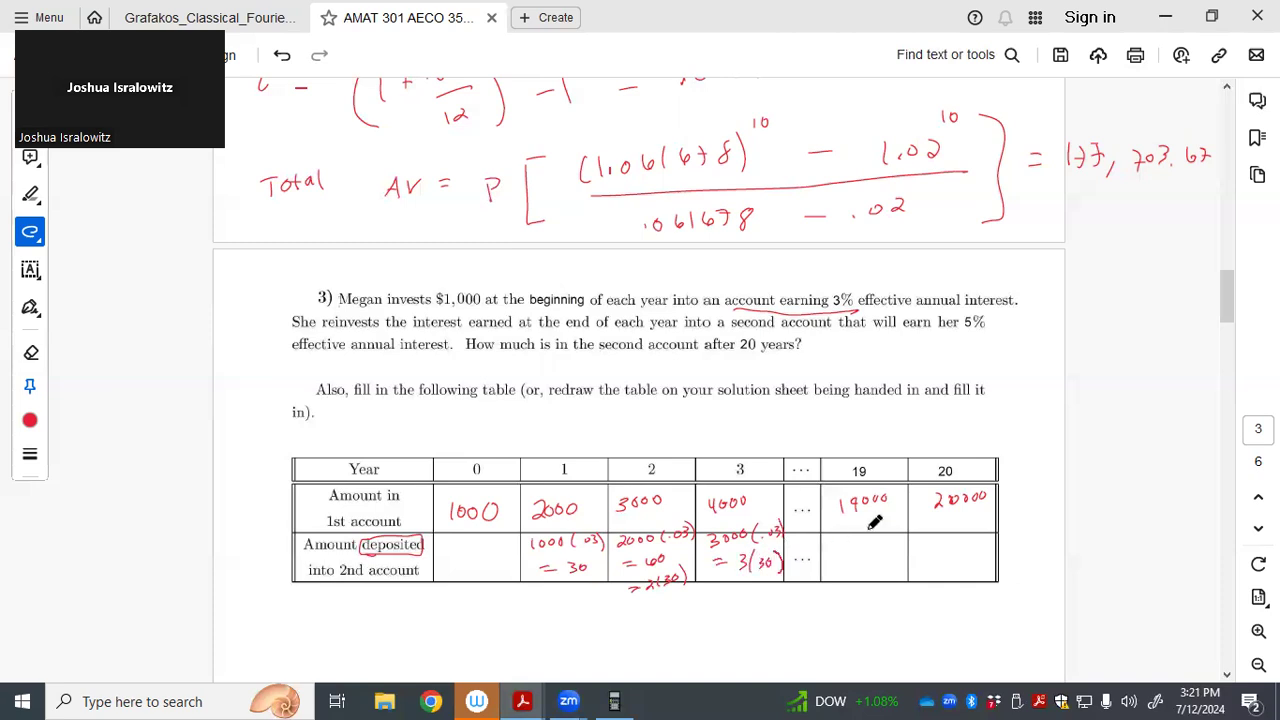
{"action": "mouse_move", "coordinate": [833, 565]}
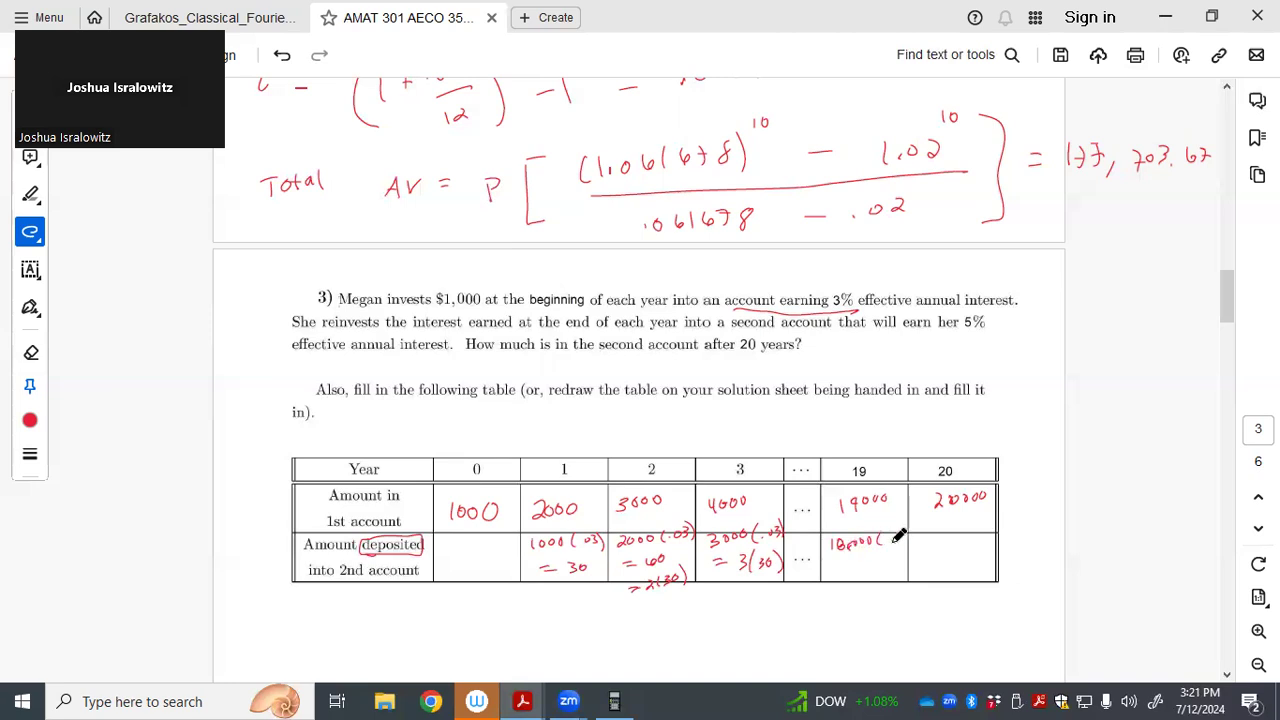
Erase a stray stroke, then write the year 19 deposit as 18,000(.03) = 540 = 18(30)
{"action": "left_click", "coordinate": [30, 352]}
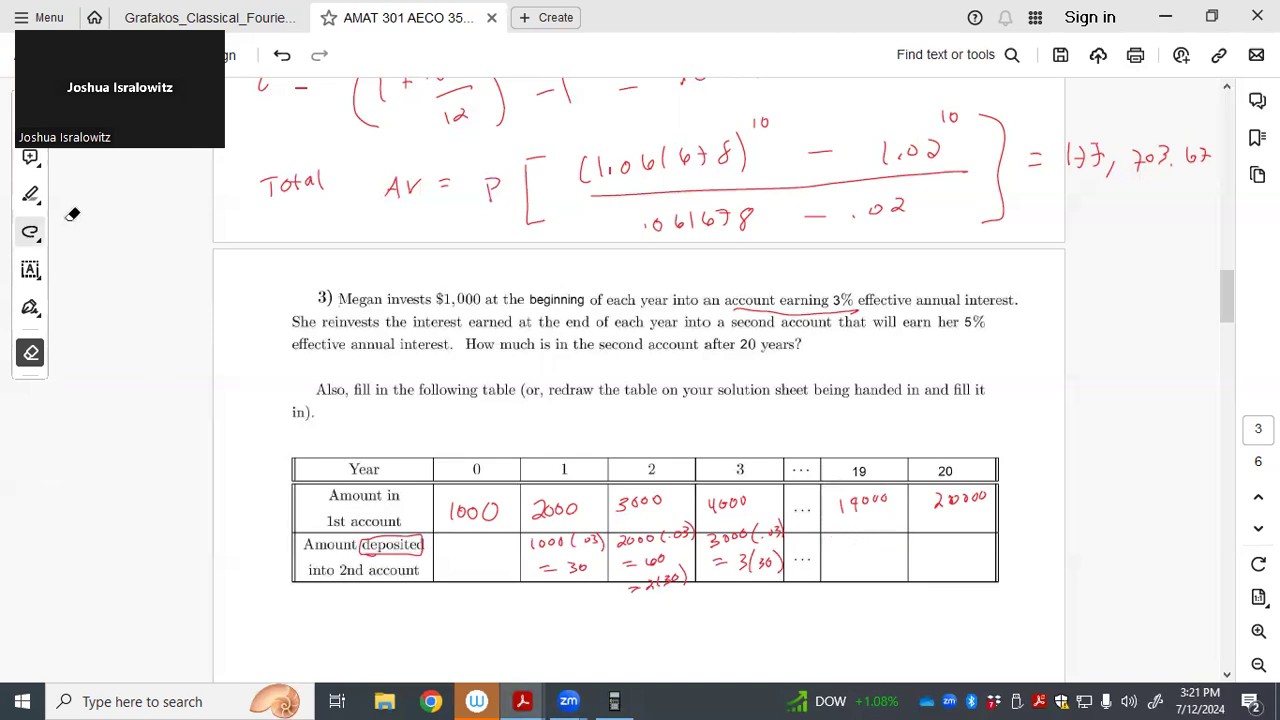
{"action": "left_click", "coordinate": [30, 231]}
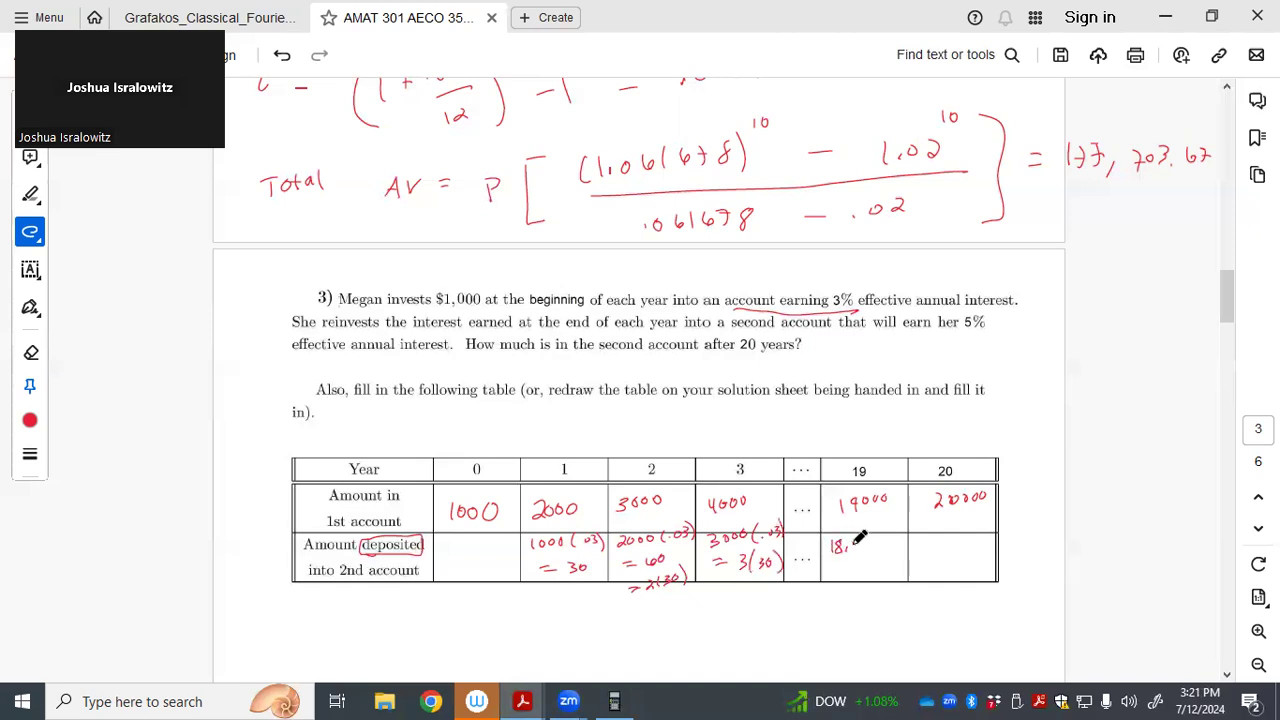
{"action": "left_click_drag", "start_coordinate": [835, 545], "coordinate": [870, 545]}
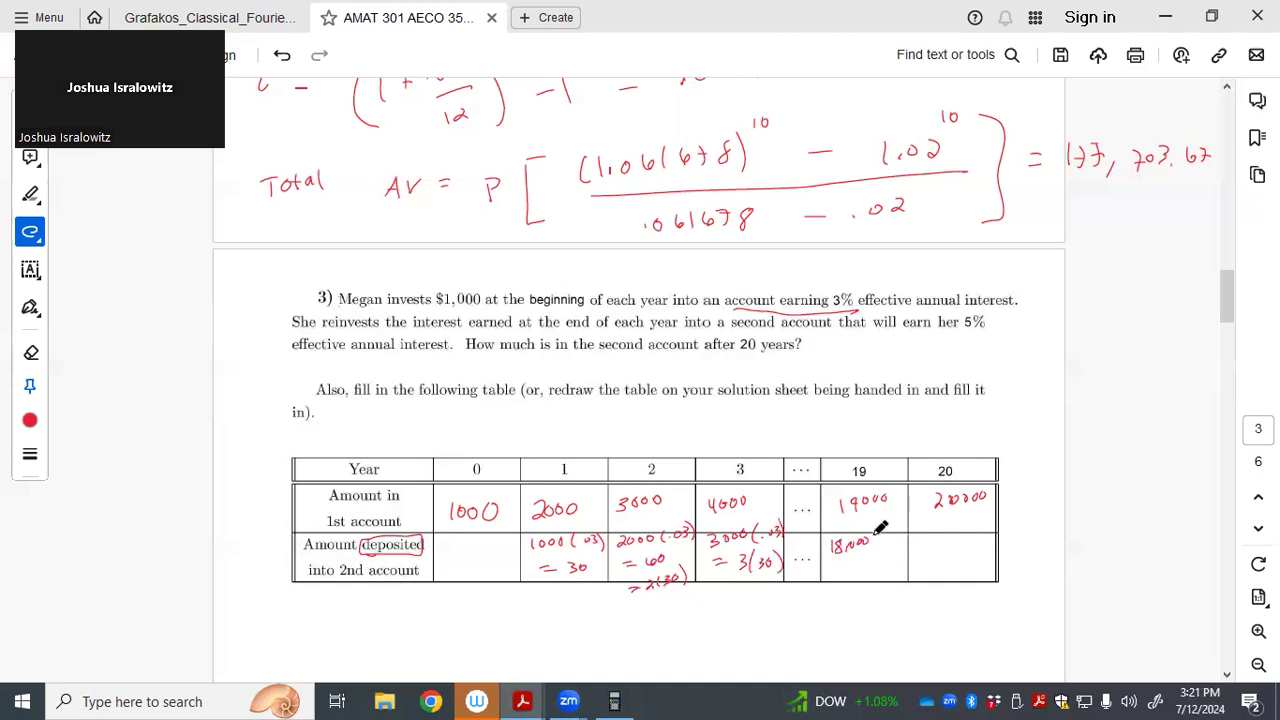
{"action": "left_click_drag", "start_coordinate": [875, 540], "coordinate": [905, 535]}
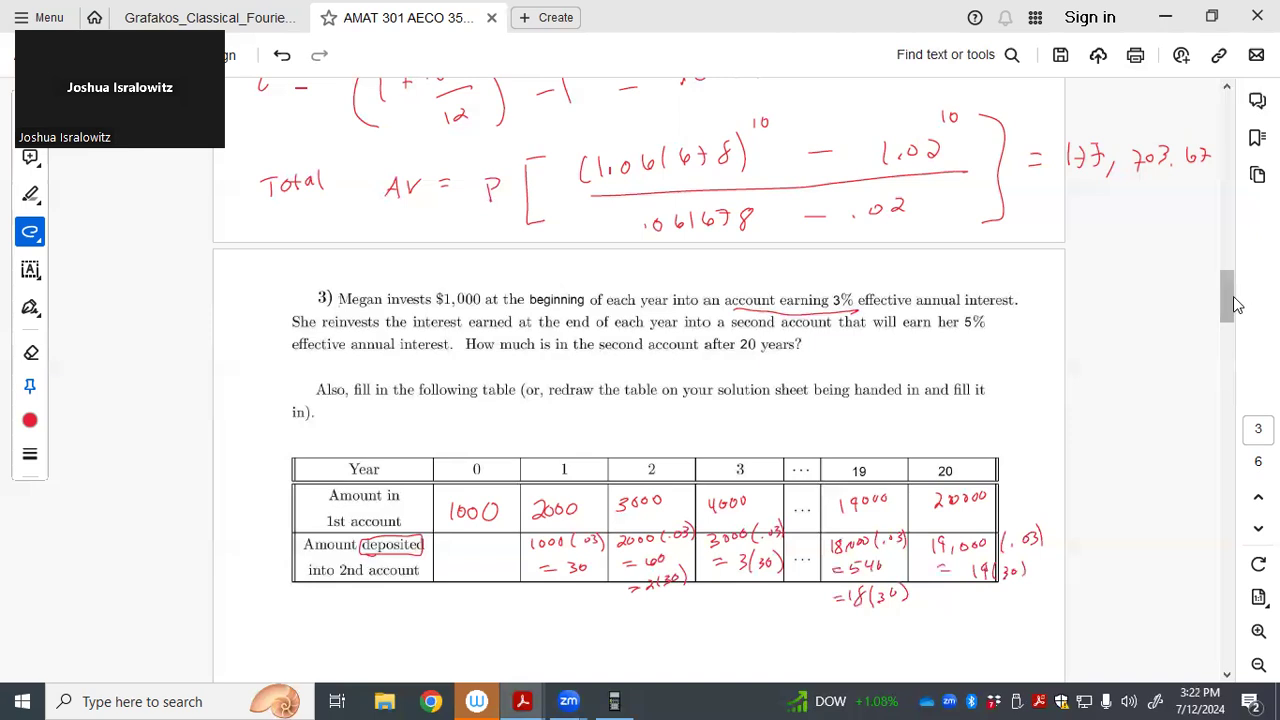
Ink AV = 30(Is)20⌉.05 = 30((s̈20⌉.05 − 20)/.05) below problem 3's table
{"action": "scroll", "scroll_direction": "down", "scroll_amount": 3}
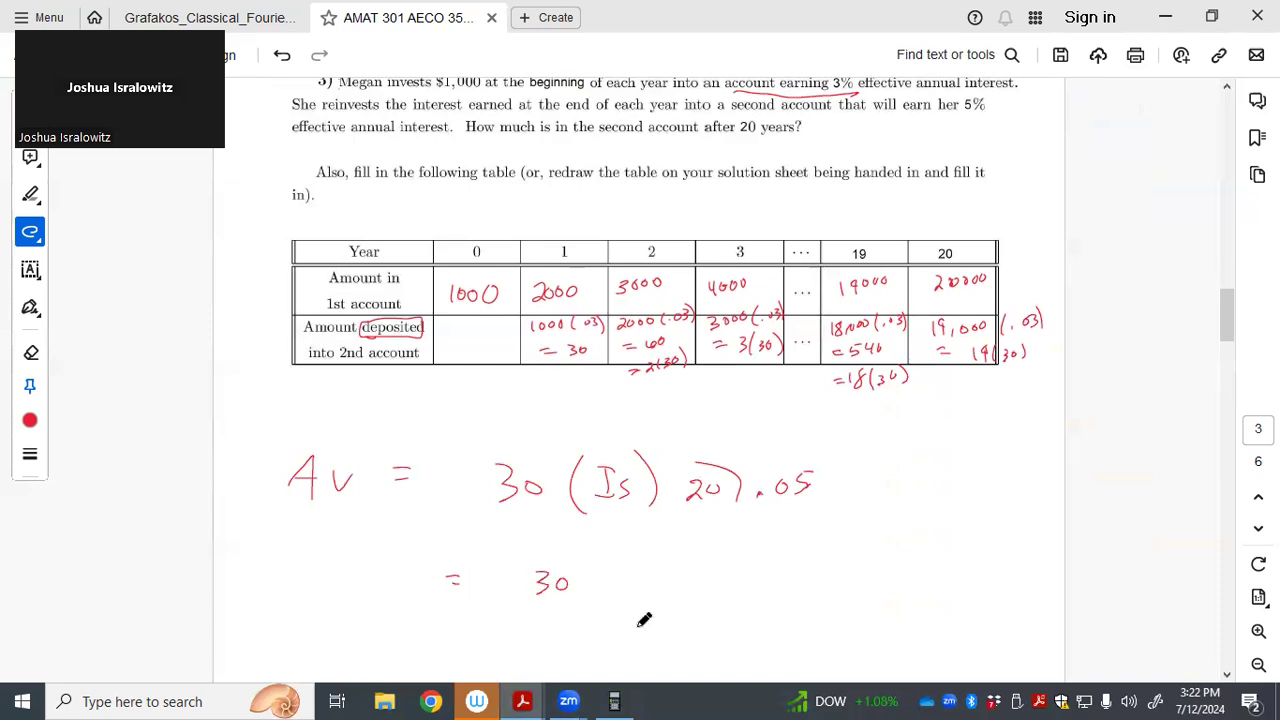
{"action": "left_click_drag", "start_coordinate": [645, 555], "coordinate": [700, 600]}
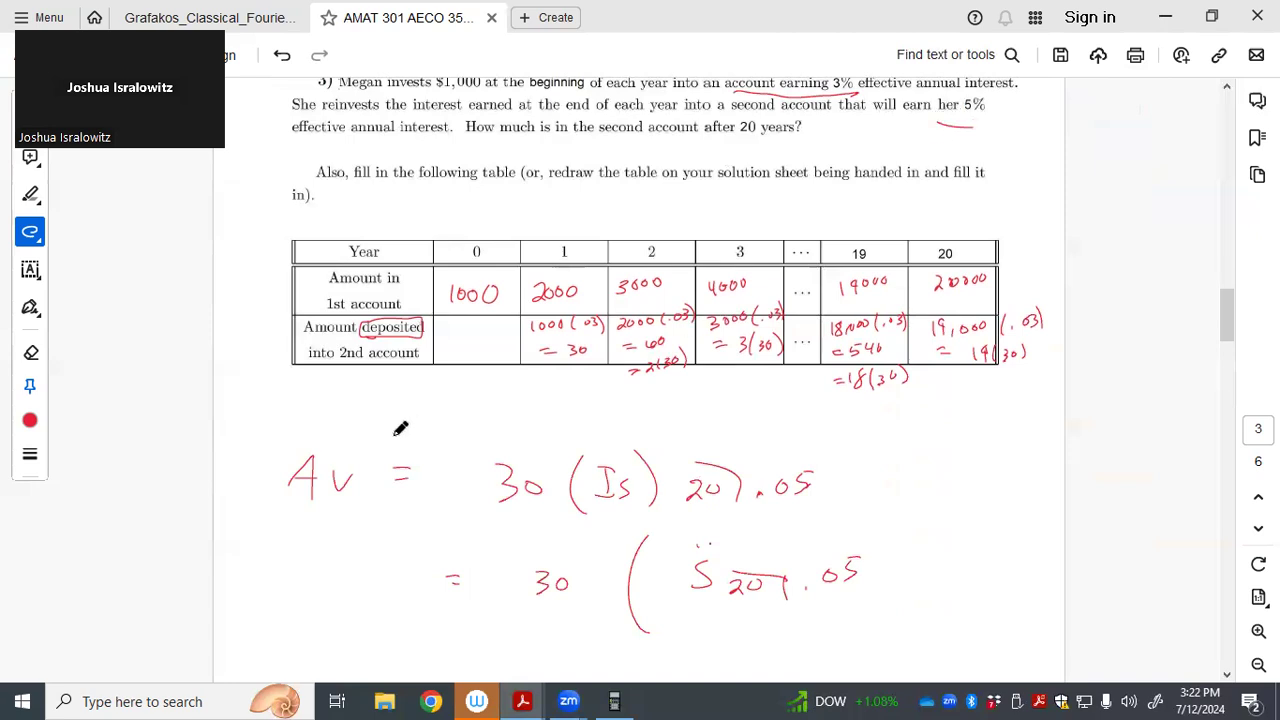
{"action": "mouse_move", "coordinate": [417, 402]}
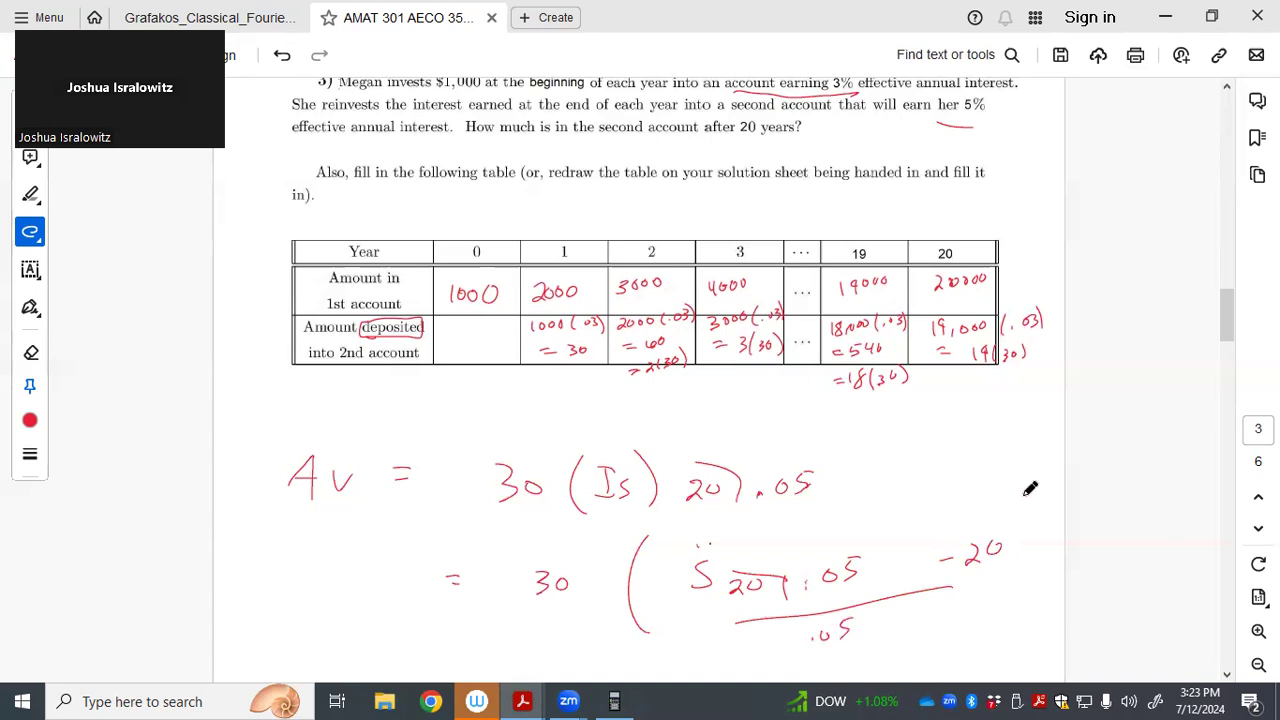
{"action": "scroll", "scroll_direction": "down", "scroll_amount": 3}
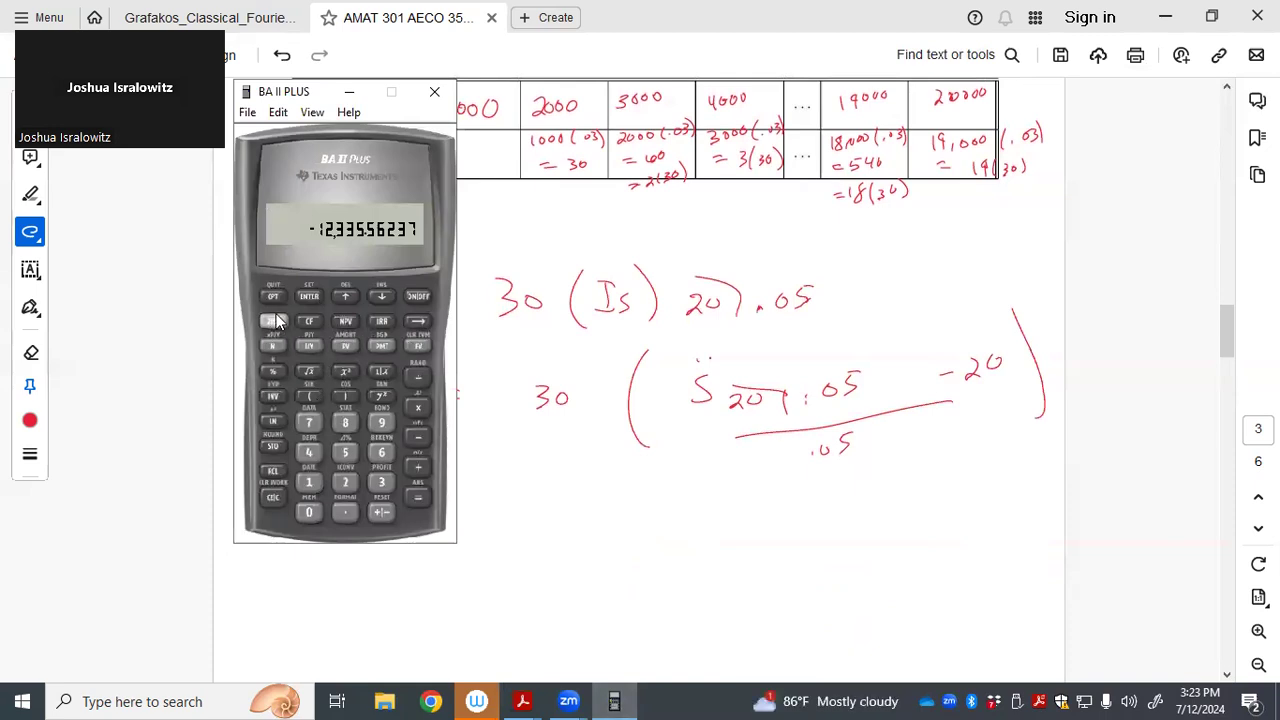
In BGN mode, compute FV for N=20, I/Y=5, PMT=1, giving 34.71925181
{"action": "left_click", "coordinate": [272, 320]}
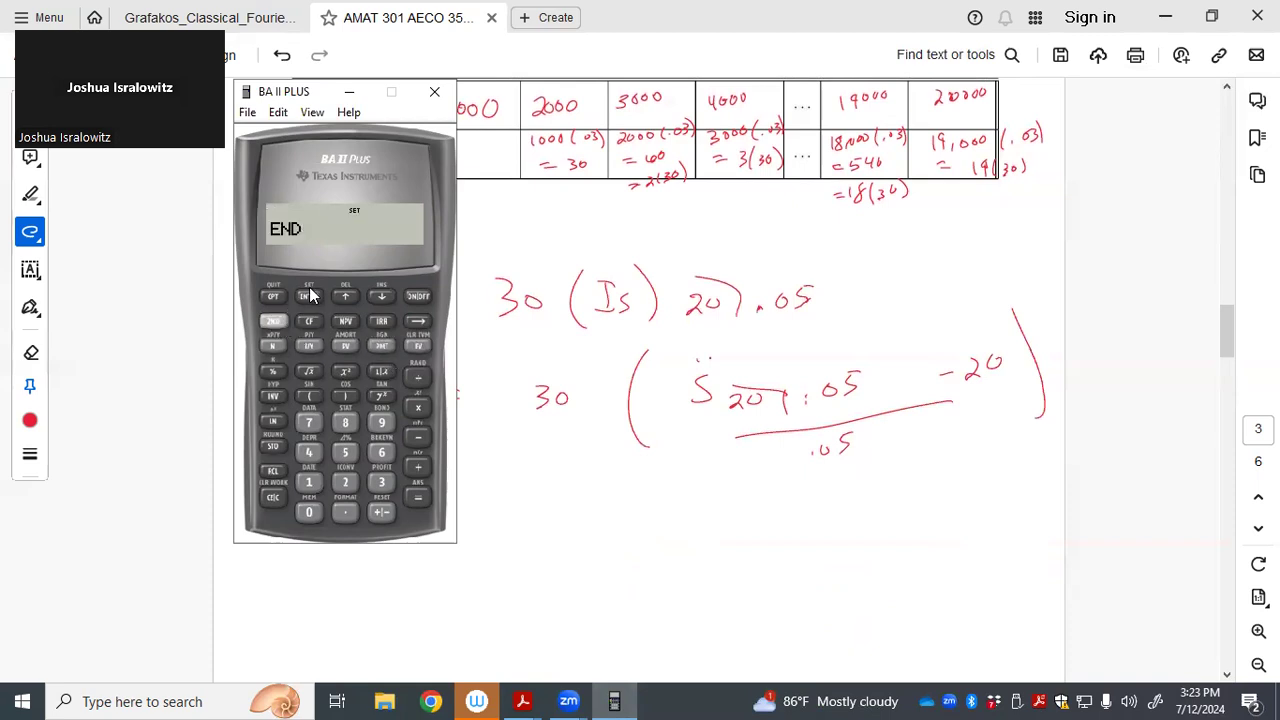
{"action": "left_click", "coordinate": [308, 295]}
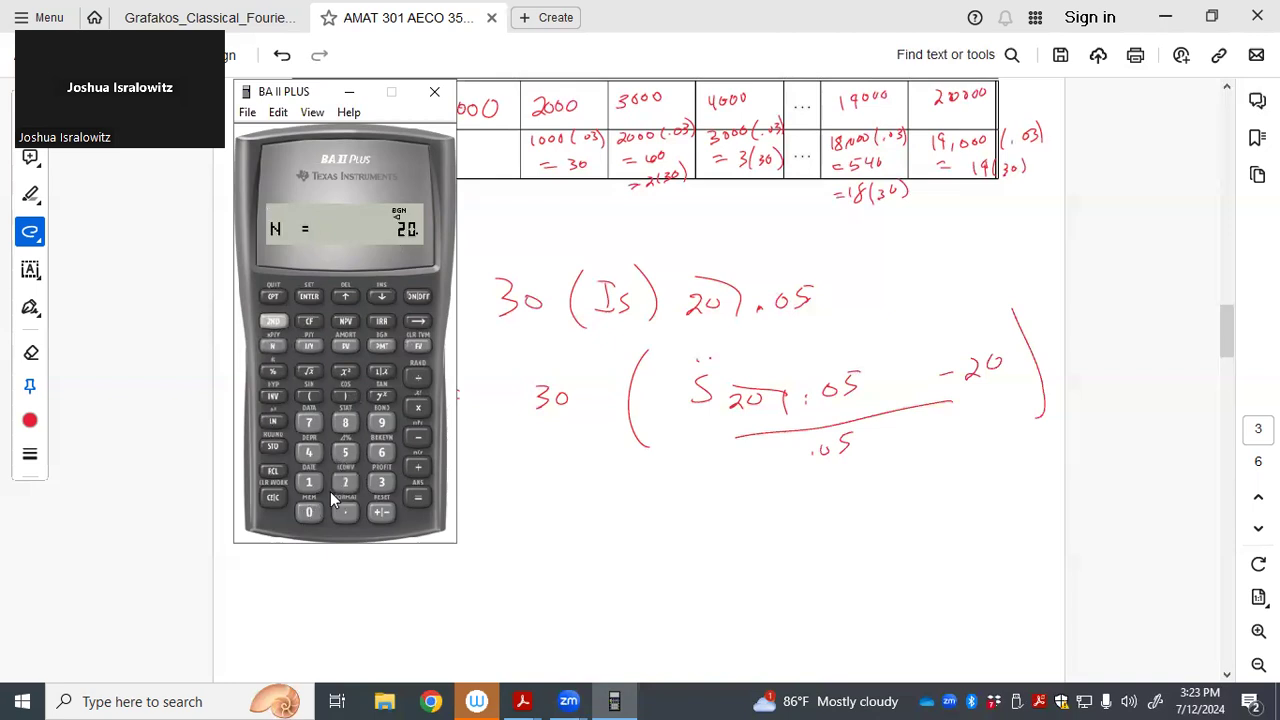
{"action": "left_click", "coordinate": [309, 482]}
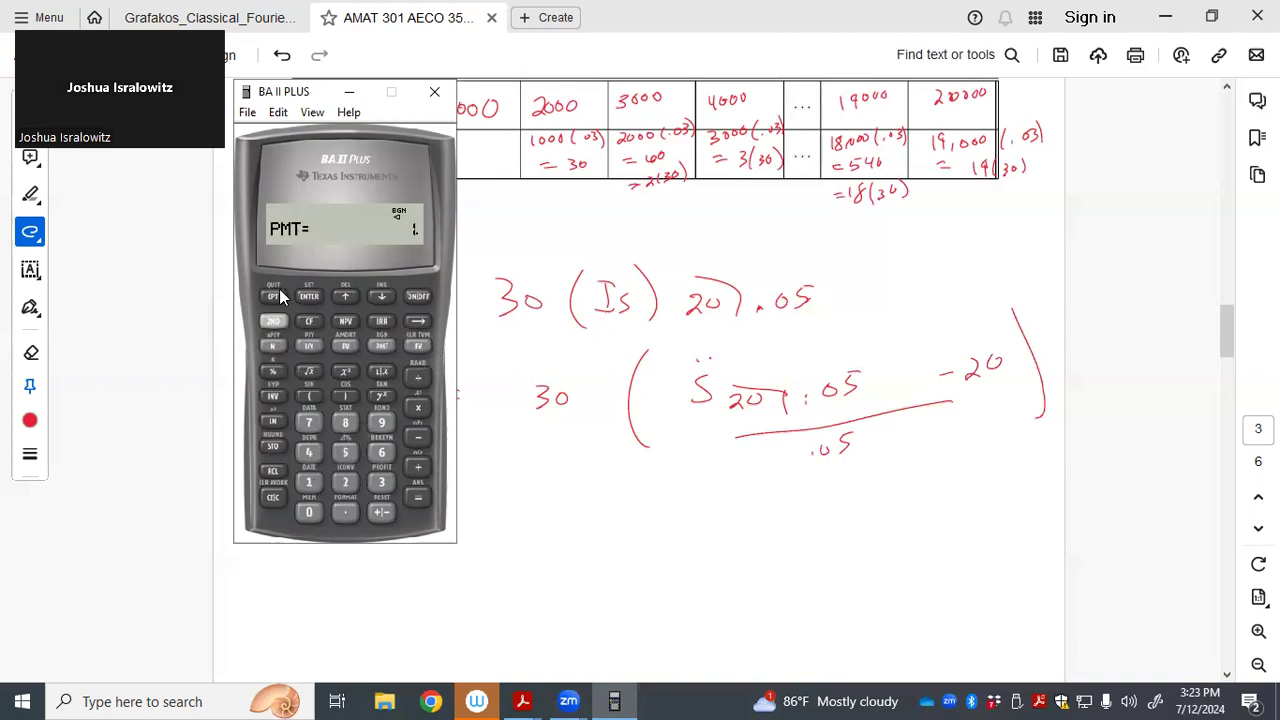
{"action": "left_click", "coordinate": [417, 346]}
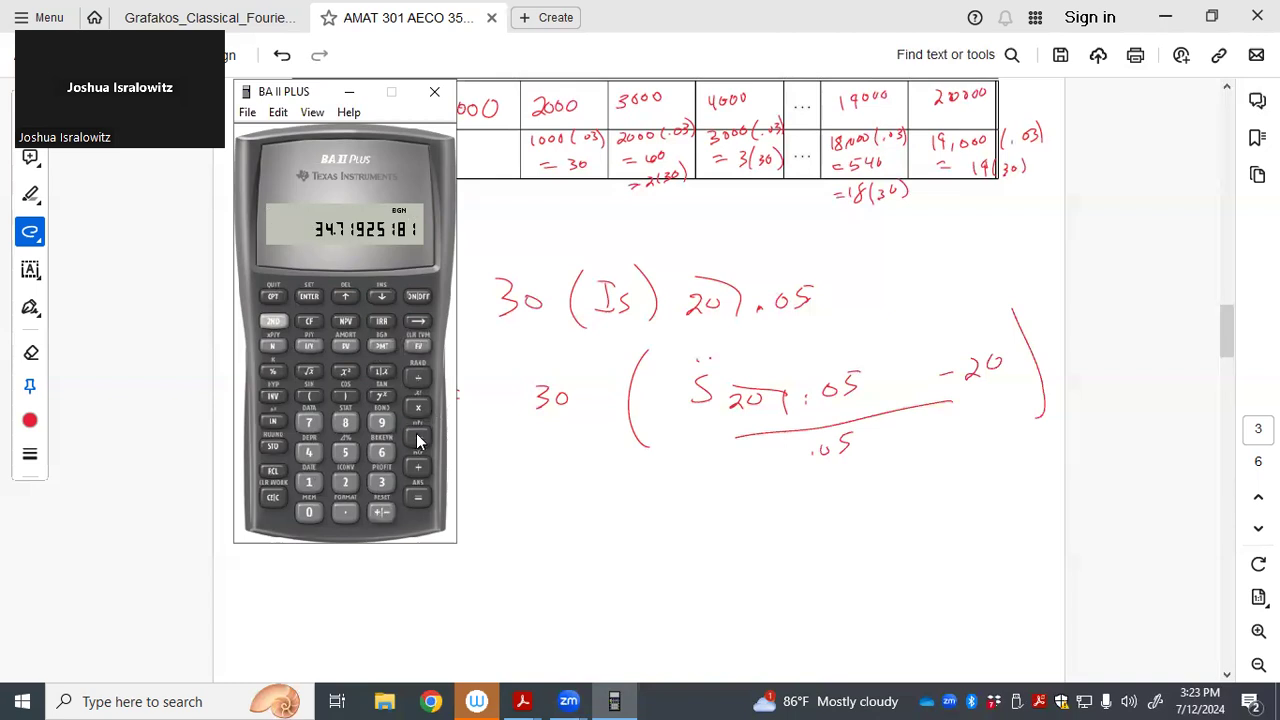
{"action": "left_click", "coordinate": [382, 512]}
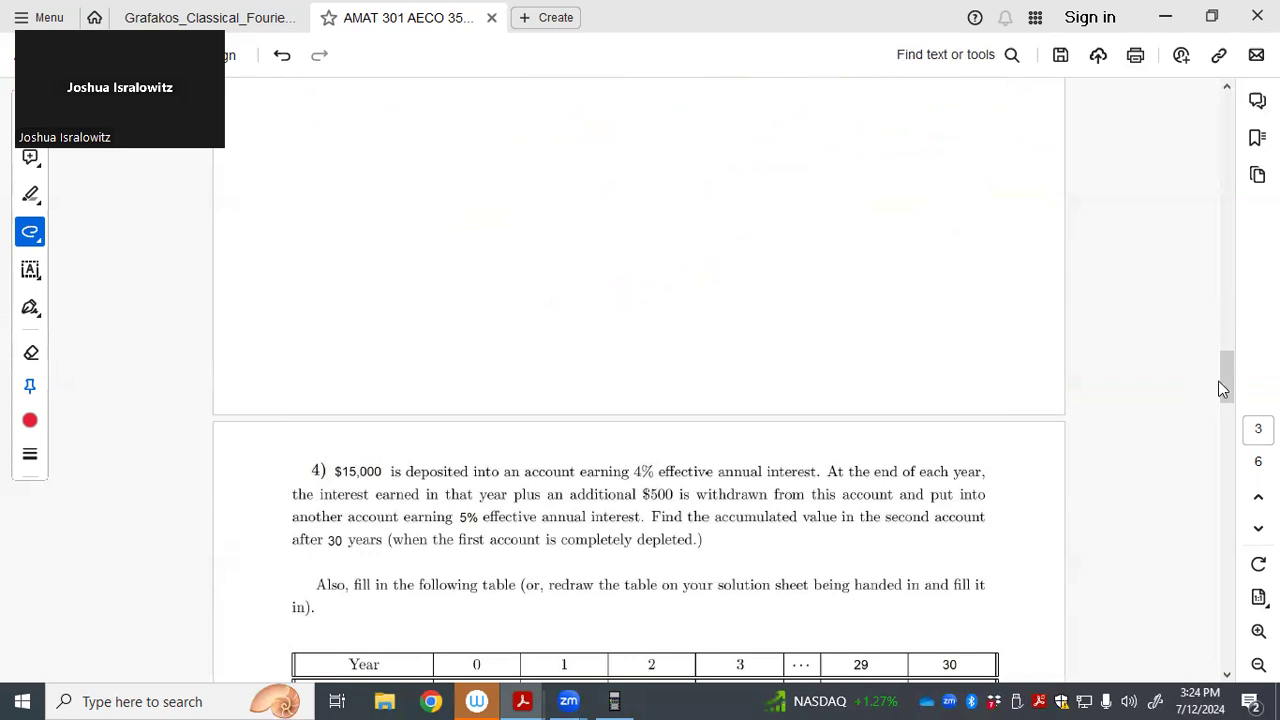
Ink 15,000, 14,500, 14,000, 13,500, 500, 0 in problem 4's first row and 15,000 − 500t by the question
{"action": "scroll", "scroll_direction": "down", "scroll_amount": 3}
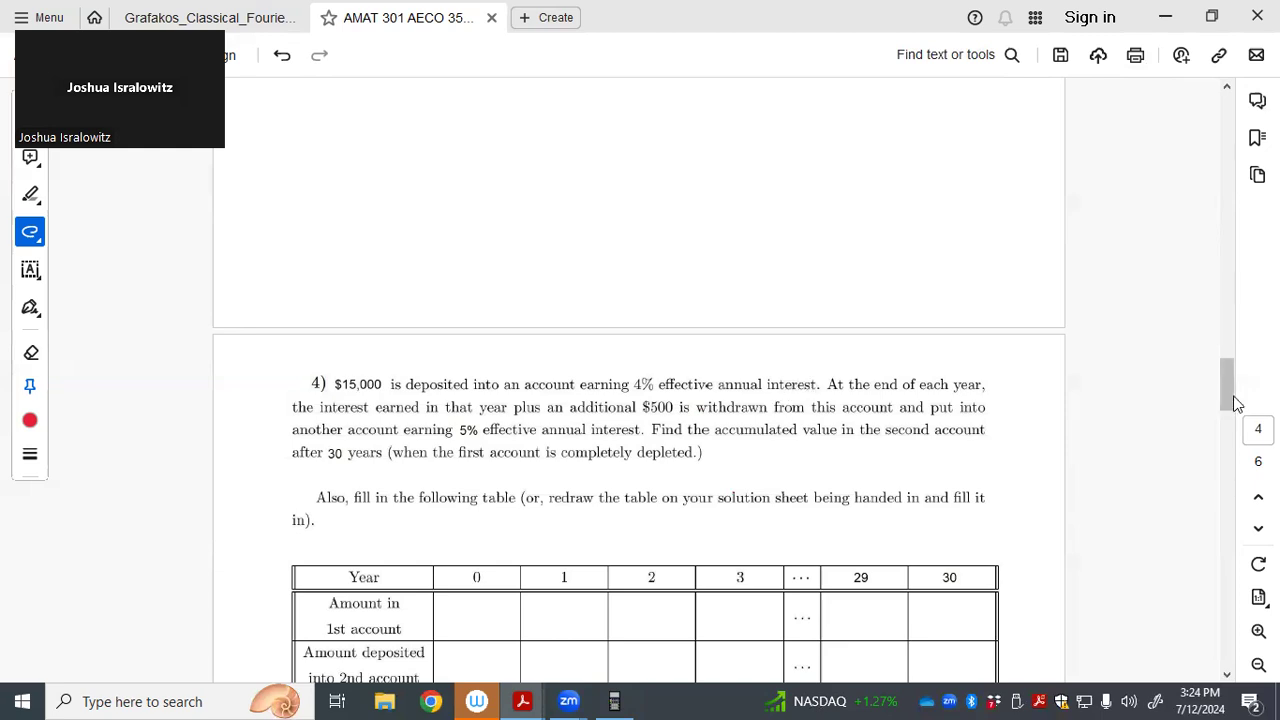
{"action": "scroll", "scroll_direction": "down", "scroll_amount": 3}
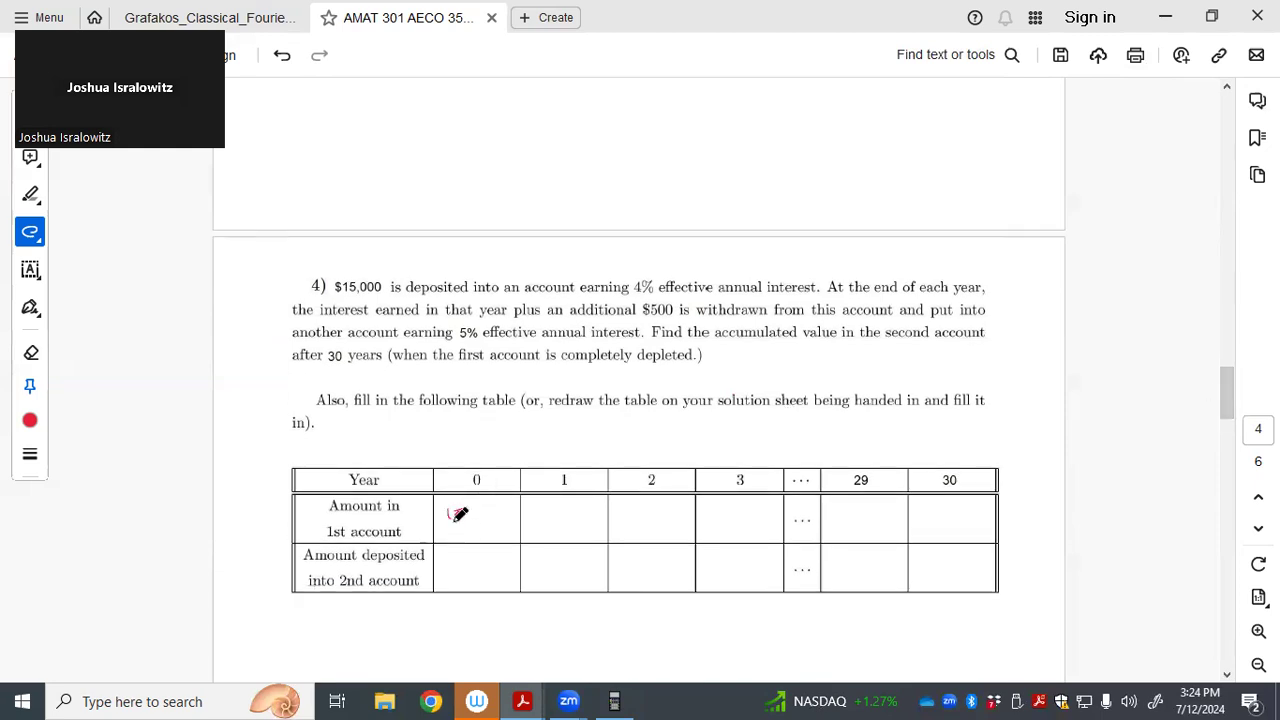
{"action": "left_click_drag", "start_coordinate": [450, 515], "coordinate": [500, 515]}
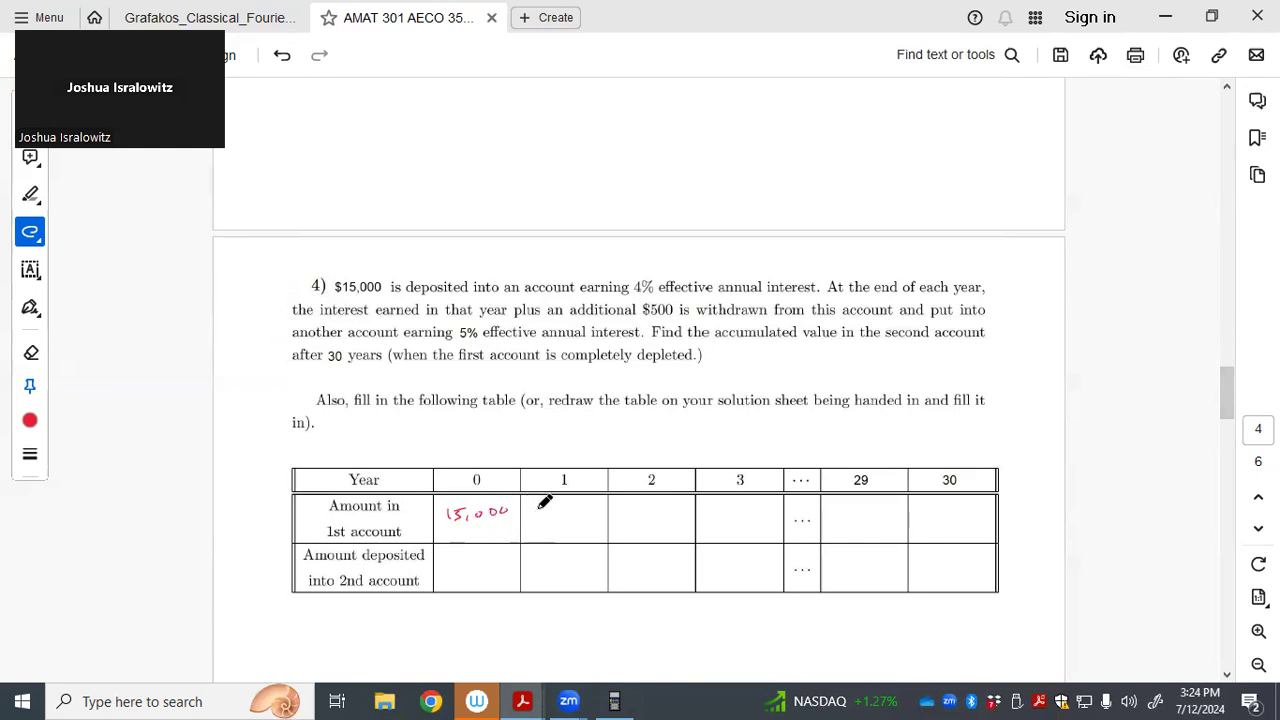
{"action": "mouse_move", "coordinate": [548, 493]}
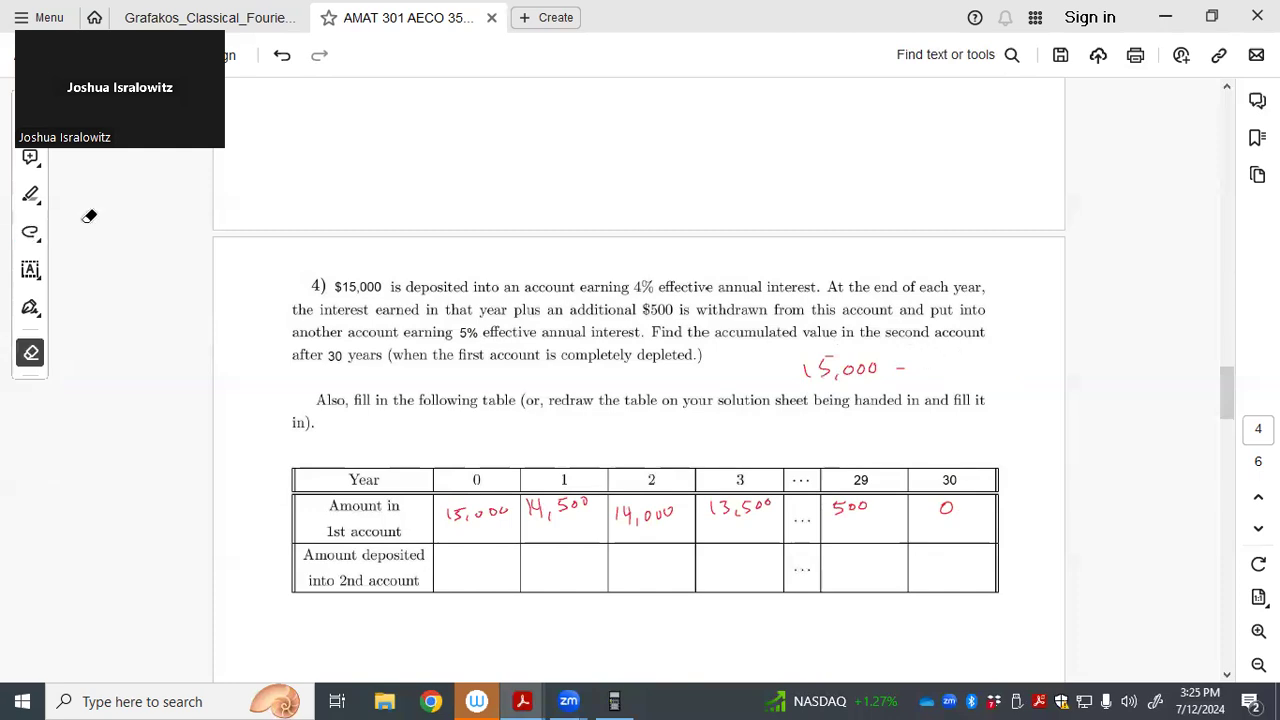
{"action": "left_click", "coordinate": [30, 231]}
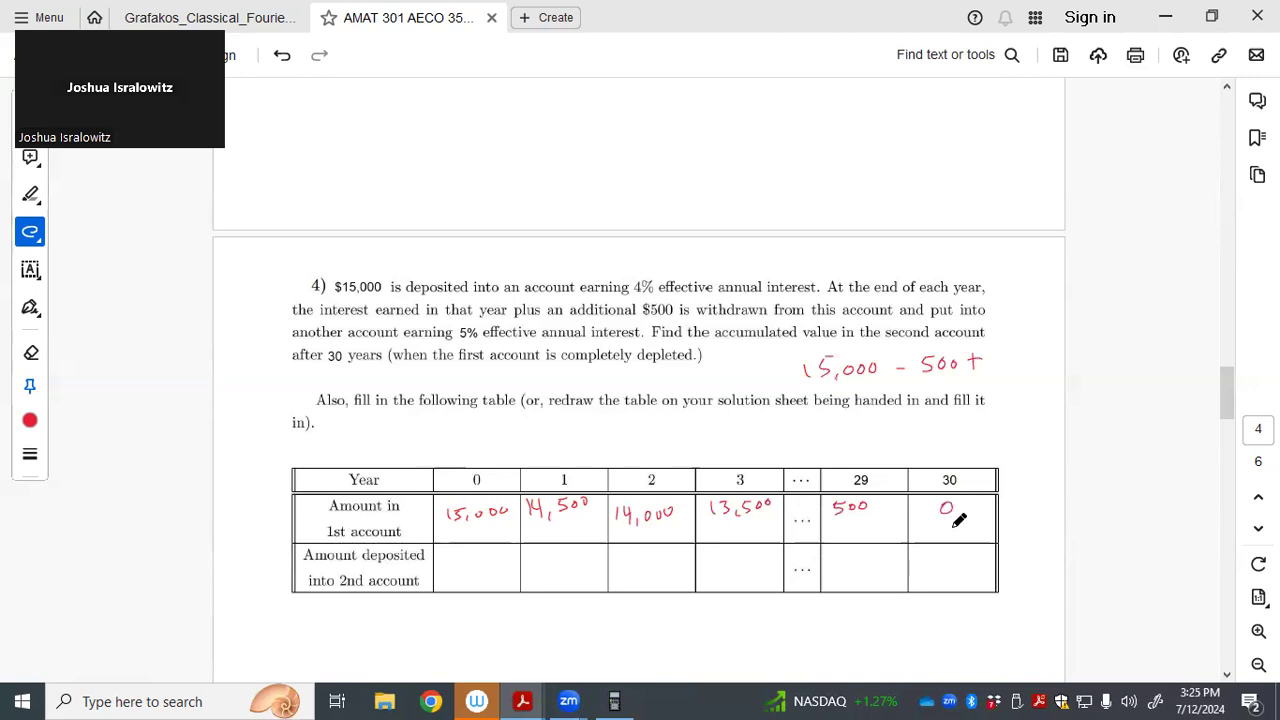
{"action": "mouse_move", "coordinate": [564, 616]}
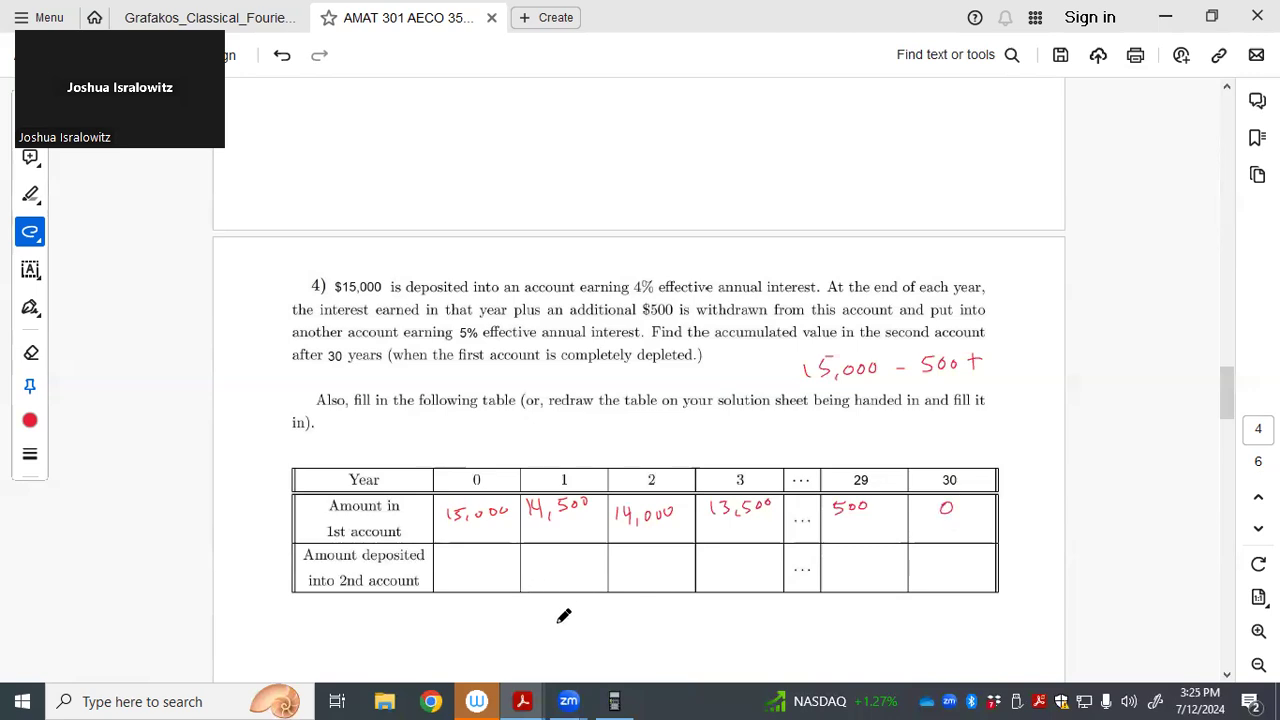
{"action": "mouse_move", "coordinate": [476, 559]}
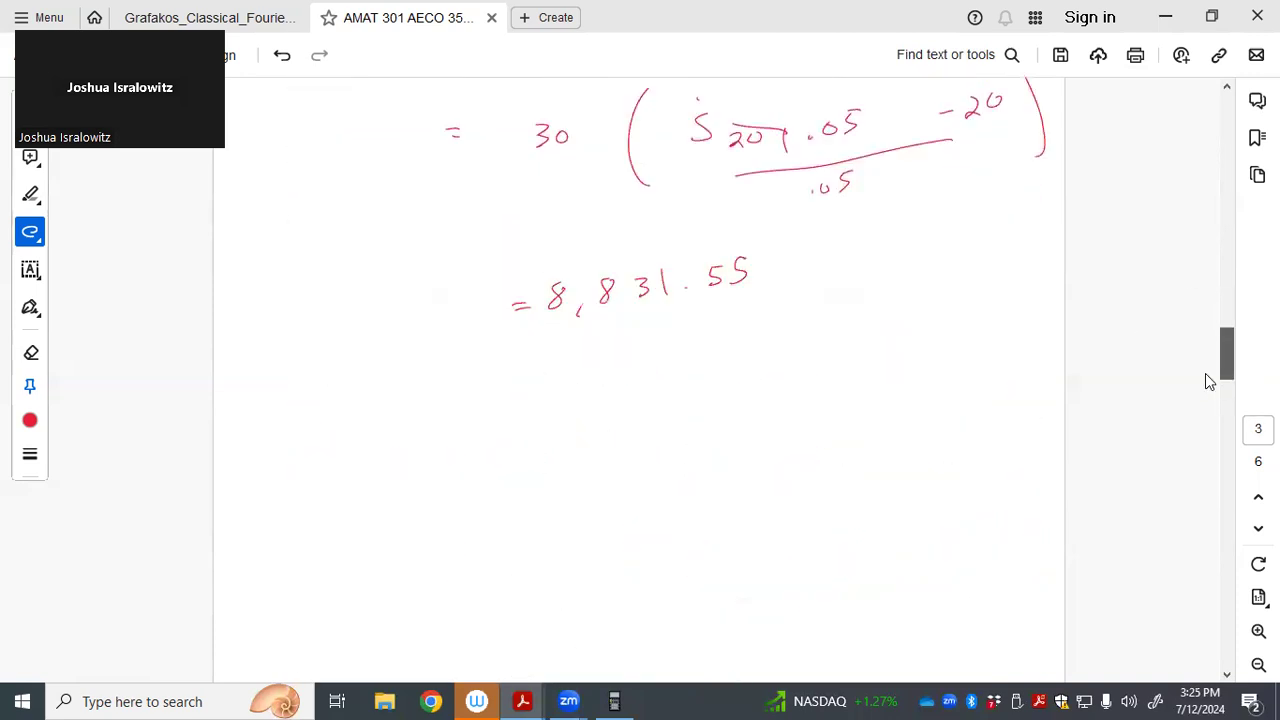
Ink 0 for year 0 and year 1's deposit as 500 + 15,000(.04) = 500 + 600, erasing the wrong .05 rate
{"action": "scroll", "scroll_direction": "down", "scroll_amount": 3}
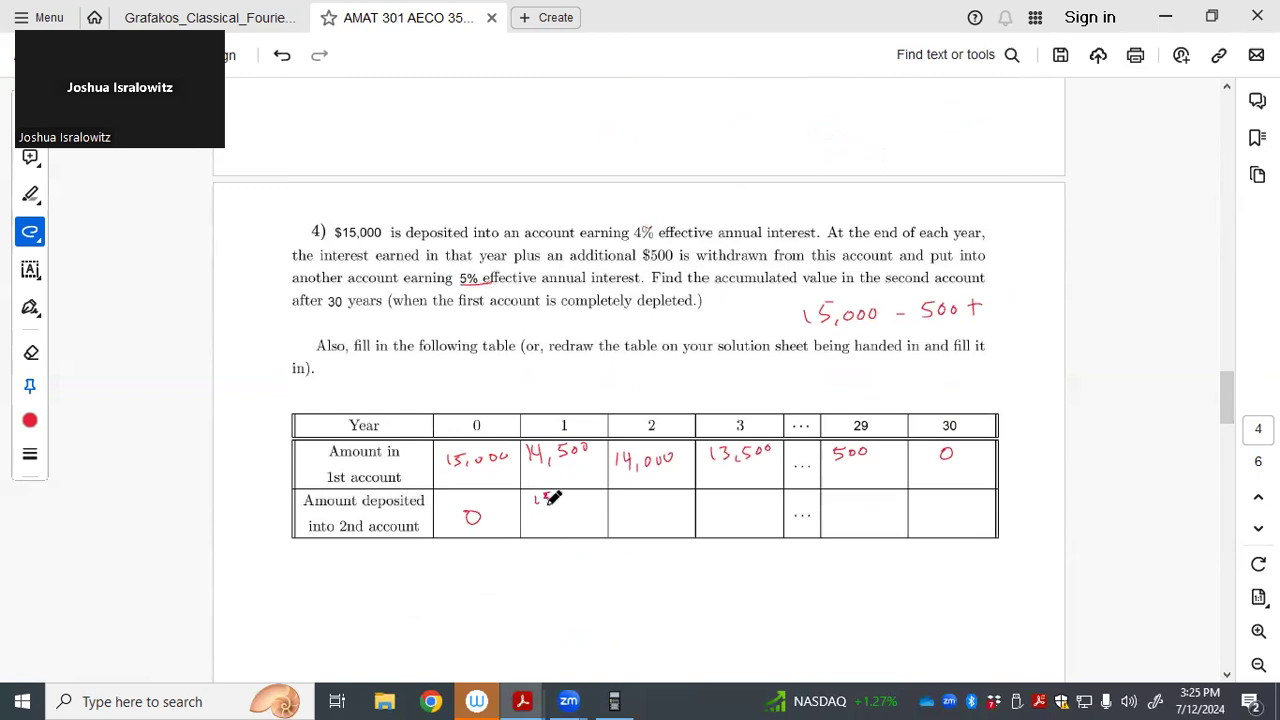
{"action": "type", "text": "15,000(.04"}
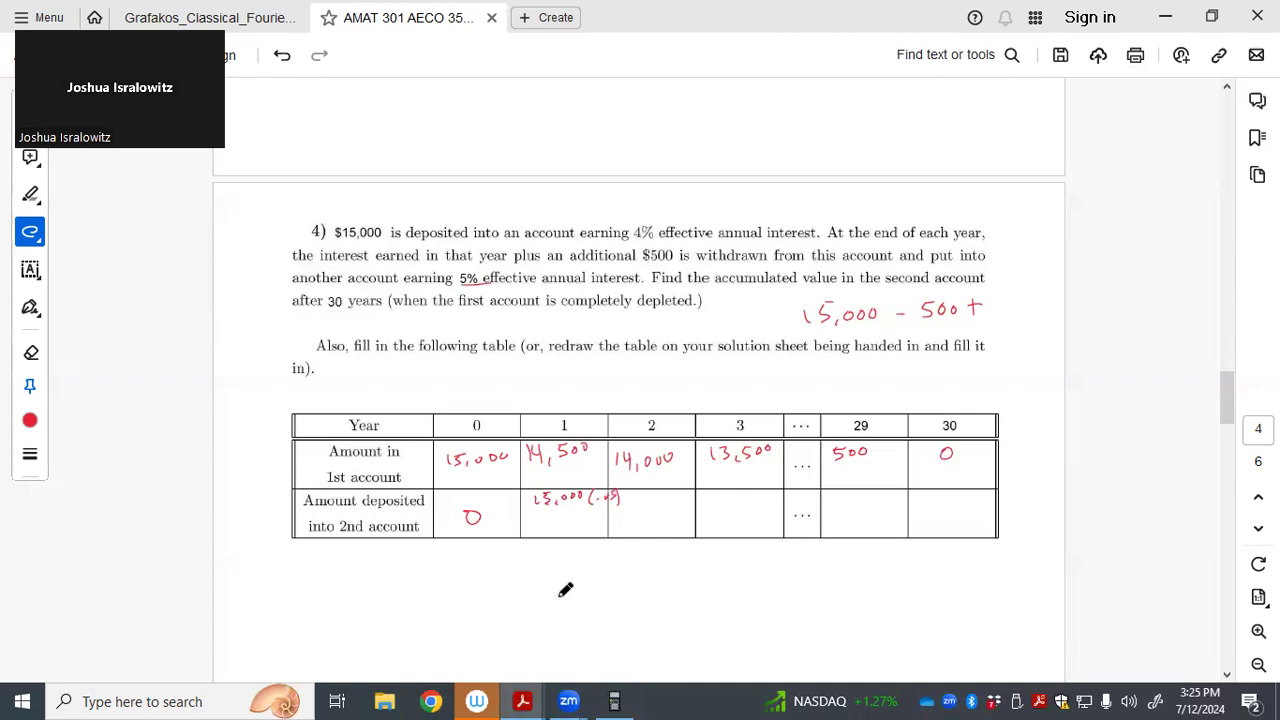
{"action": "mouse_move", "coordinate": [555, 619]}
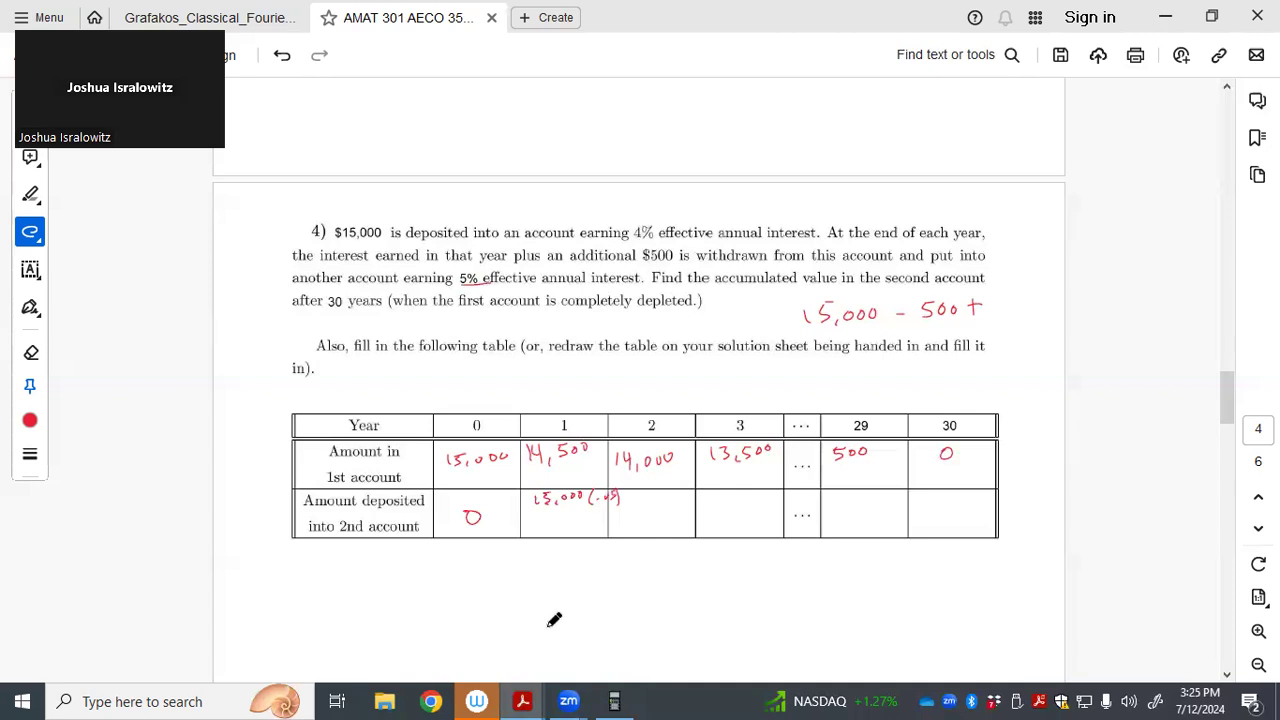
{"action": "mouse_move", "coordinate": [552, 624]}
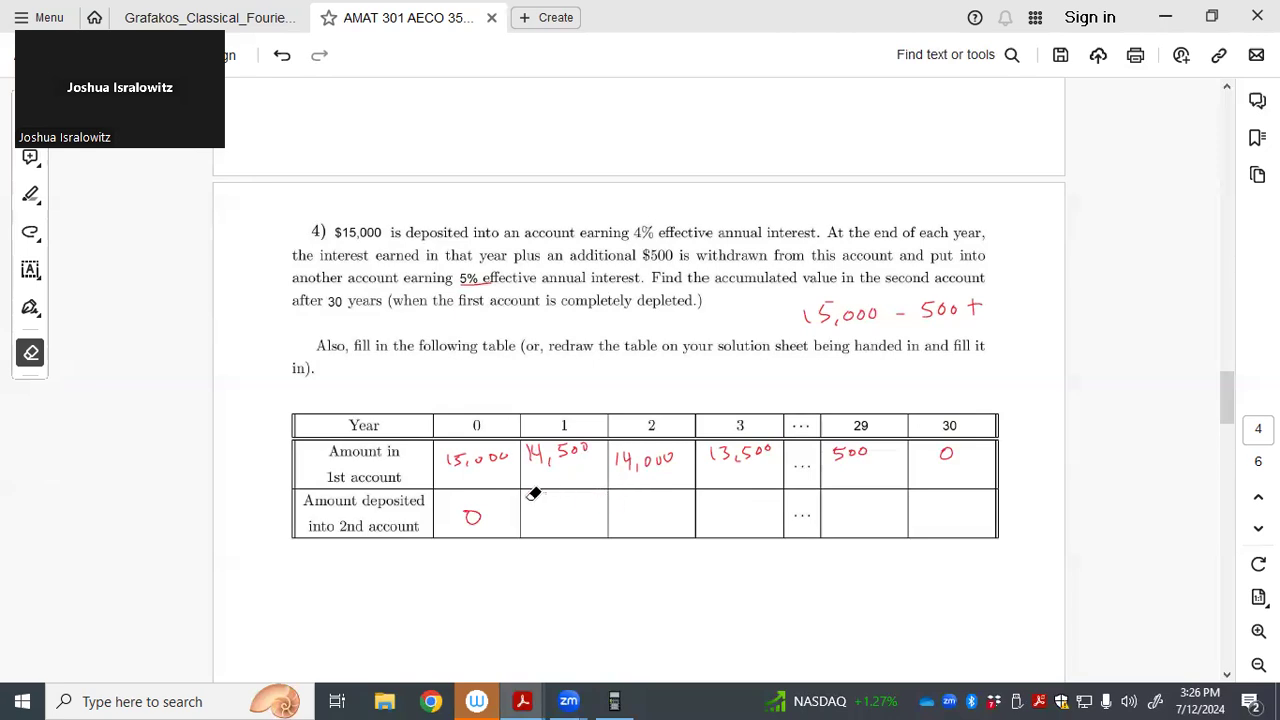
{"action": "left_click", "coordinate": [30, 232]}
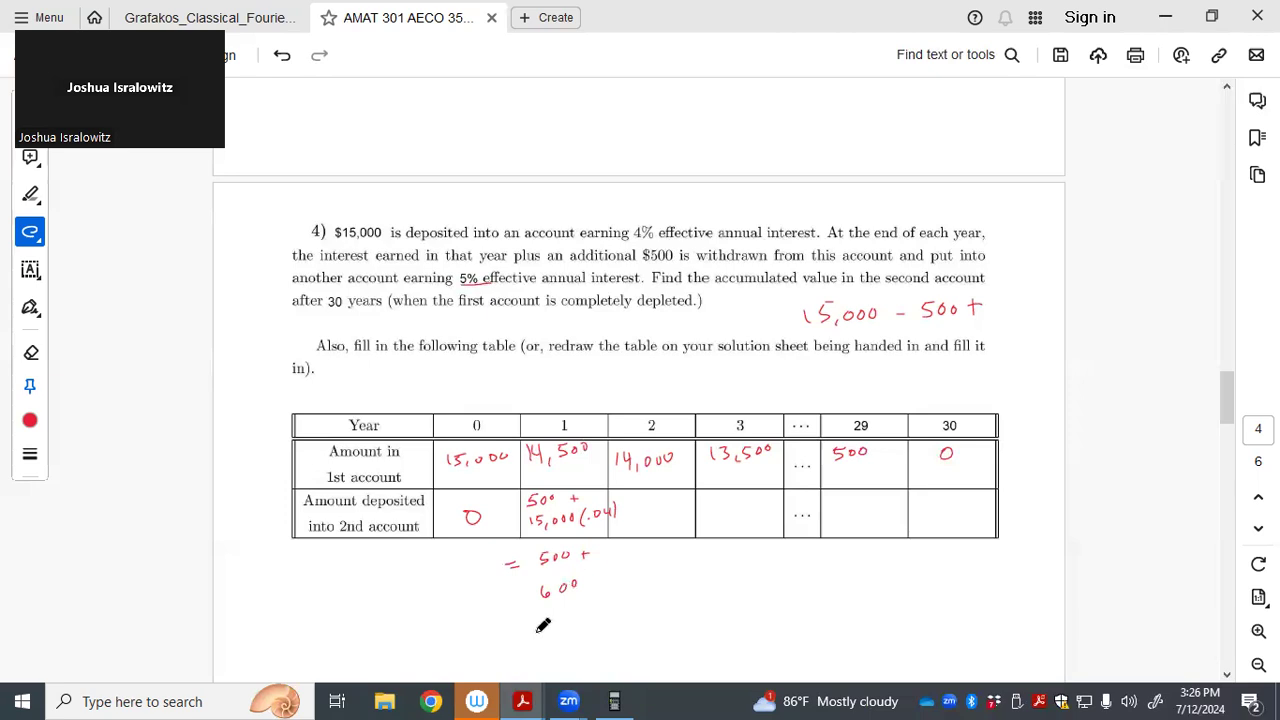
{"action": "mouse_move", "coordinate": [525, 618]}
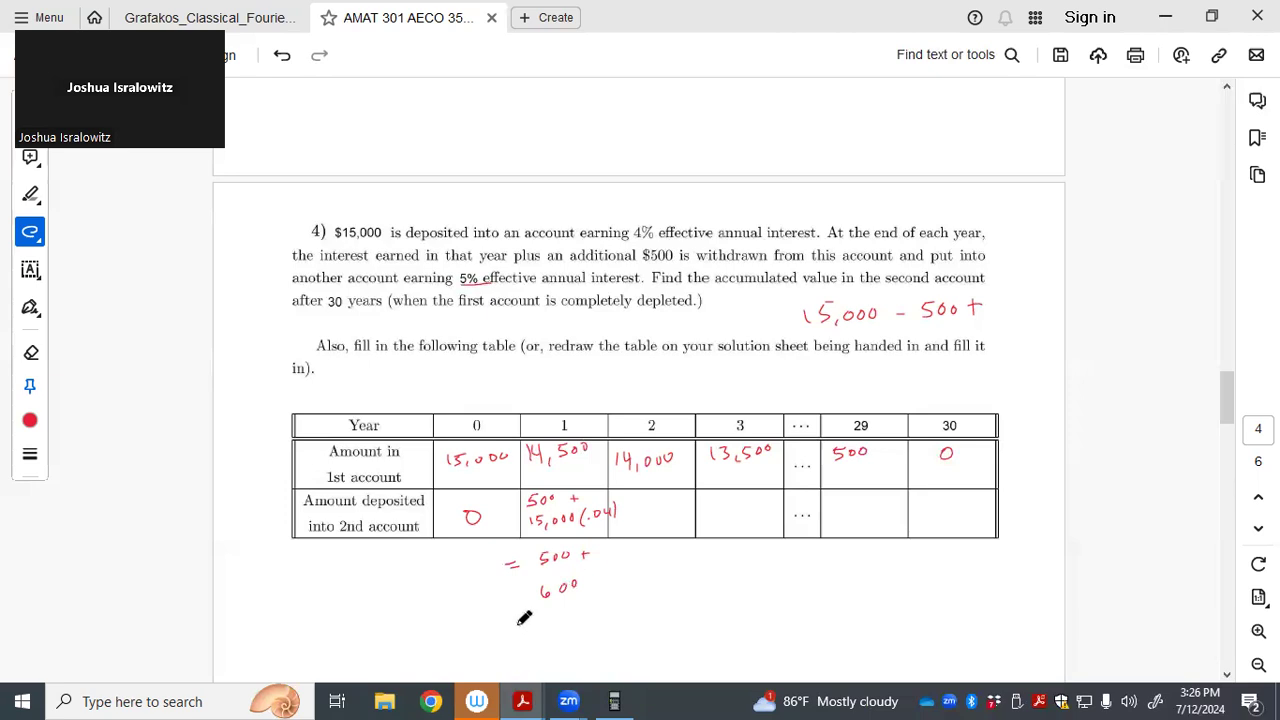
{"action": "mouse_move", "coordinate": [653, 489]}
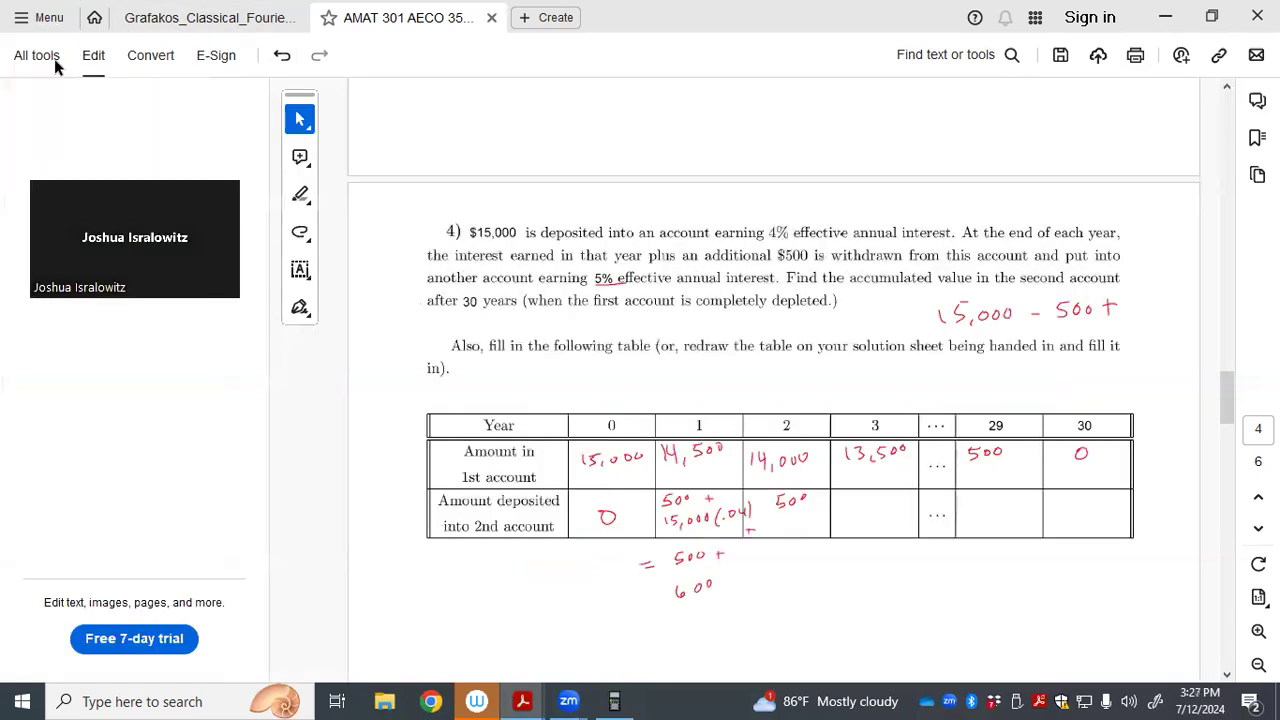
Rewrite the year 1 term and ink year 2's deposit 500 + 14,500(.04) = 500 + 580
{"action": "left_click", "coordinate": [36, 55]}
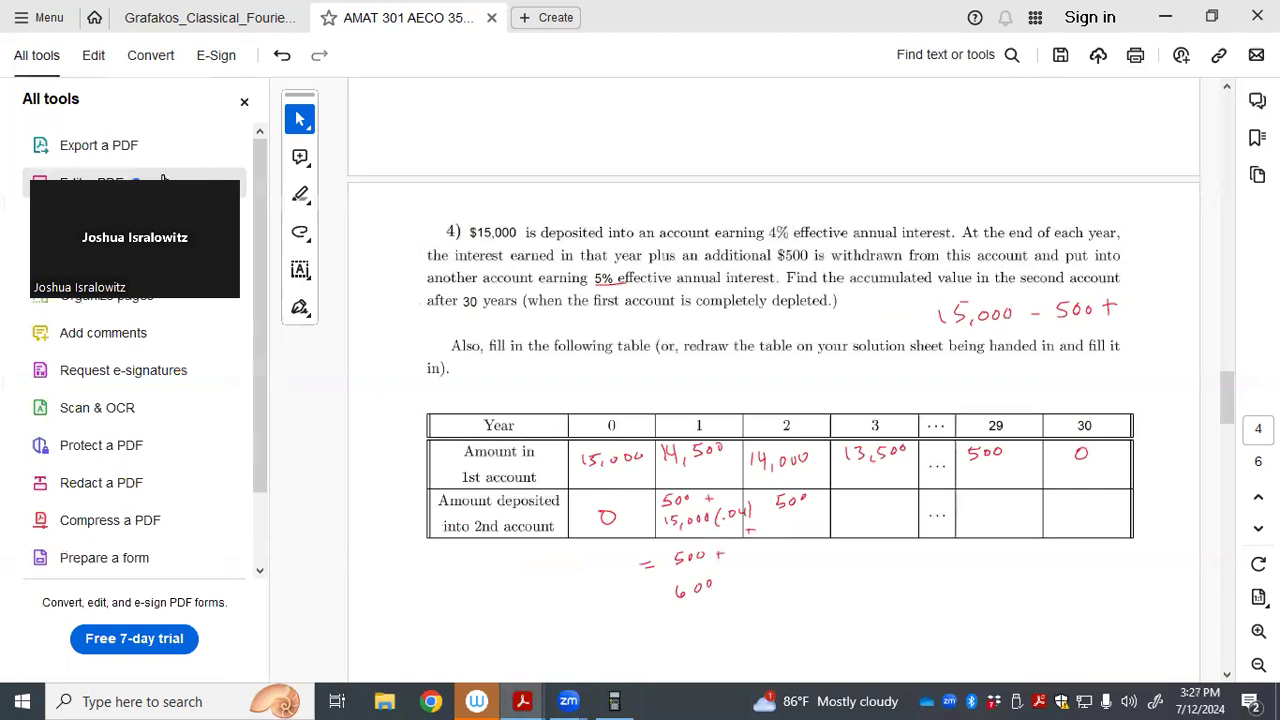
{"action": "left_click", "coordinate": [244, 102]}
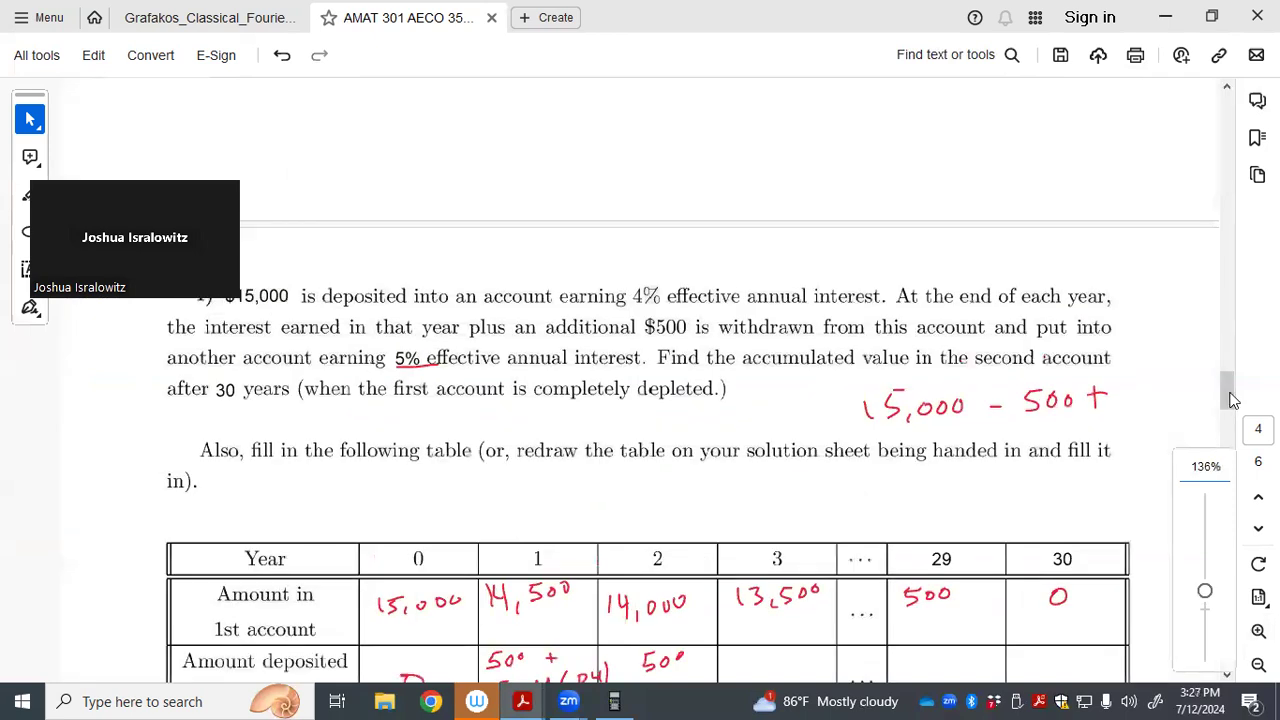
{"action": "scroll", "scroll_direction": "down", "scroll_amount": 3}
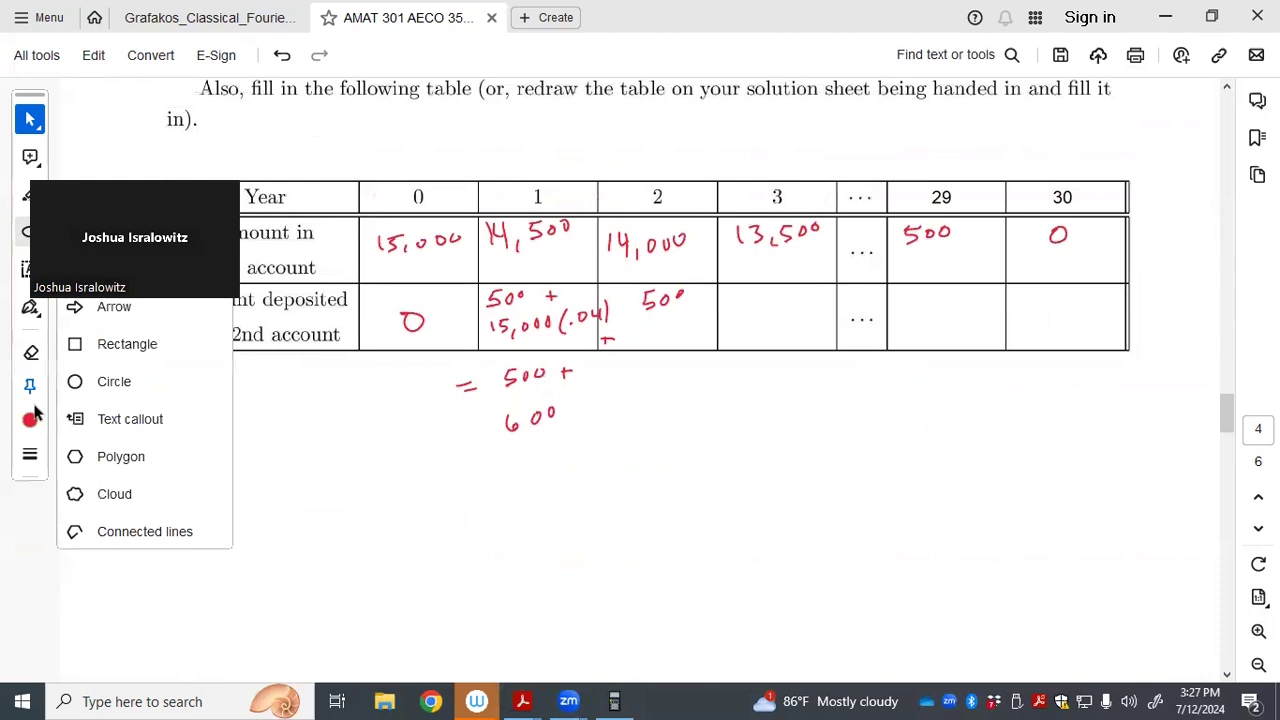
{"action": "left_click", "coordinate": [30, 352]}
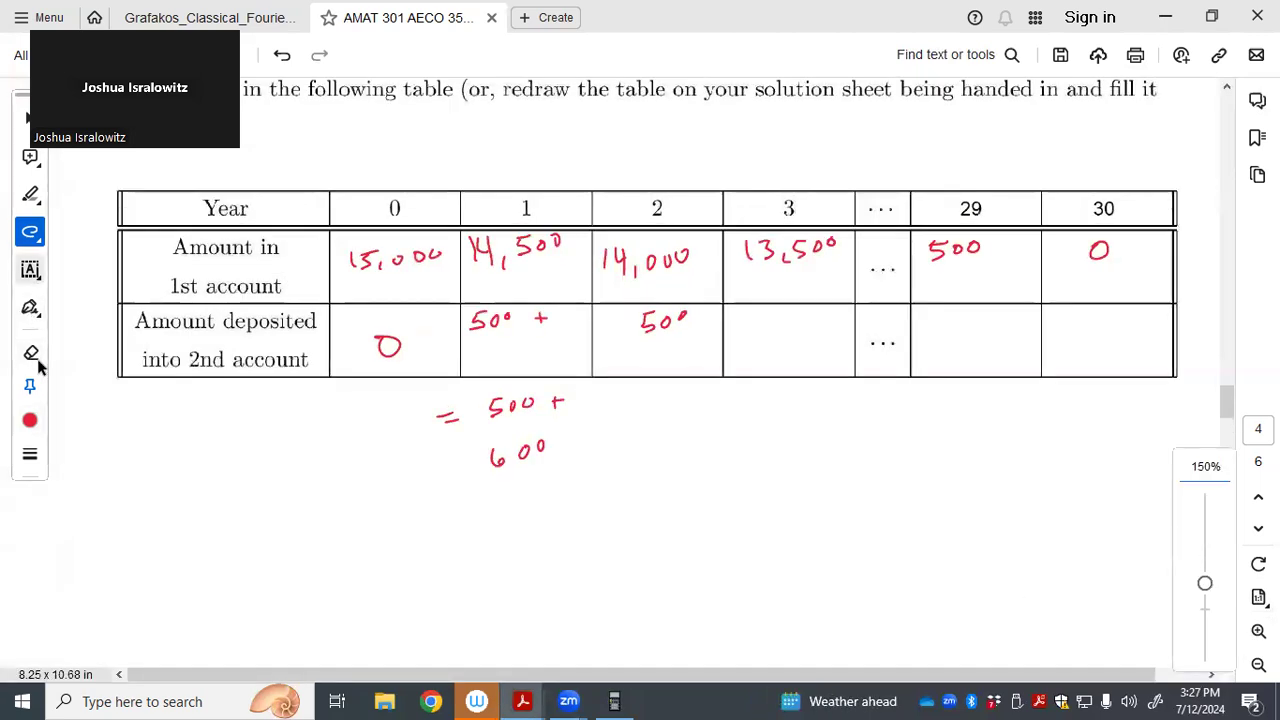
{"action": "left_click", "coordinate": [30, 307]}
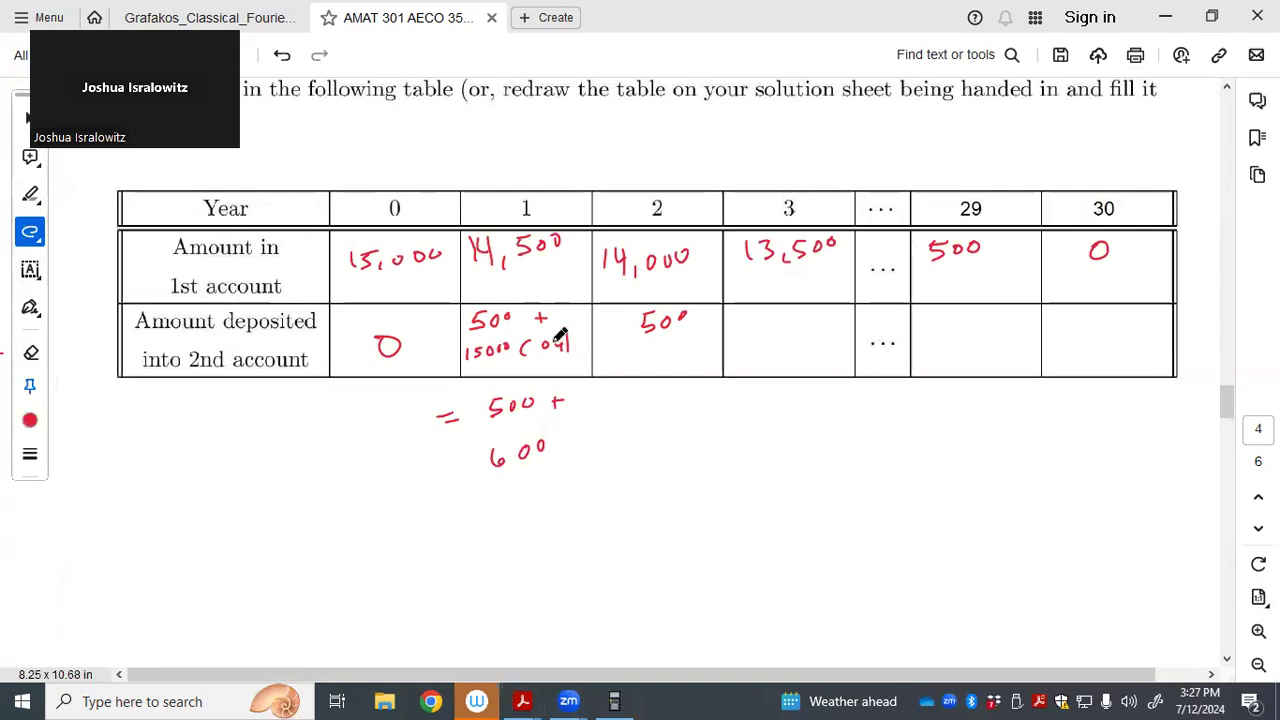
{"action": "mouse_move", "coordinate": [560, 340]}
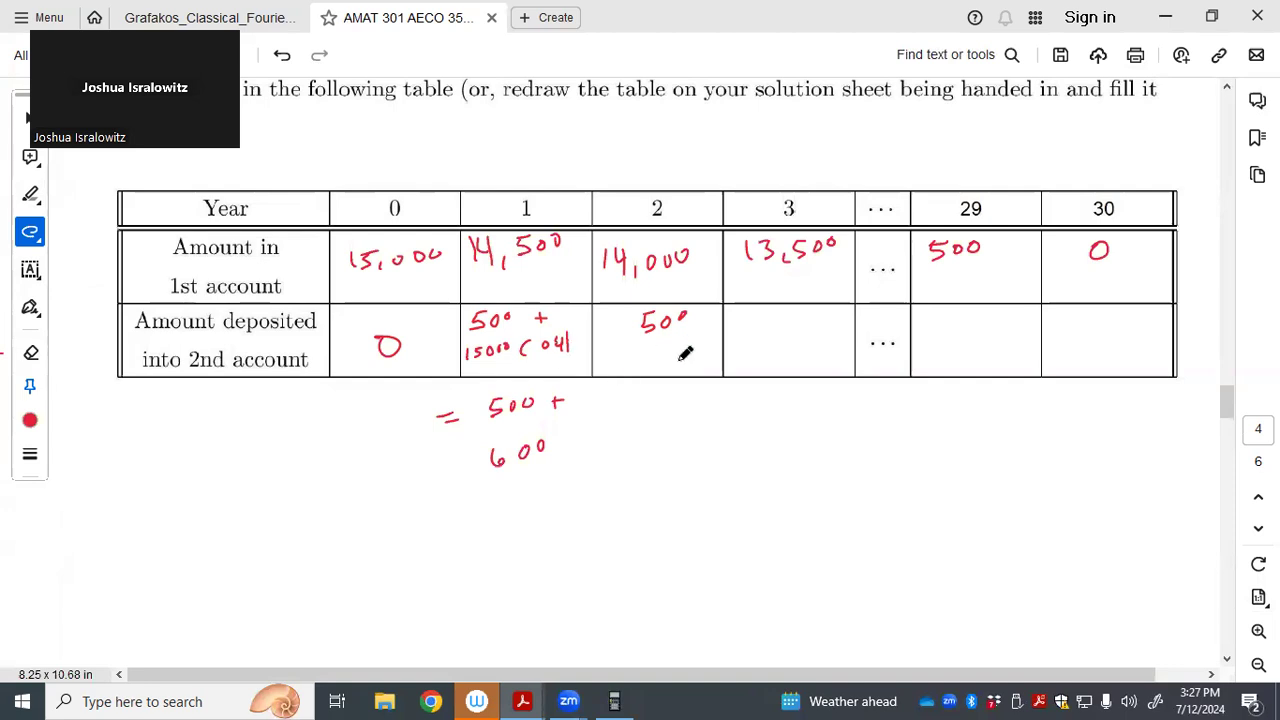
{"action": "mouse_move", "coordinate": [708, 315]}
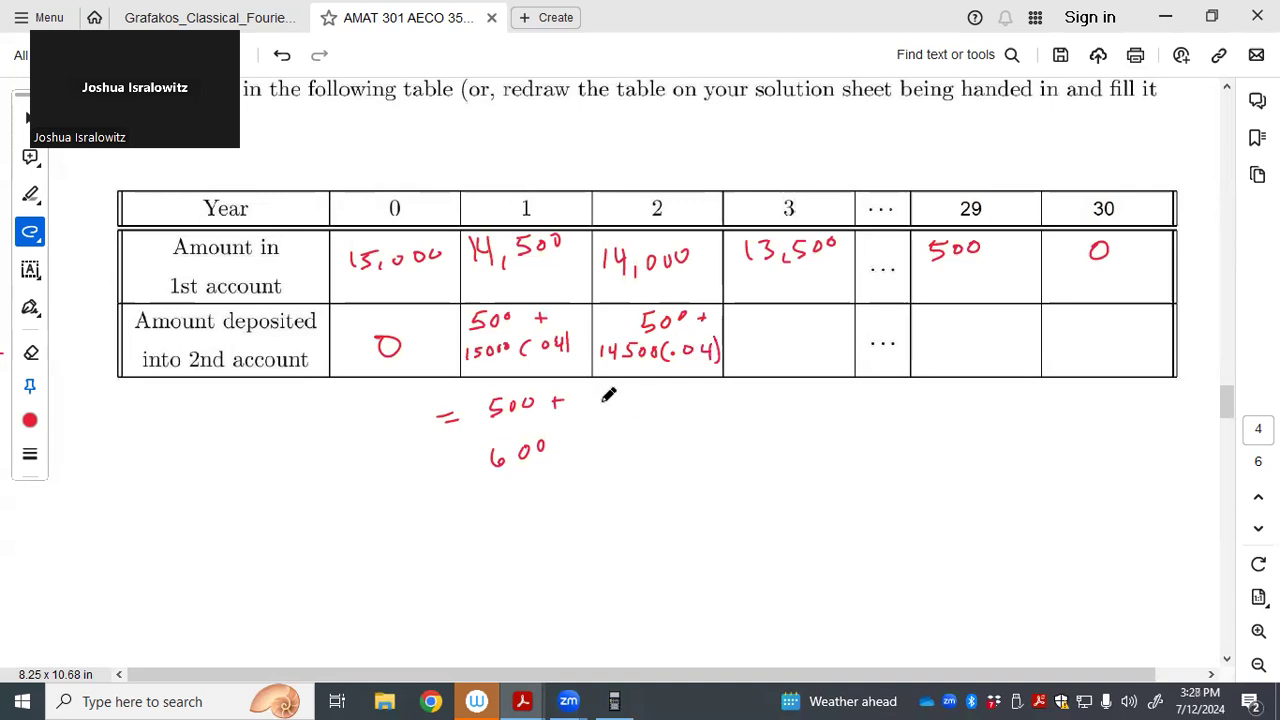
{"action": "left_click_drag", "start_coordinate": [600, 395], "coordinate": [660, 395]}
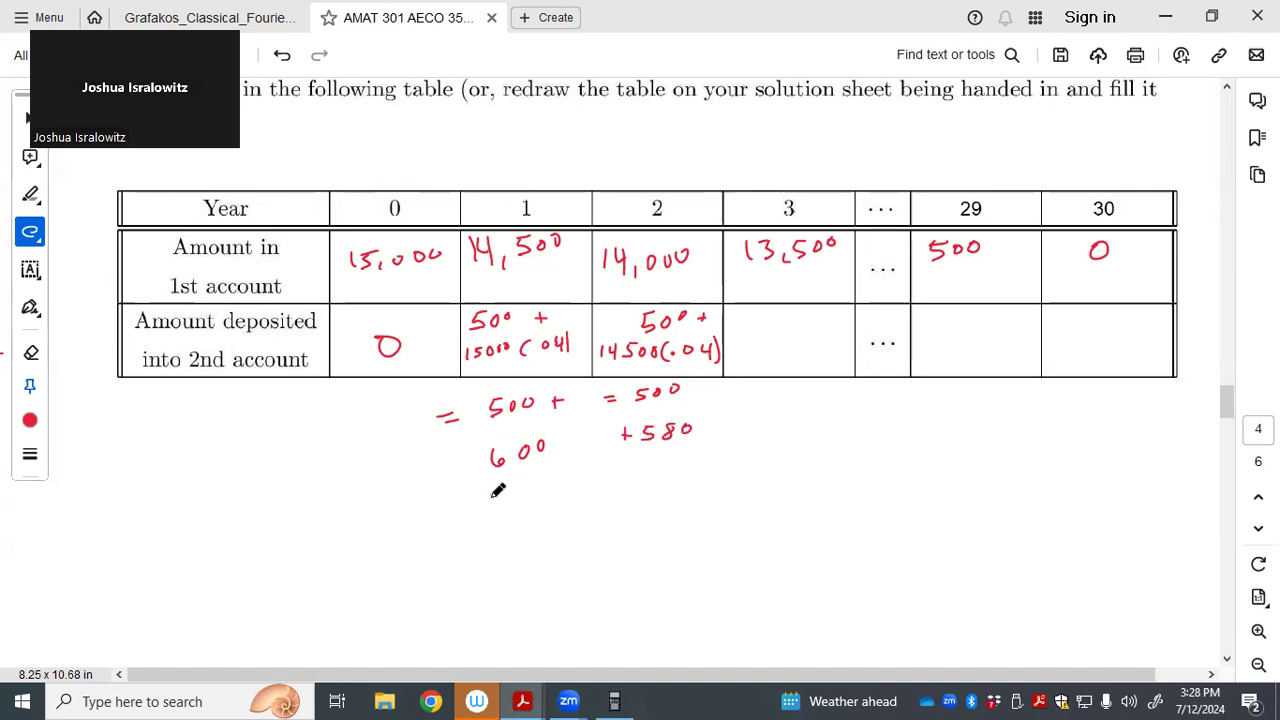
{"action": "left_click_drag", "start_coordinate": [465, 505], "coordinate": [485, 505]}
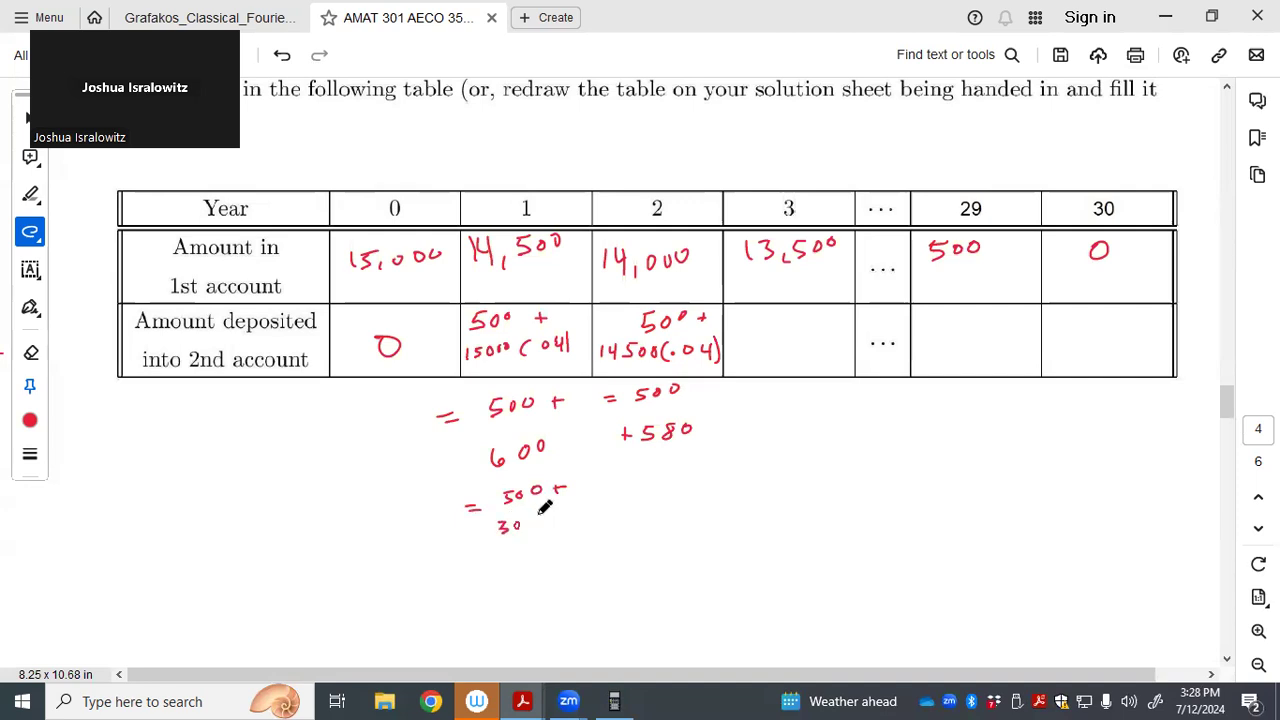
Restate years 1 and 2 as 500 + 30(20) and 500 + 29(20), and ink year 3 and year 30 deposits
{"action": "left_click_drag", "start_coordinate": [525, 520], "coordinate": [575, 525]}
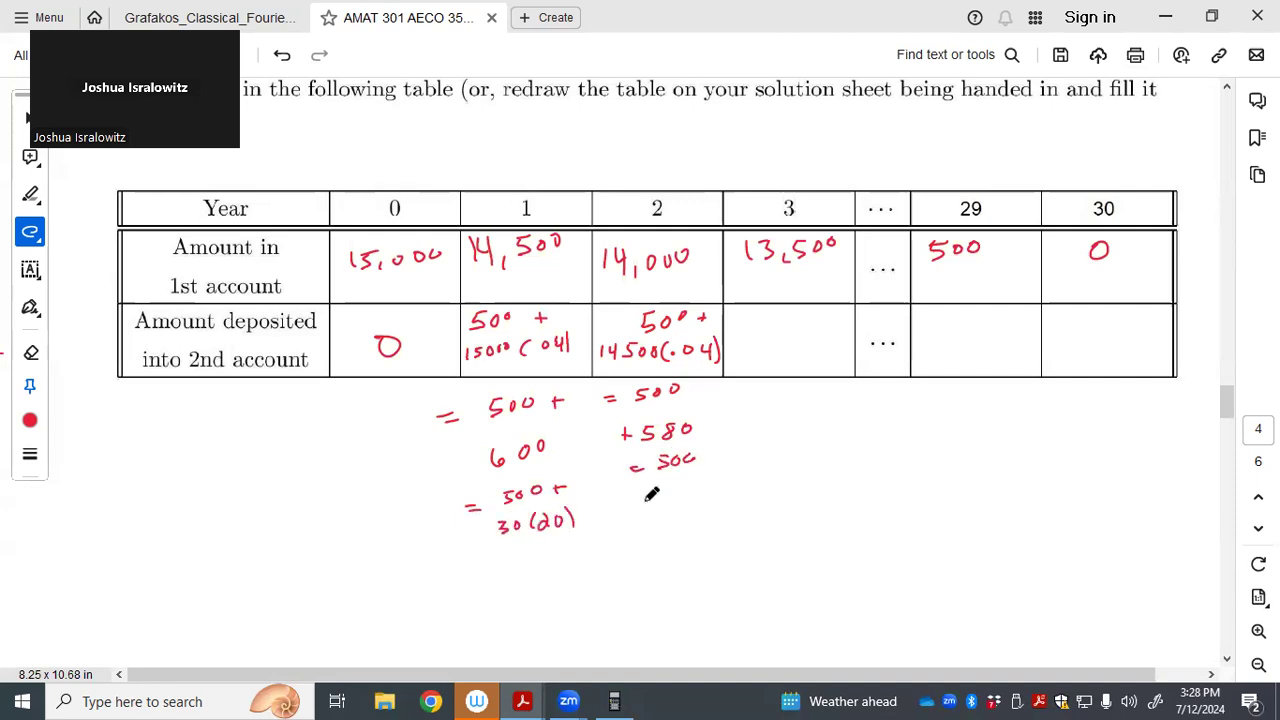
{"action": "left_click_drag", "start_coordinate": [640, 500], "coordinate": [660, 500]}
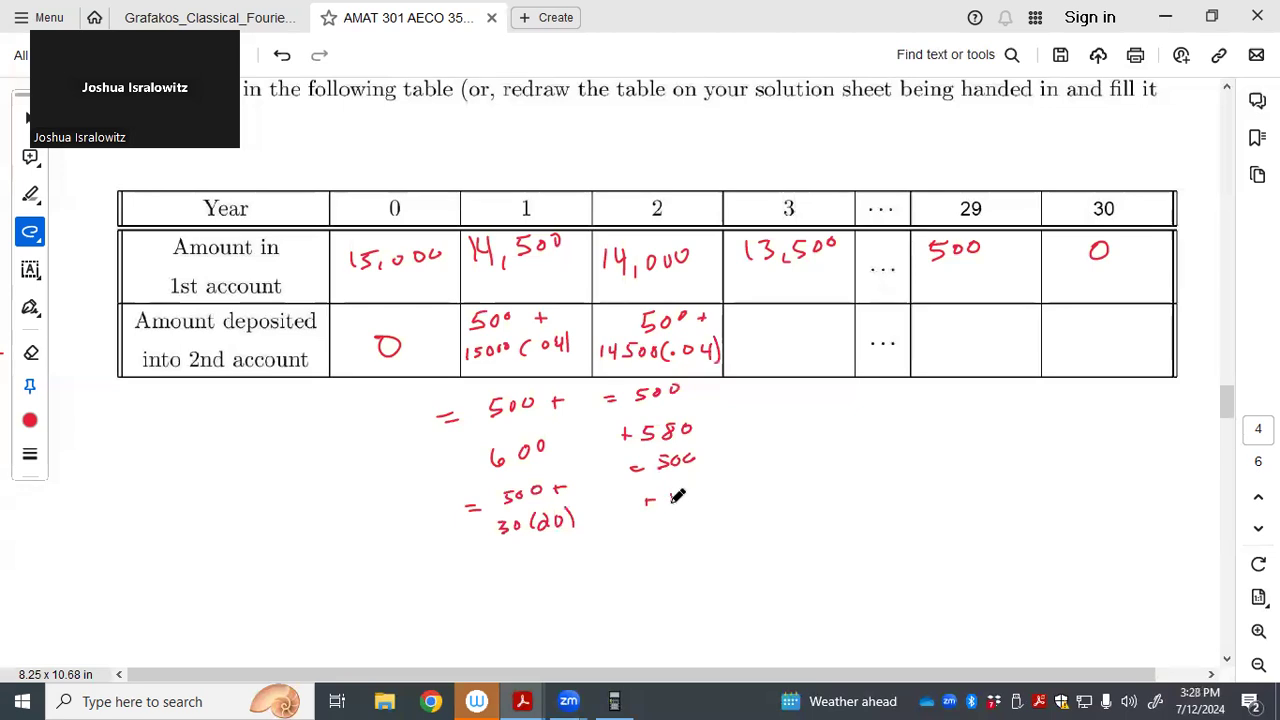
{"action": "left_click_drag", "start_coordinate": [655, 505], "coordinate": [680, 490]}
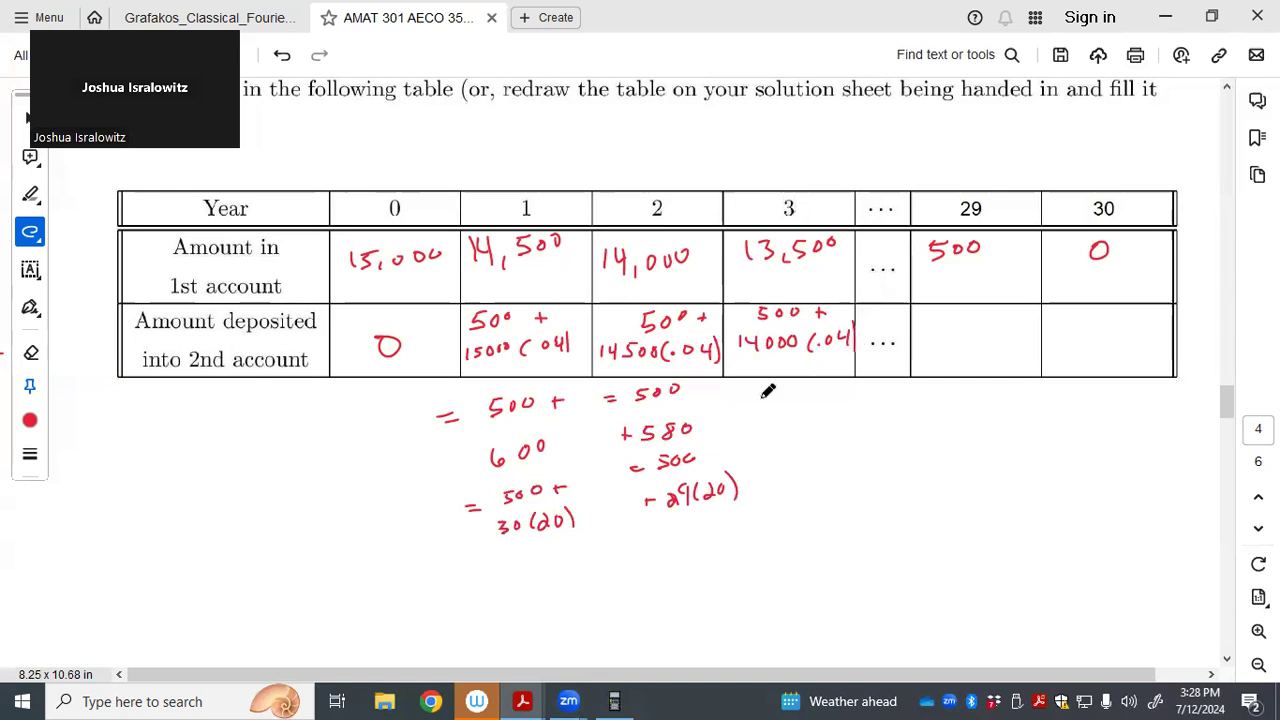
{"action": "left_click_drag", "start_coordinate": [760, 390], "coordinate": [845, 390]}
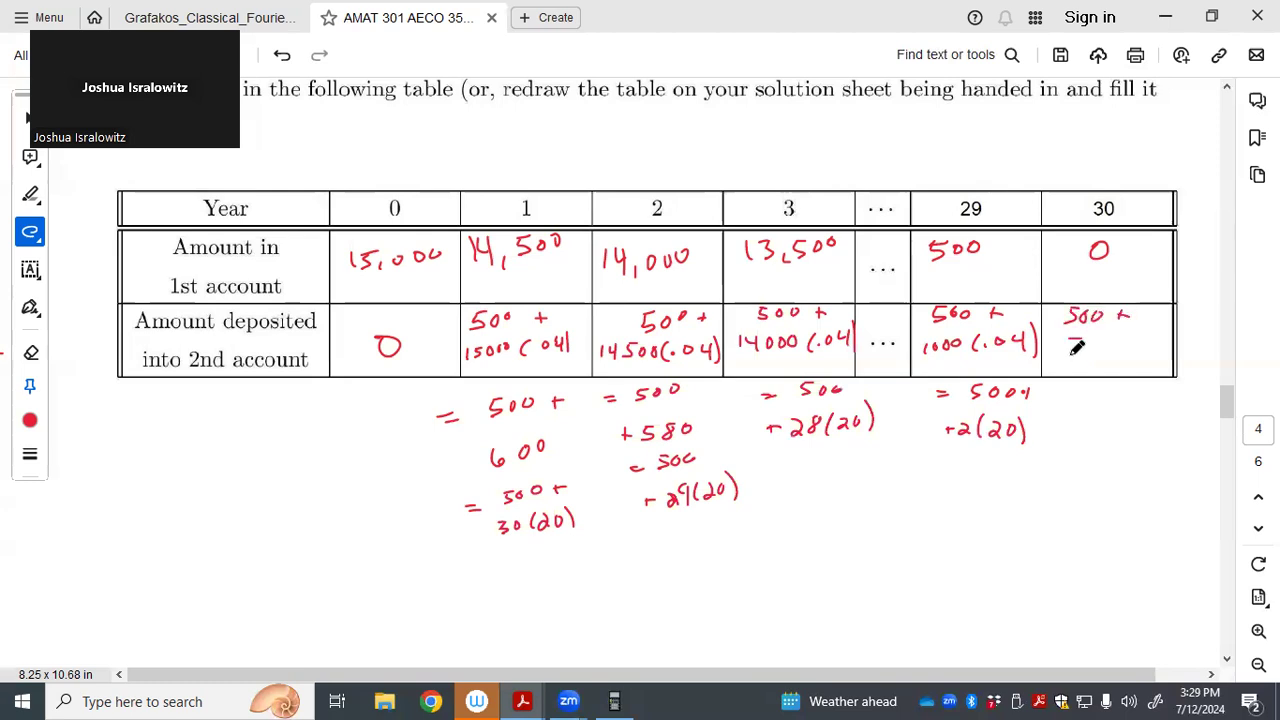
{"action": "left_click_drag", "start_coordinate": [1070, 347], "coordinate": [1130, 347]}
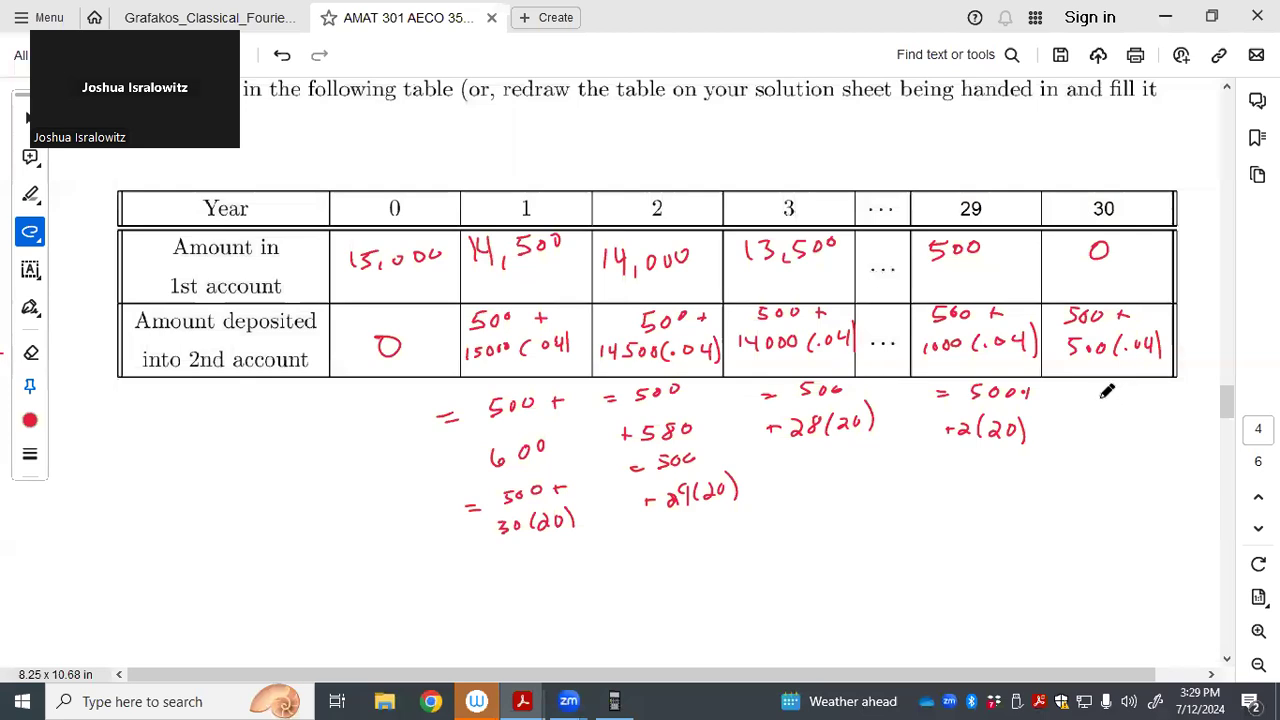
{"action": "mouse_move", "coordinate": [322, 345]}
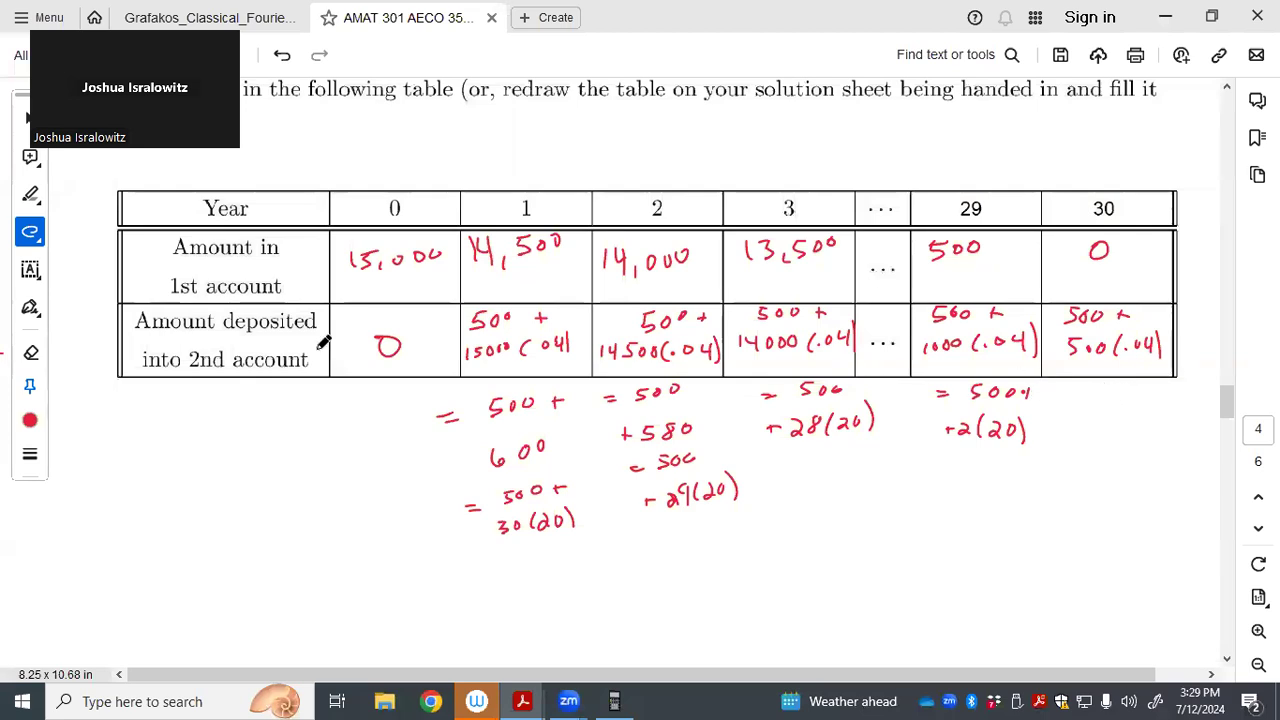
{"action": "left_click", "coordinate": [30, 352]}
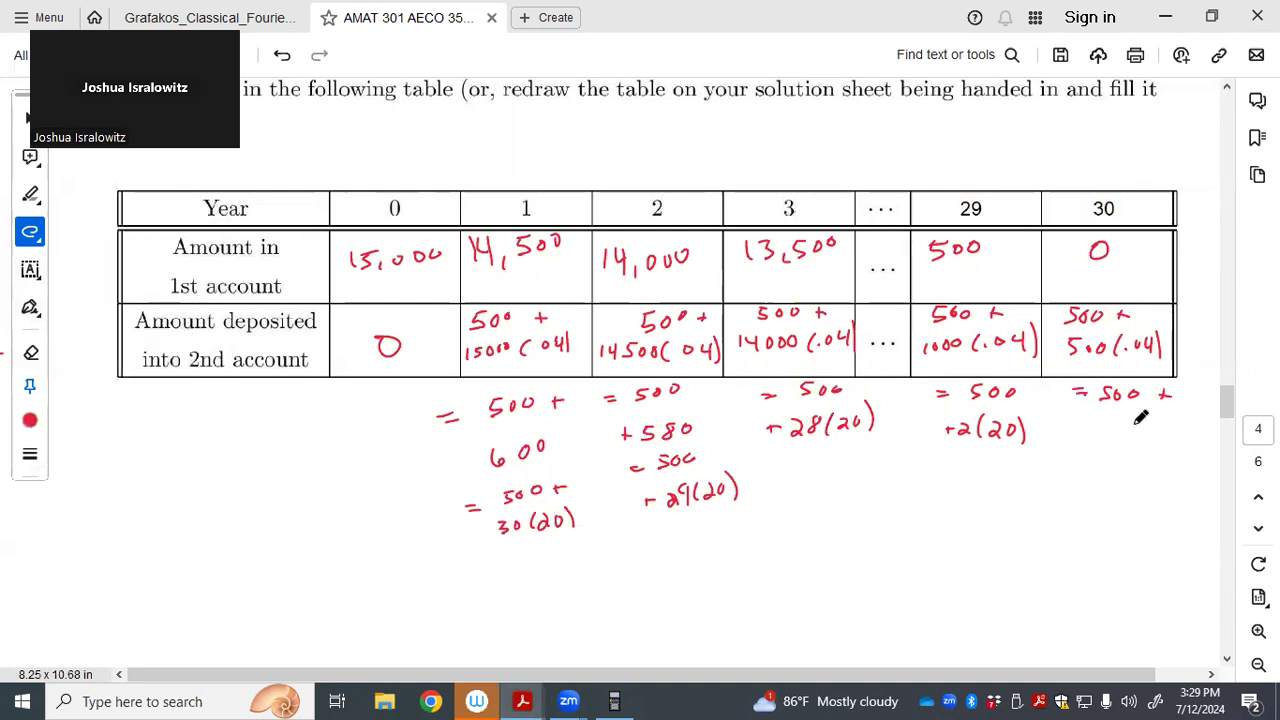
Ink AV = 500 s30⌉.05 + 20(Ds)30⌉.05 for problem 4's accumulated value
{"action": "scroll", "scroll_direction": "down", "scroll_amount": 3}
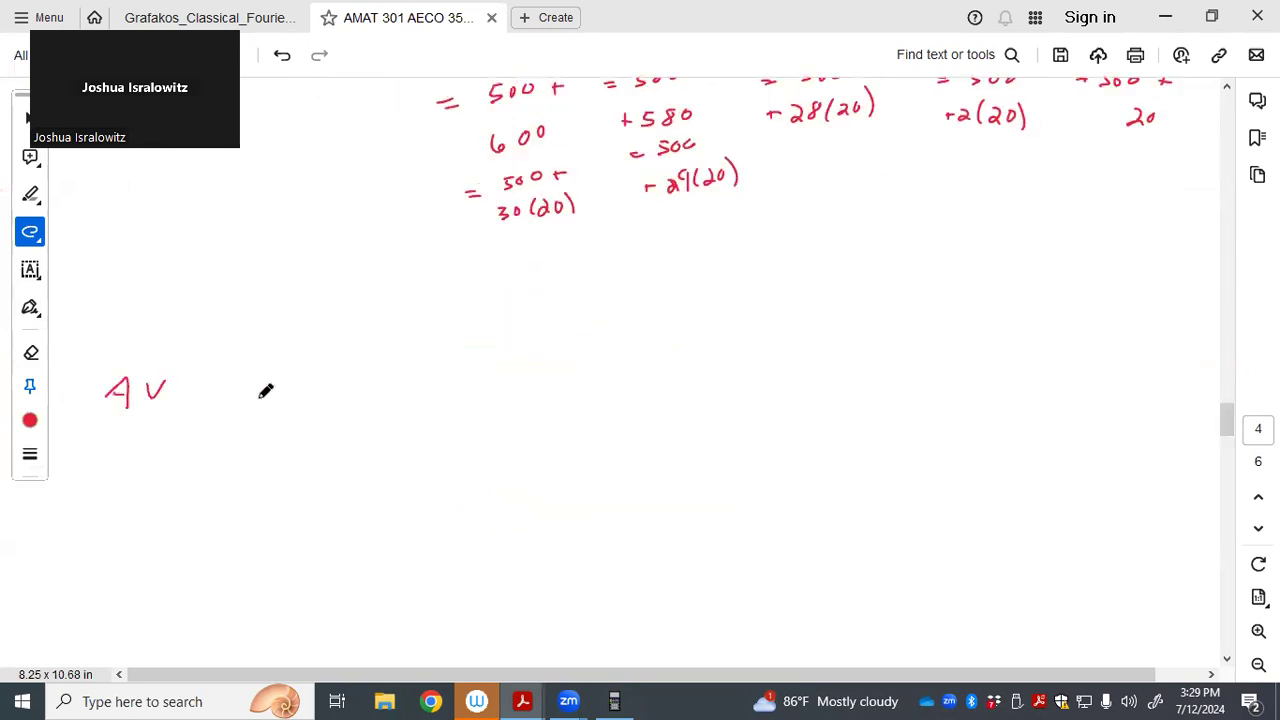
{"action": "left_click_drag", "start_coordinate": [260, 390], "coordinate": [430, 390]}
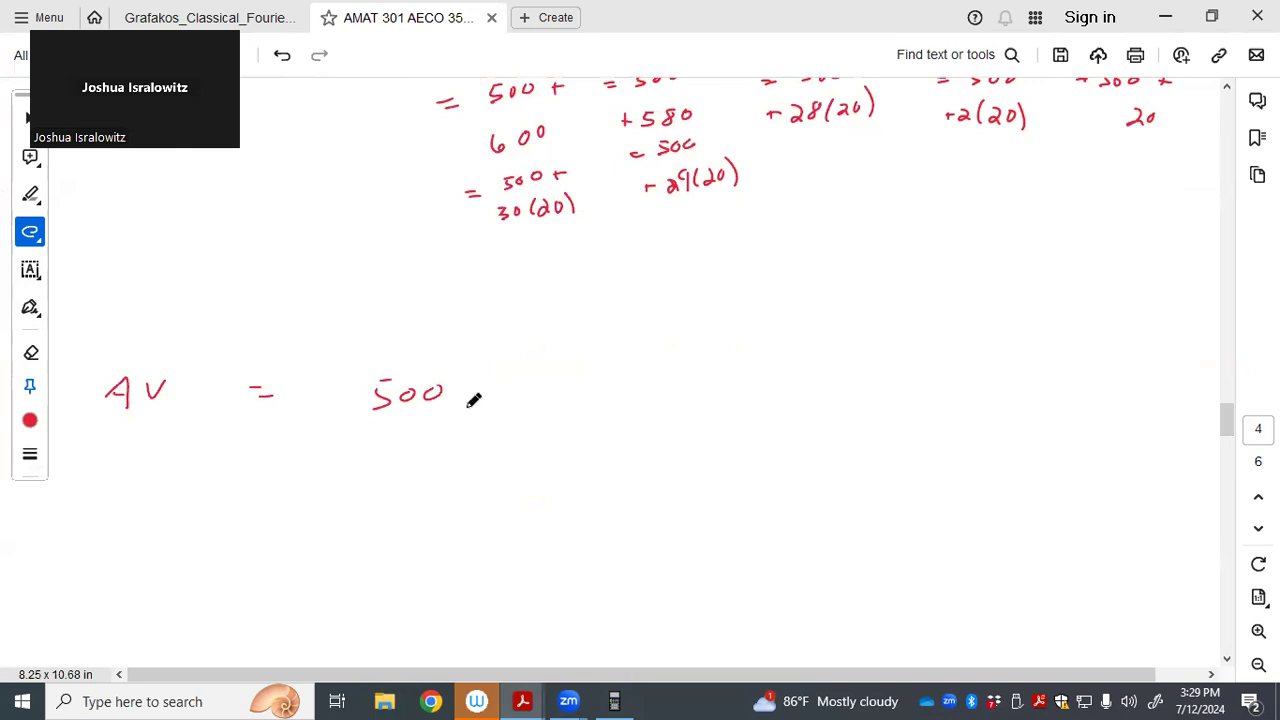
{"action": "mouse_move", "coordinate": [442, 420]}
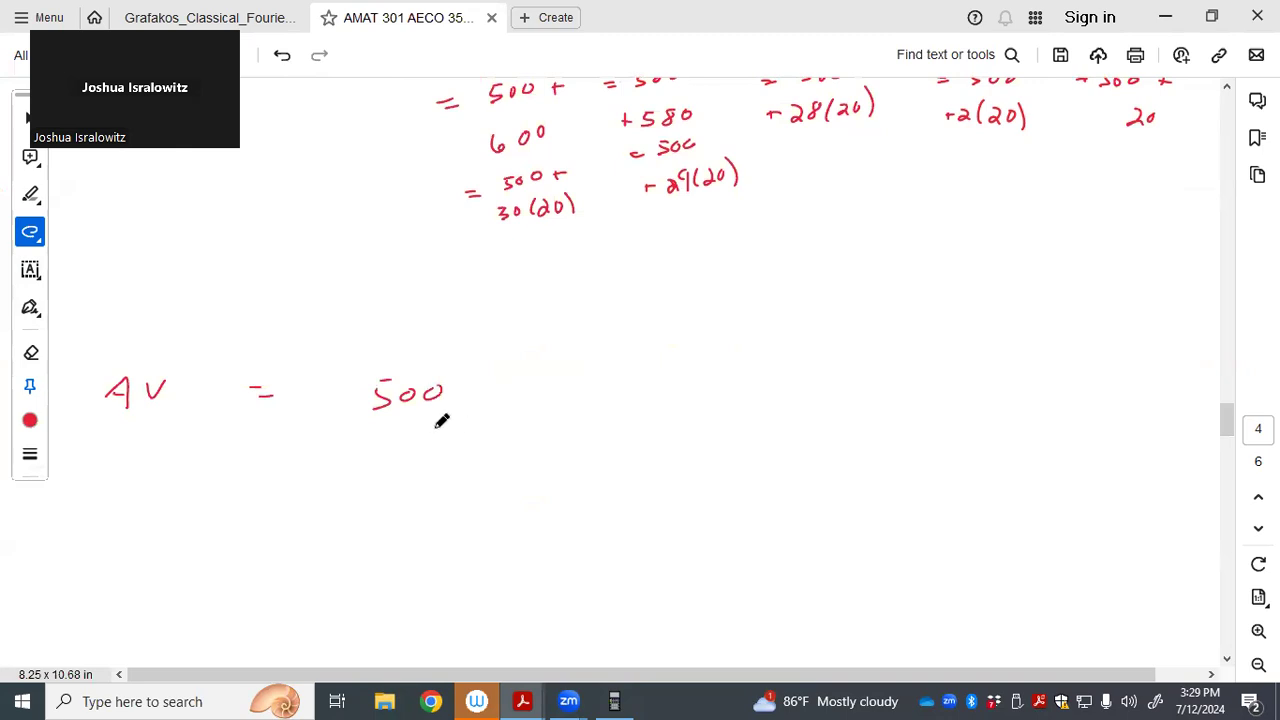
{"action": "mouse_move", "coordinate": [432, 430]}
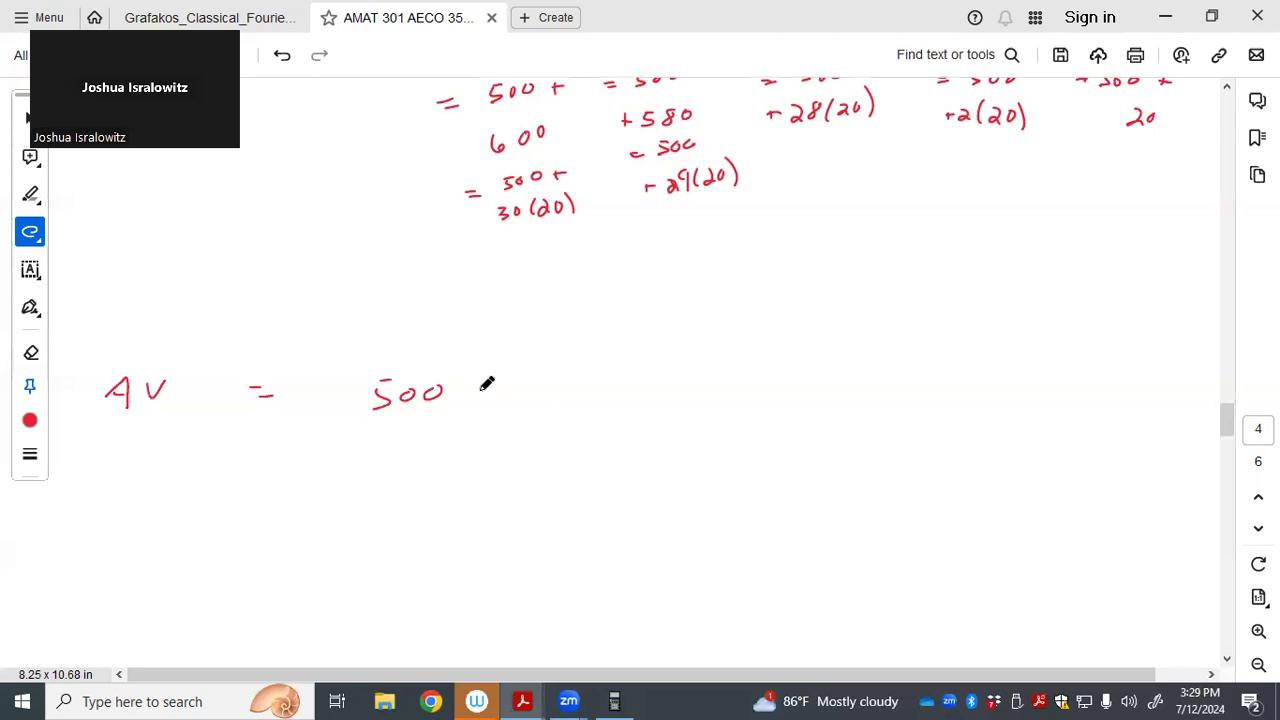
{"action": "mouse_move", "coordinate": [500, 372]}
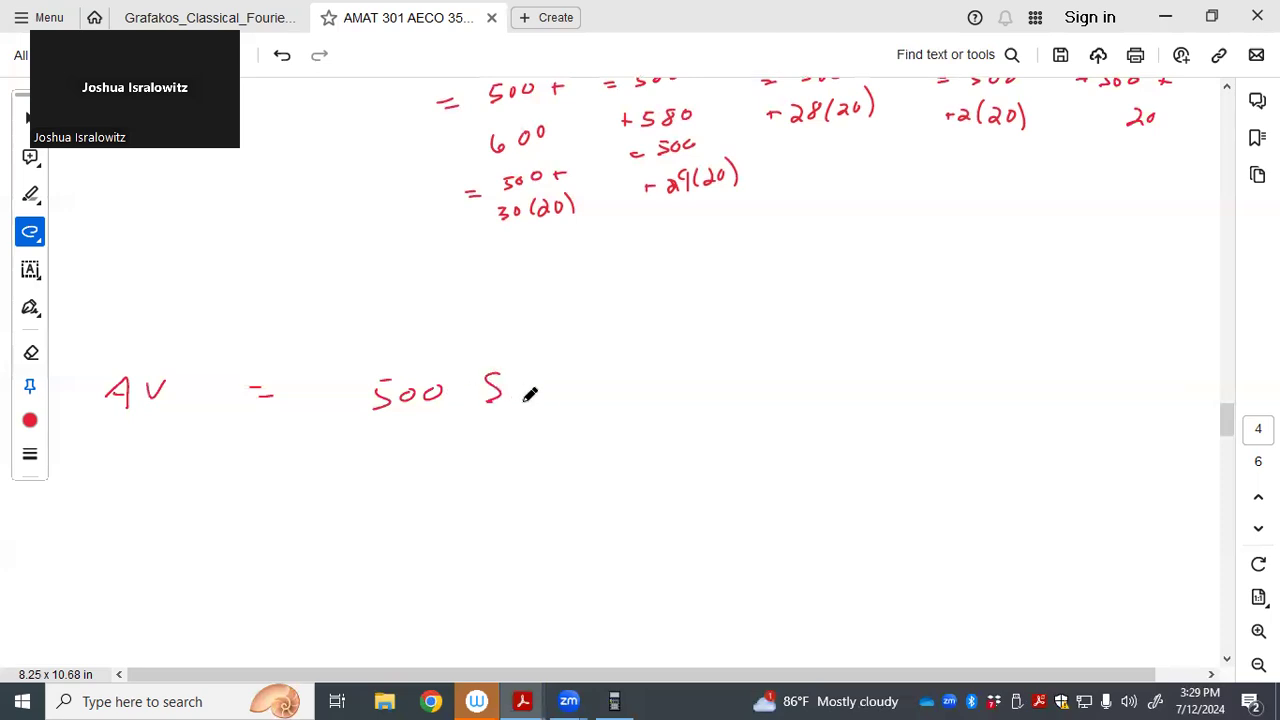
{"action": "left_click_drag", "start_coordinate": [520, 400], "coordinate": [620, 400]}
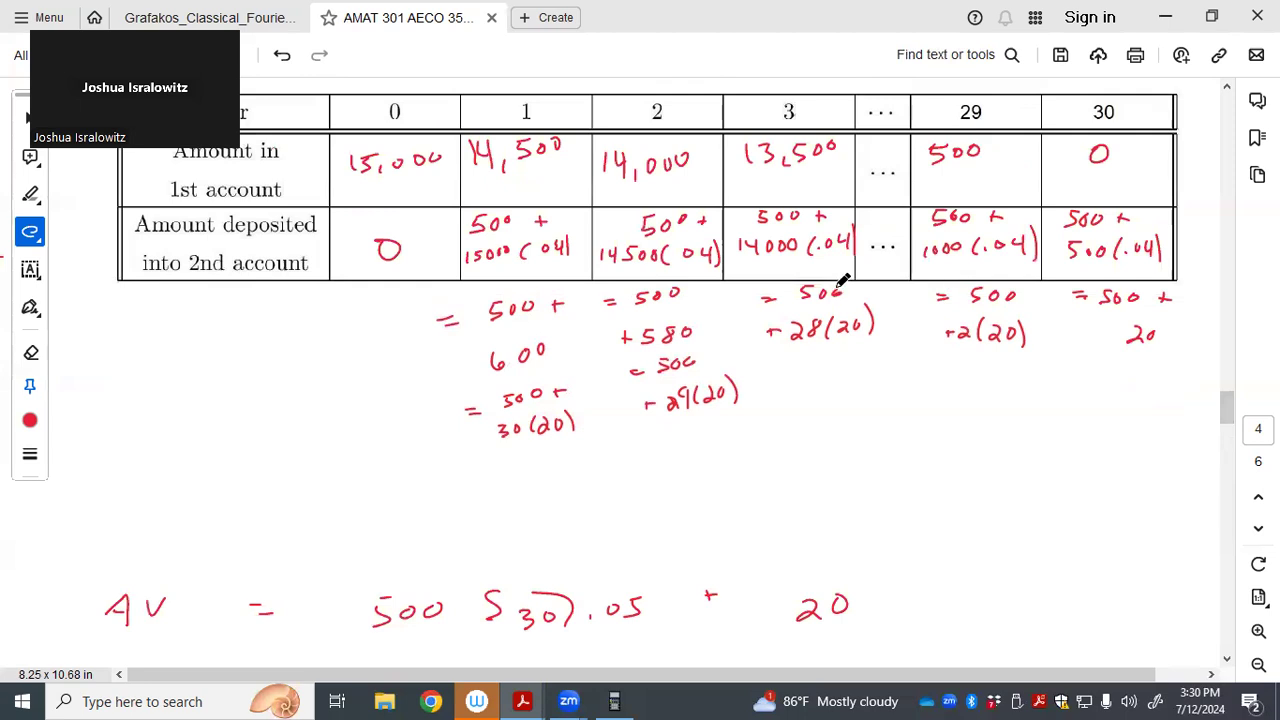
{"action": "scroll", "scroll_direction": "down", "scroll_amount": 3}
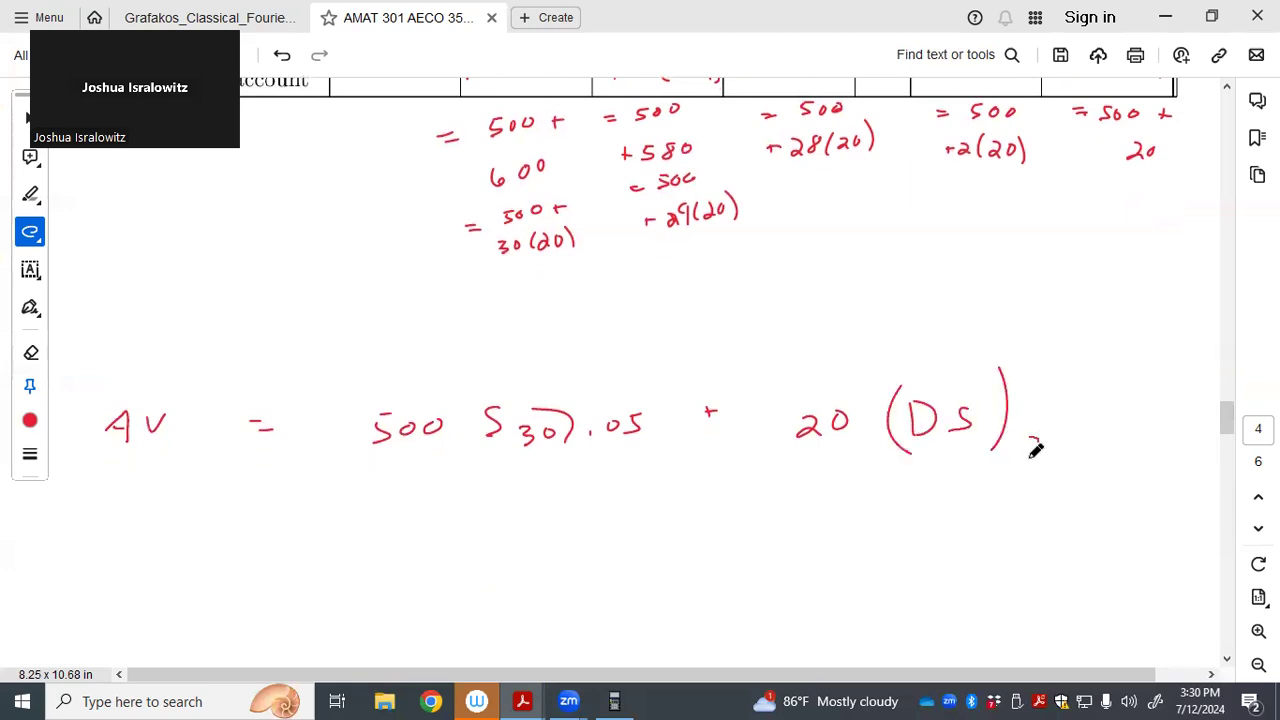
{"action": "left_click_drag", "start_coordinate": [1025, 450], "coordinate": [1080, 440]}
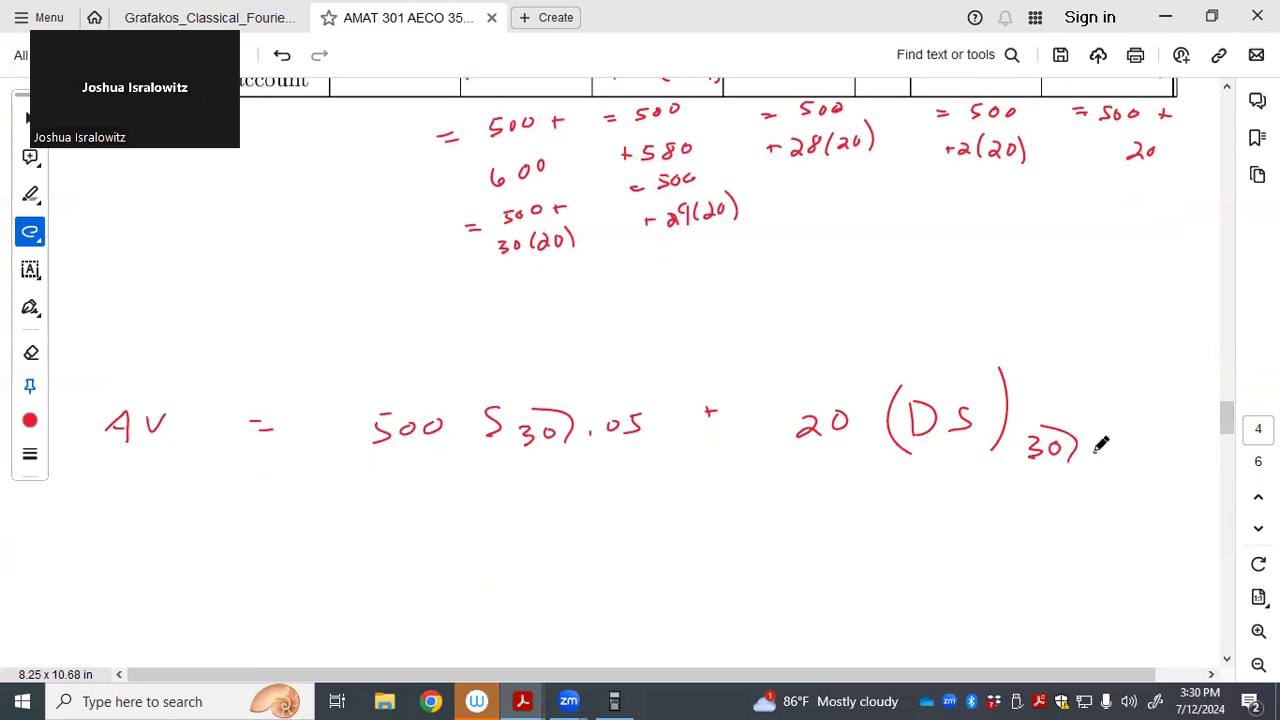
{"action": "left_click_drag", "start_coordinate": [1095, 445], "coordinate": [1115, 450]}
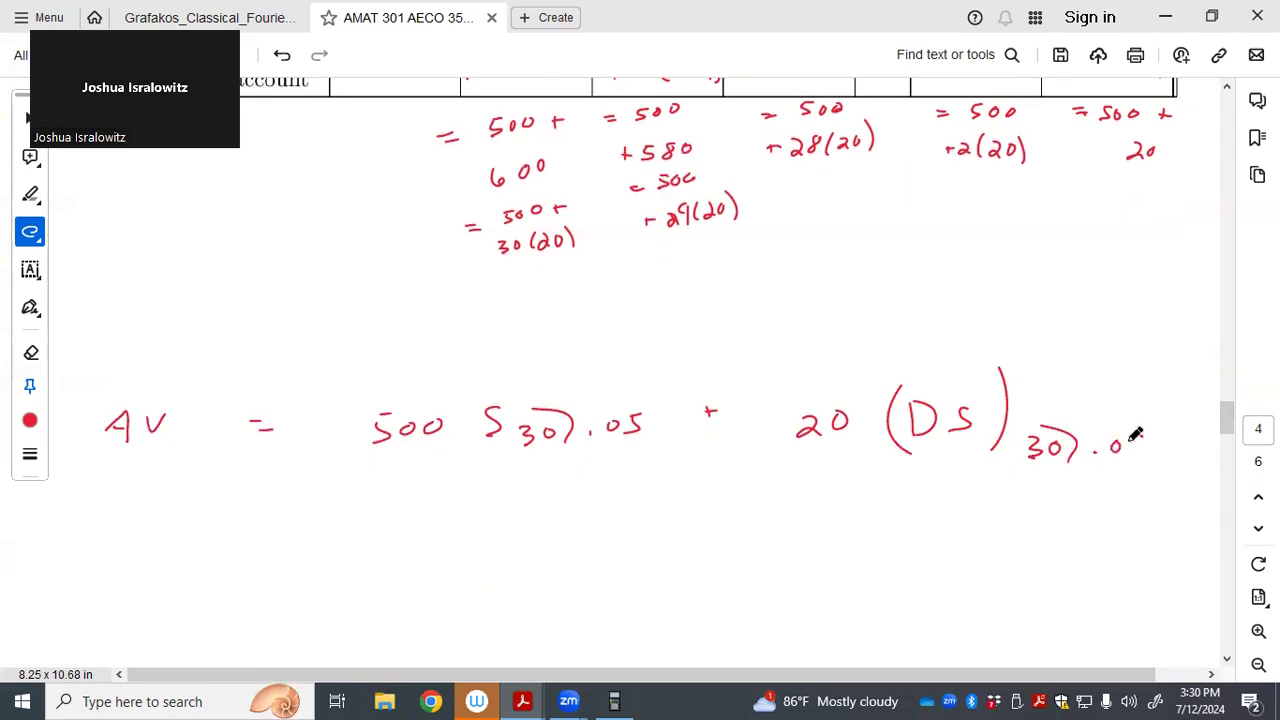
Evaluate the terms as 33,219.42 + 20[(30(1.05)^30 − s30⌉.05)/.05] and circle the total
{"action": "scroll", "scroll_direction": "down", "scroll_amount": 3}
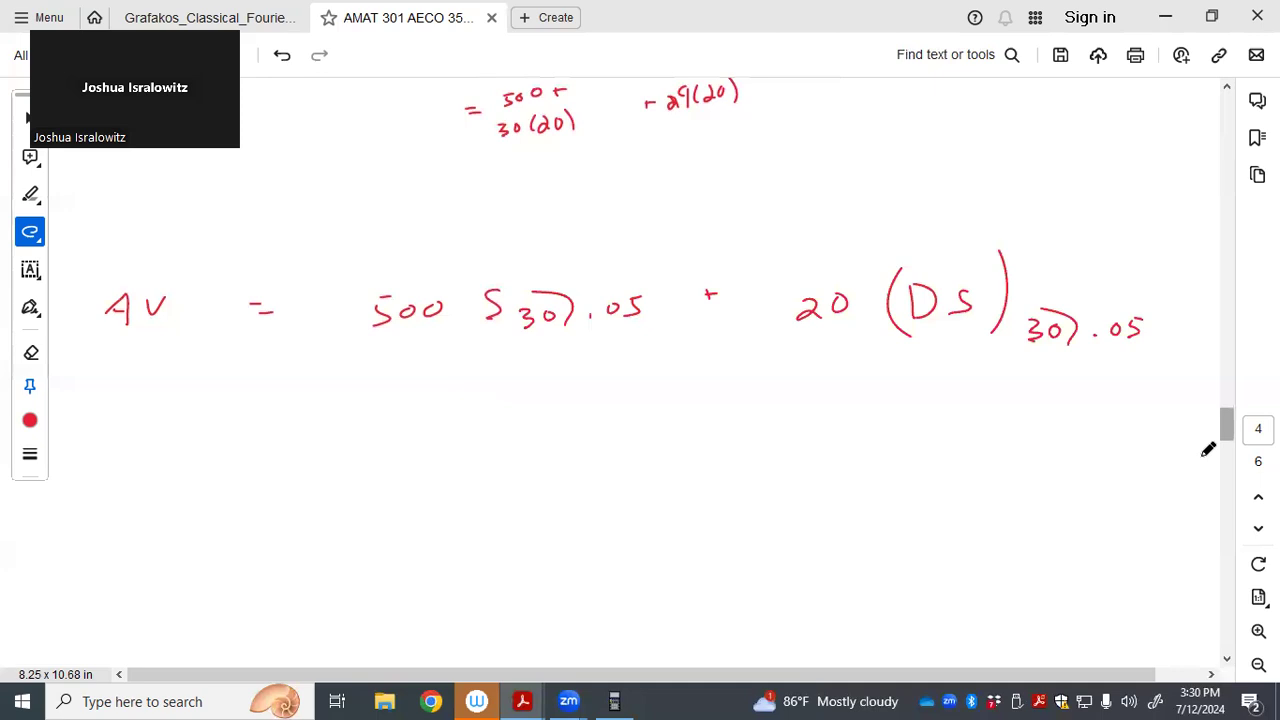
{"action": "mouse_move", "coordinate": [281, 433]}
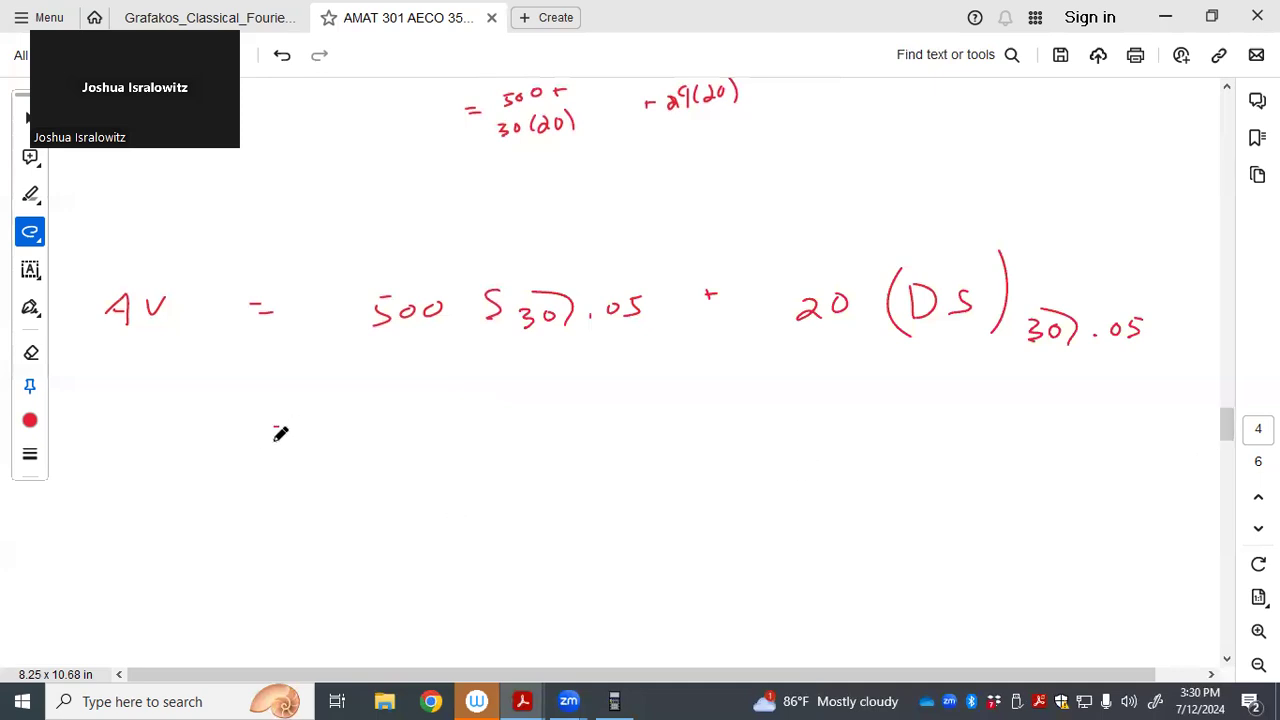
{"action": "left_click_drag", "start_coordinate": [275, 430], "coordinate": [295, 432]}
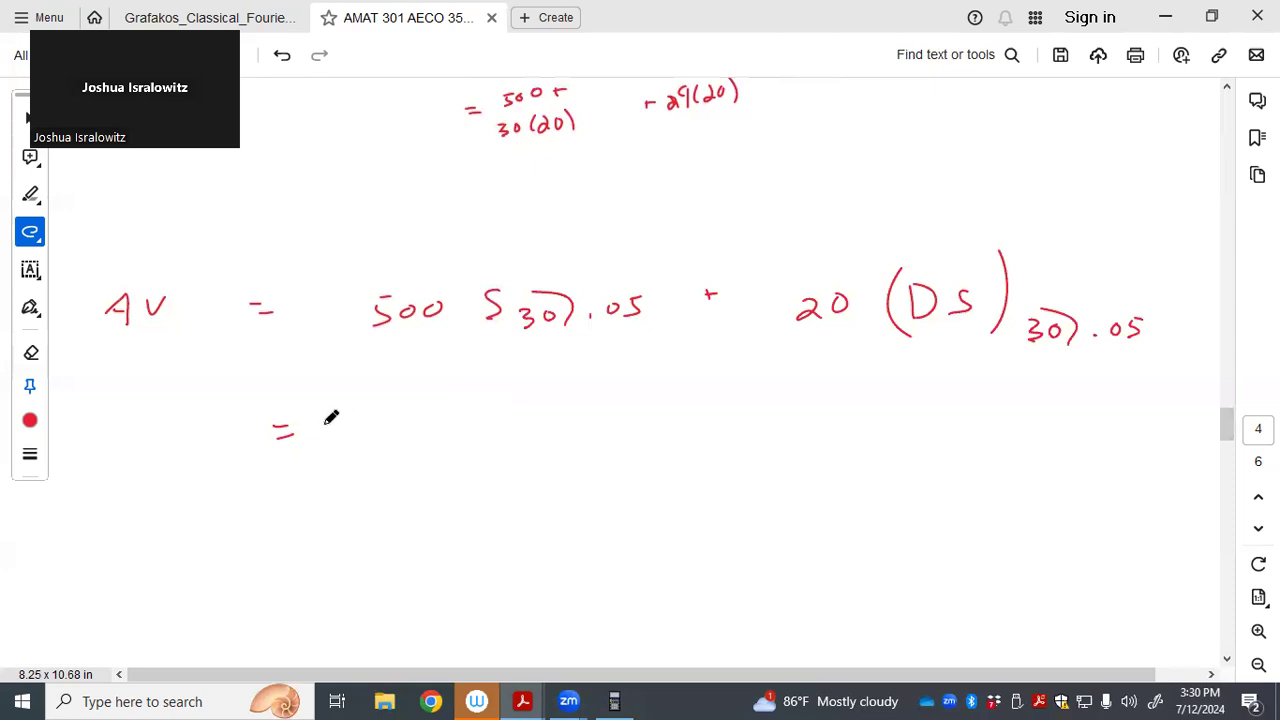
{"action": "left_click_drag", "start_coordinate": [345, 415], "coordinate": [370, 445]}
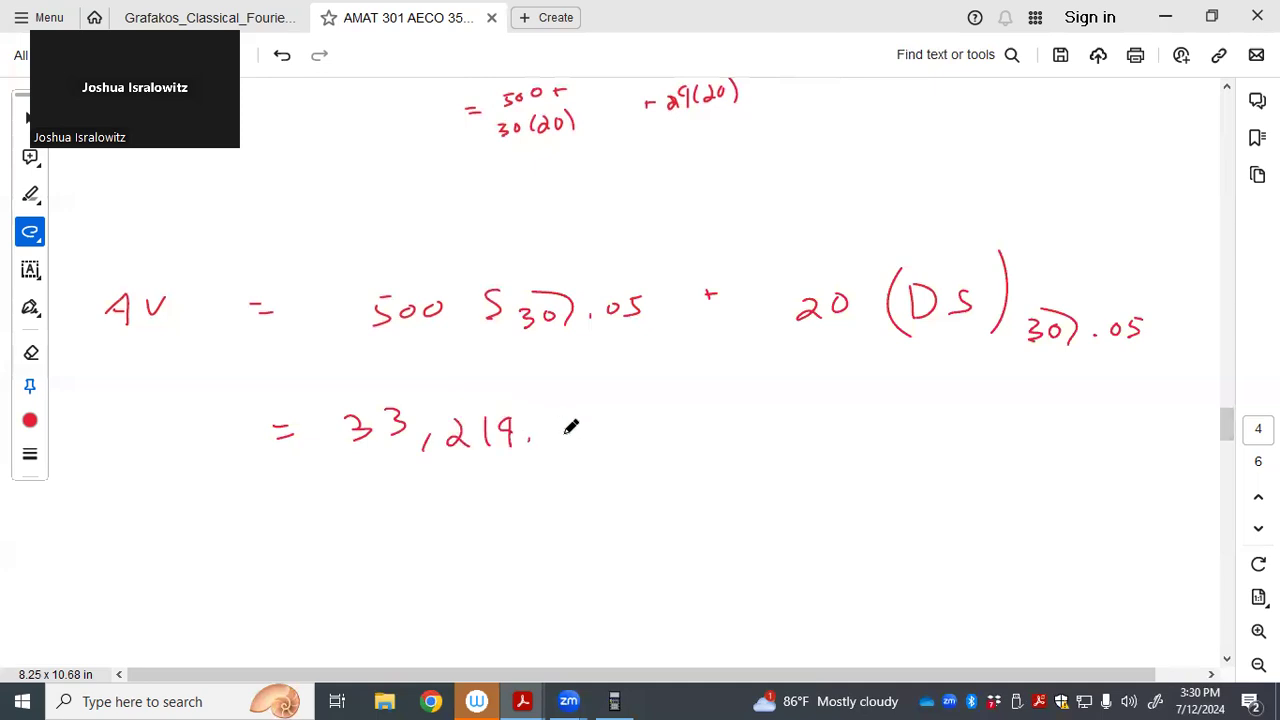
{"action": "left_click_drag", "start_coordinate": [560, 420], "coordinate": [645, 430]}
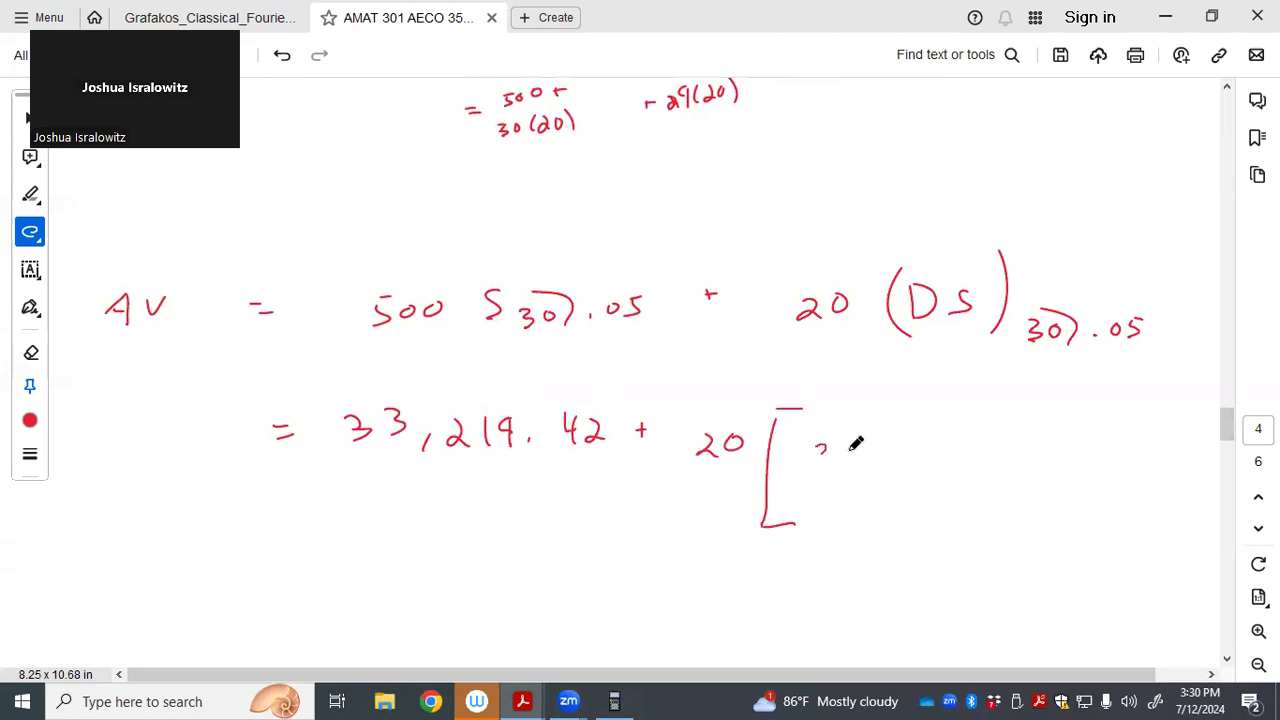
{"action": "type", "text": "30"}
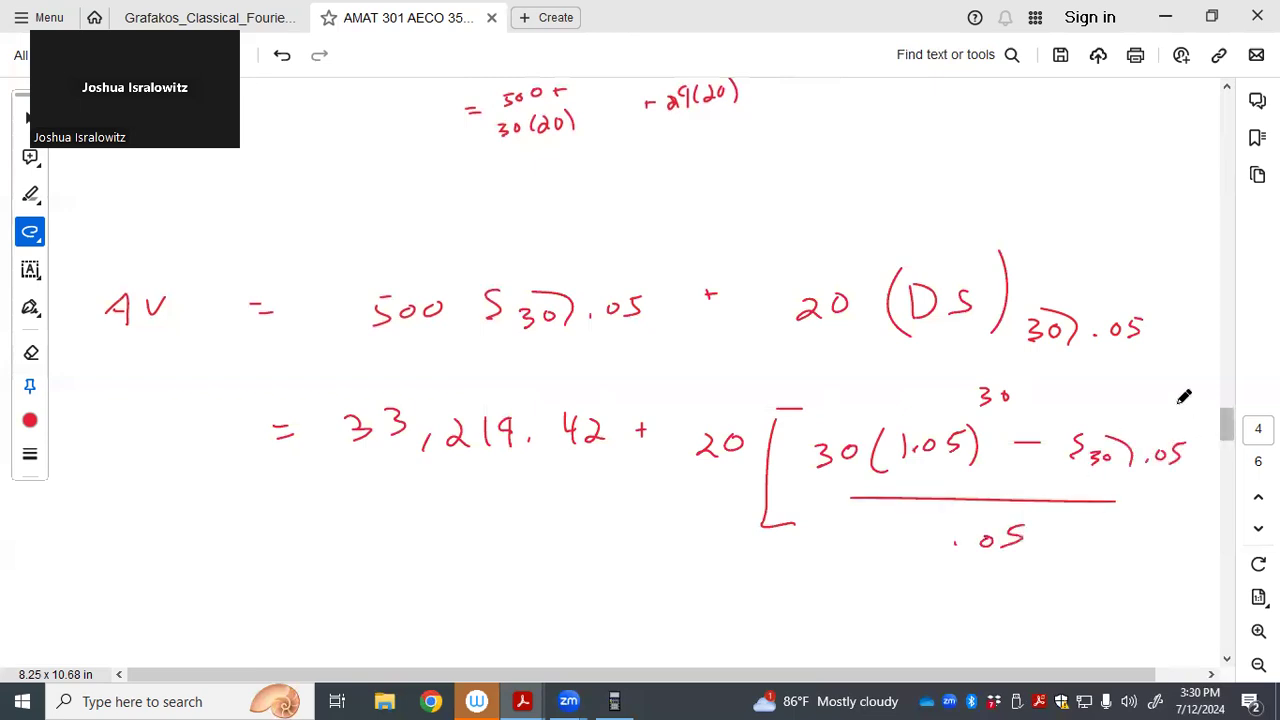
{"action": "scroll", "scroll_direction": "down", "scroll_amount": 3}
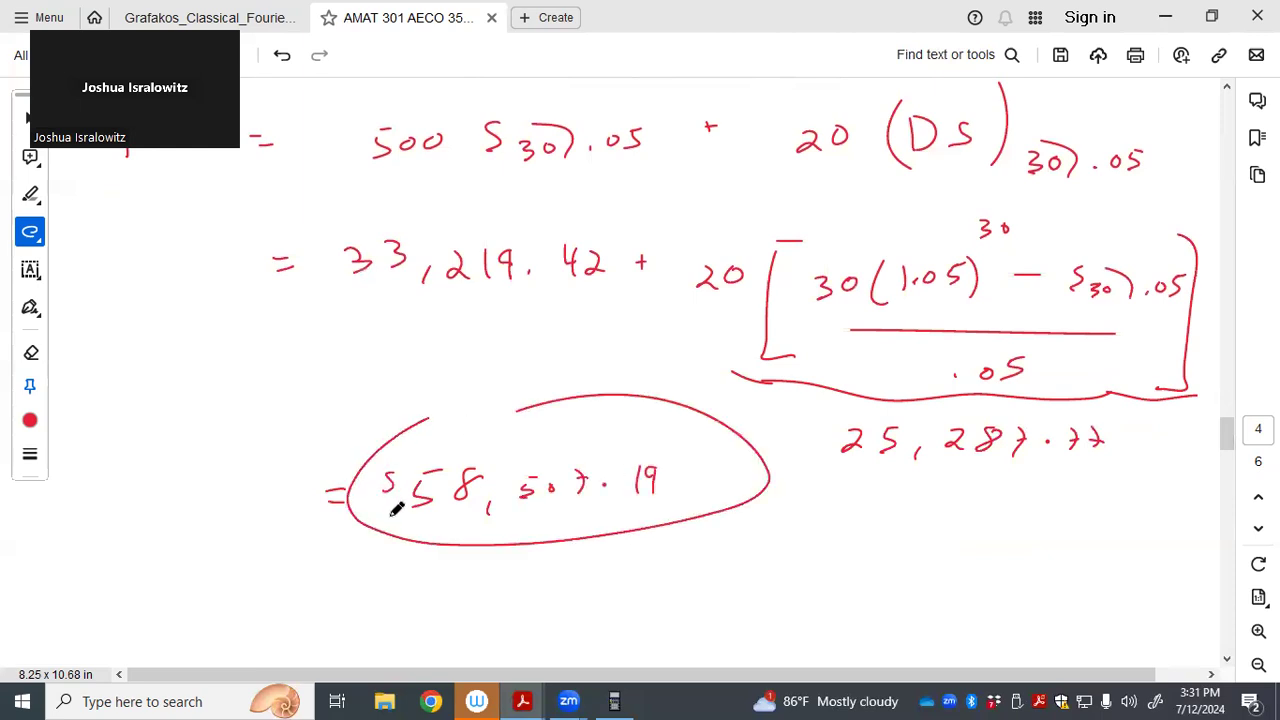
Extend problem 5's timeline with year 11, a continuation arrow and a 0 start label
{"action": "scroll", "scroll_direction": "down", "scroll_amount": 3}
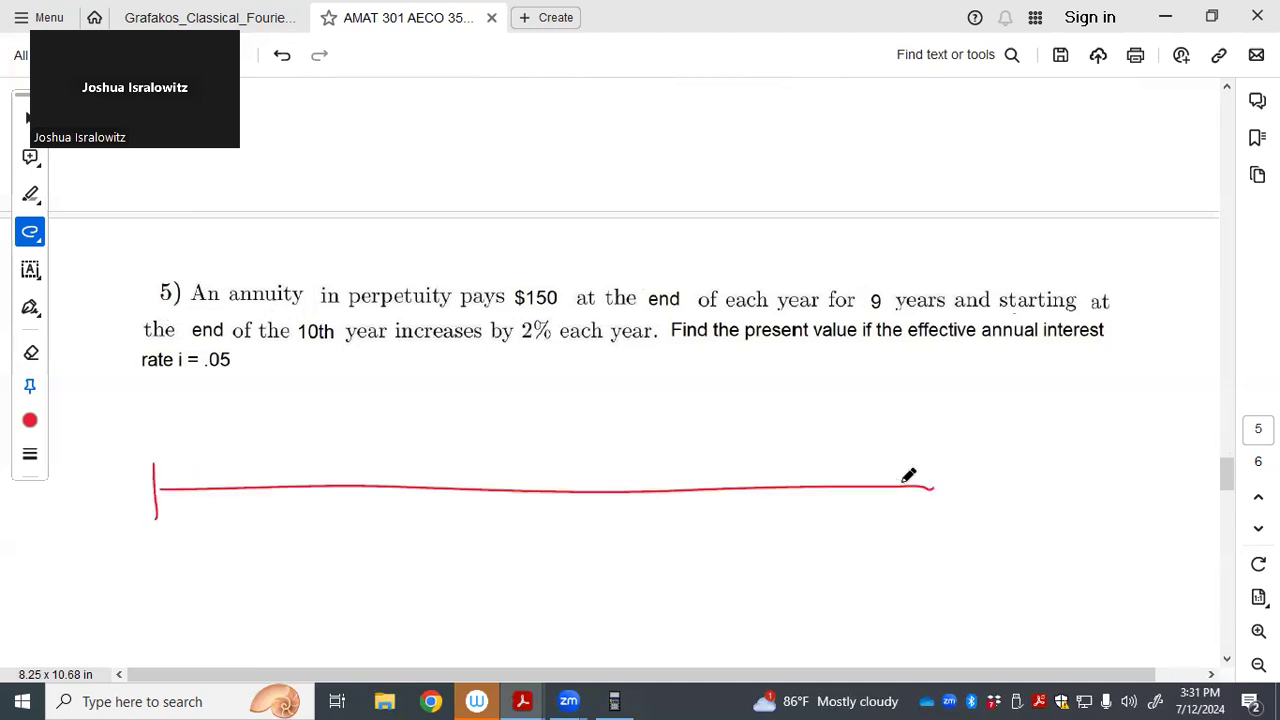
{"action": "left_click_drag", "start_coordinate": [875, 465], "coordinate": [875, 515]}
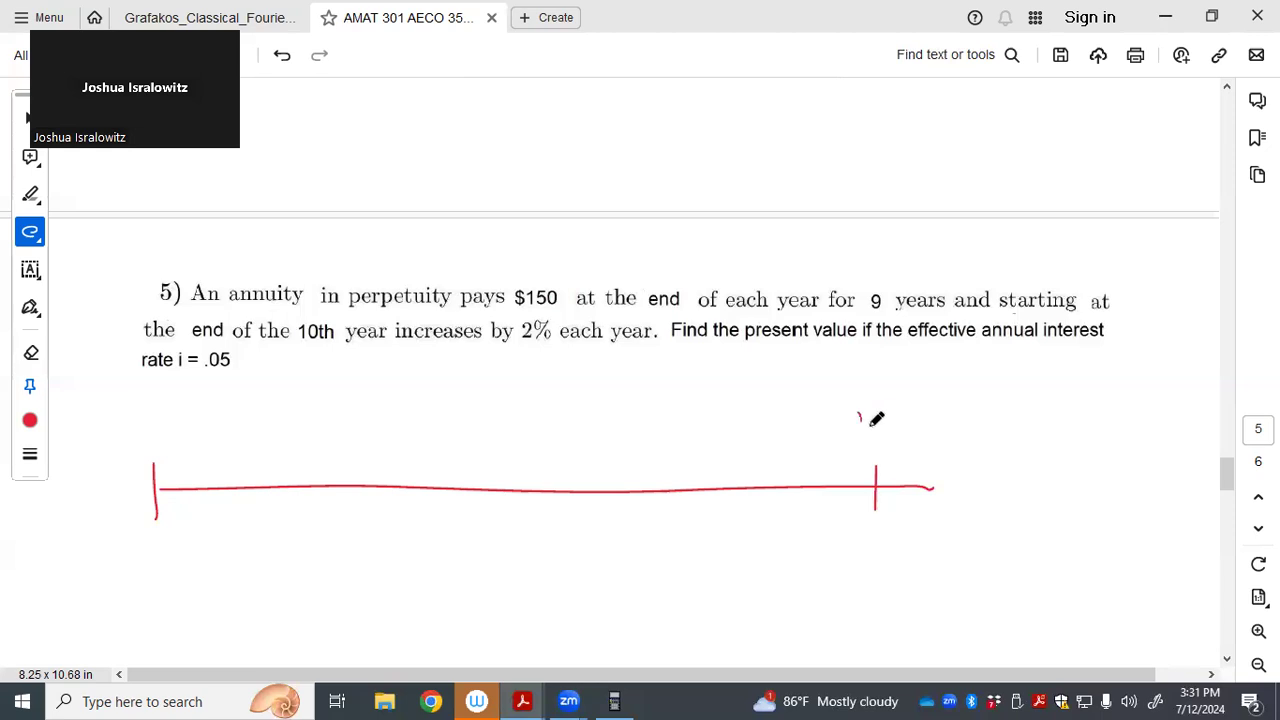
{"action": "left_click_drag", "start_coordinate": [858, 425], "coordinate": [935, 510]}
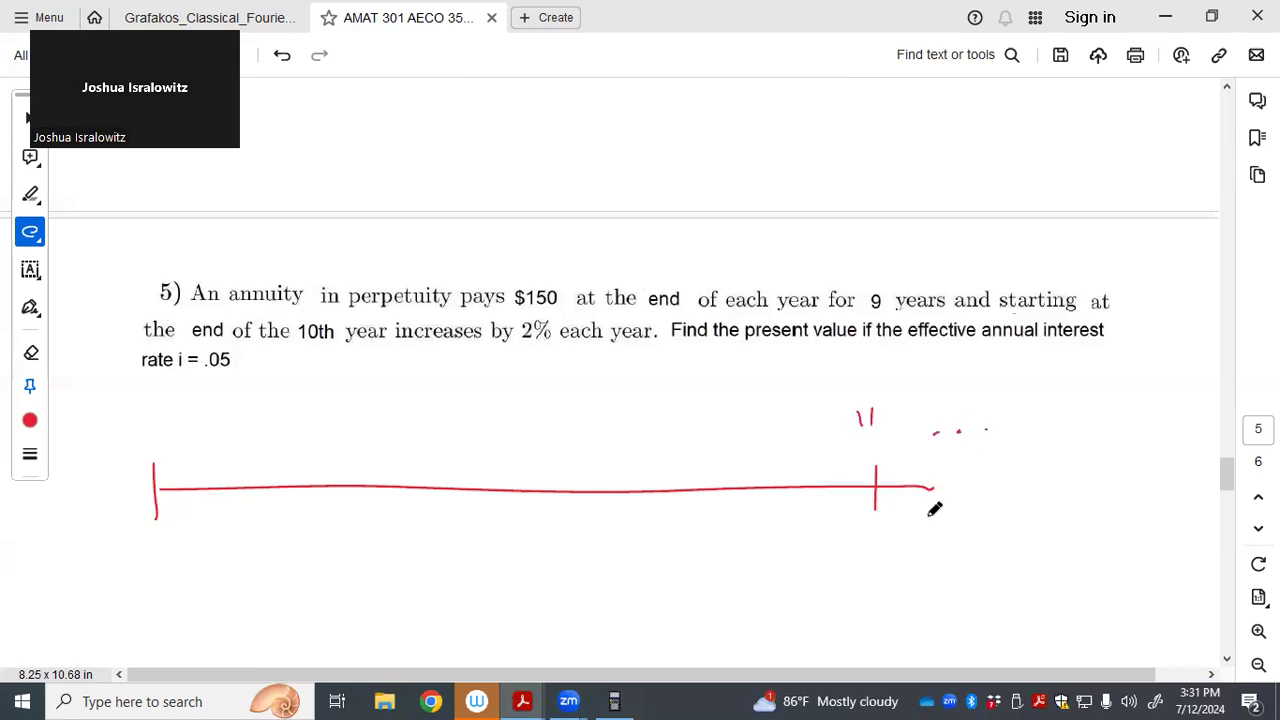
{"action": "left_click_drag", "start_coordinate": [935, 490], "coordinate": [980, 490]}
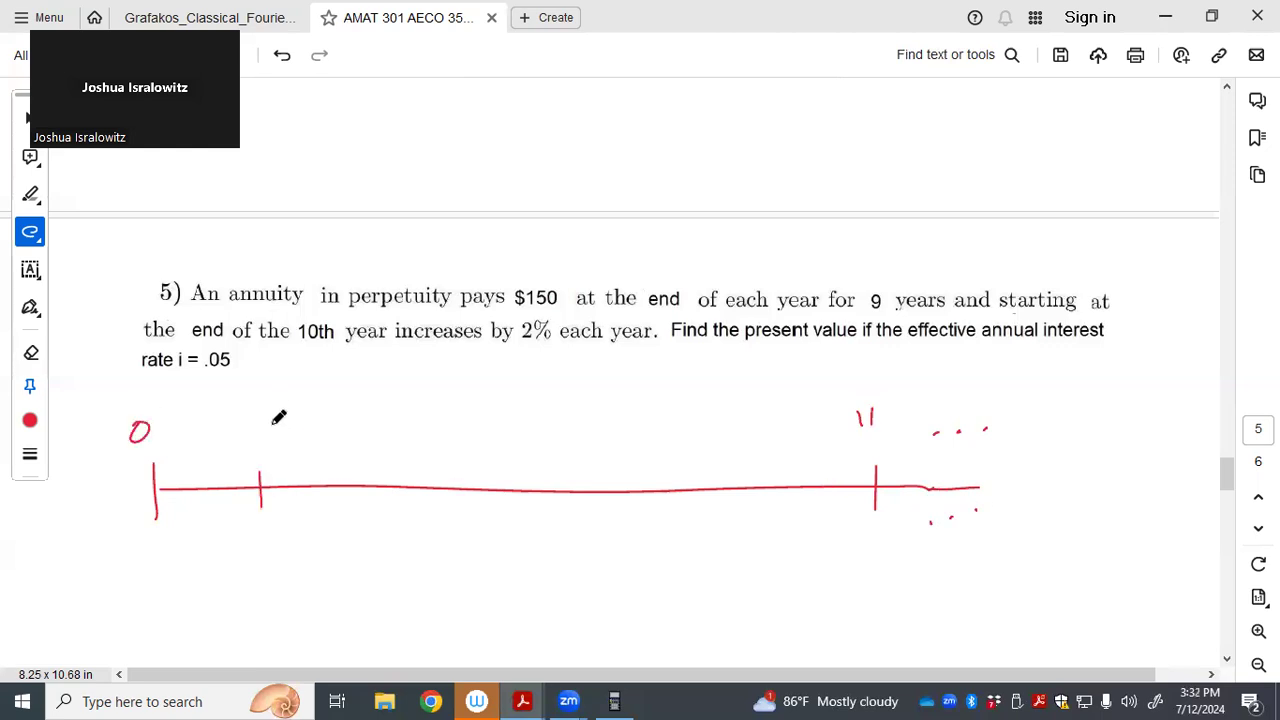
{"action": "left_click_drag", "start_coordinate": [270, 400], "coordinate": [385, 500]}
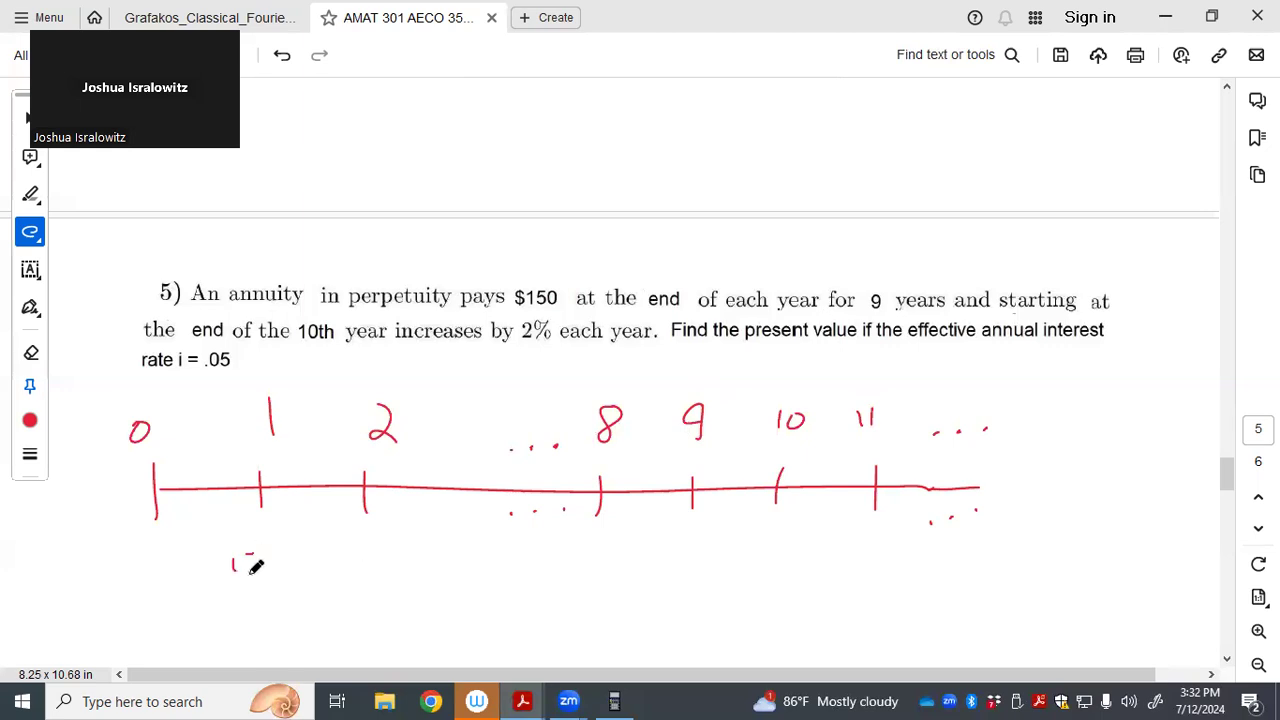
Write 150 under years 1, 2, 8, 9, then 150(1.02) and 150(1.02)² under years 10 and 11
{"action": "left_click_drag", "start_coordinate": [230, 560], "coordinate": [400, 560]}
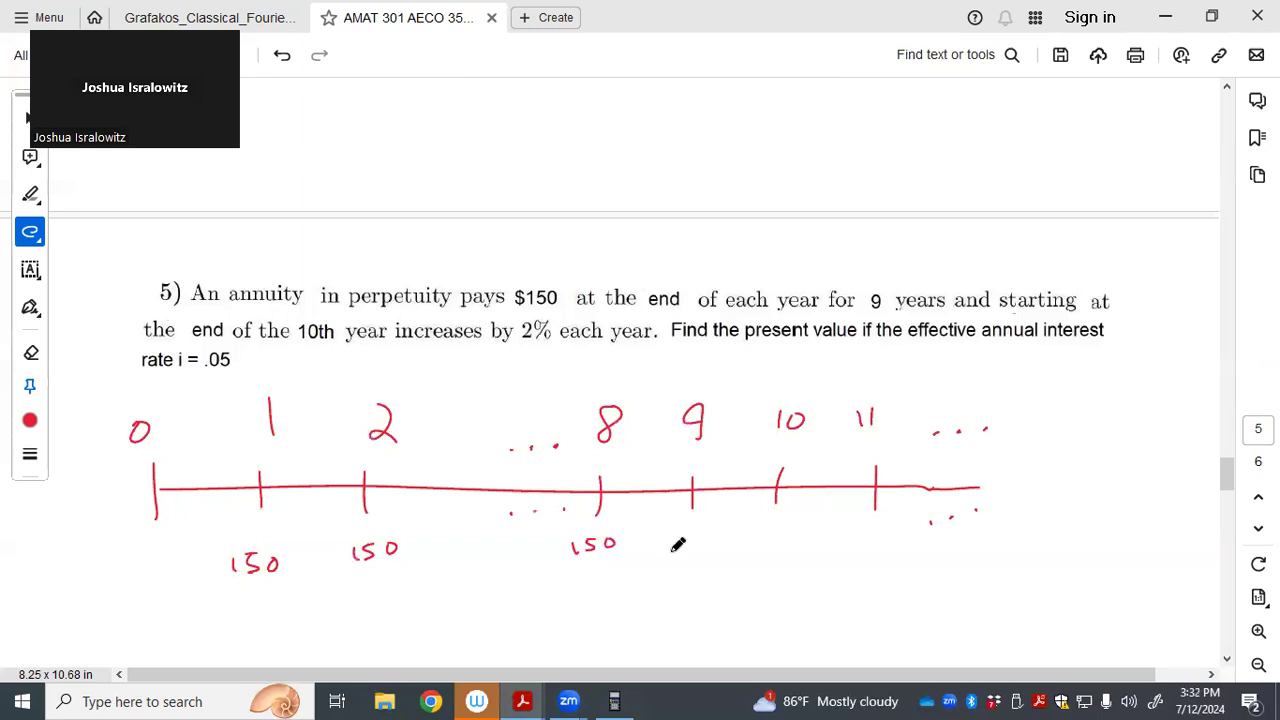
{"action": "left_click_drag", "start_coordinate": [665, 545], "coordinate": [710, 545]}
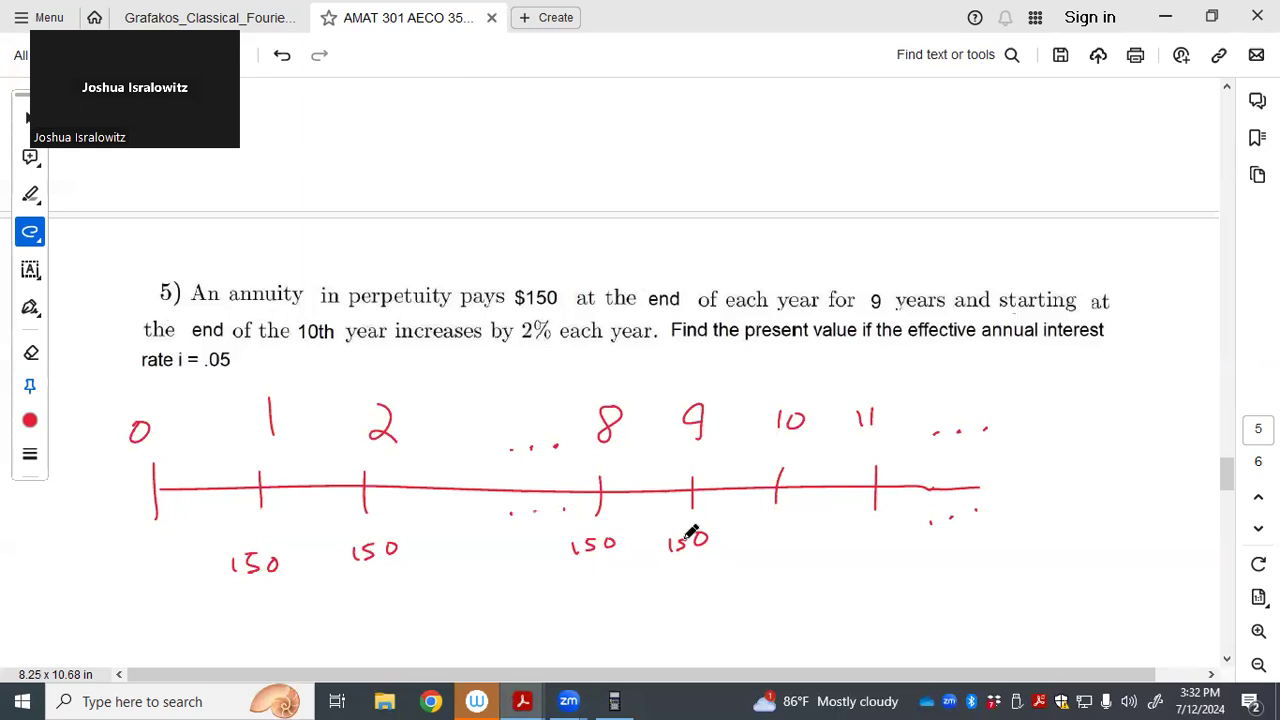
{"action": "mouse_move", "coordinate": [775, 555]}
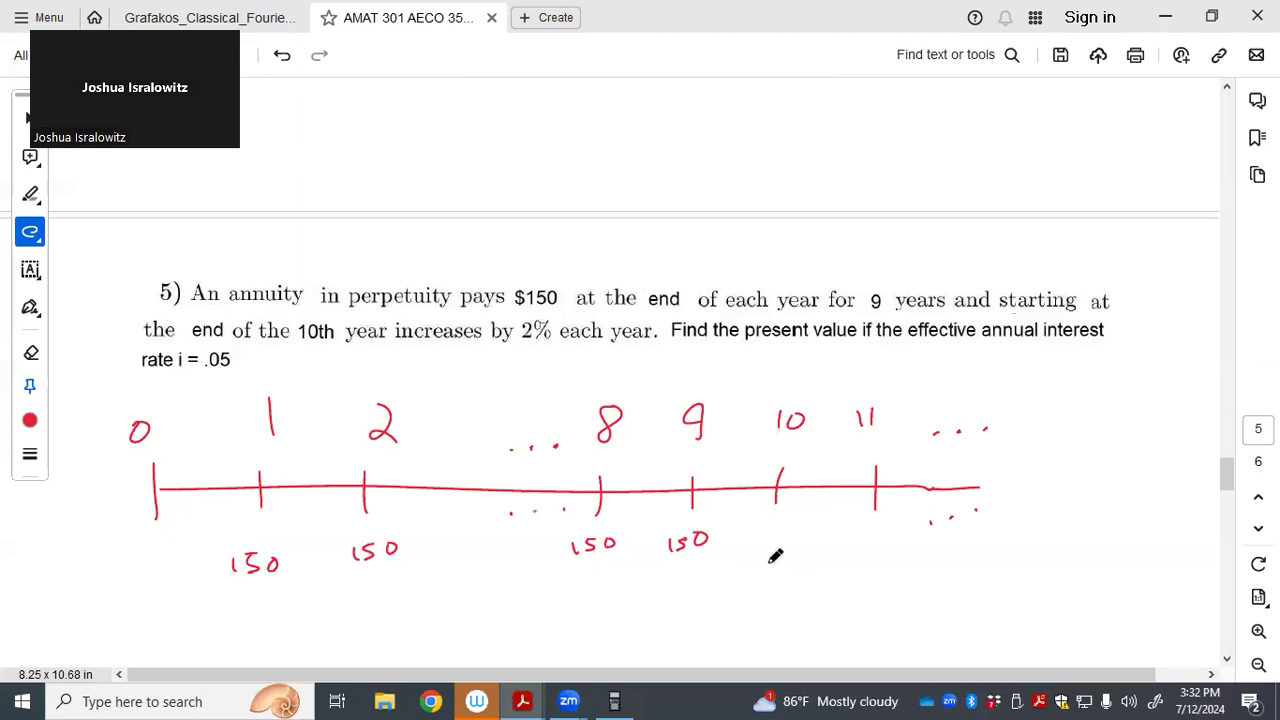
{"action": "left_click_drag", "start_coordinate": [750, 545], "coordinate": [780, 545]}
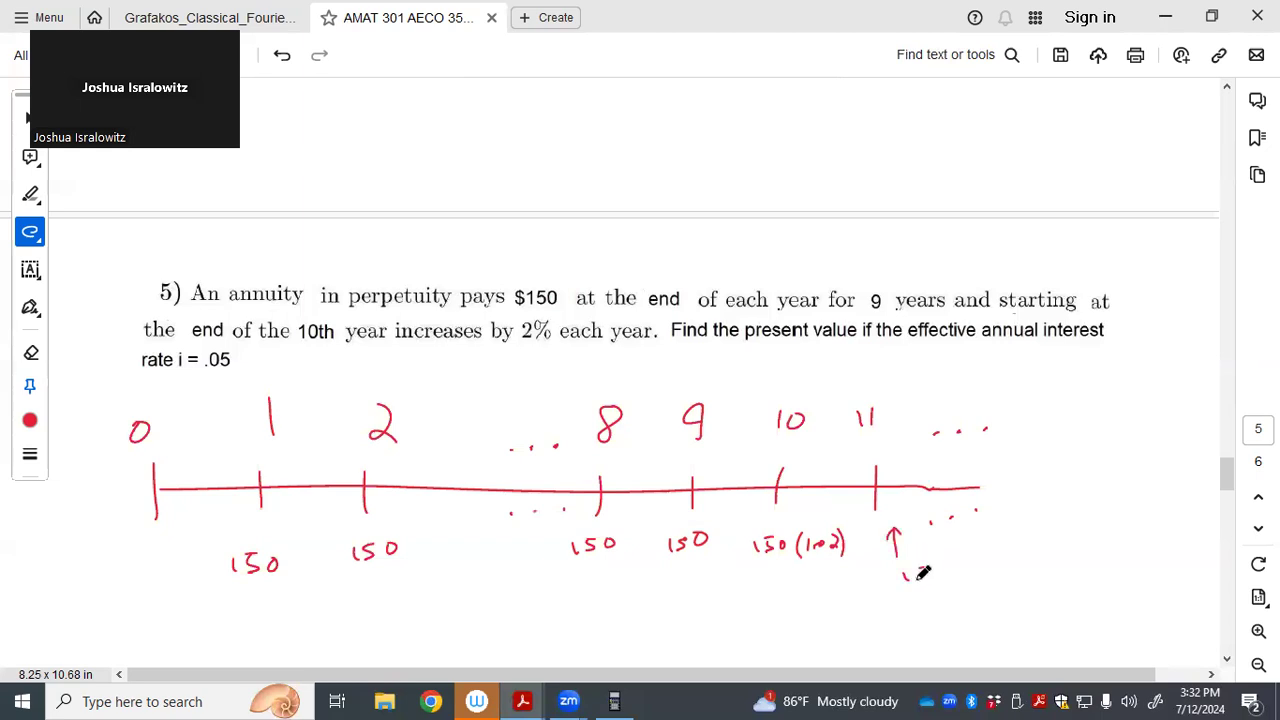
{"action": "left_click_drag", "start_coordinate": [905, 575], "coordinate": [960, 560]}
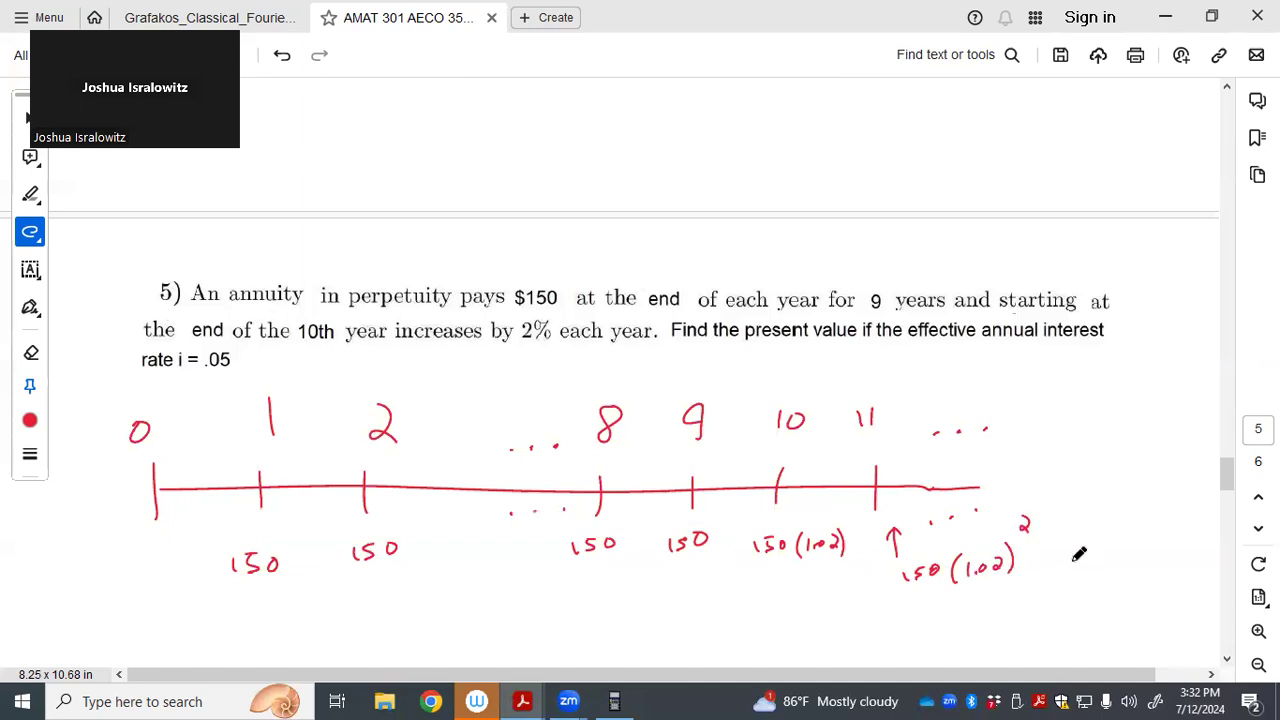
{"action": "mouse_move", "coordinate": [1238, 483]}
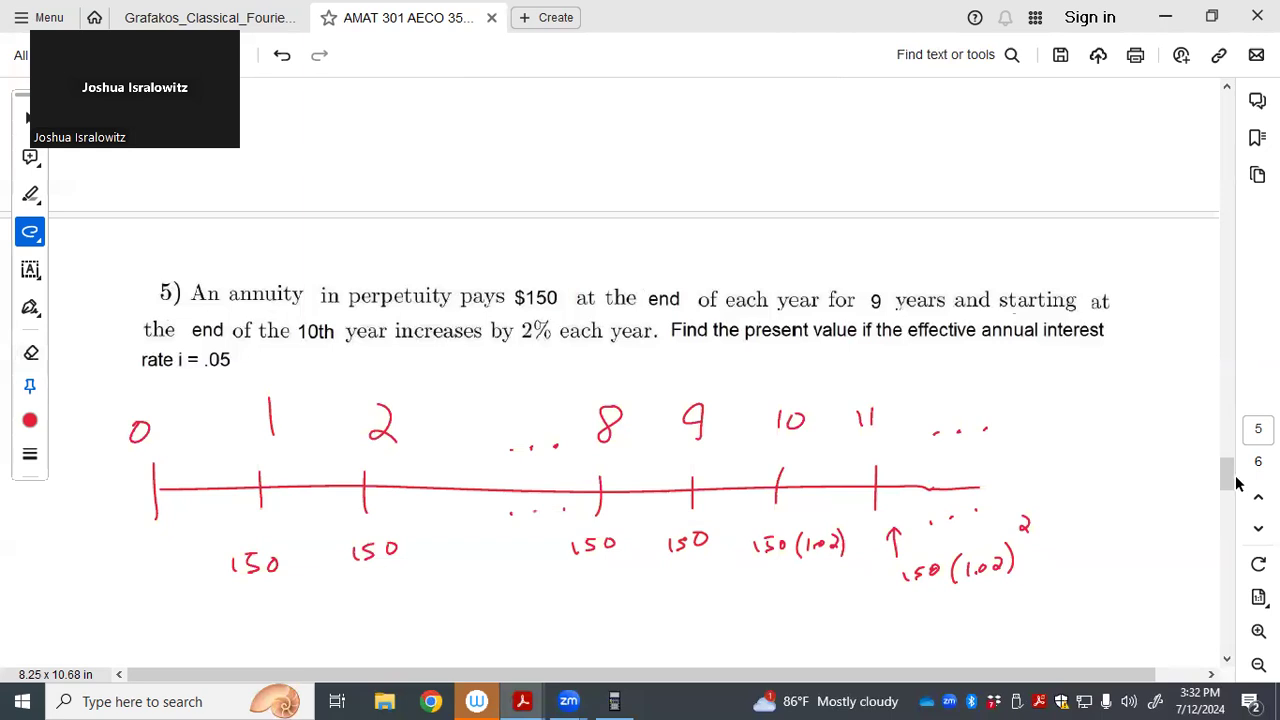
Circle the level 150 payments of years 1–9 in blue, then return the pen to red
{"action": "scroll", "scroll_direction": "down", "scroll_amount": 3}
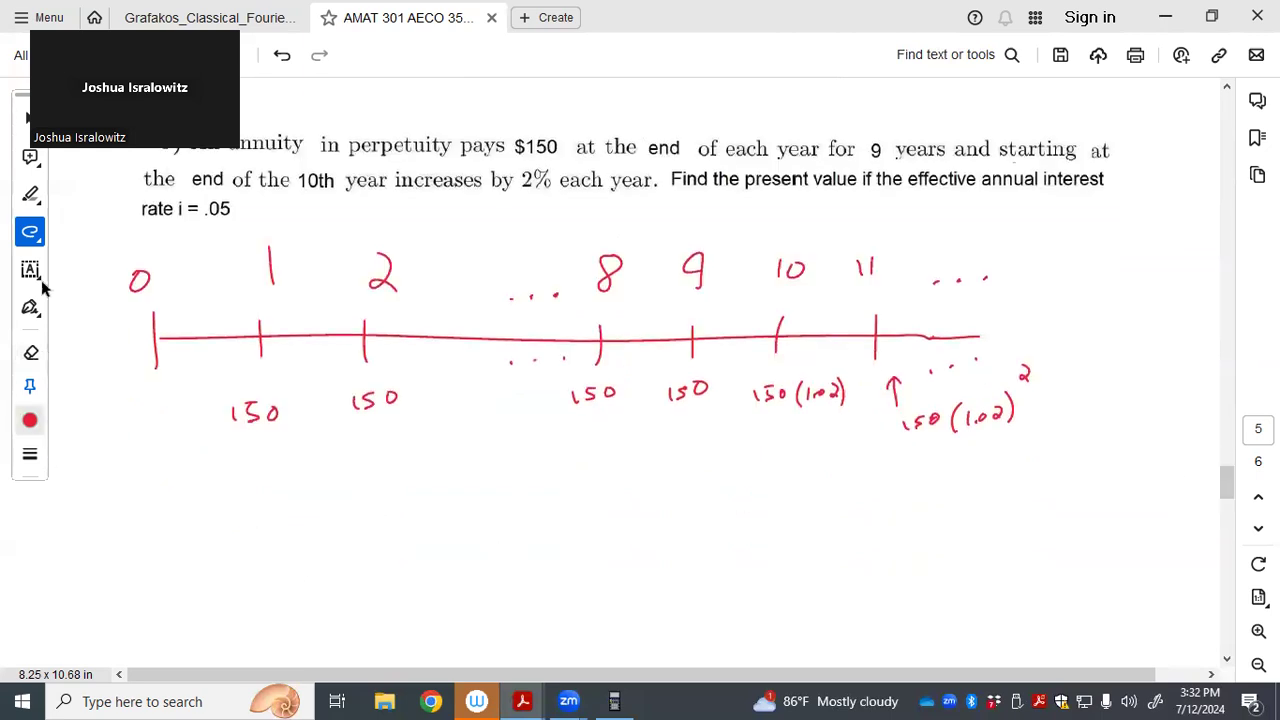
{"action": "left_click", "coordinate": [30, 231]}
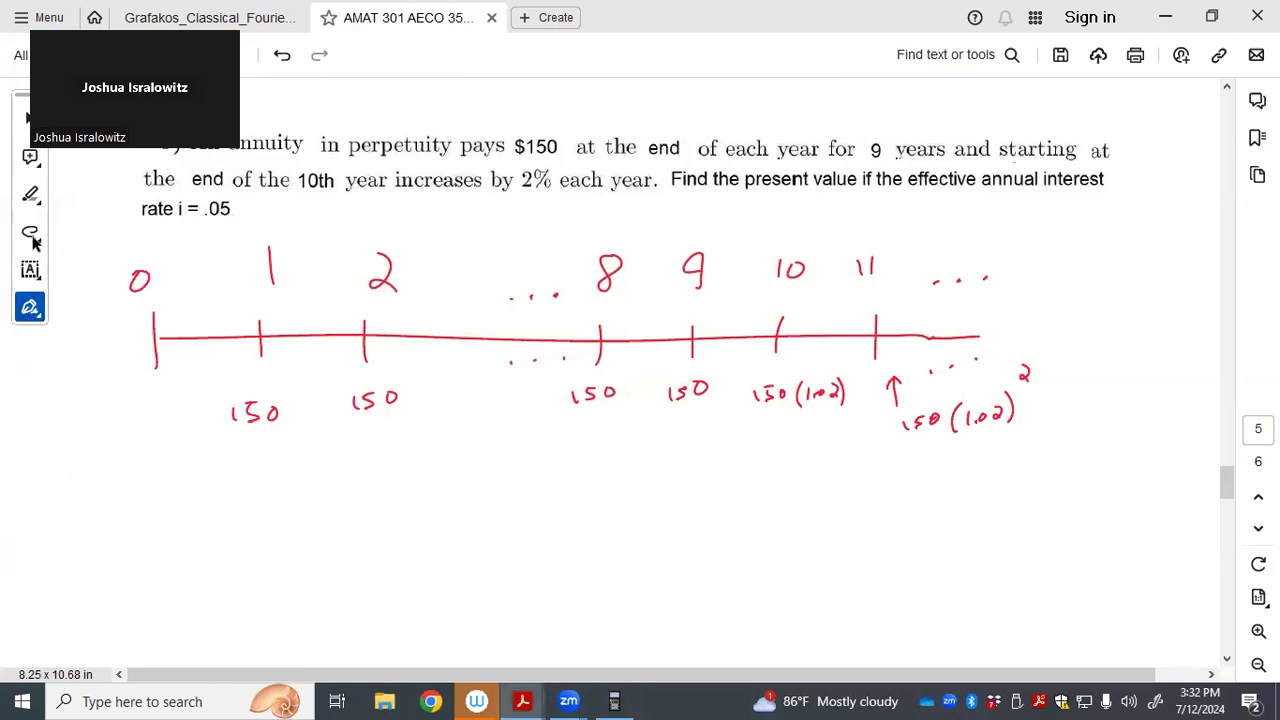
{"action": "left_click", "coordinate": [30, 232]}
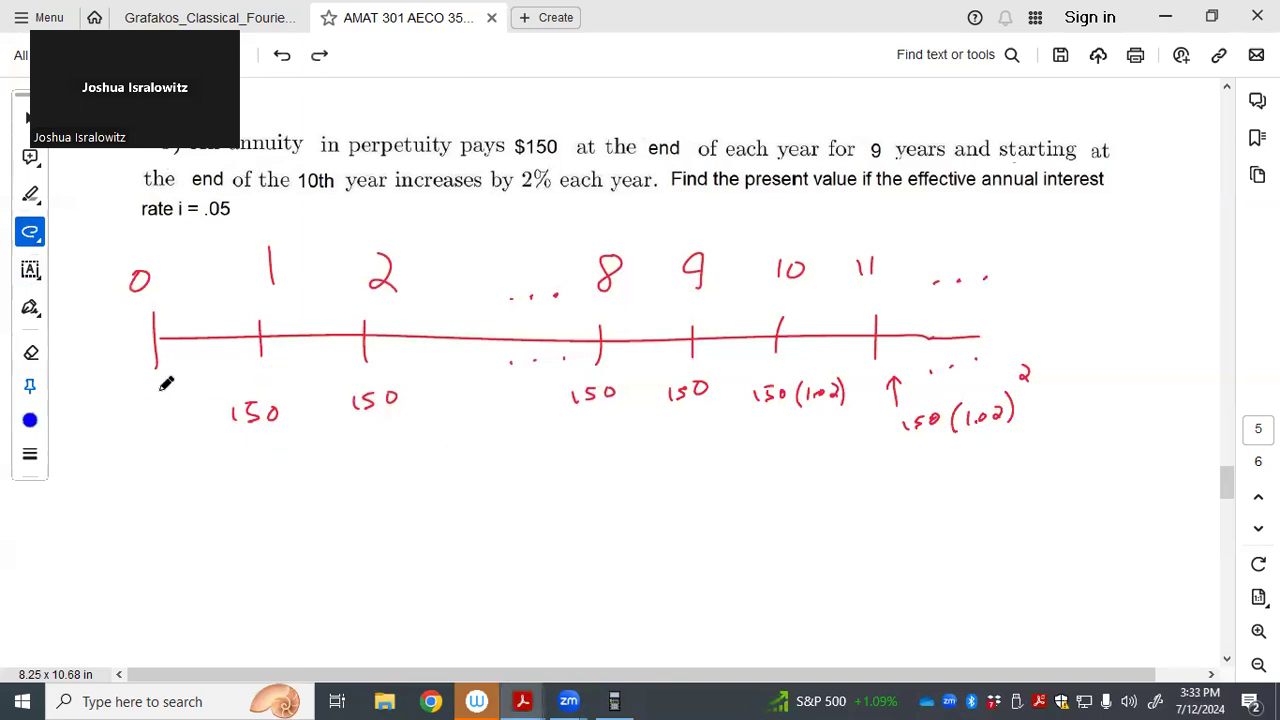
{"action": "left_click_drag", "start_coordinate": [160, 385], "coordinate": [515, 445]}
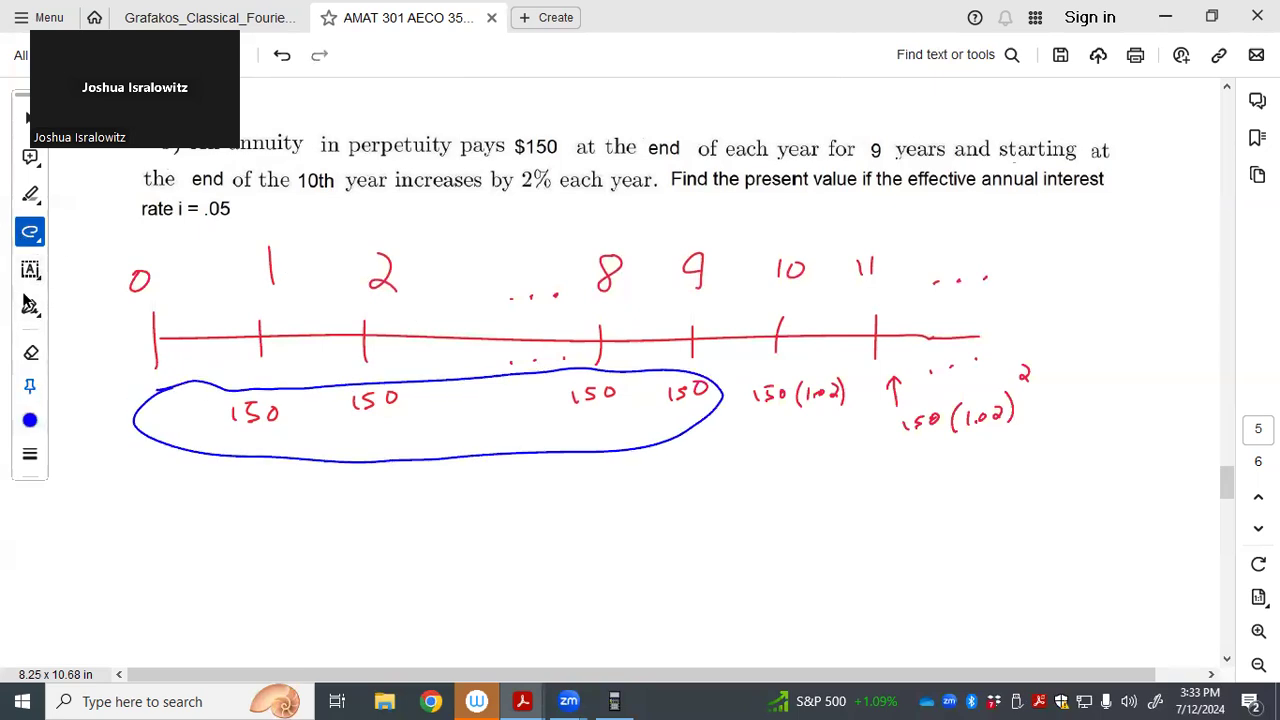
{"action": "left_click", "coordinate": [30, 231]}
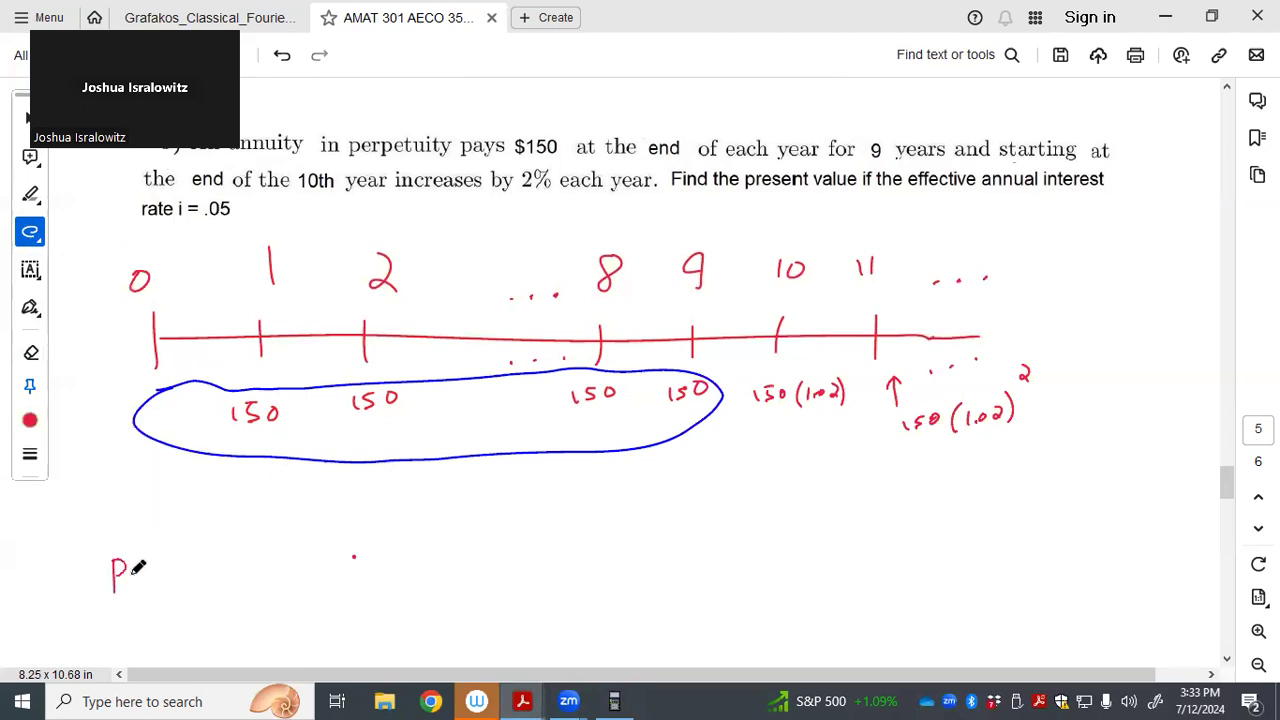
Write PV = 150 a9⌉.05 under the timeline for the level portion
{"action": "type", "text": "V = 150"}
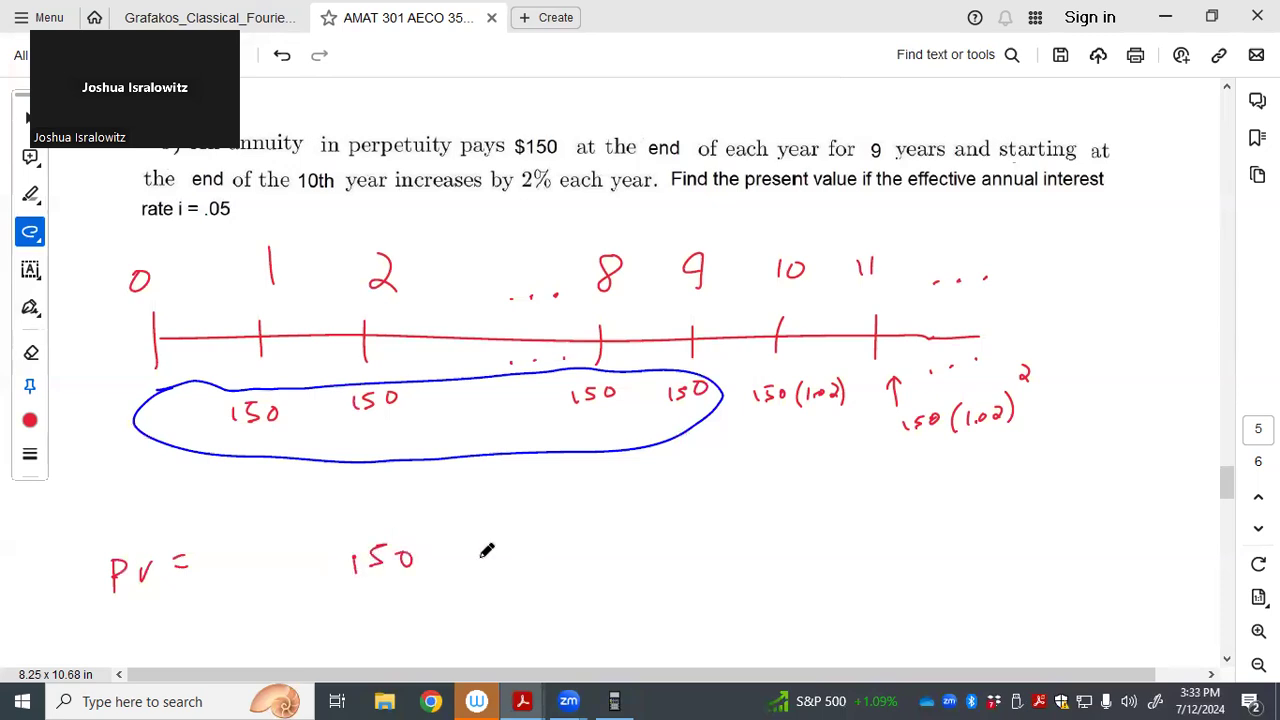
{"action": "left_click_drag", "start_coordinate": [445, 545], "coordinate": [460, 575]}
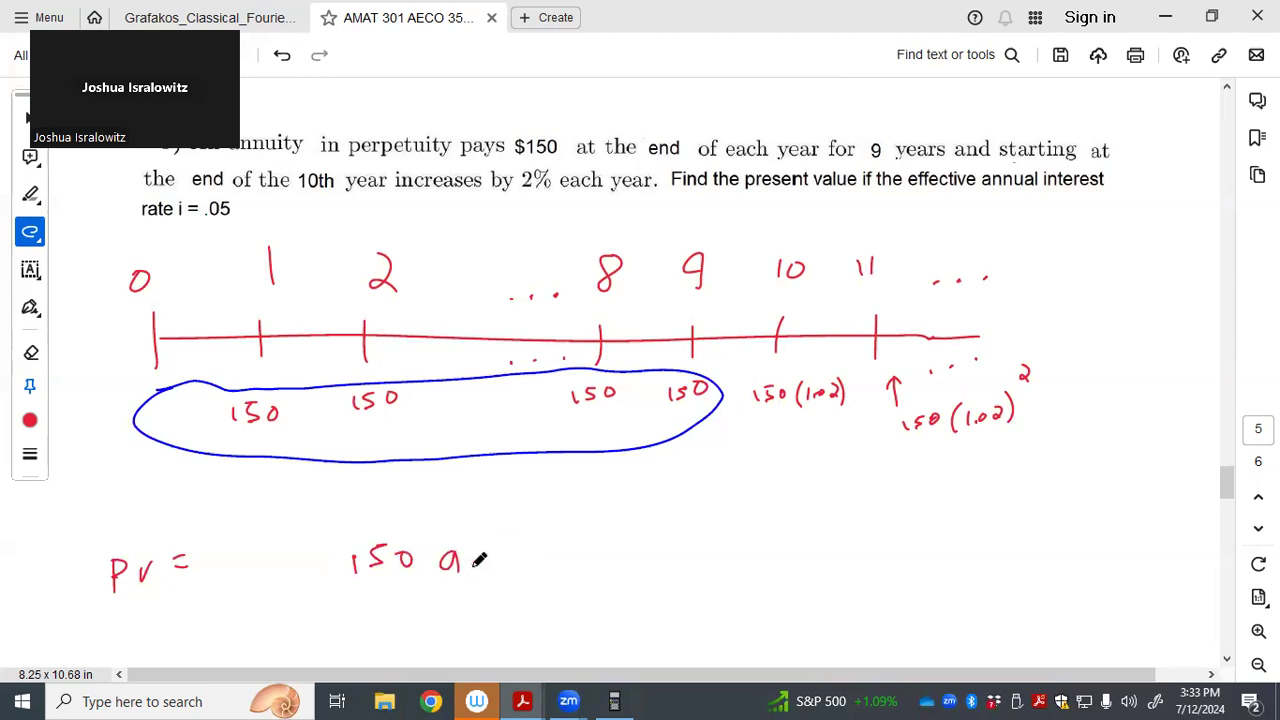
{"action": "left_click_drag", "start_coordinate": [470, 555], "coordinate": [480, 590]}
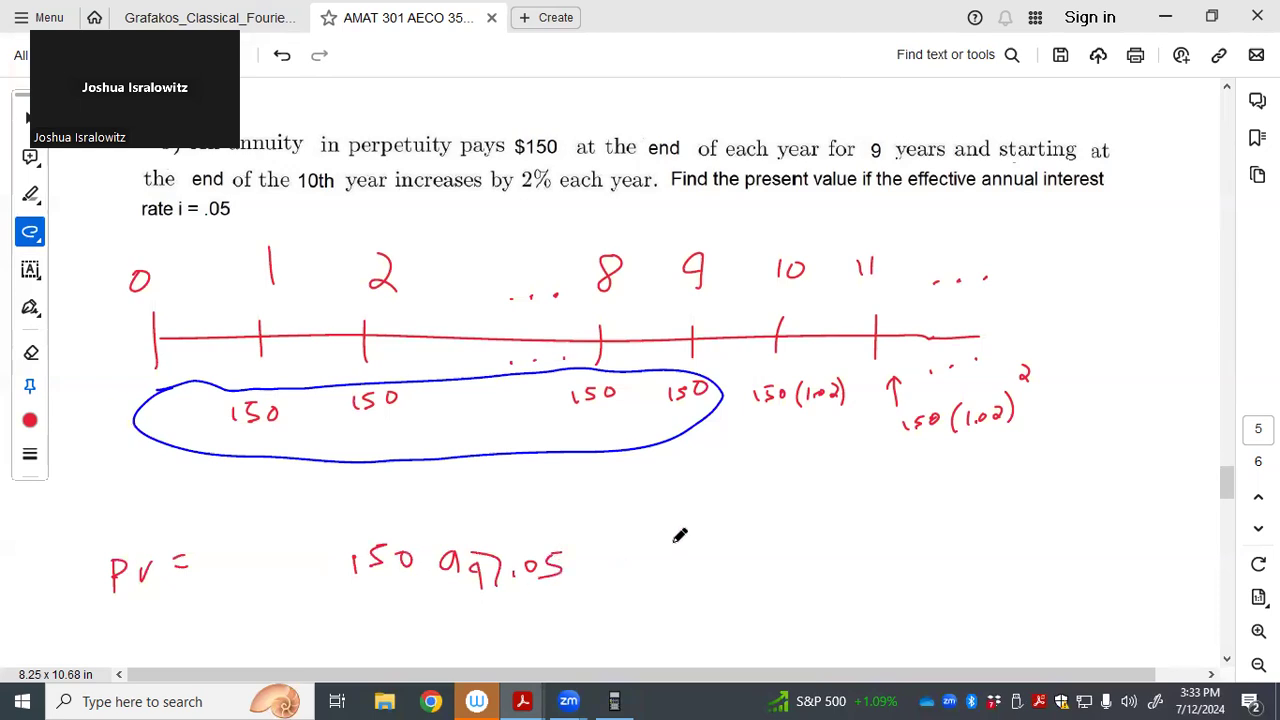
{"action": "mouse_move", "coordinate": [222, 368]}
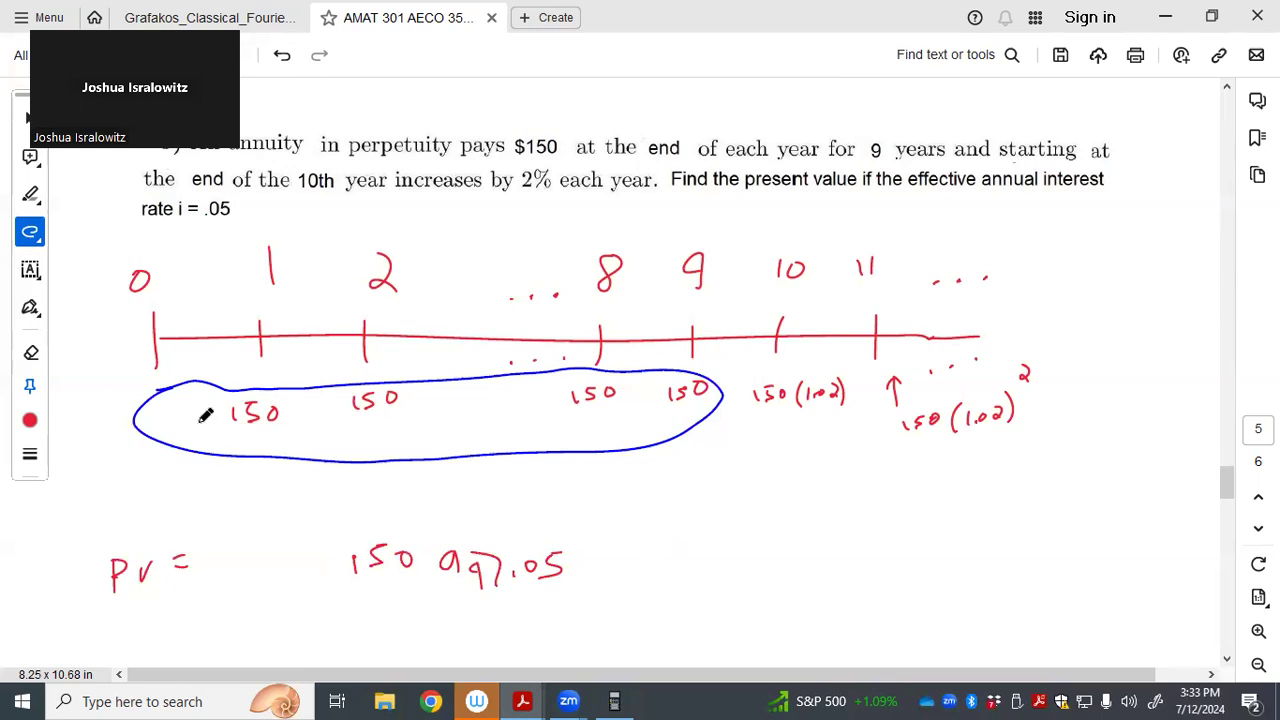
{"action": "mouse_move", "coordinate": [360, 433]}
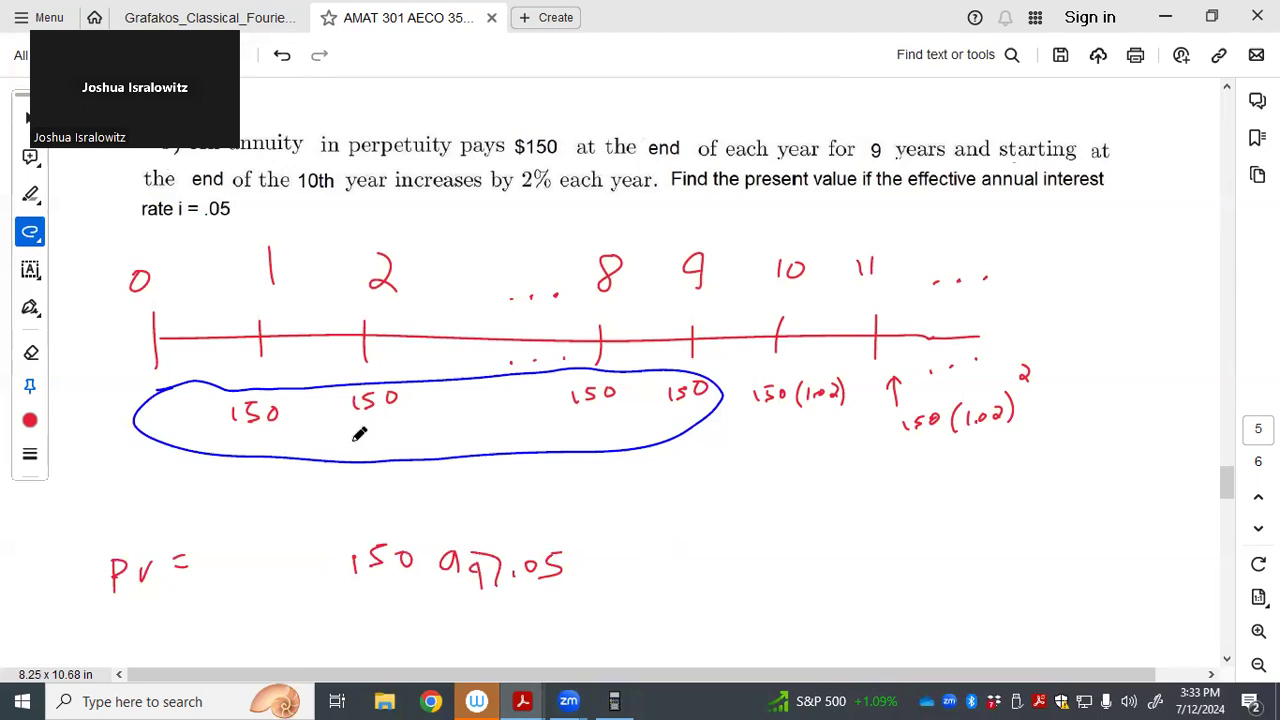
{"action": "mouse_move", "coordinate": [730, 548]}
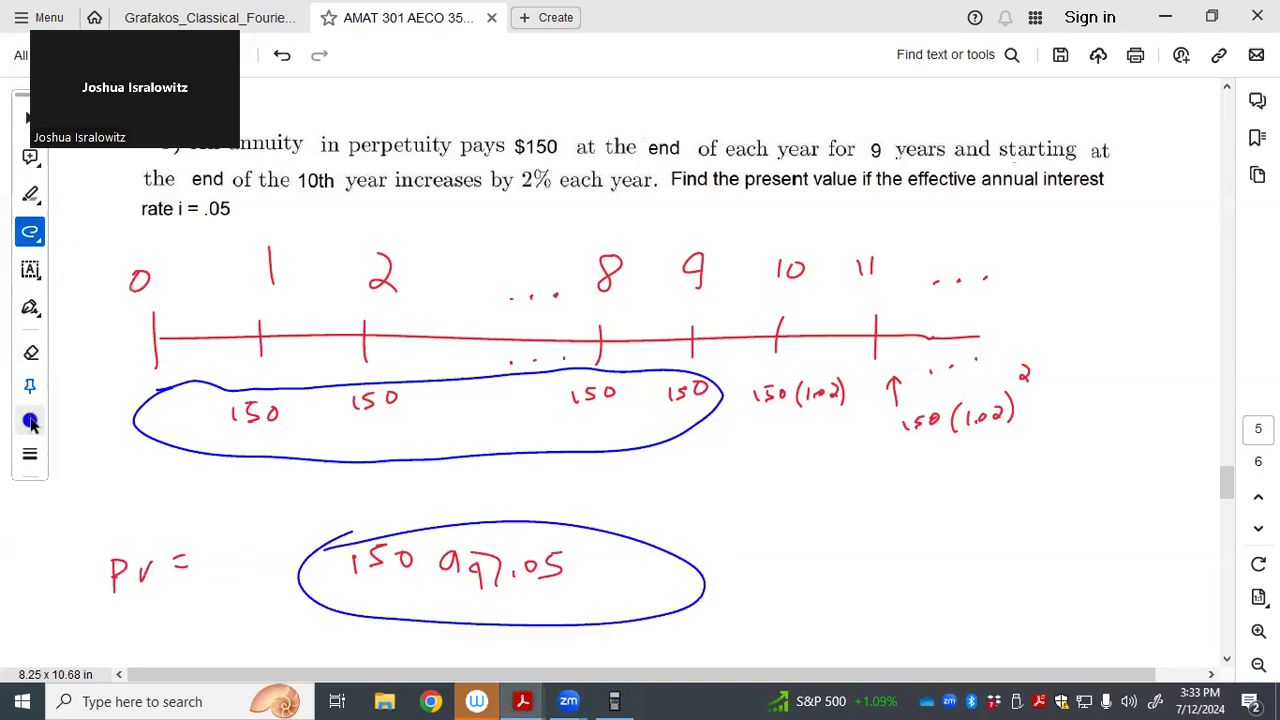
Circle the growing payments in green and add + 150(1.02)/(.05 − .02) to the PV equation in red
{"action": "left_click", "coordinate": [31, 420]}
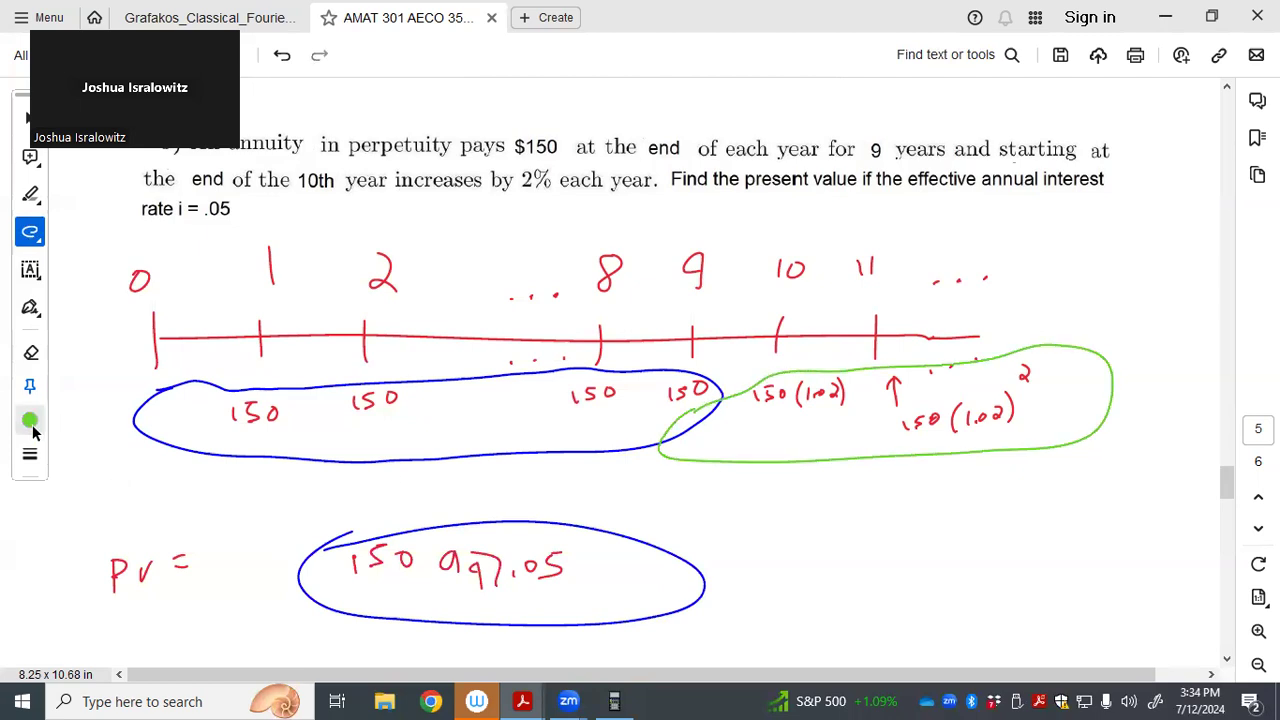
{"action": "left_click", "coordinate": [30, 420]}
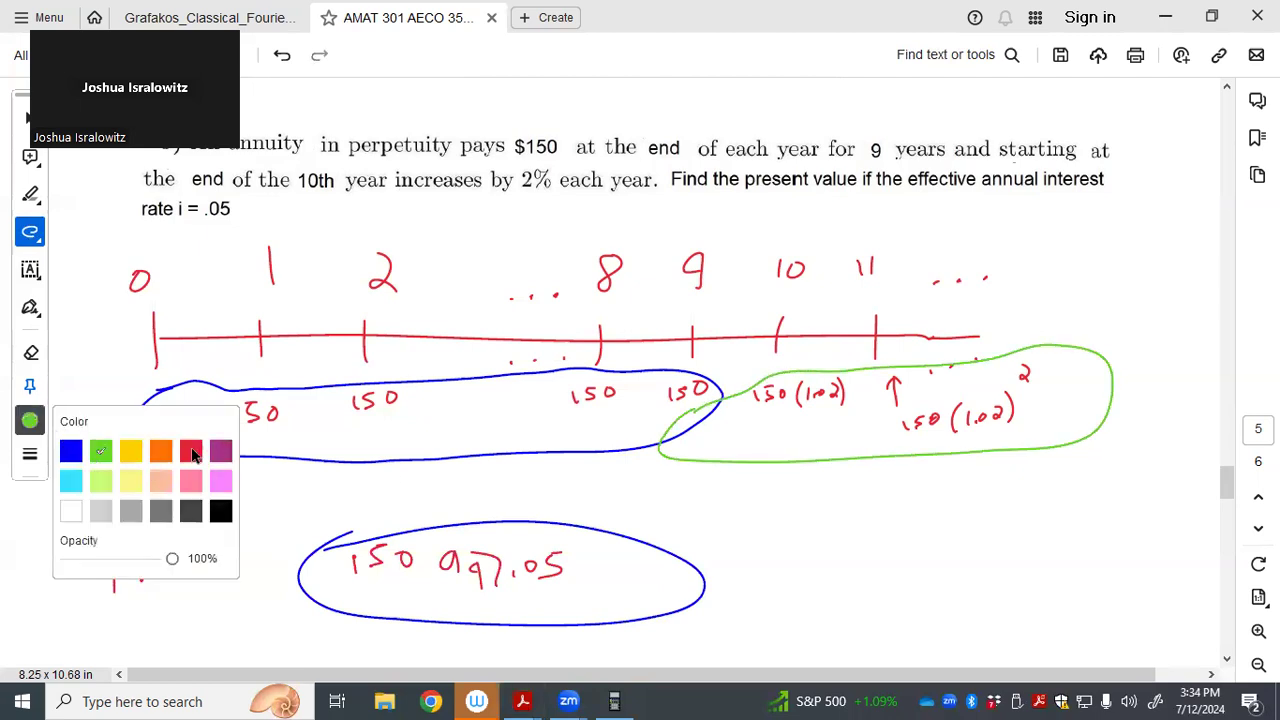
{"action": "left_click", "coordinate": [190, 450]}
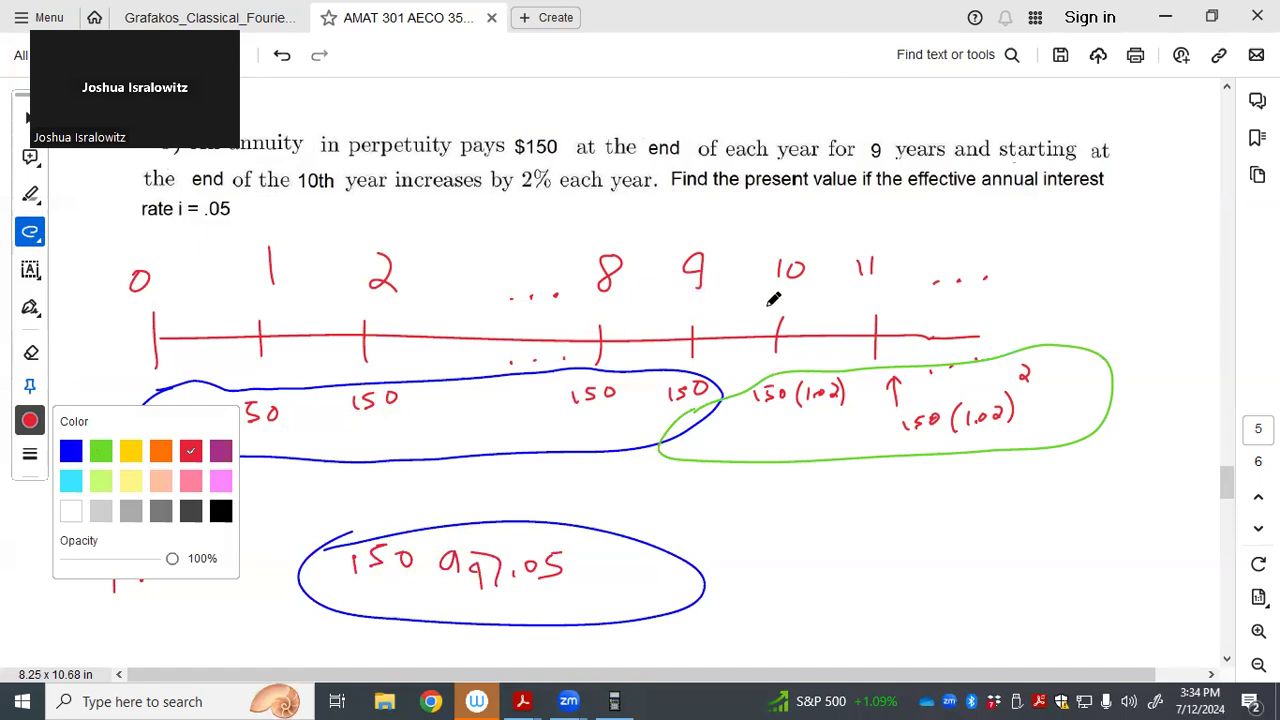
{"action": "mouse_move", "coordinate": [877, 303]}
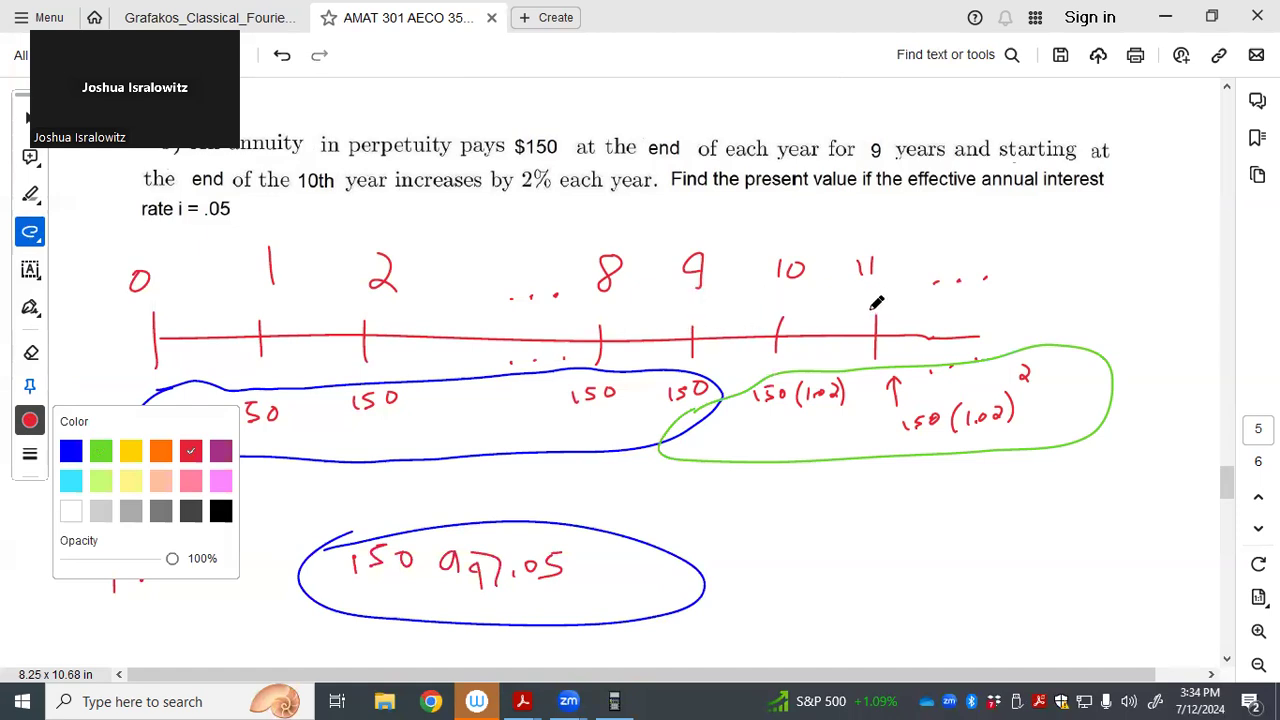
{"action": "mouse_move", "coordinate": [865, 307]}
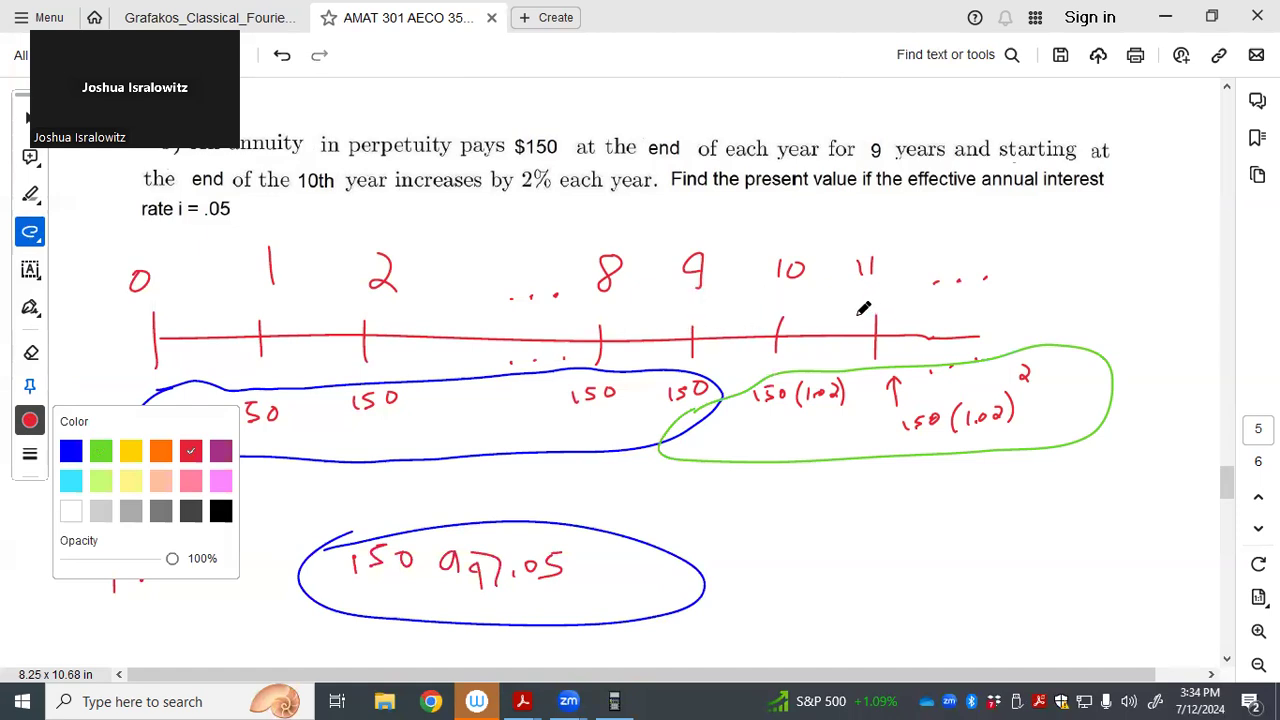
{"action": "mouse_move", "coordinate": [1230, 485]}
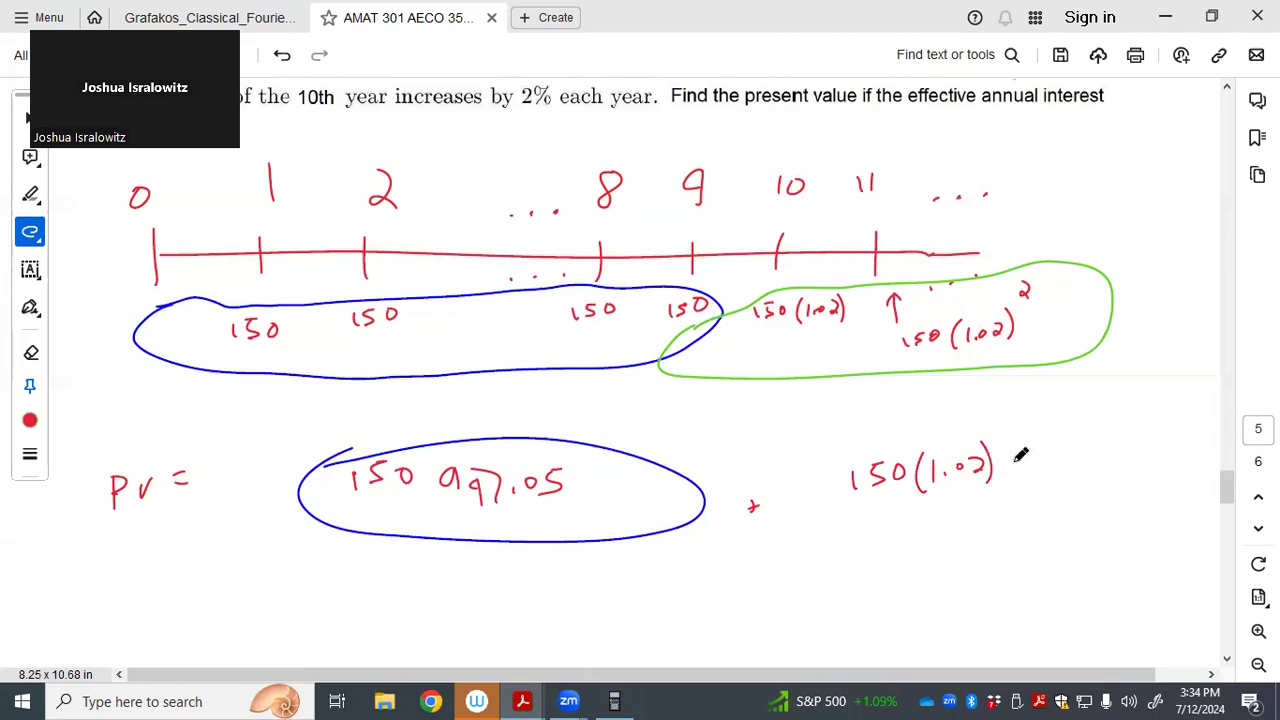
{"action": "left_click_drag", "start_coordinate": [850, 520], "coordinate": [995, 520]}
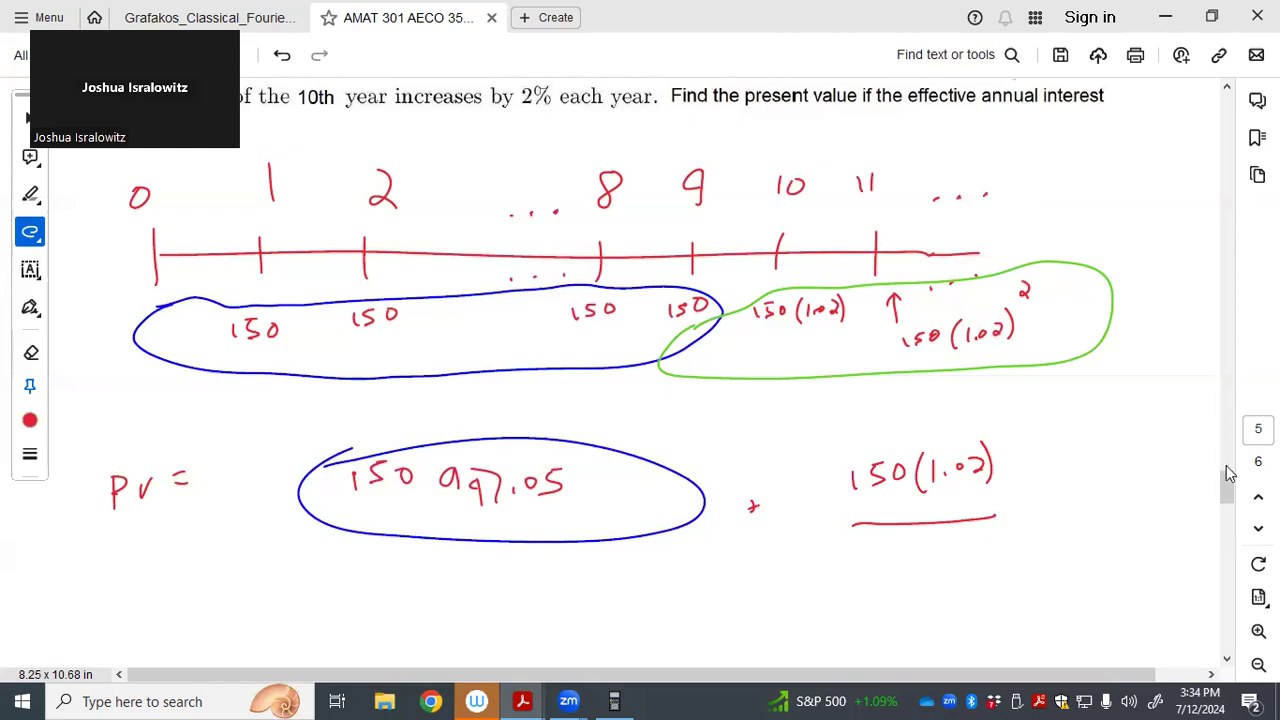
{"action": "scroll", "scroll_direction": "down", "scroll_amount": 3}
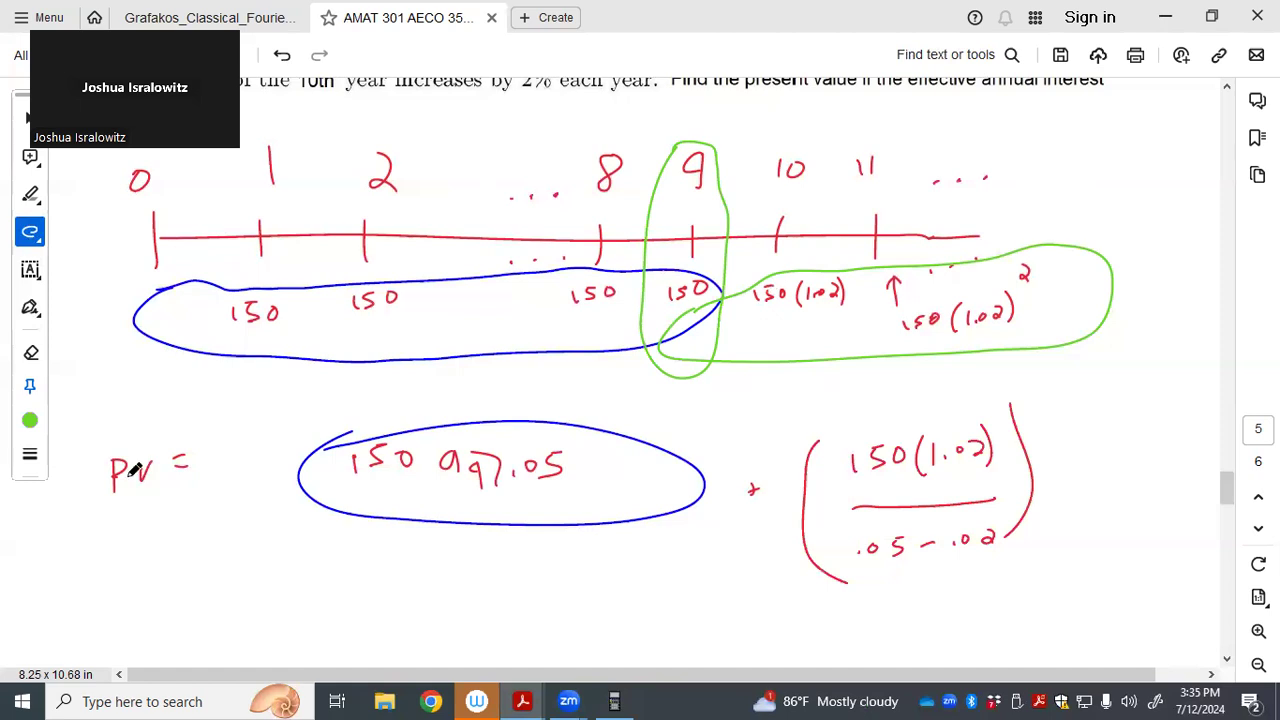
Handwrite the (1.05)^9 factor, circle it in green, and revise the level annuity to a8 over years 1–8
{"action": "left_click", "coordinate": [30, 420]}
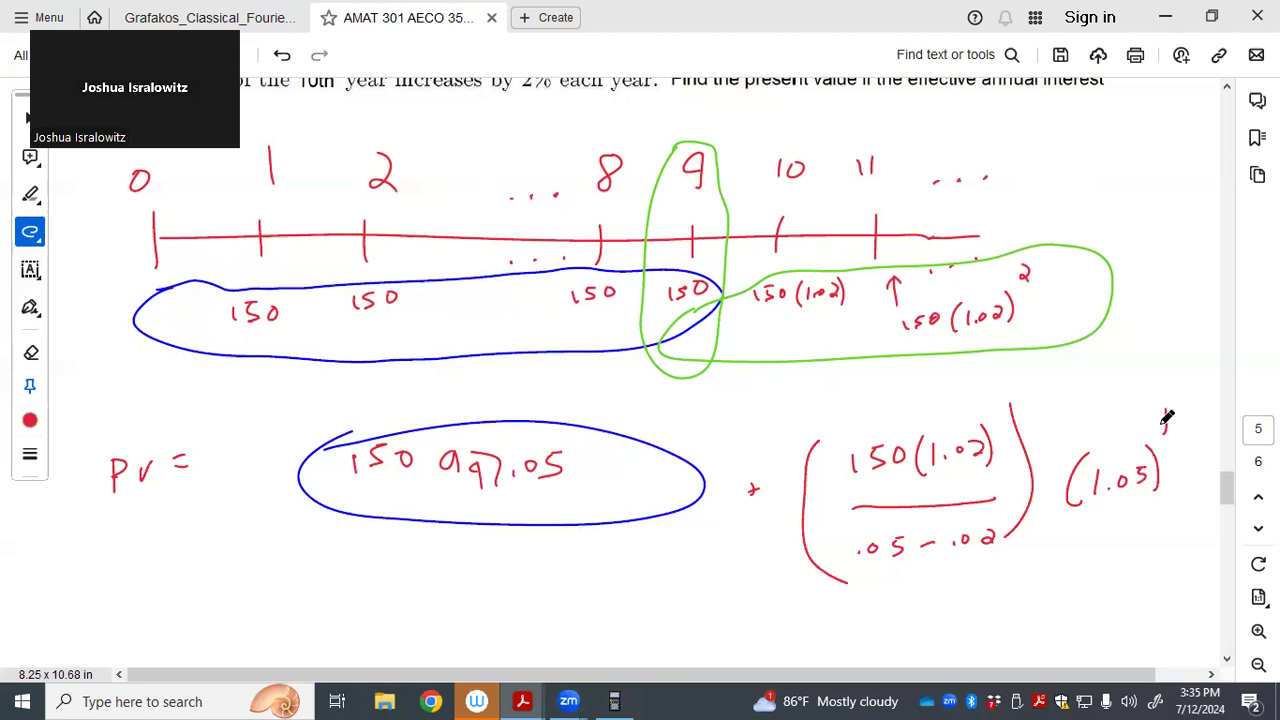
{"action": "scroll", "scroll_direction": "down", "scroll_amount": 3}
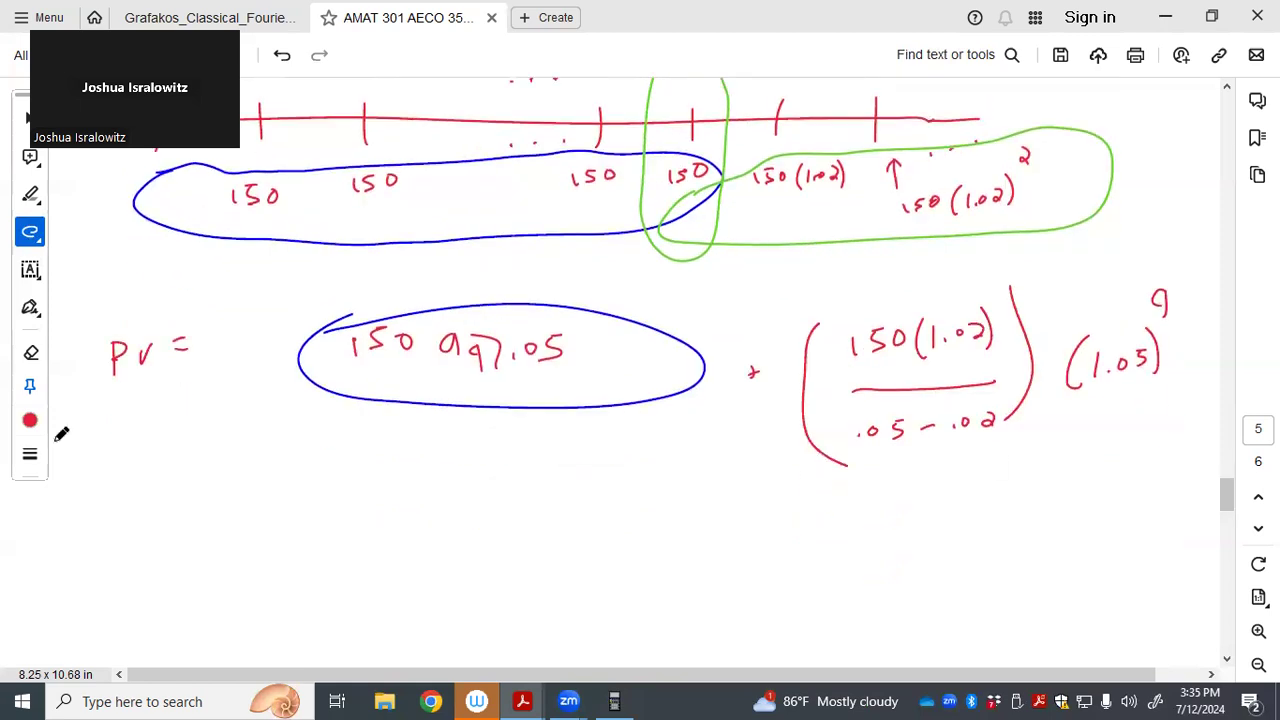
{"action": "left_click", "coordinate": [29, 420]}
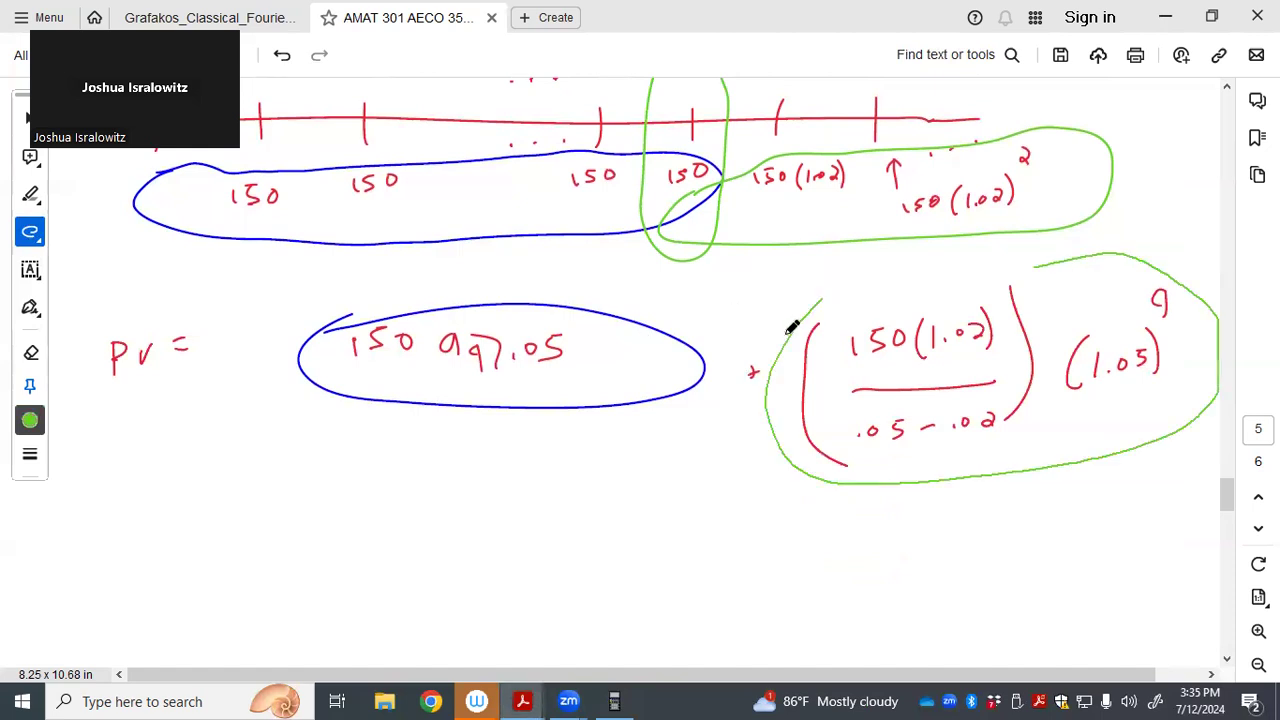
{"action": "left_click", "coordinate": [29, 420]}
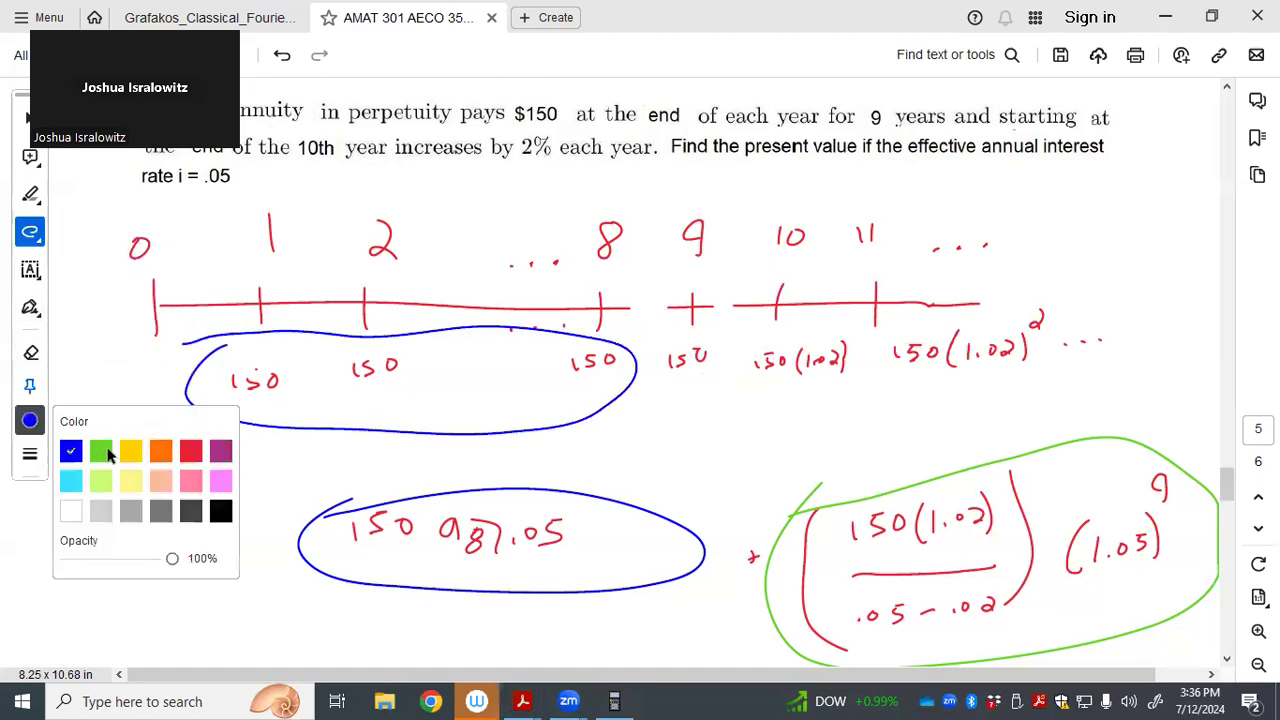
Circle the growing payments from year 9 onward in green and revise the discount factor to (1.05)^8
{"action": "left_click", "coordinate": [101, 451]}
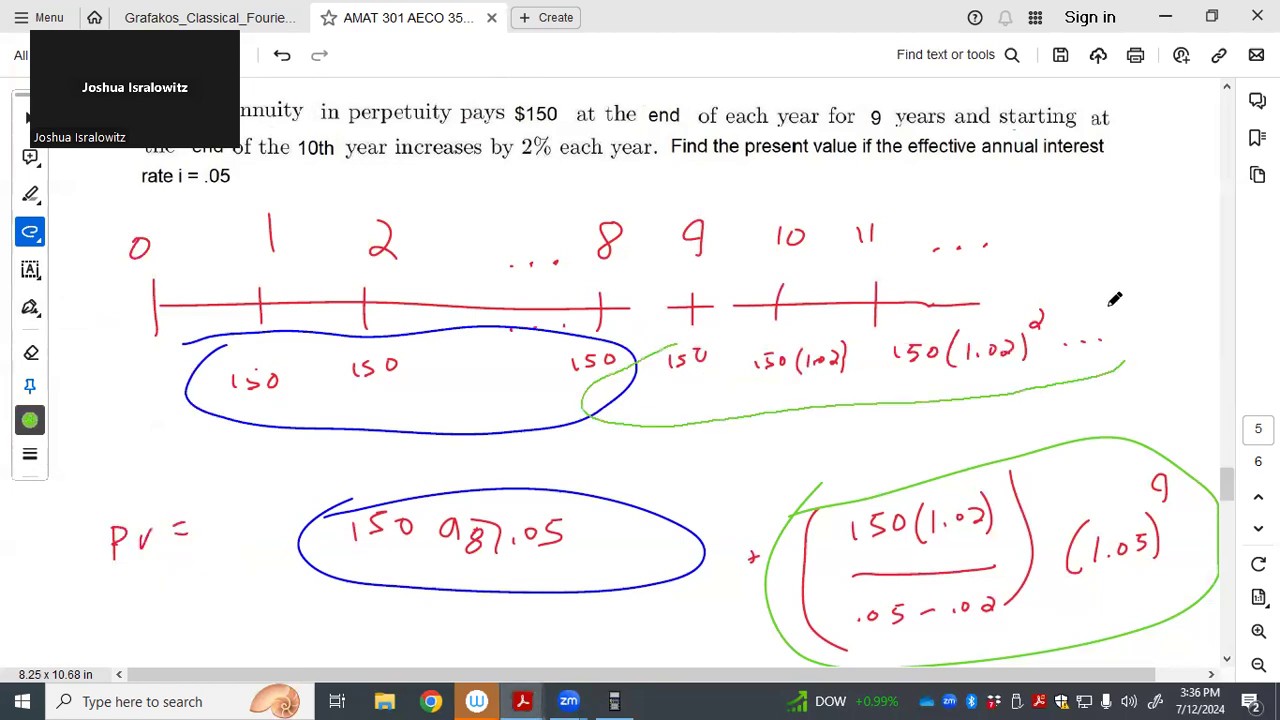
{"action": "left_click_drag", "start_coordinate": [650, 360], "coordinate": [1120, 300]}
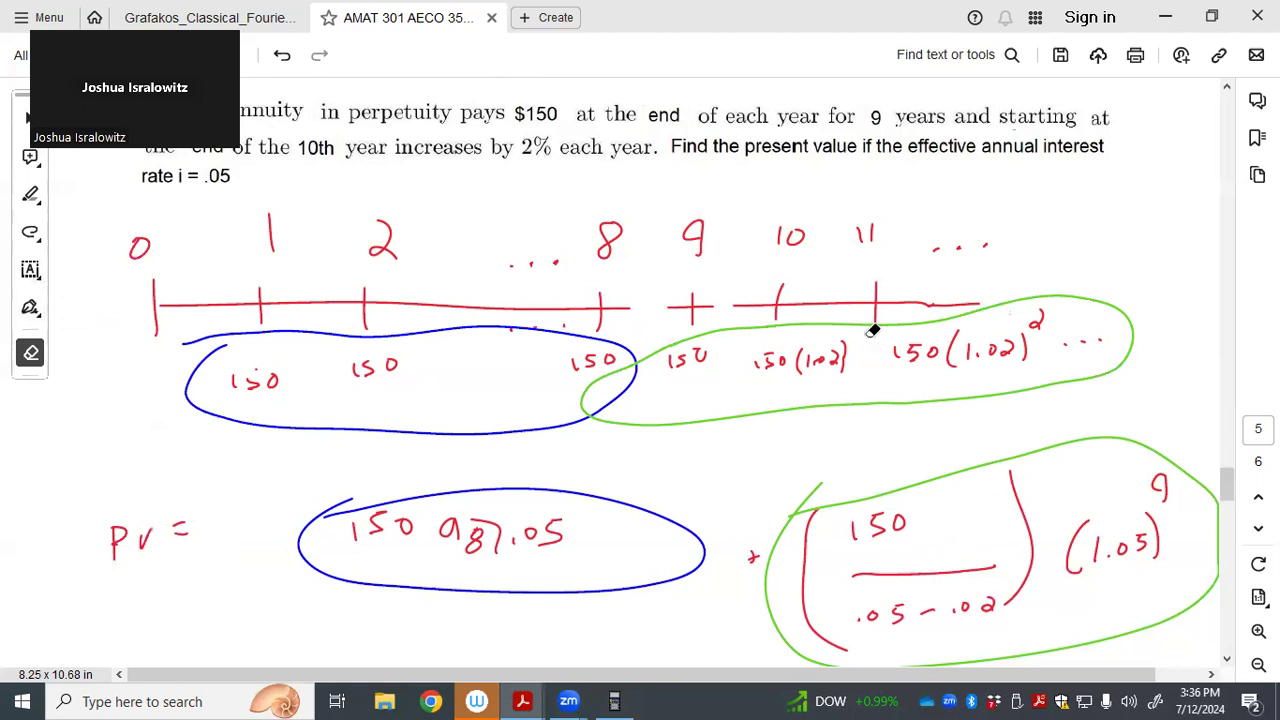
{"action": "left_click", "coordinate": [30, 232]}
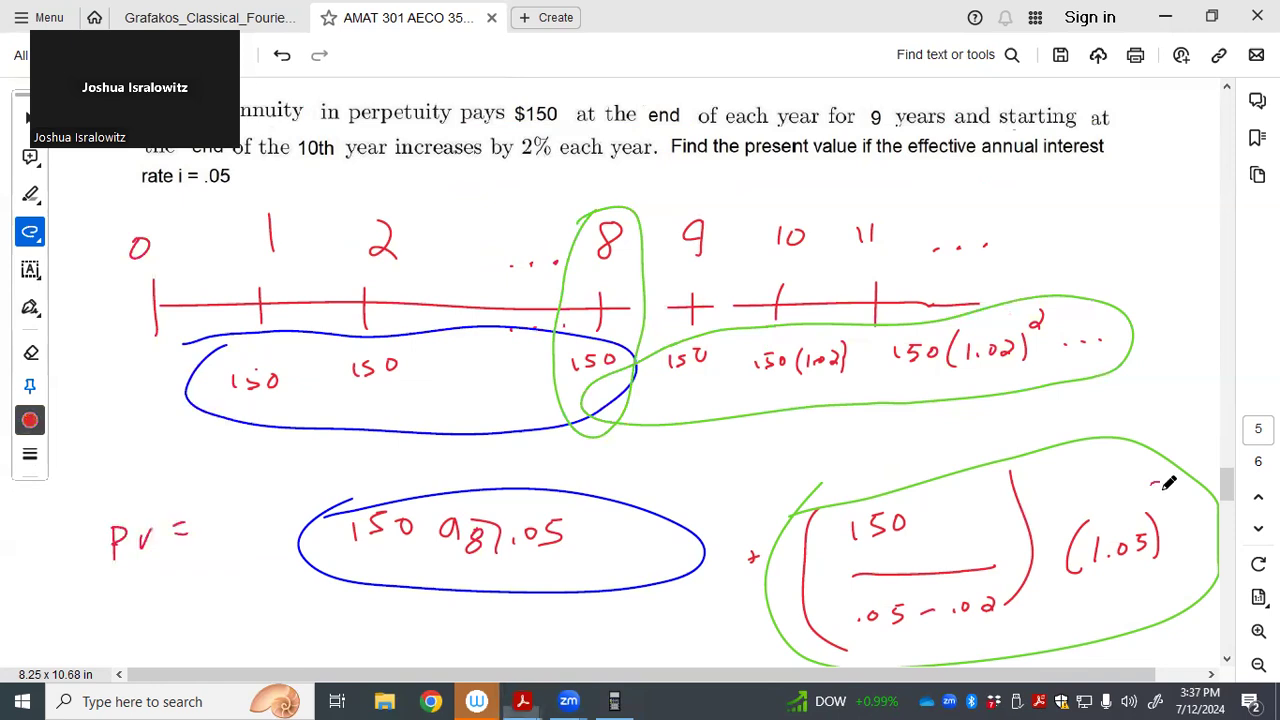
{"action": "scroll", "scroll_direction": "down", "scroll_amount": 3}
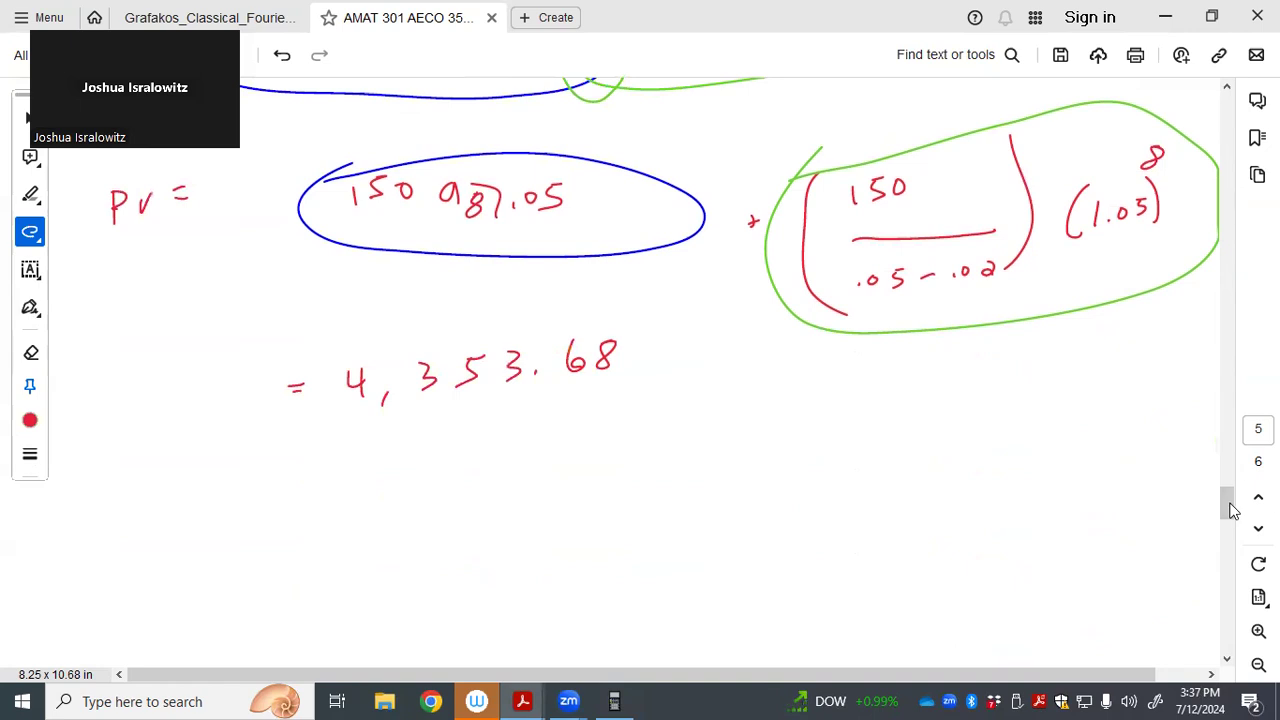
{"action": "scroll", "scroll_direction": "down", "scroll_amount": 3}
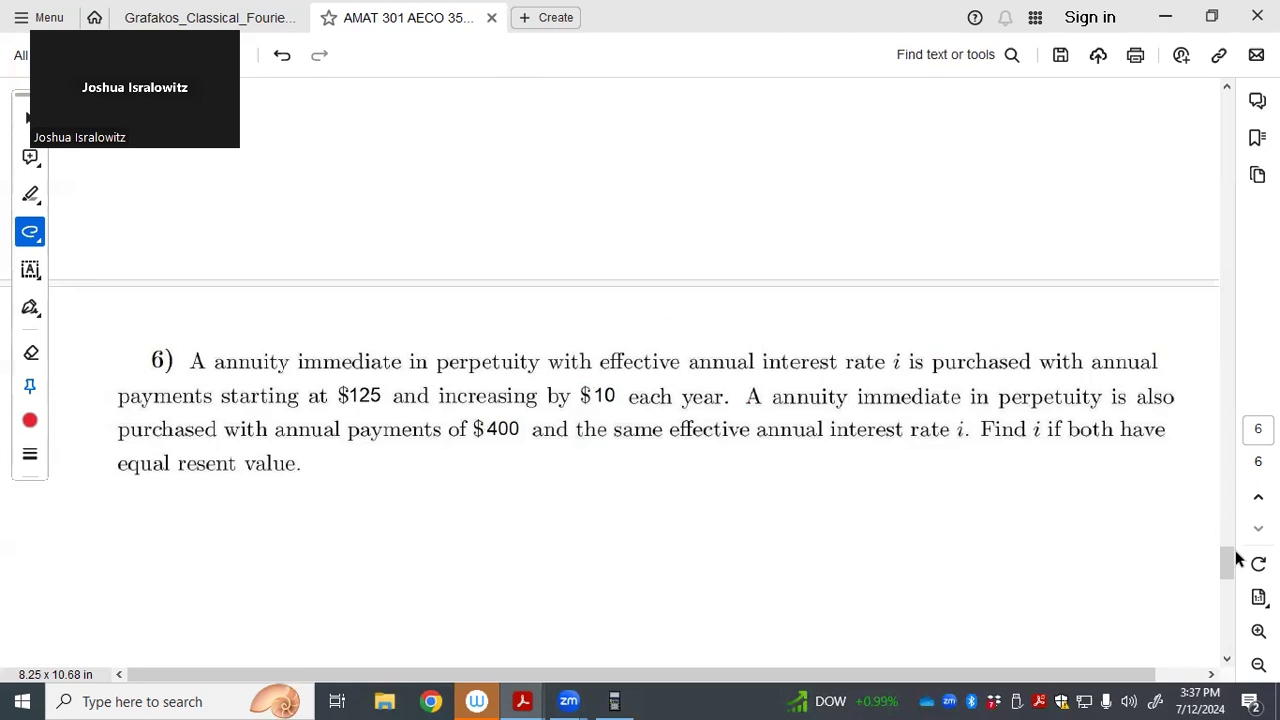
{"action": "mouse_move", "coordinate": [140, 554]}
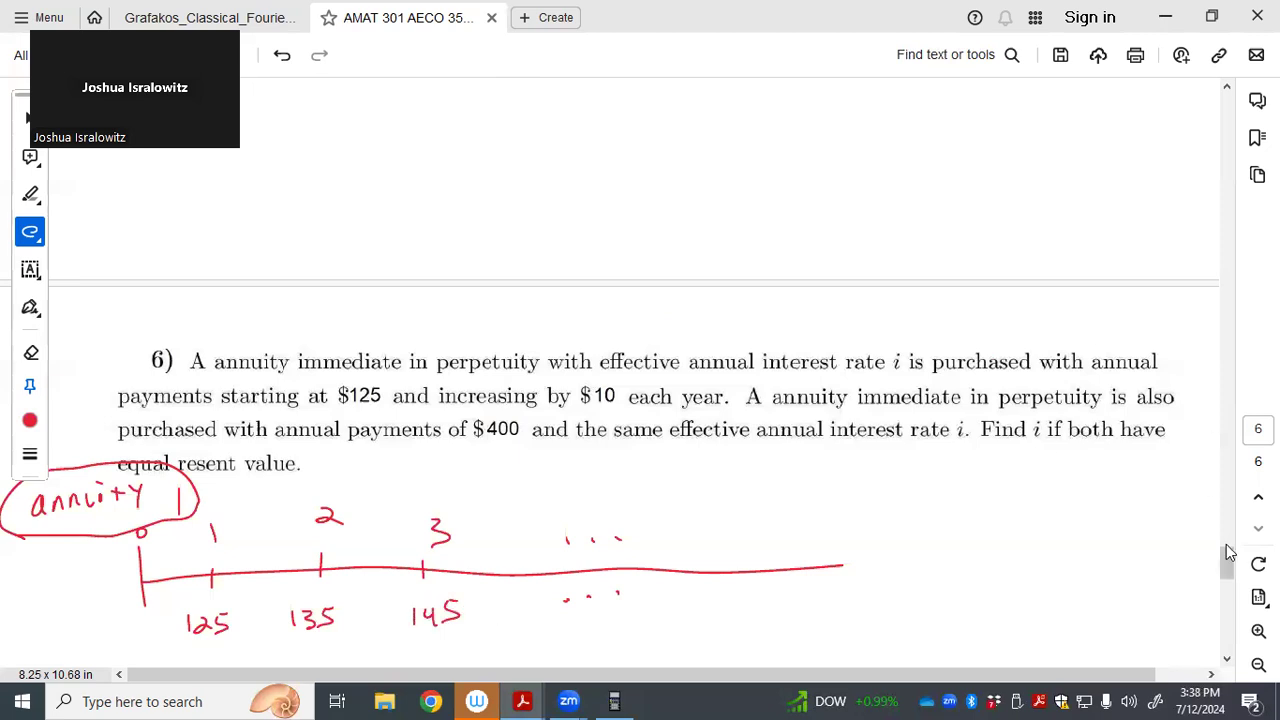
Scroll down to problem 6 to begin the 'Annuity 1' label and its 125, 135, 145 timeline
{"action": "scroll", "scroll_direction": "down", "scroll_amount": 3}
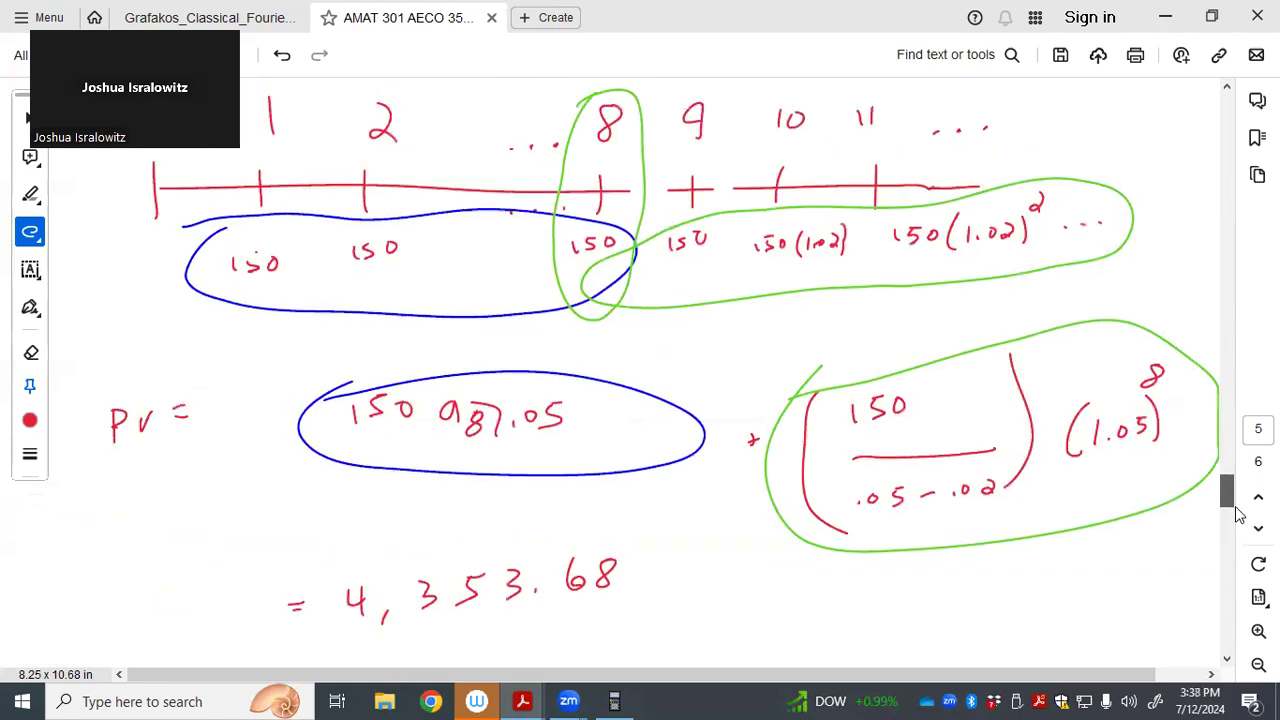
{"action": "scroll", "scroll_direction": "down", "scroll_amount": 3}
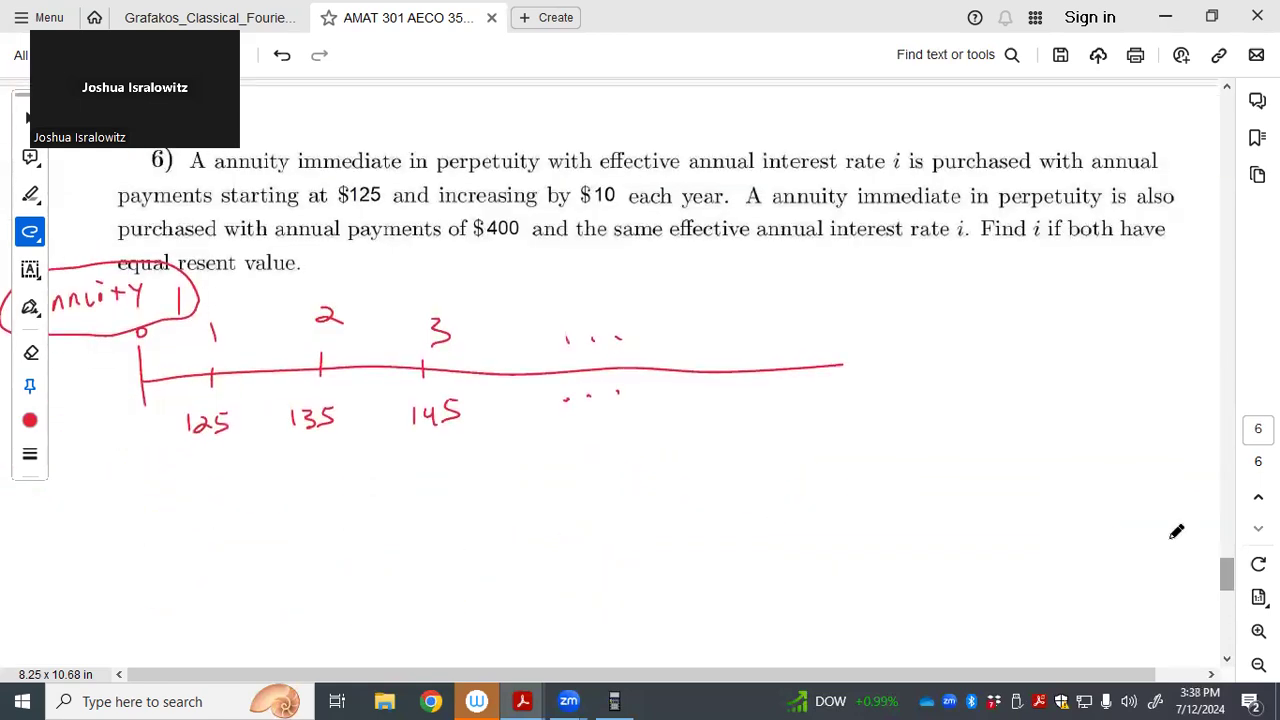
{"action": "mouse_move", "coordinate": [236, 521]}
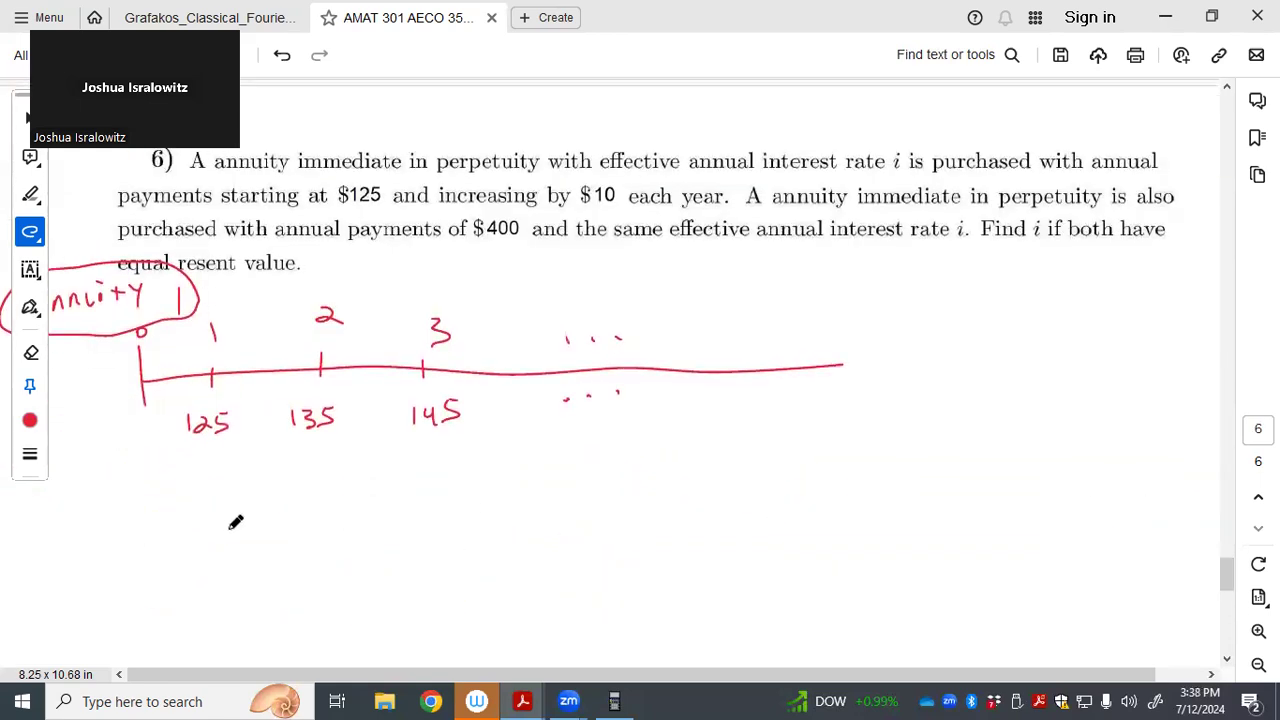
{"action": "mouse_move", "coordinate": [224, 559]}
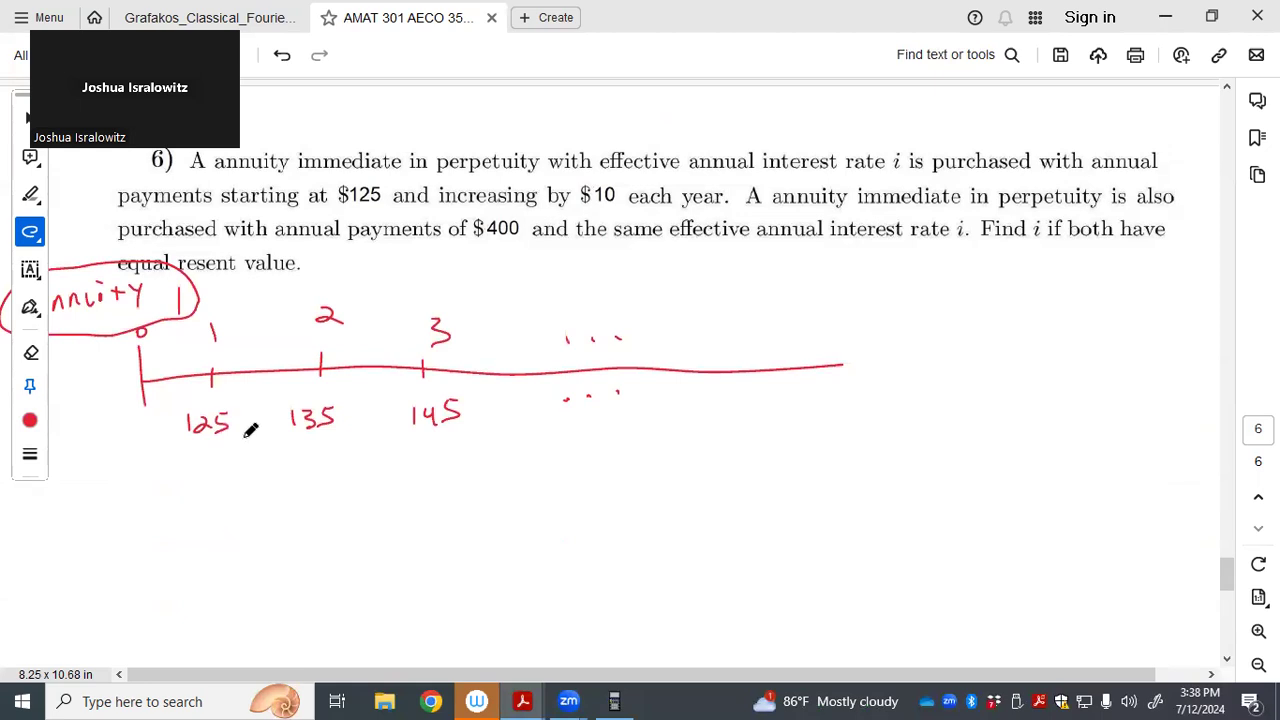
{"action": "mouse_move", "coordinate": [207, 447]}
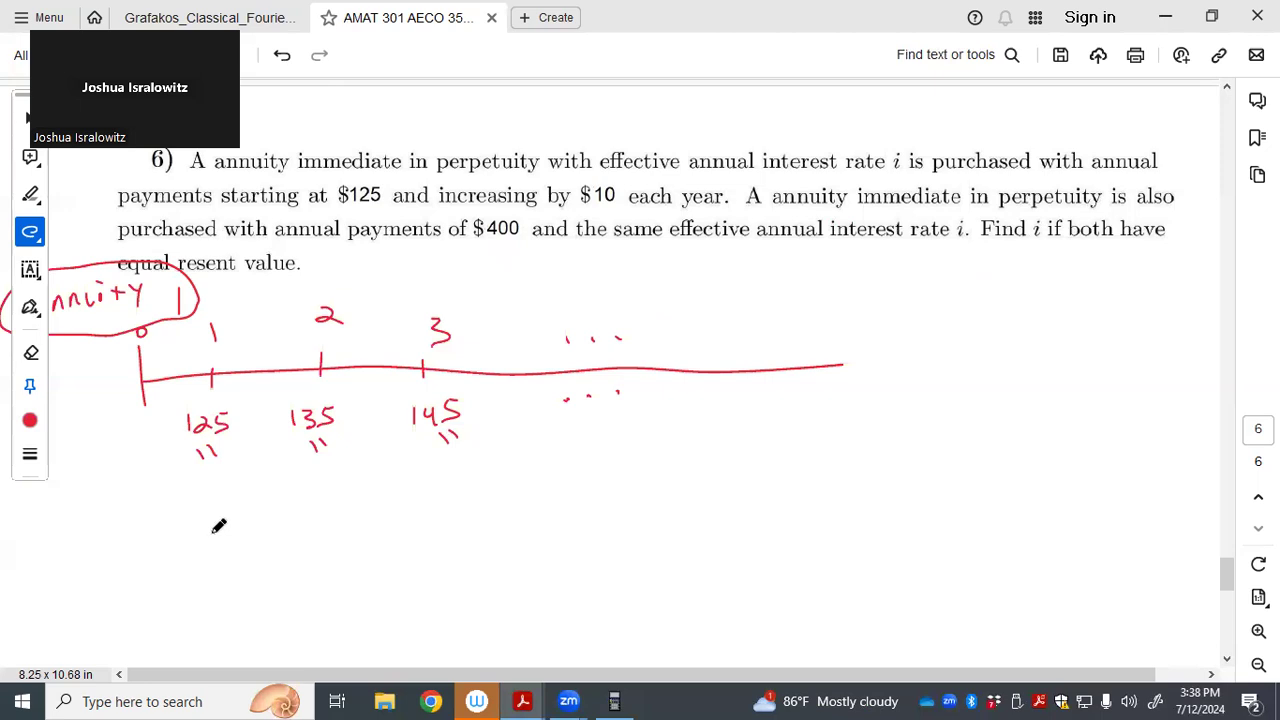
{"action": "mouse_move", "coordinate": [103, 559]}
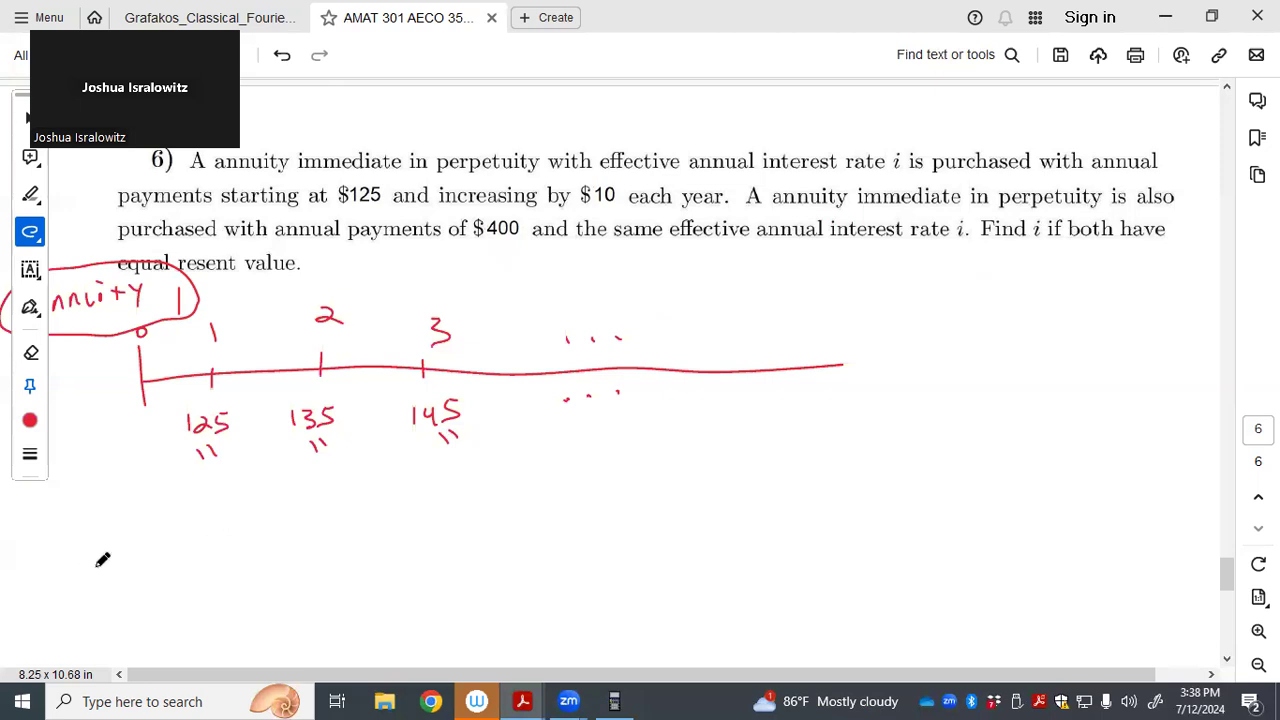
{"action": "mouse_move", "coordinate": [228, 485]}
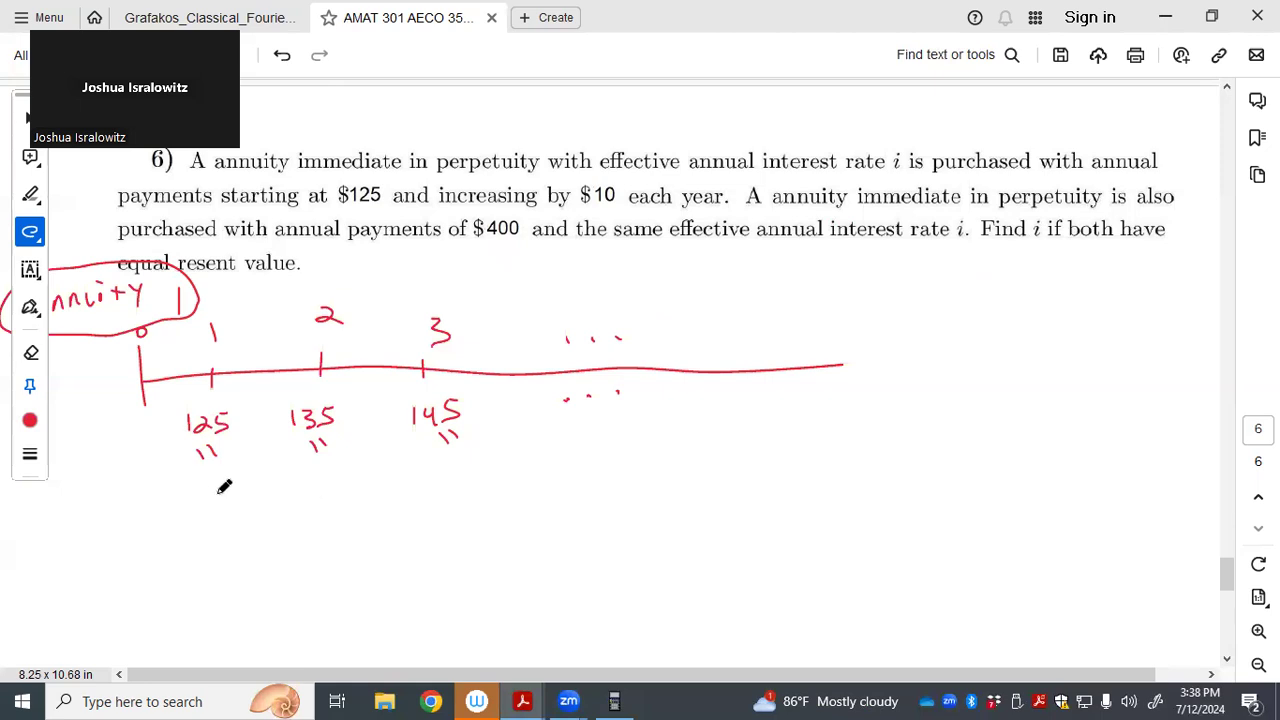
Rewrite the payments as 115+10, 115+20, 115+30 and write PV = 115a∞|i + 10(Ia)∞|i =
{"action": "left_click_drag", "start_coordinate": [213, 495], "coordinate": [247, 490]}
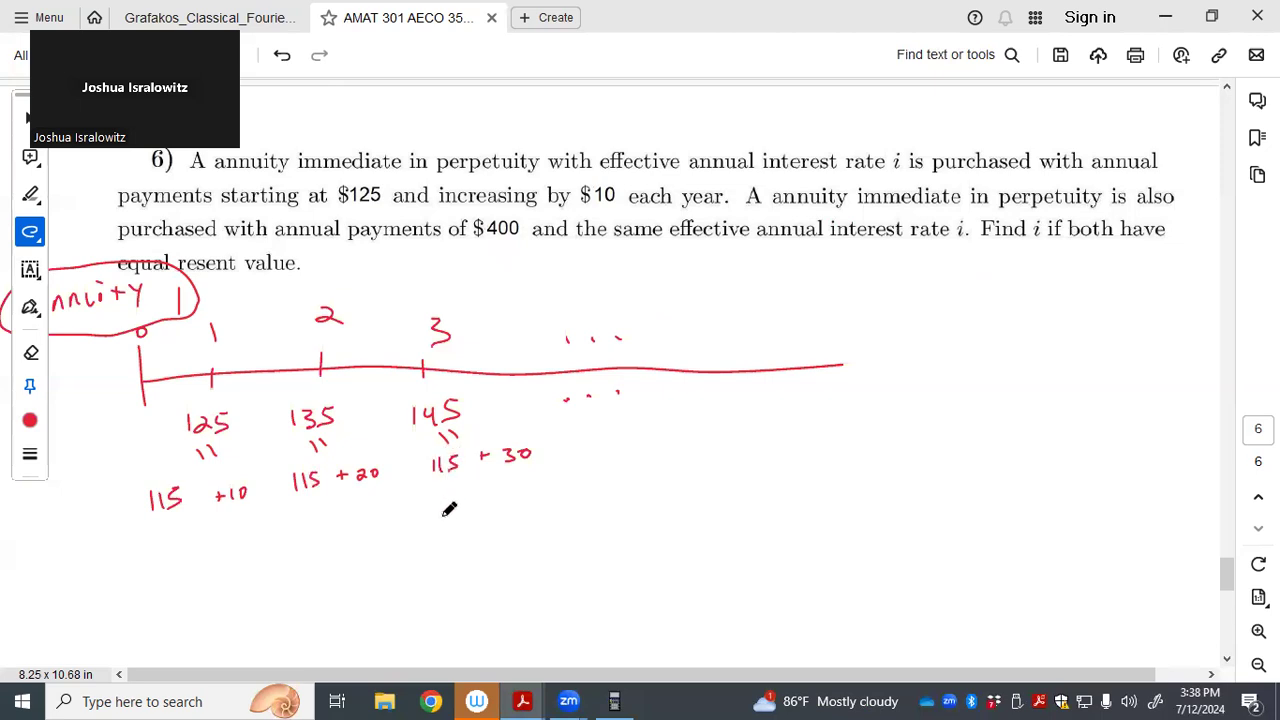
{"action": "mouse_move", "coordinate": [91, 619]}
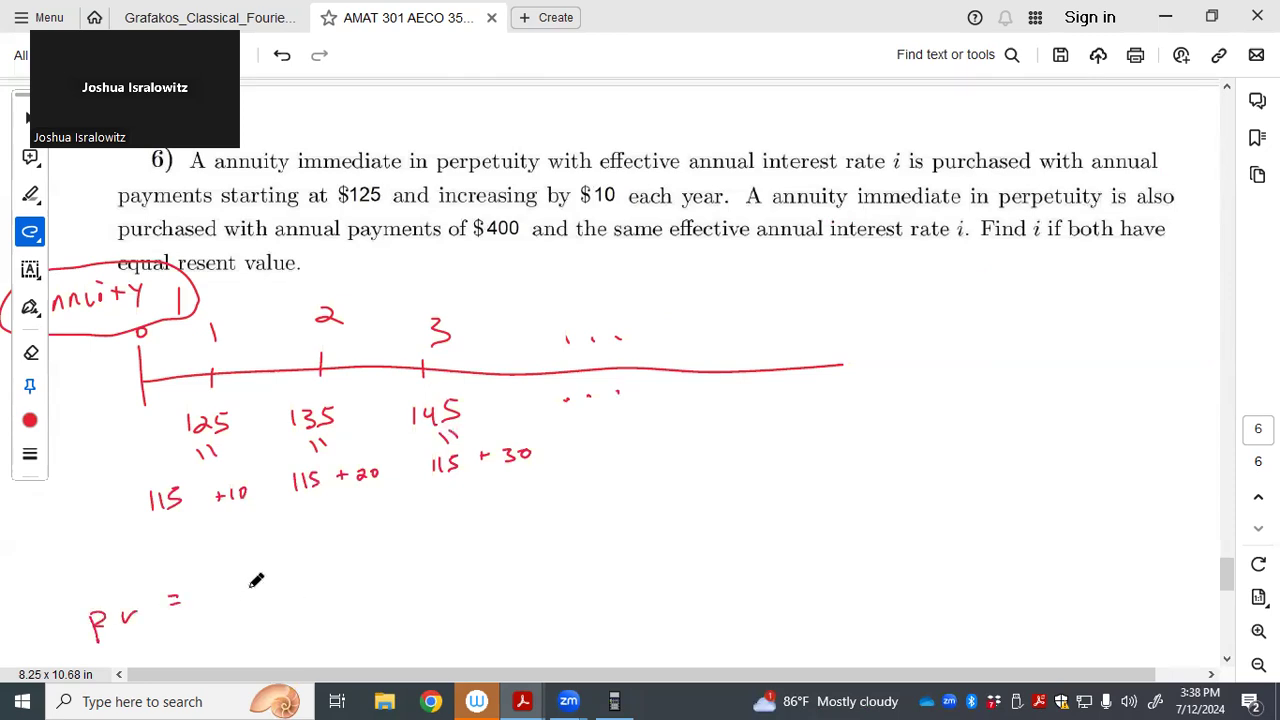
{"action": "type", "text": "1 a"}
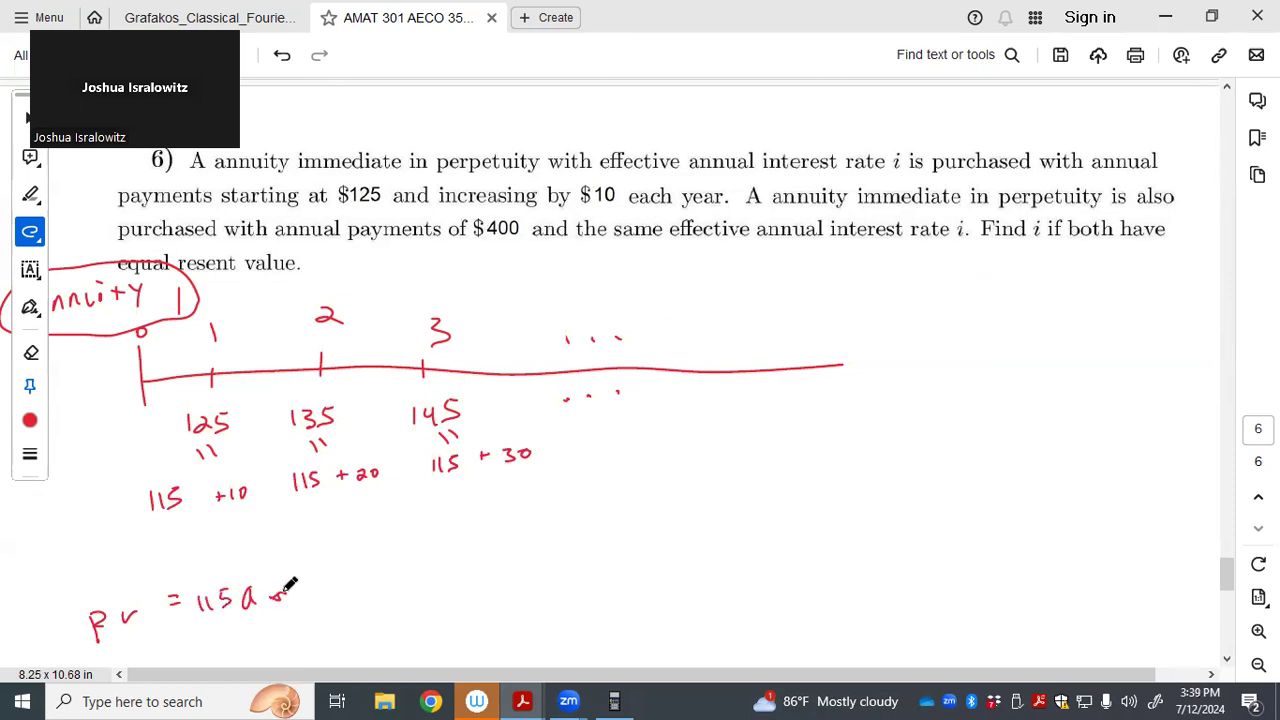
{"action": "left_click_drag", "start_coordinate": [275, 585], "coordinate": [320, 600]}
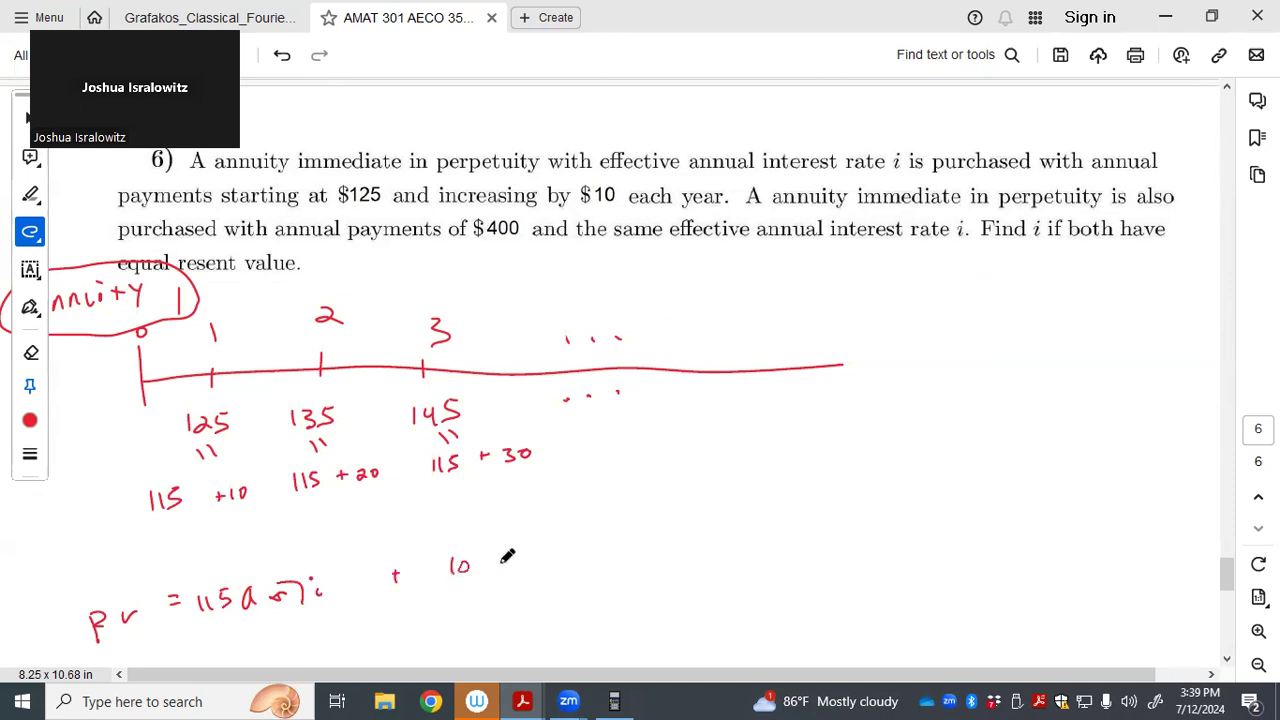
{"action": "left_click_drag", "start_coordinate": [490, 560], "coordinate": [525, 575]}
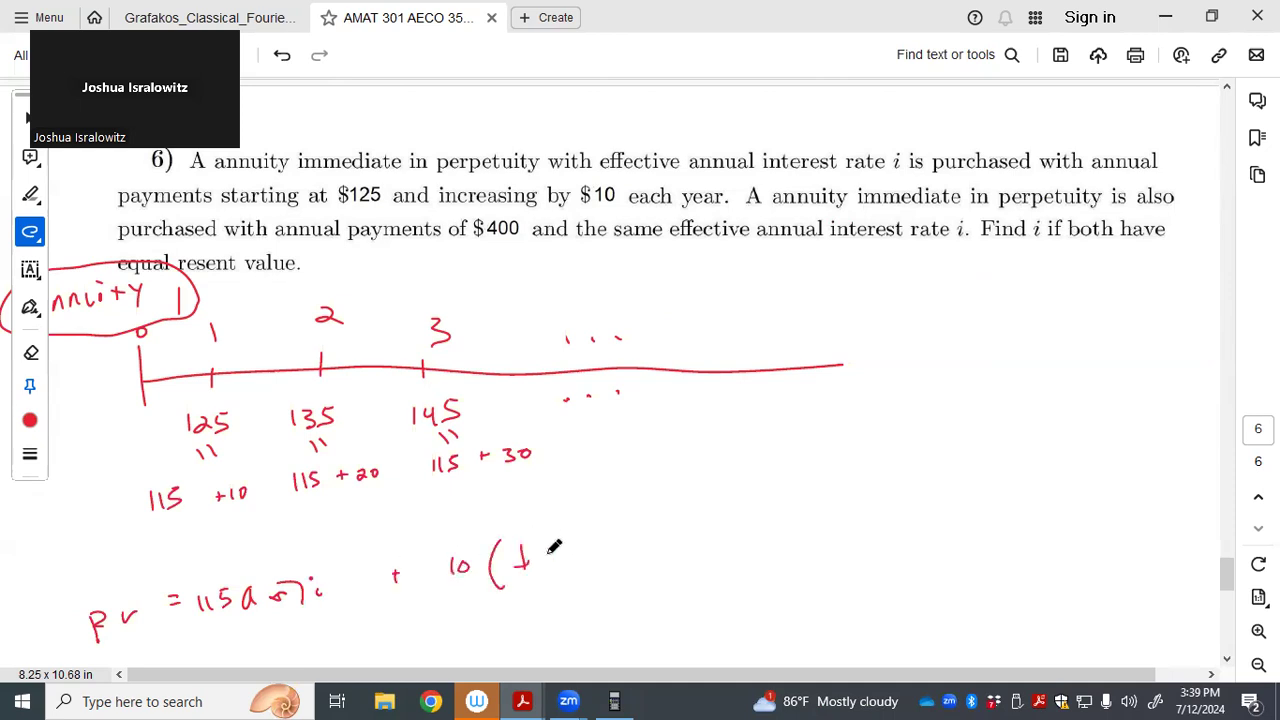
{"action": "left_click_drag", "start_coordinate": [510, 560], "coordinate": [565, 560]}
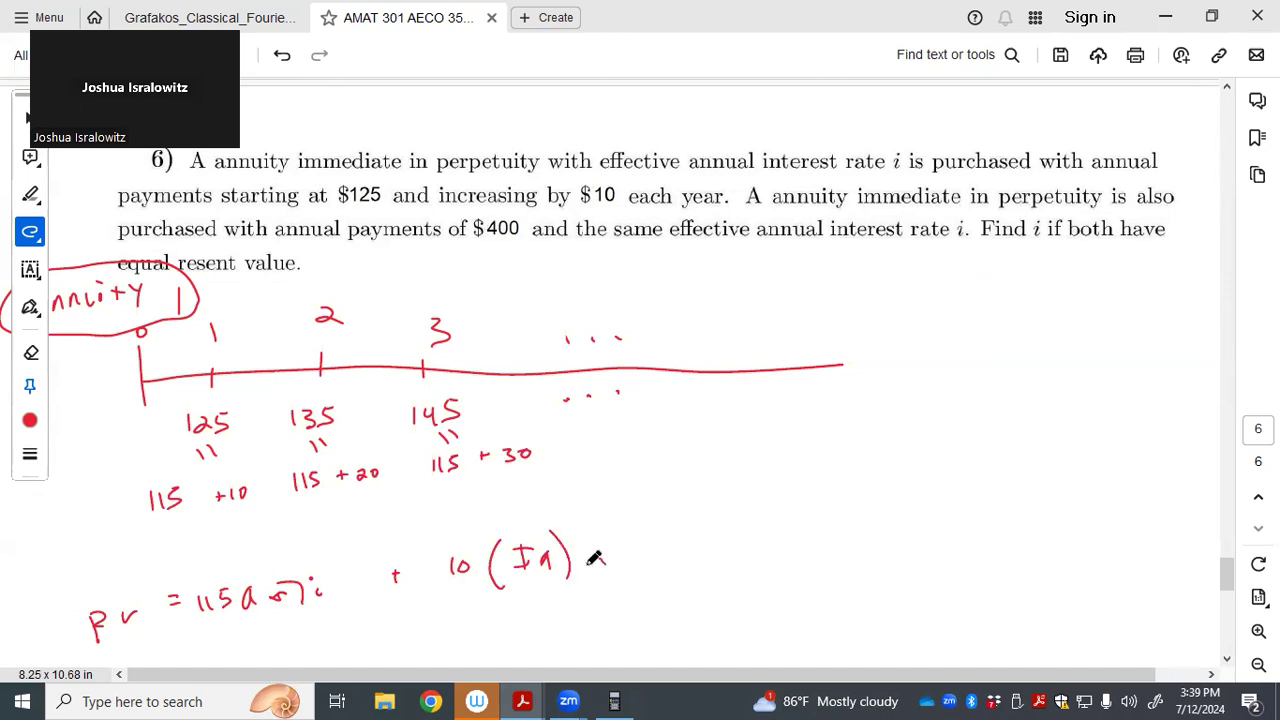
{"action": "left_click_drag", "start_coordinate": [575, 560], "coordinate": [640, 570]}
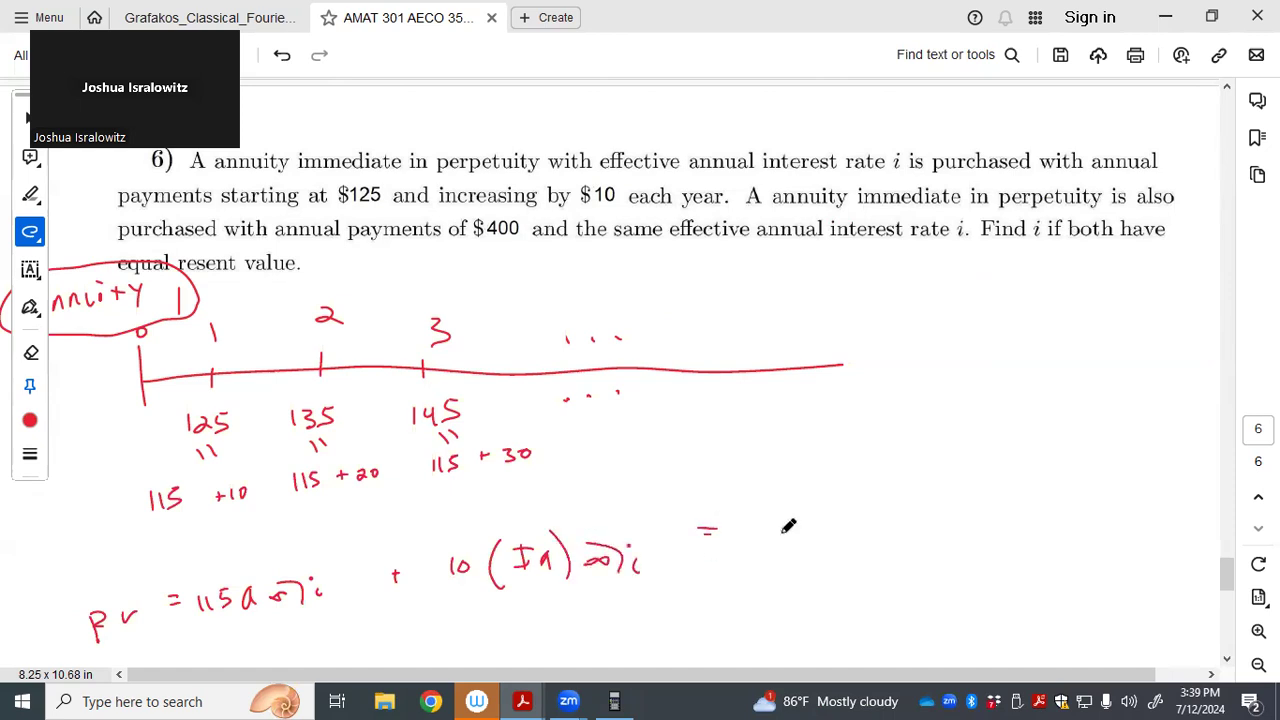
Evaluate it as 115/i + 10(1/i + 1/i²) and simplify to 125/i + 10/i²
{"action": "left_click_drag", "start_coordinate": [780, 500], "coordinate": [855, 555]}
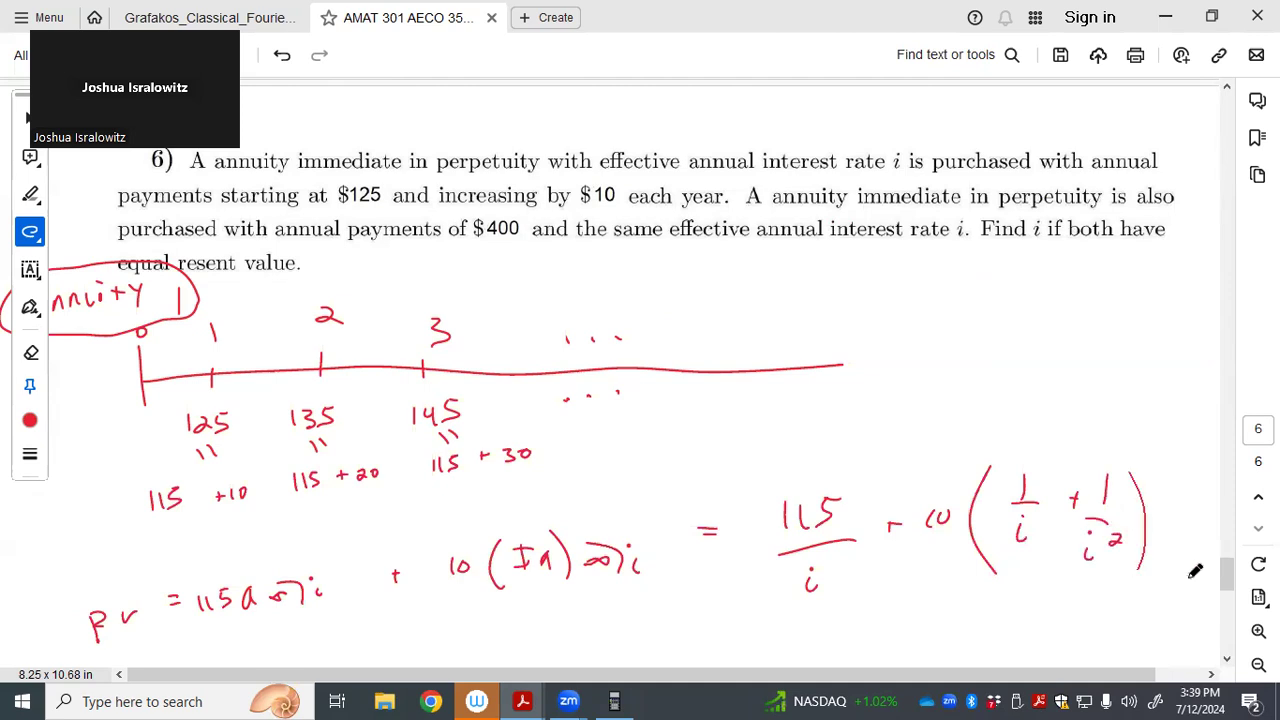
{"action": "scroll", "scroll_direction": "down", "scroll_amount": 3}
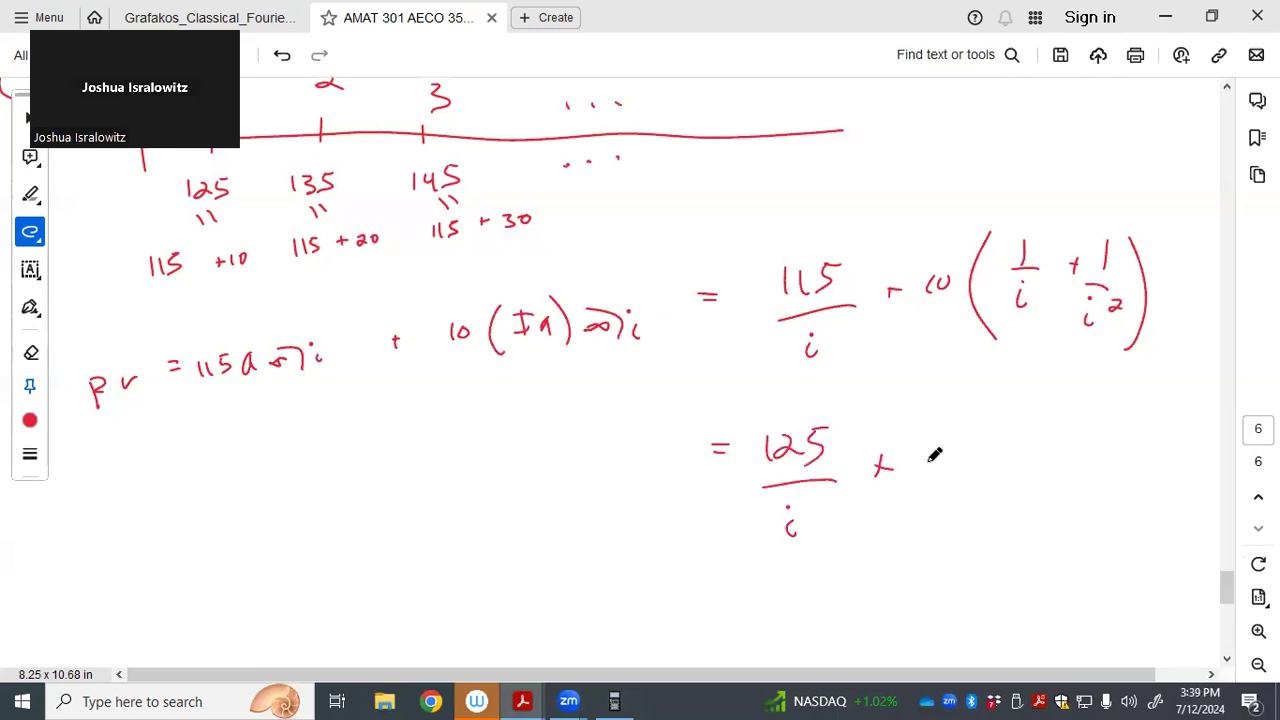
{"action": "left_click_drag", "start_coordinate": [920, 445], "coordinate": [960, 520]}
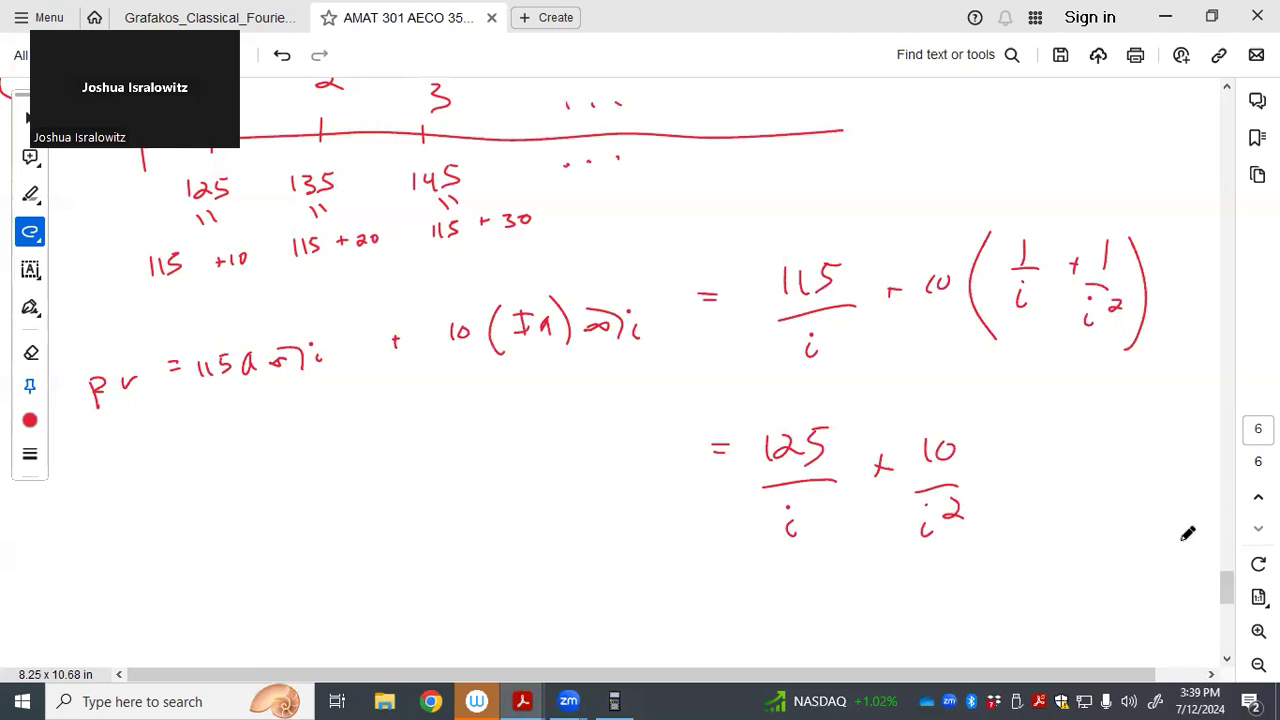
{"action": "scroll", "scroll_direction": "down", "scroll_amount": 3}
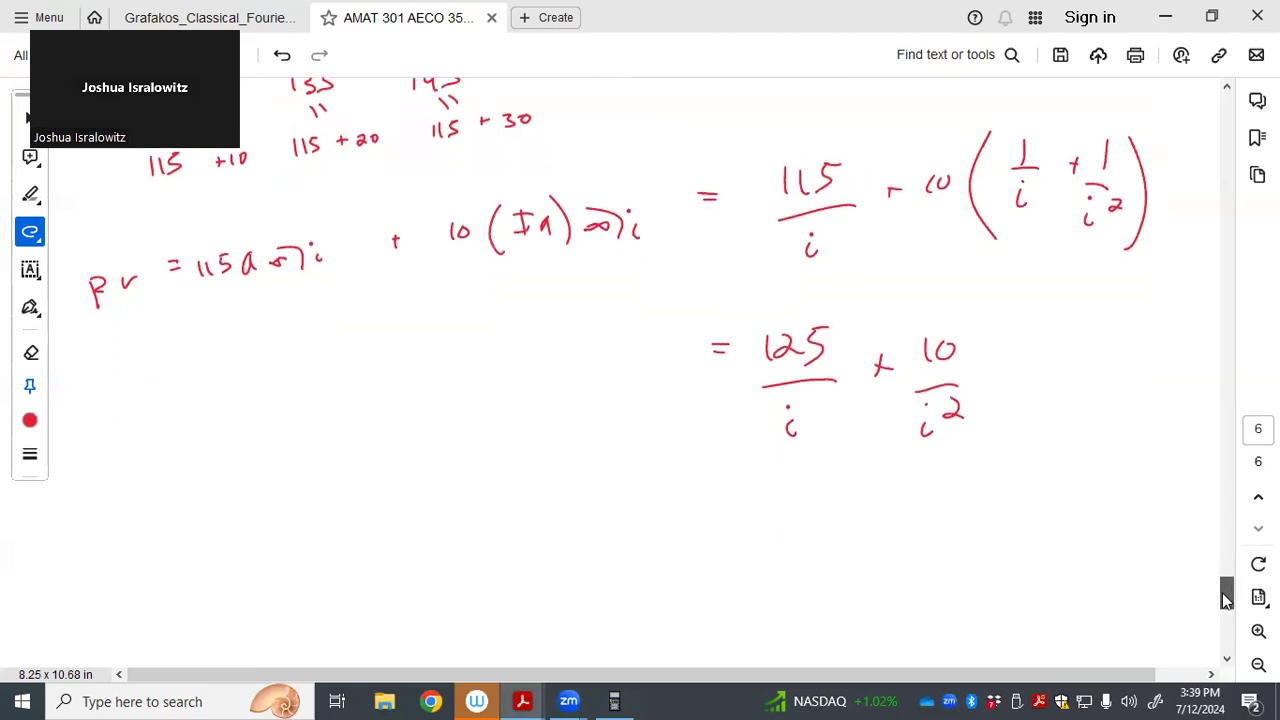
{"action": "scroll", "scroll_direction": "down", "scroll_amount": 3}
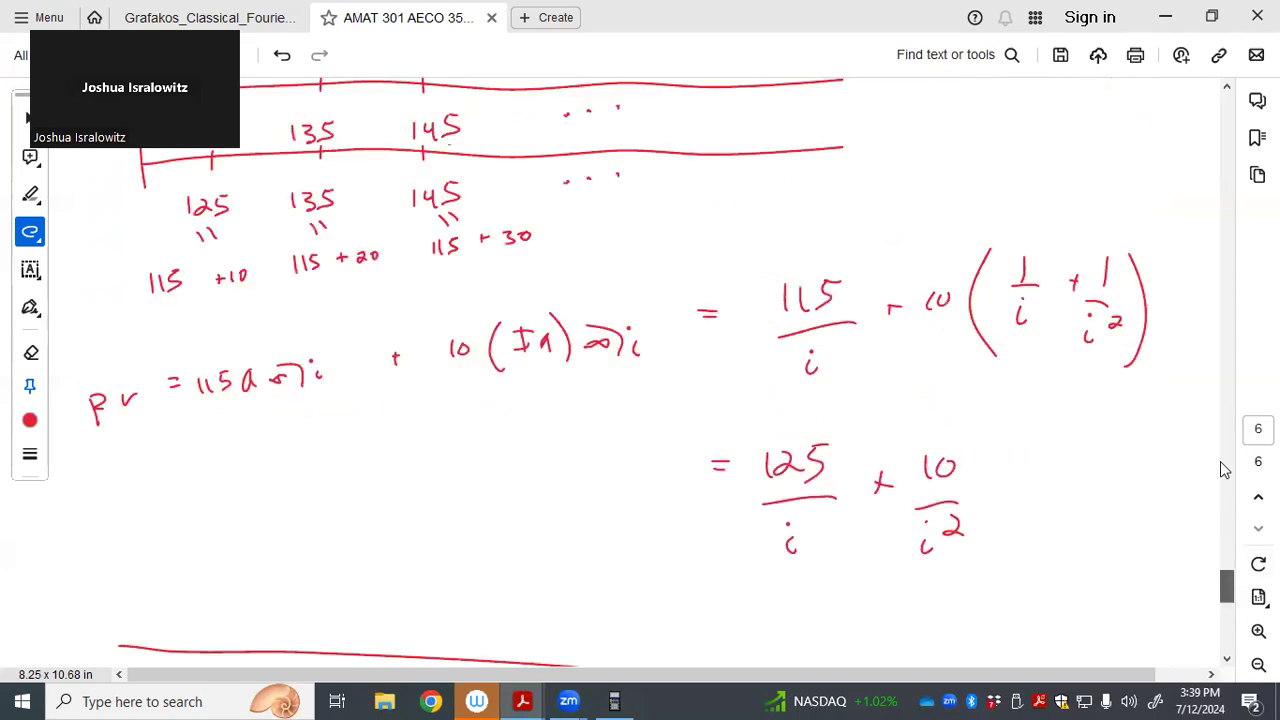
Underline the $400 perpetuity in the problem text and label annuity 2 below a divider
{"action": "scroll", "scroll_direction": "down", "scroll_amount": 3}
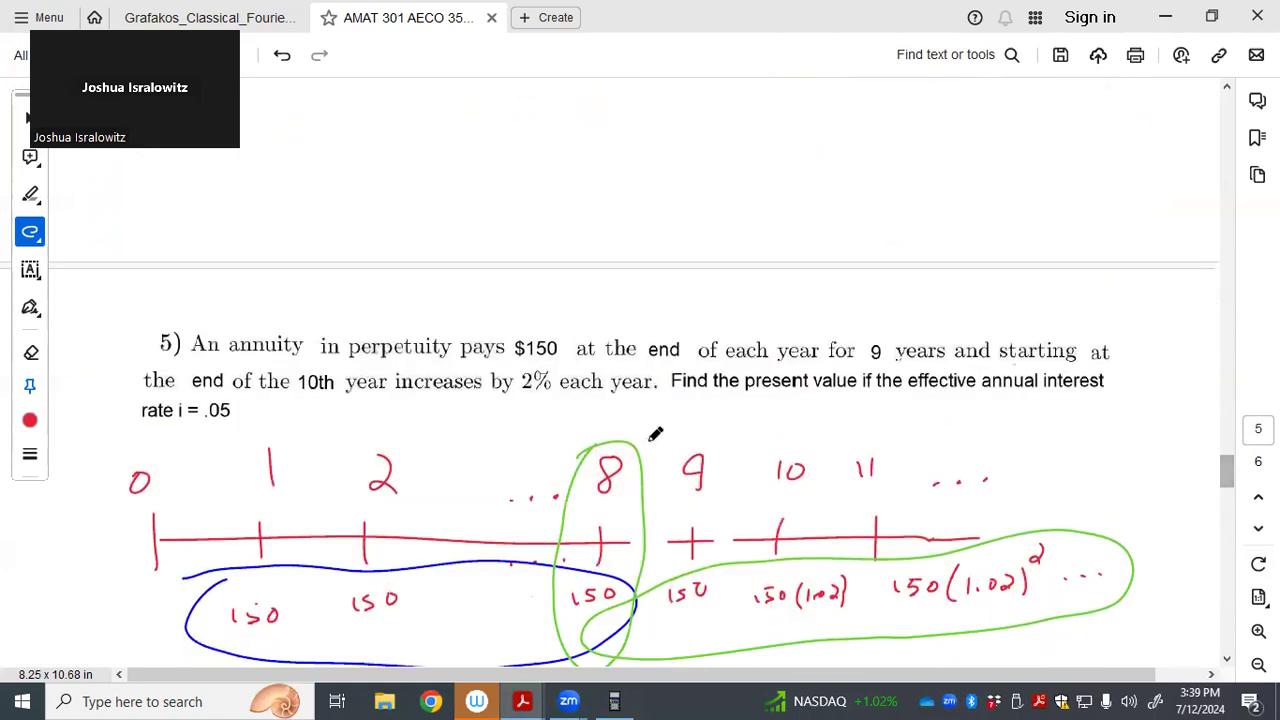
{"action": "scroll", "scroll_direction": "down", "scroll_amount": 3}
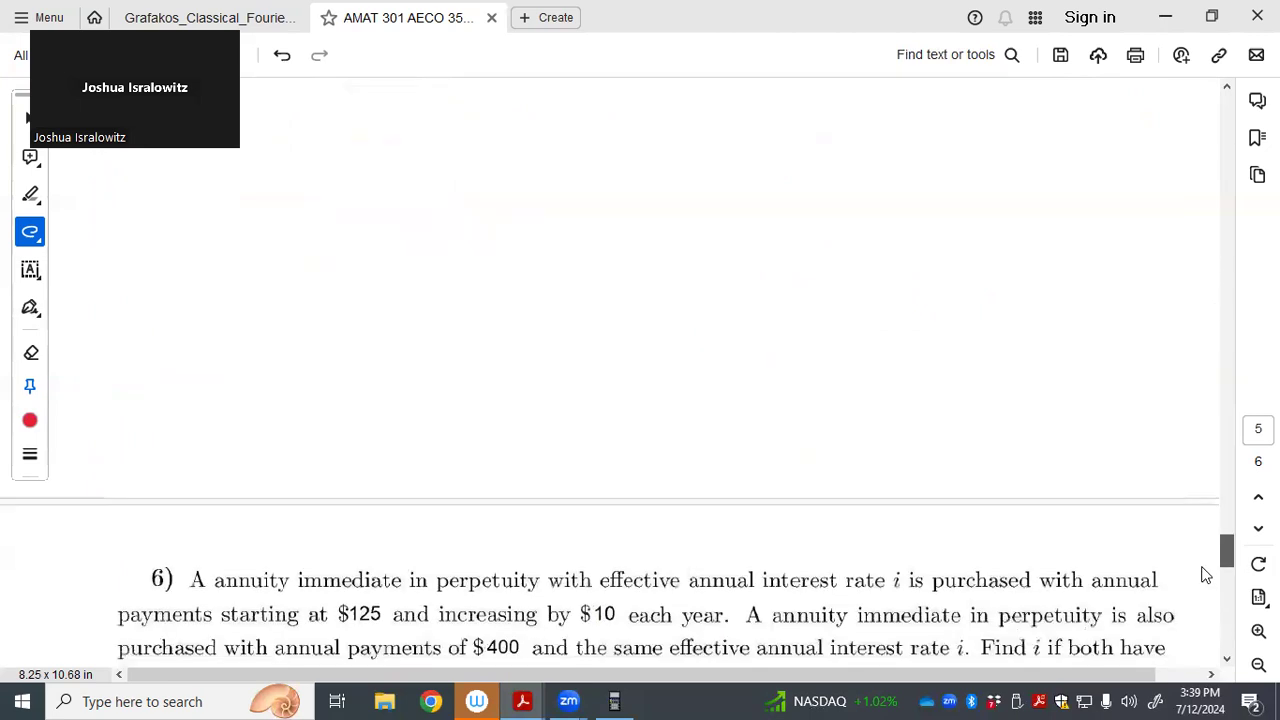
{"action": "scroll", "scroll_direction": "down", "scroll_amount": 3}
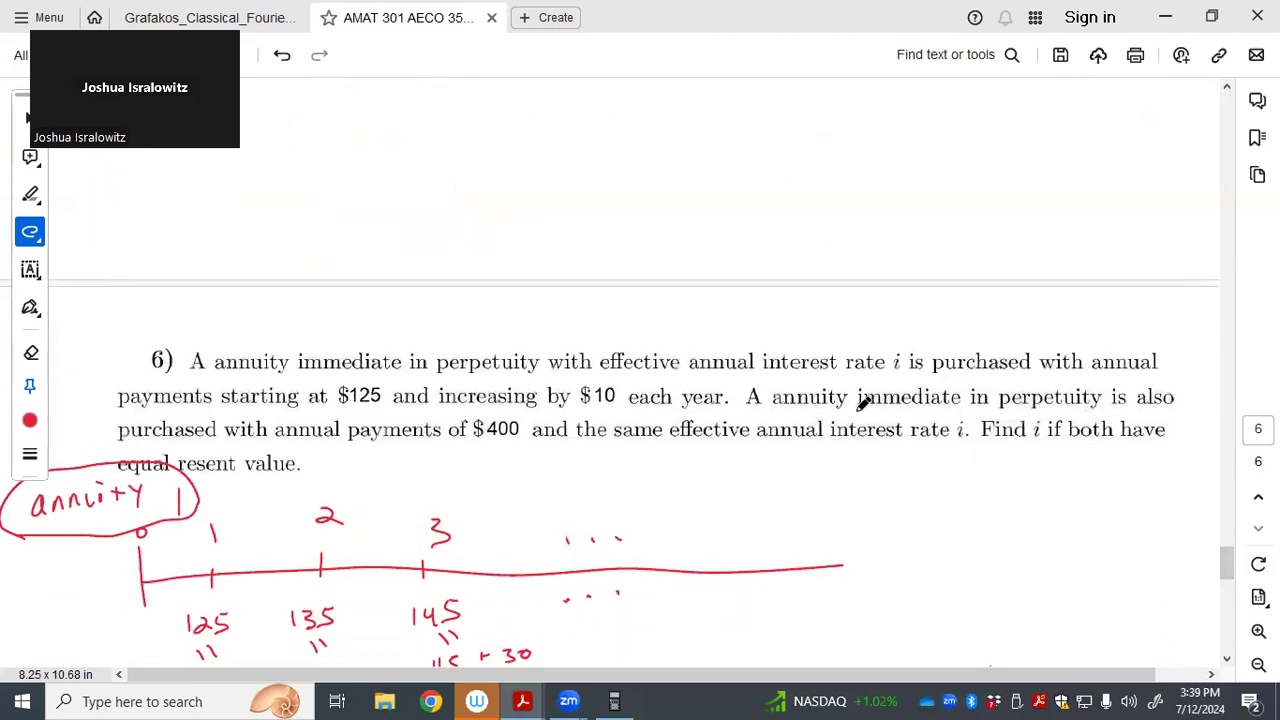
{"action": "left_click_drag", "start_coordinate": [775, 410], "coordinate": [1070, 413]}
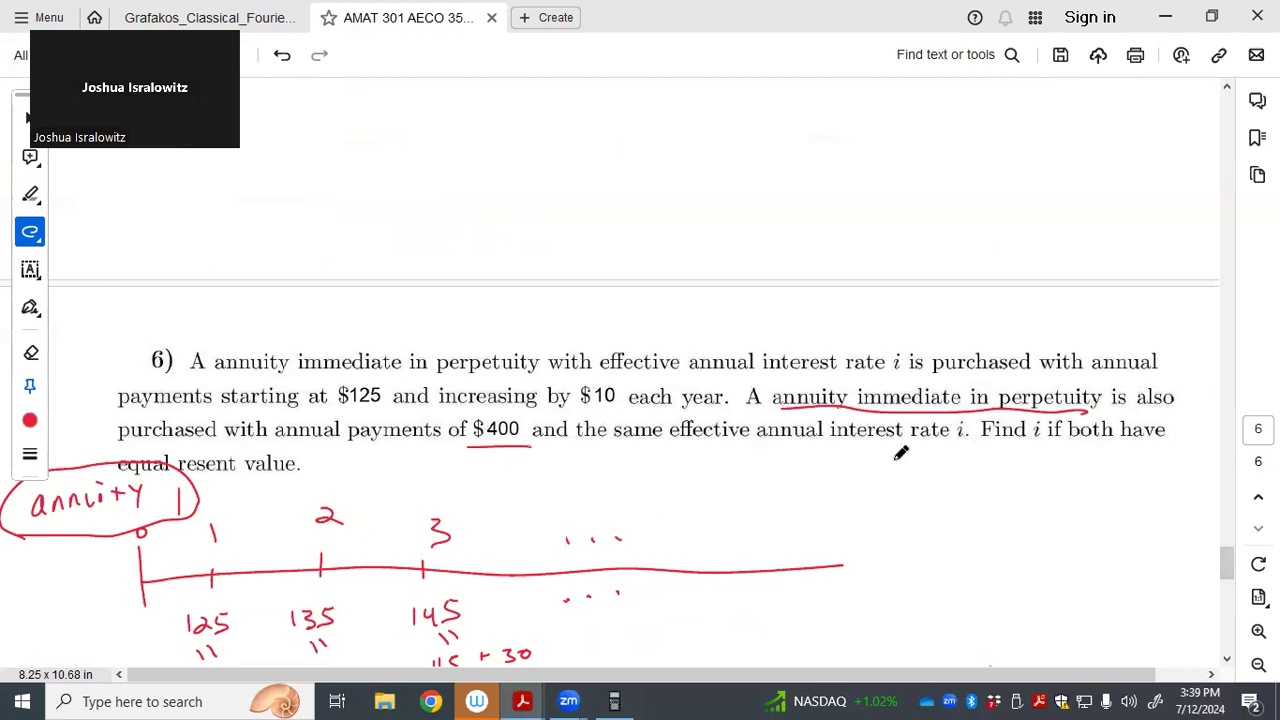
{"action": "scroll", "scroll_direction": "down", "scroll_amount": 3}
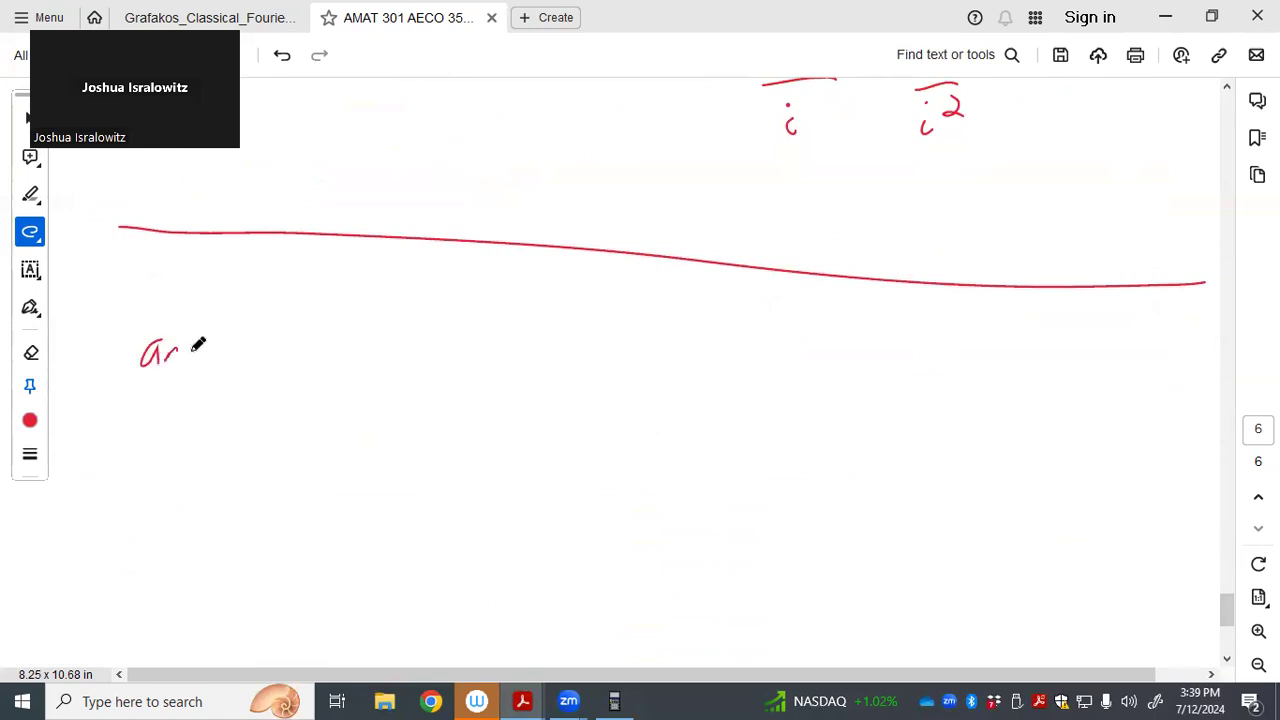
{"action": "left_click_drag", "start_coordinate": [180, 355], "coordinate": [270, 350]}
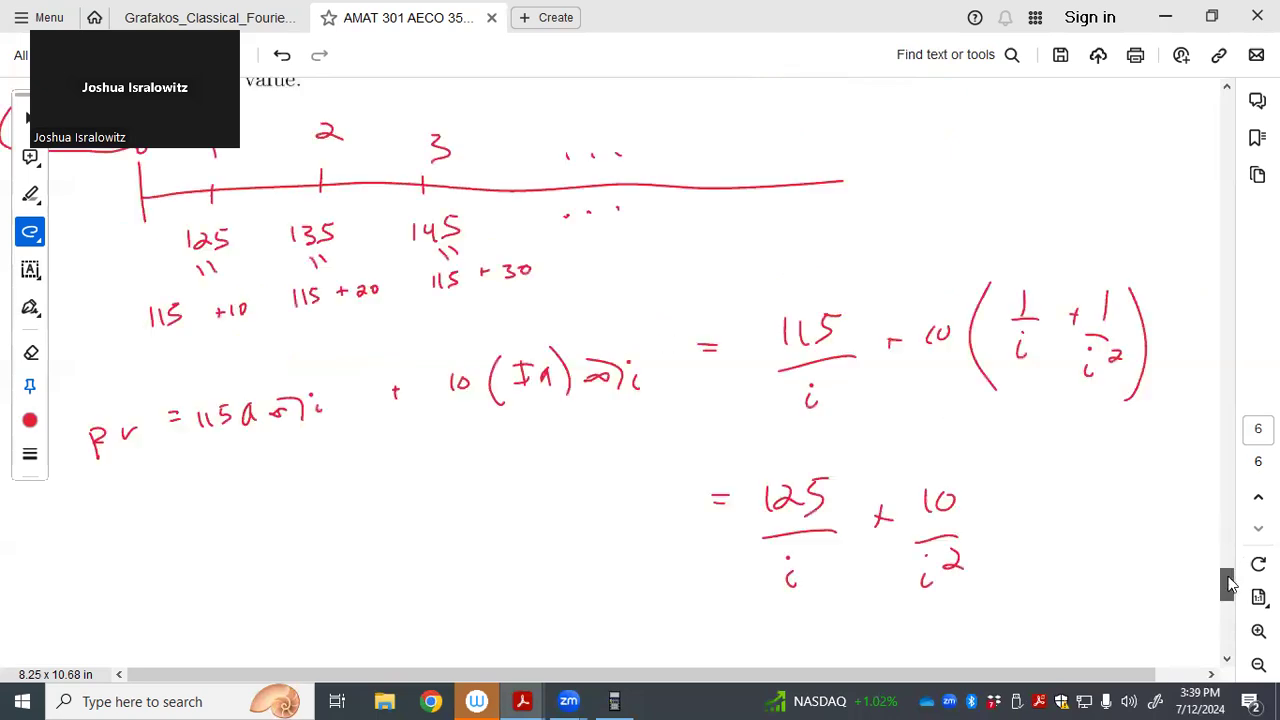
Write annuity 2's present value as PV = 400 a∞|i = 400/i
{"action": "scroll", "scroll_direction": "down", "scroll_amount": 3}
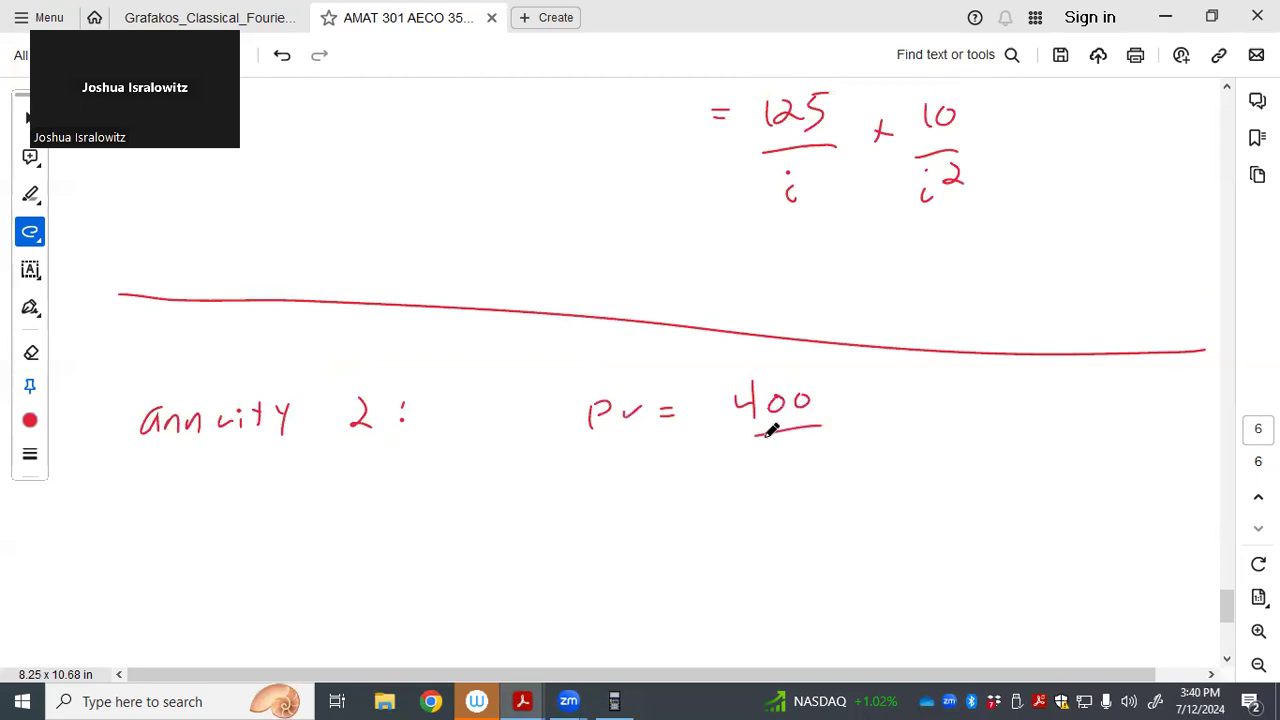
{"action": "left_click_drag", "start_coordinate": [770, 430], "coordinate": [855, 400]}
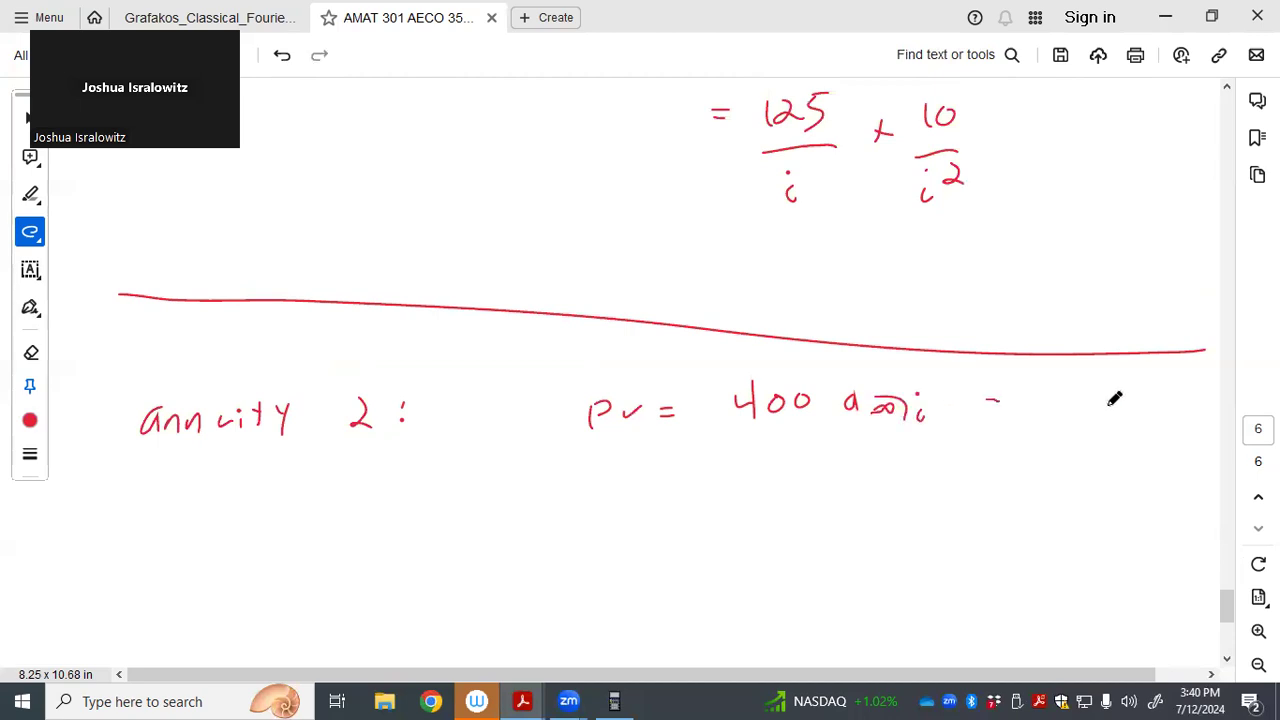
{"action": "left_click_drag", "start_coordinate": [990, 400], "coordinate": [1145, 435]}
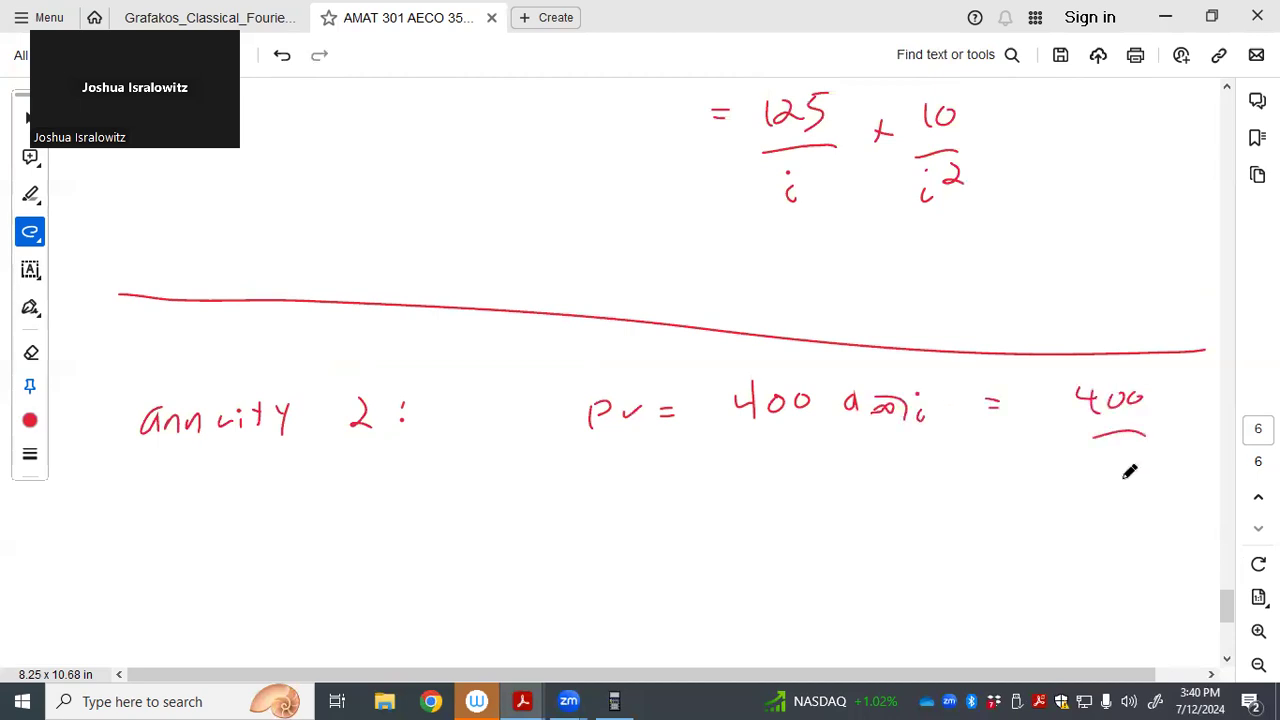
{"action": "scroll", "scroll_direction": "down", "scroll_amount": 3}
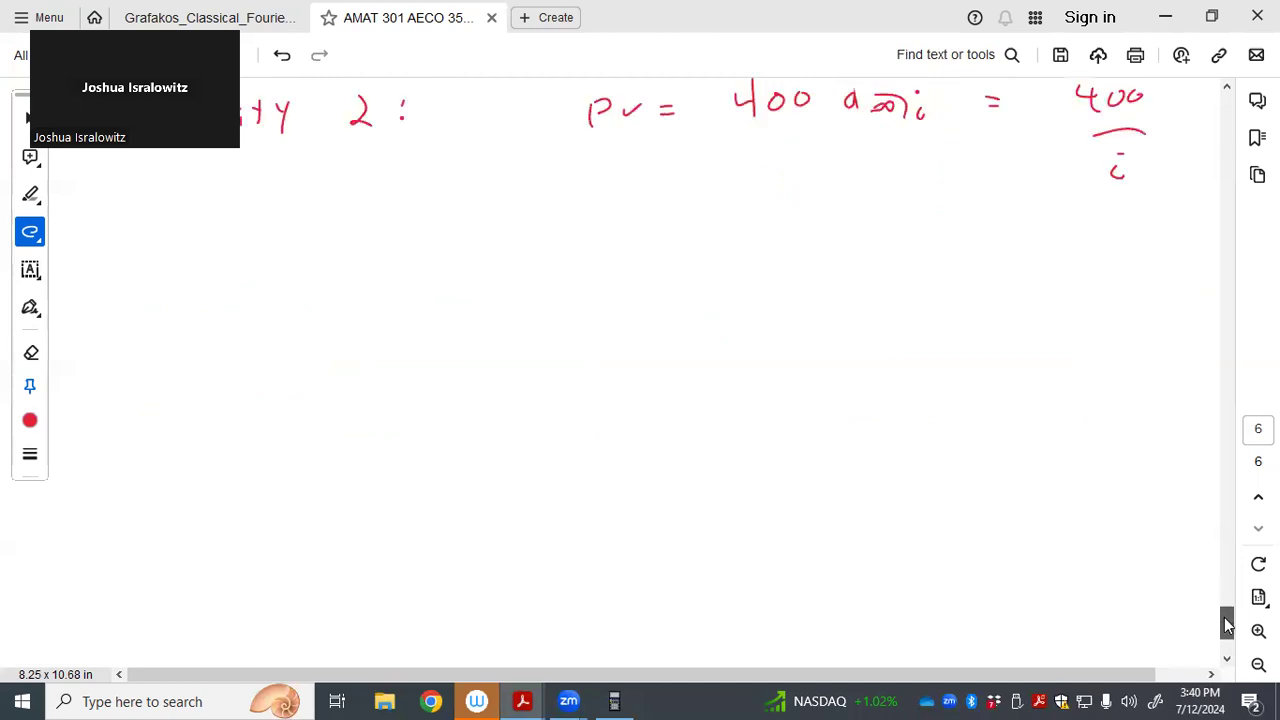
{"action": "scroll", "scroll_direction": "down", "scroll_amount": 3}
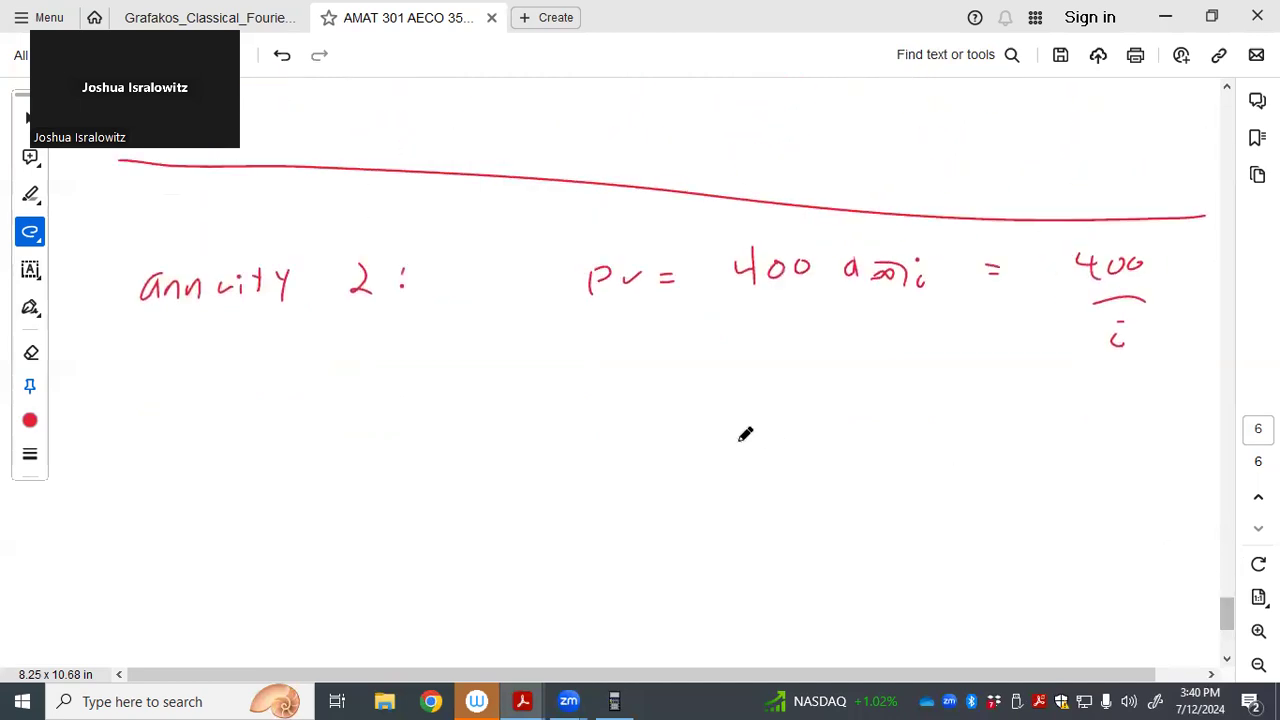
{"action": "mouse_move", "coordinate": [771, 438]}
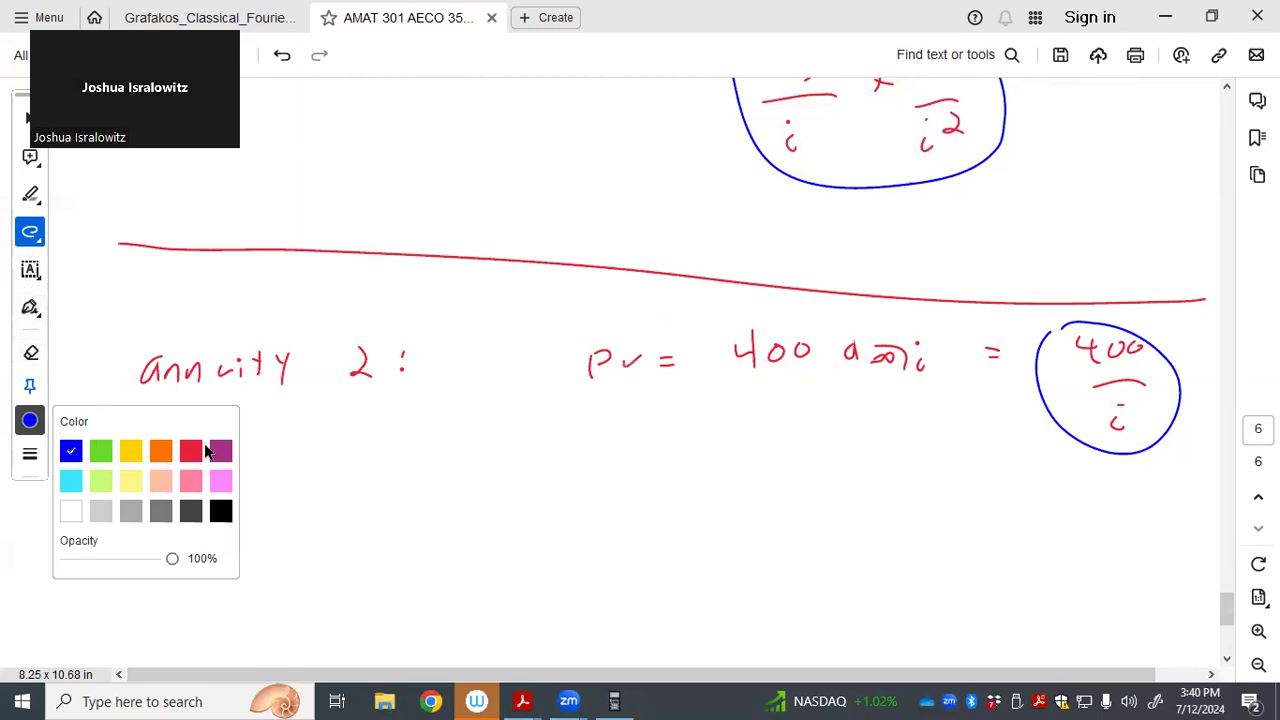
Switch the ink to red, draw a divider, and write 400/i = 125/i + 10/i²
{"action": "left_click", "coordinate": [190, 450]}
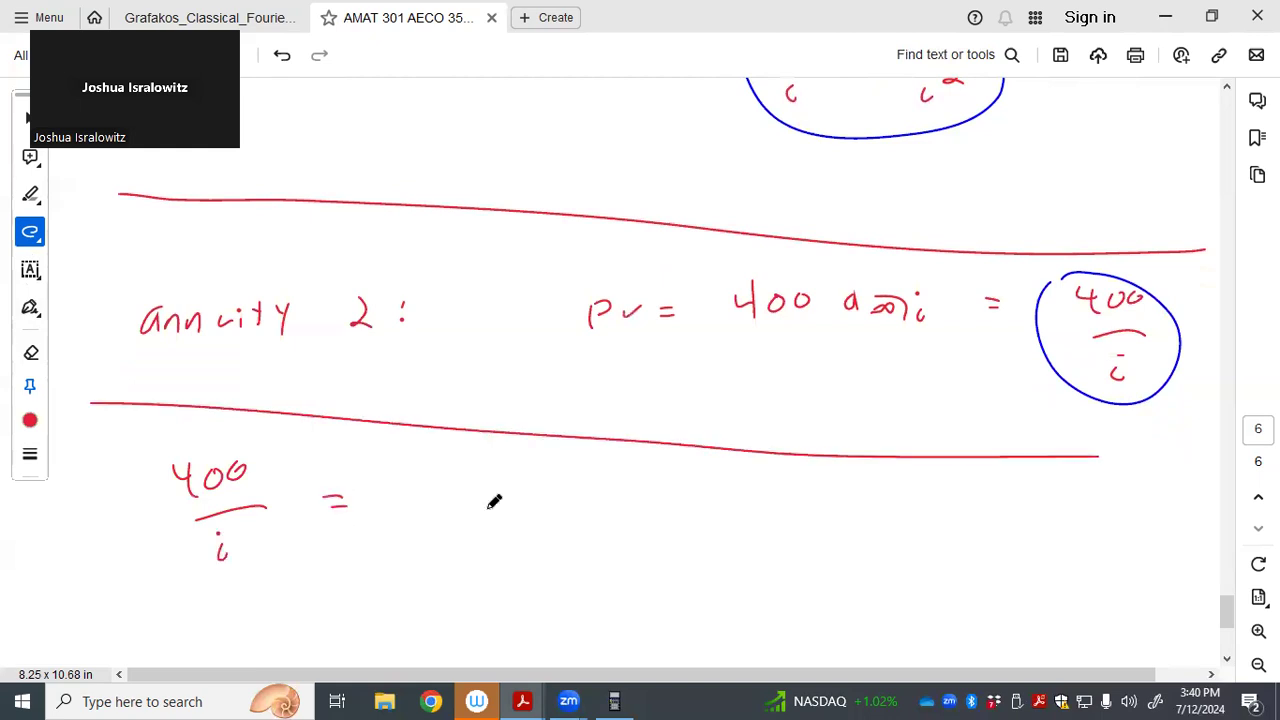
{"action": "scroll", "scroll_direction": "down", "scroll_amount": 3}
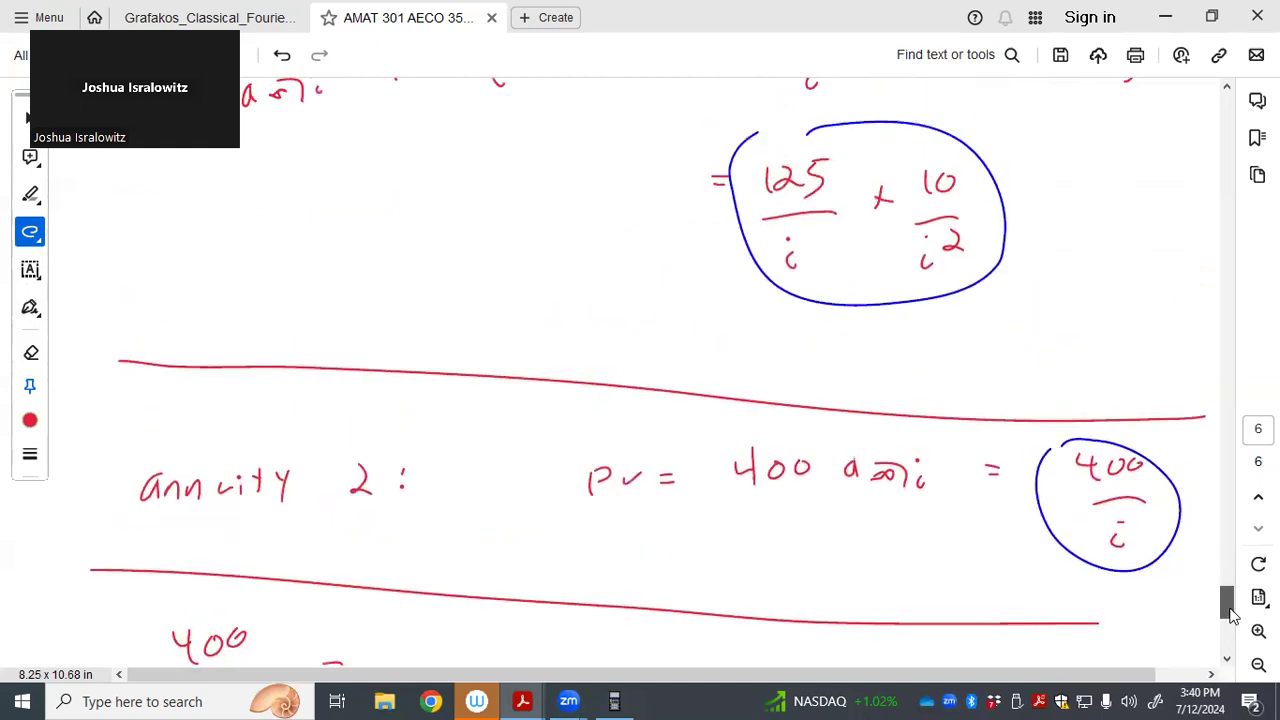
{"action": "scroll", "scroll_direction": "down", "scroll_amount": 3}
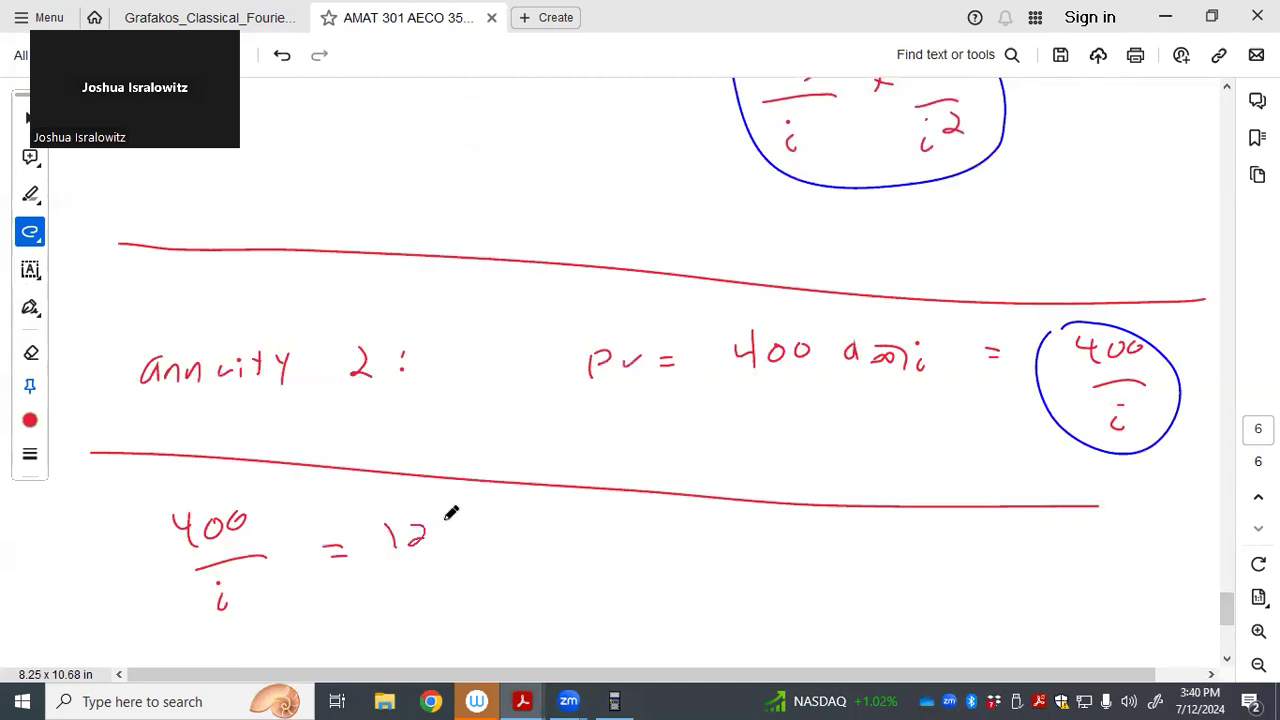
{"action": "left_click_drag", "start_coordinate": [420, 520], "coordinate": [420, 610]}
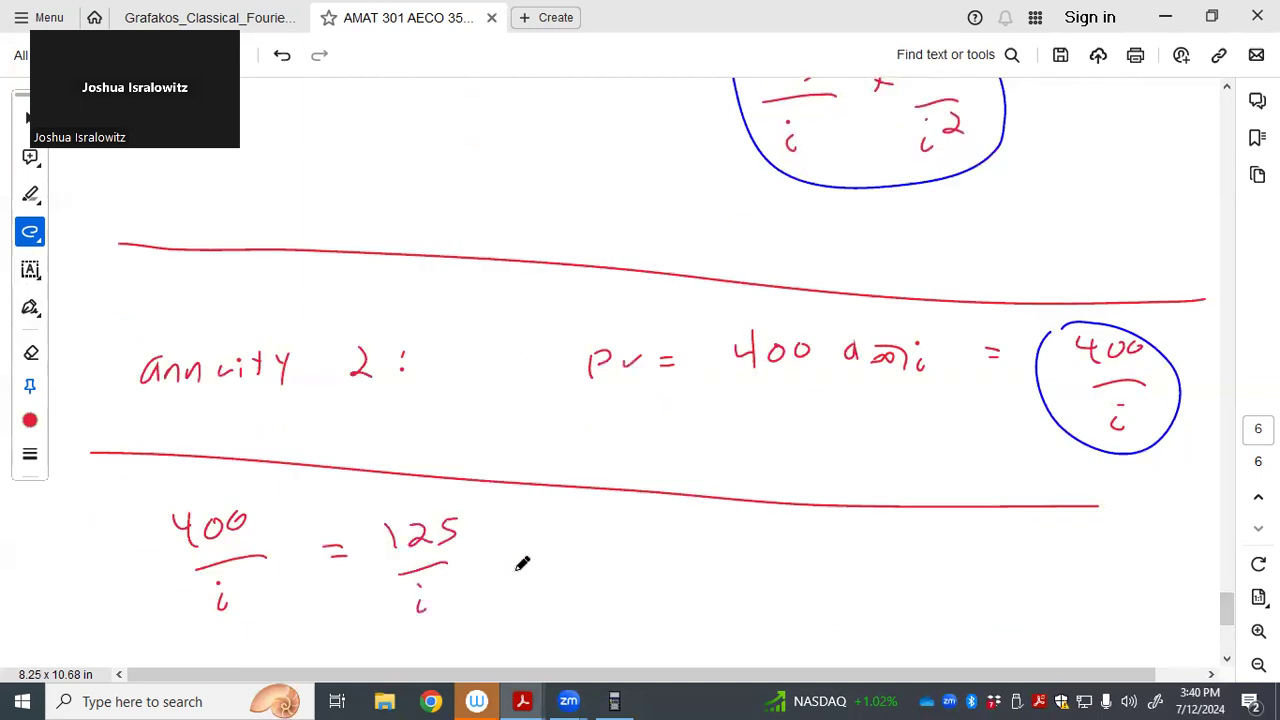
{"action": "scroll", "scroll_direction": "down", "scroll_amount": 3}
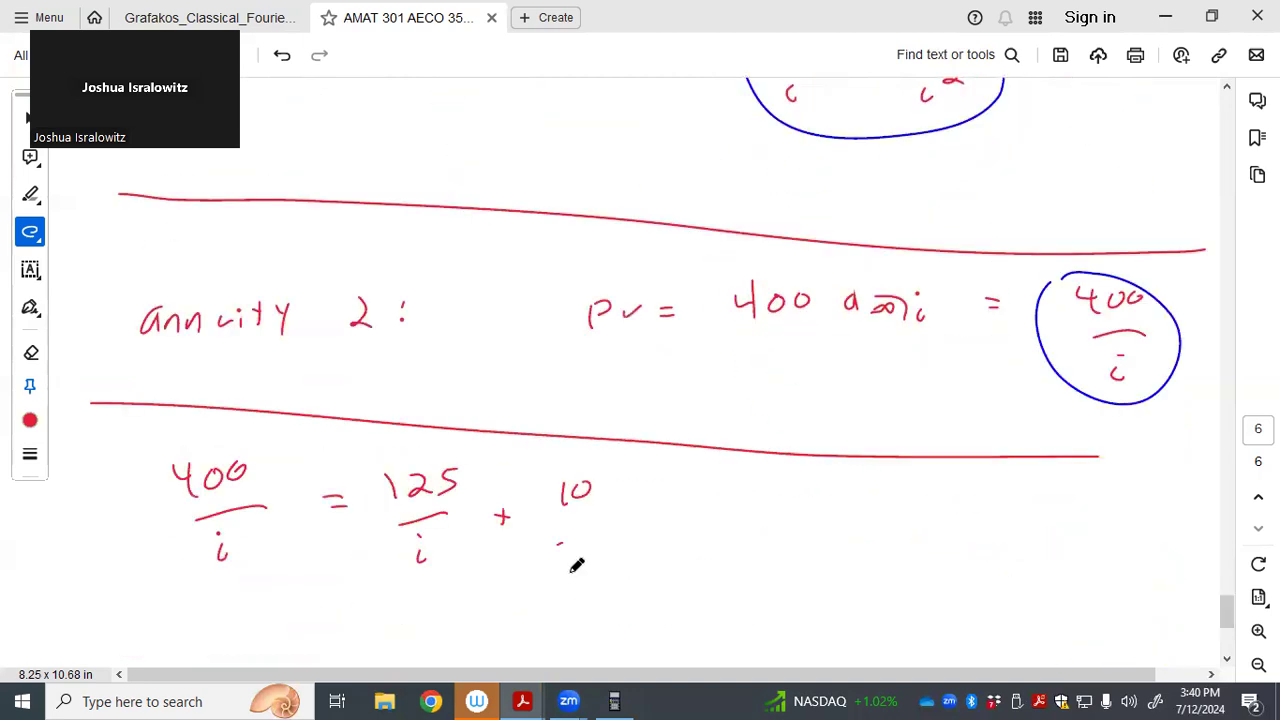
{"action": "left_click_drag", "start_coordinate": [575, 560], "coordinate": [615, 560]}
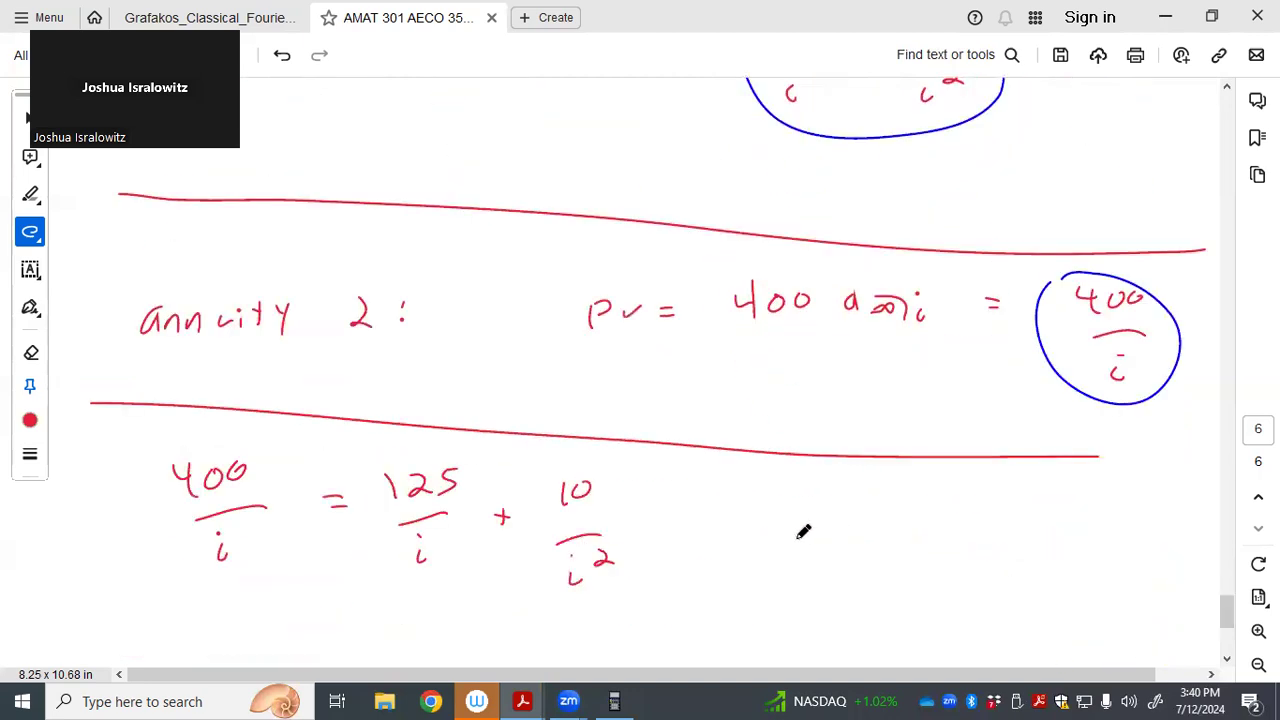
{"action": "scroll", "scroll_direction": "down", "scroll_amount": 3}
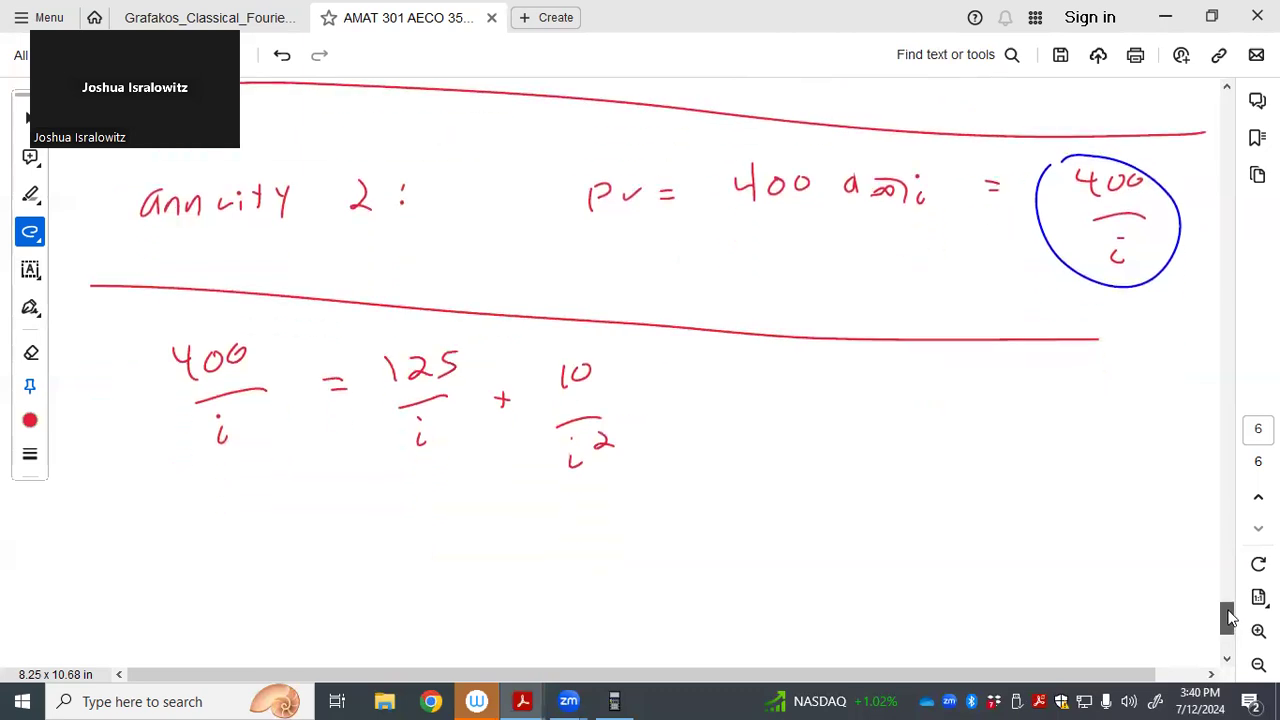
{"action": "scroll", "scroll_direction": "down", "scroll_amount": 3}
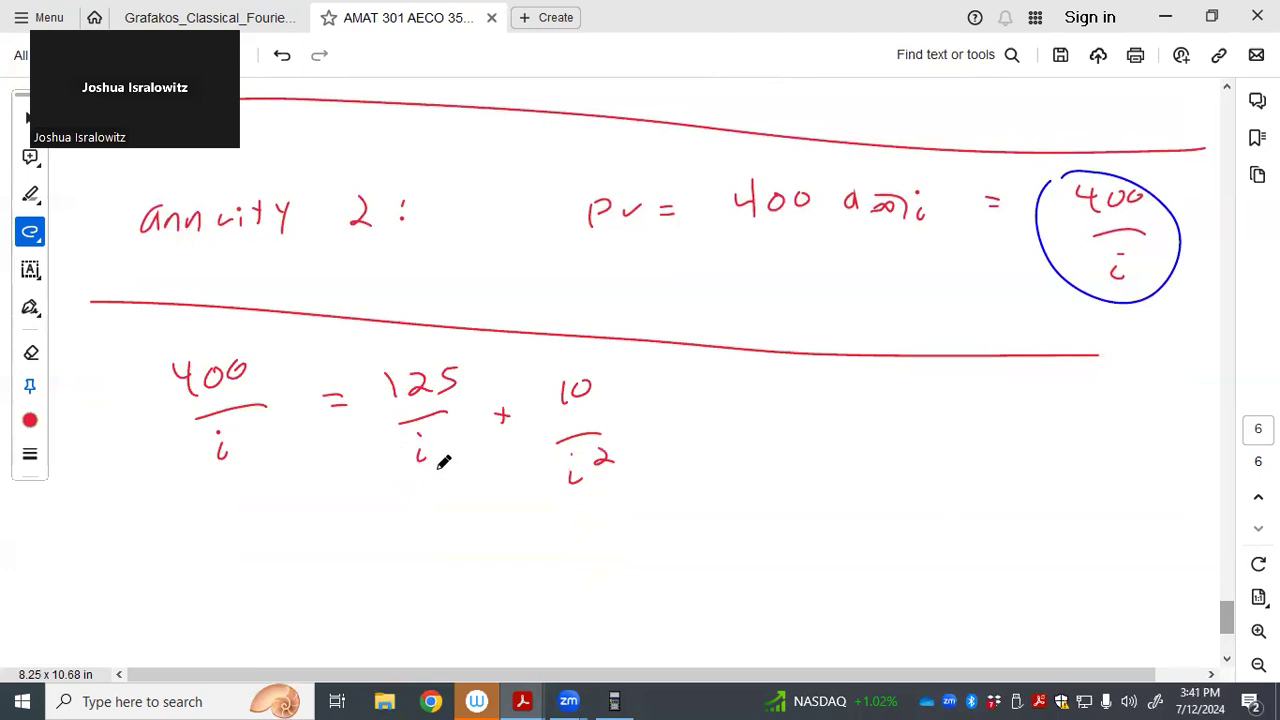
{"action": "mouse_move", "coordinate": [219, 578]}
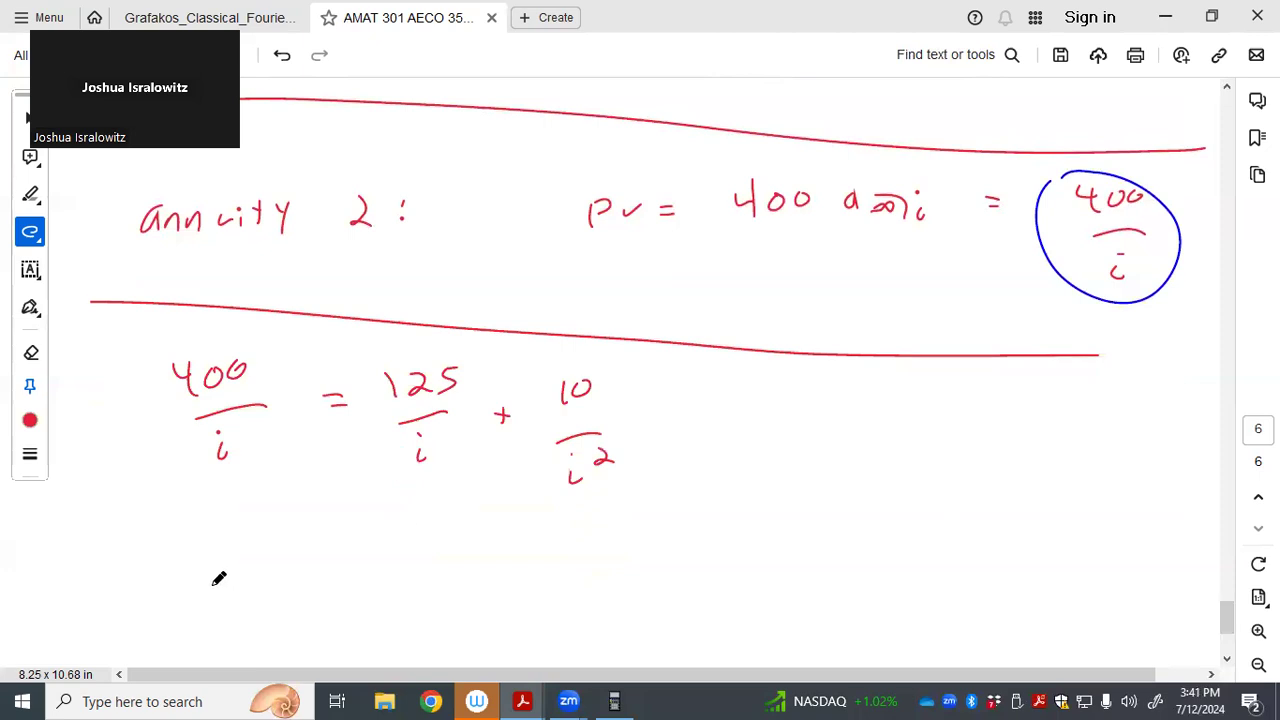
Write 400 = 125 + 10/i, solve i = 10/275 = .03636, and circle the result
{"action": "left_click_drag", "start_coordinate": [175, 605], "coordinate": [240, 600]}
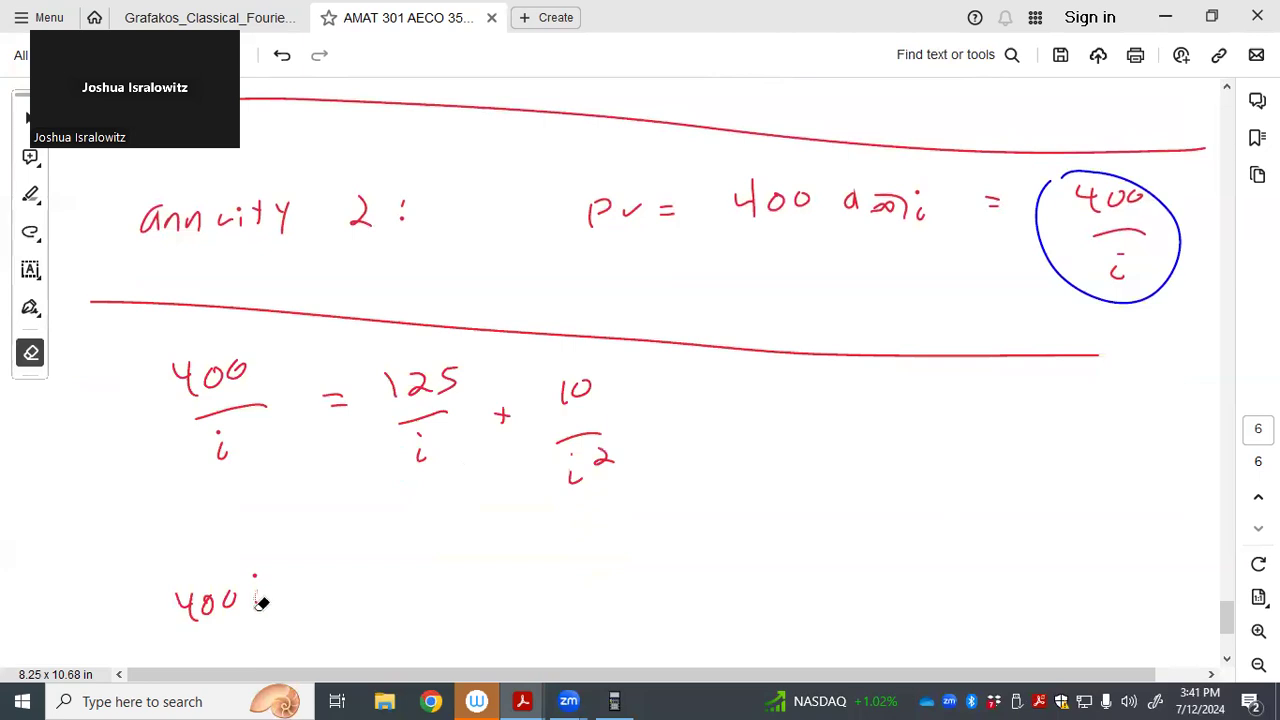
{"action": "left_click", "coordinate": [30, 231]}
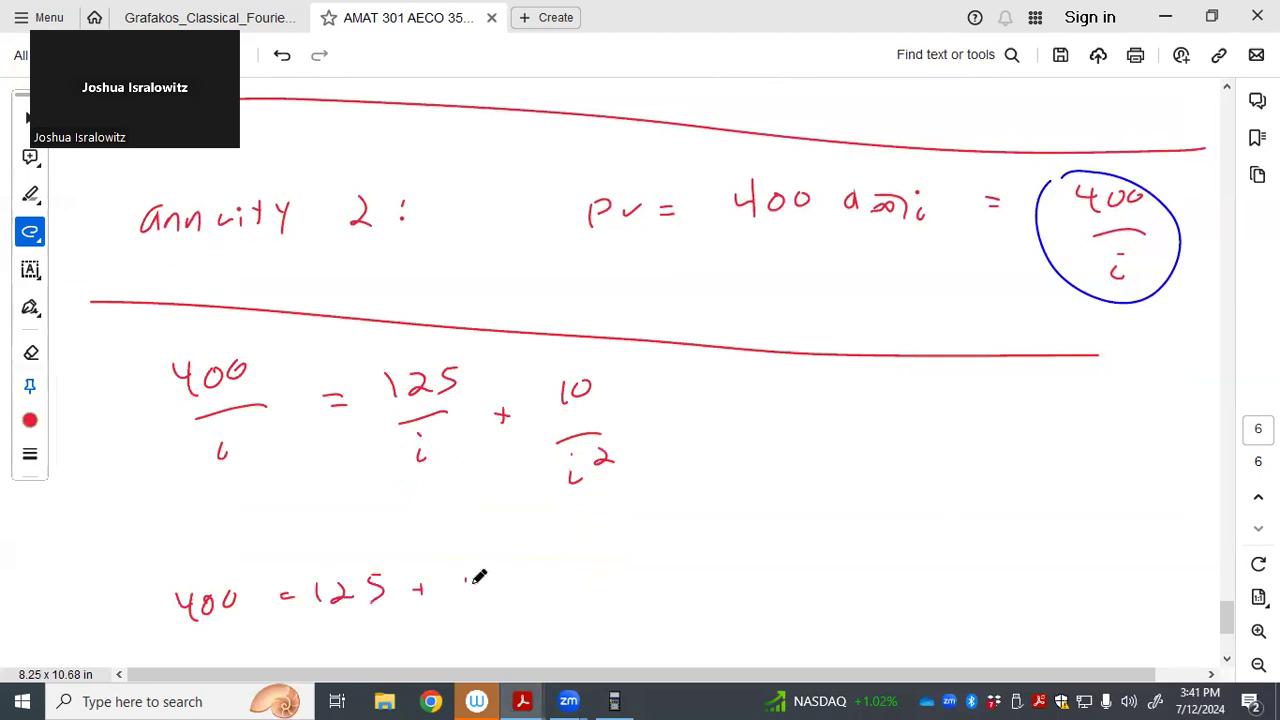
{"action": "left_click_drag", "start_coordinate": [470, 575], "coordinate": [478, 640]}
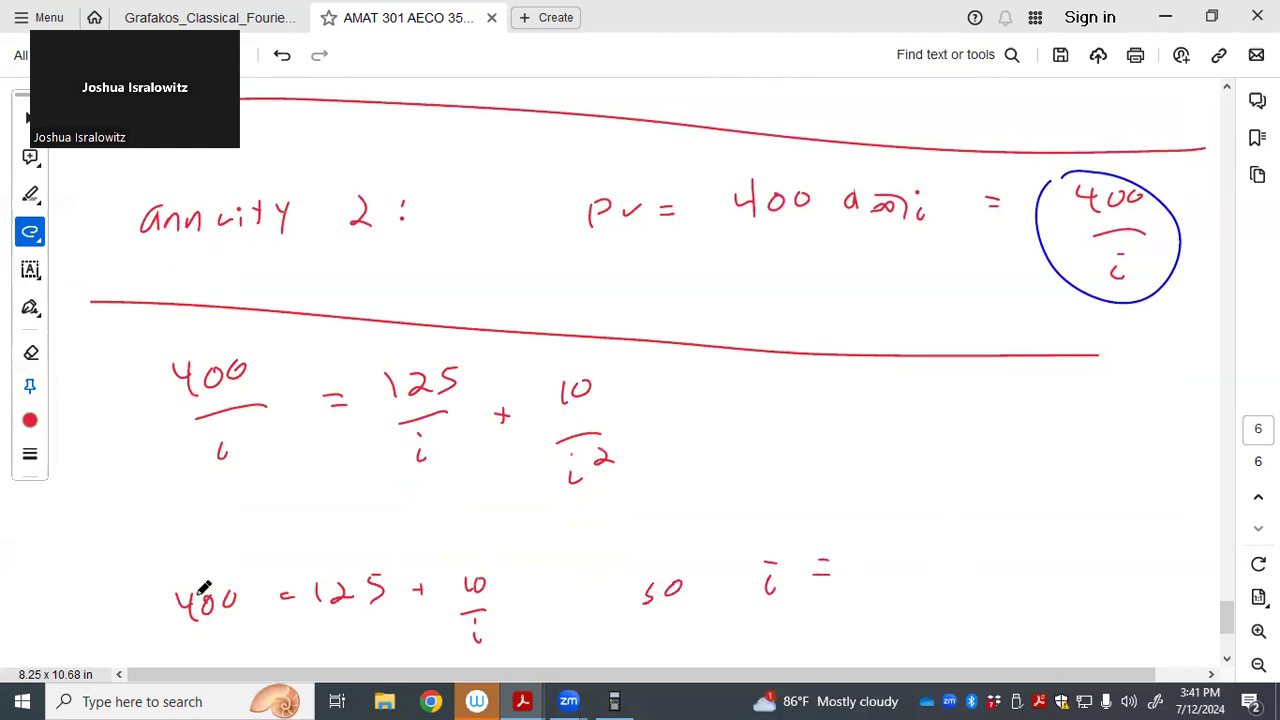
{"action": "mouse_move", "coordinate": [918, 563]}
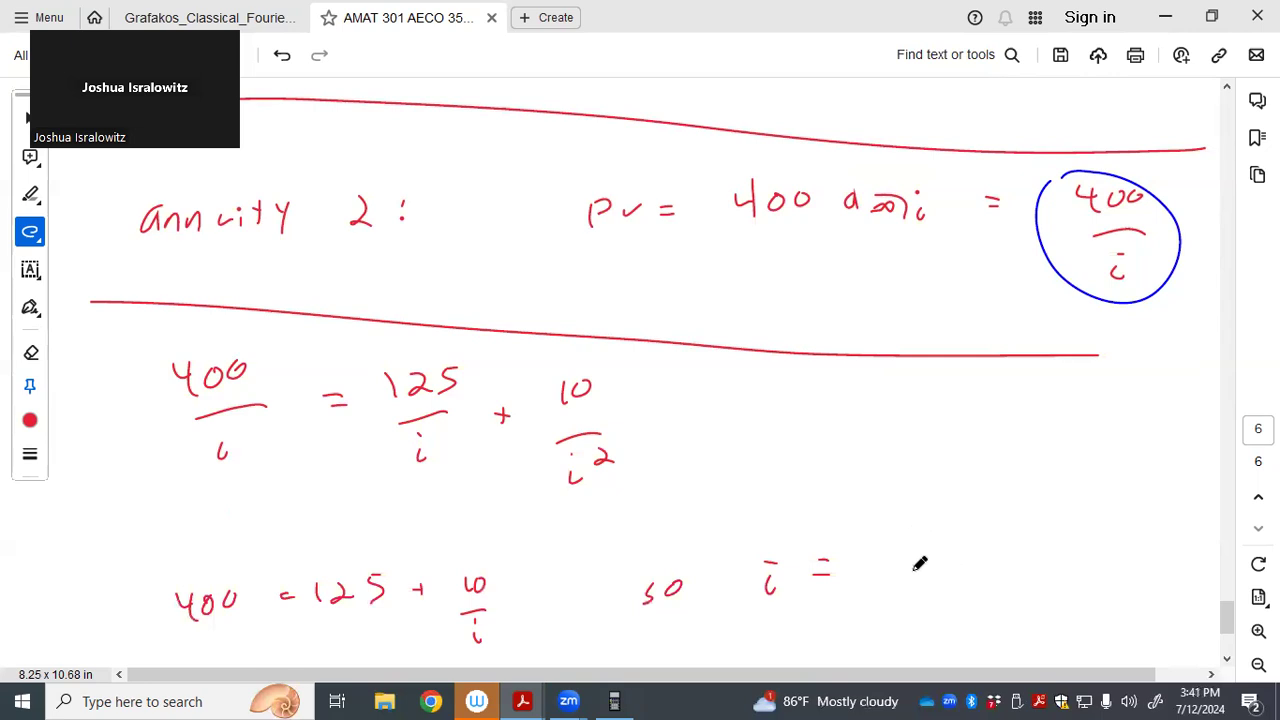
{"action": "left_click_drag", "start_coordinate": [910, 575], "coordinate": [905, 550]}
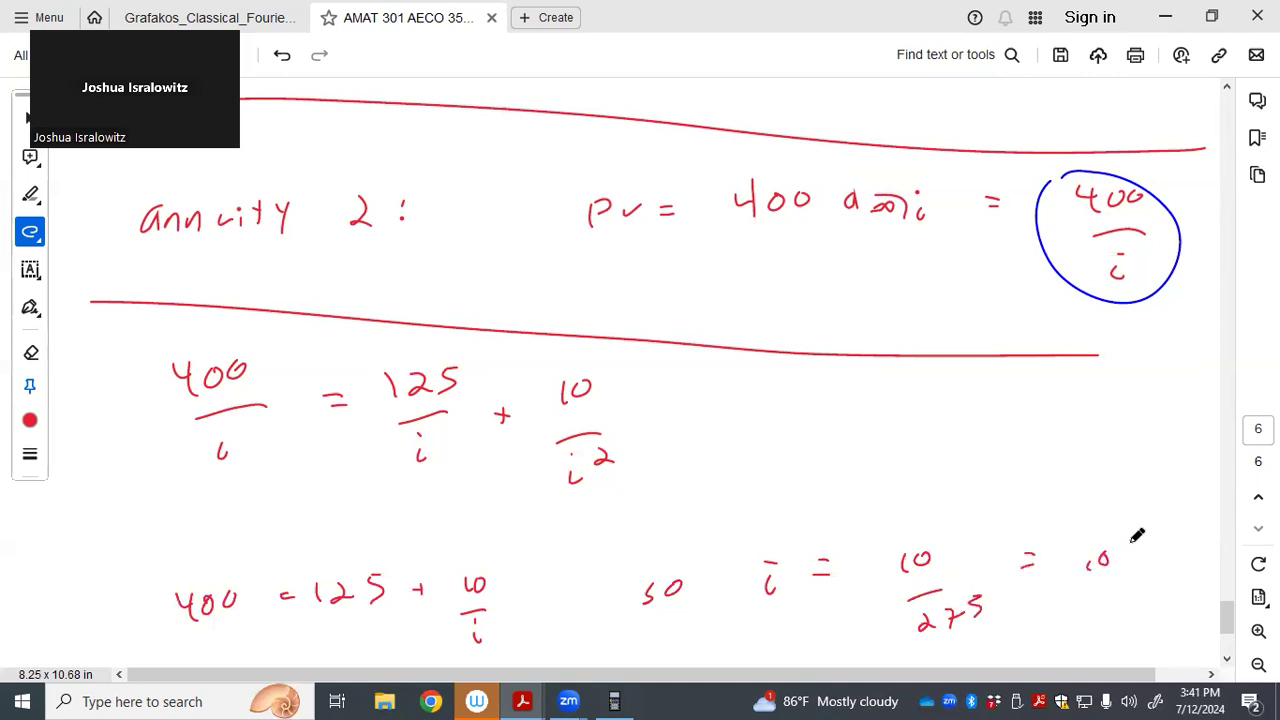
{"action": "left_click_drag", "start_coordinate": [1120, 555], "coordinate": [1160, 550]}
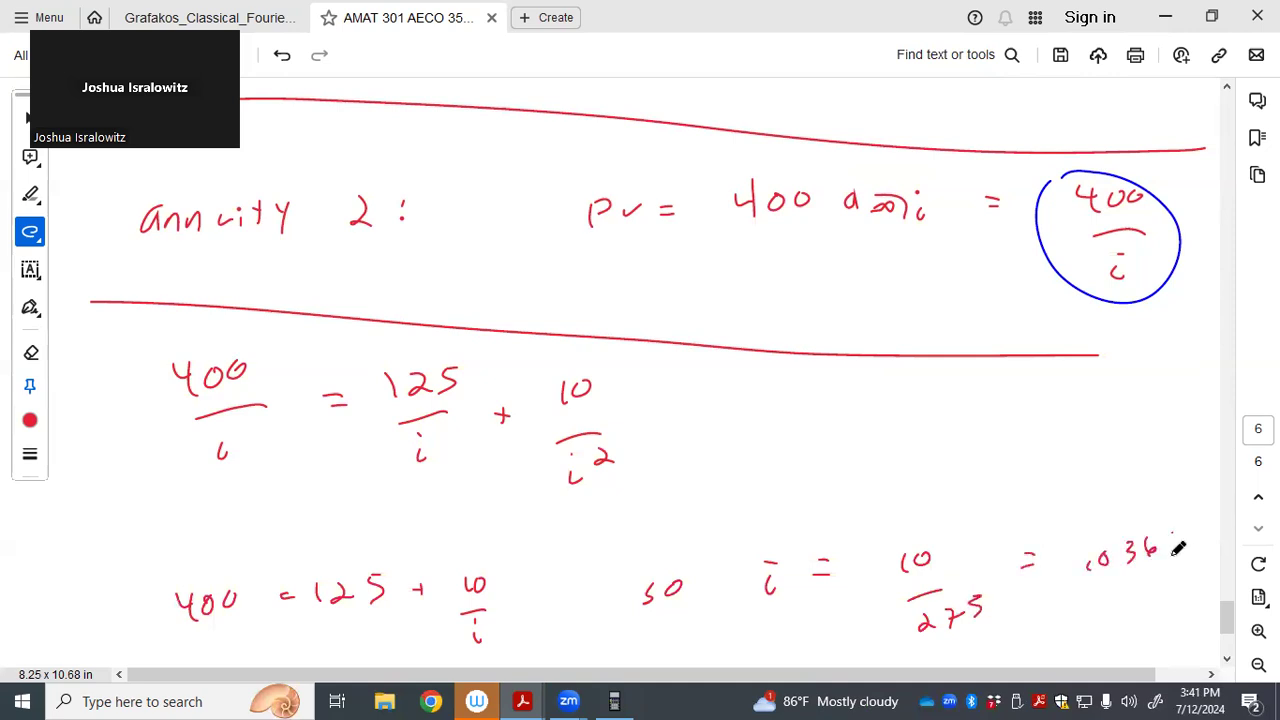
{"action": "left_click_drag", "start_coordinate": [1085, 510], "coordinate": [1200, 590]}
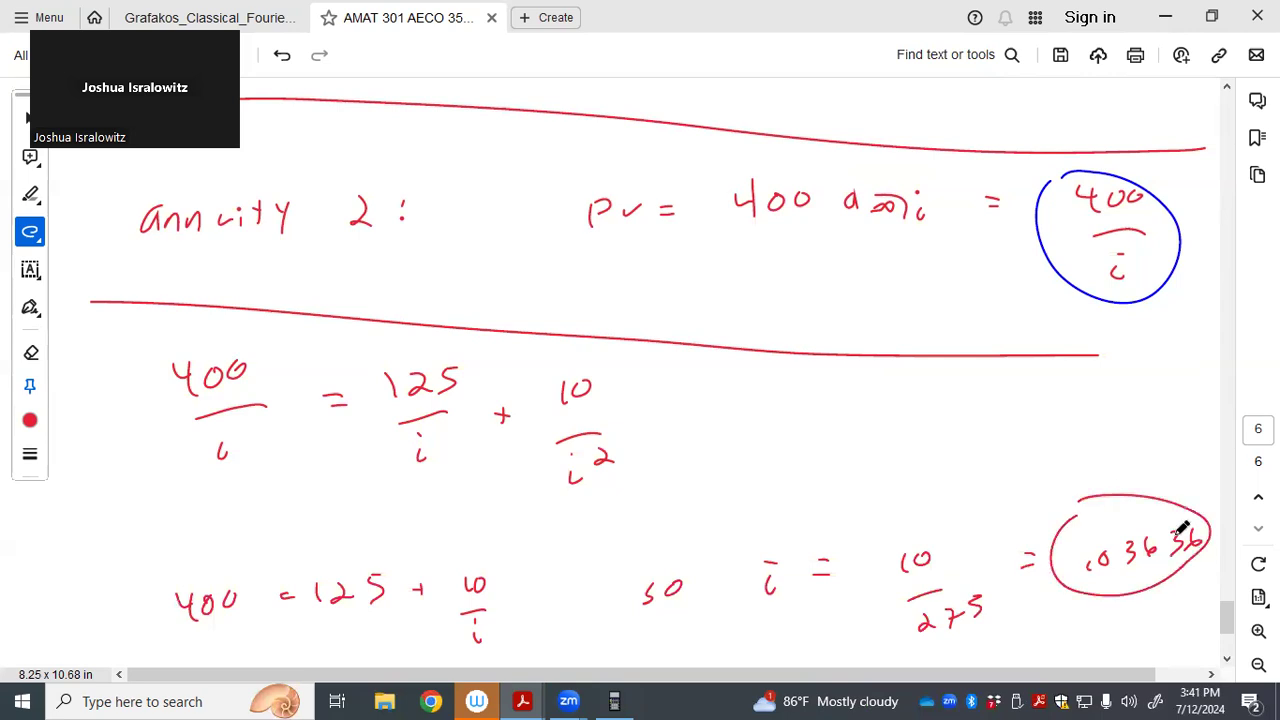
{"action": "scroll", "scroll_direction": "down", "scroll_amount": 3}
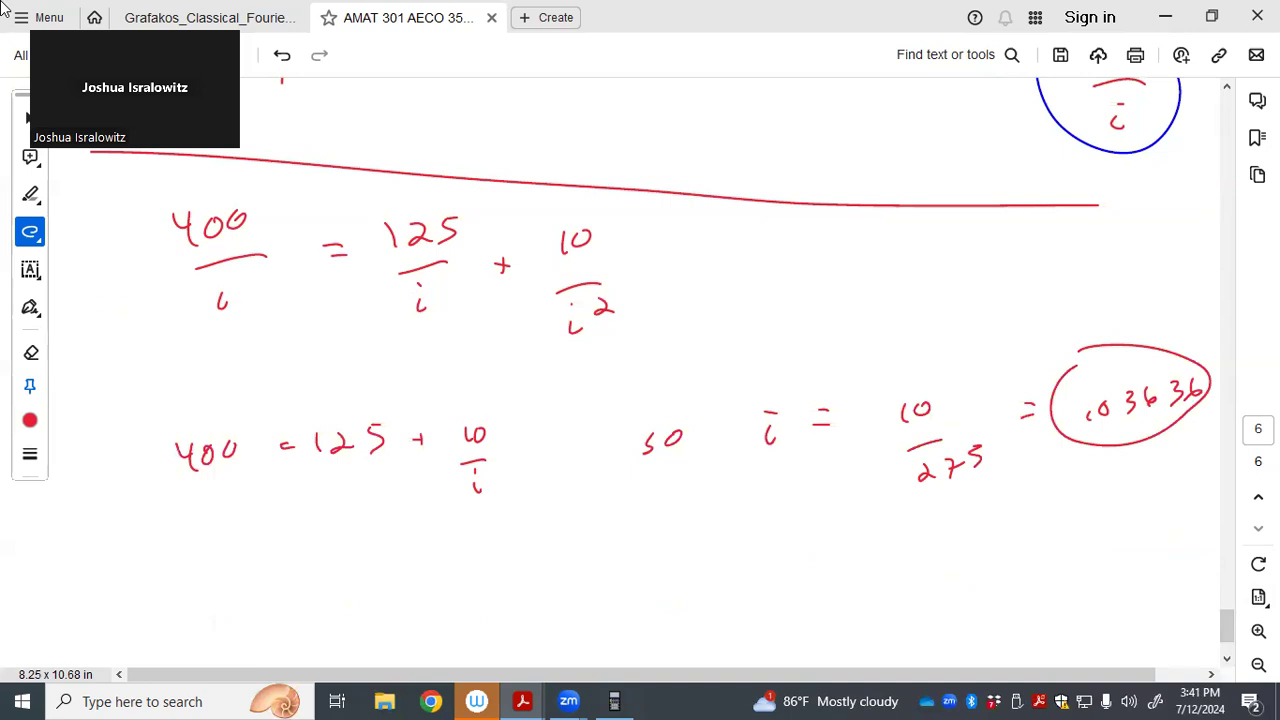
{"action": "mouse_move", "coordinate": [435, 67]}
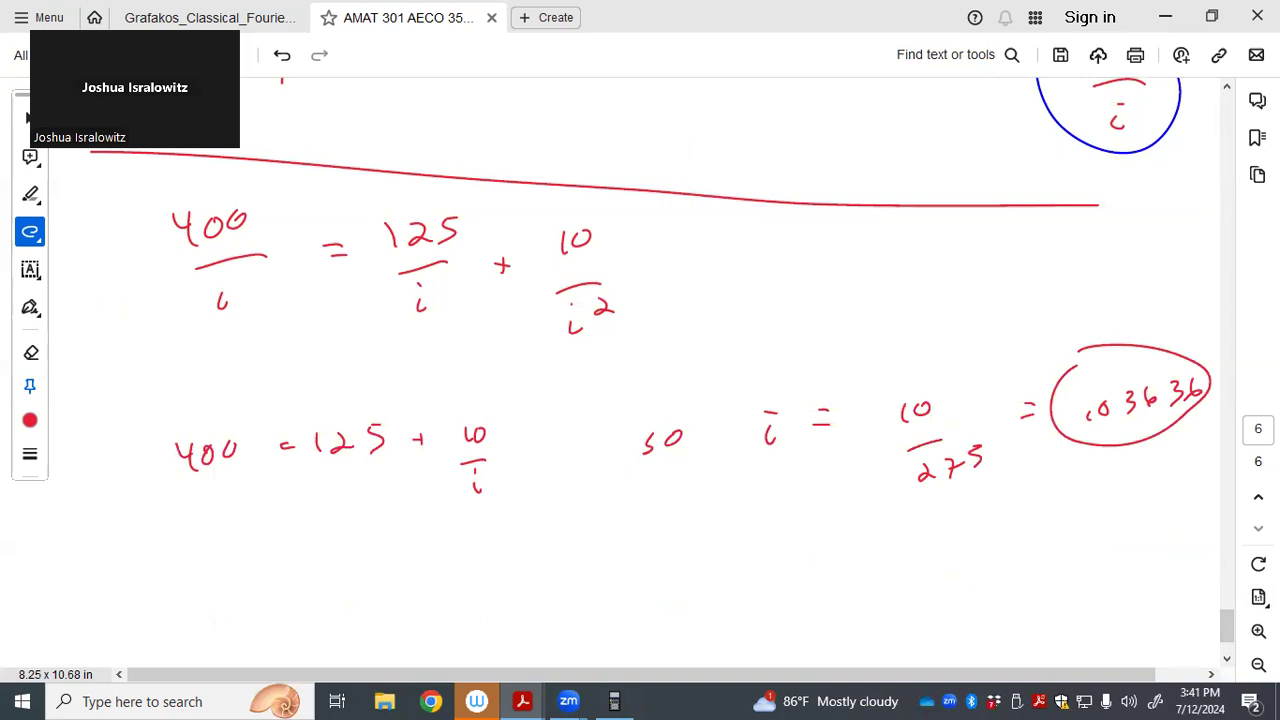
{"action": "mouse_move", "coordinate": [902, 632]}
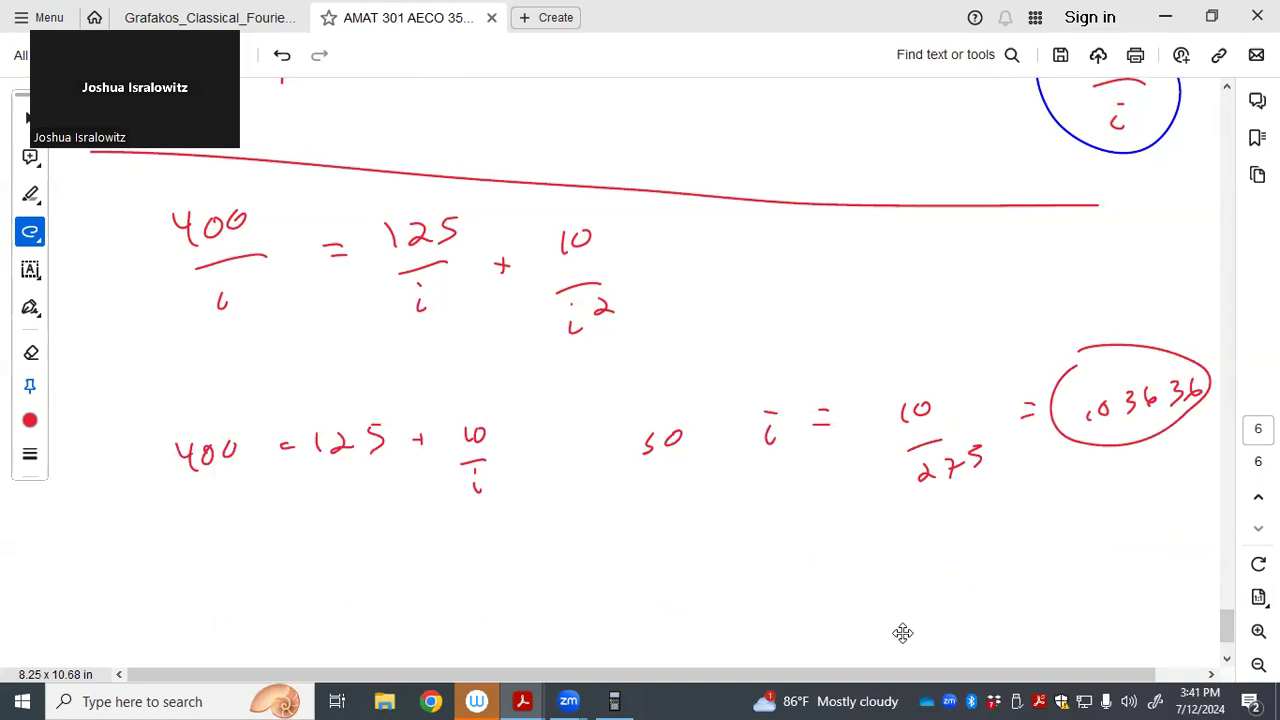